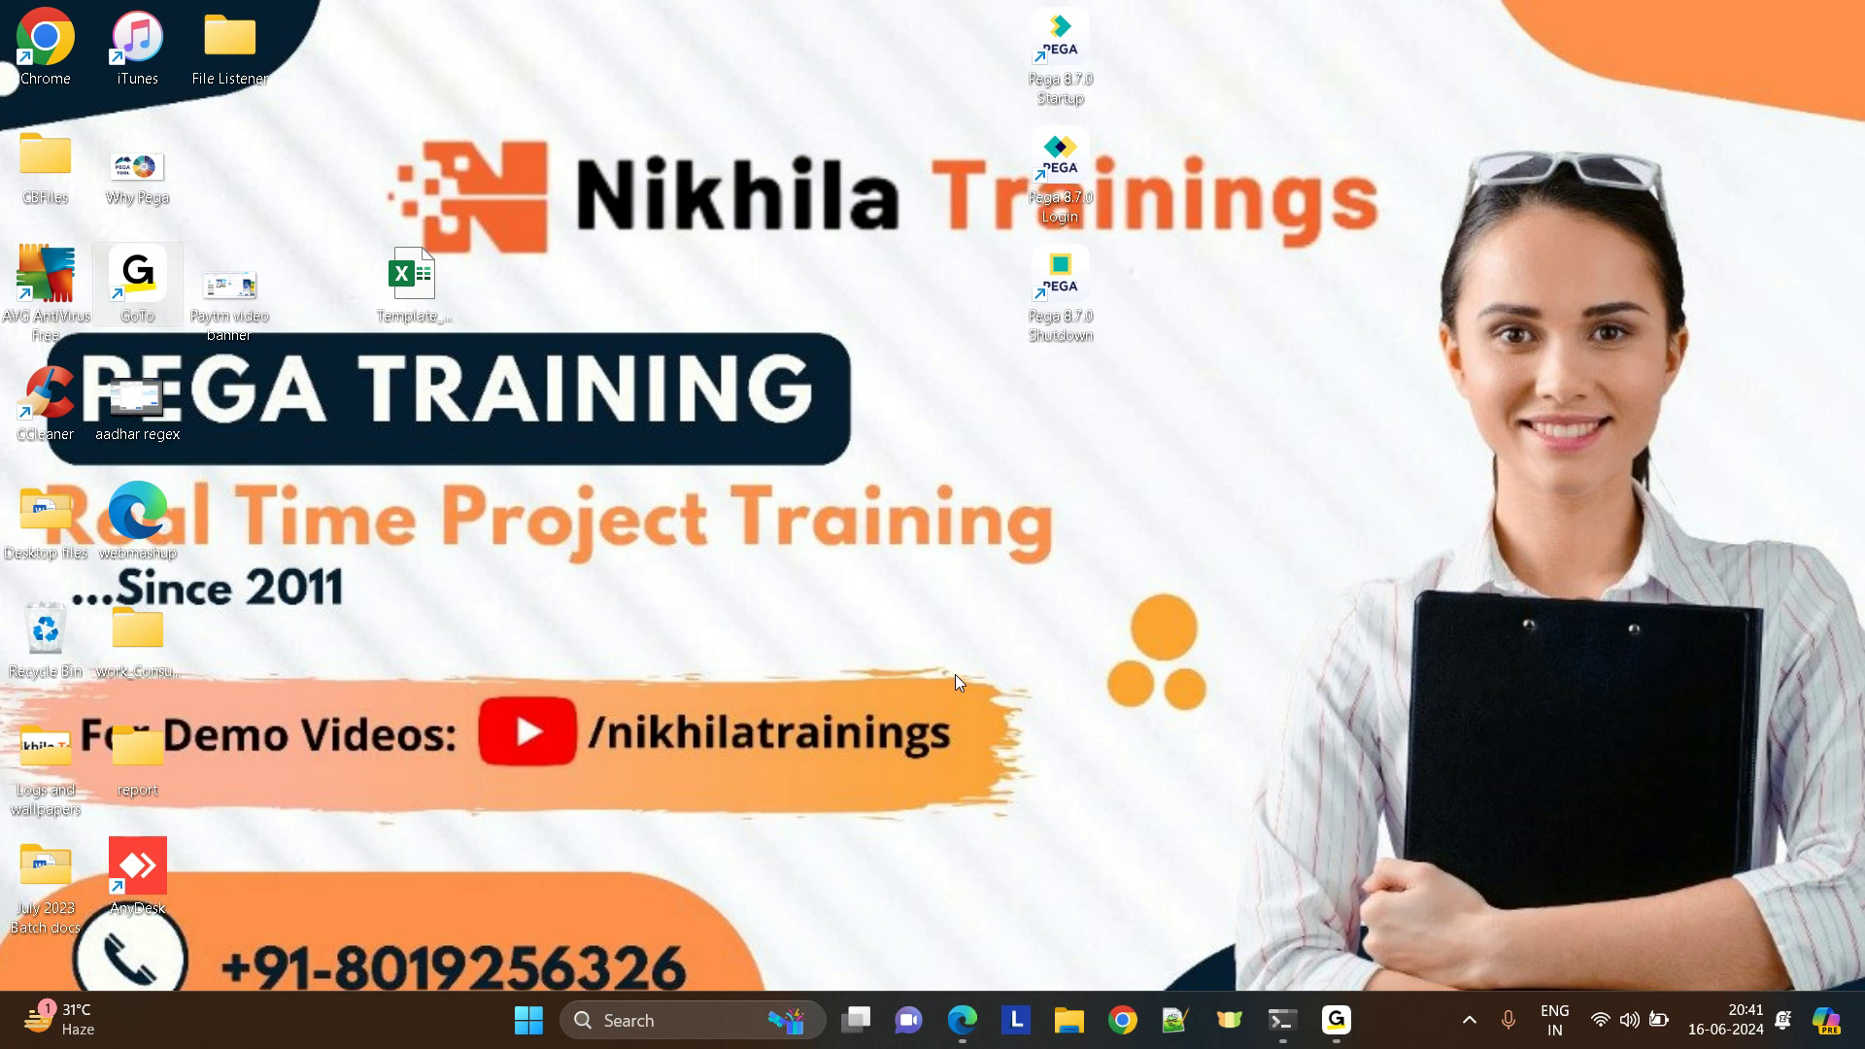
mouse_move(942, 988)
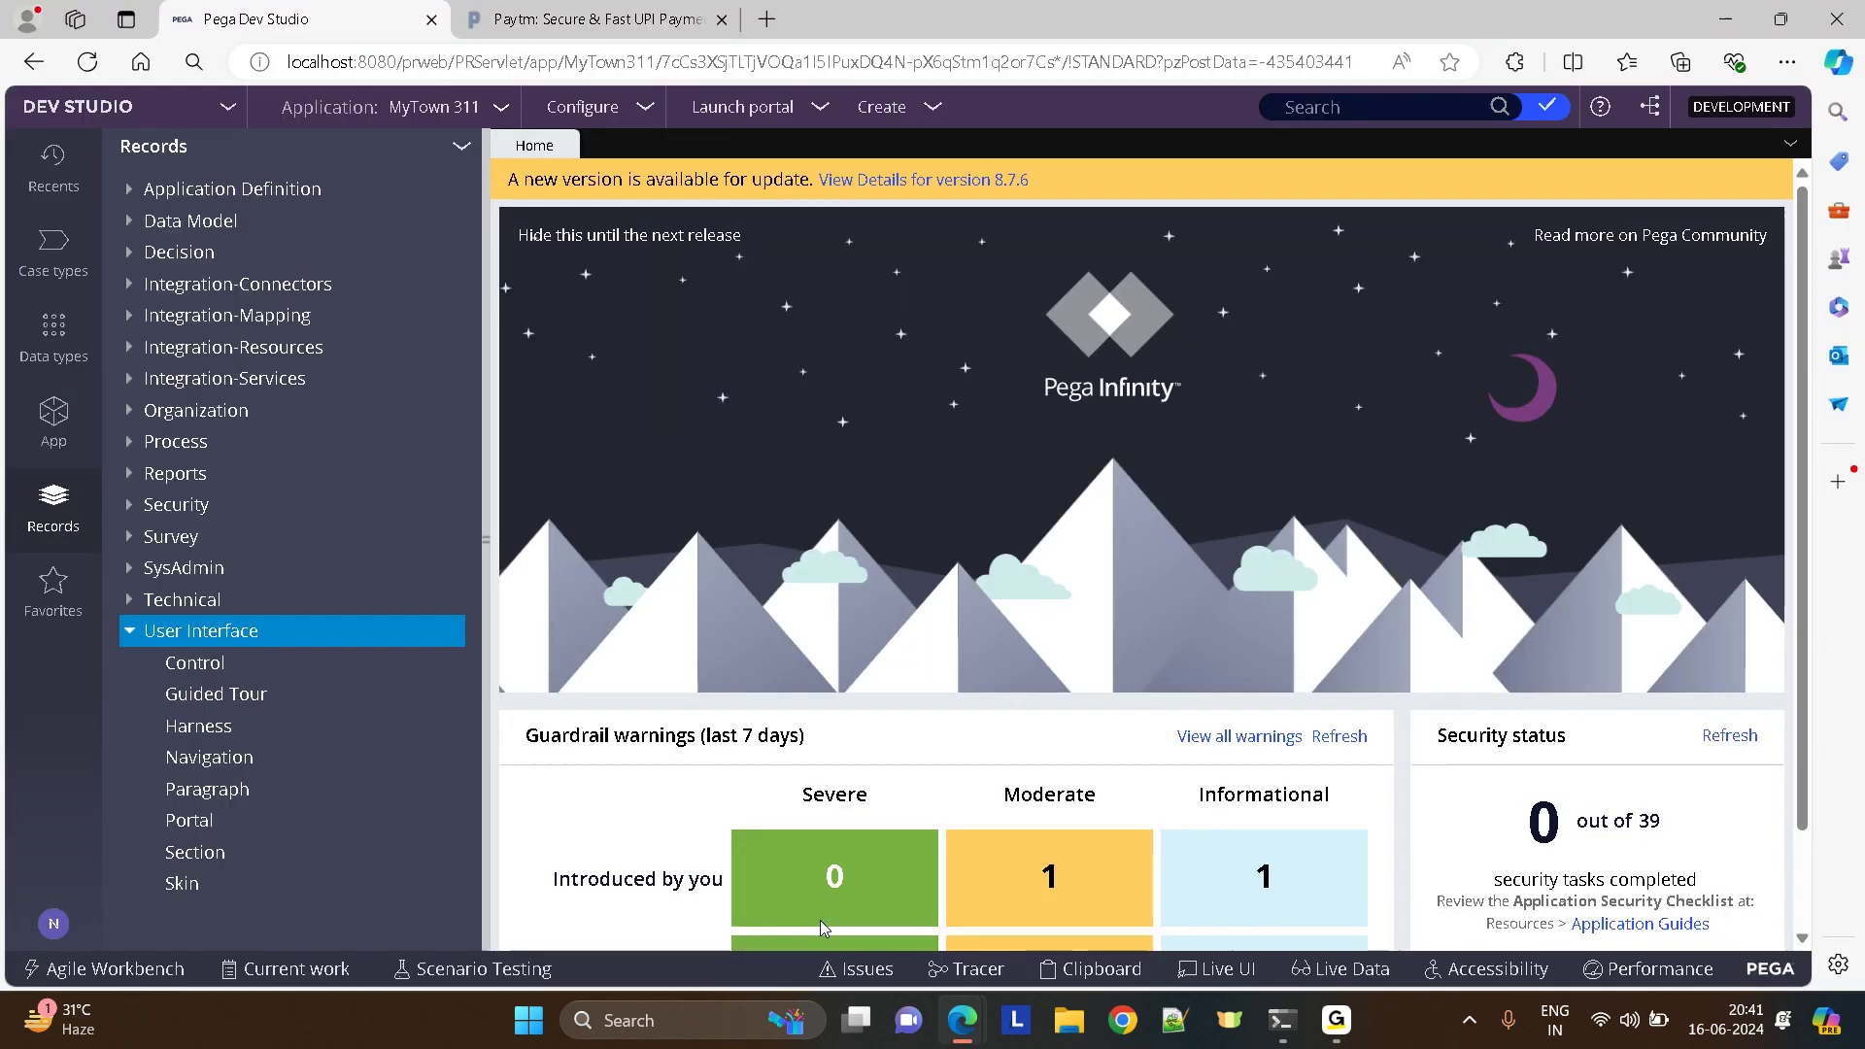
mouse_move(565, 260)
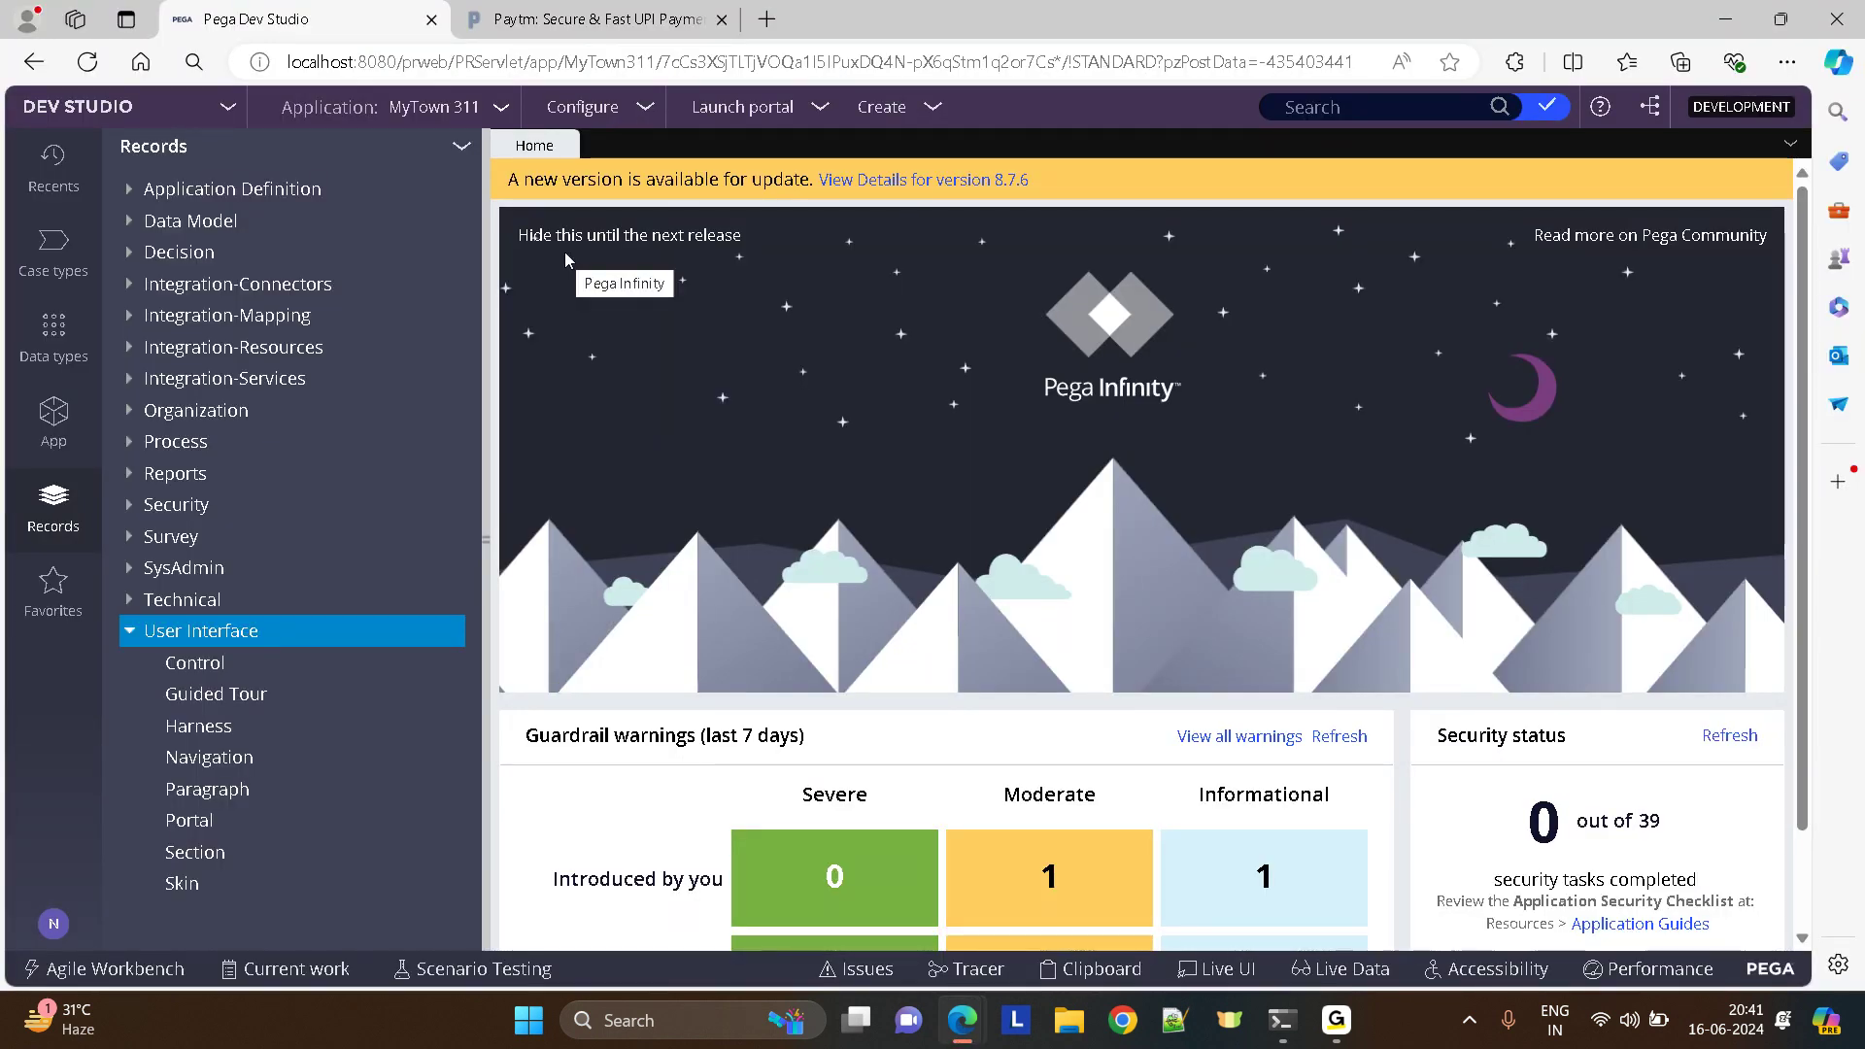
- Check the Paytm website for reference and return to Dev Studio's Records explorer
left_click(591, 20)
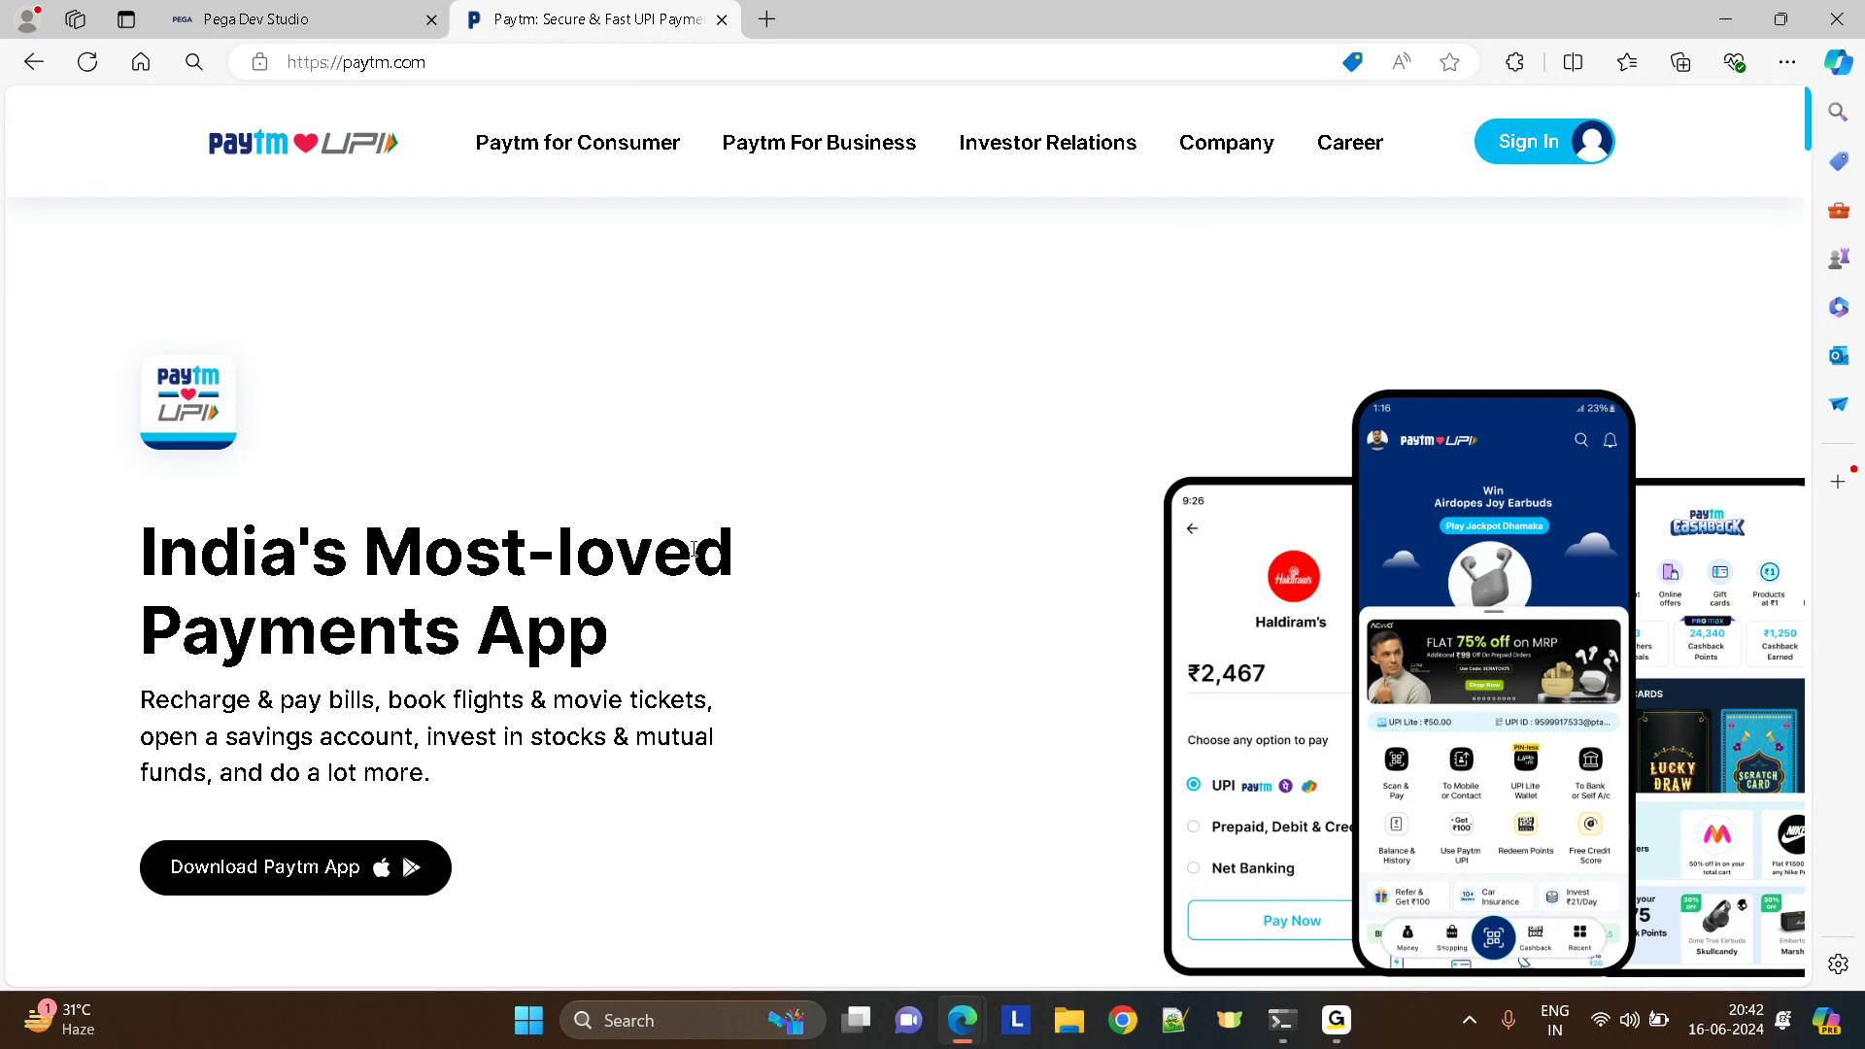
mouse_move(1481, 177)
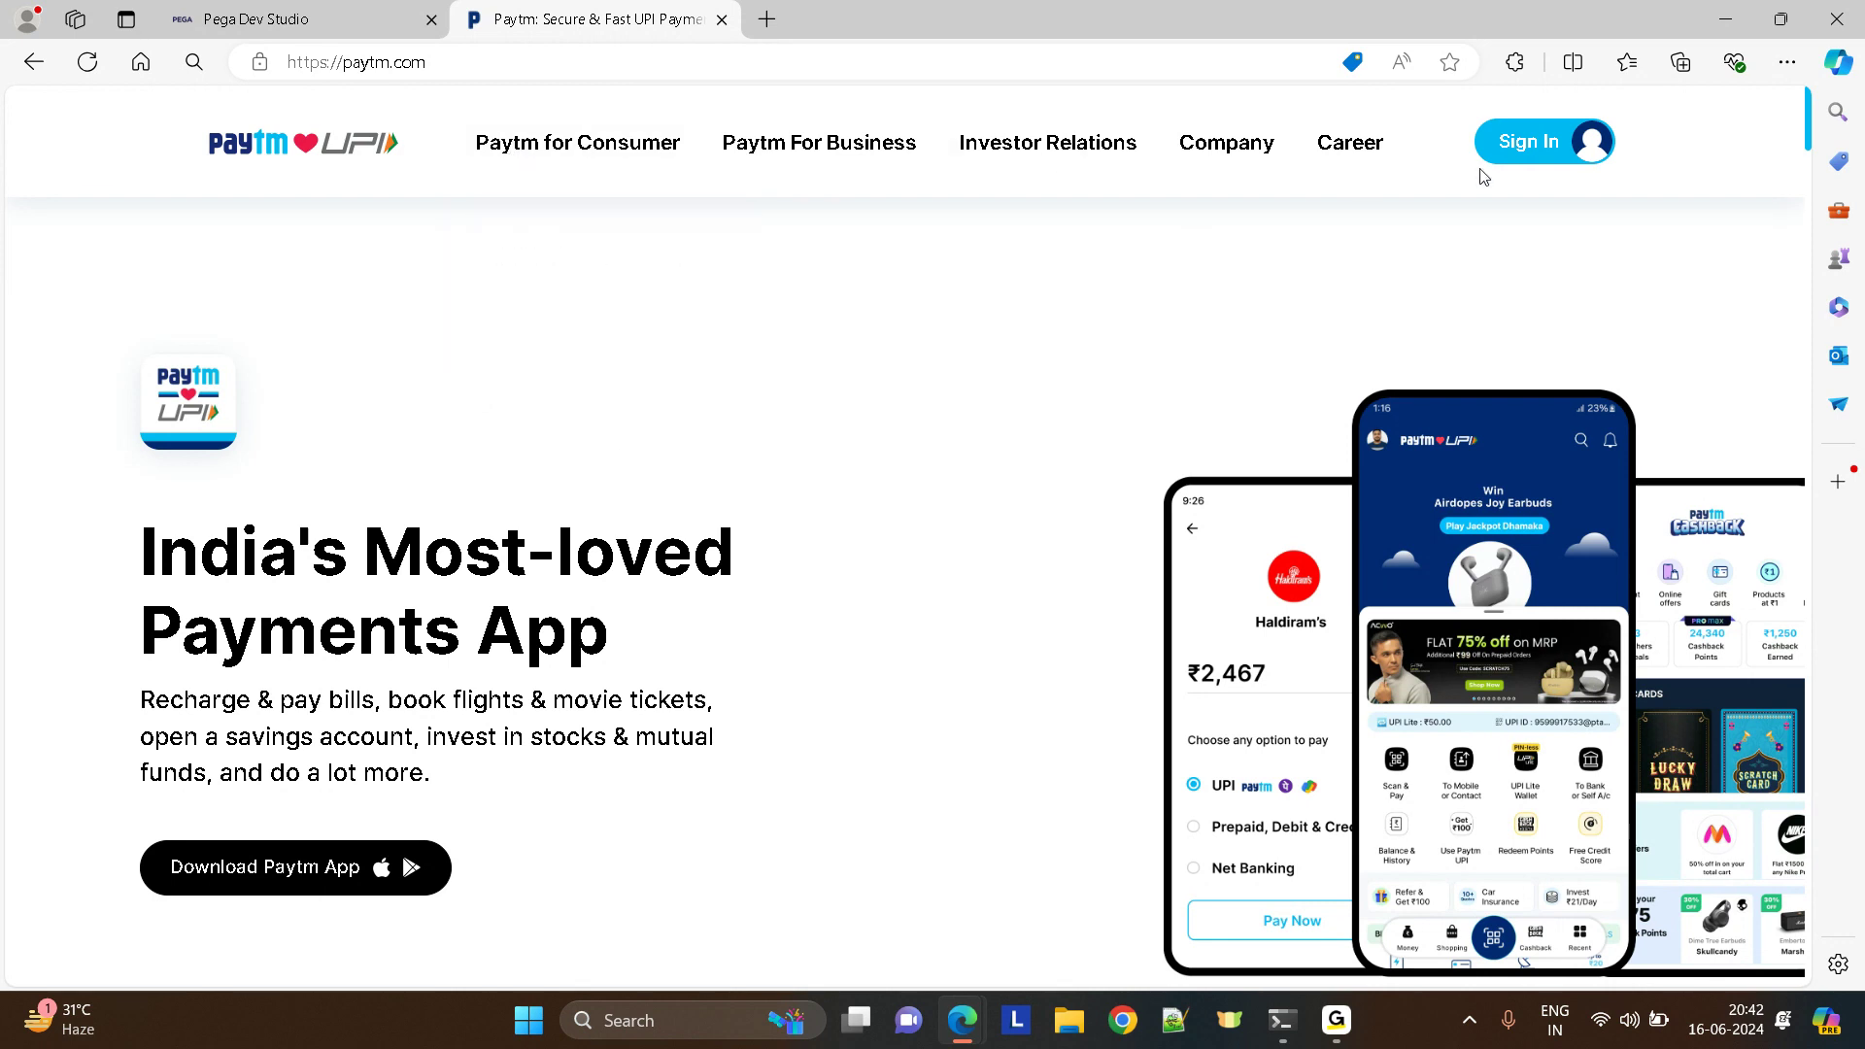
mouse_move(862, 279)
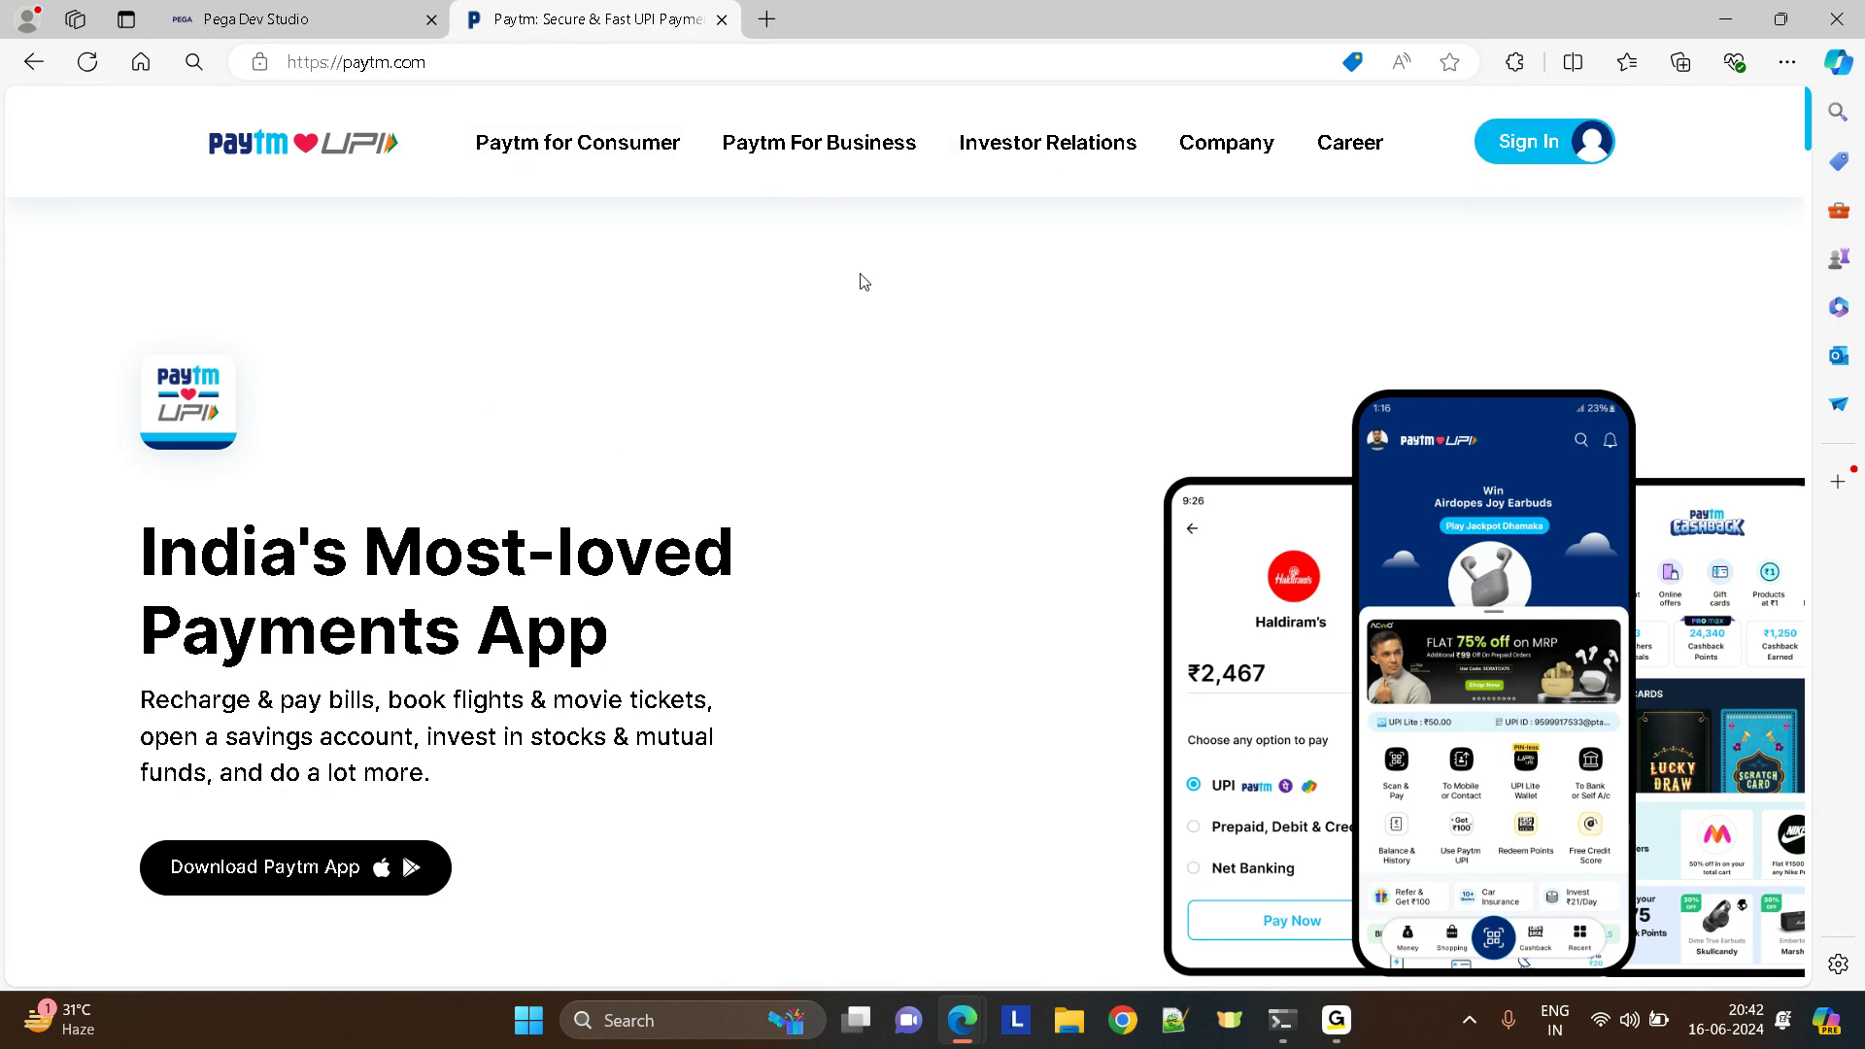
left_click(300, 19)
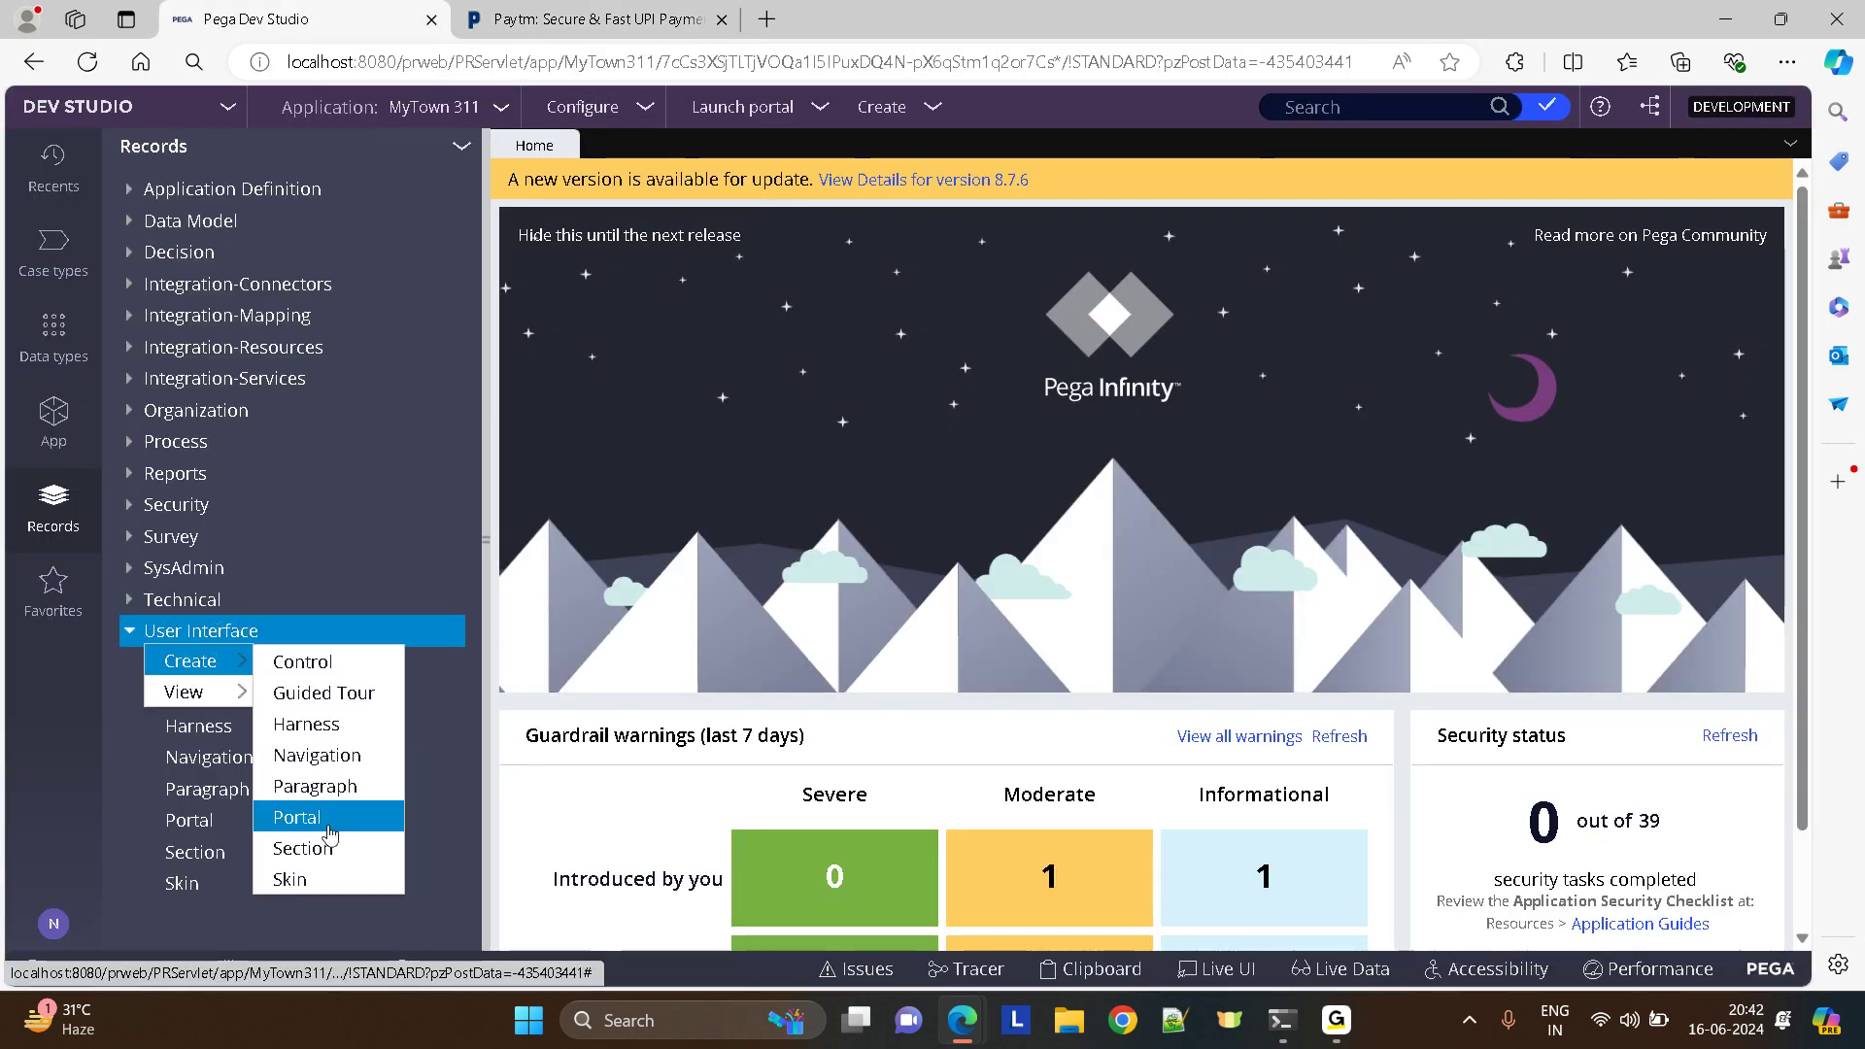
- Create a section labelled PaytmHomeScreen applied to Data-Portal and open it
left_click(303, 846)
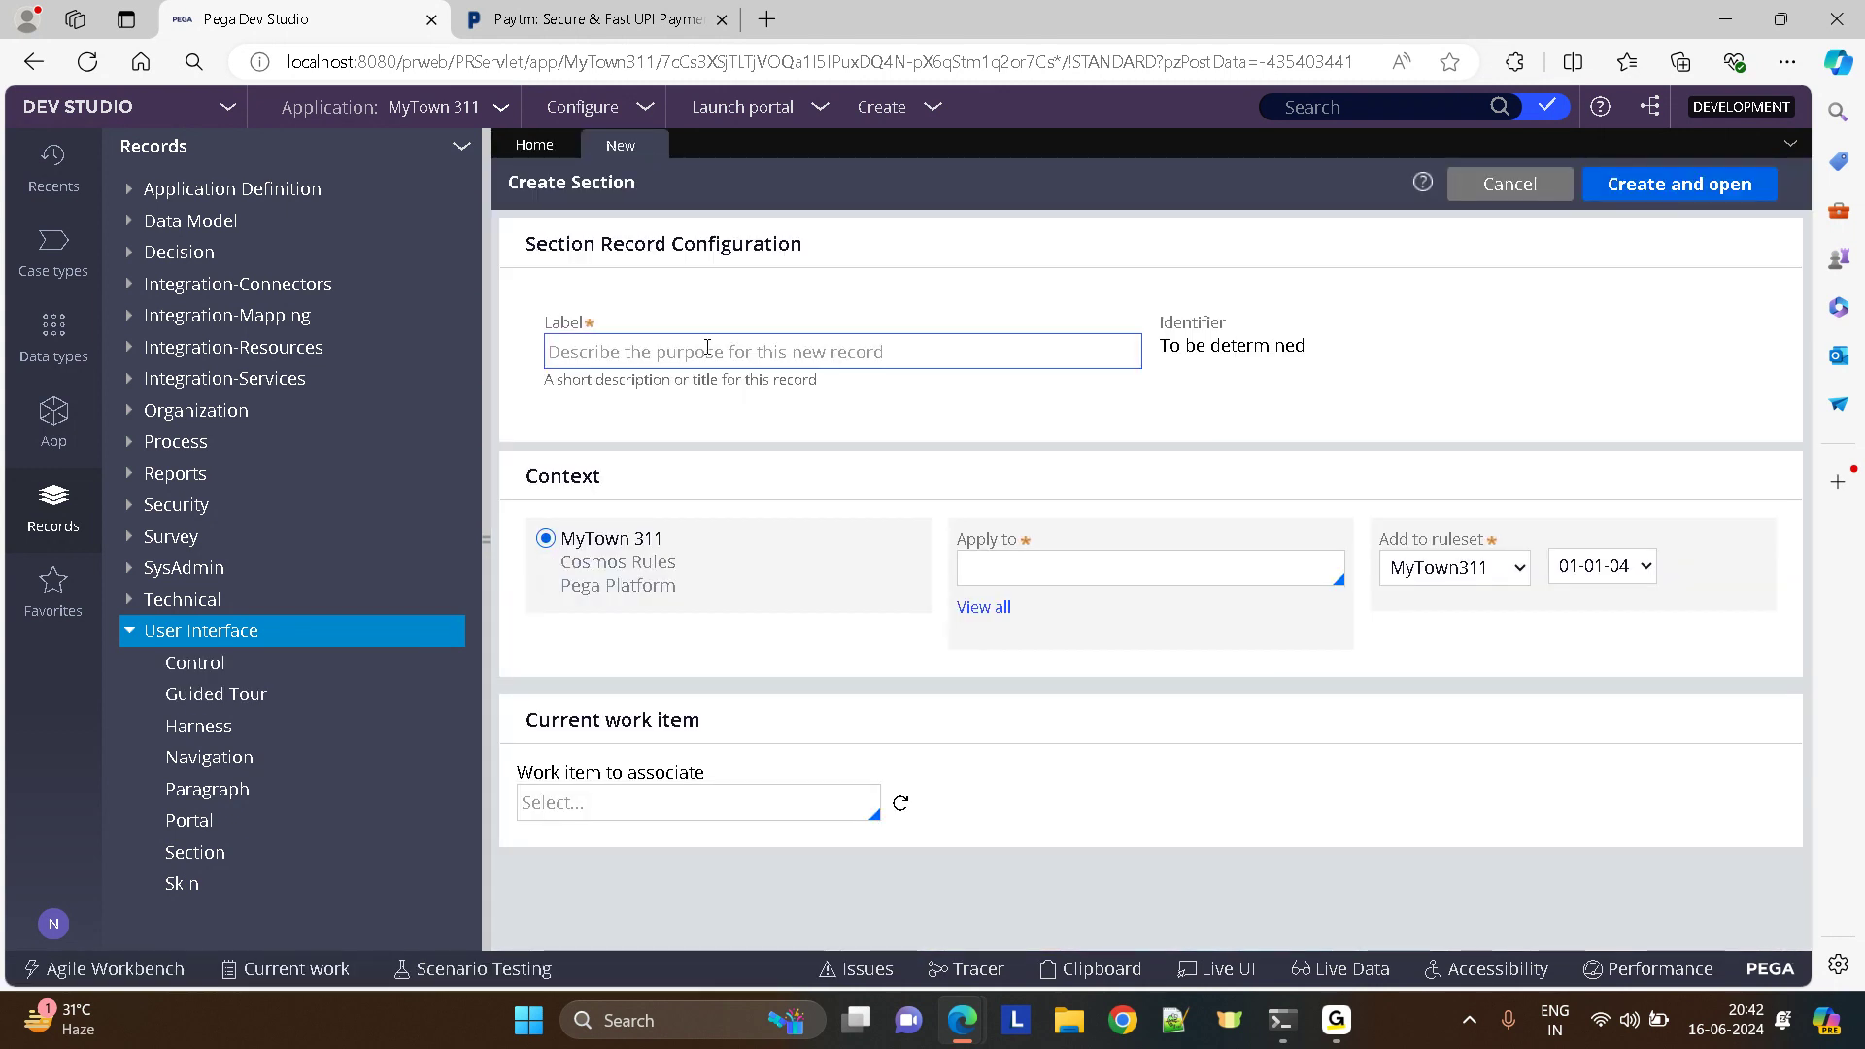
left_click(841, 350)
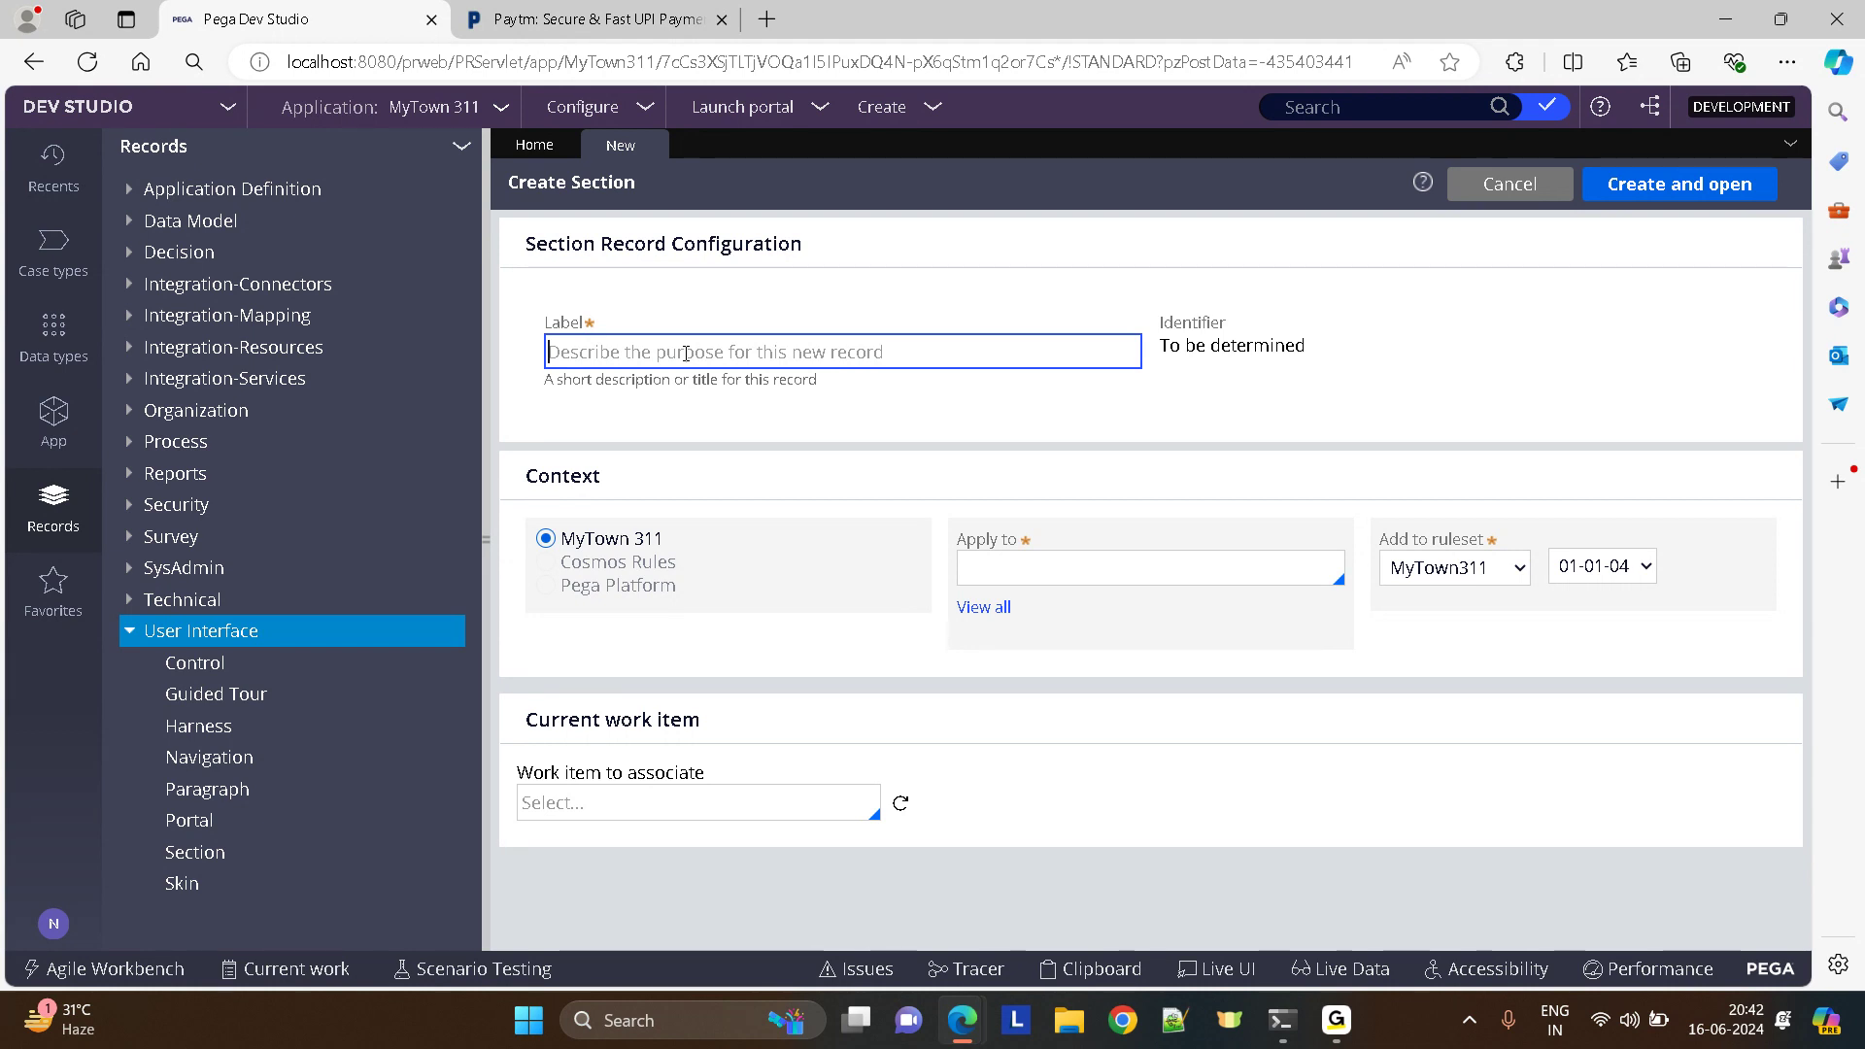
type("PaytmHome")
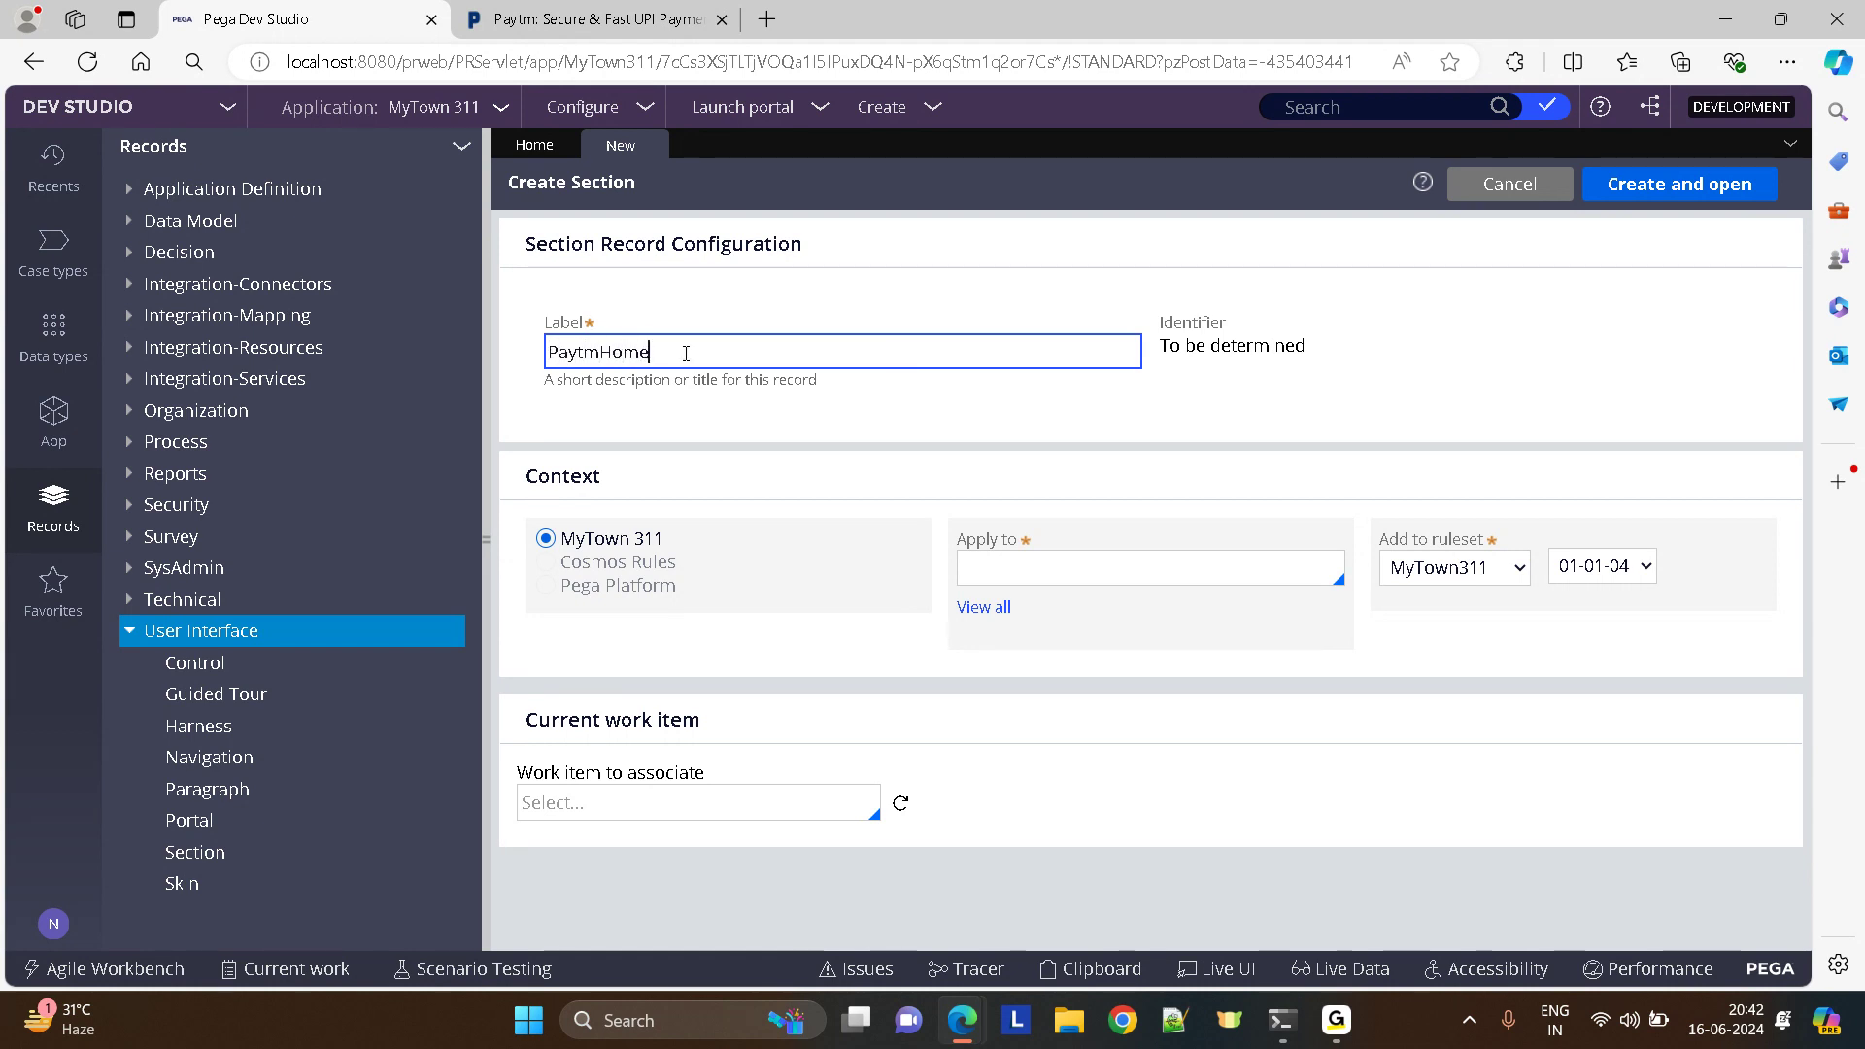
type("Screen")
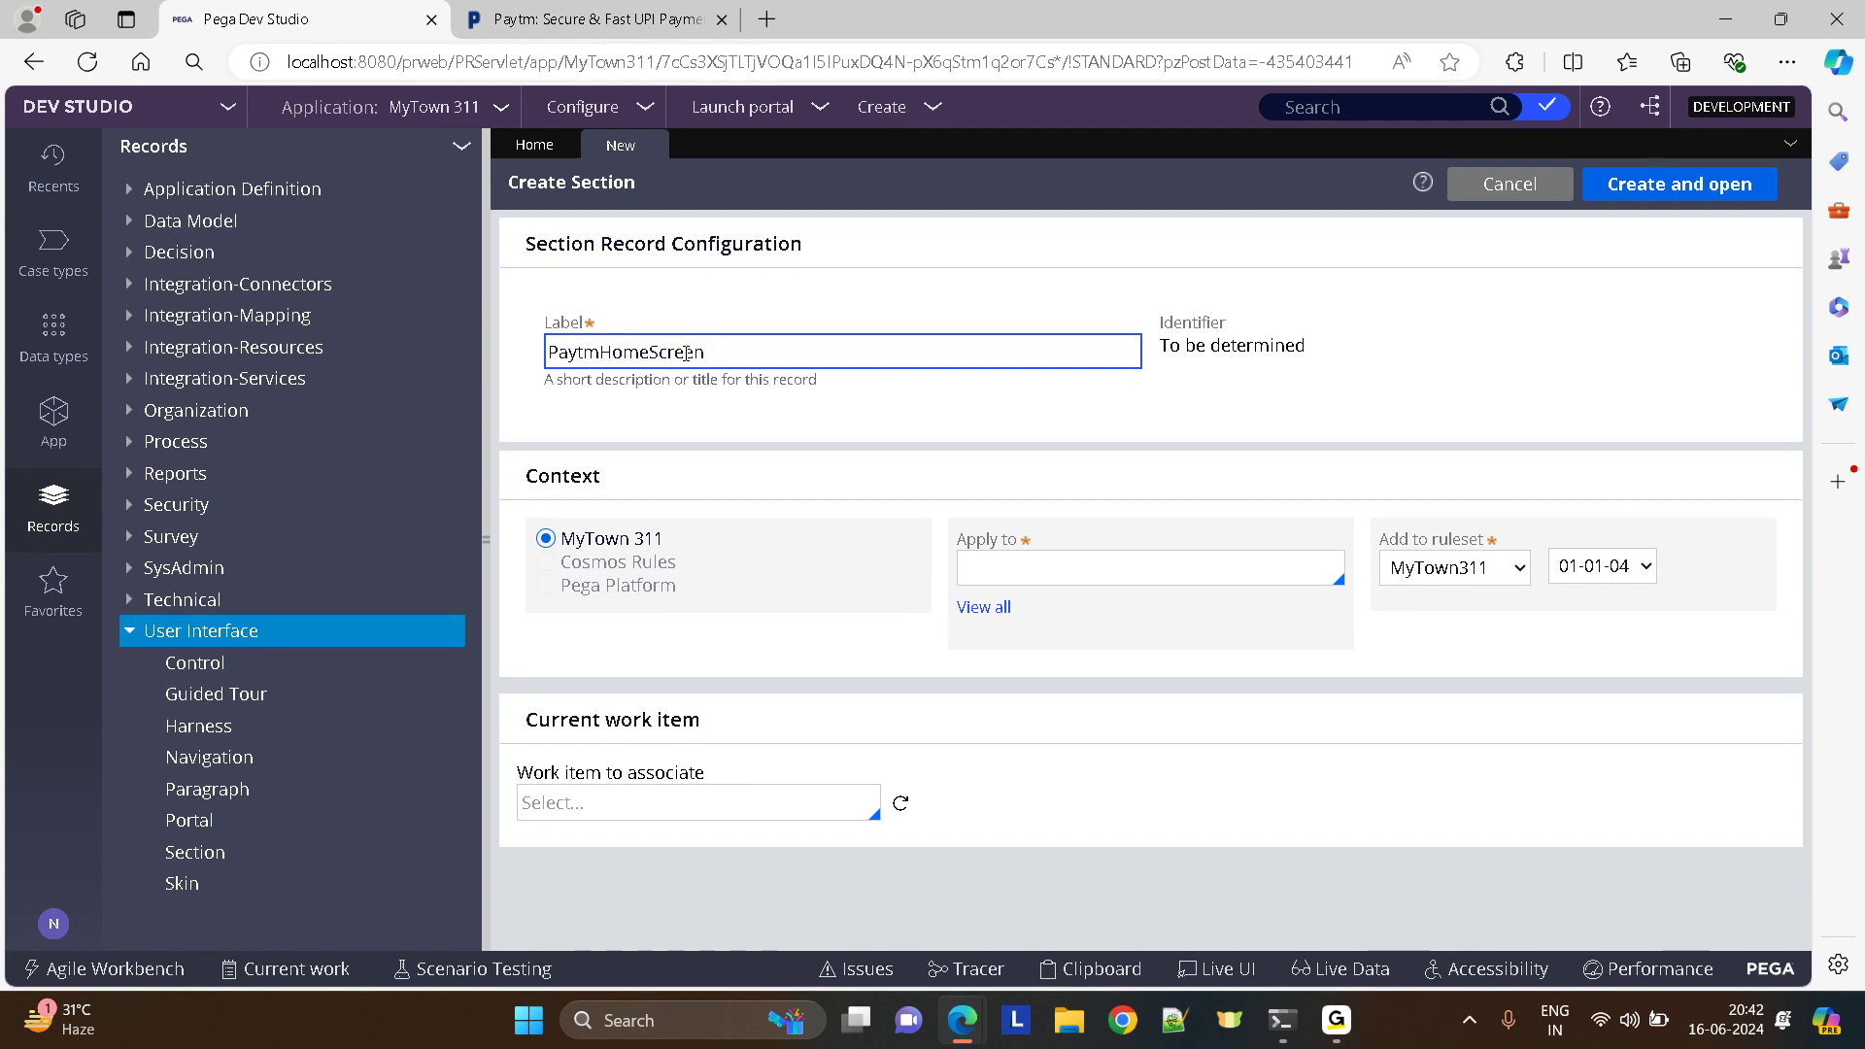
type("D")
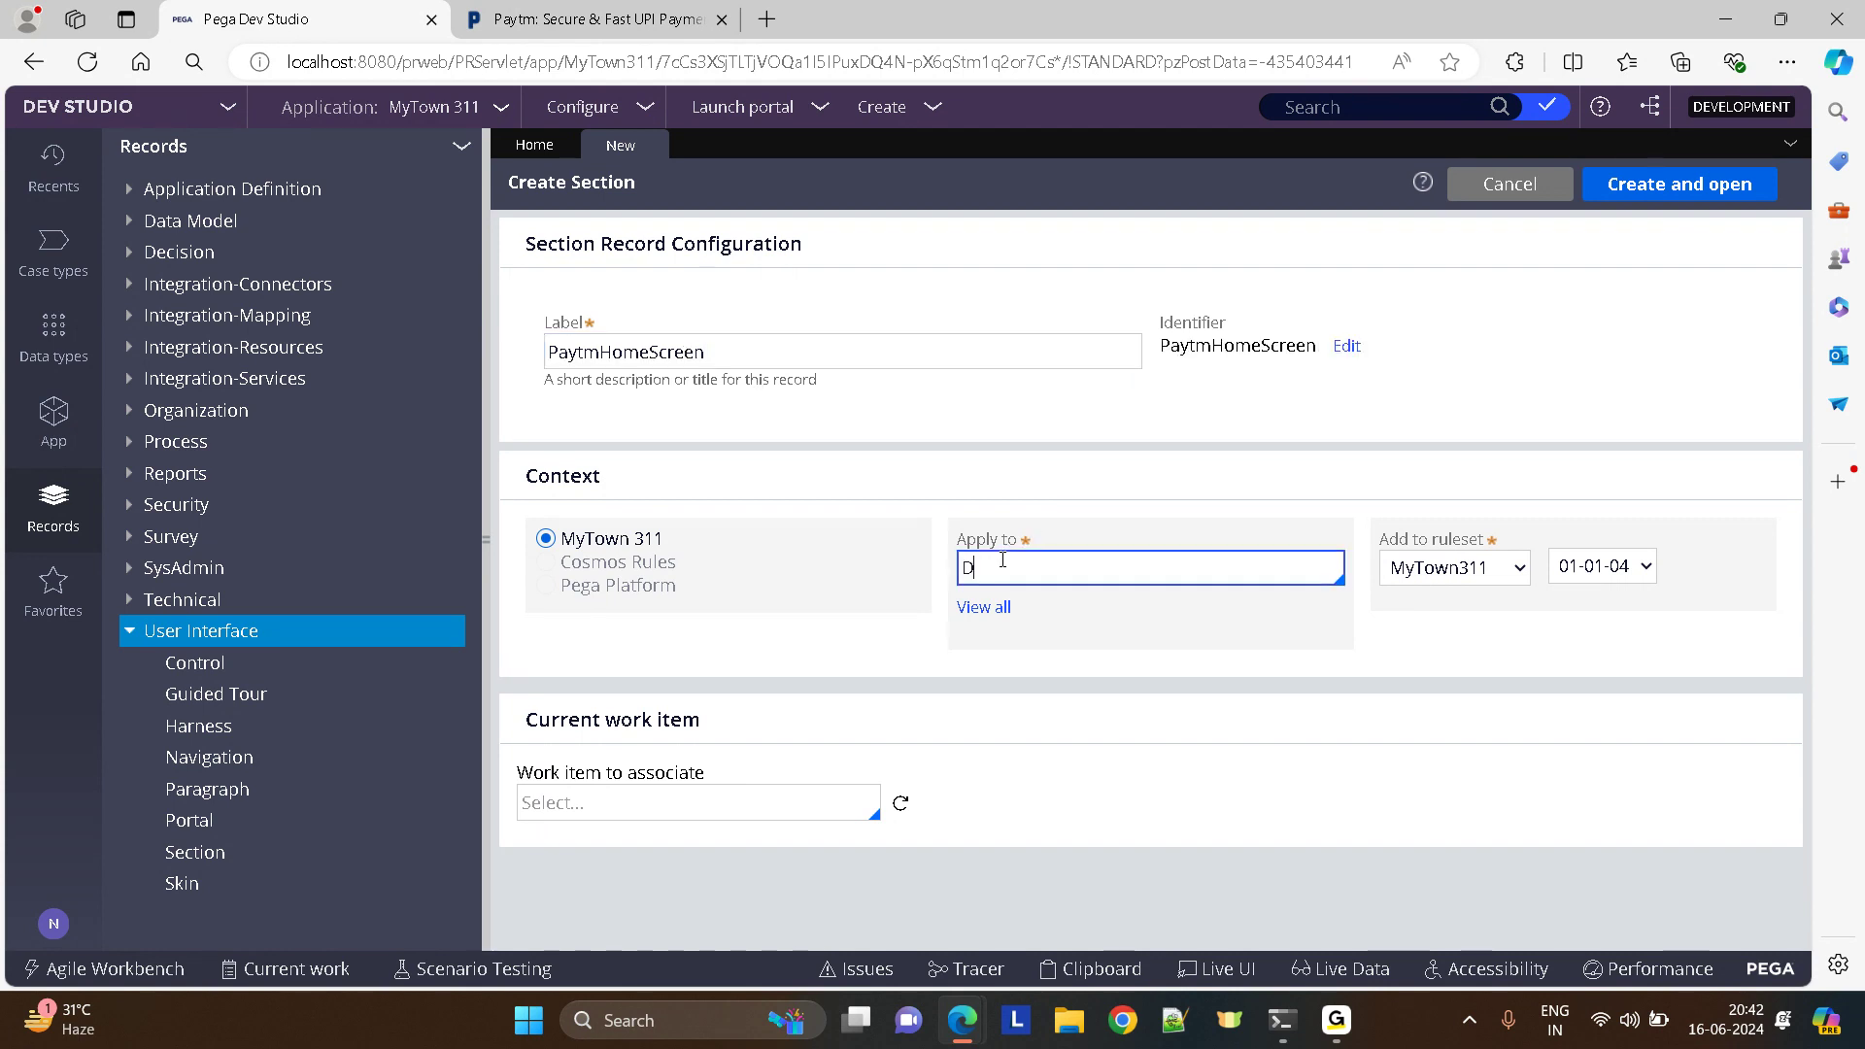
type("ata")
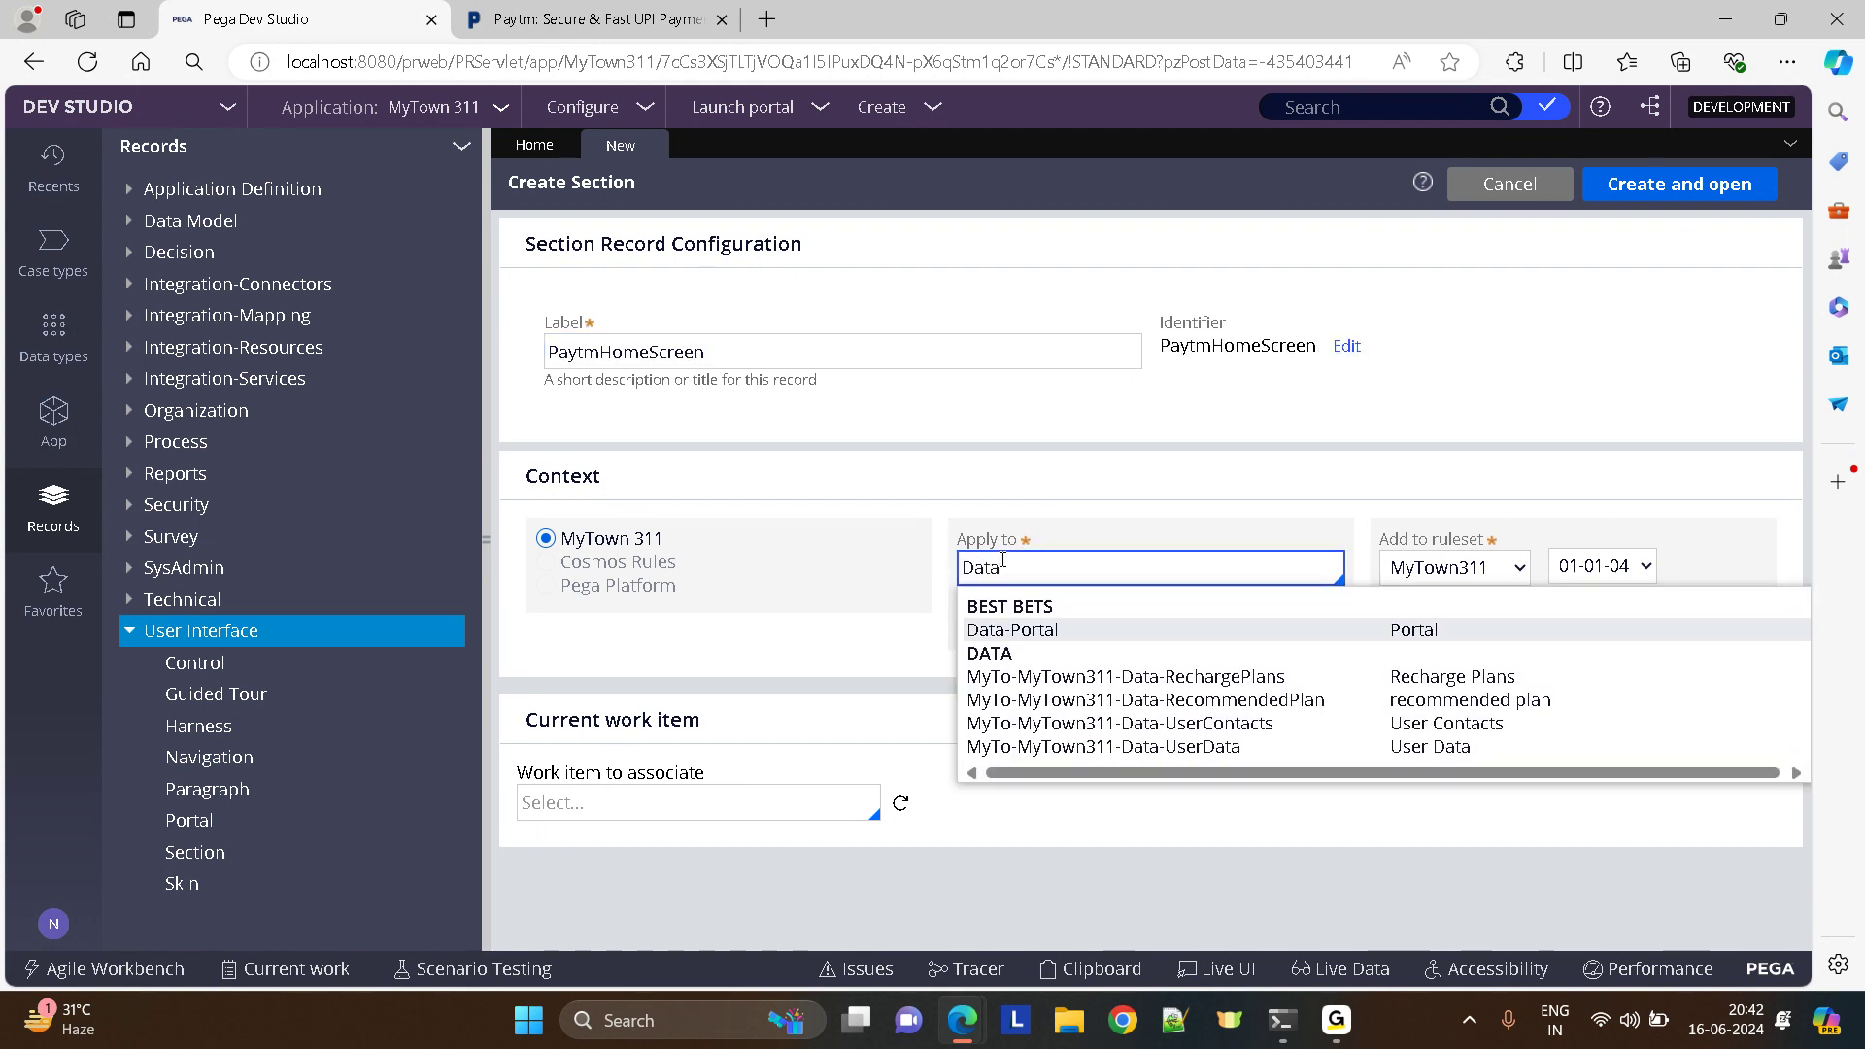
left_click(1010, 630)
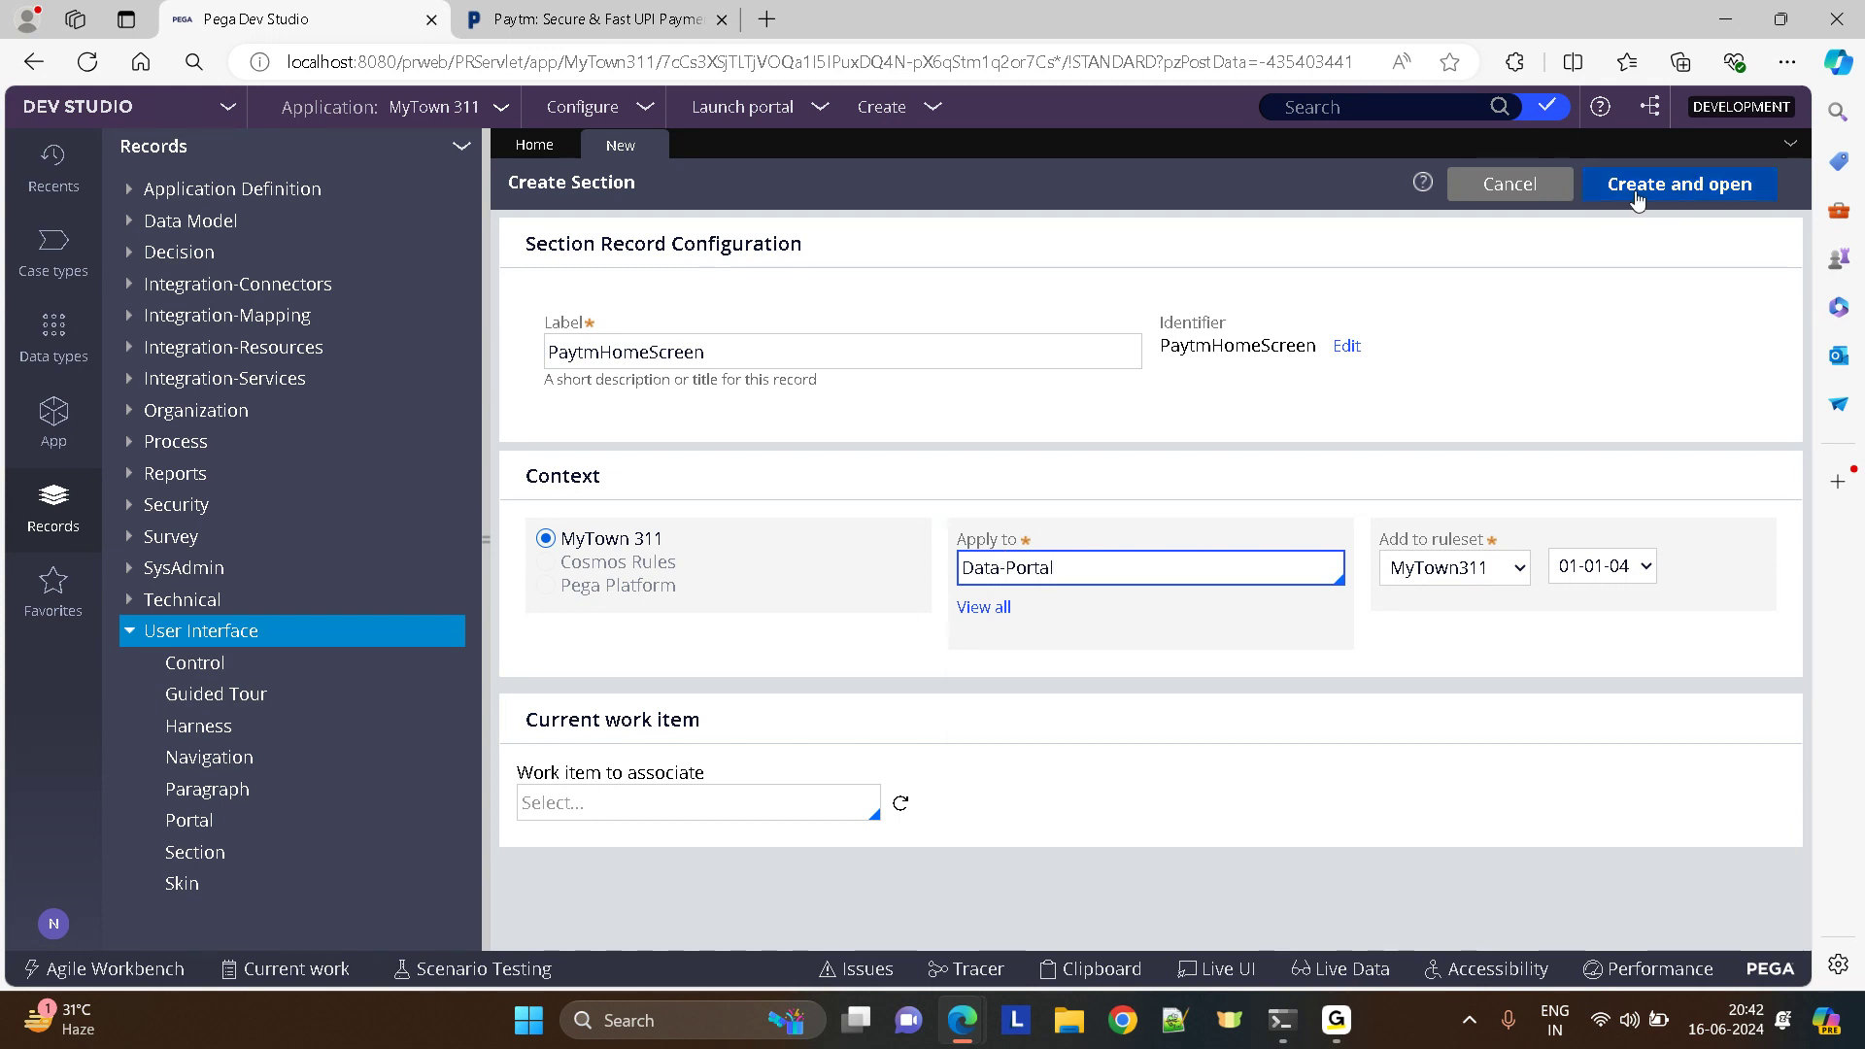
left_click(1678, 184)
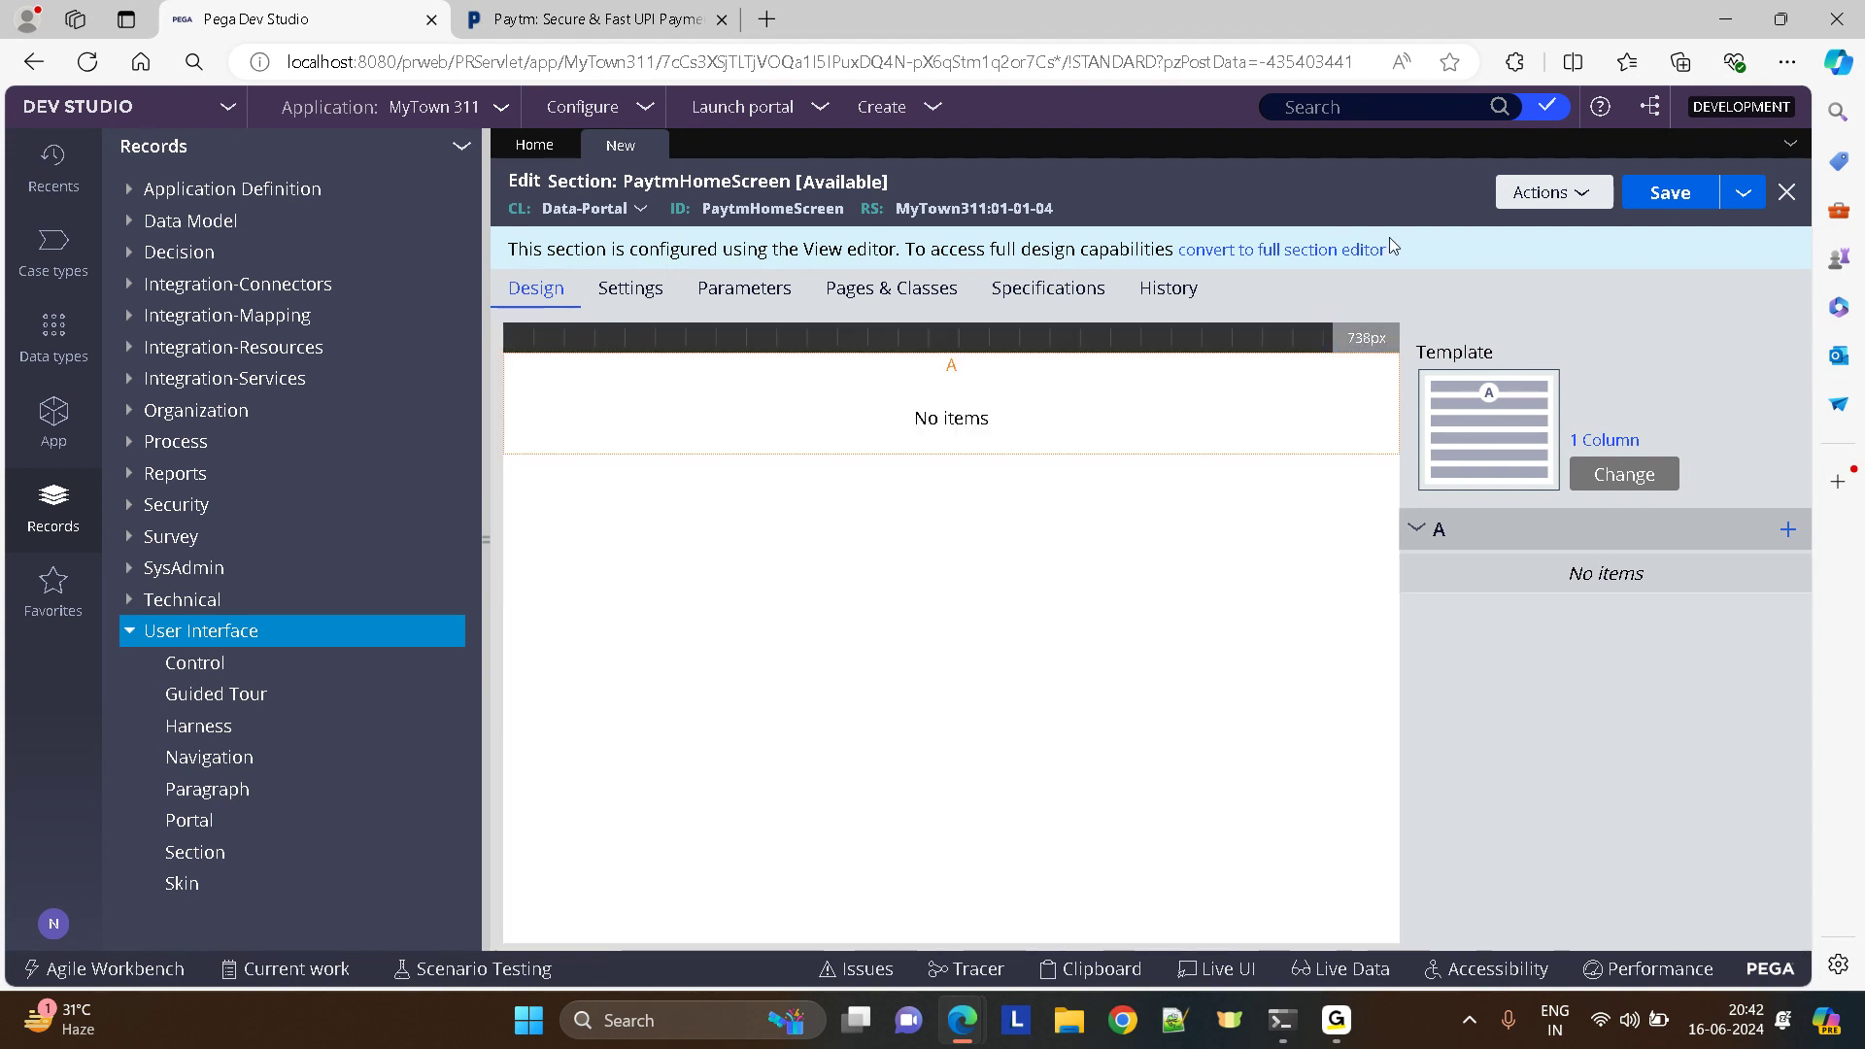
- Convert PaytmHomeScreen to a full, non-templated section in the design editor
left_click(1280, 249)
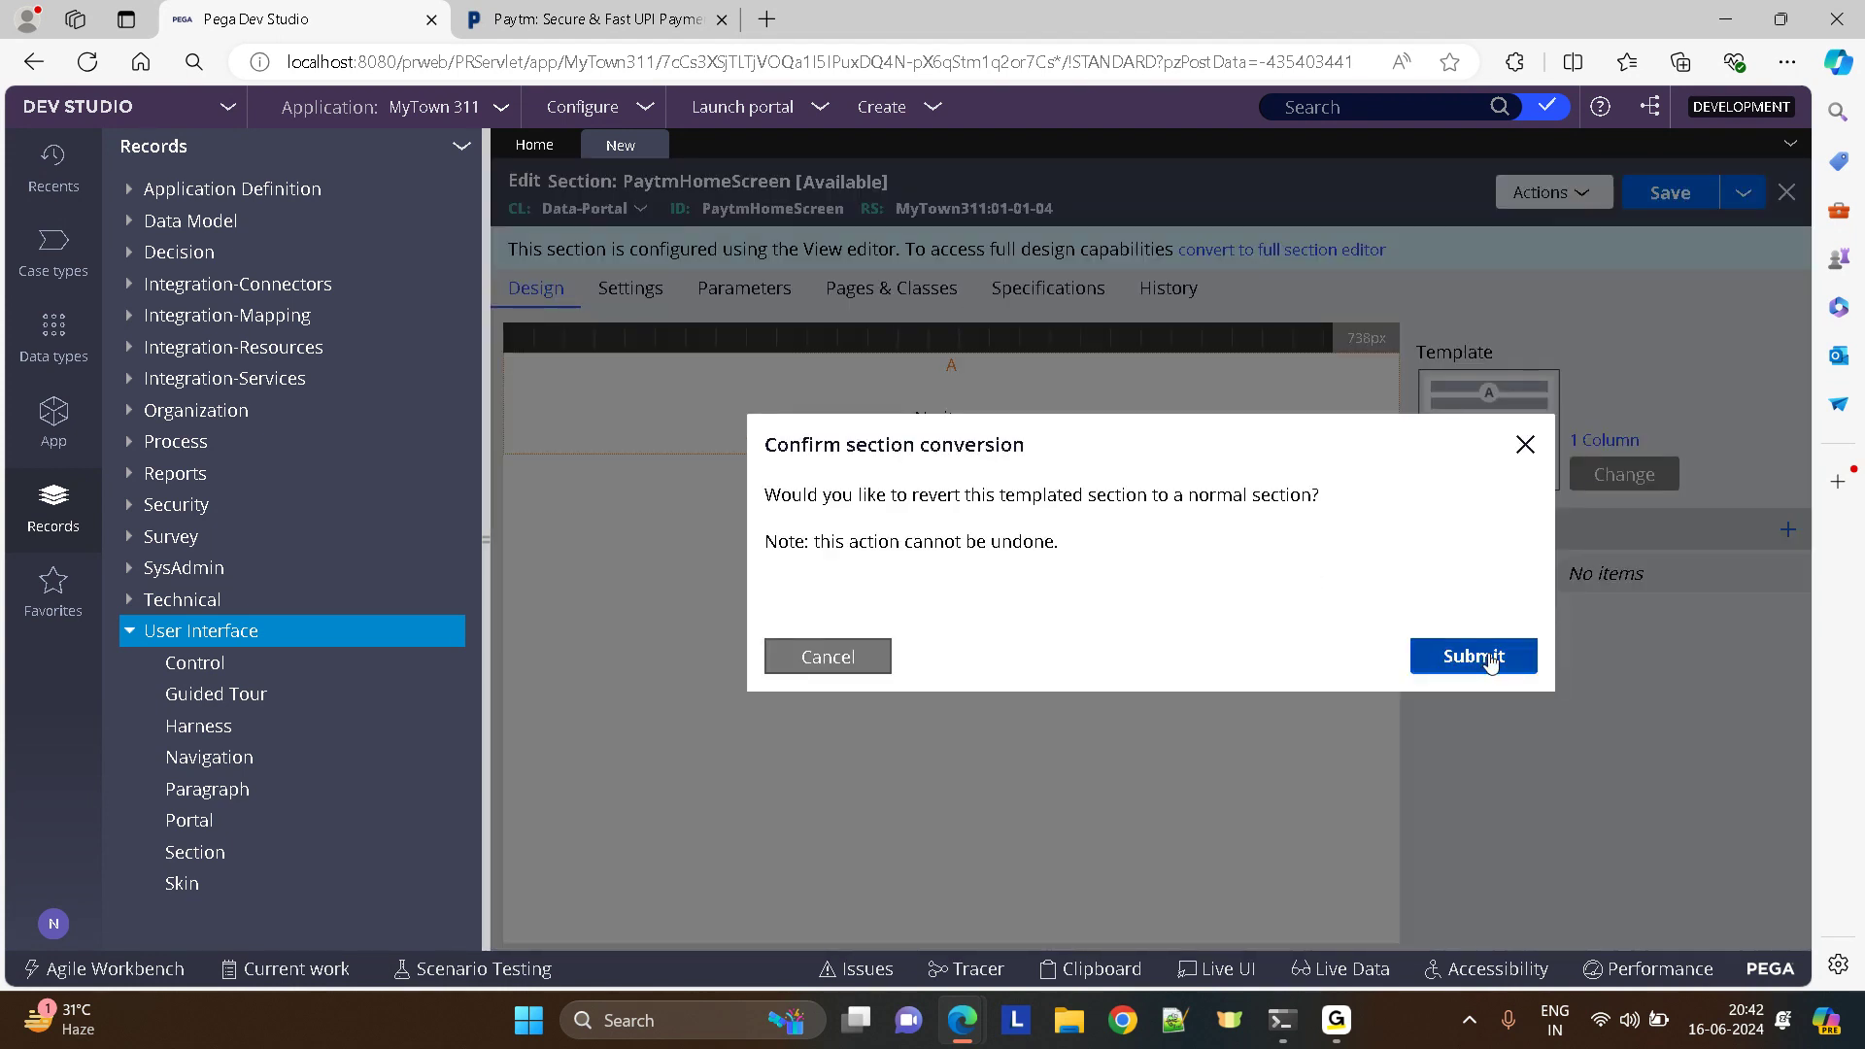
left_click(1472, 654)
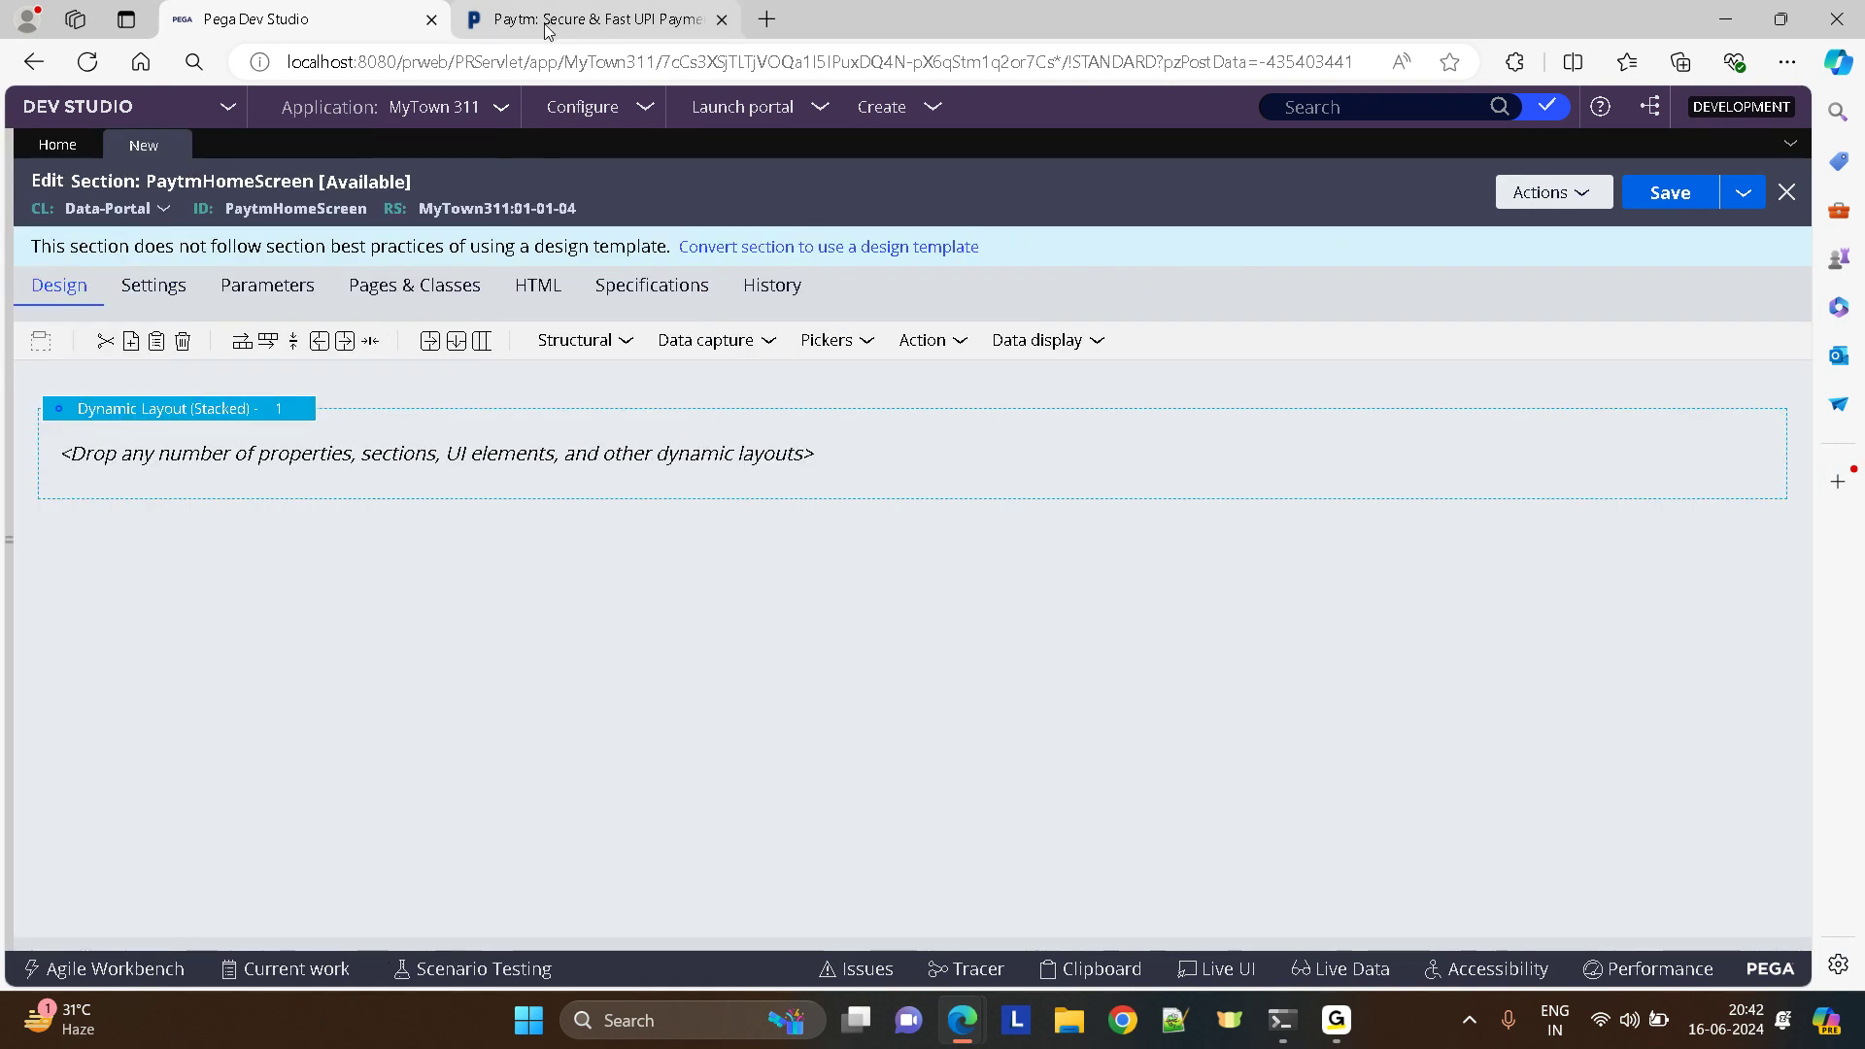
- Add a nested dynamic layout inside the section after checking the Paytm site
left_click(590, 19)
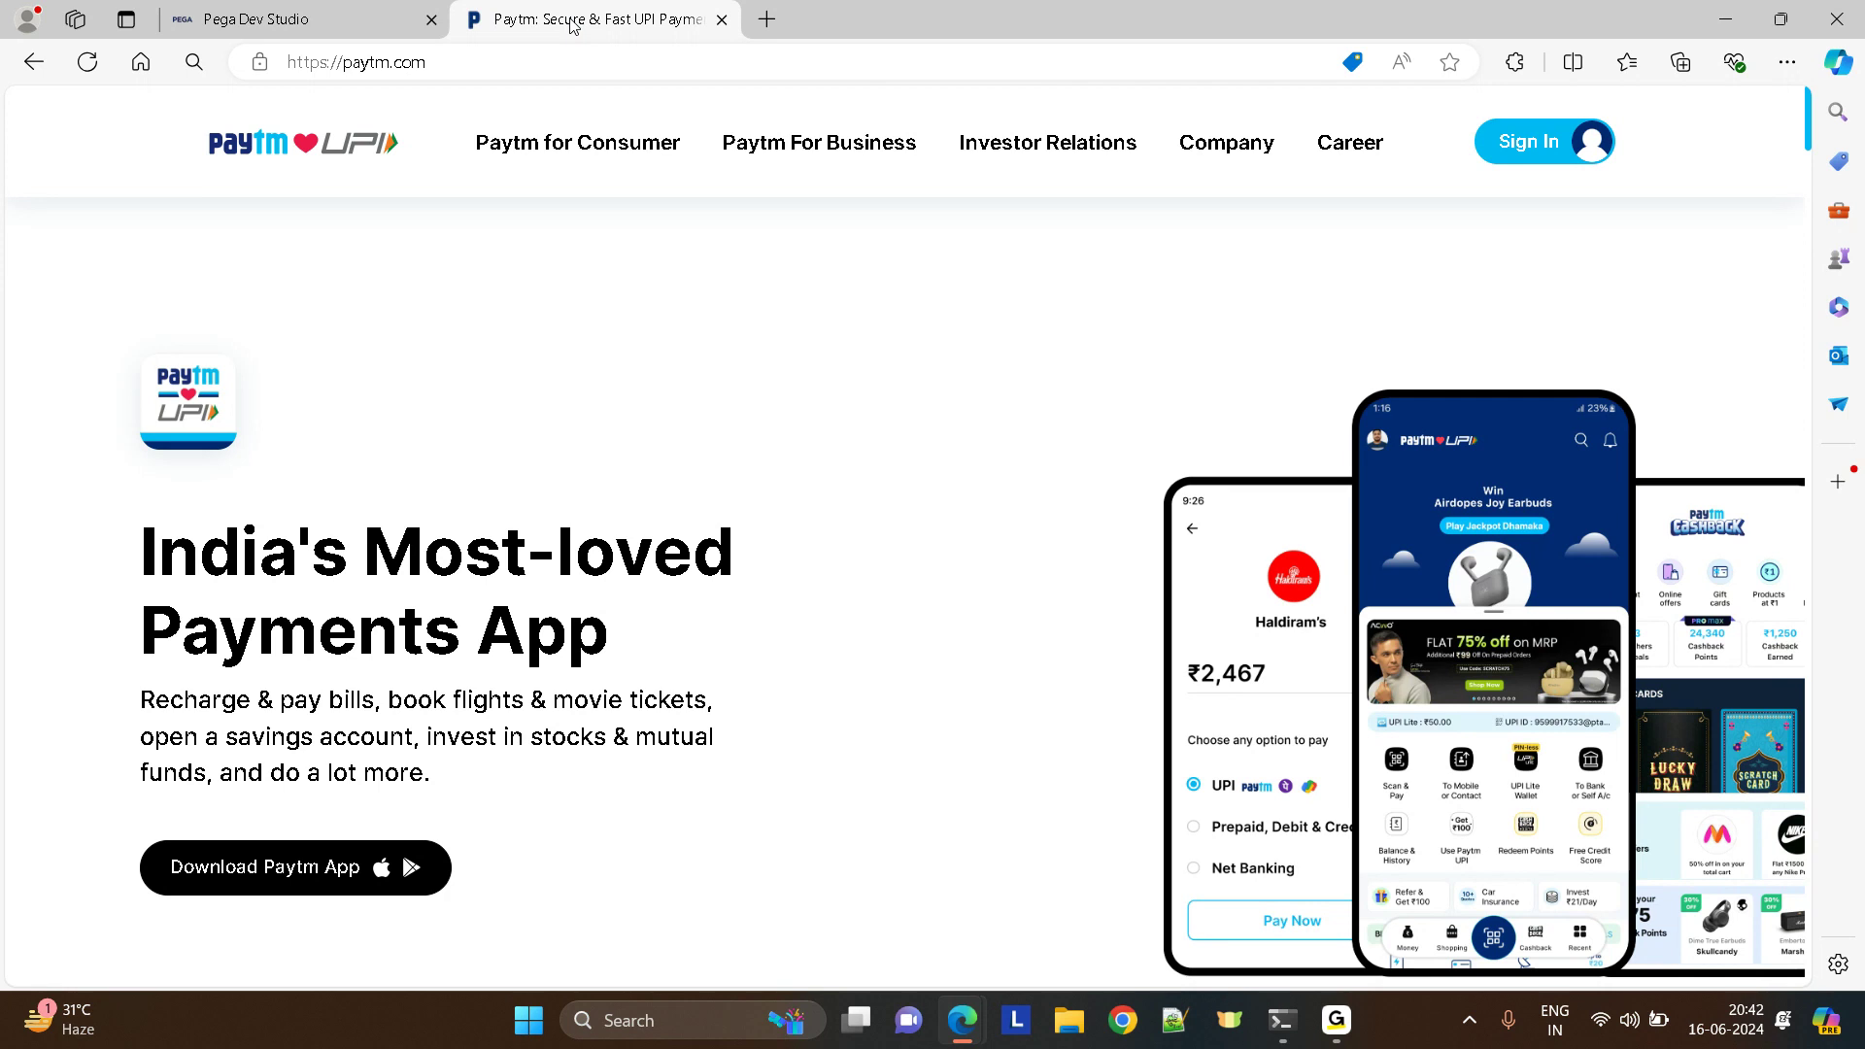
mouse_move(348, 157)
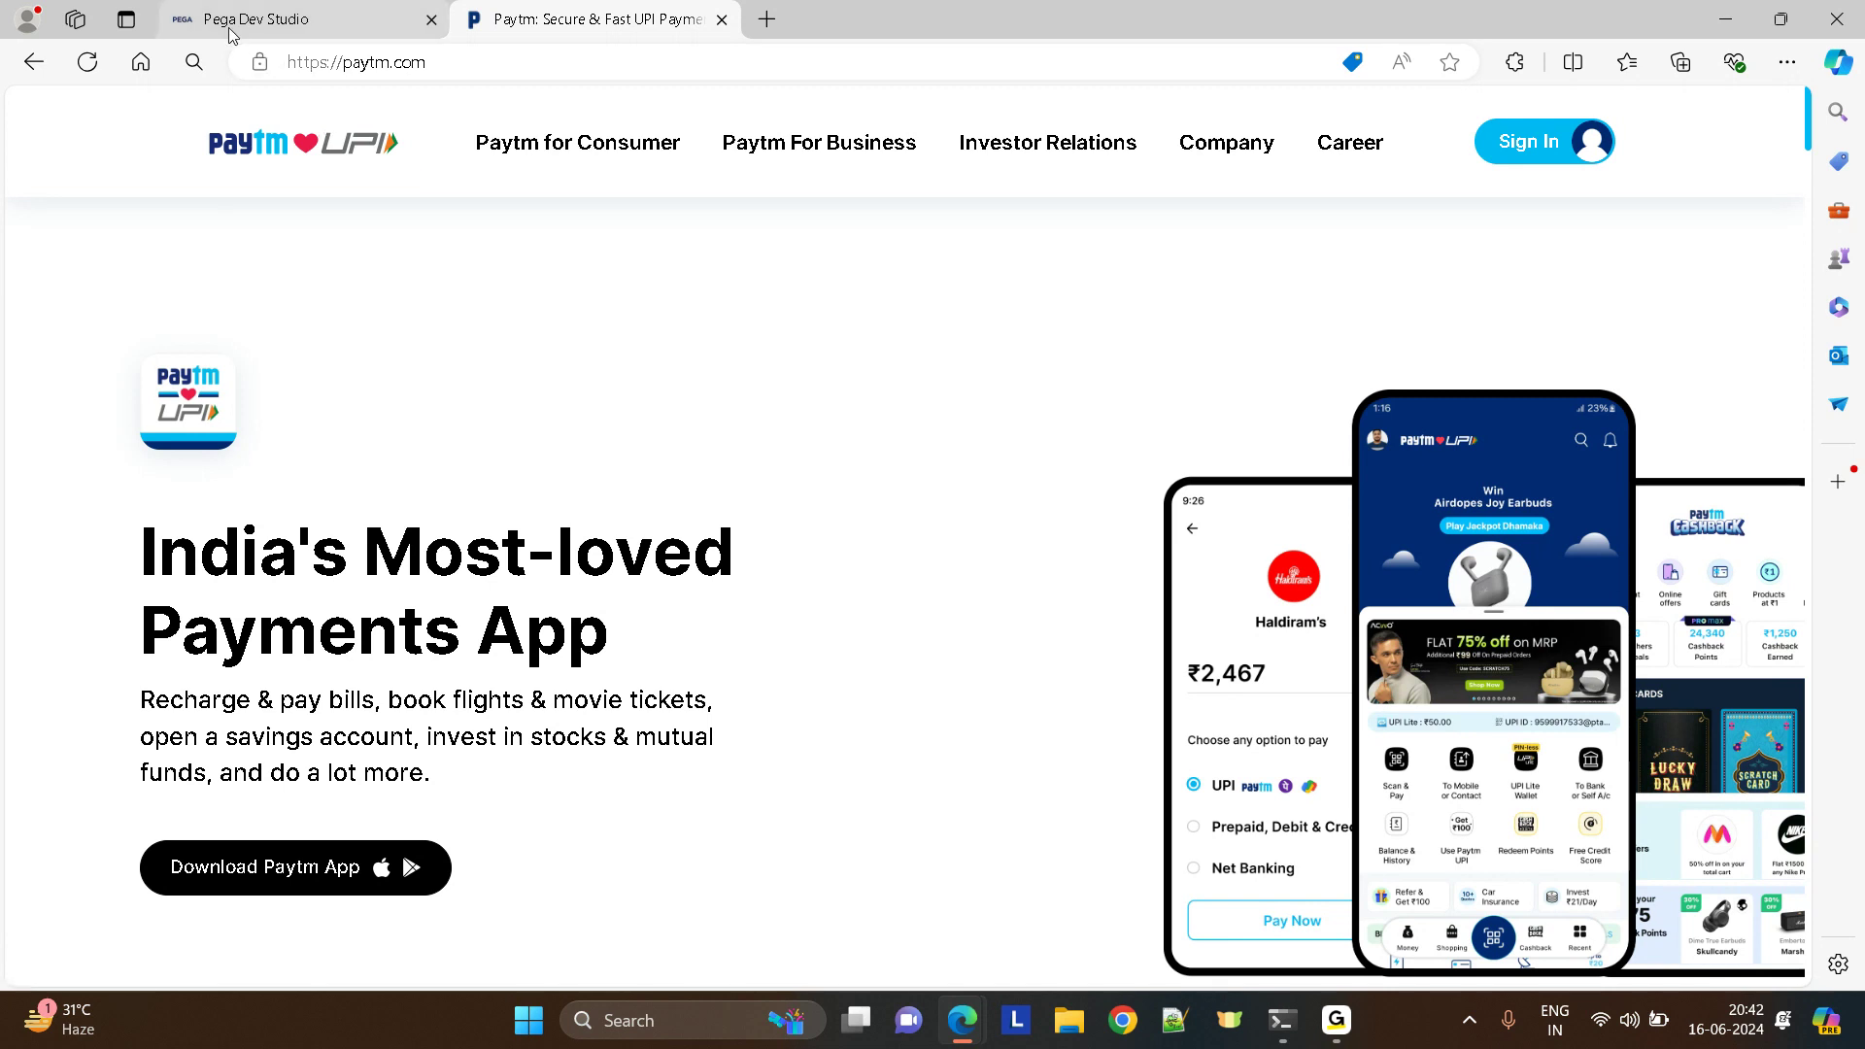
left_click(303, 19)
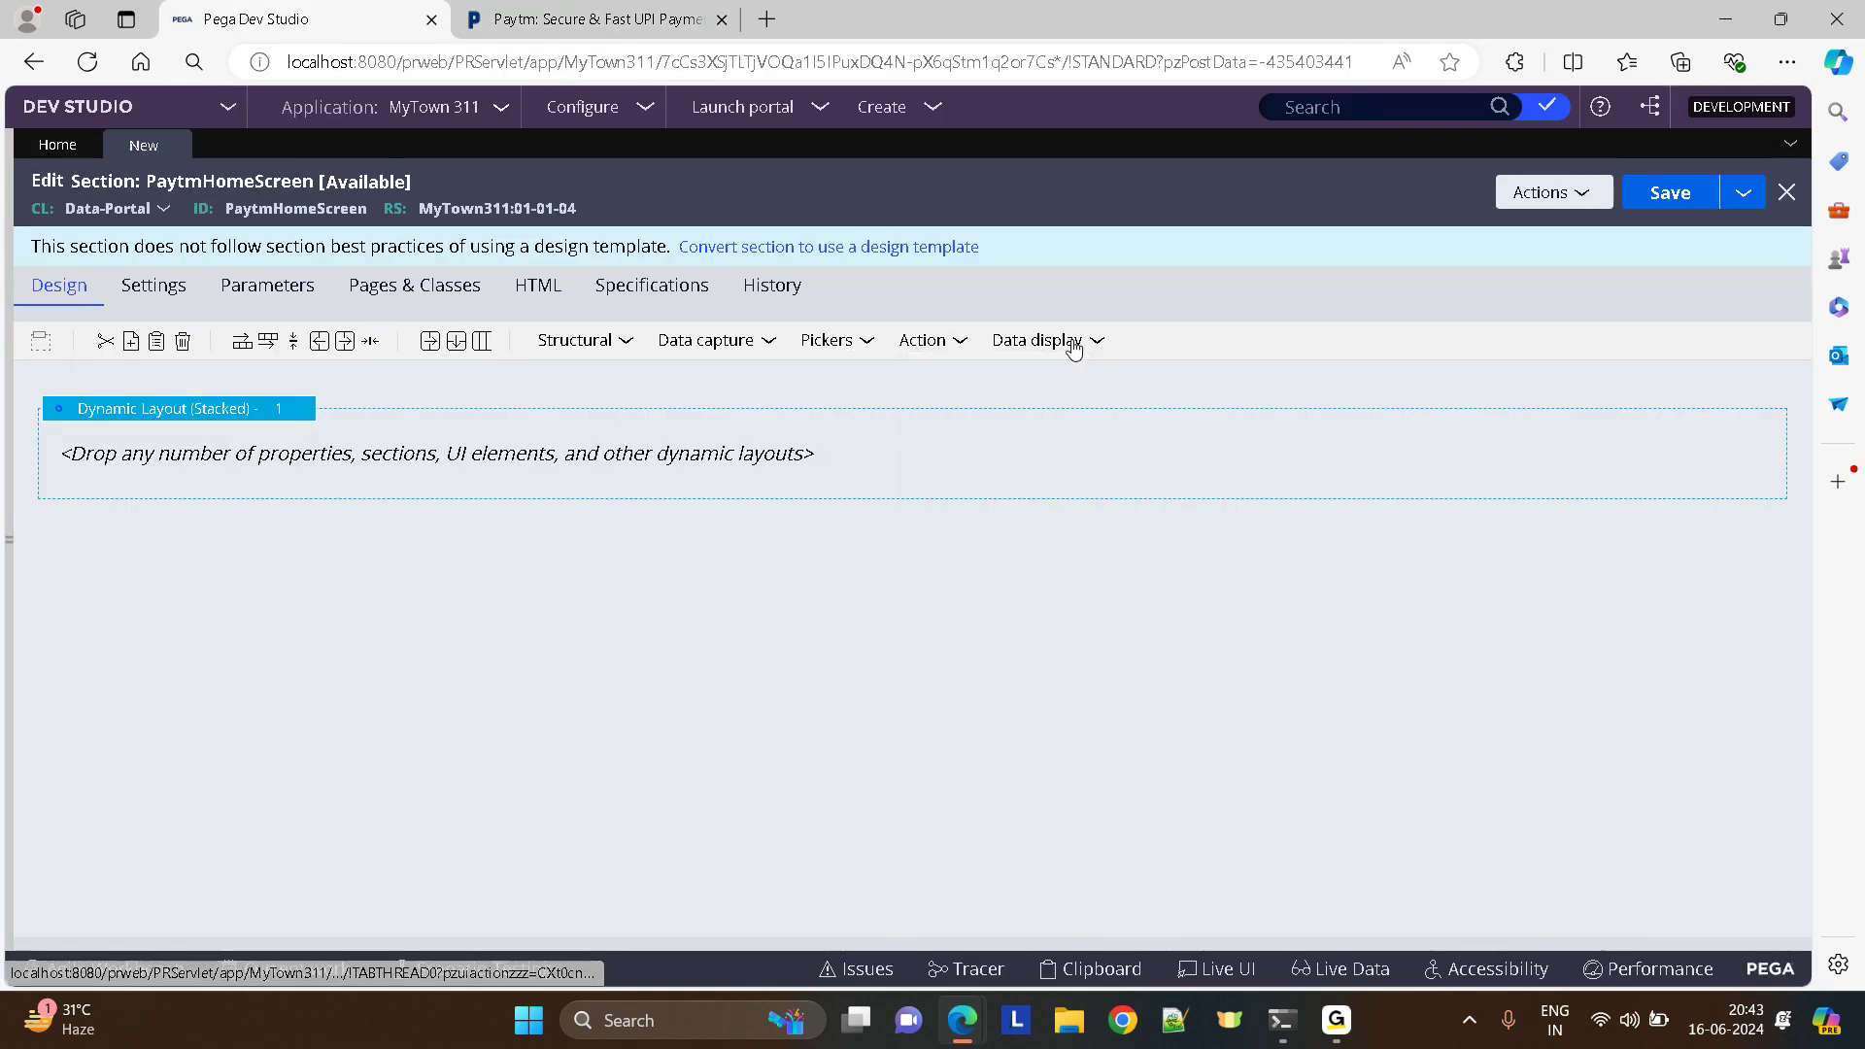
left_click(575, 340)
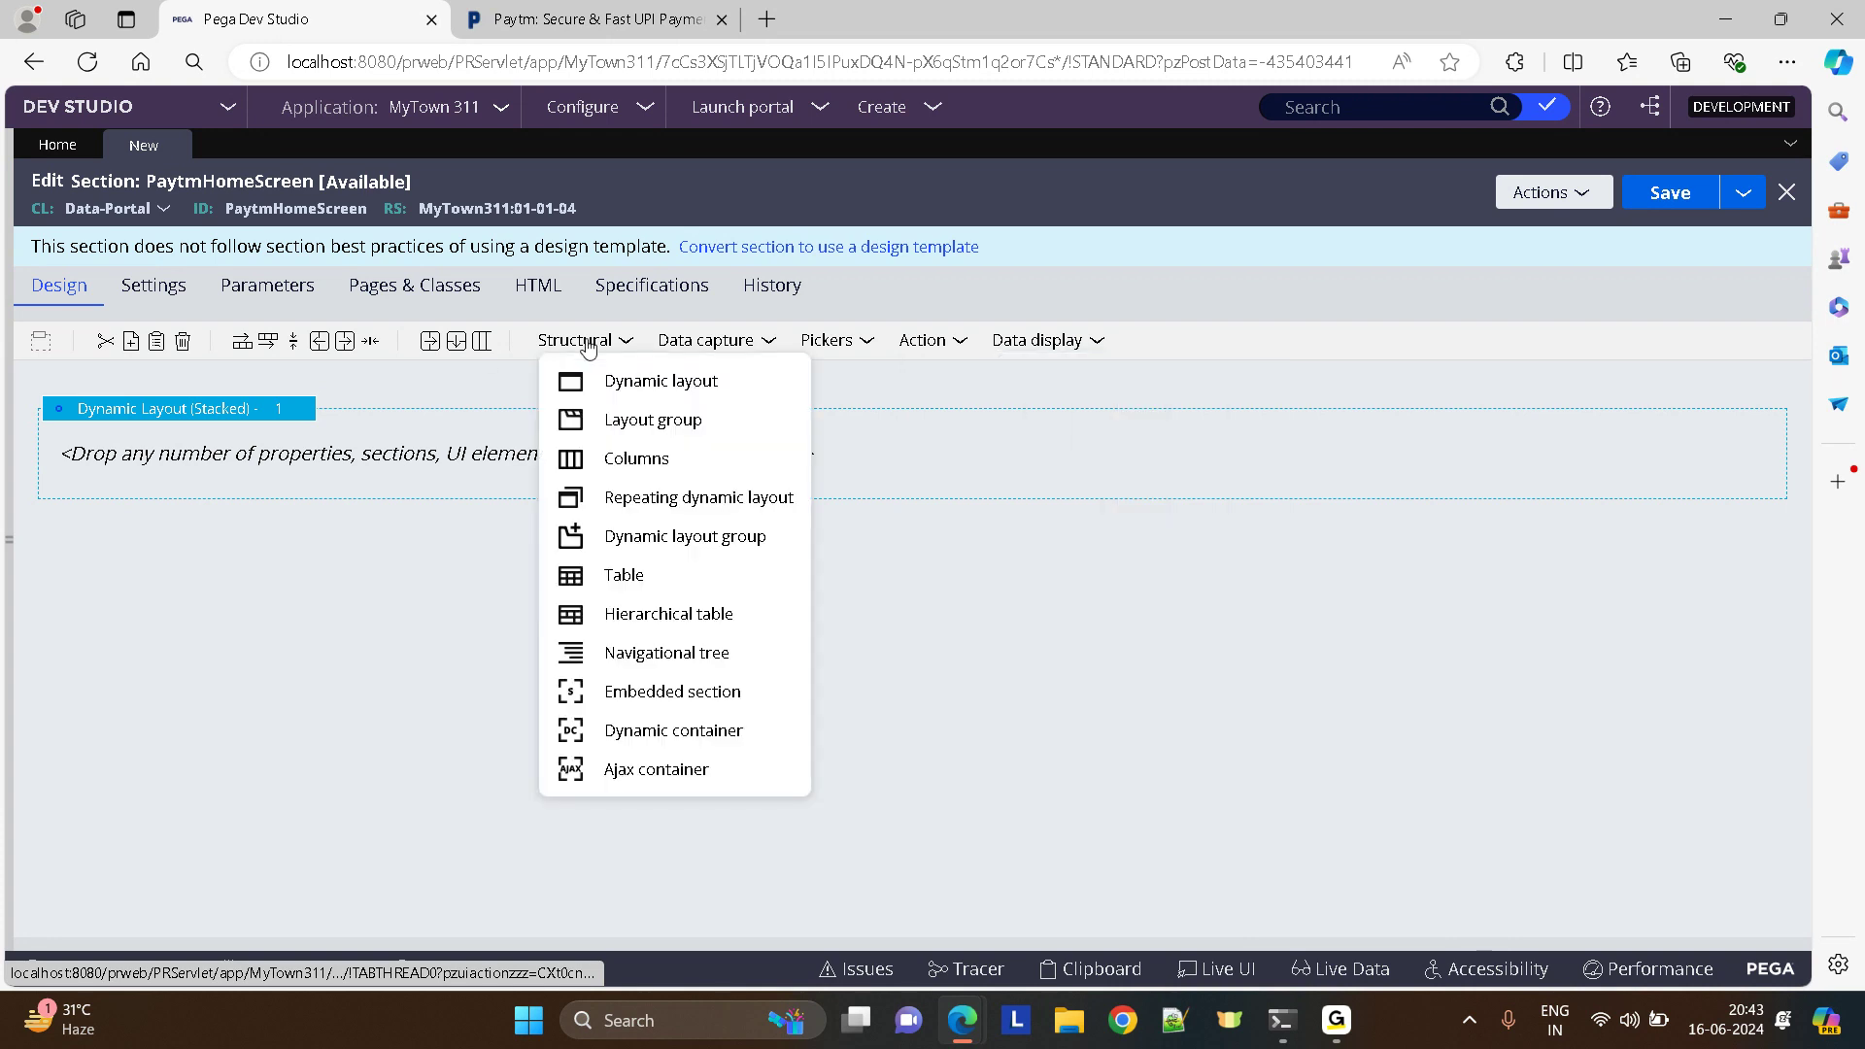
left_click(660, 381)
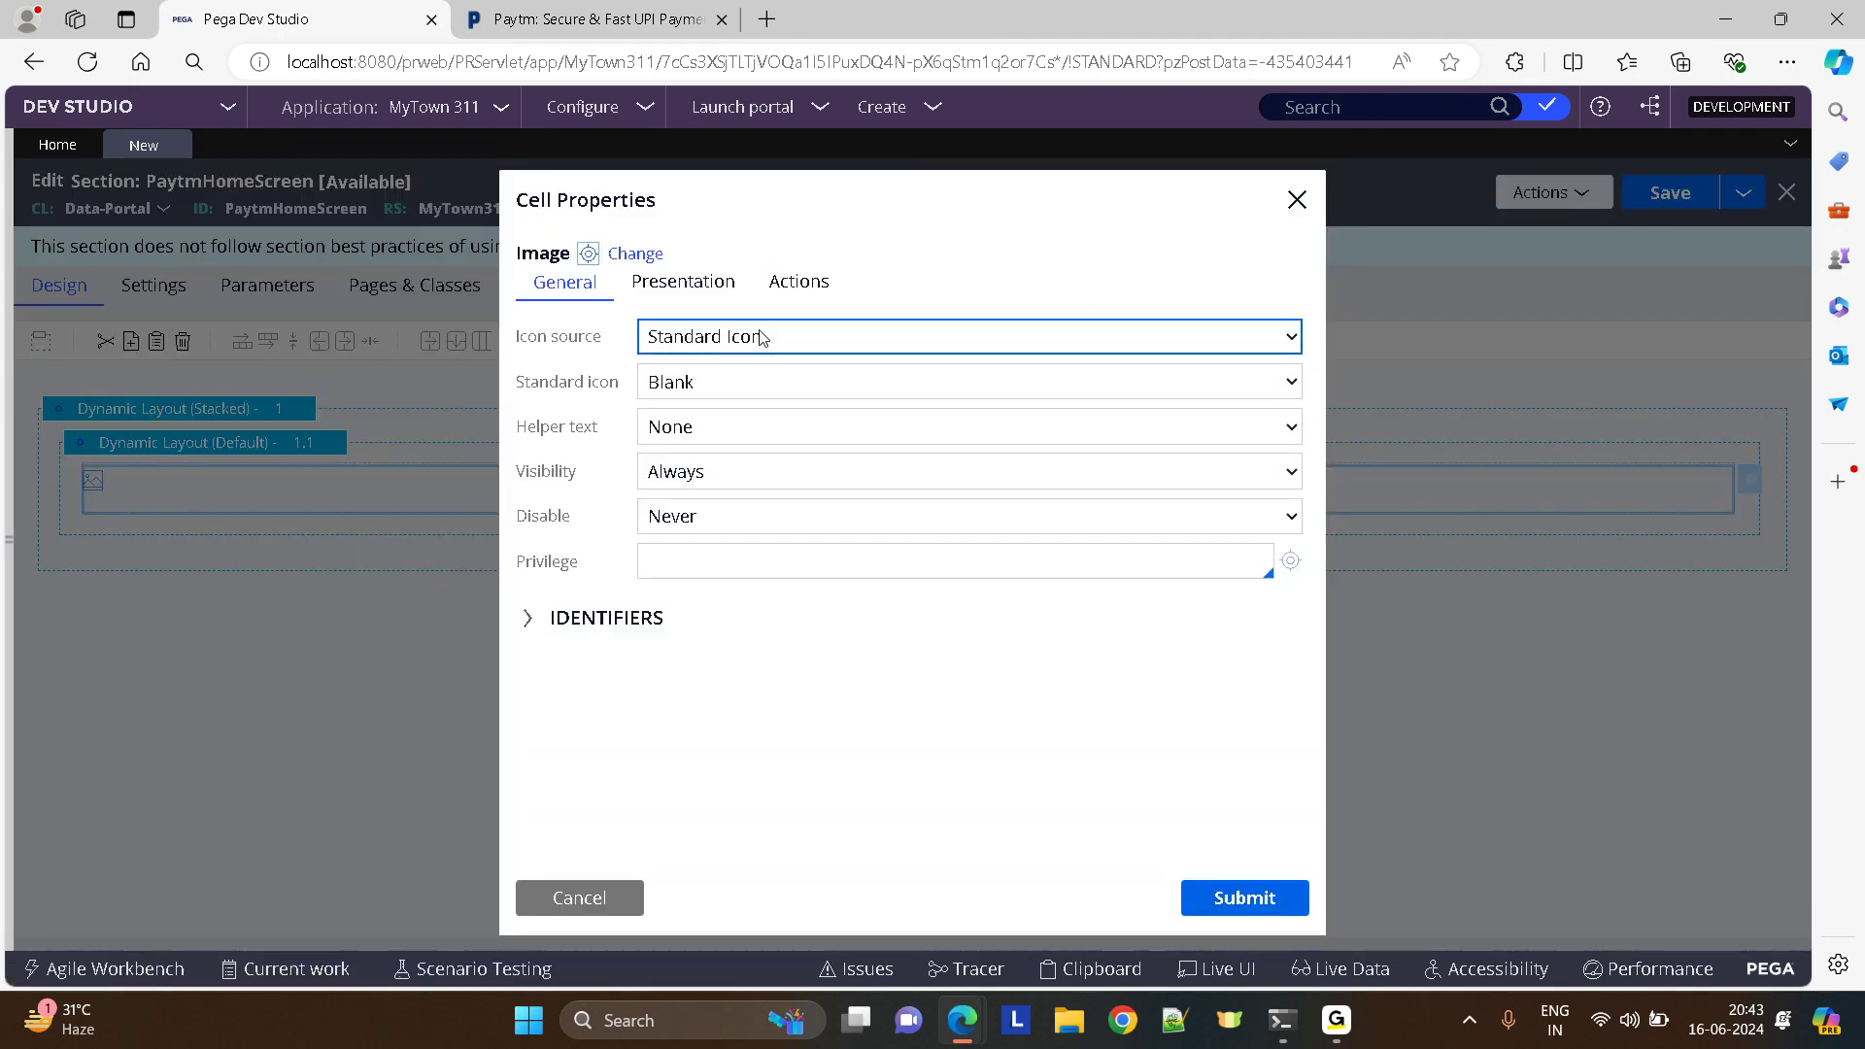
- Make the layout cell show the webwb/PaytmLogo.png image from the image catalog
left_click(968, 336)
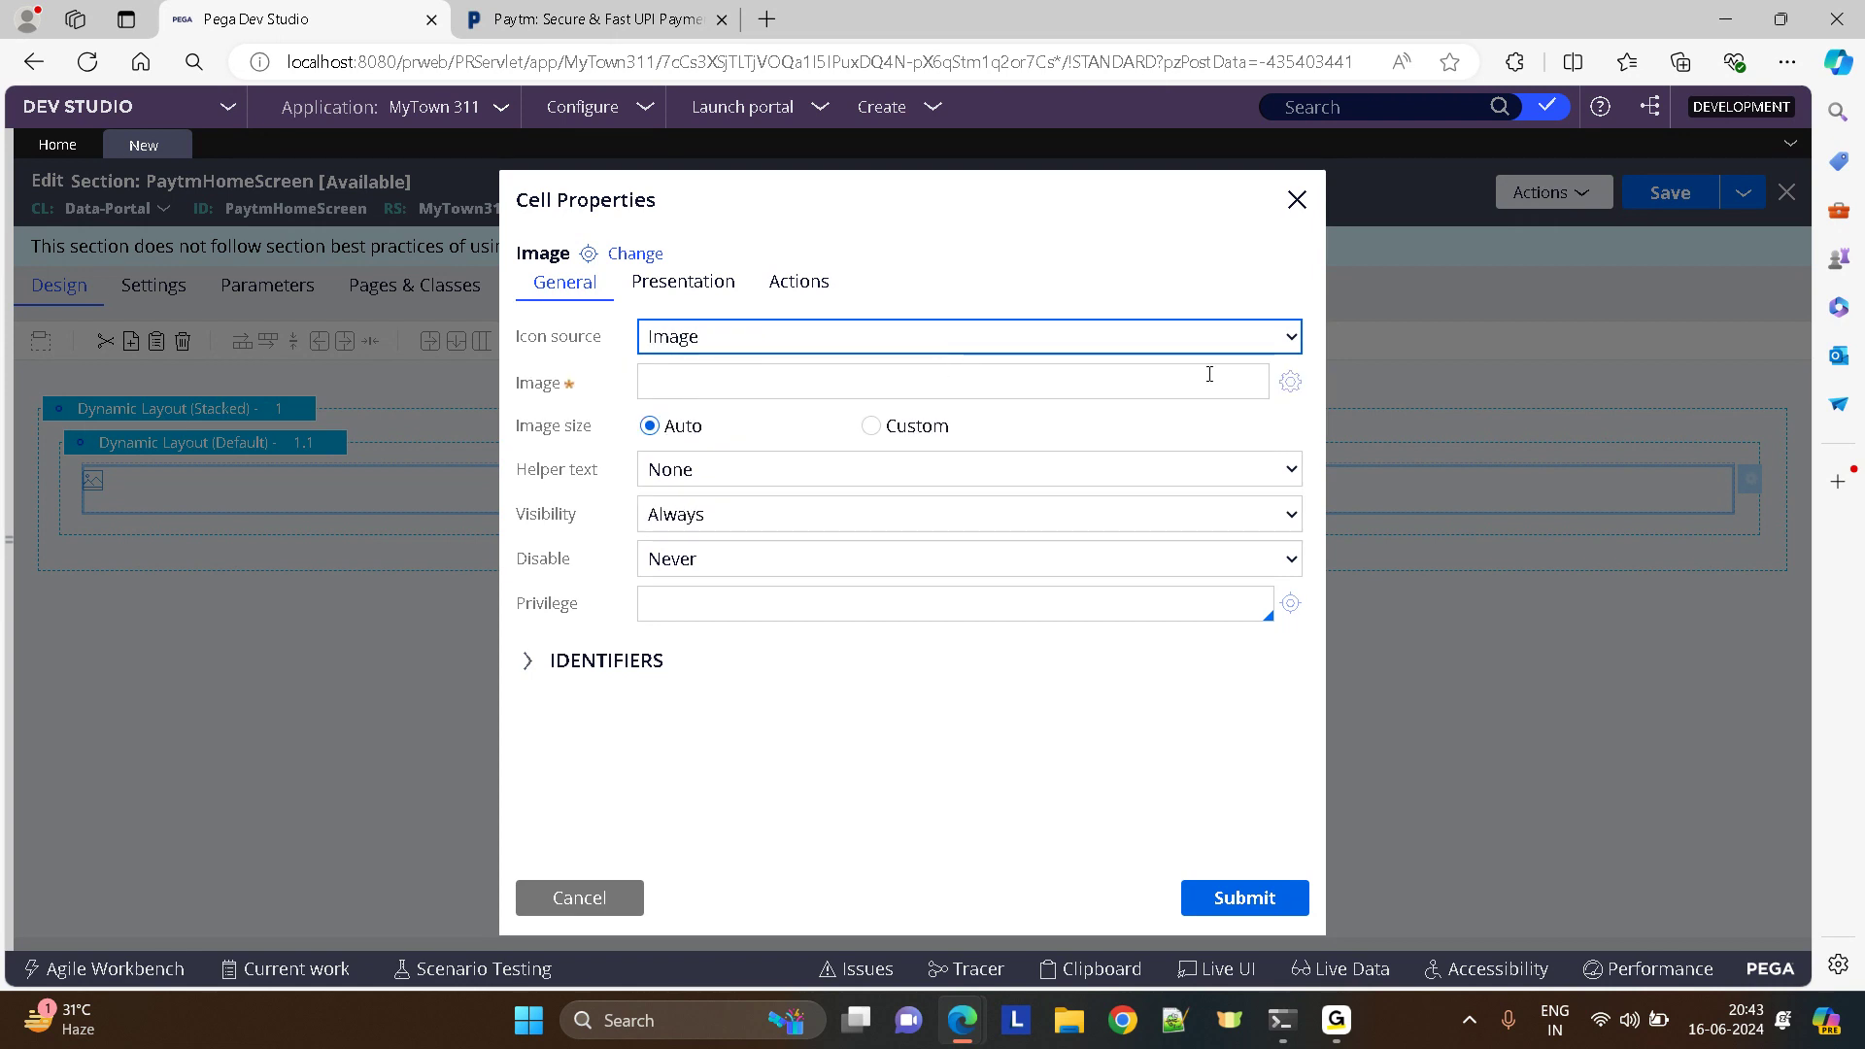
left_click(1290, 381)
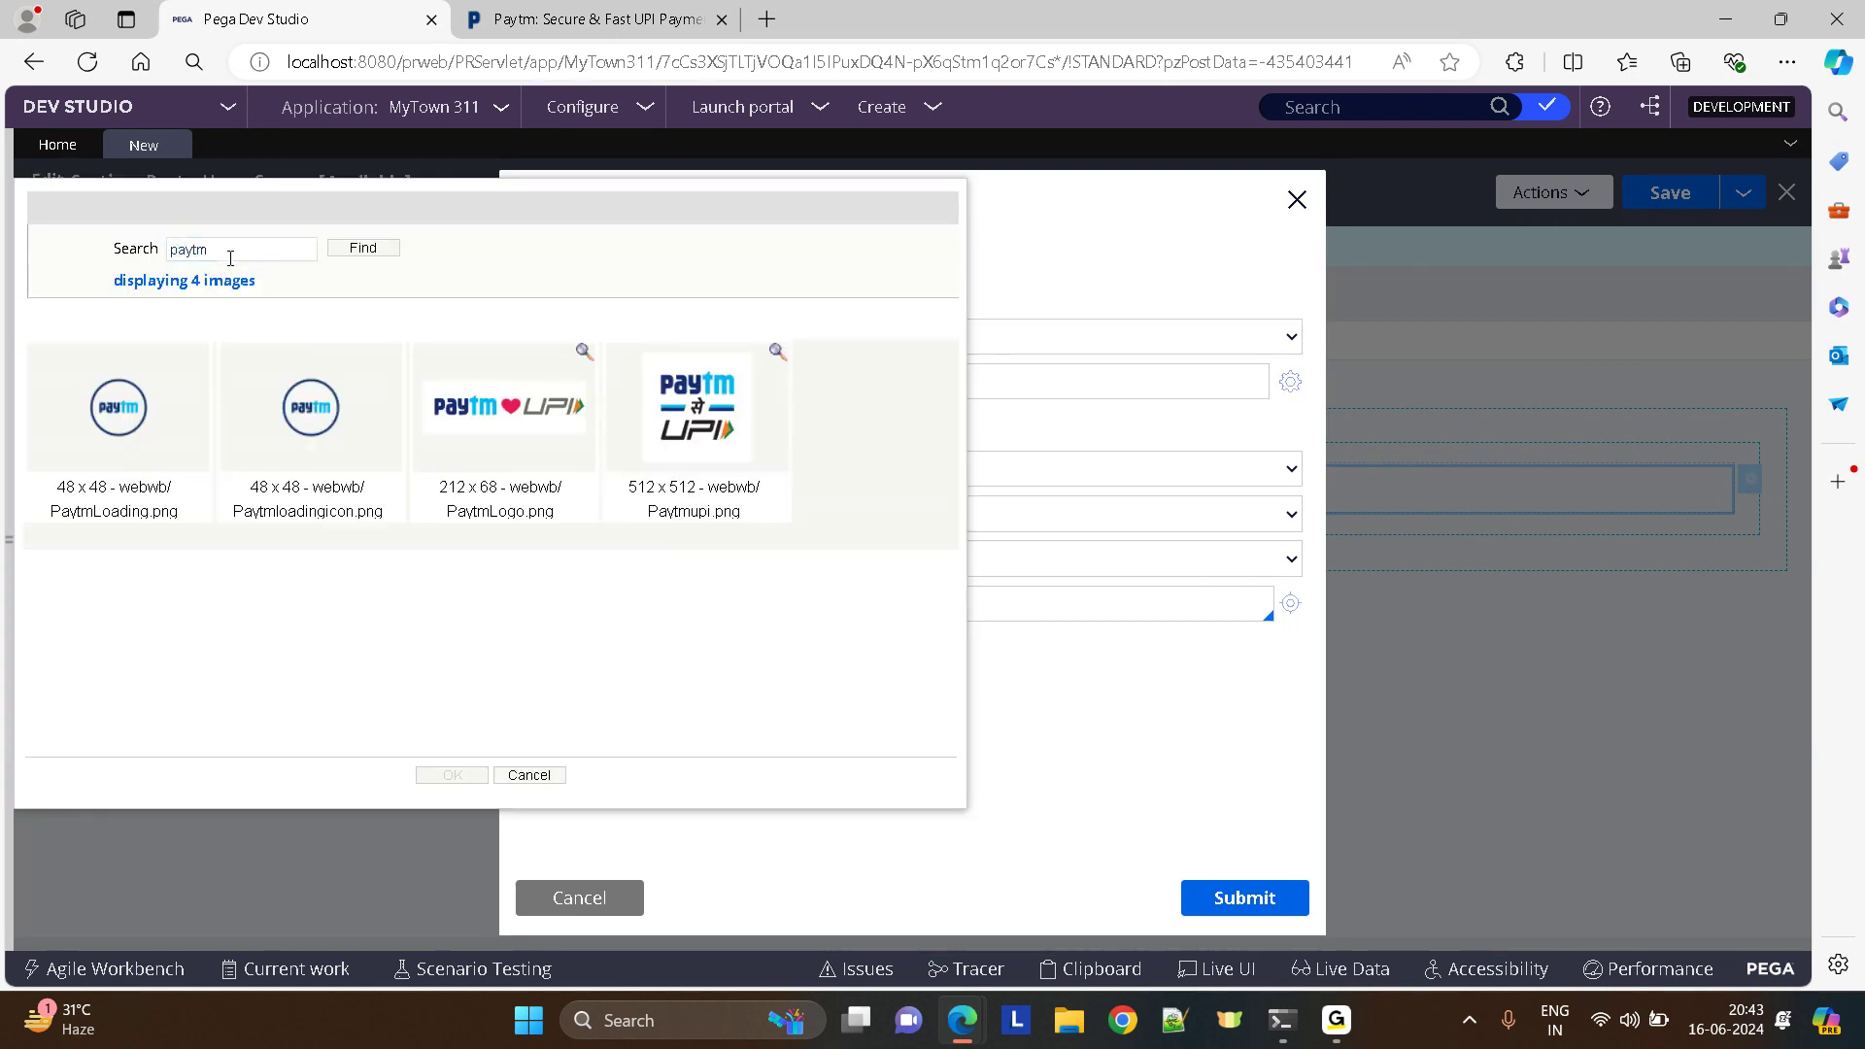
left_click(505, 406)
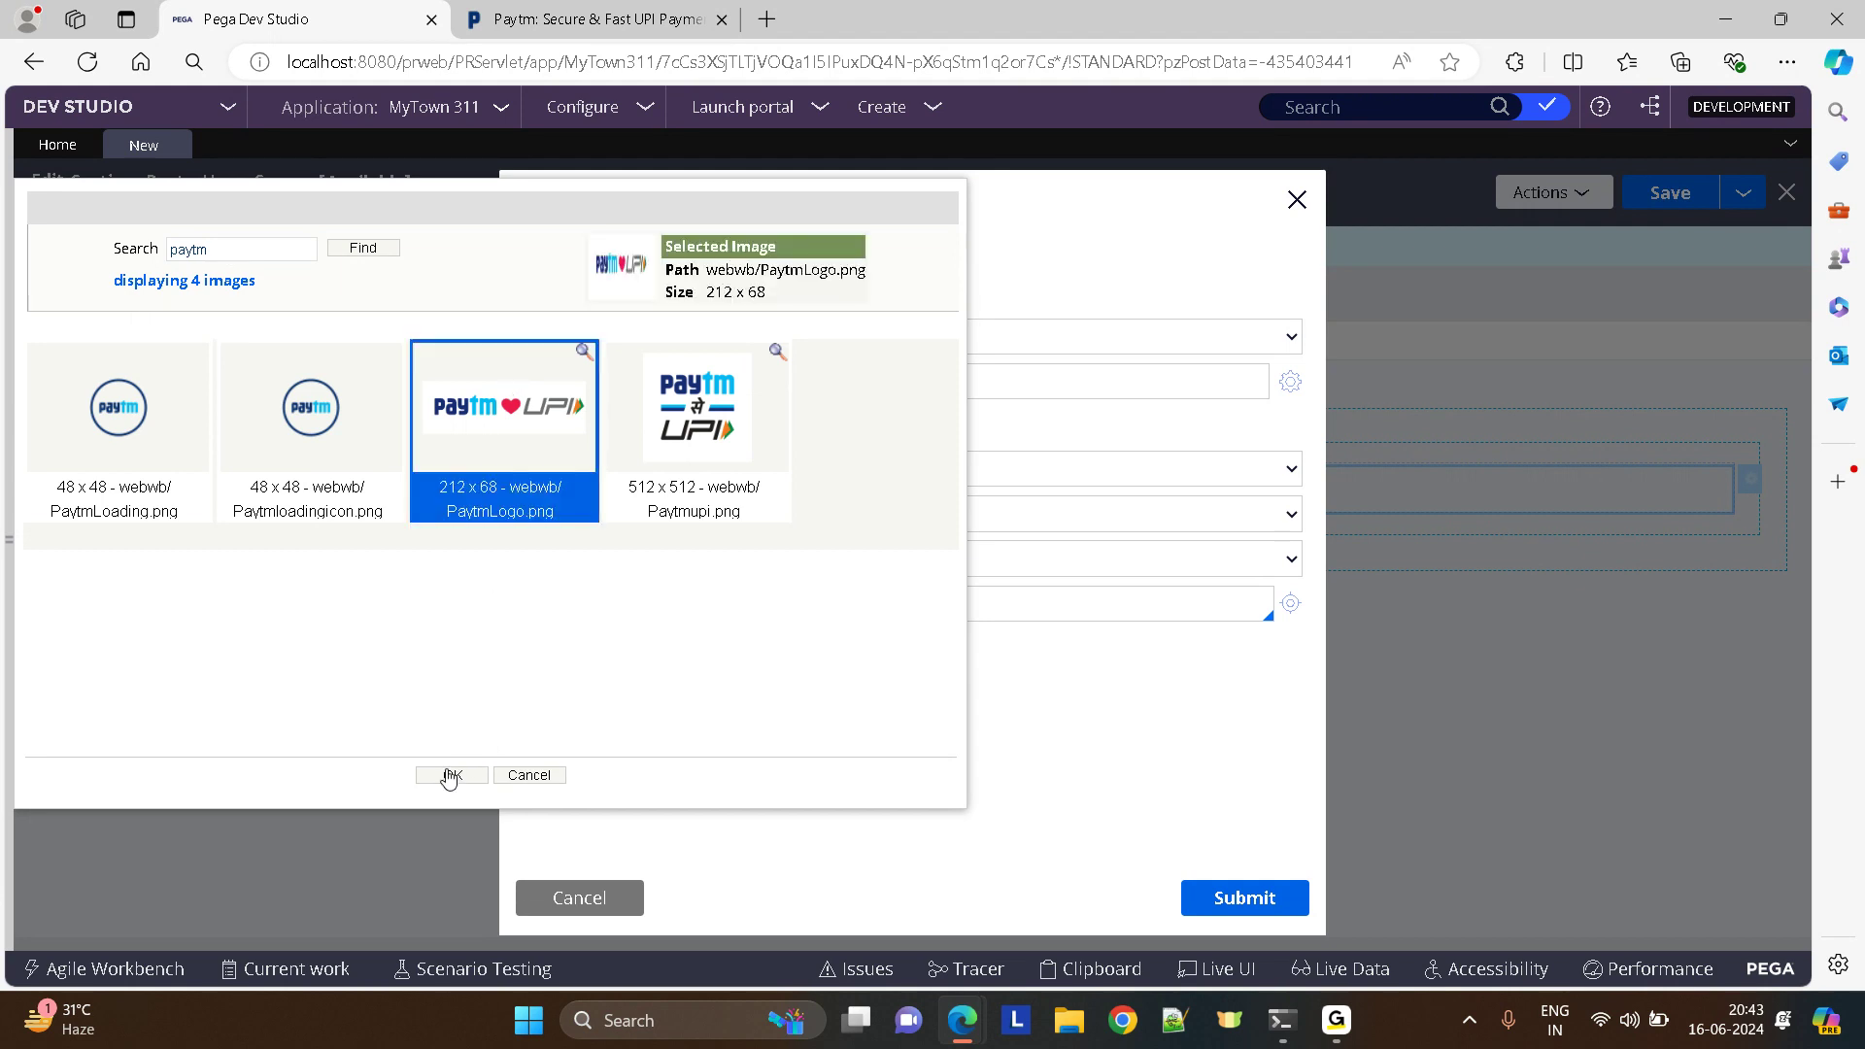
left_click(451, 775)
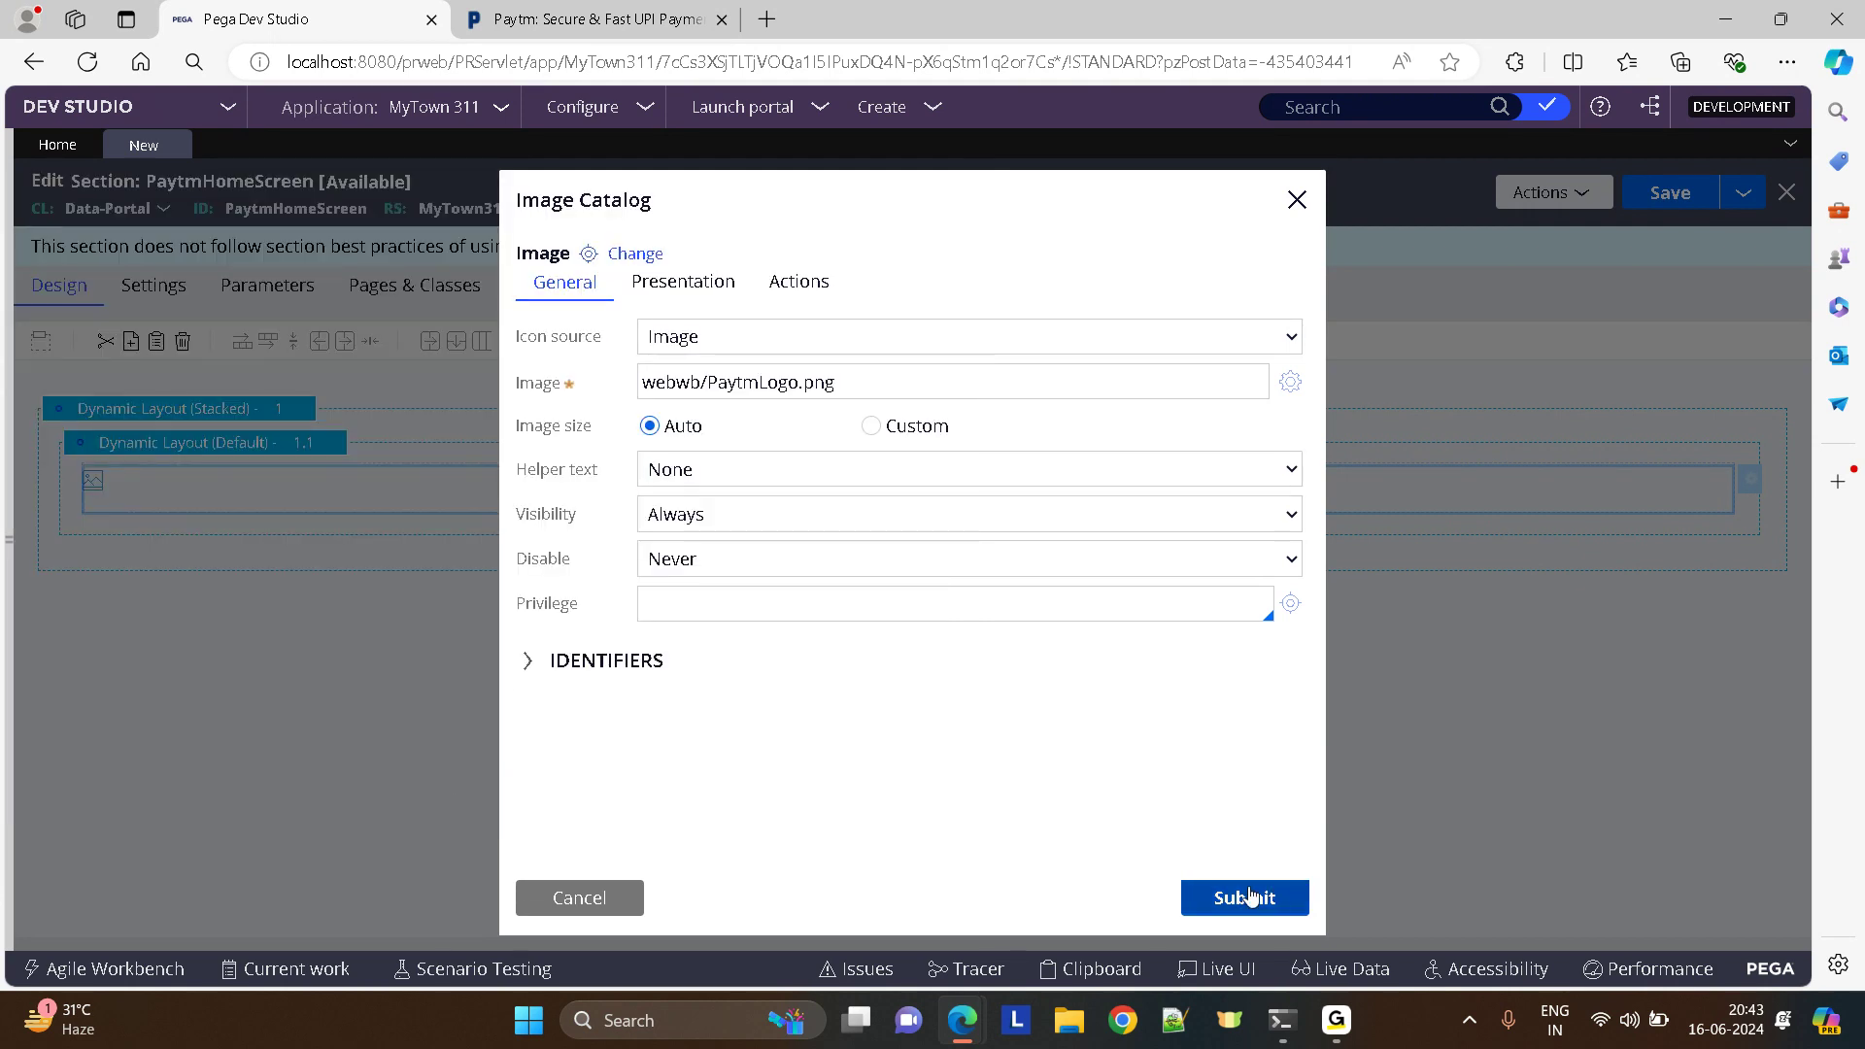
left_click(1243, 897)
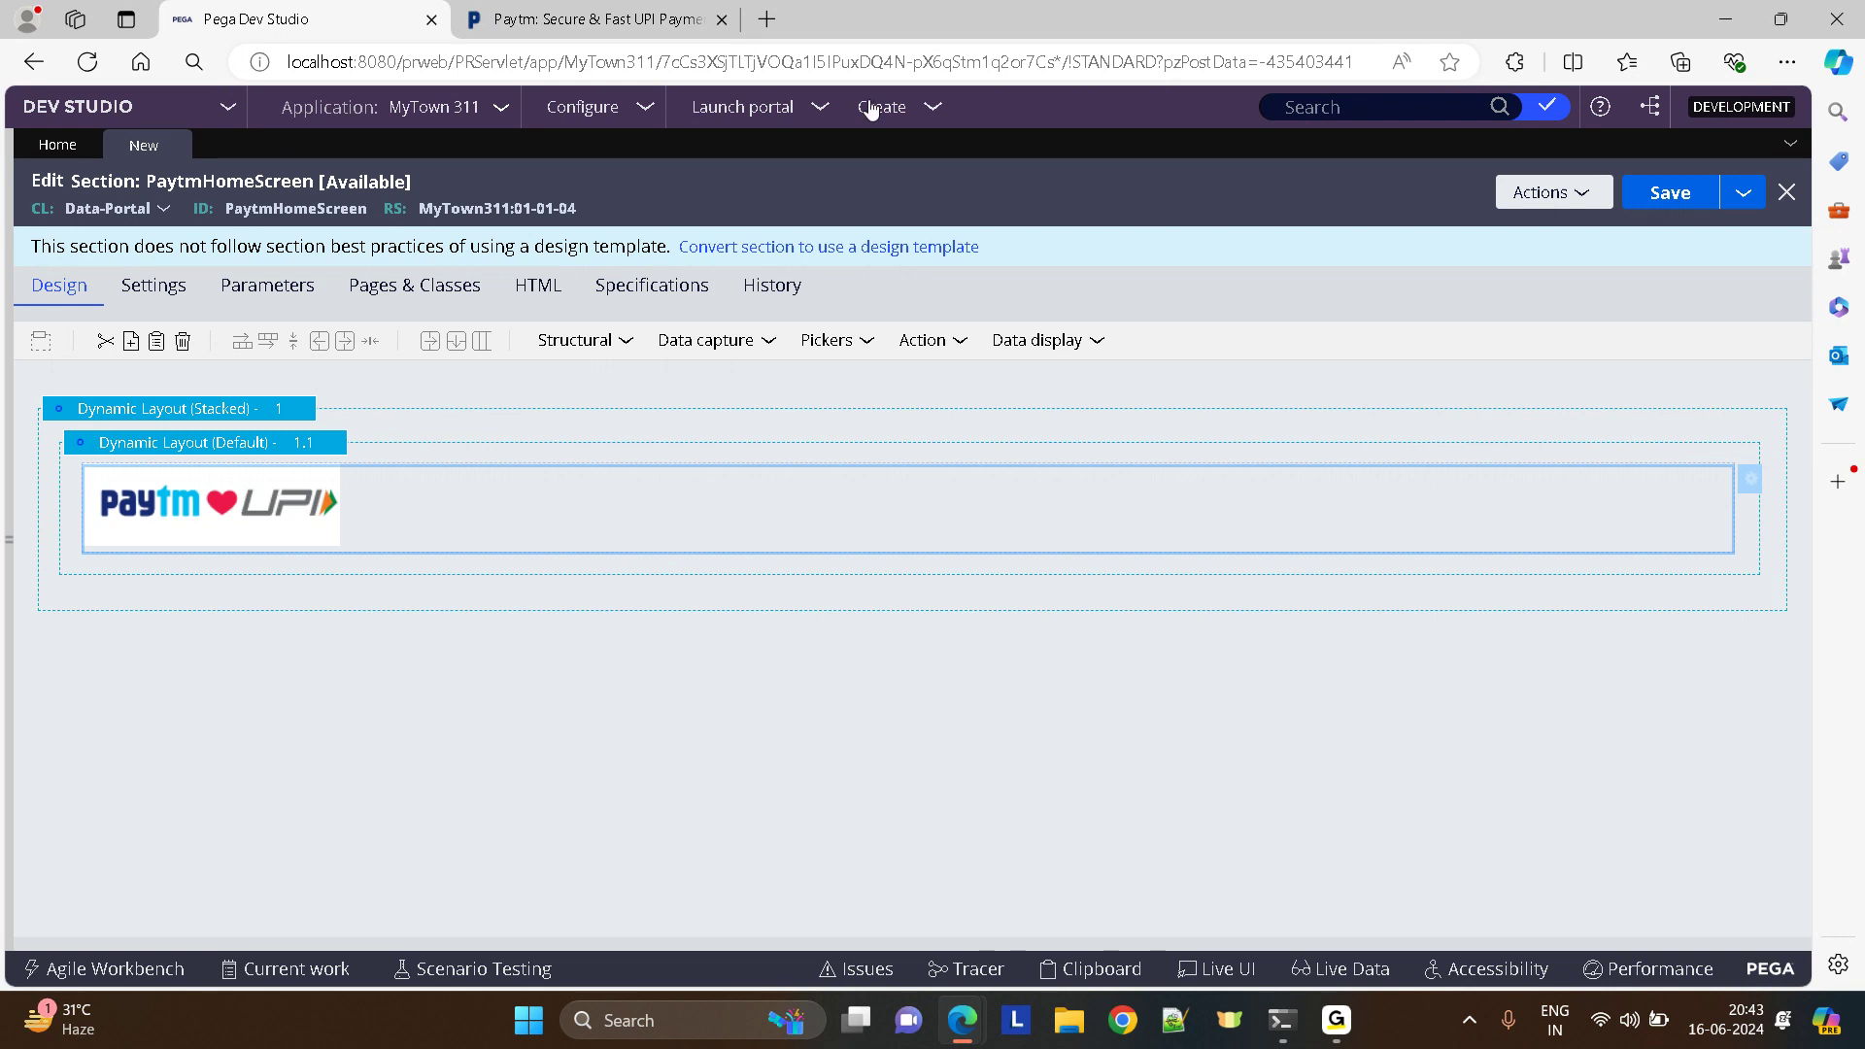
- Add a Link control to layout 1.2 and paste copies until five links exist
left_click(592, 19)
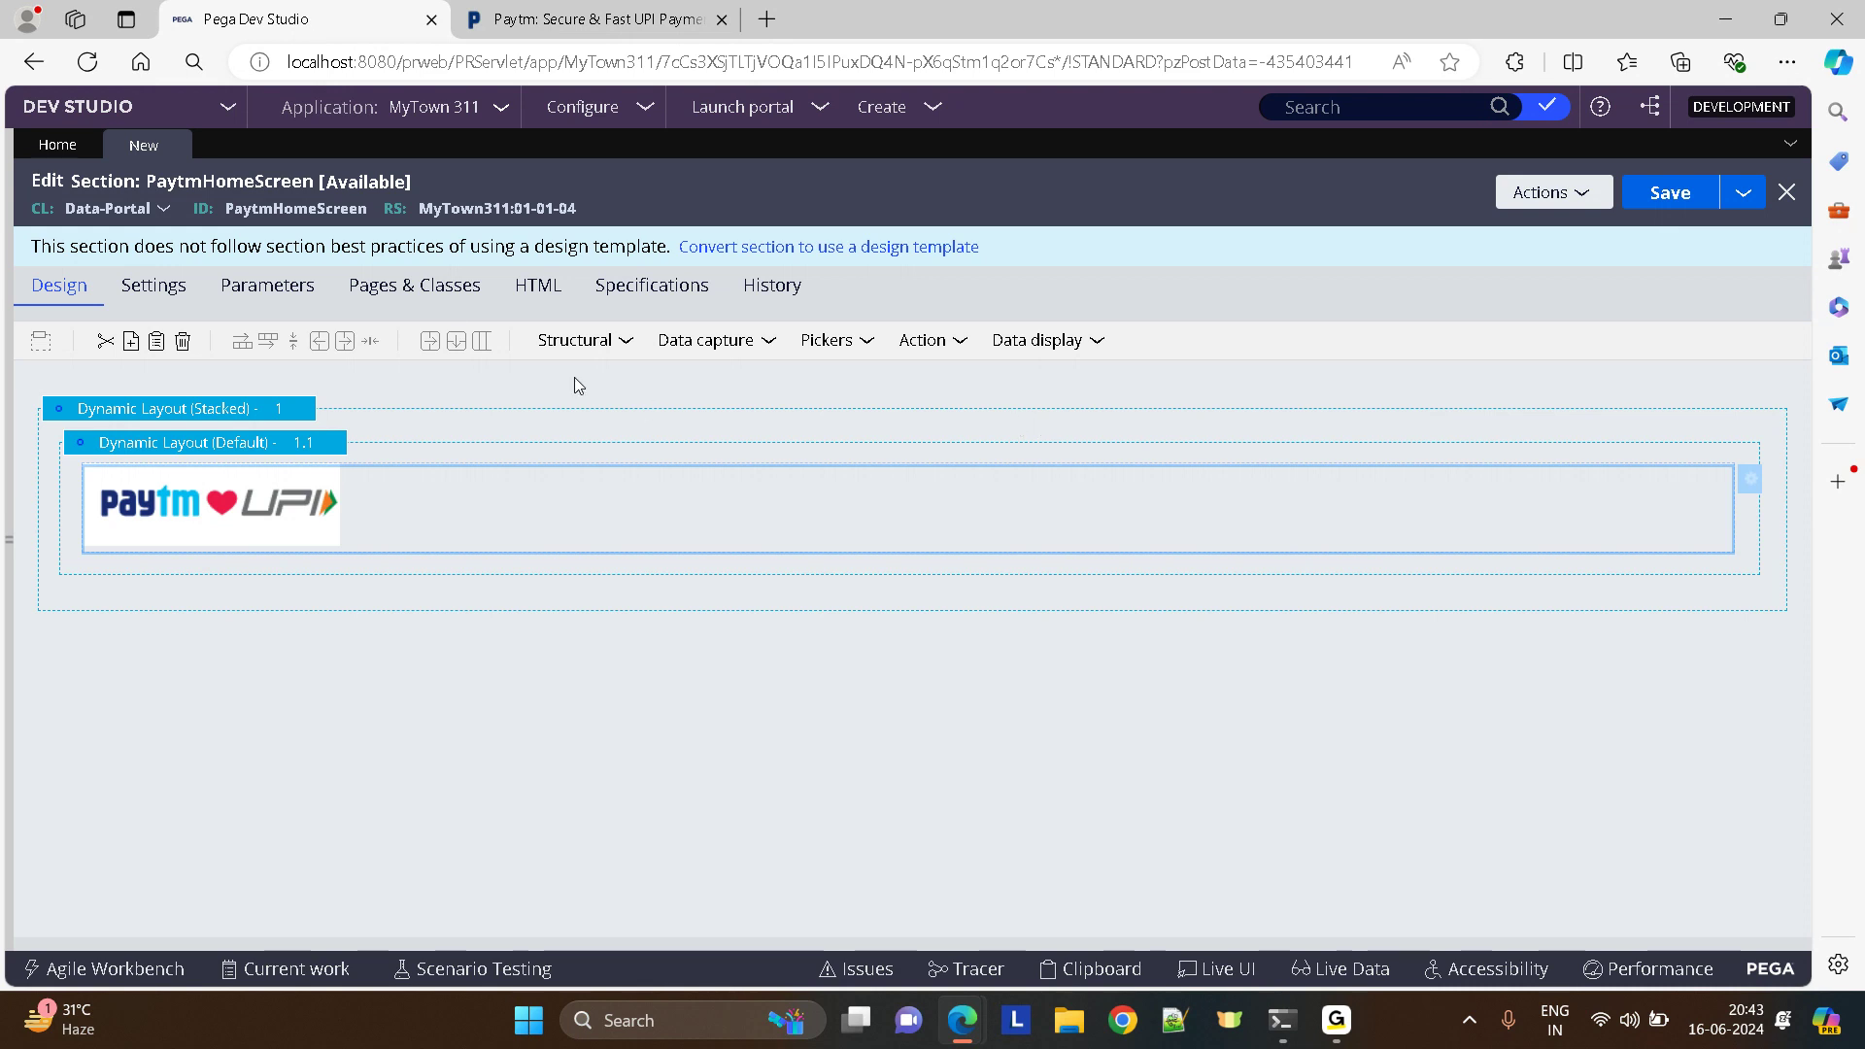
left_click(577, 340)
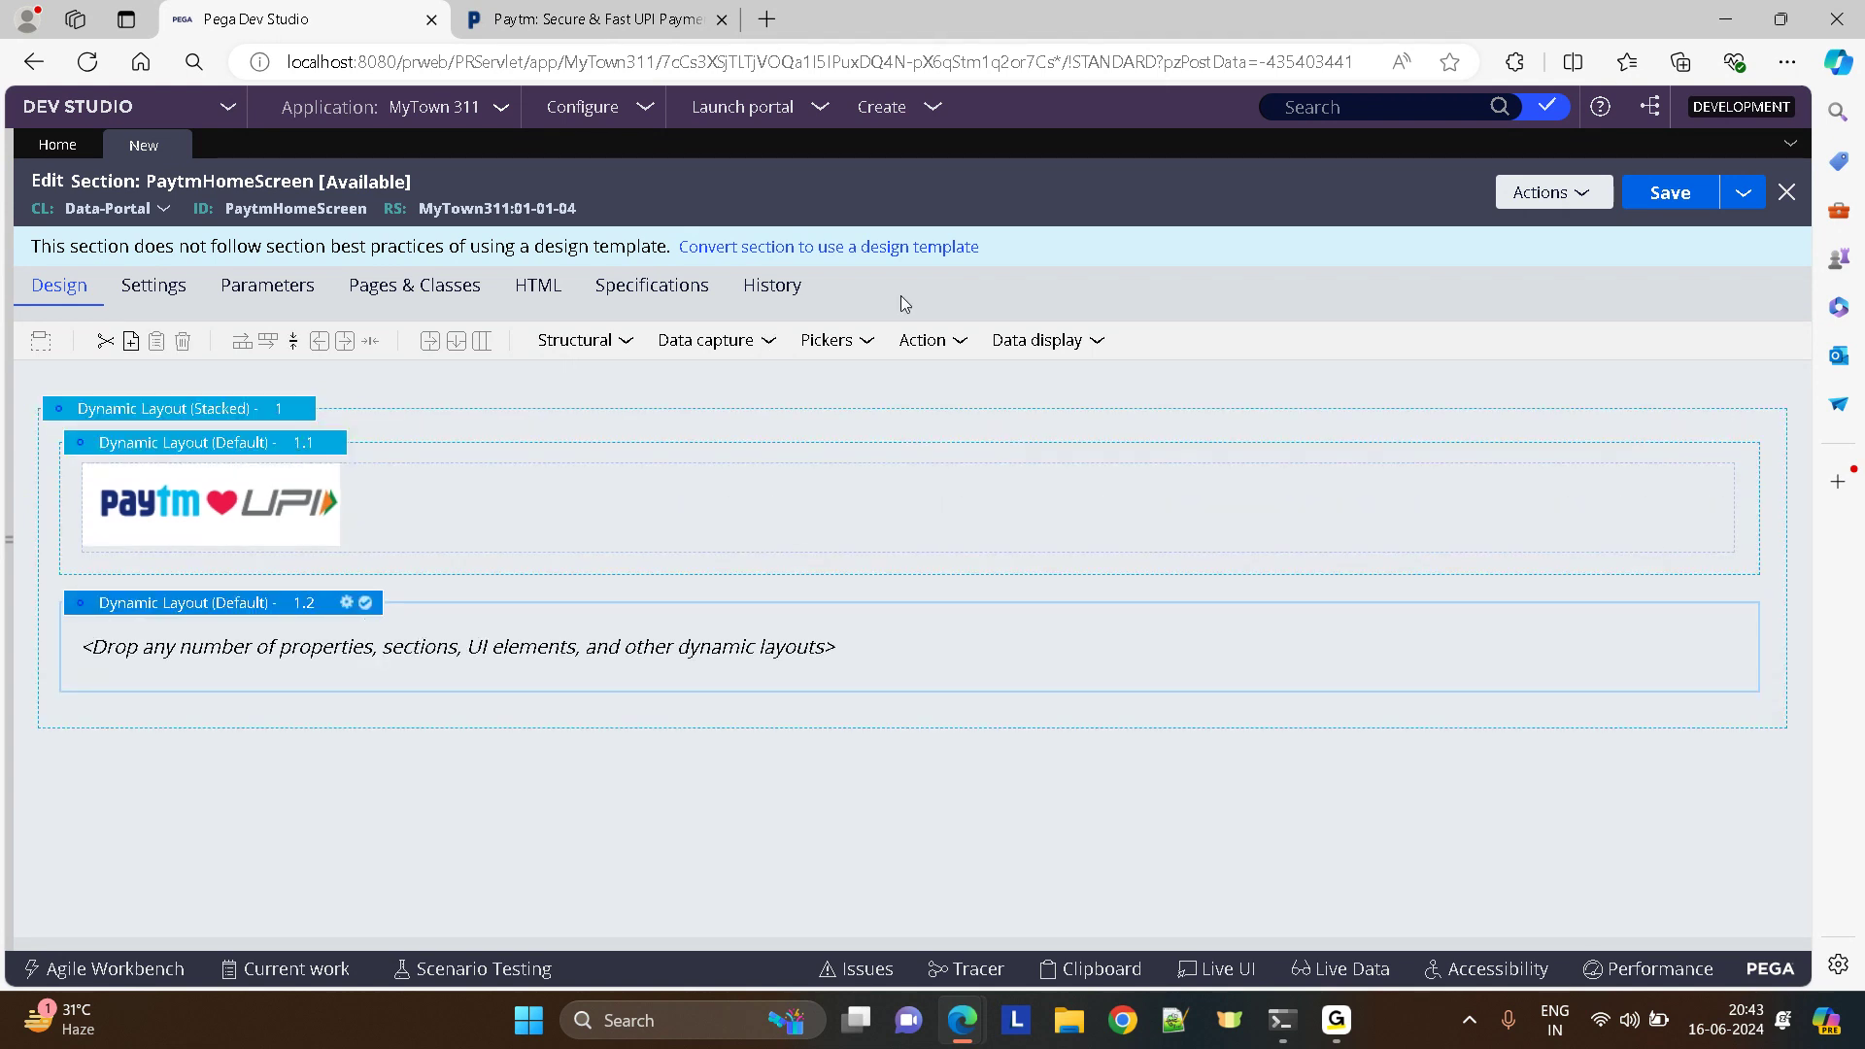
left_click(1038, 340)
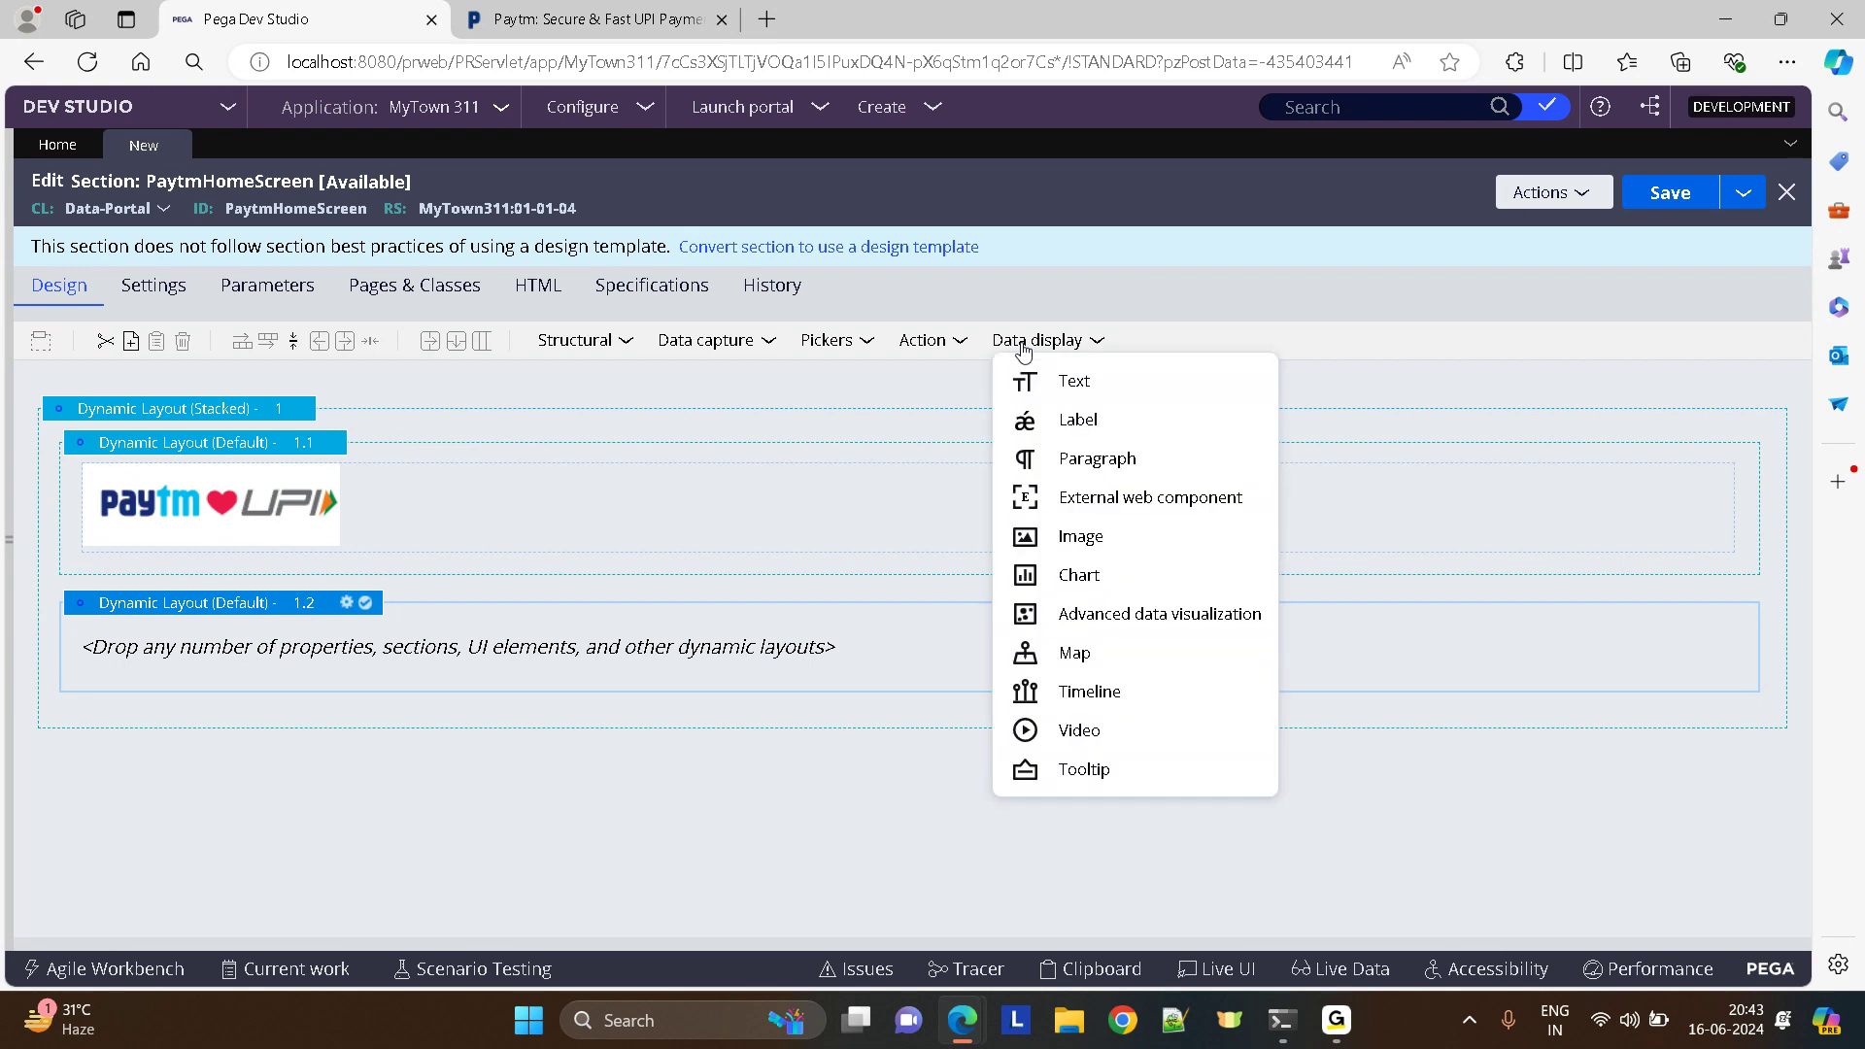
mouse_move(963, 330)
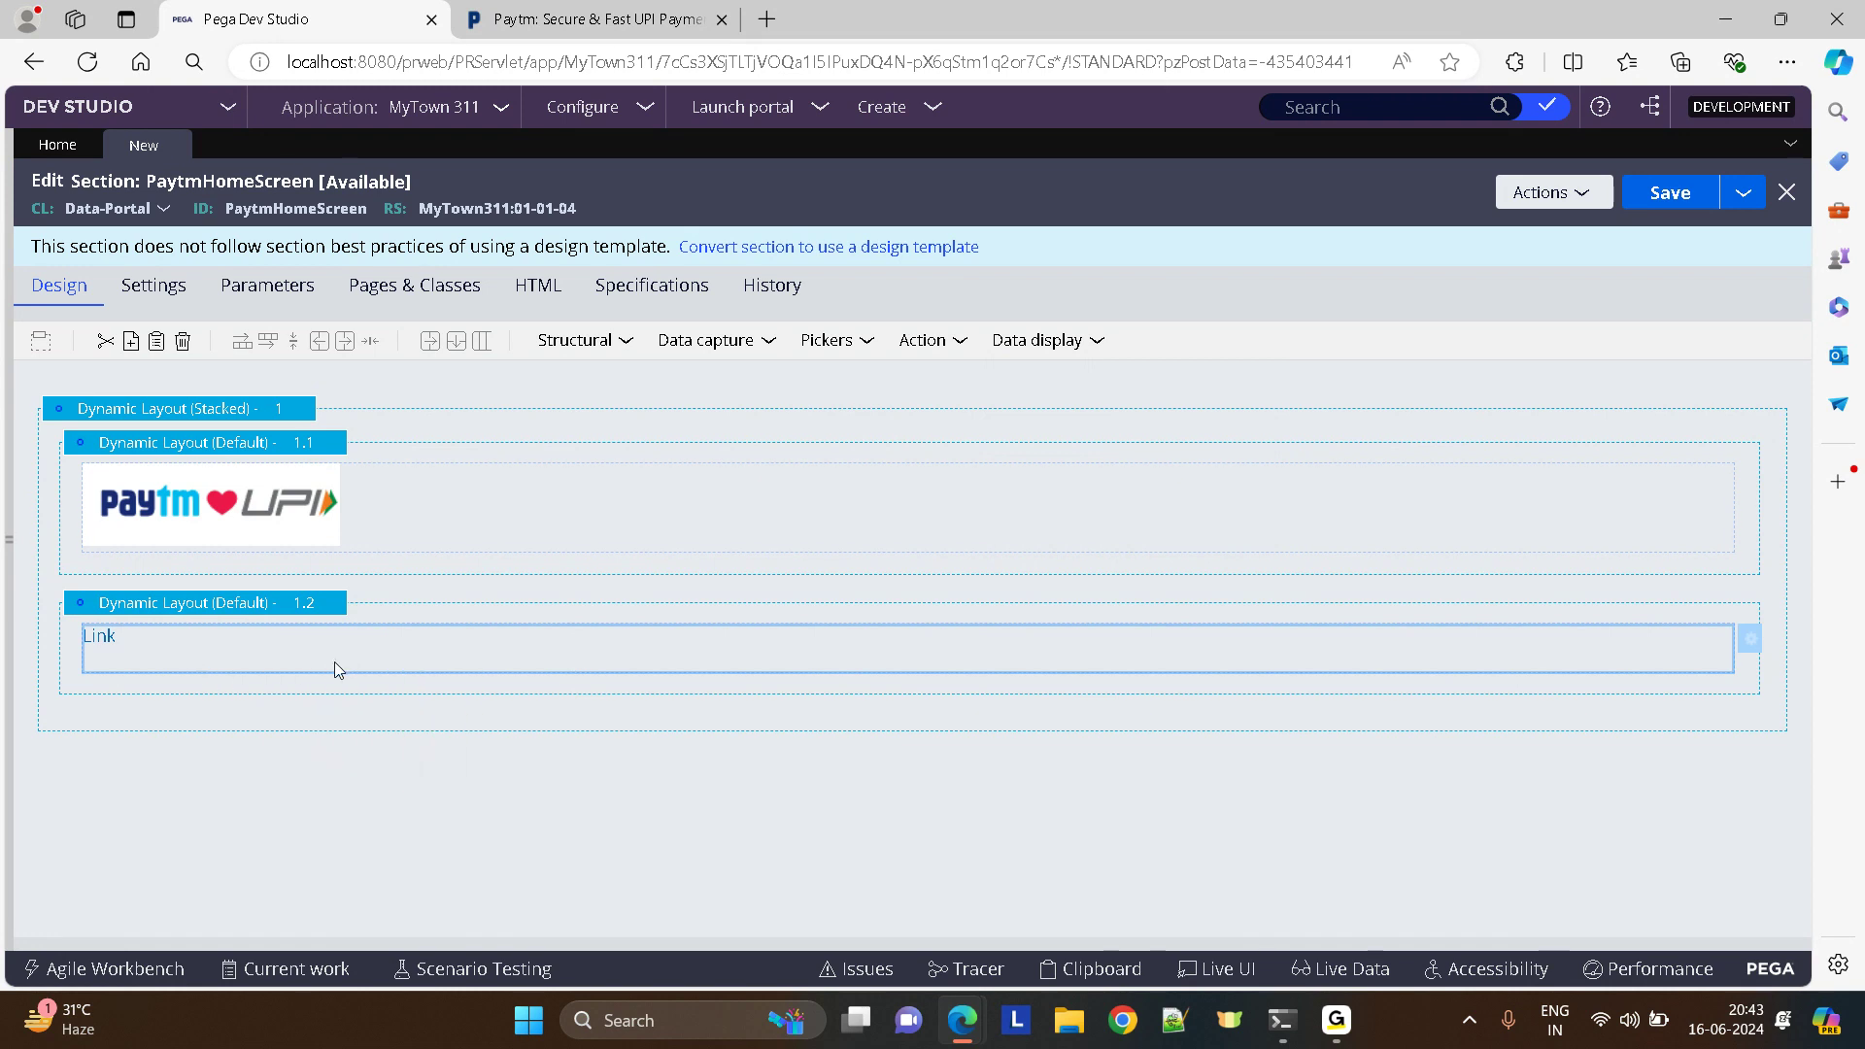
left_click(930, 340)
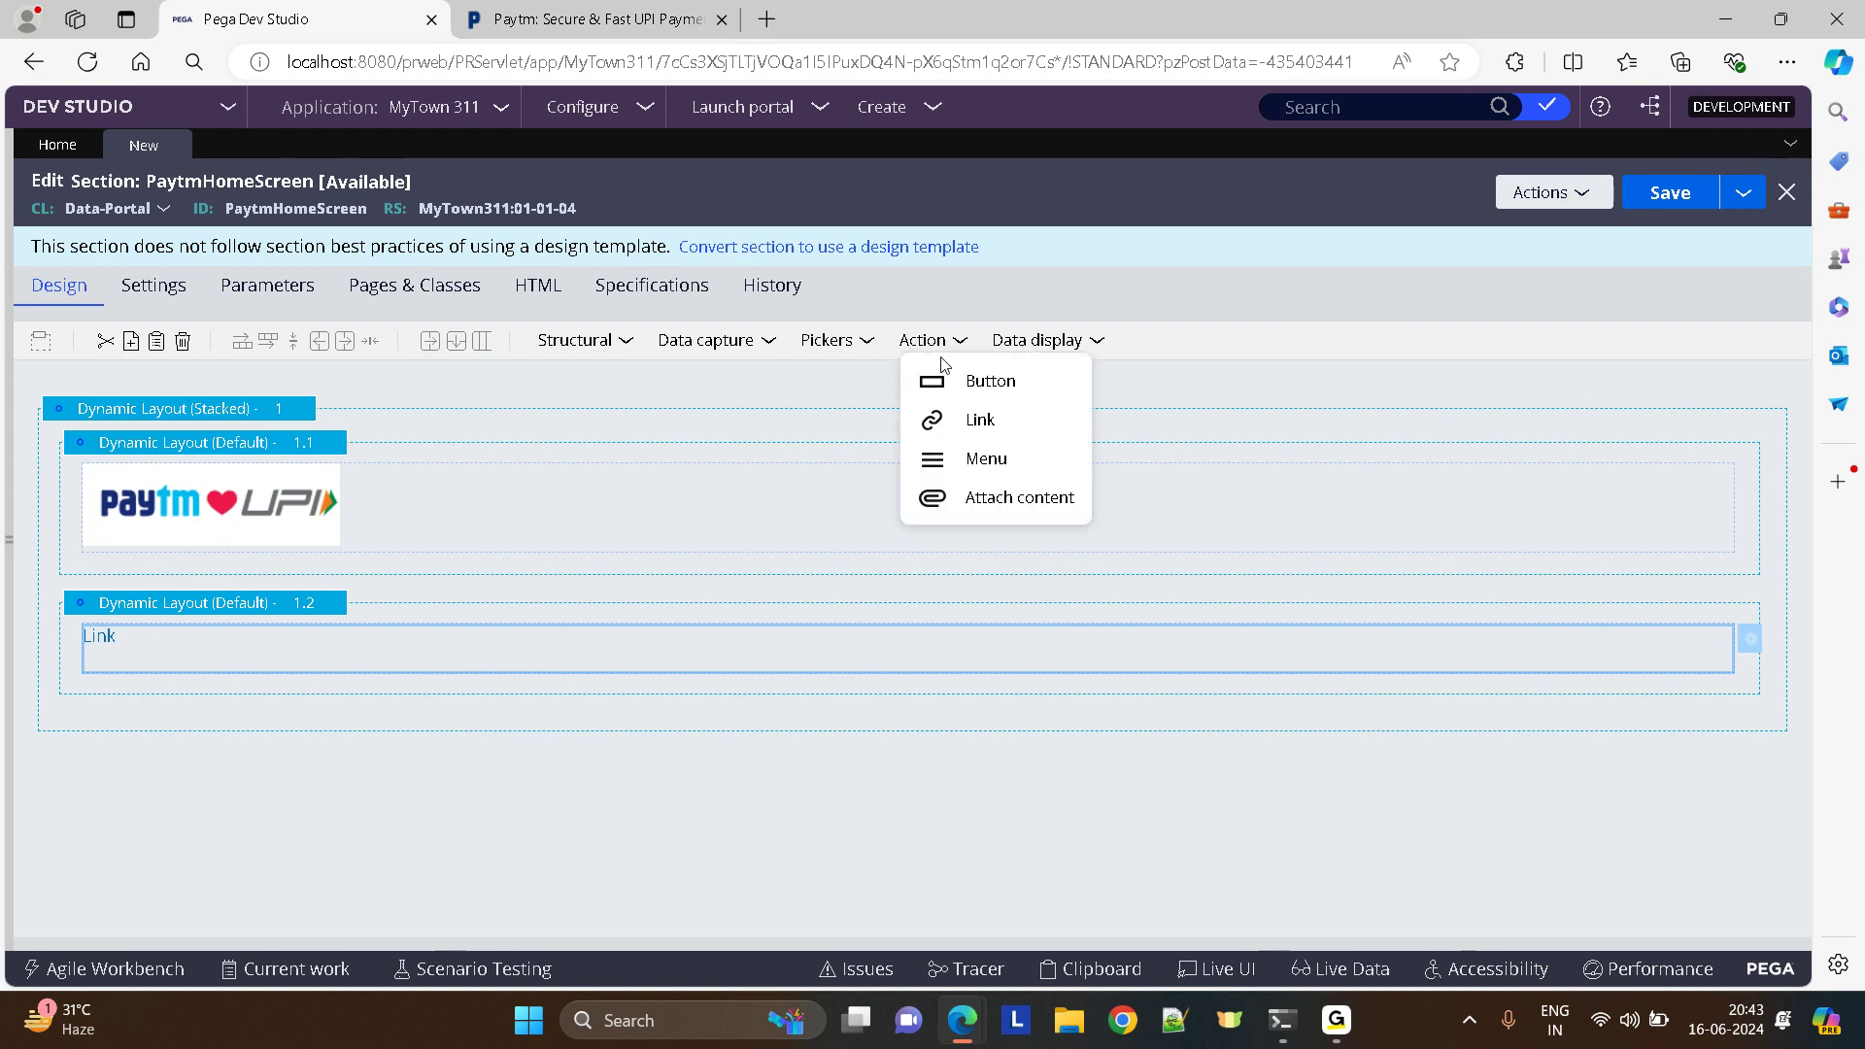
left_click(979, 420)
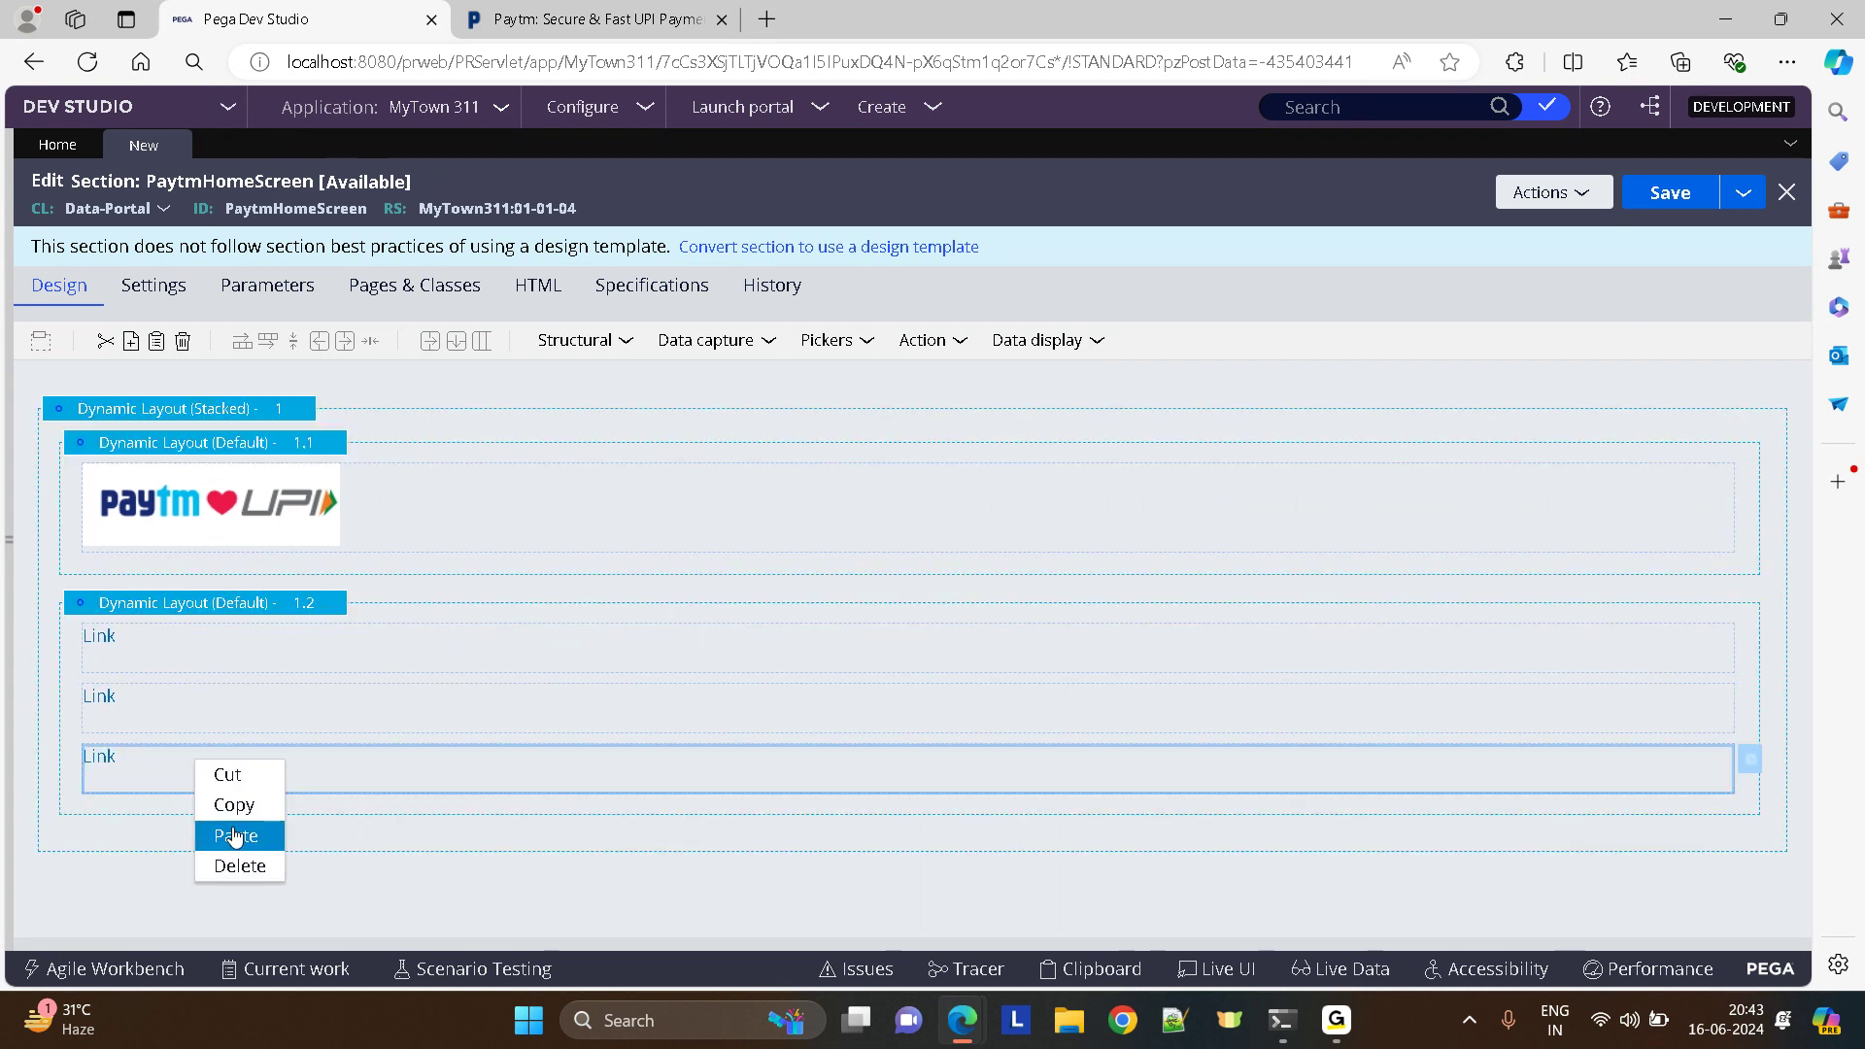
left_click(235, 835)
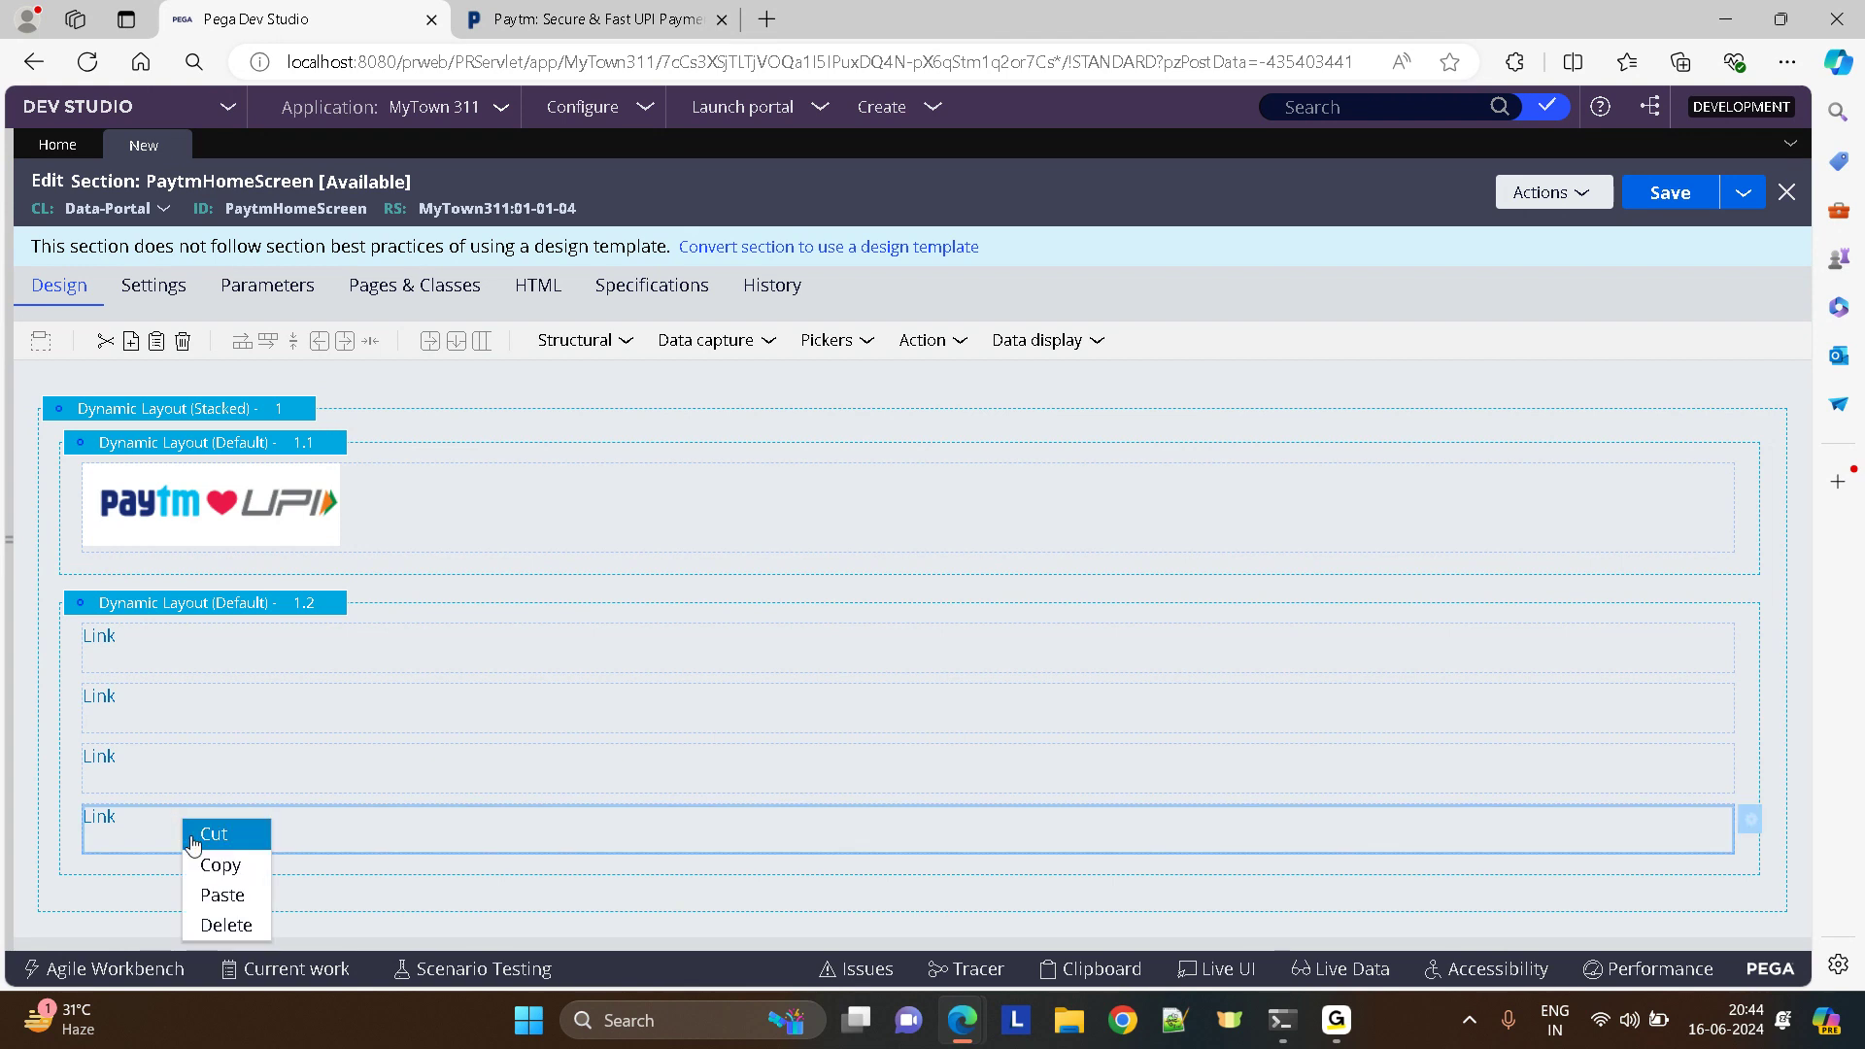
left_click(584, 542)
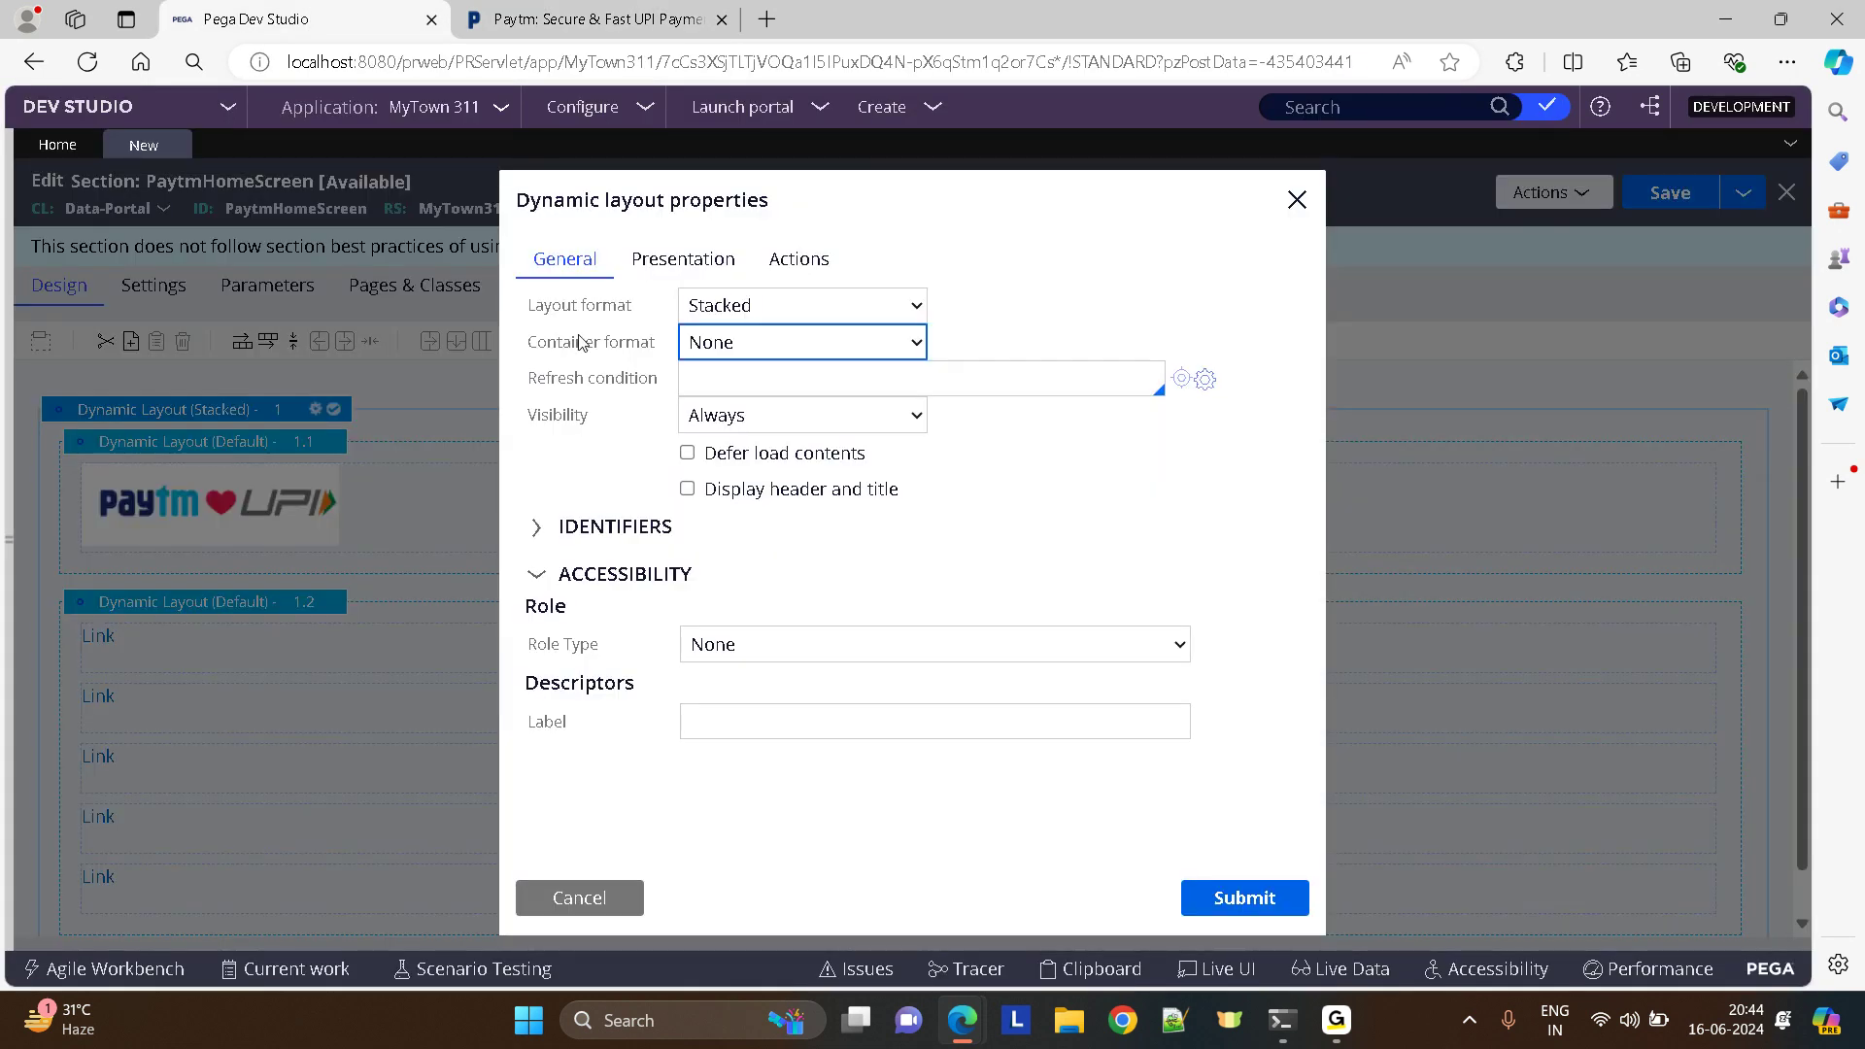
- Give the outer layout format Other = Header and container format Other = WhiteHeader
left_click(800, 305)
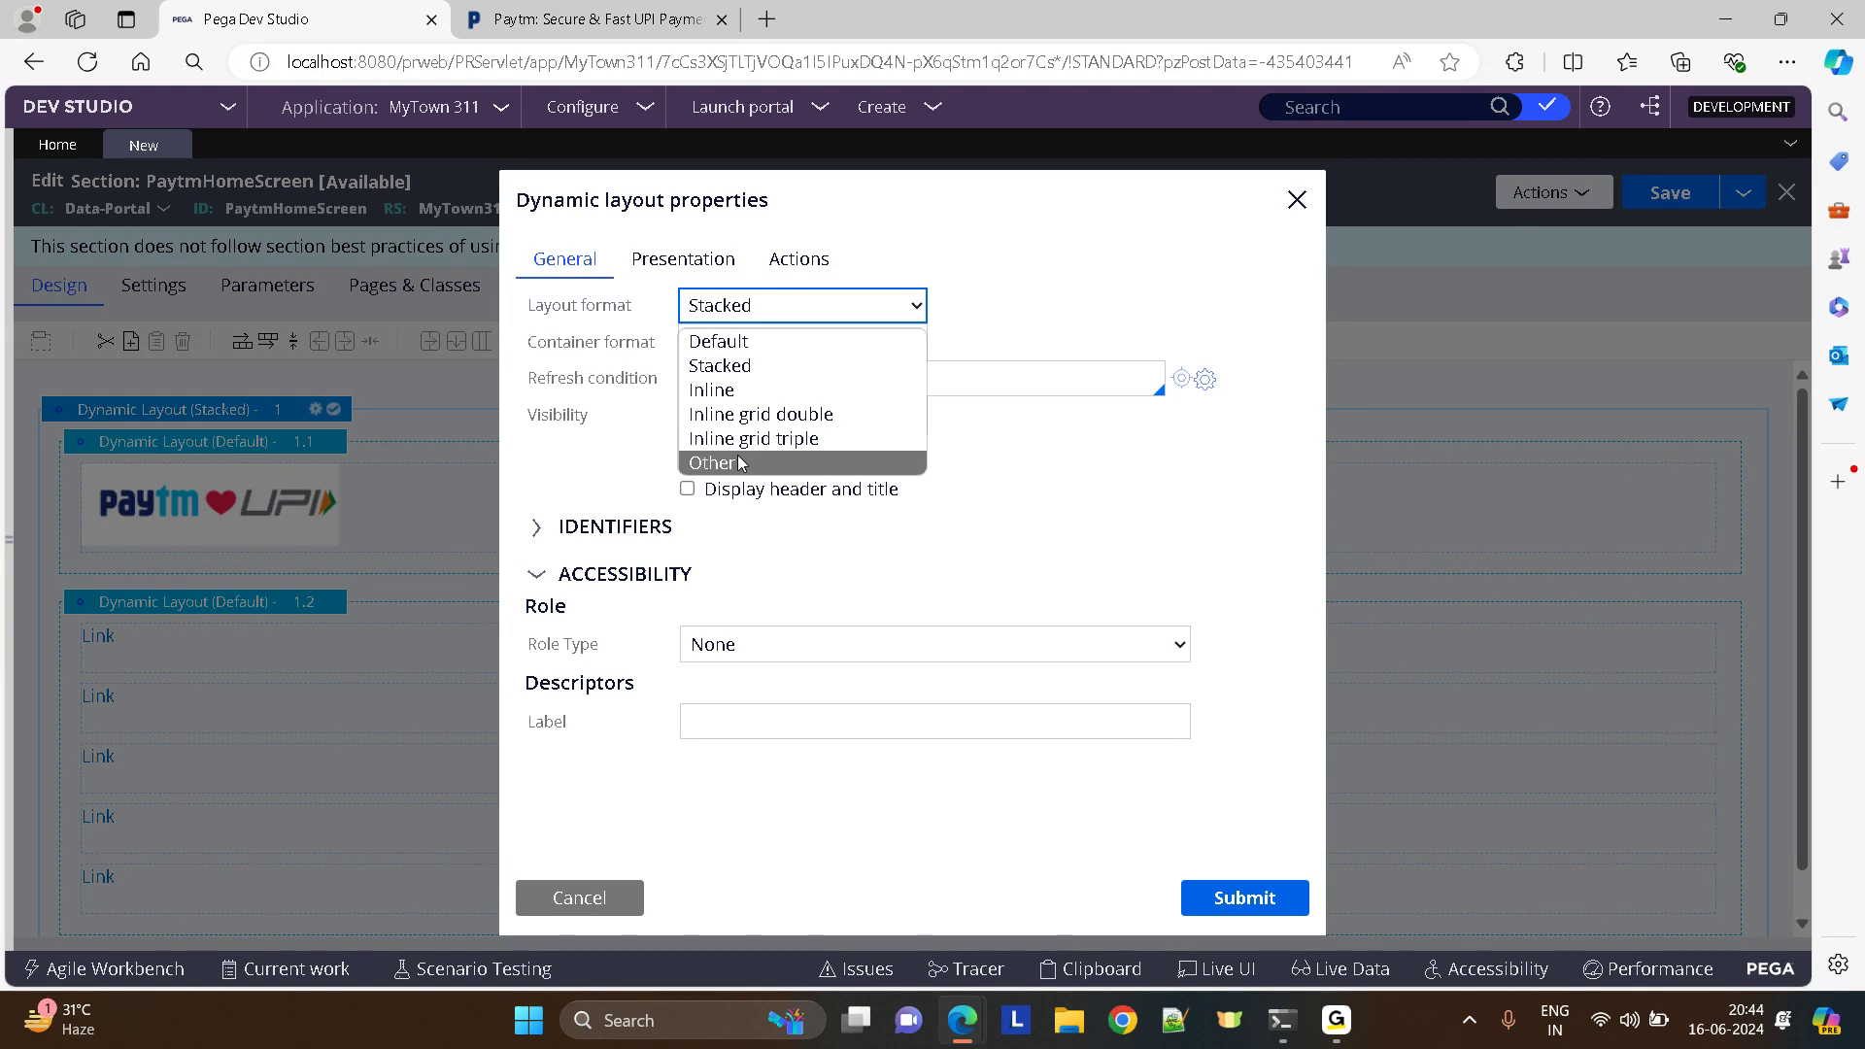
type("he")
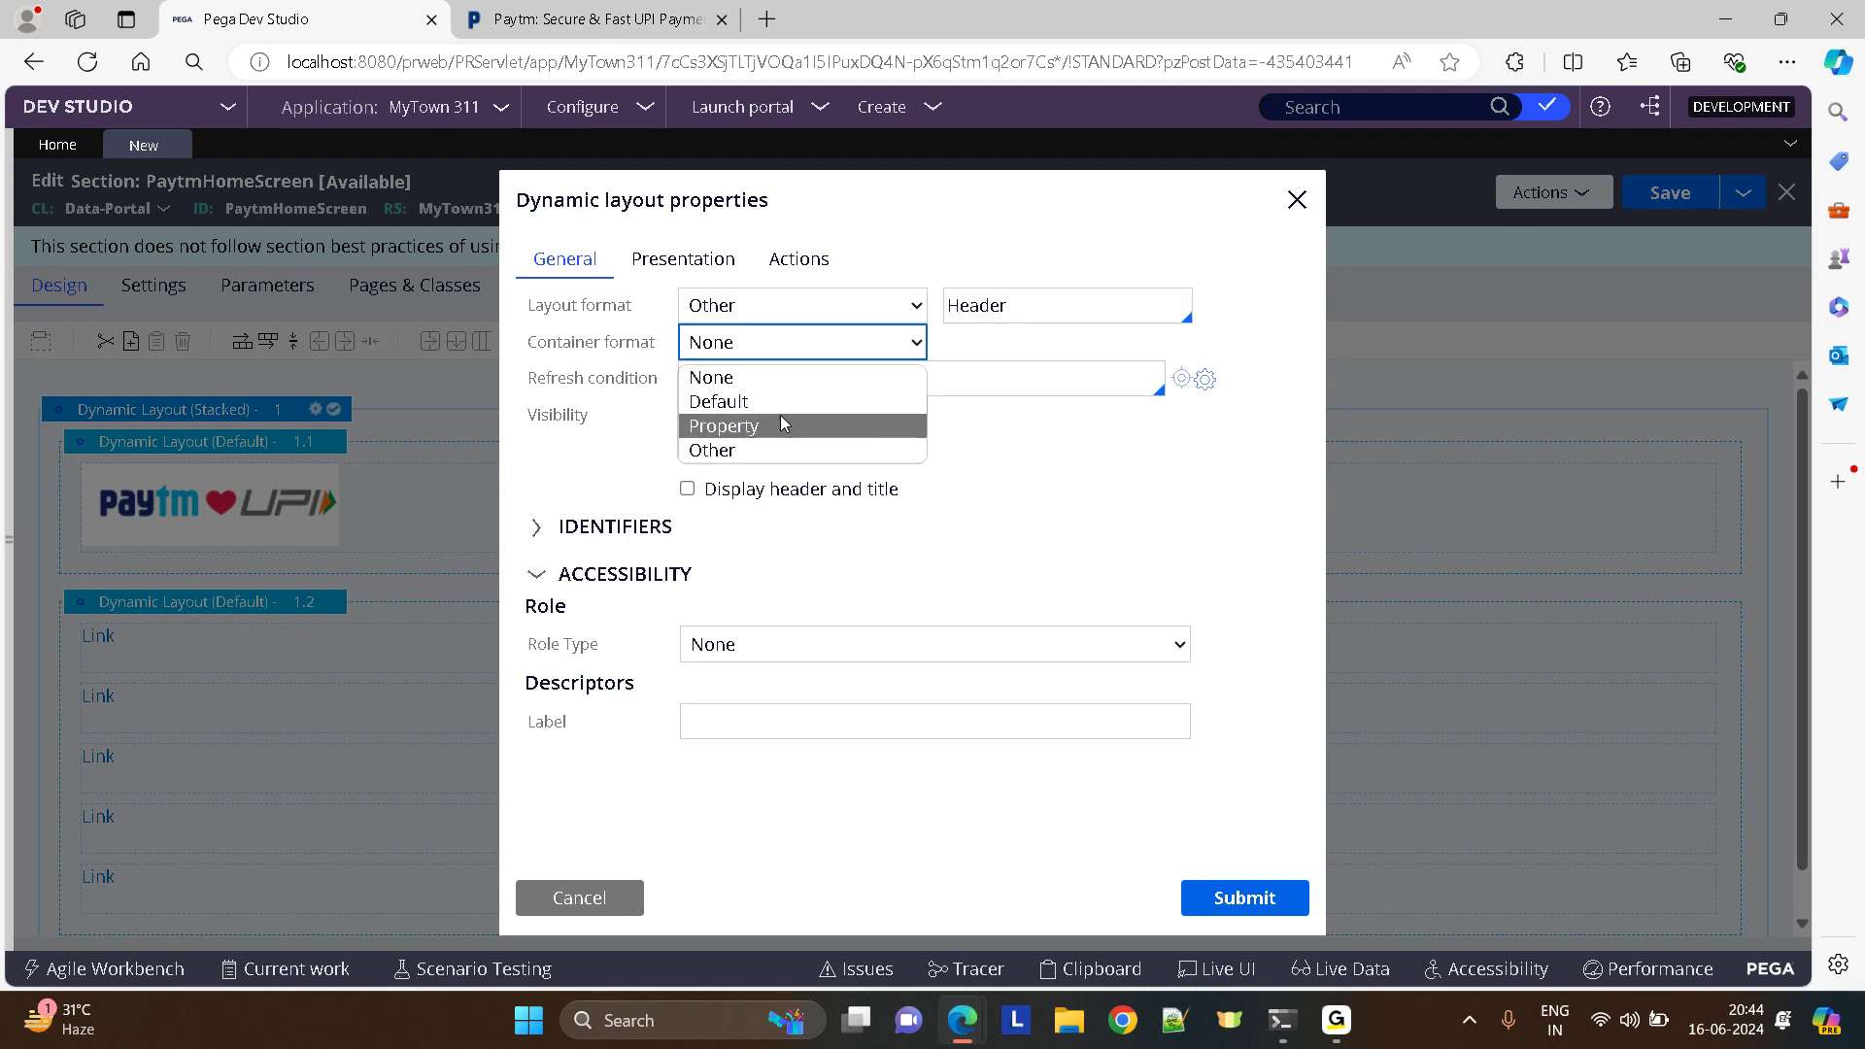
left_click(711, 448)
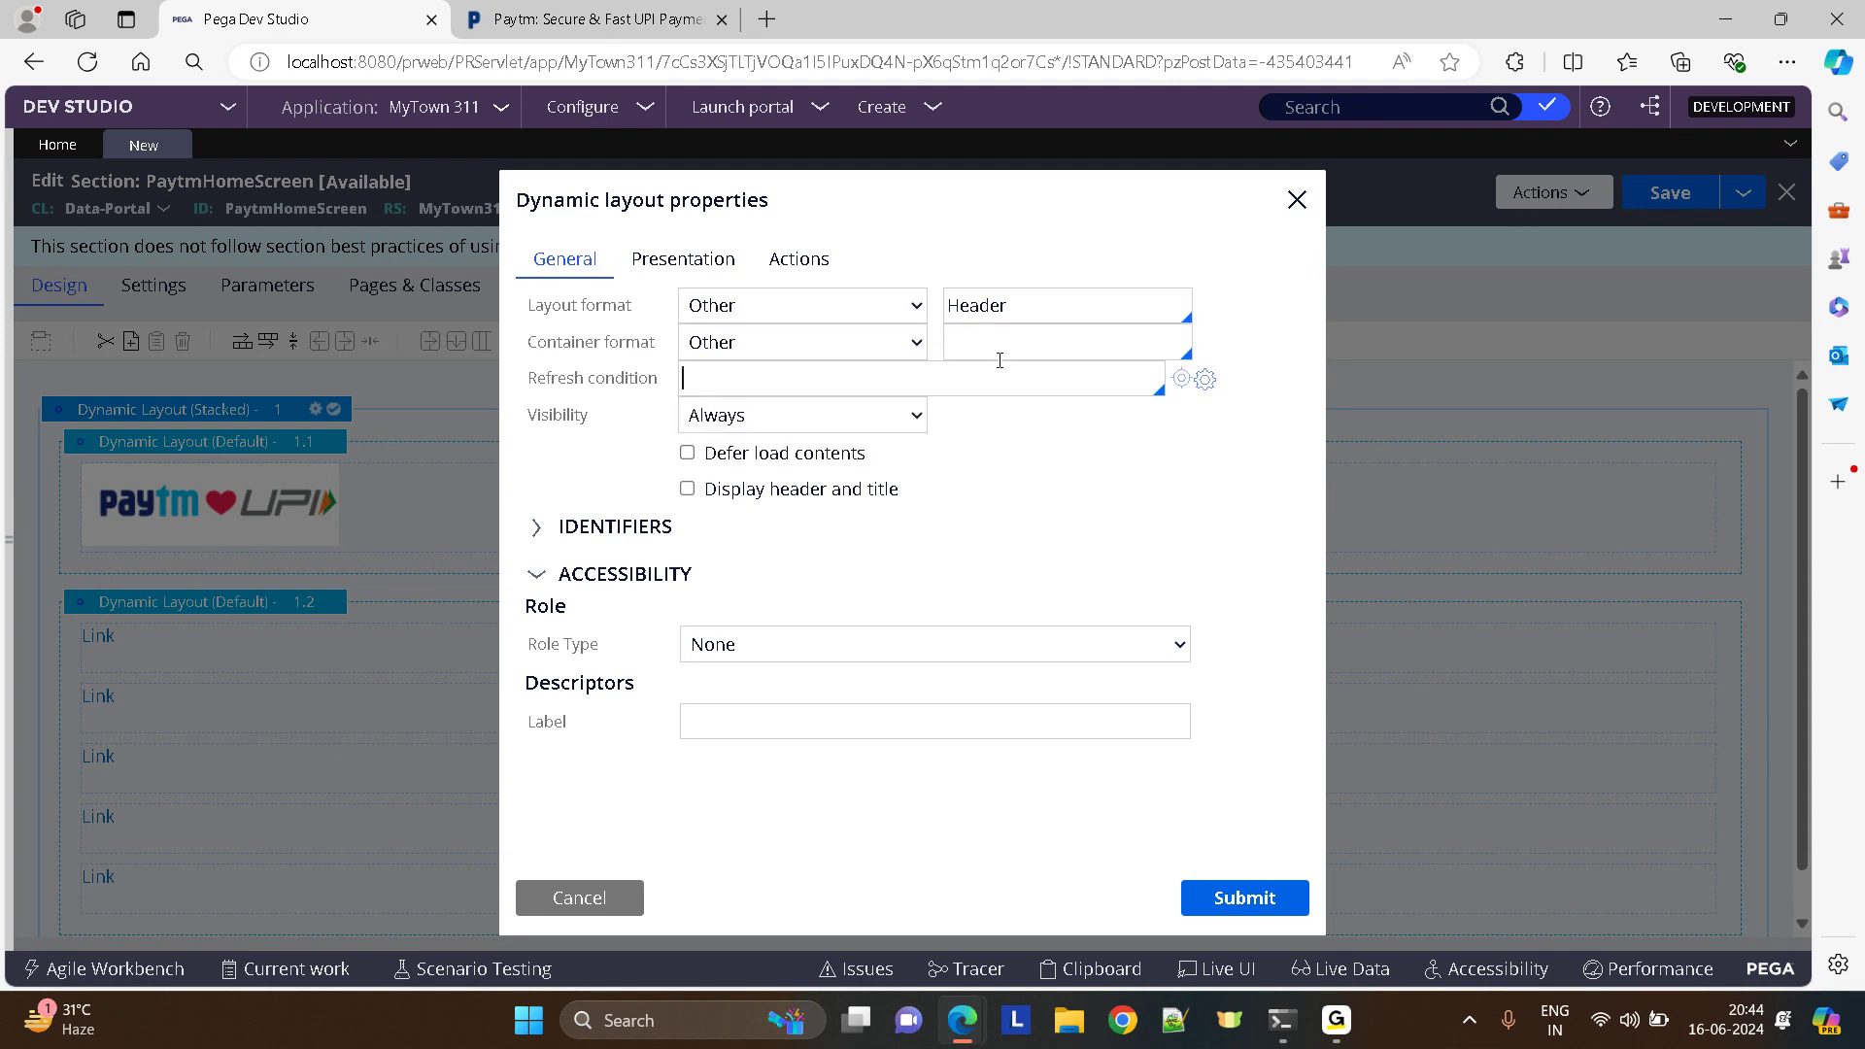
type("whiteHeader")
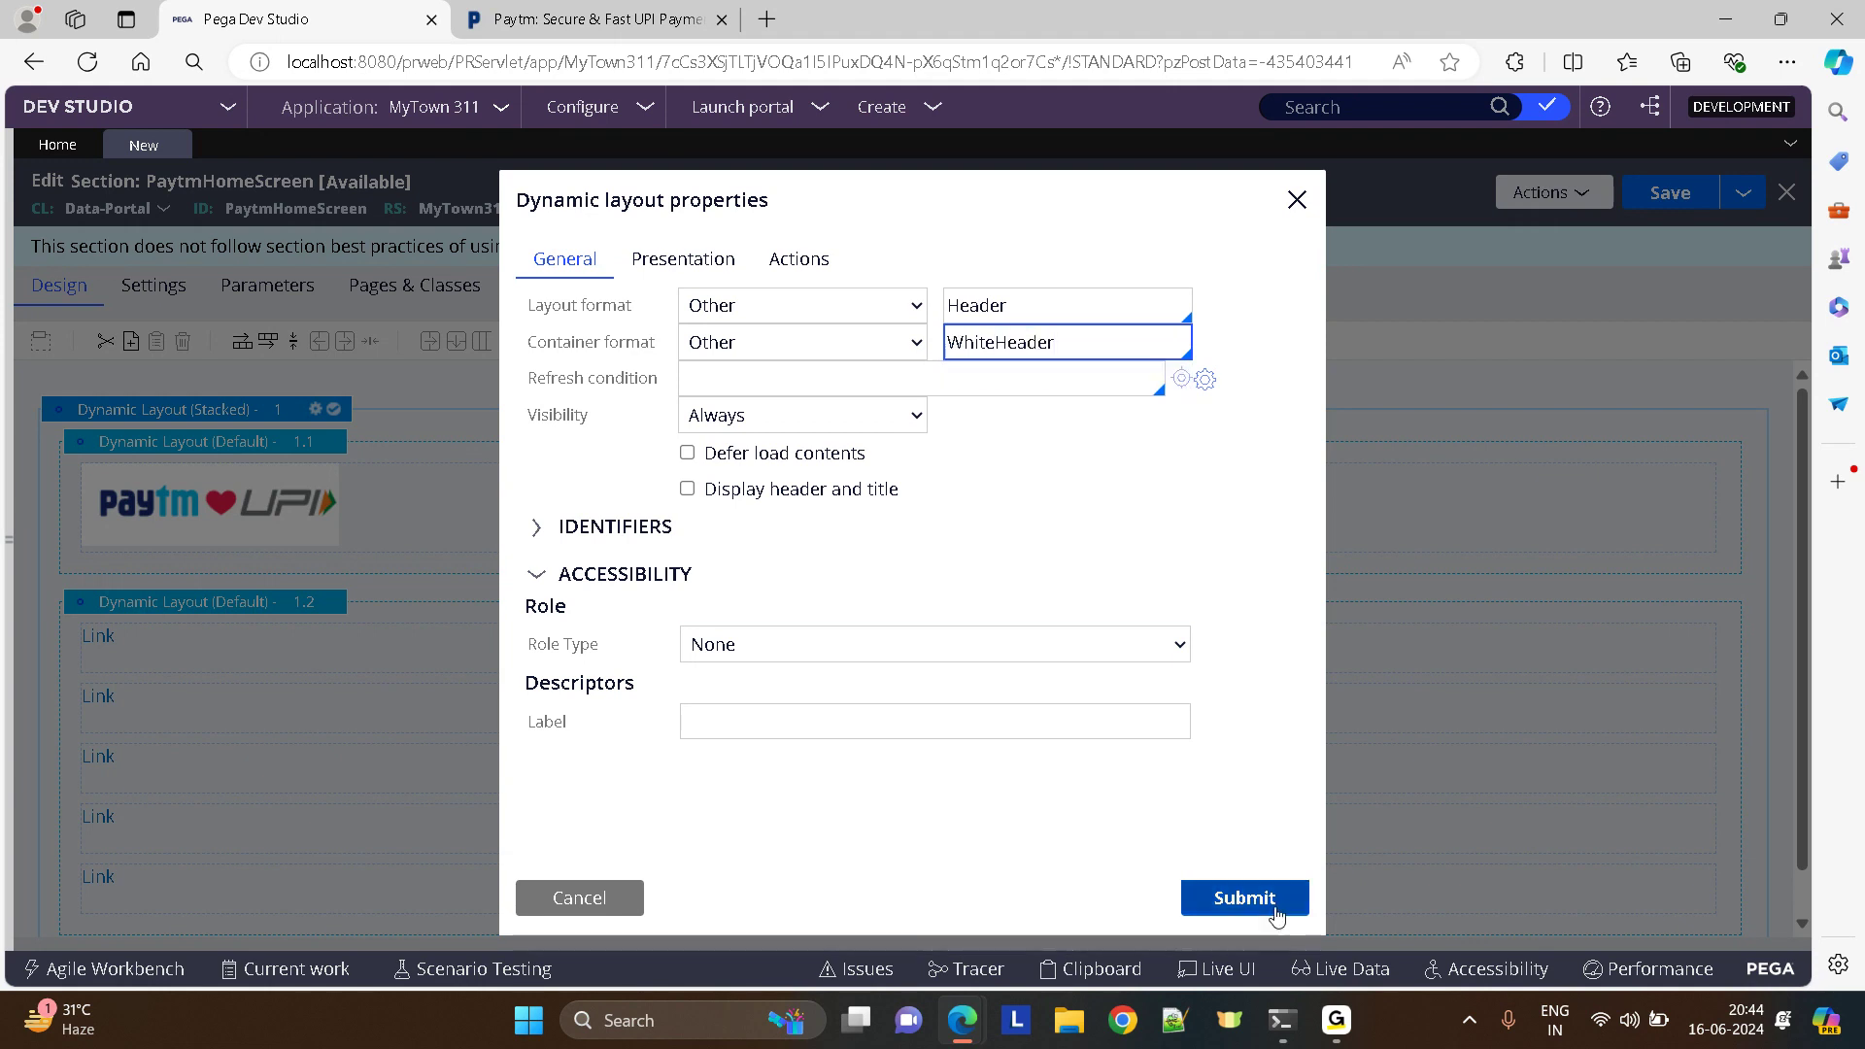
left_click(1243, 898)
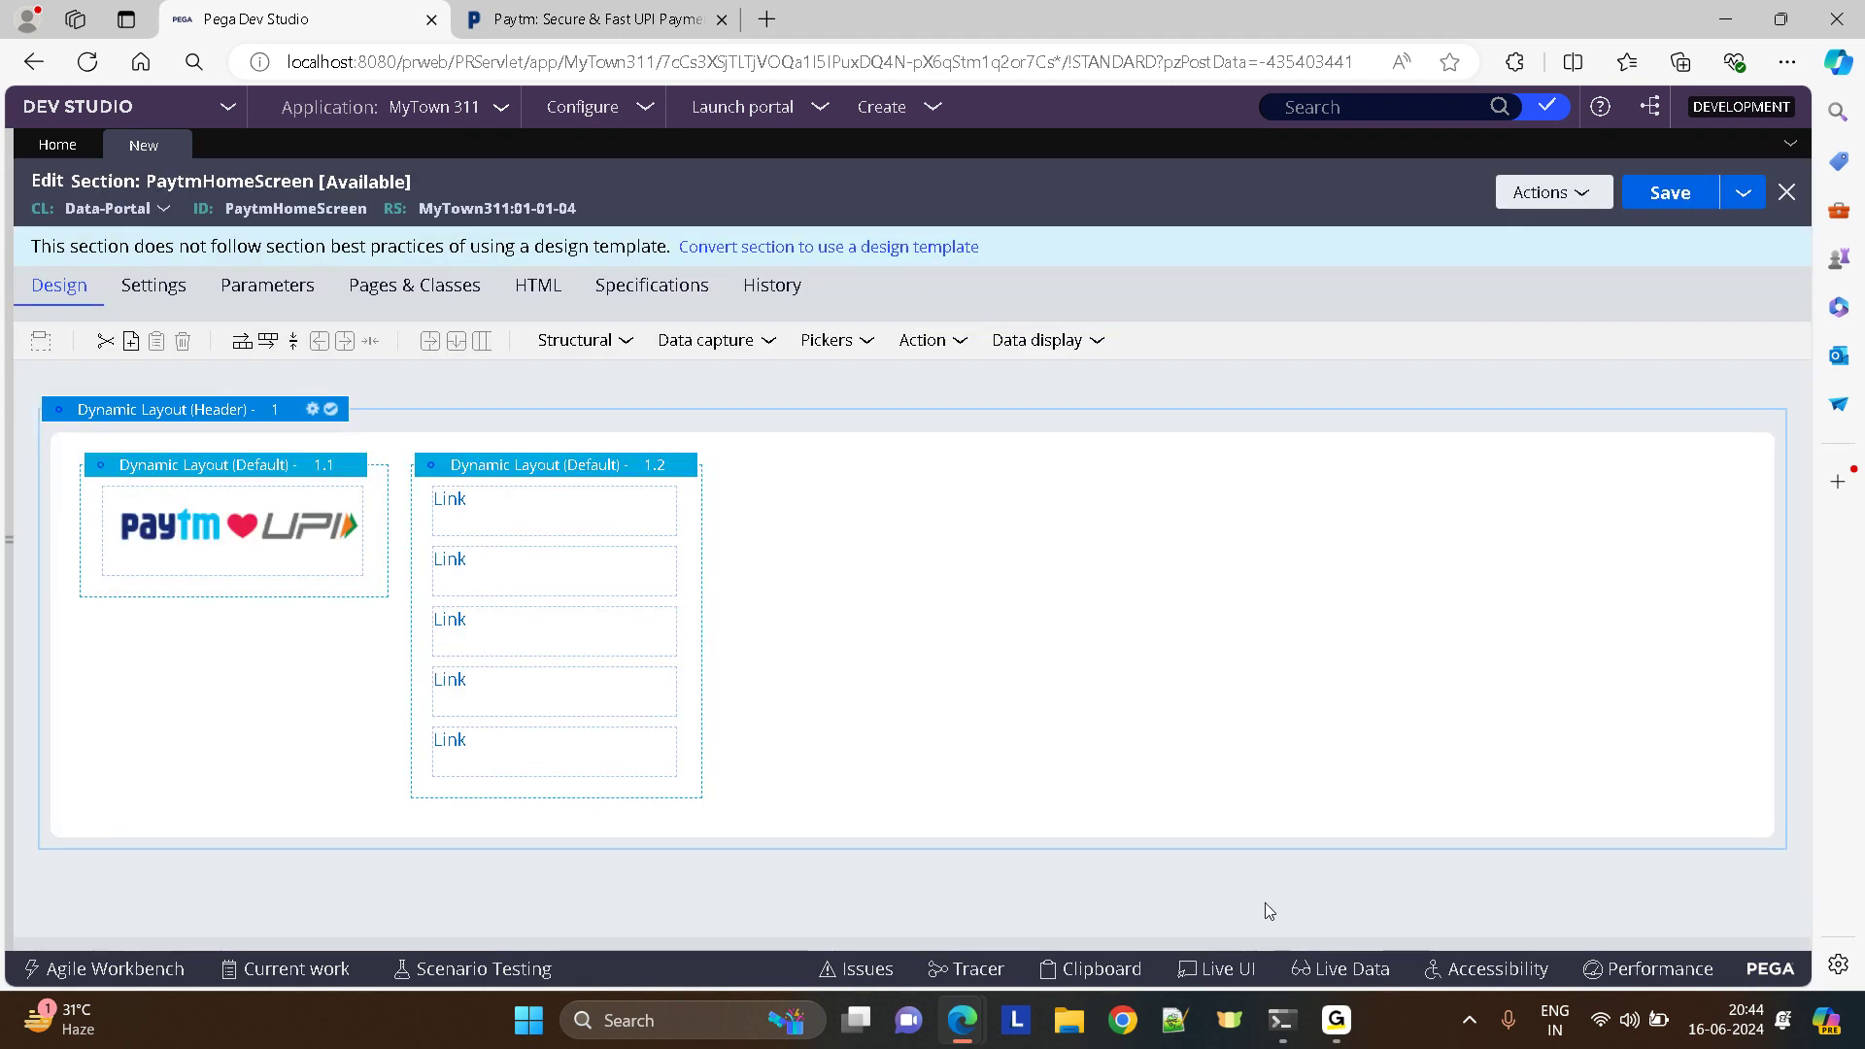
mouse_move(532, 643)
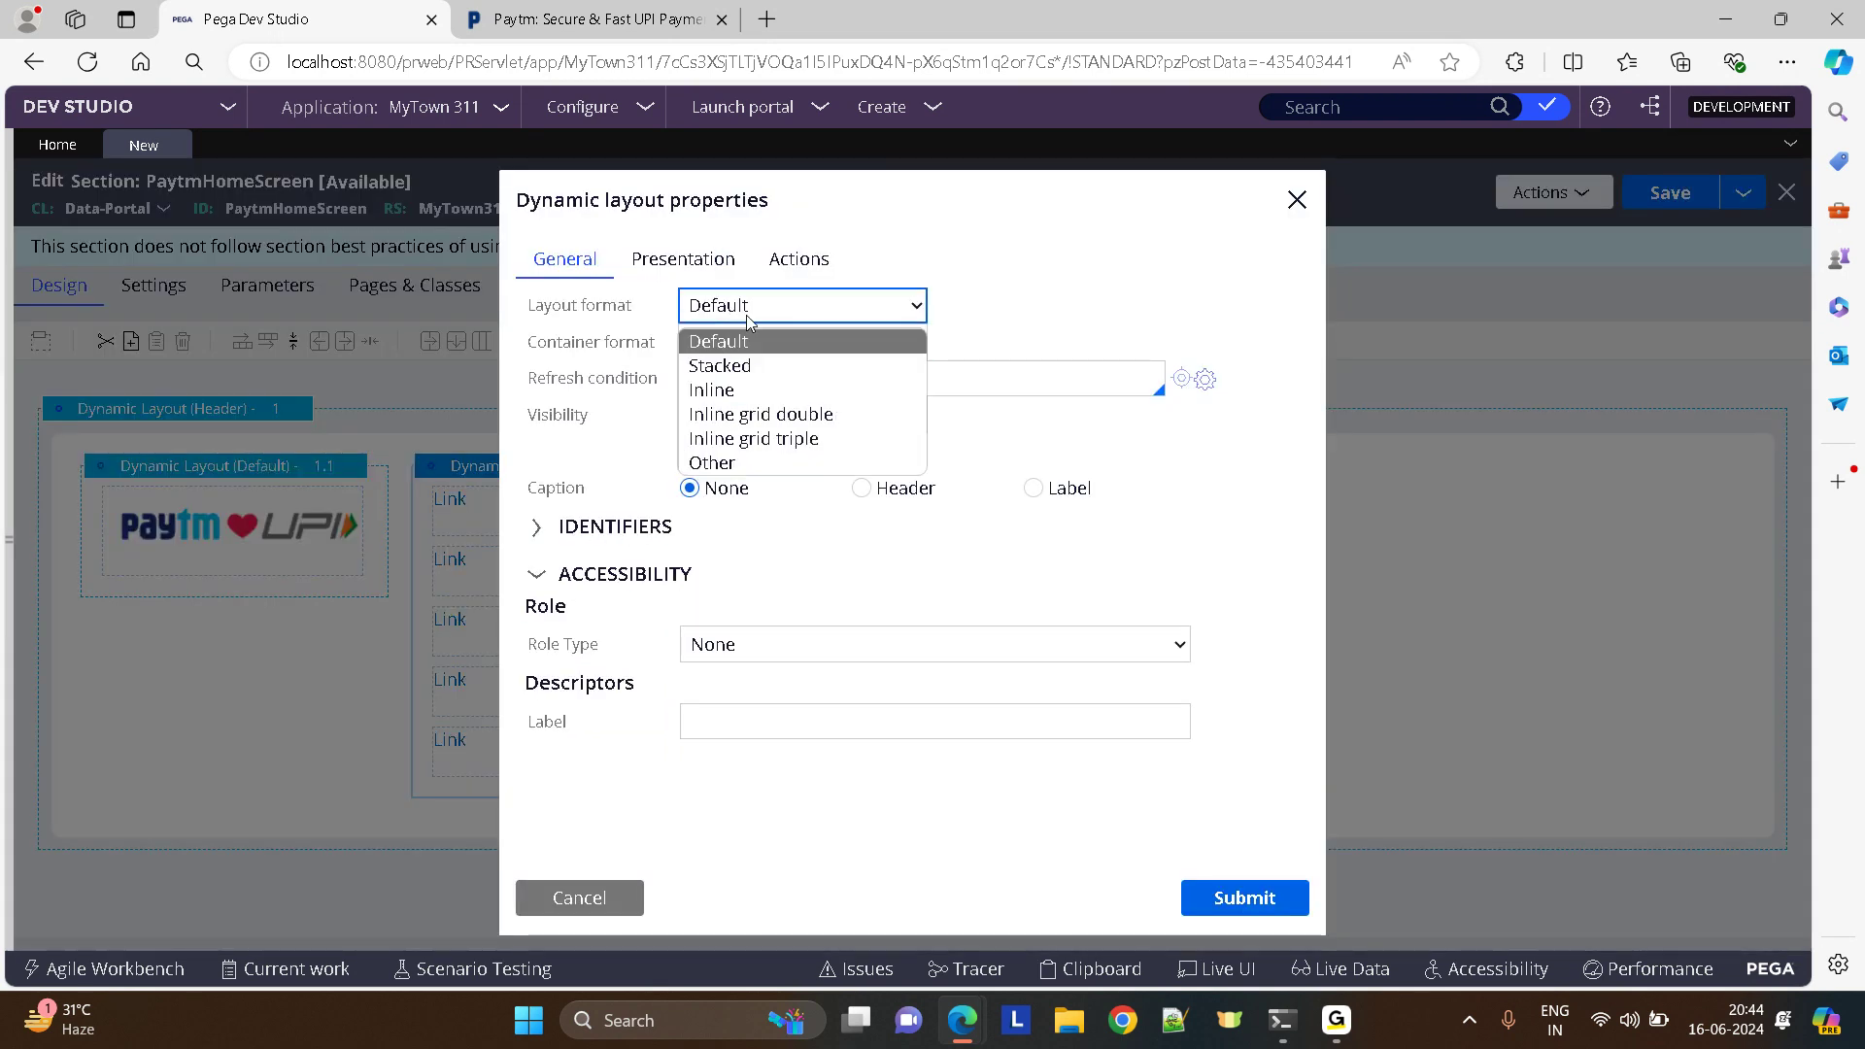
- Set the links layout 1.2 to layout format Other = Header
left_click(711, 462)
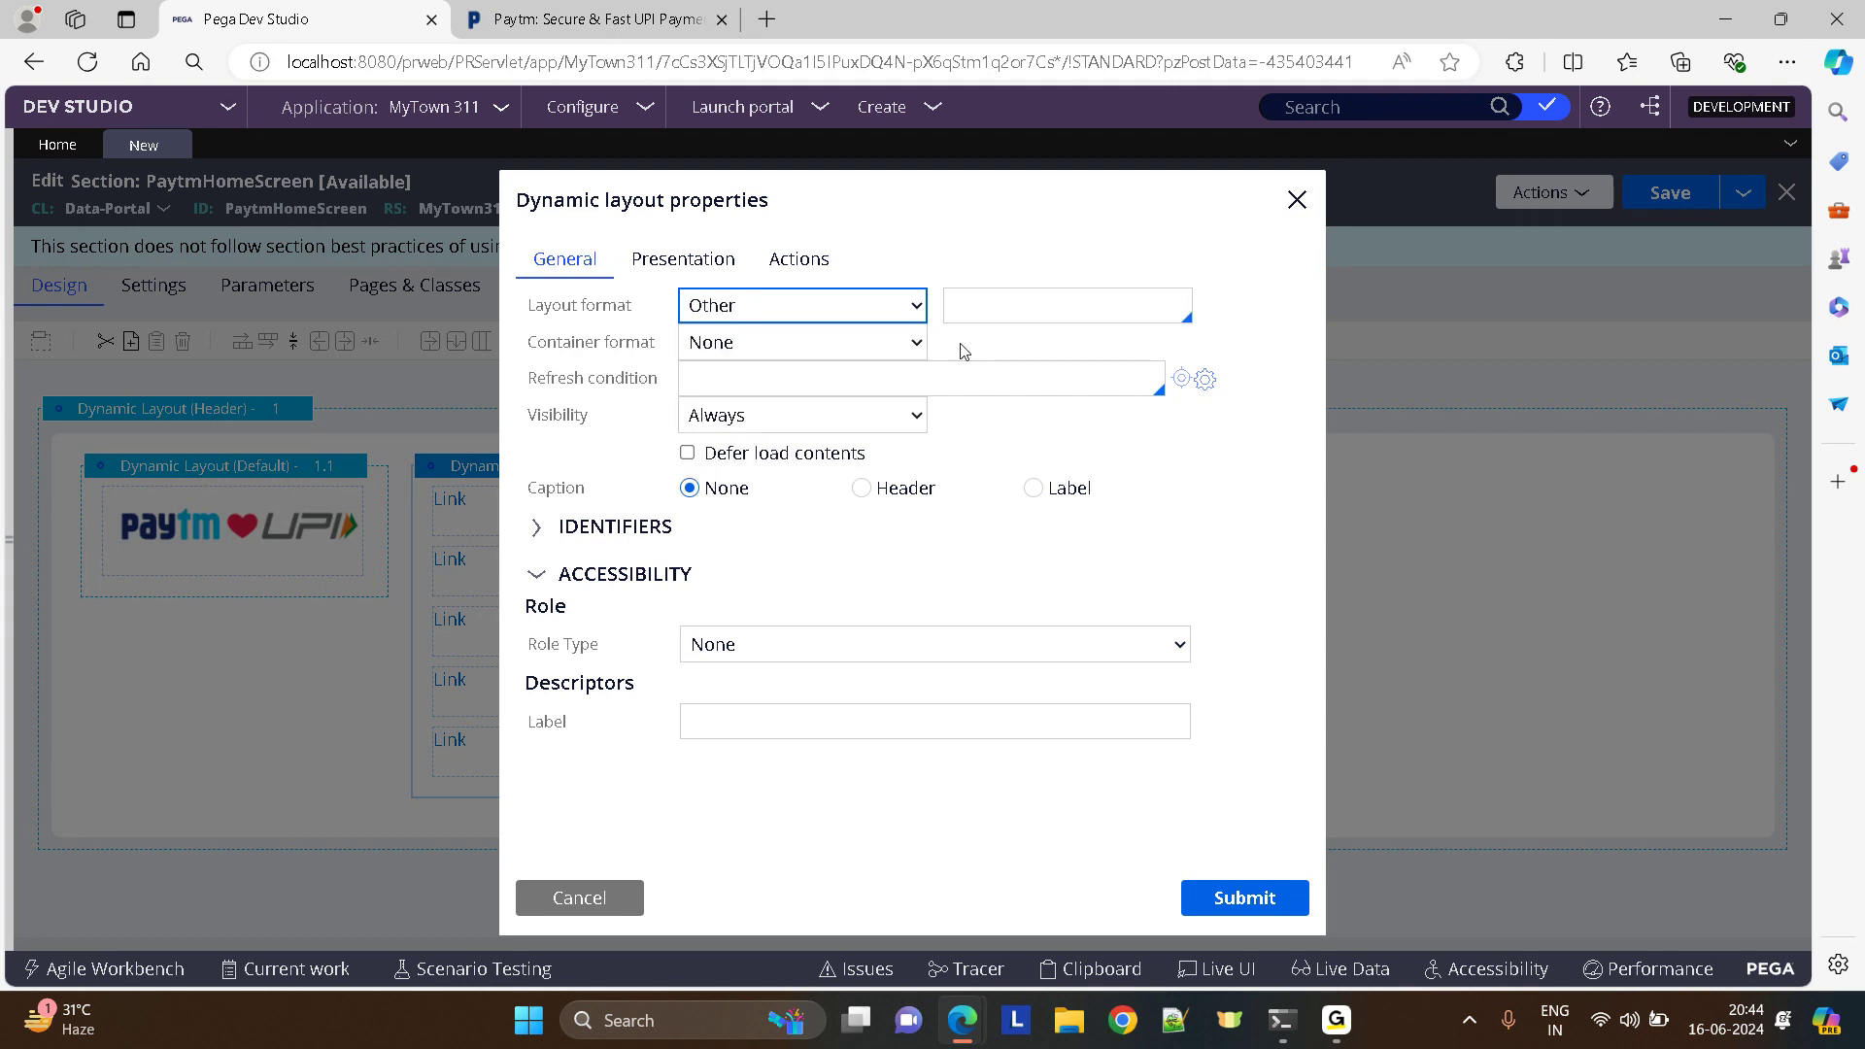
type("header")
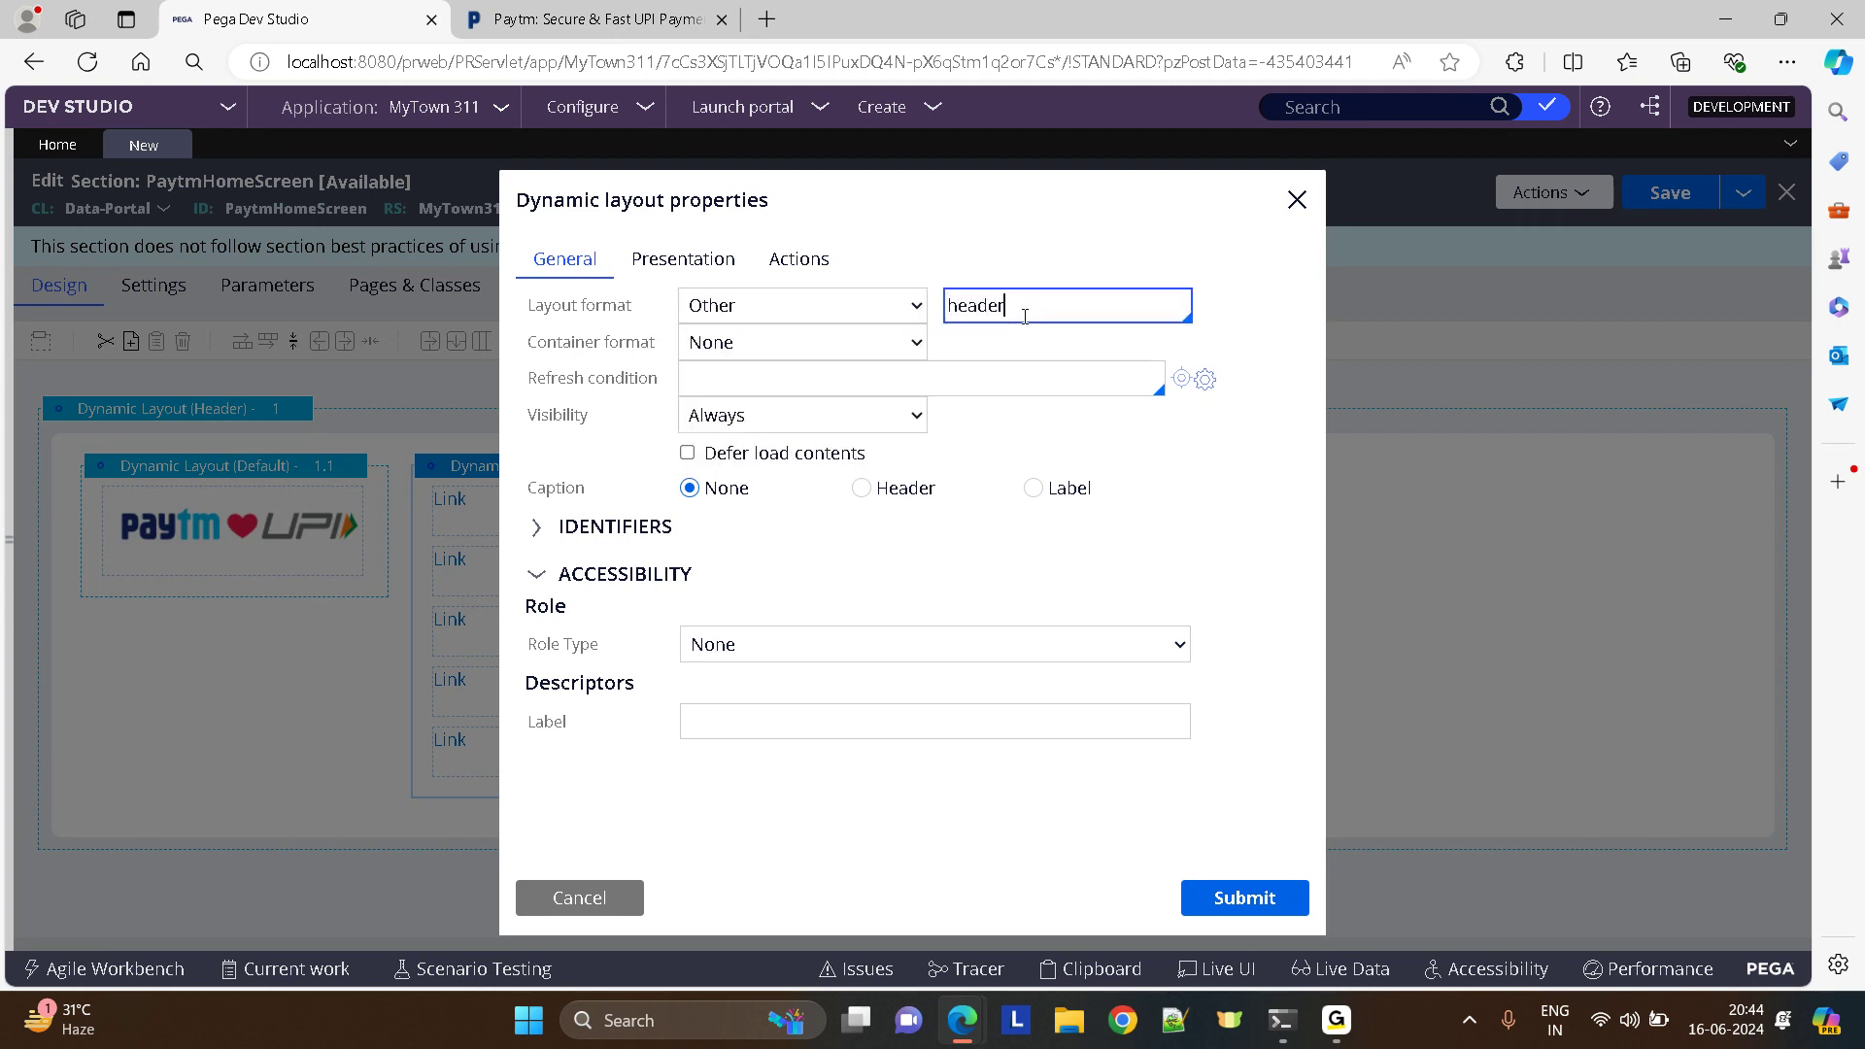
type("Header")
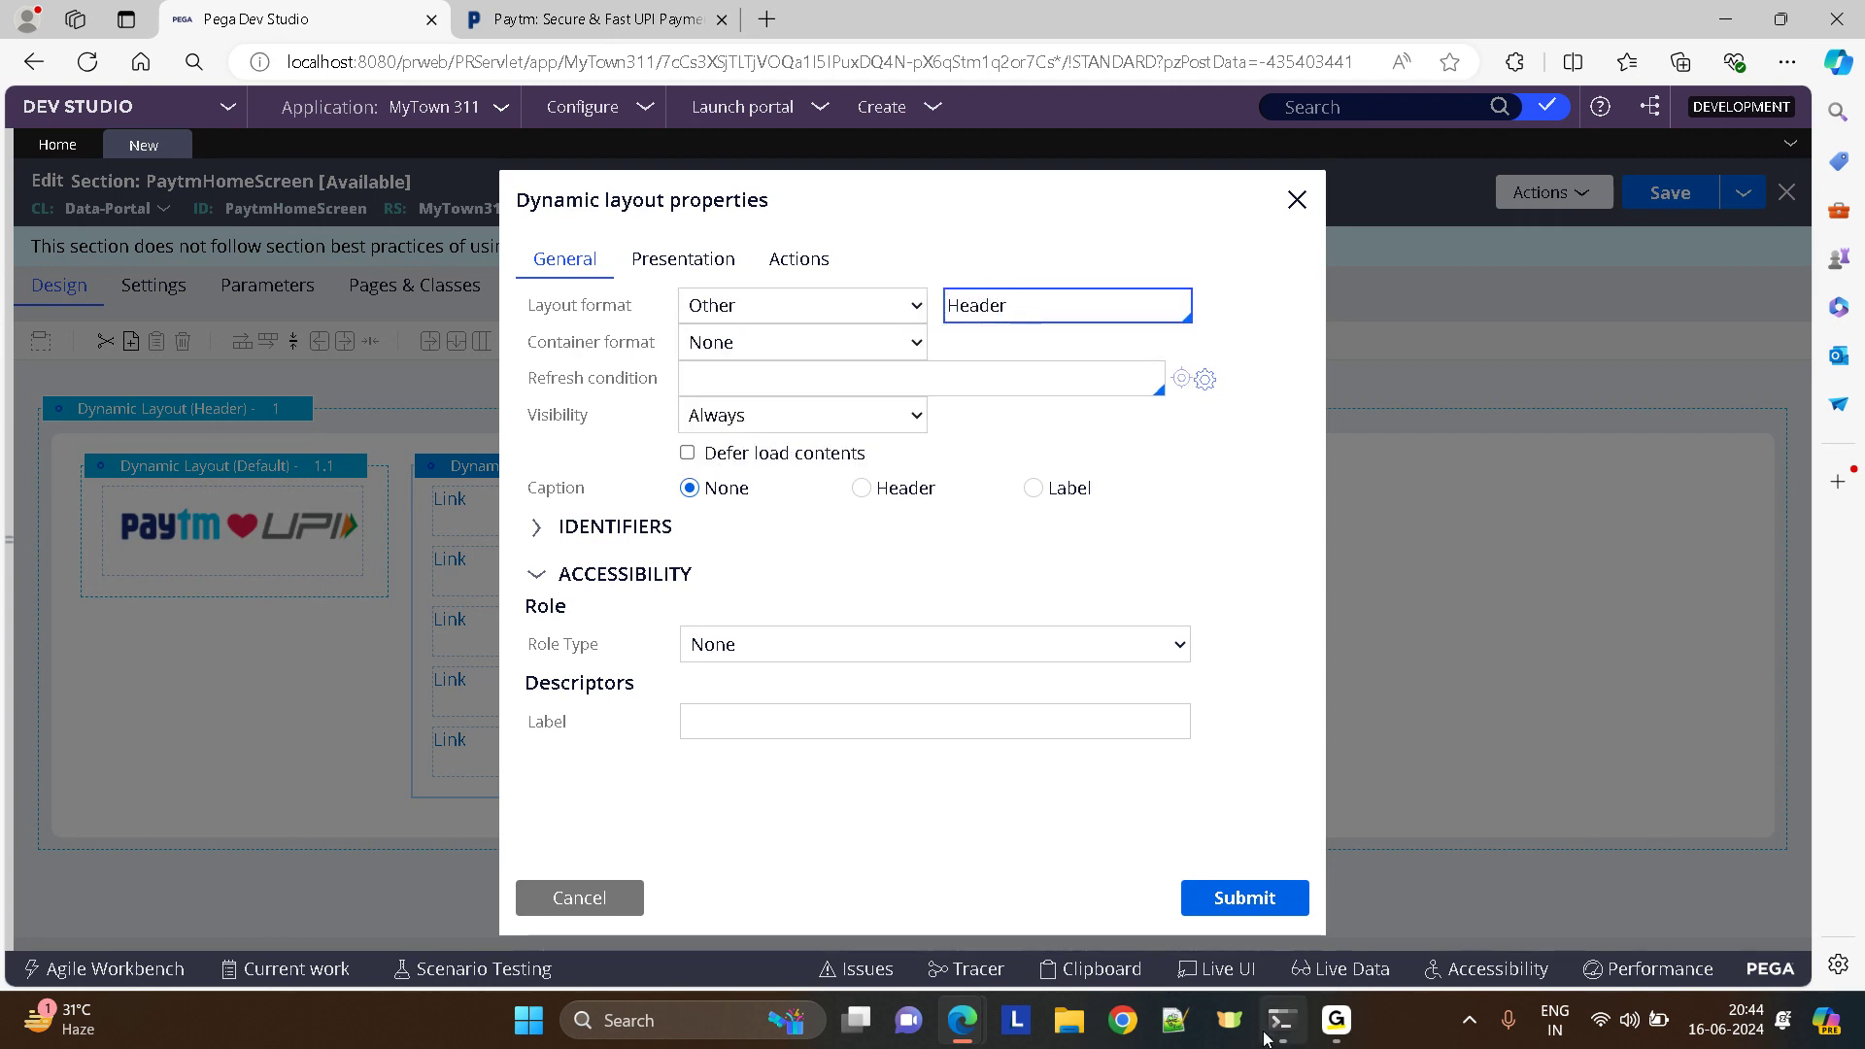
- Apply the Header format to the links layout and set the first link text to Paytm For Consumer
left_click(1241, 897)
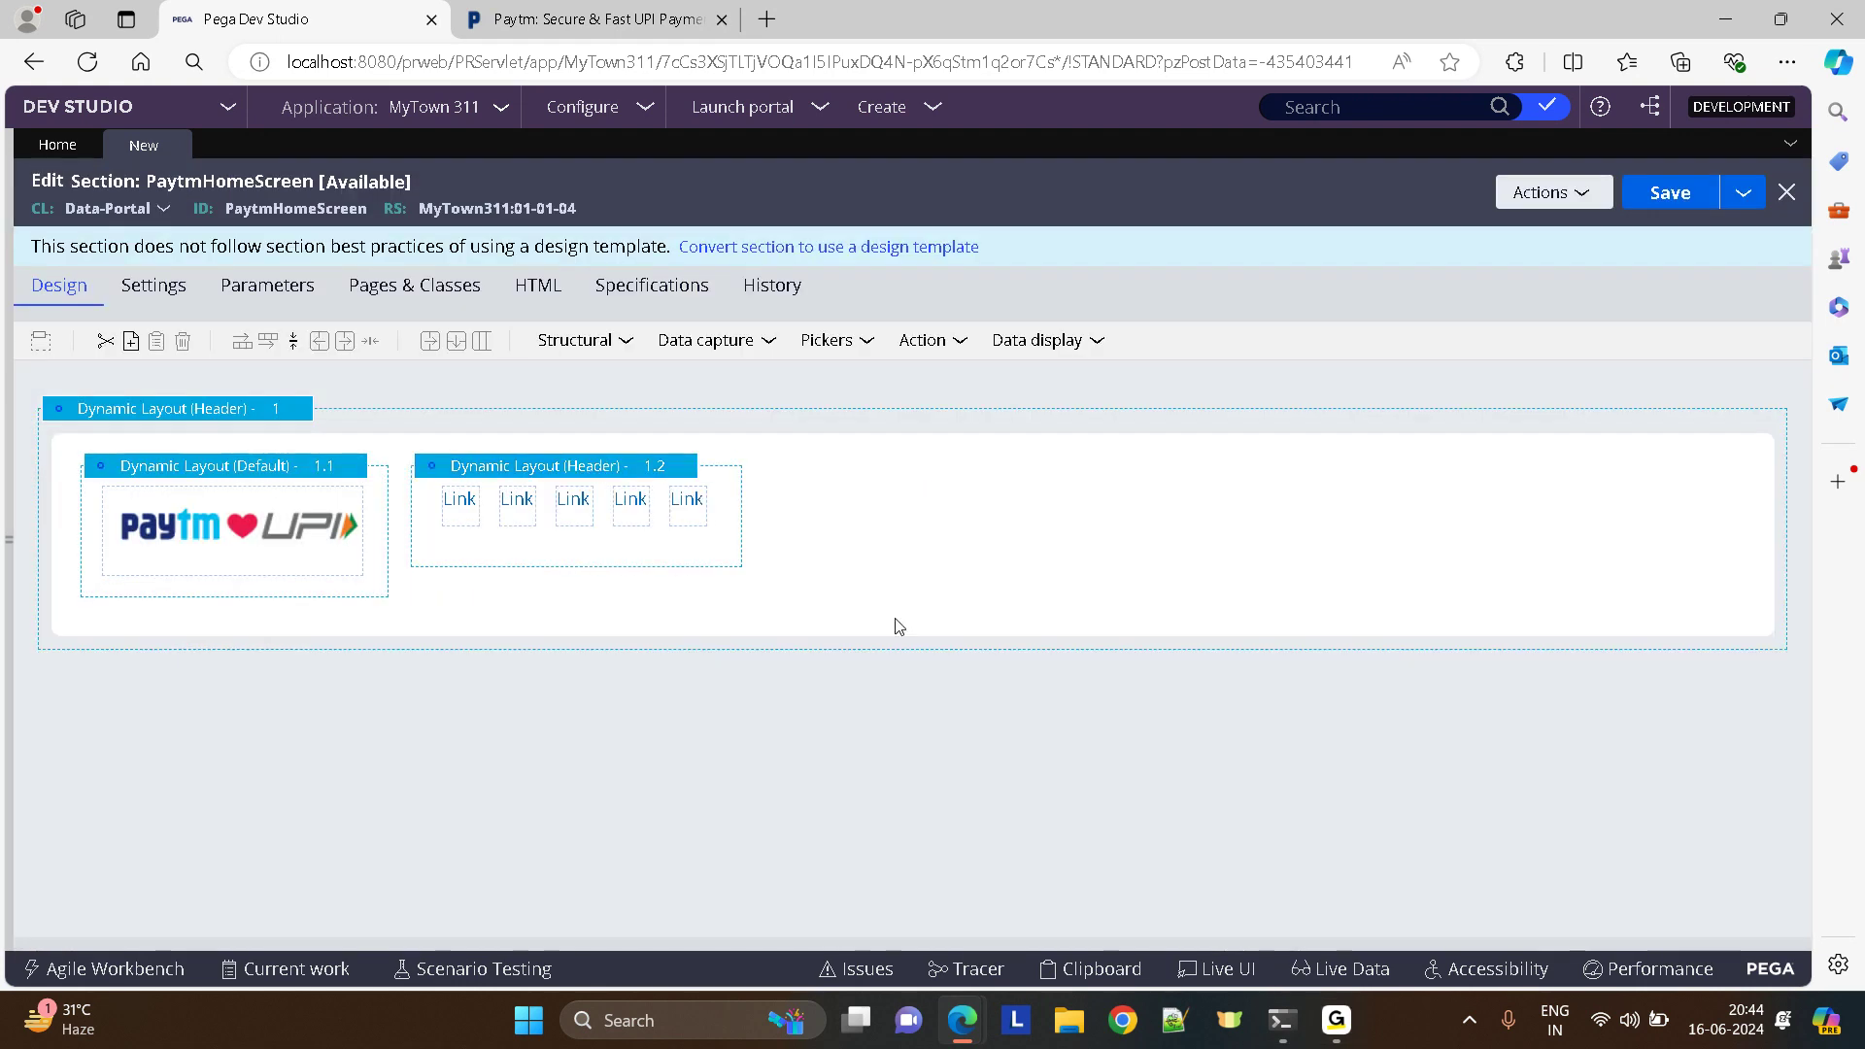
mouse_move(1670, 193)
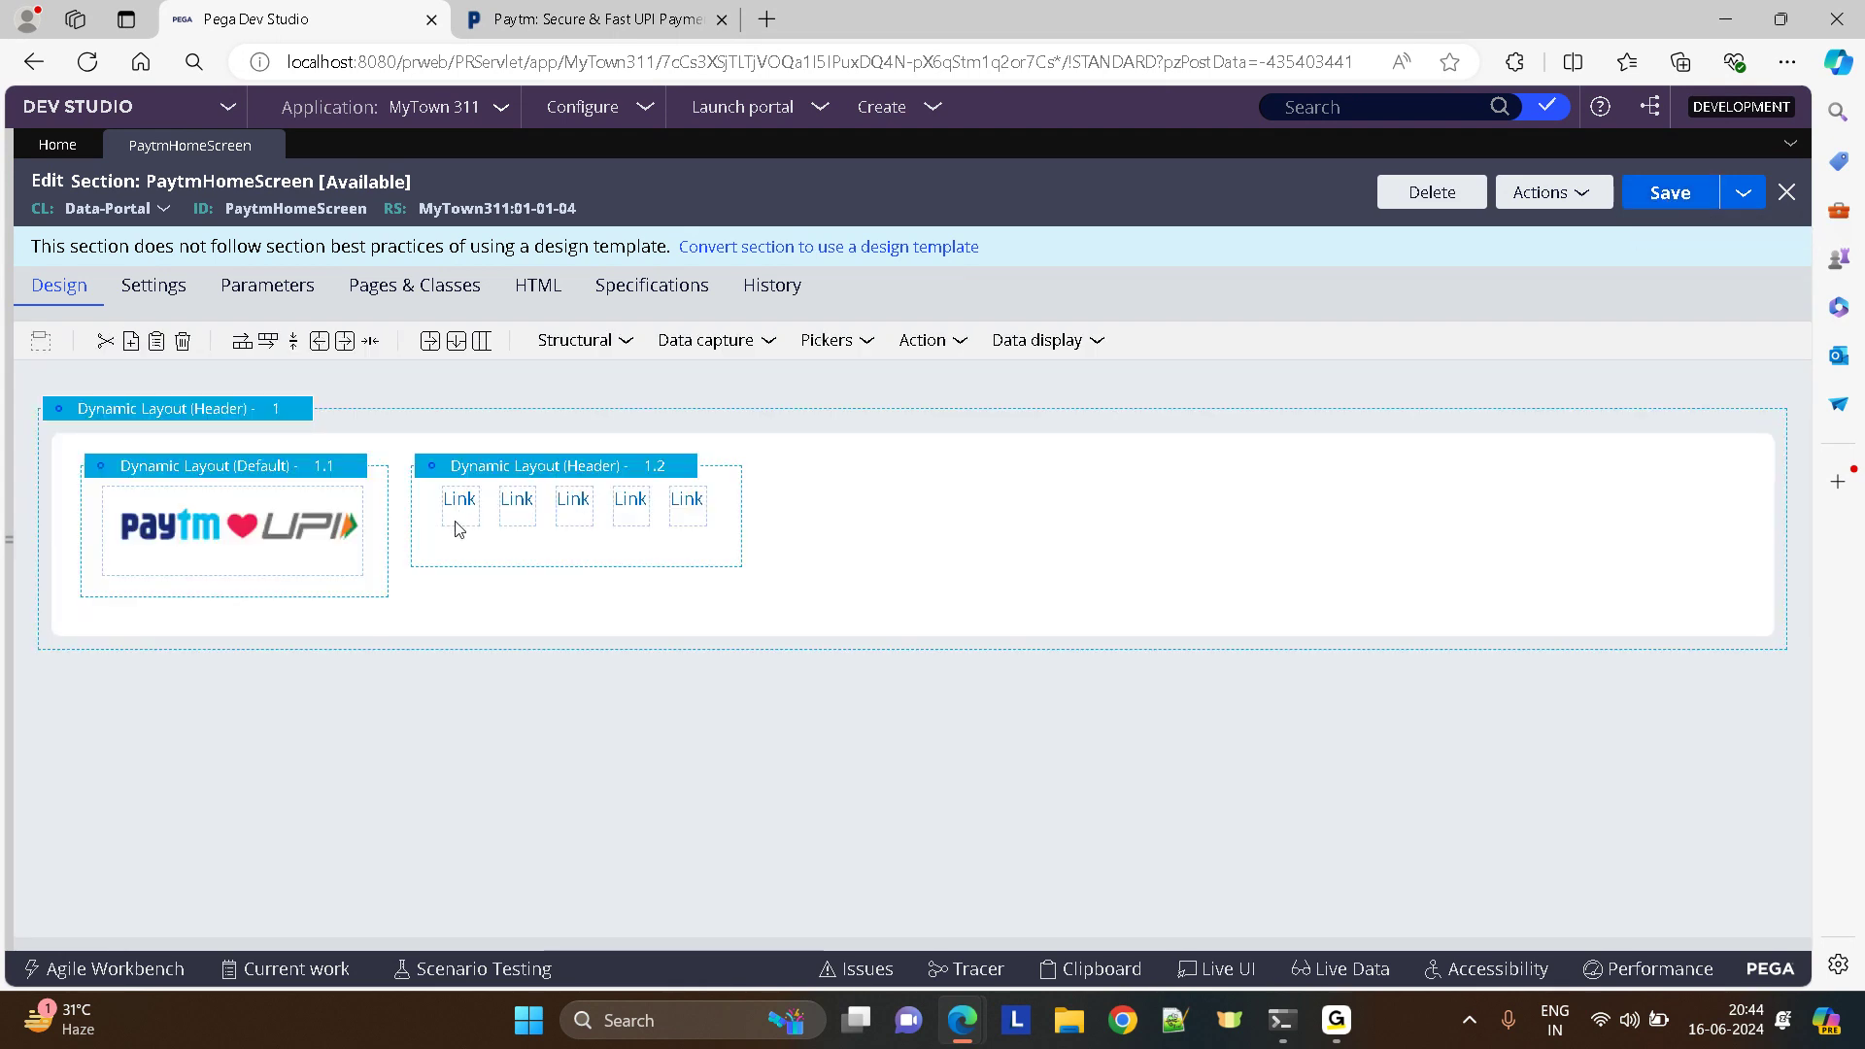
left_click(458, 499)
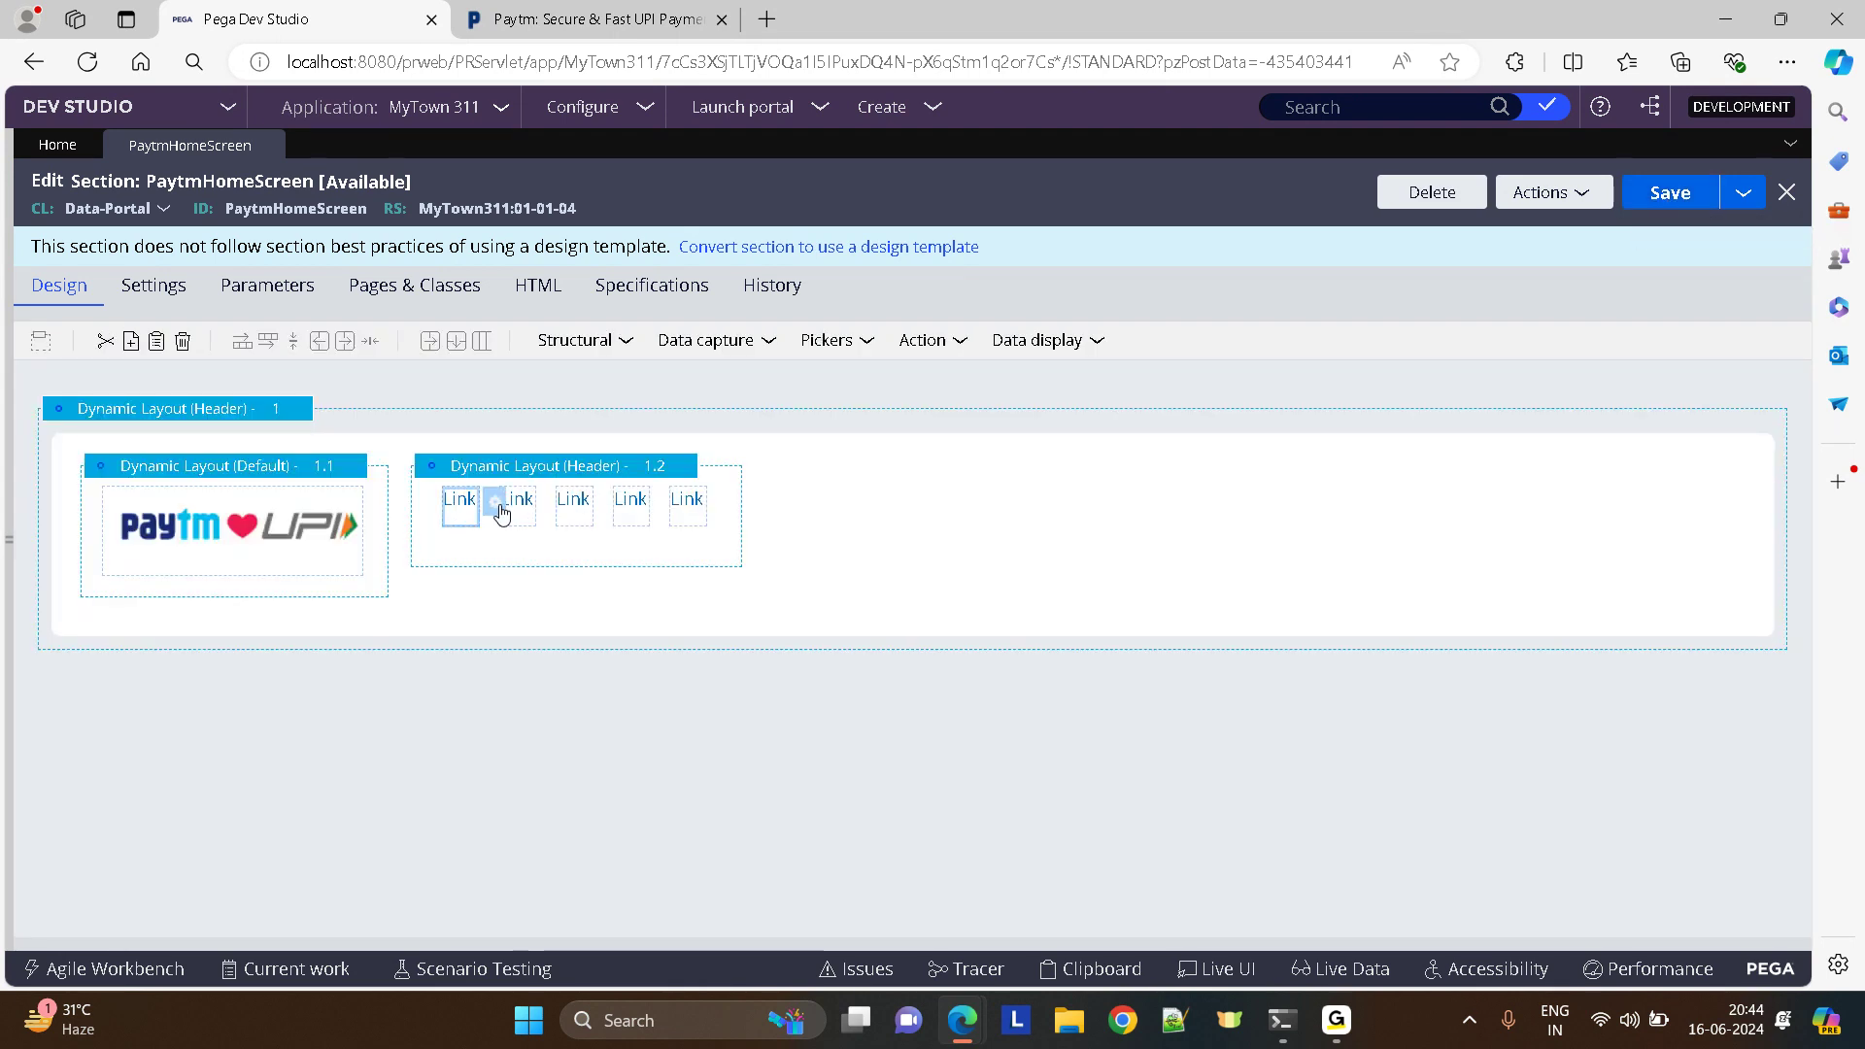
double_click(458, 499)
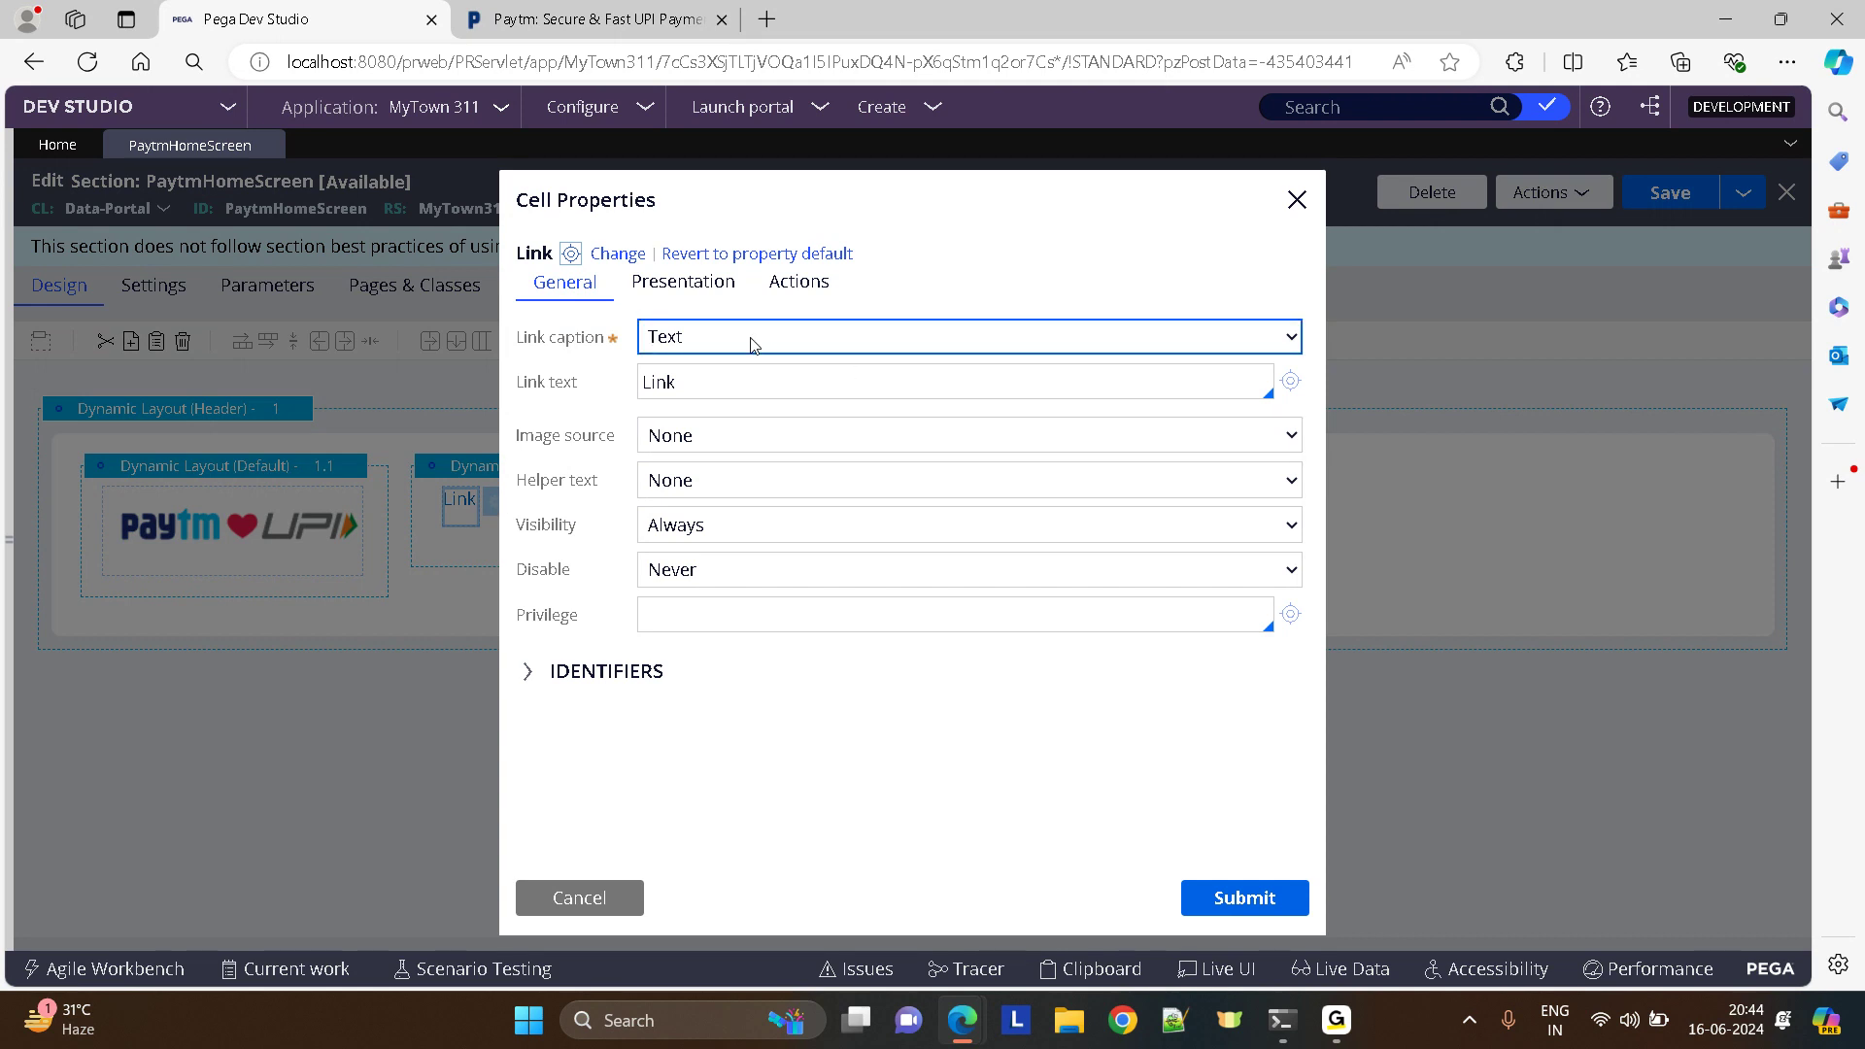
left_click(588, 20)
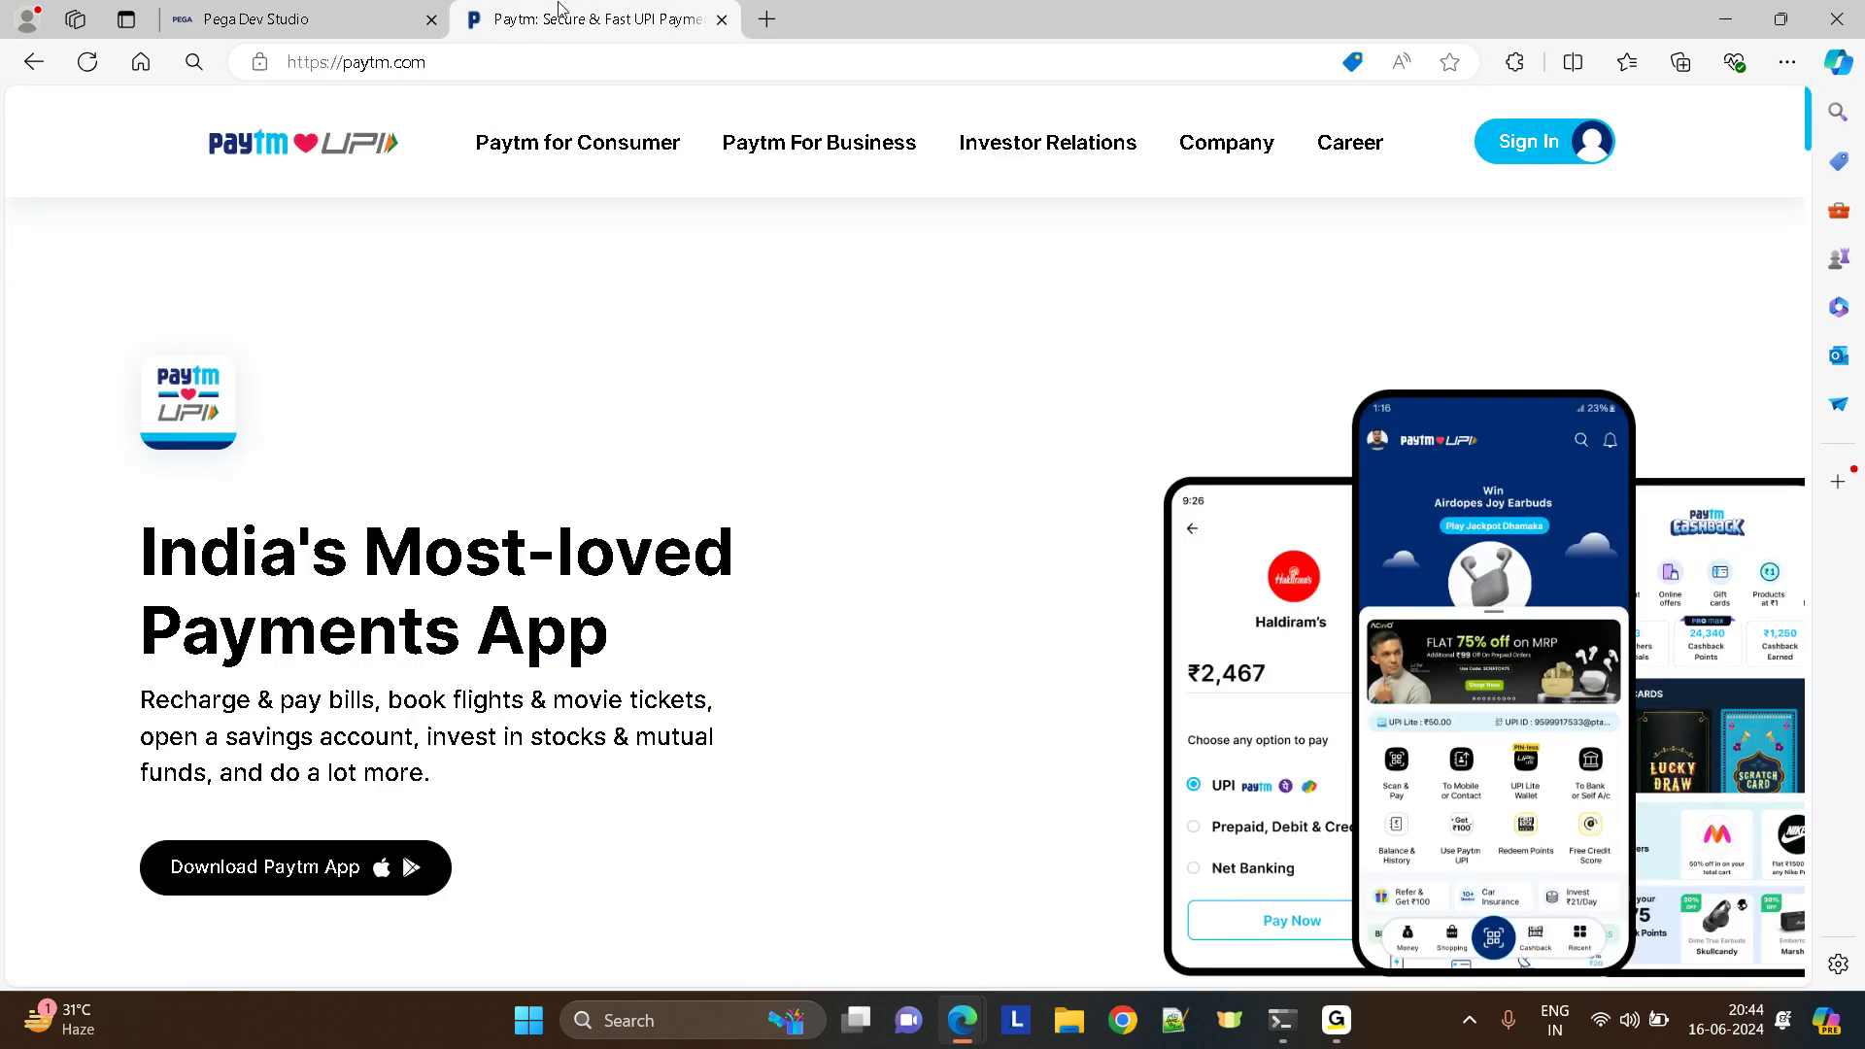
left_click(301, 19)
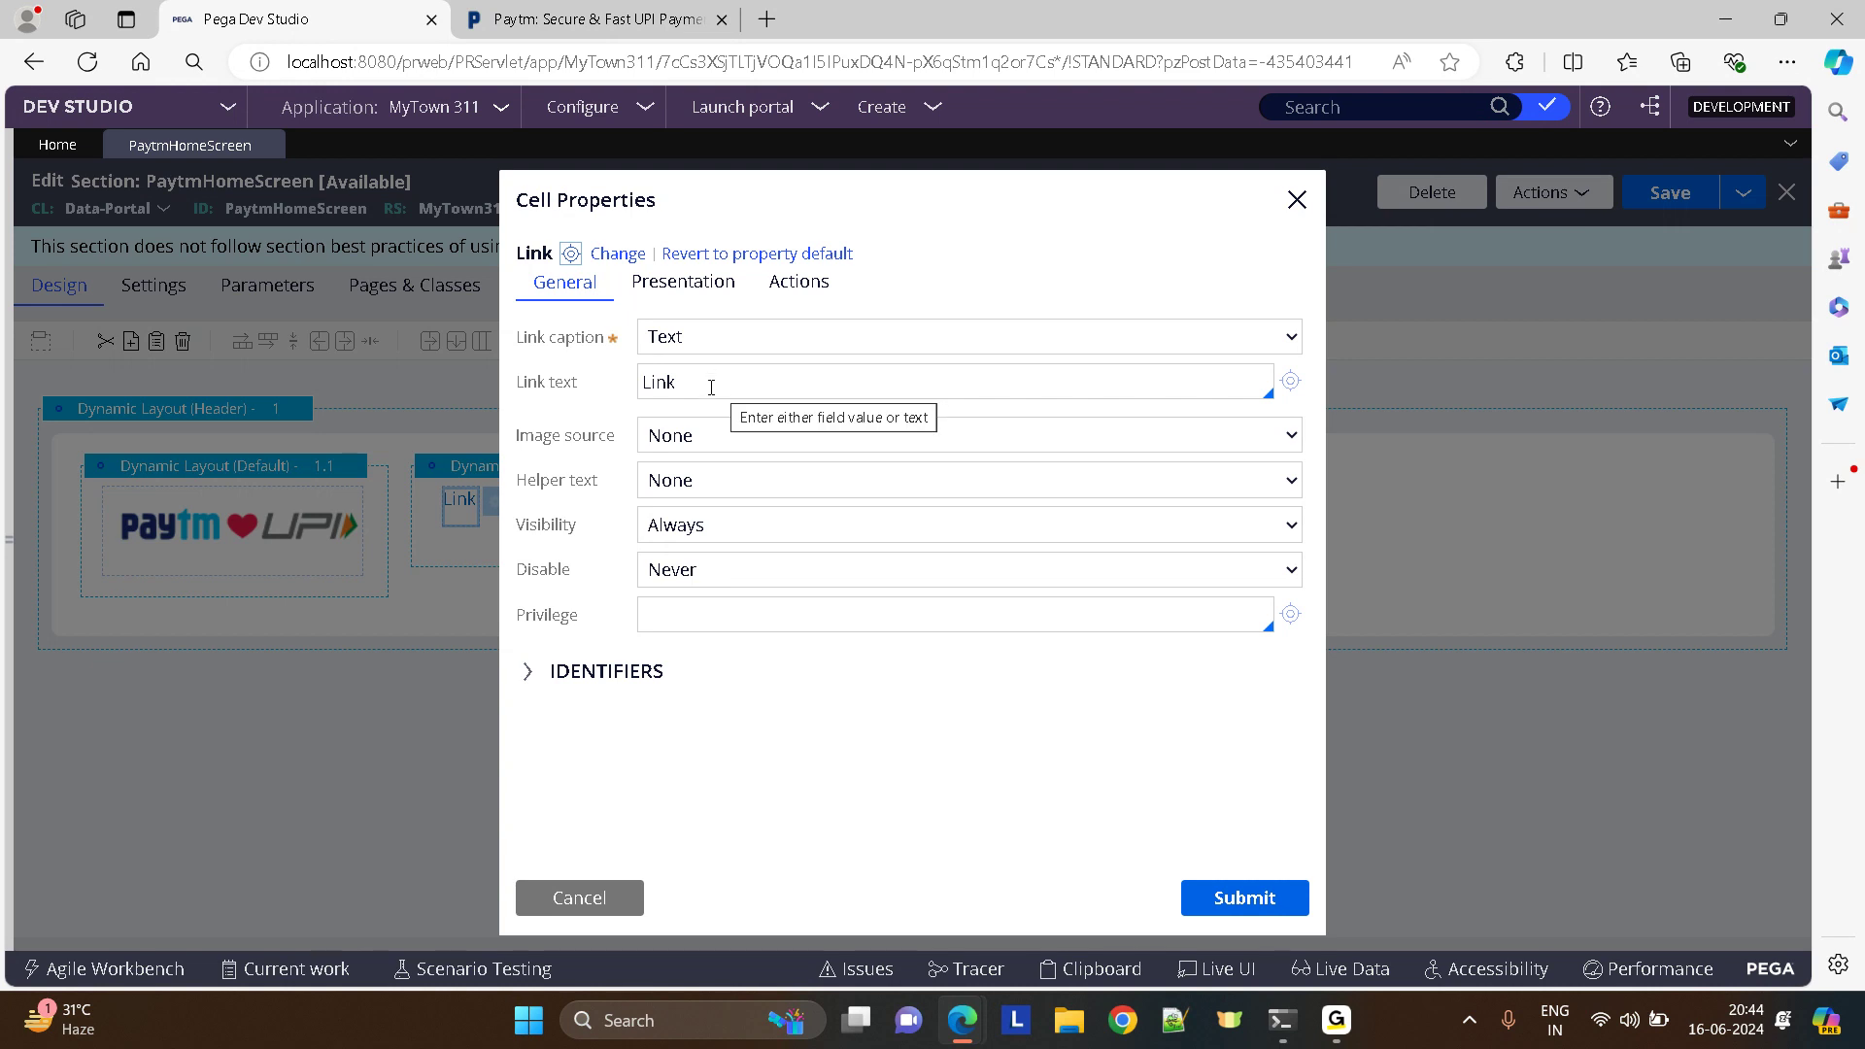
type("Paytm For Consumer")
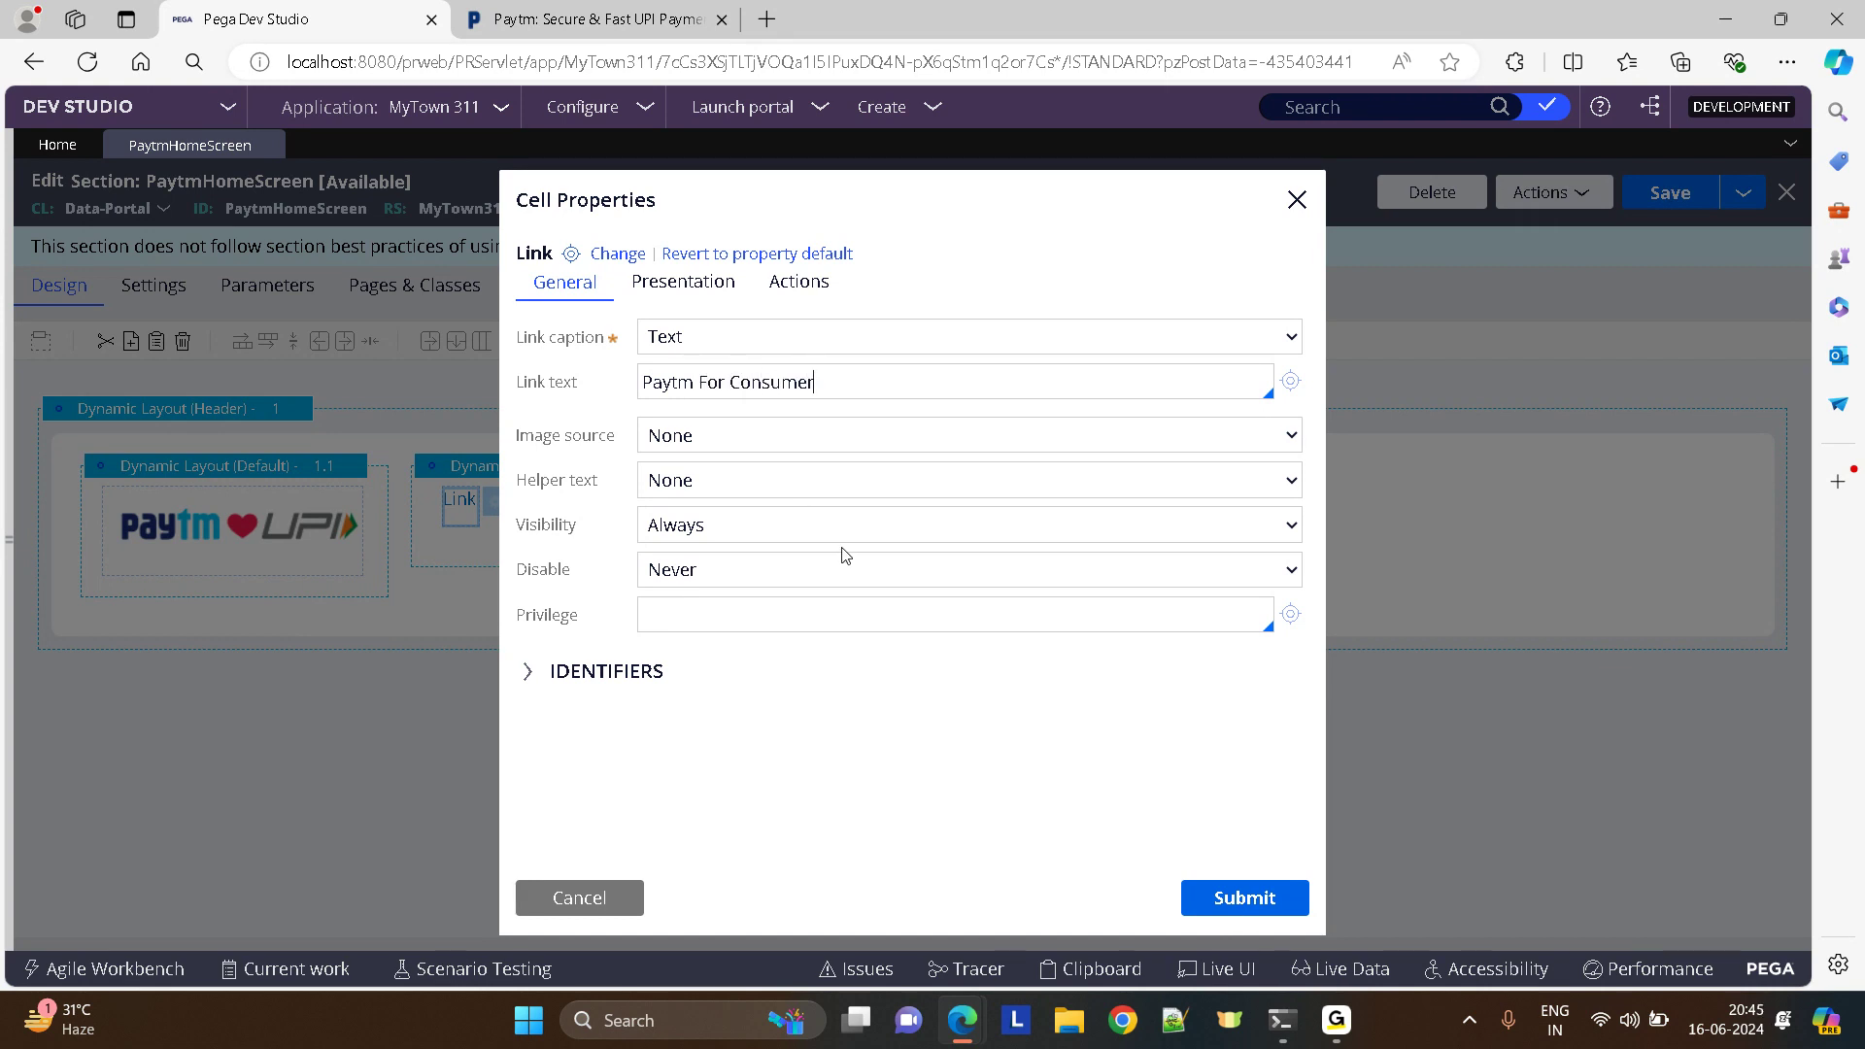
- Give the Paytm For Consumer link control format Other with value Header and submit
left_click(682, 282)
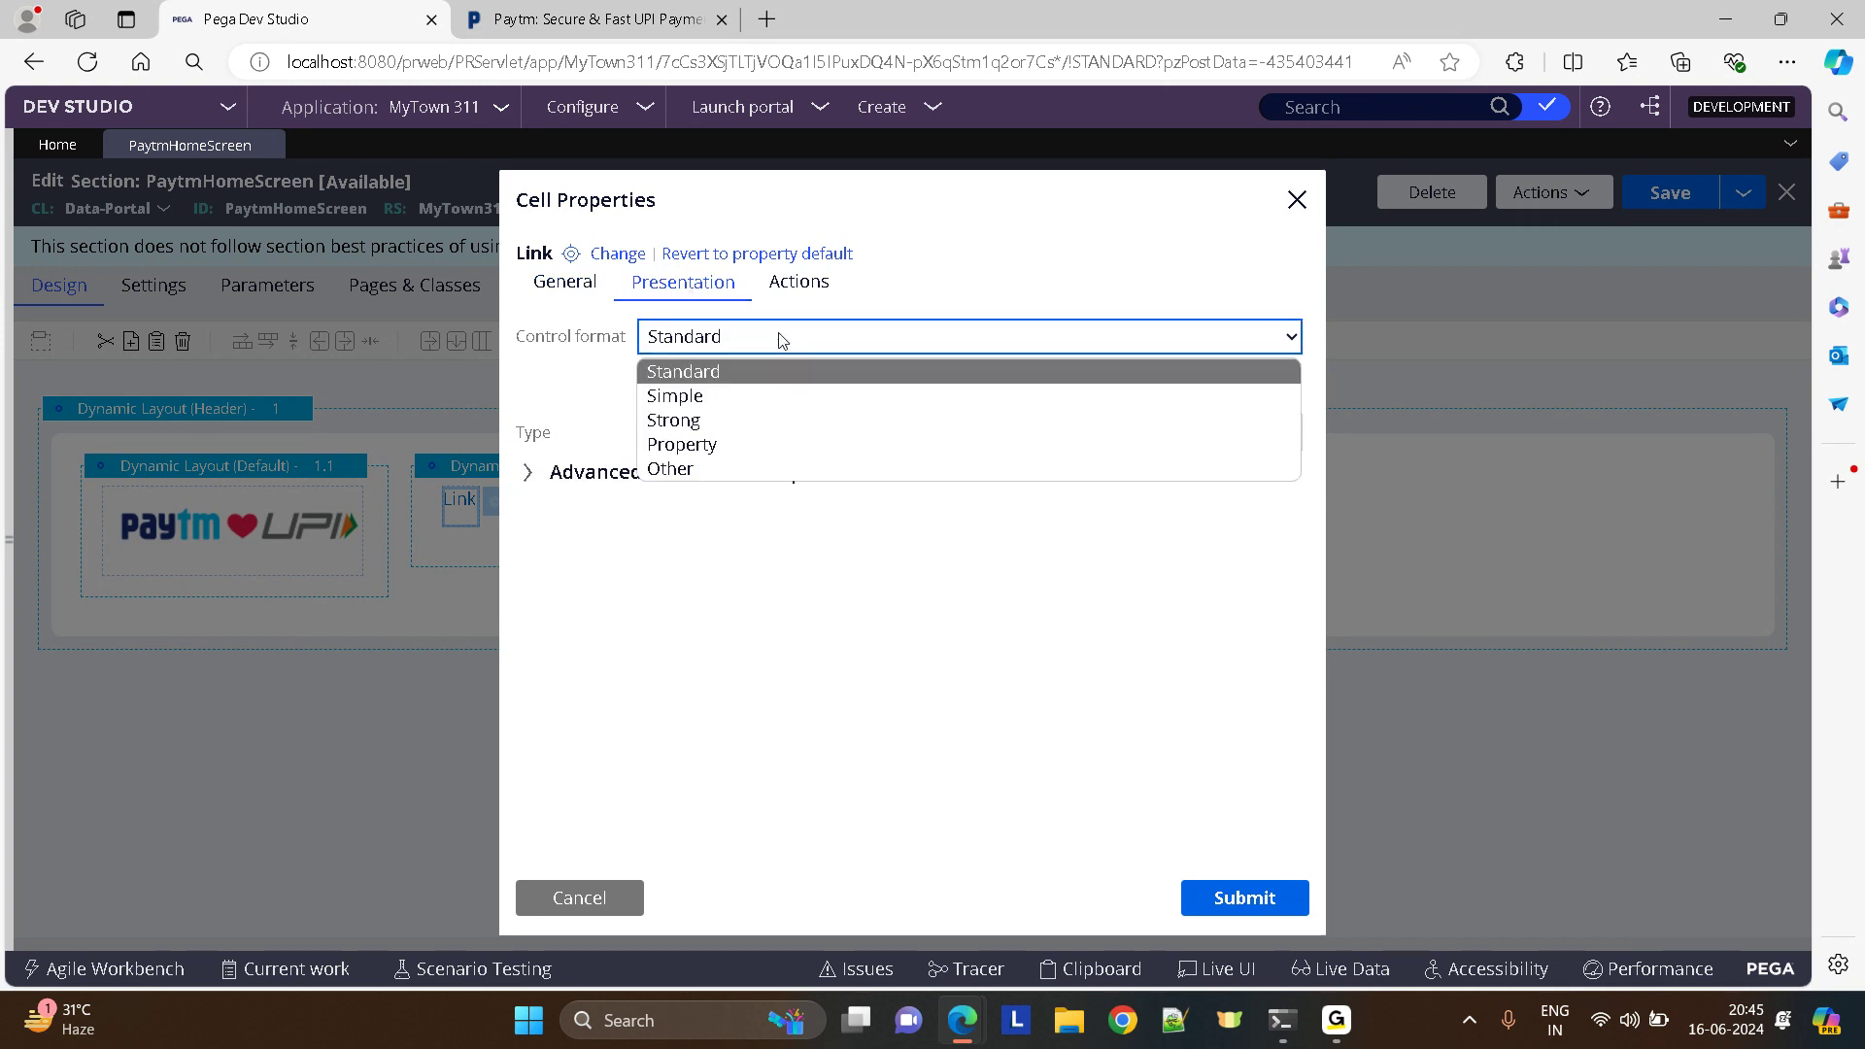
mouse_move(674, 420)
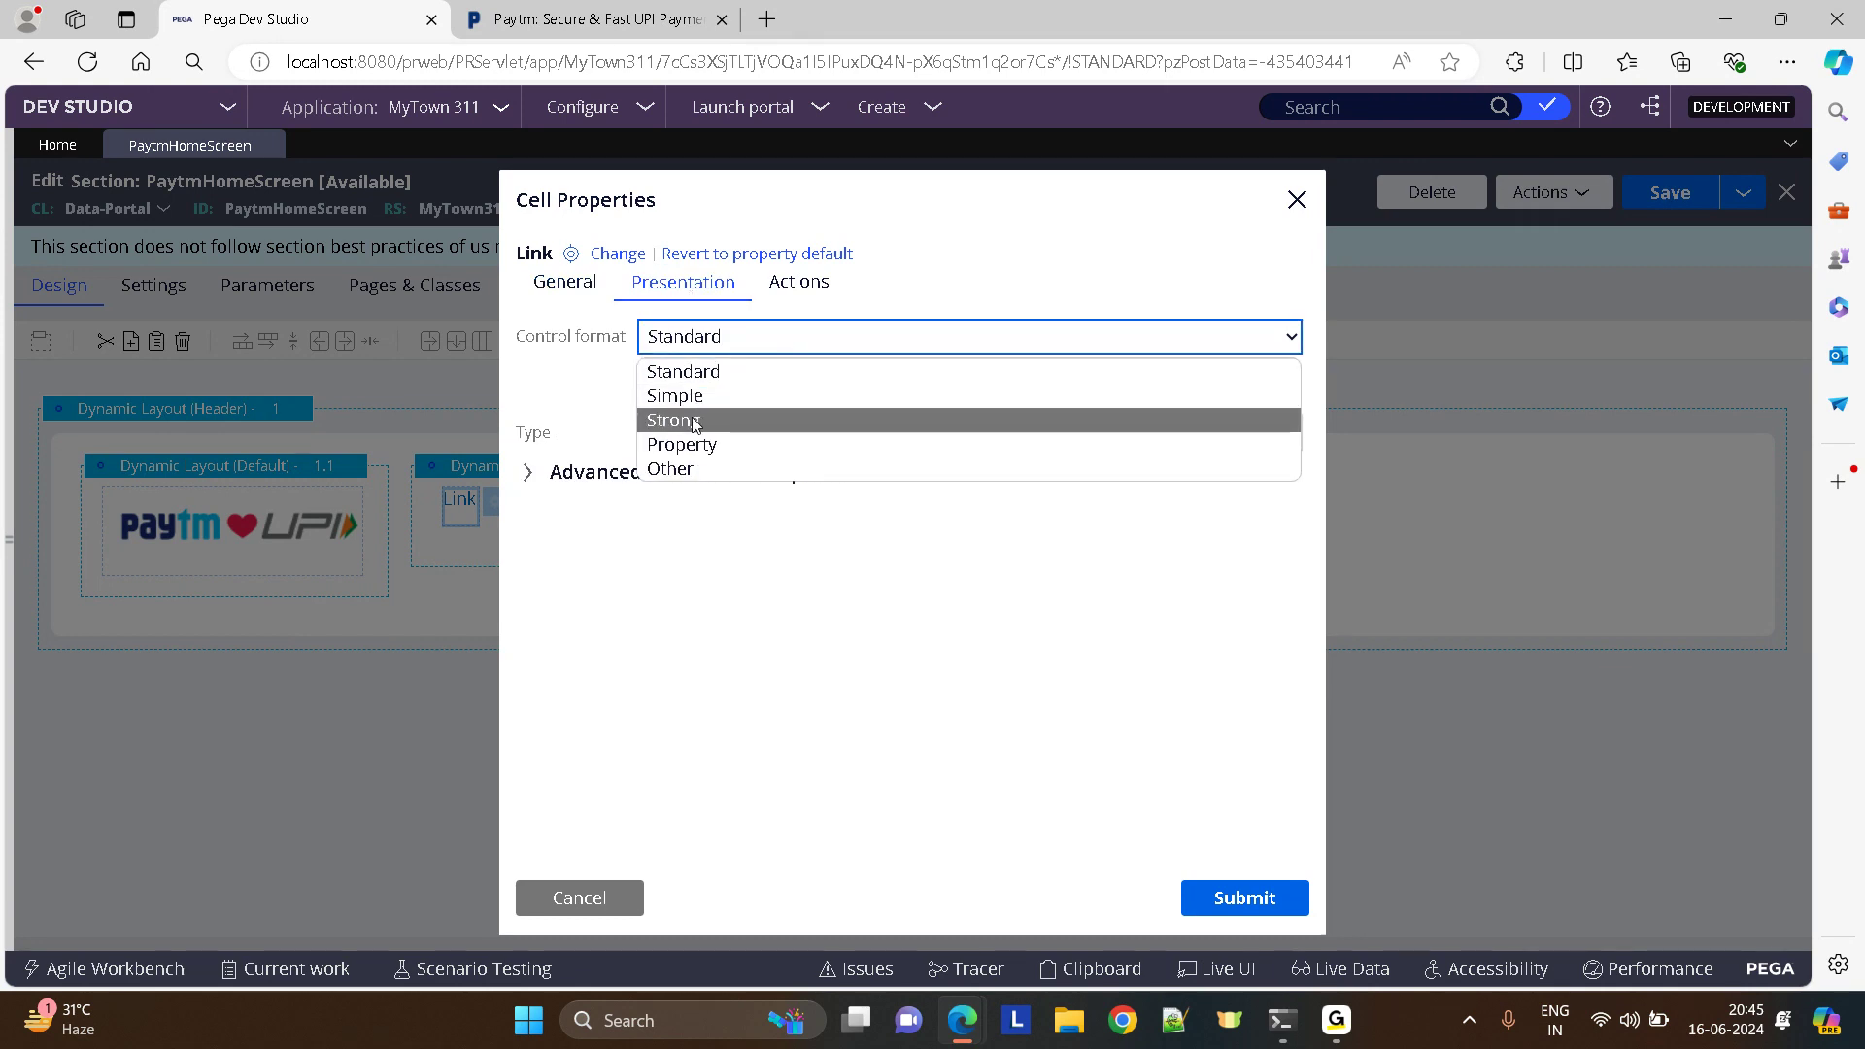
left_click(670, 468)
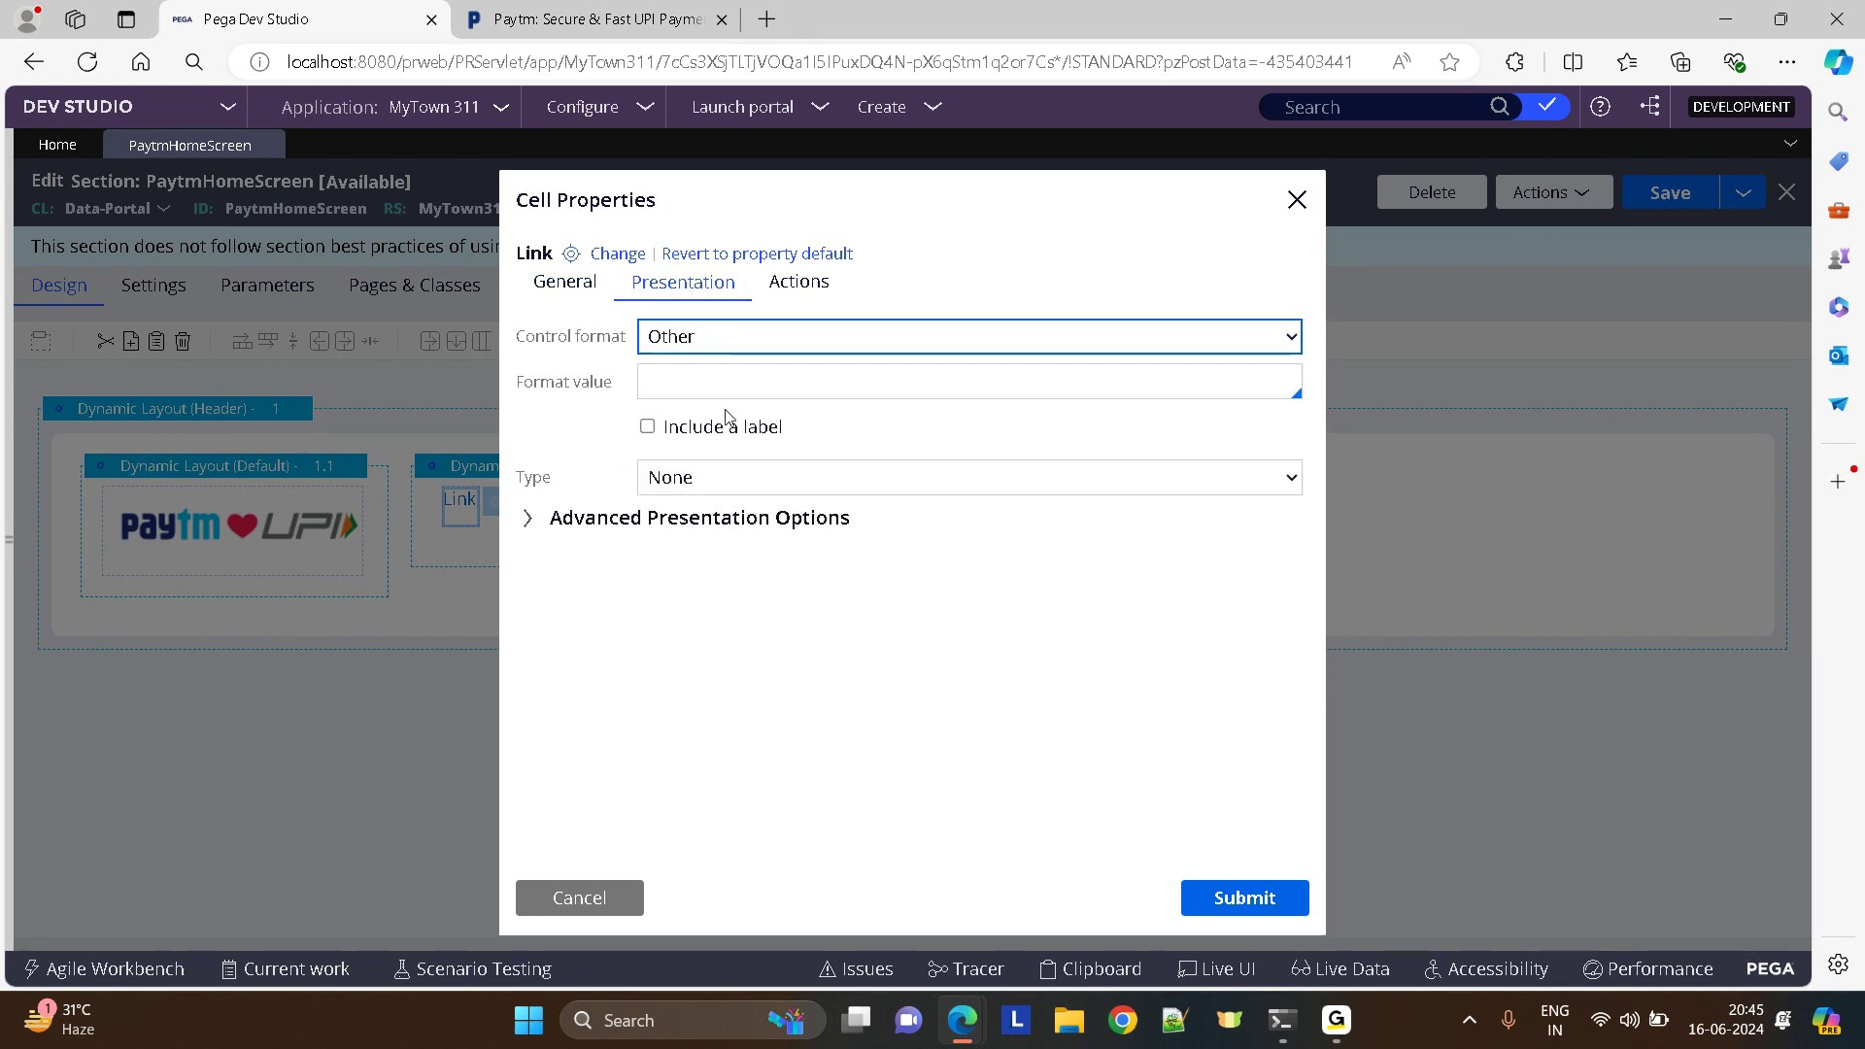
left_click(967, 381)
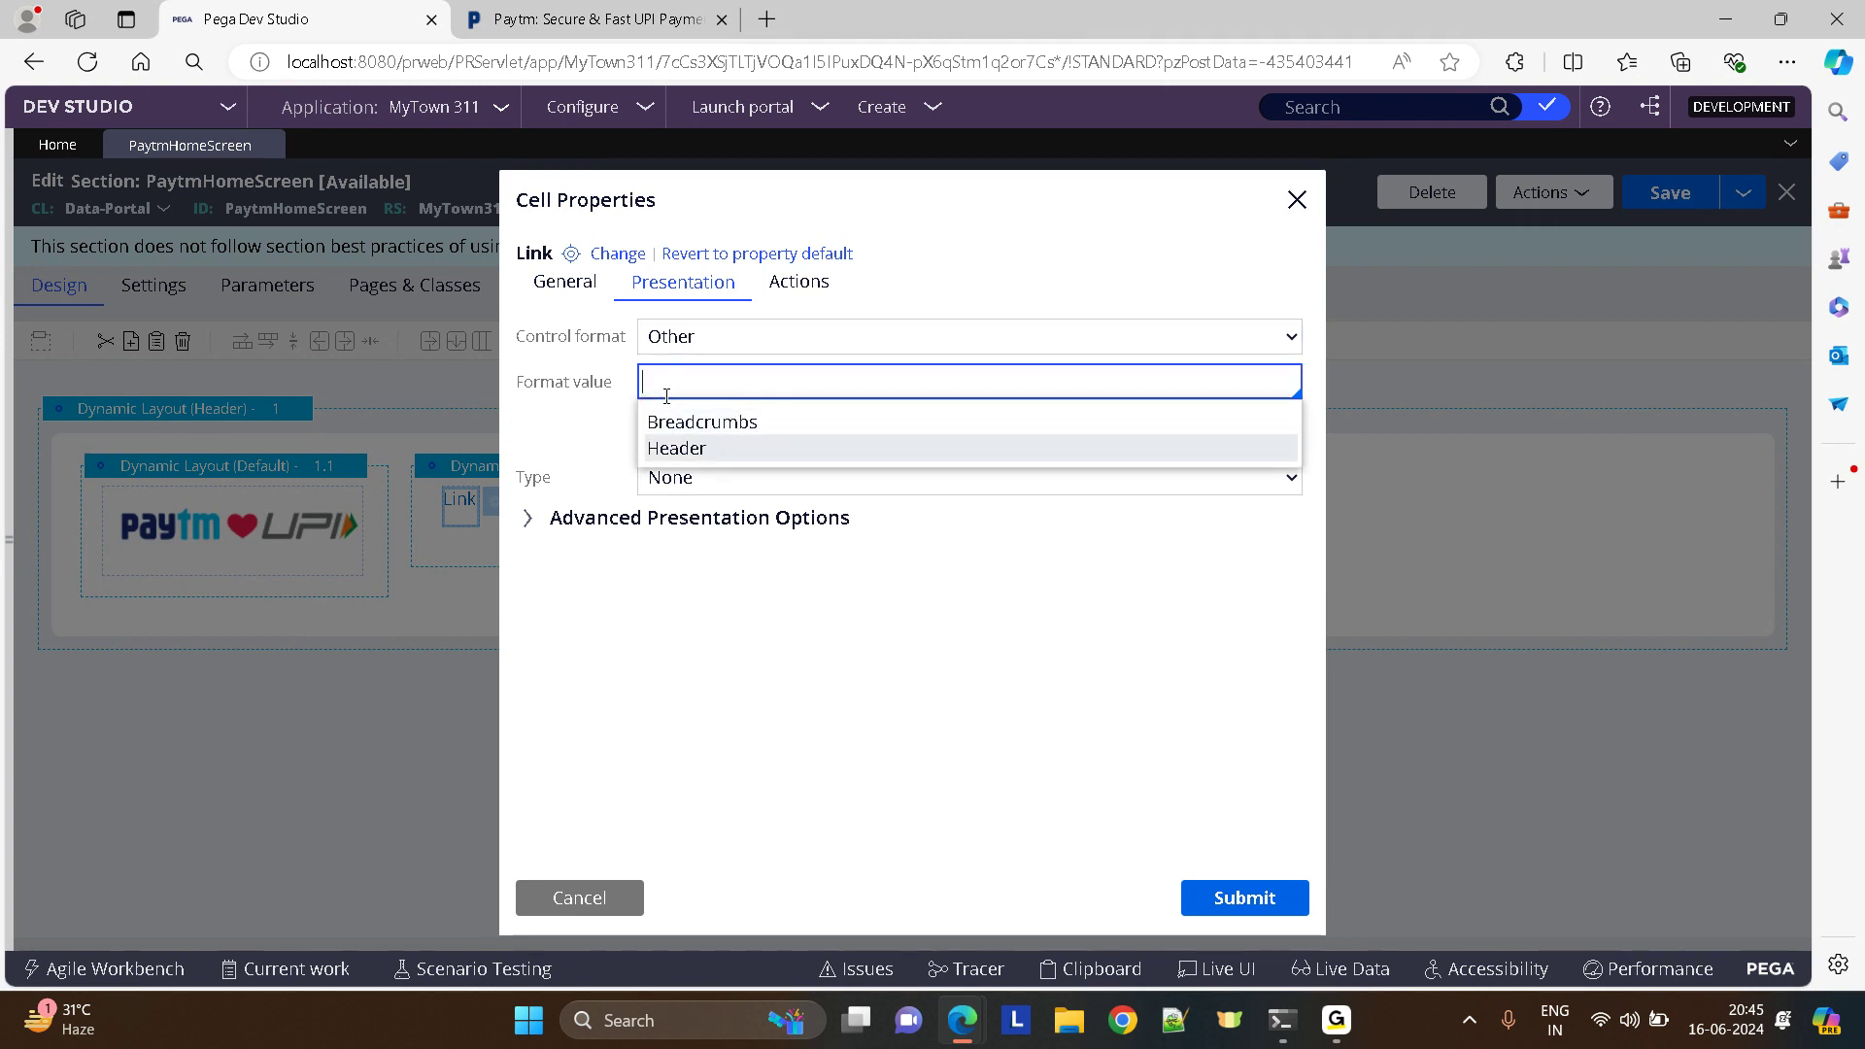
left_click(674, 448)
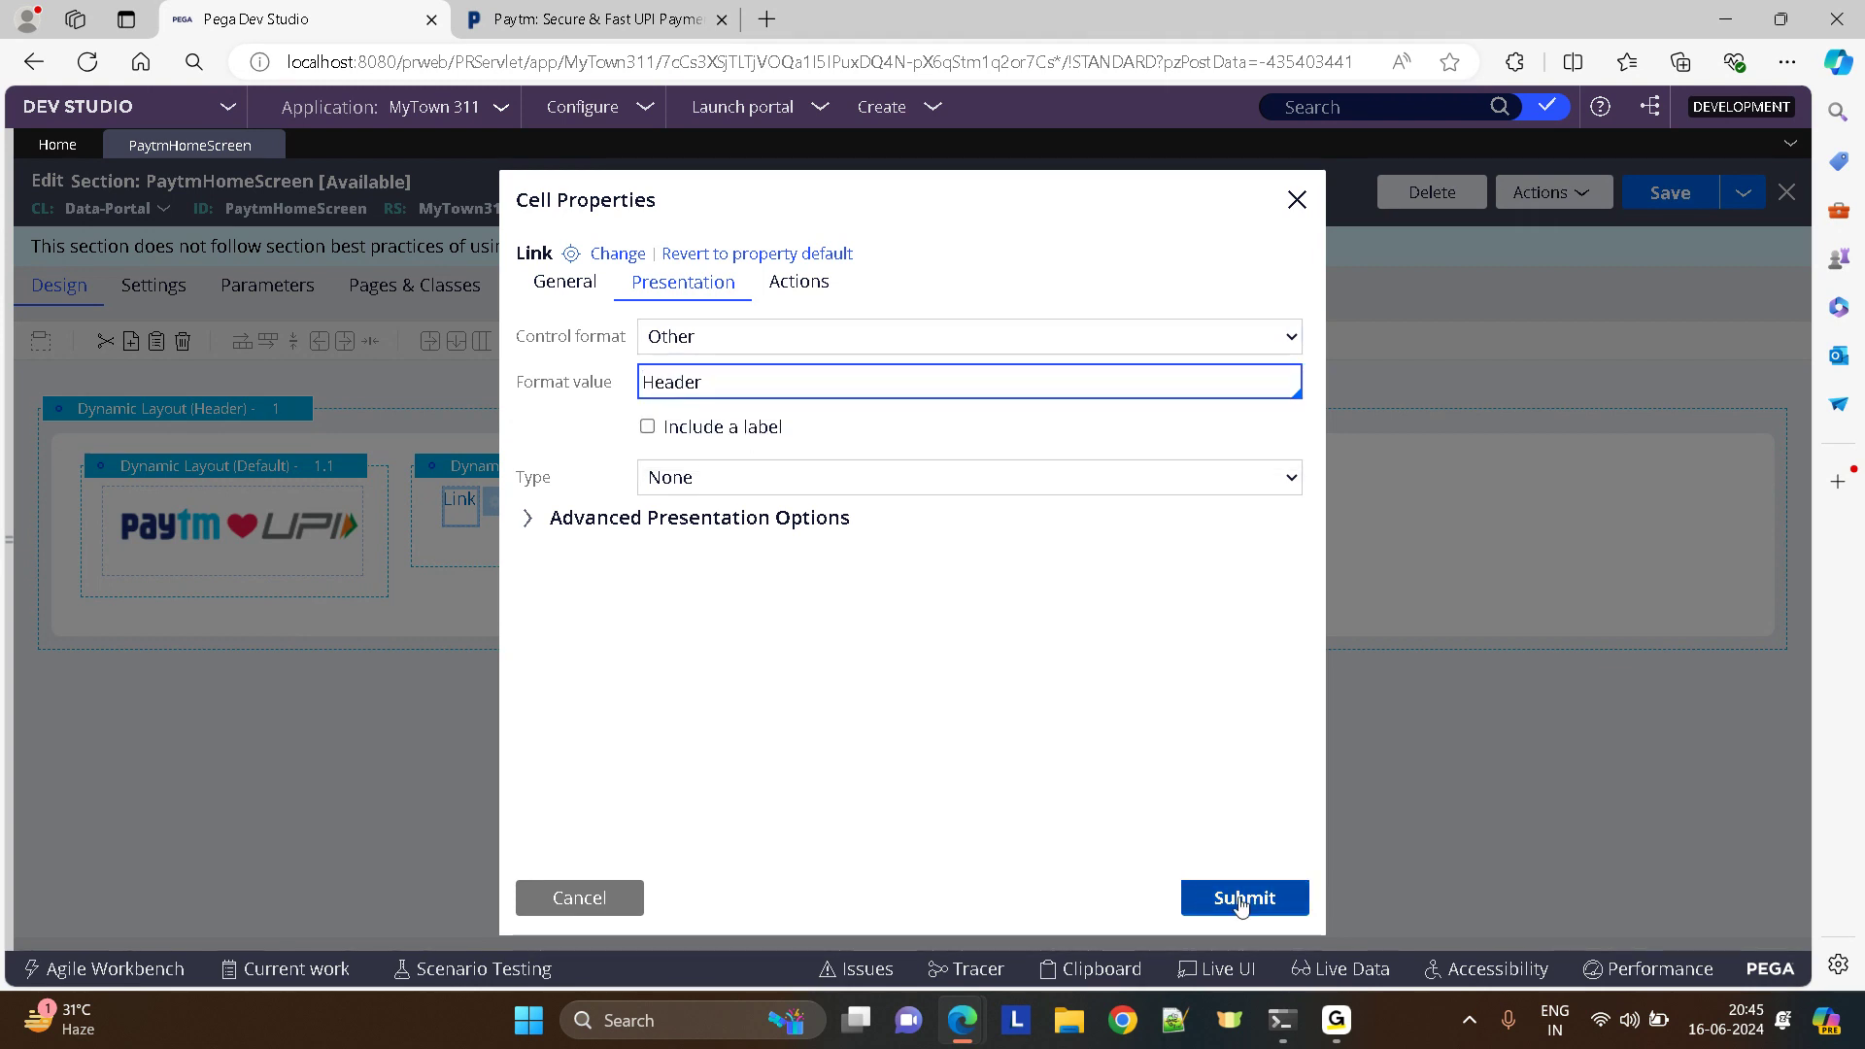
left_click(1243, 897)
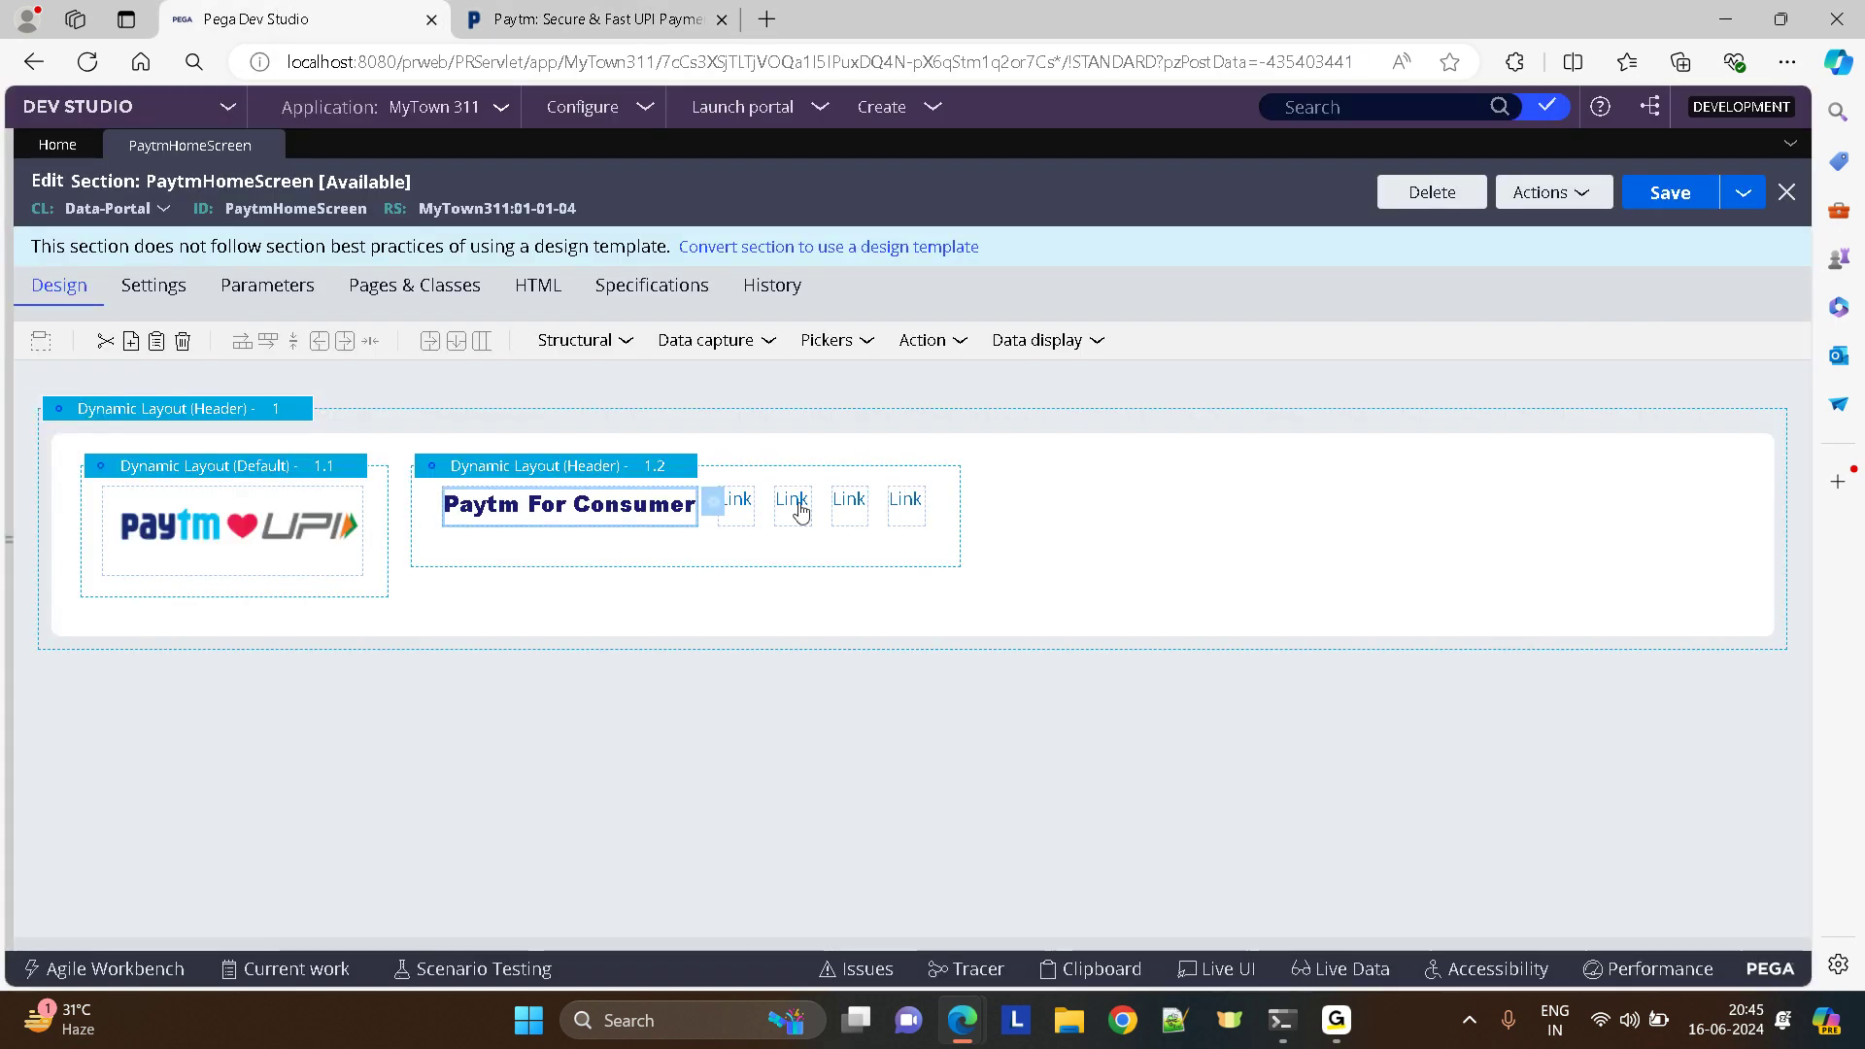
- Make the second link read Paytm for business with control format Other = Header
left_click(734, 499)
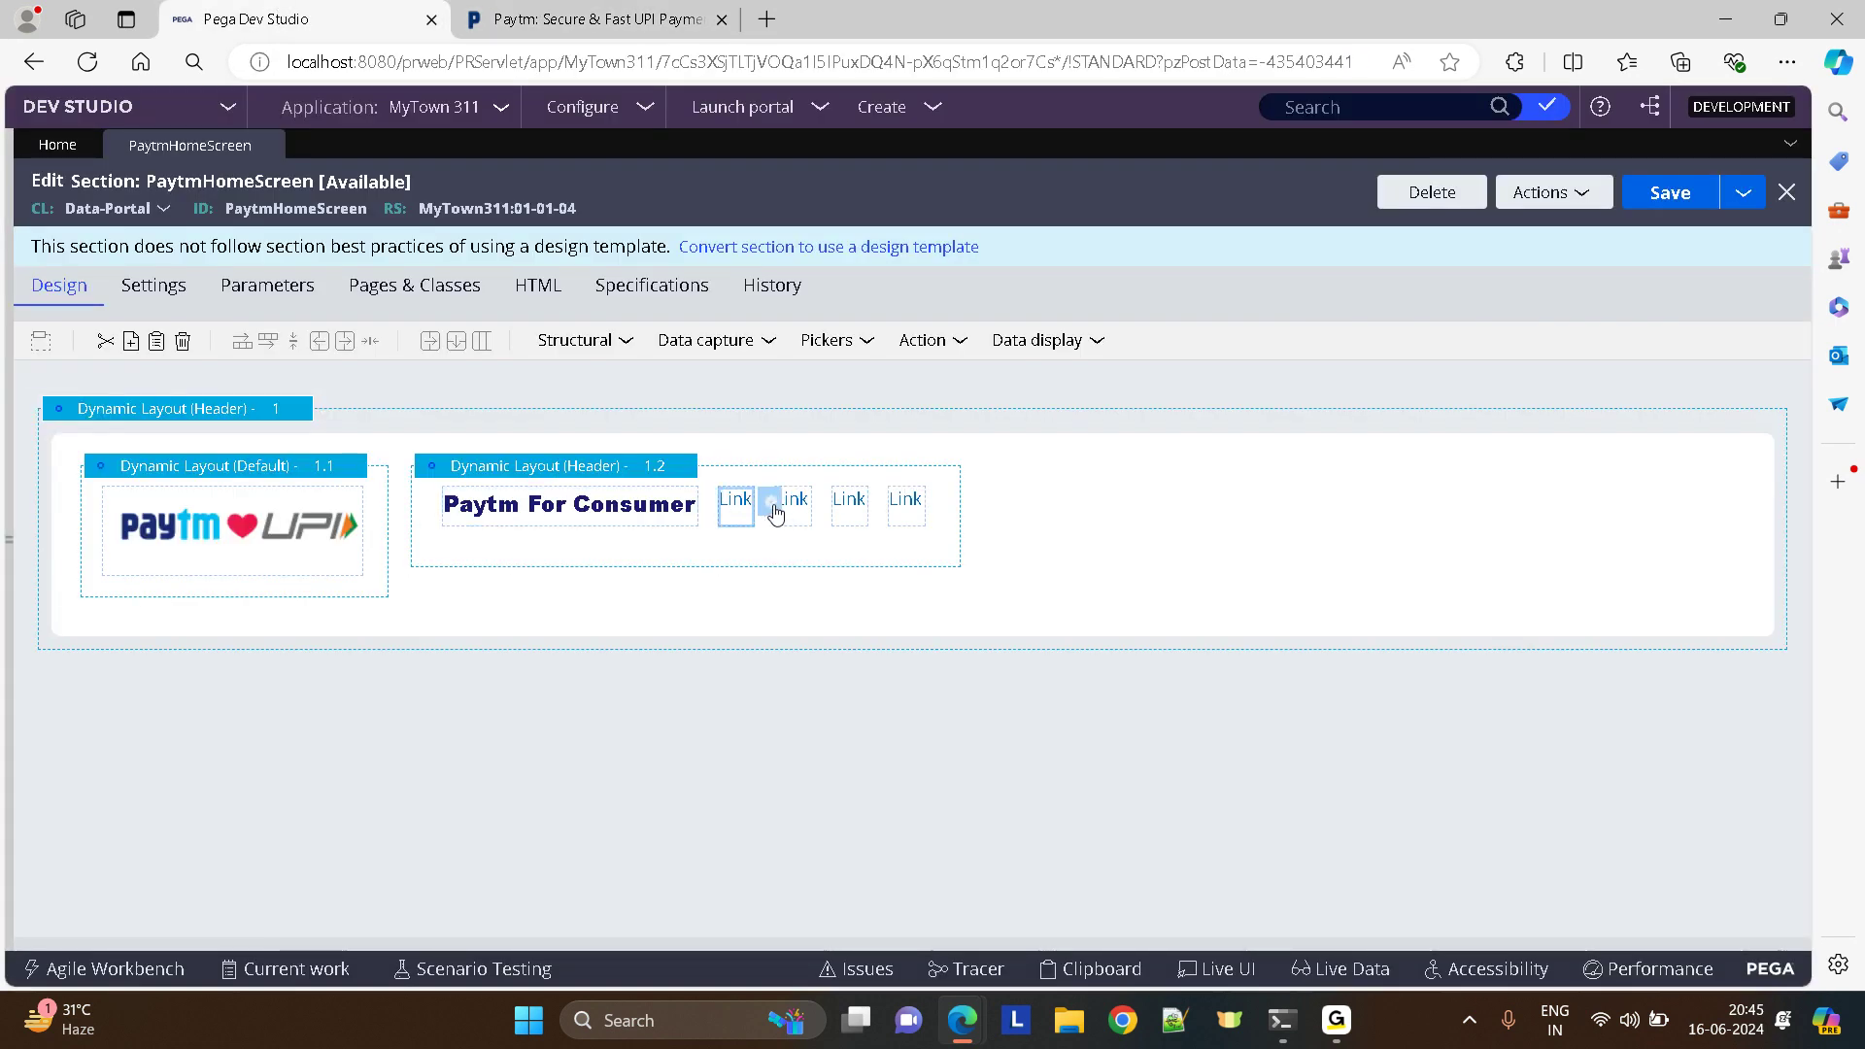
double_click(787, 499)
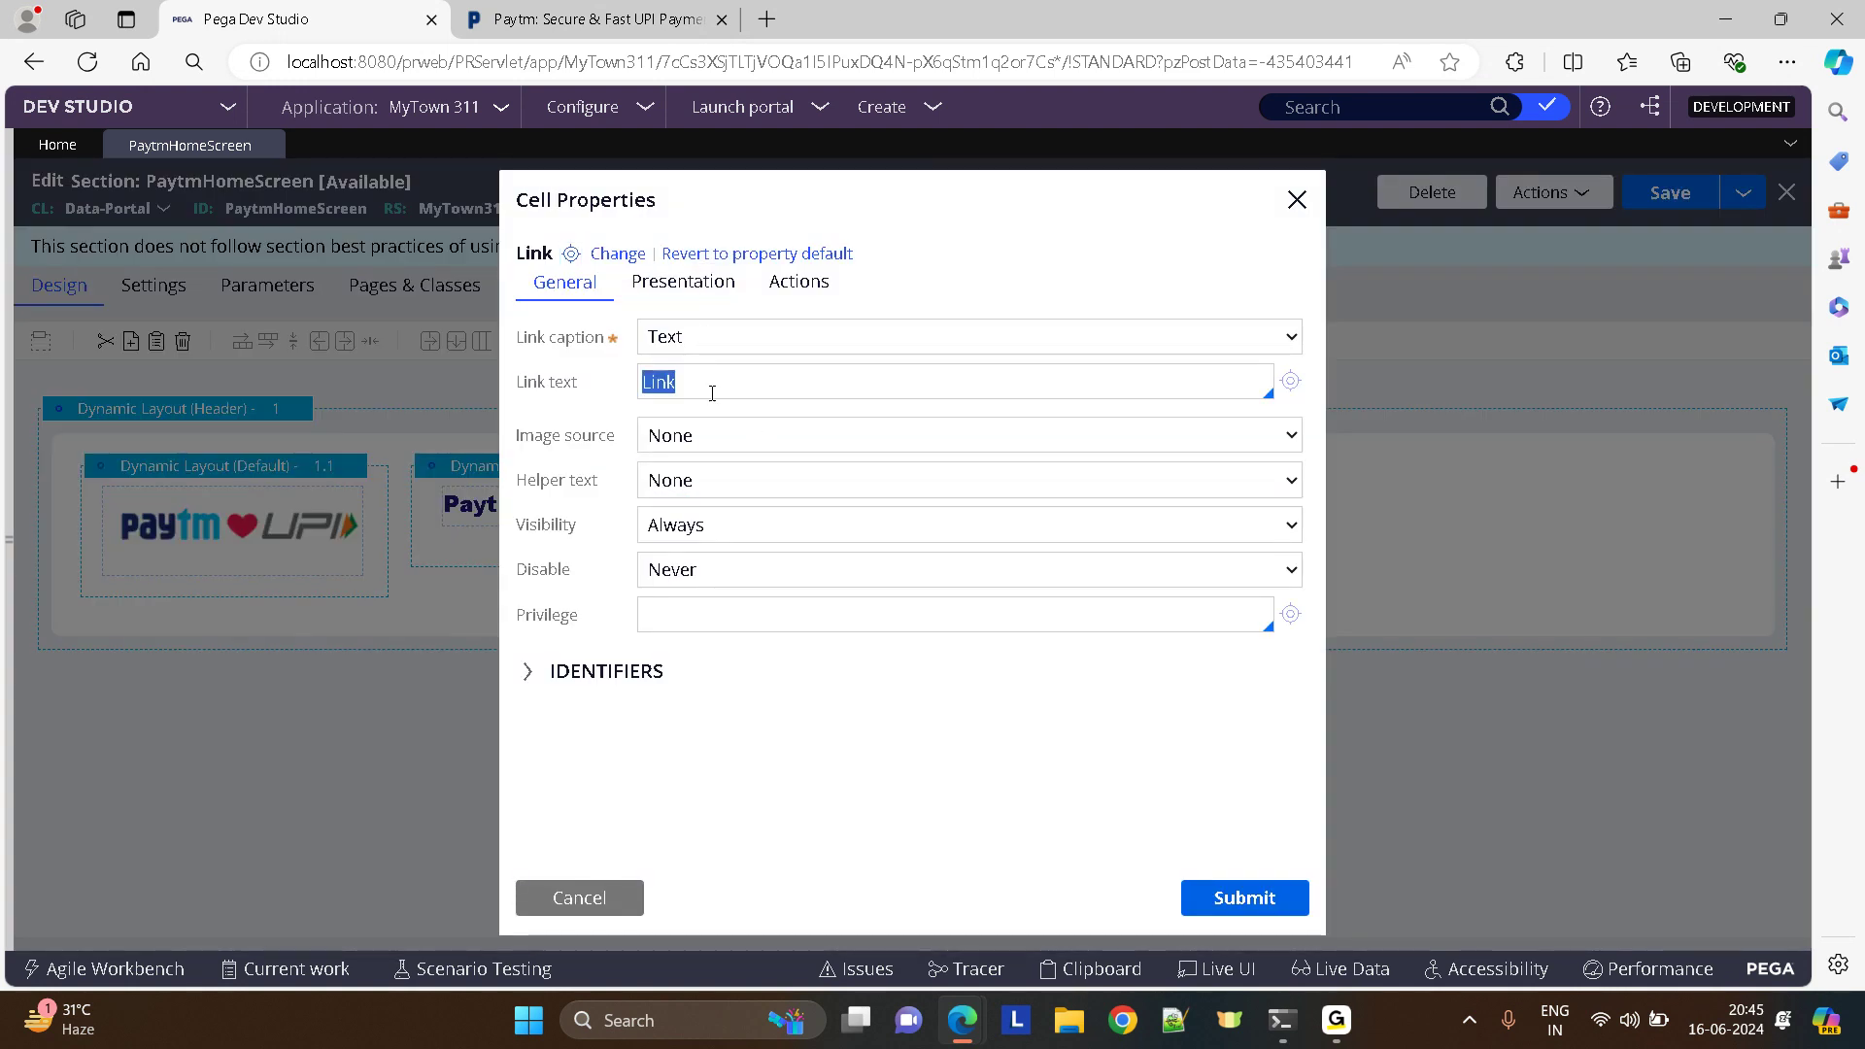
type("Paytm for")
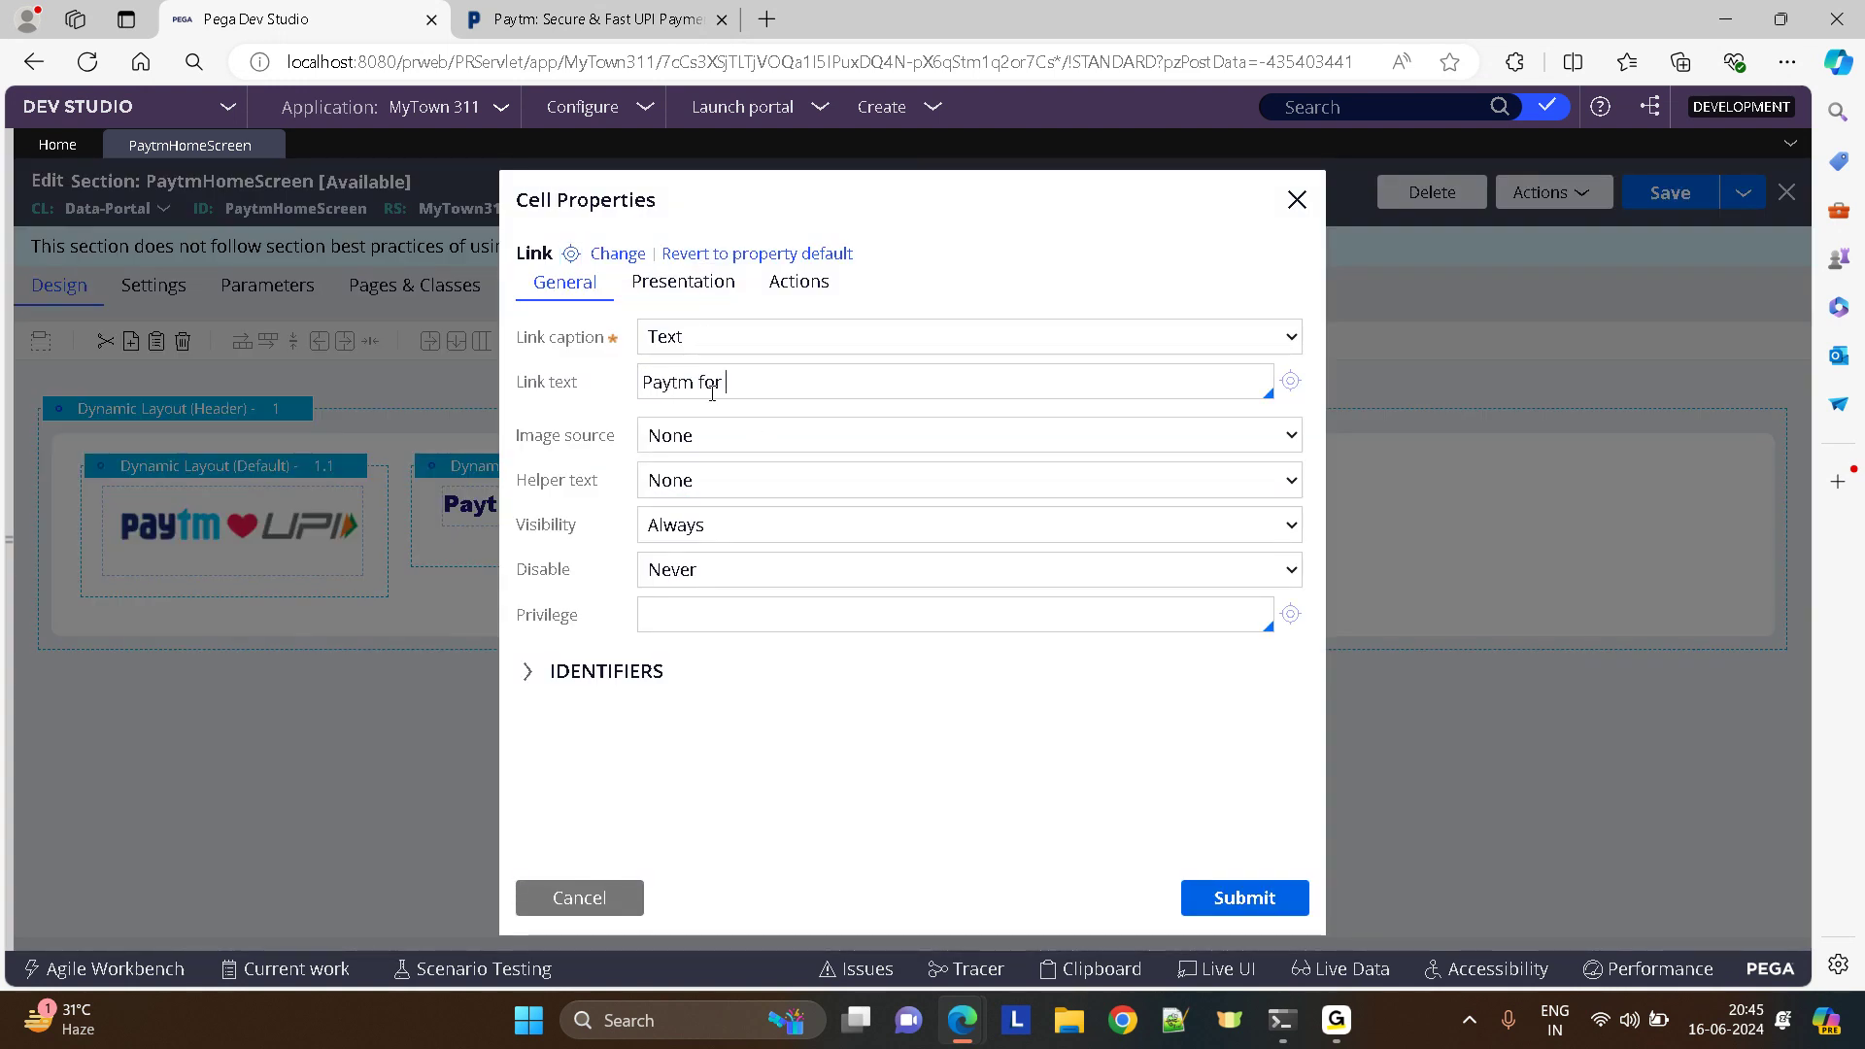
type("business")
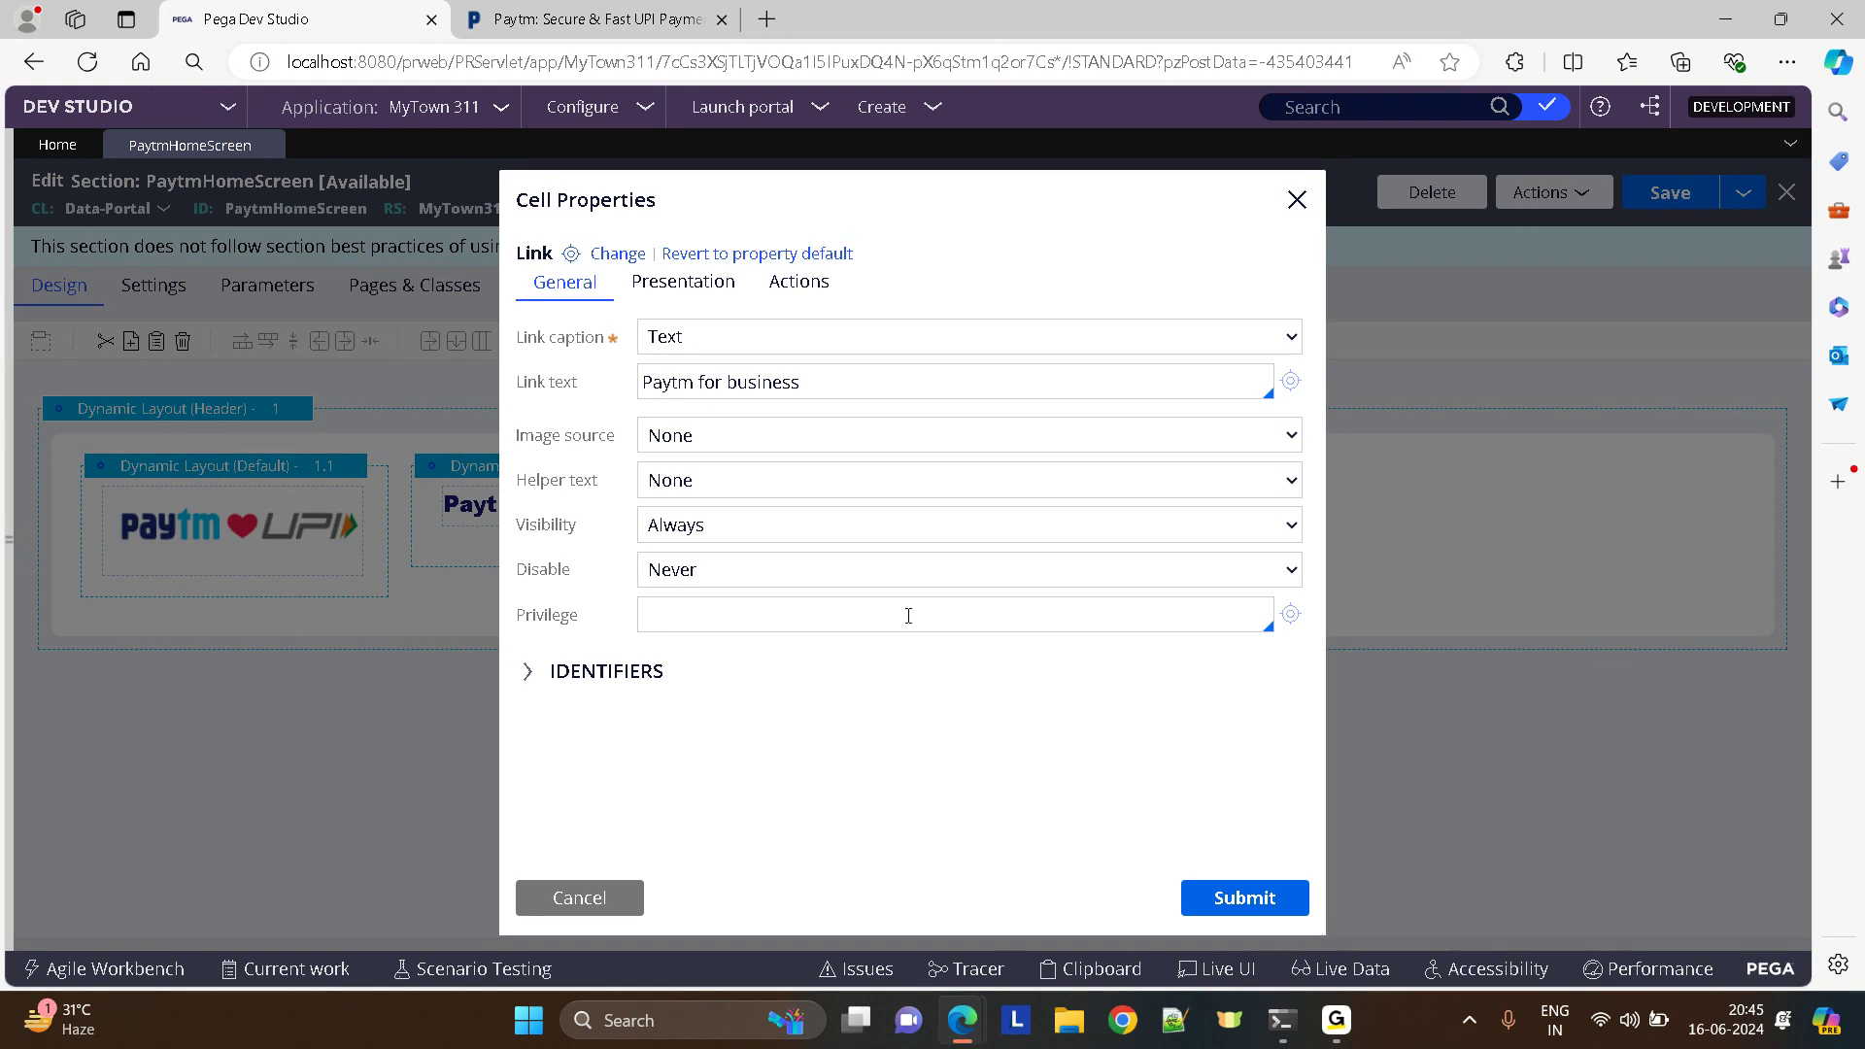
left_click(682, 282)
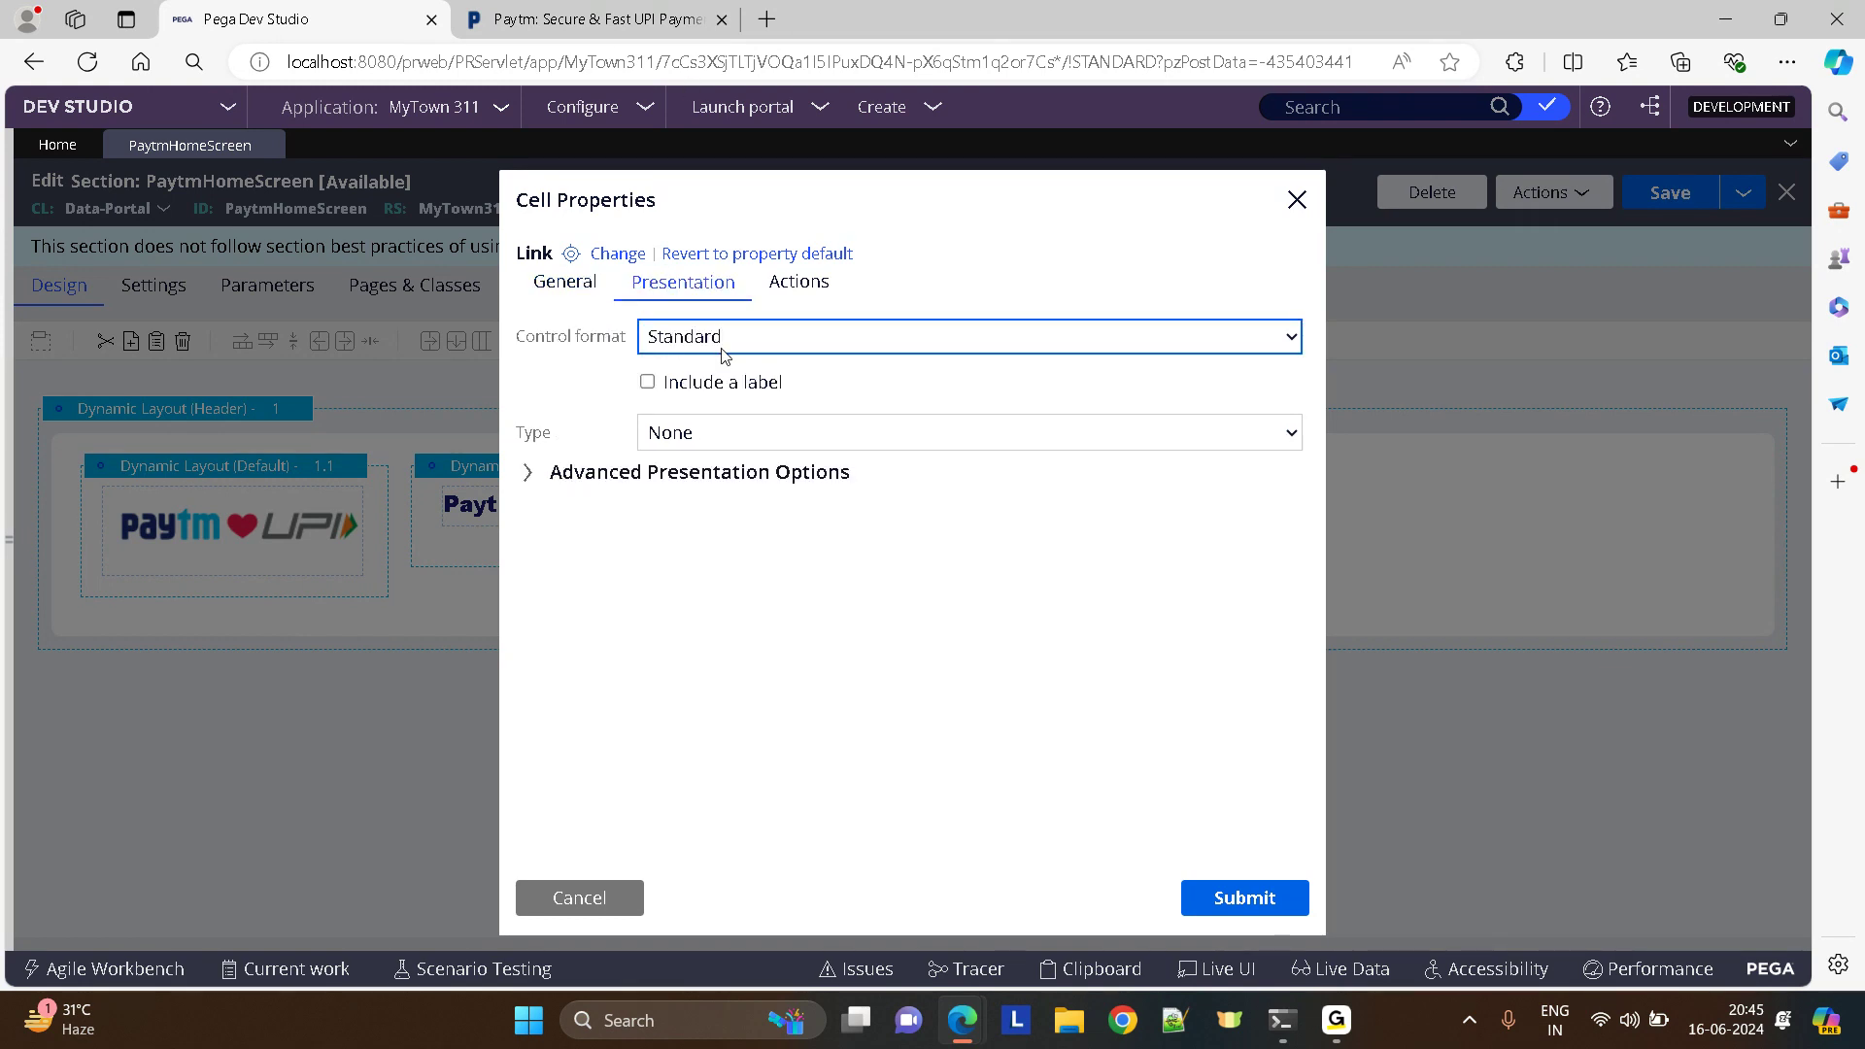
left_click(966, 336)
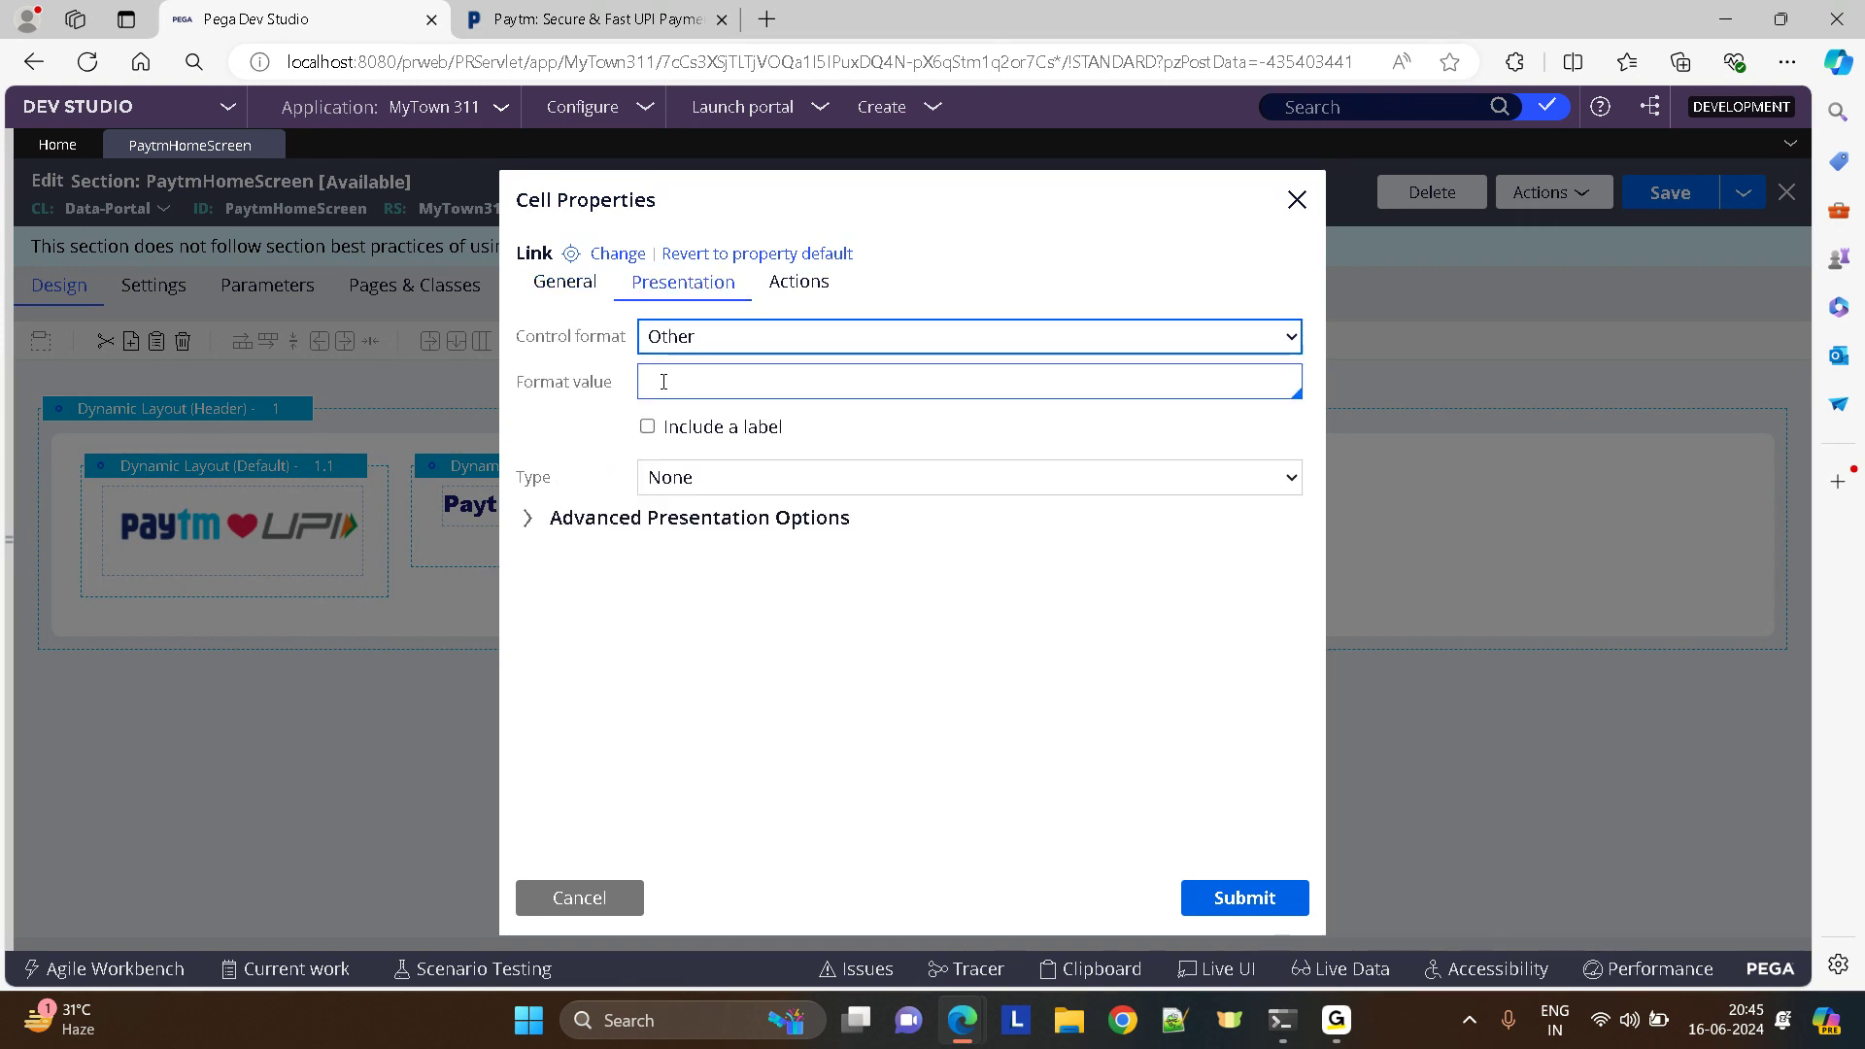
type("Header")
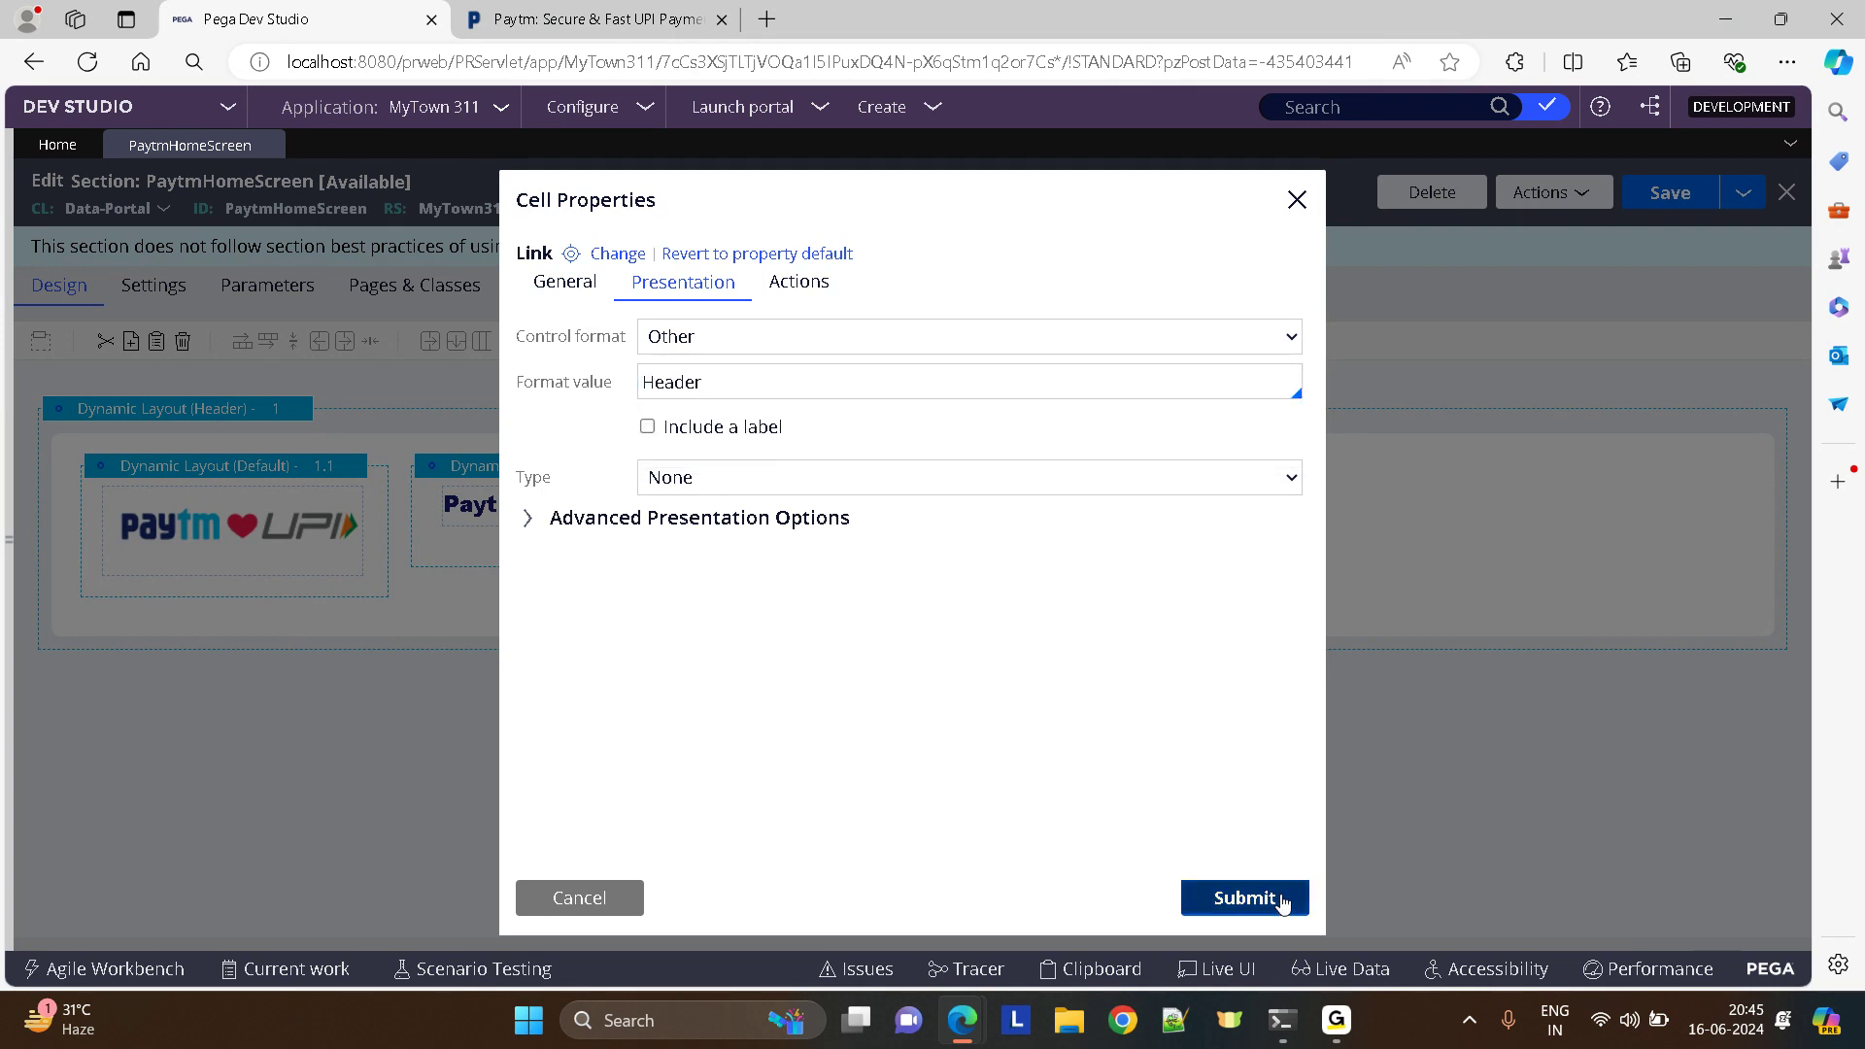
left_click(1243, 897)
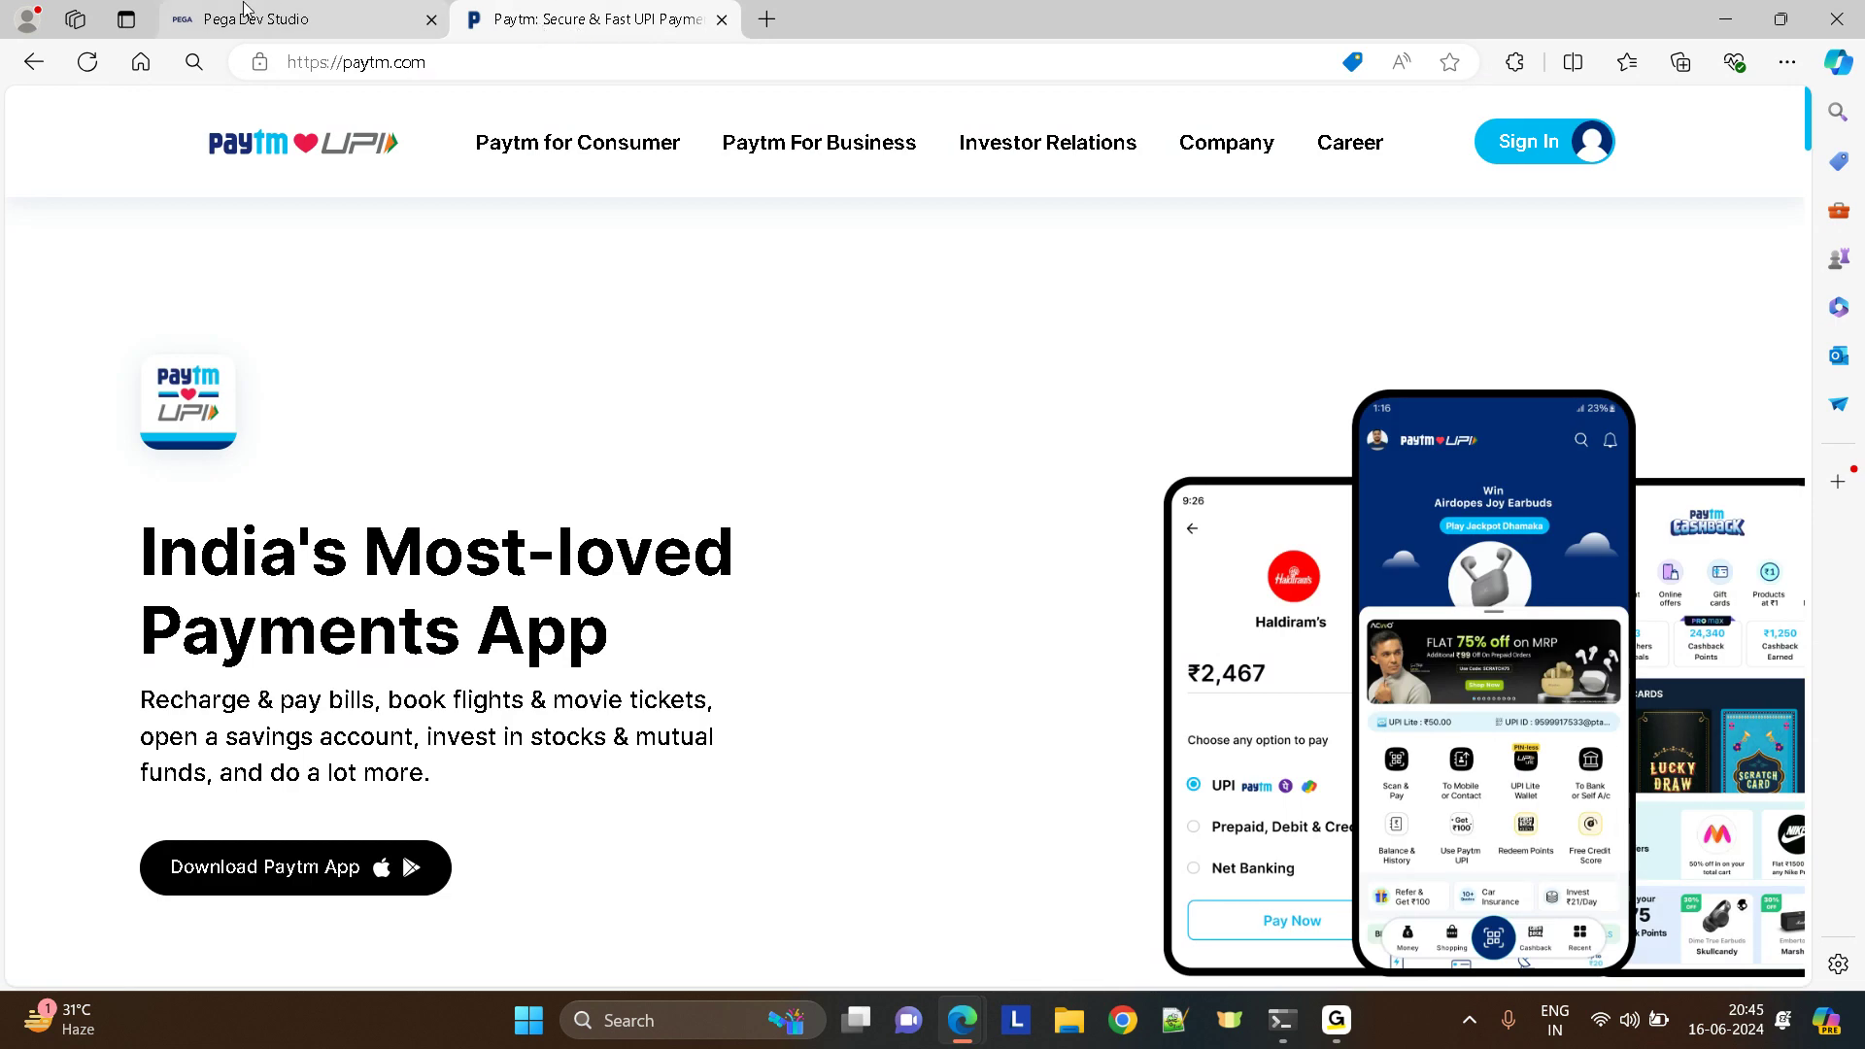
- Make the third link read Investor Relations with control format Other = Header
left_click(297, 20)
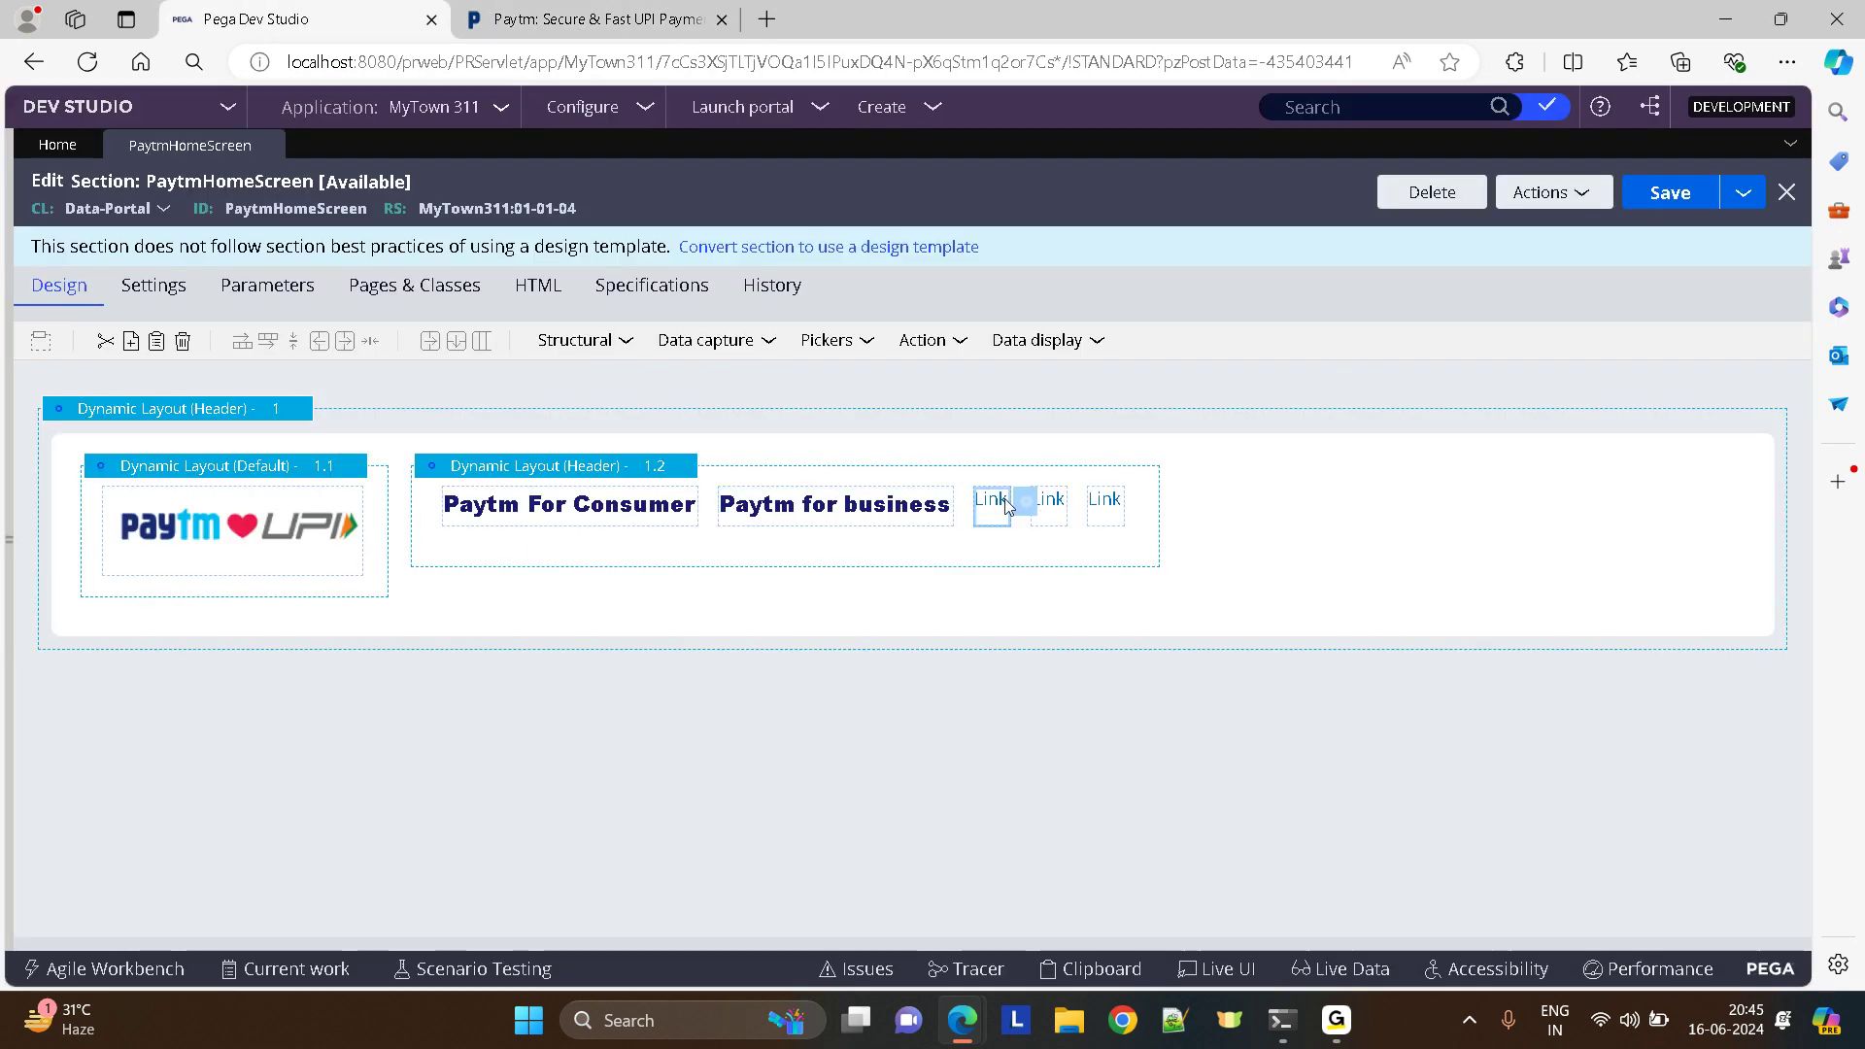
double_click(989, 499)
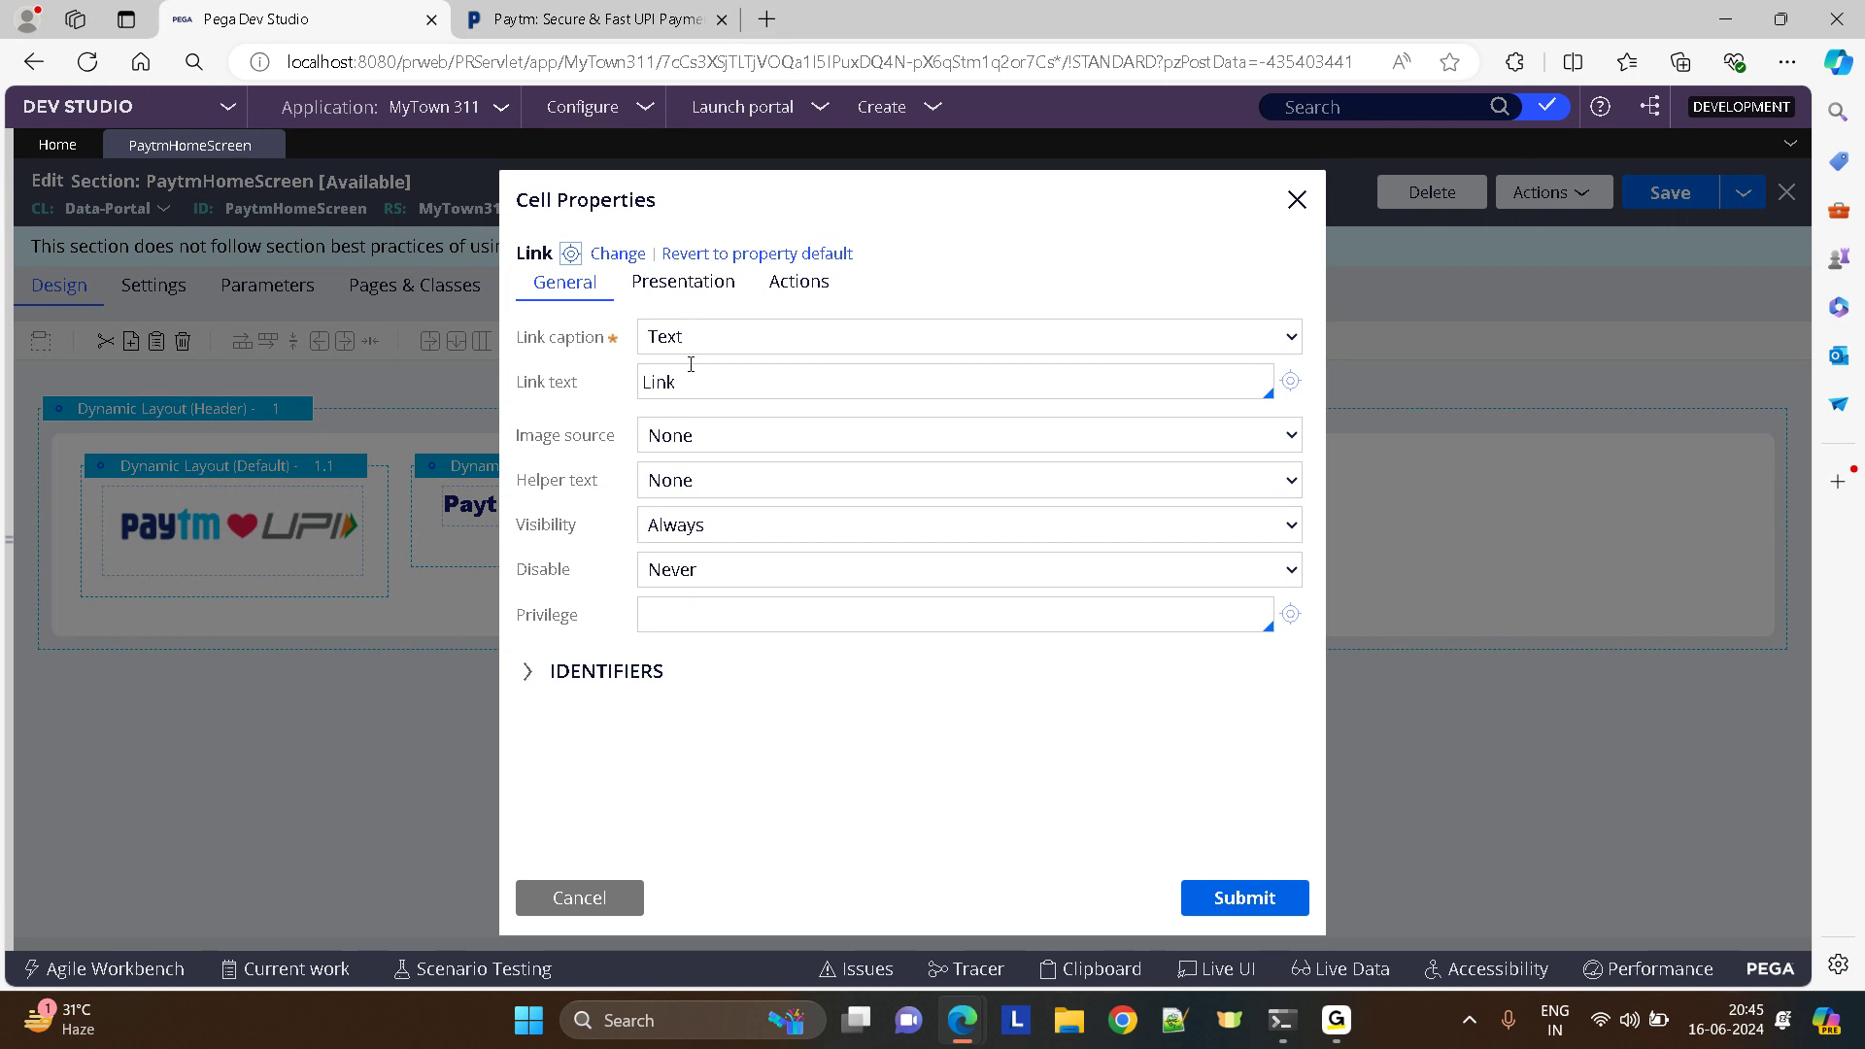
type("Investor Relations")
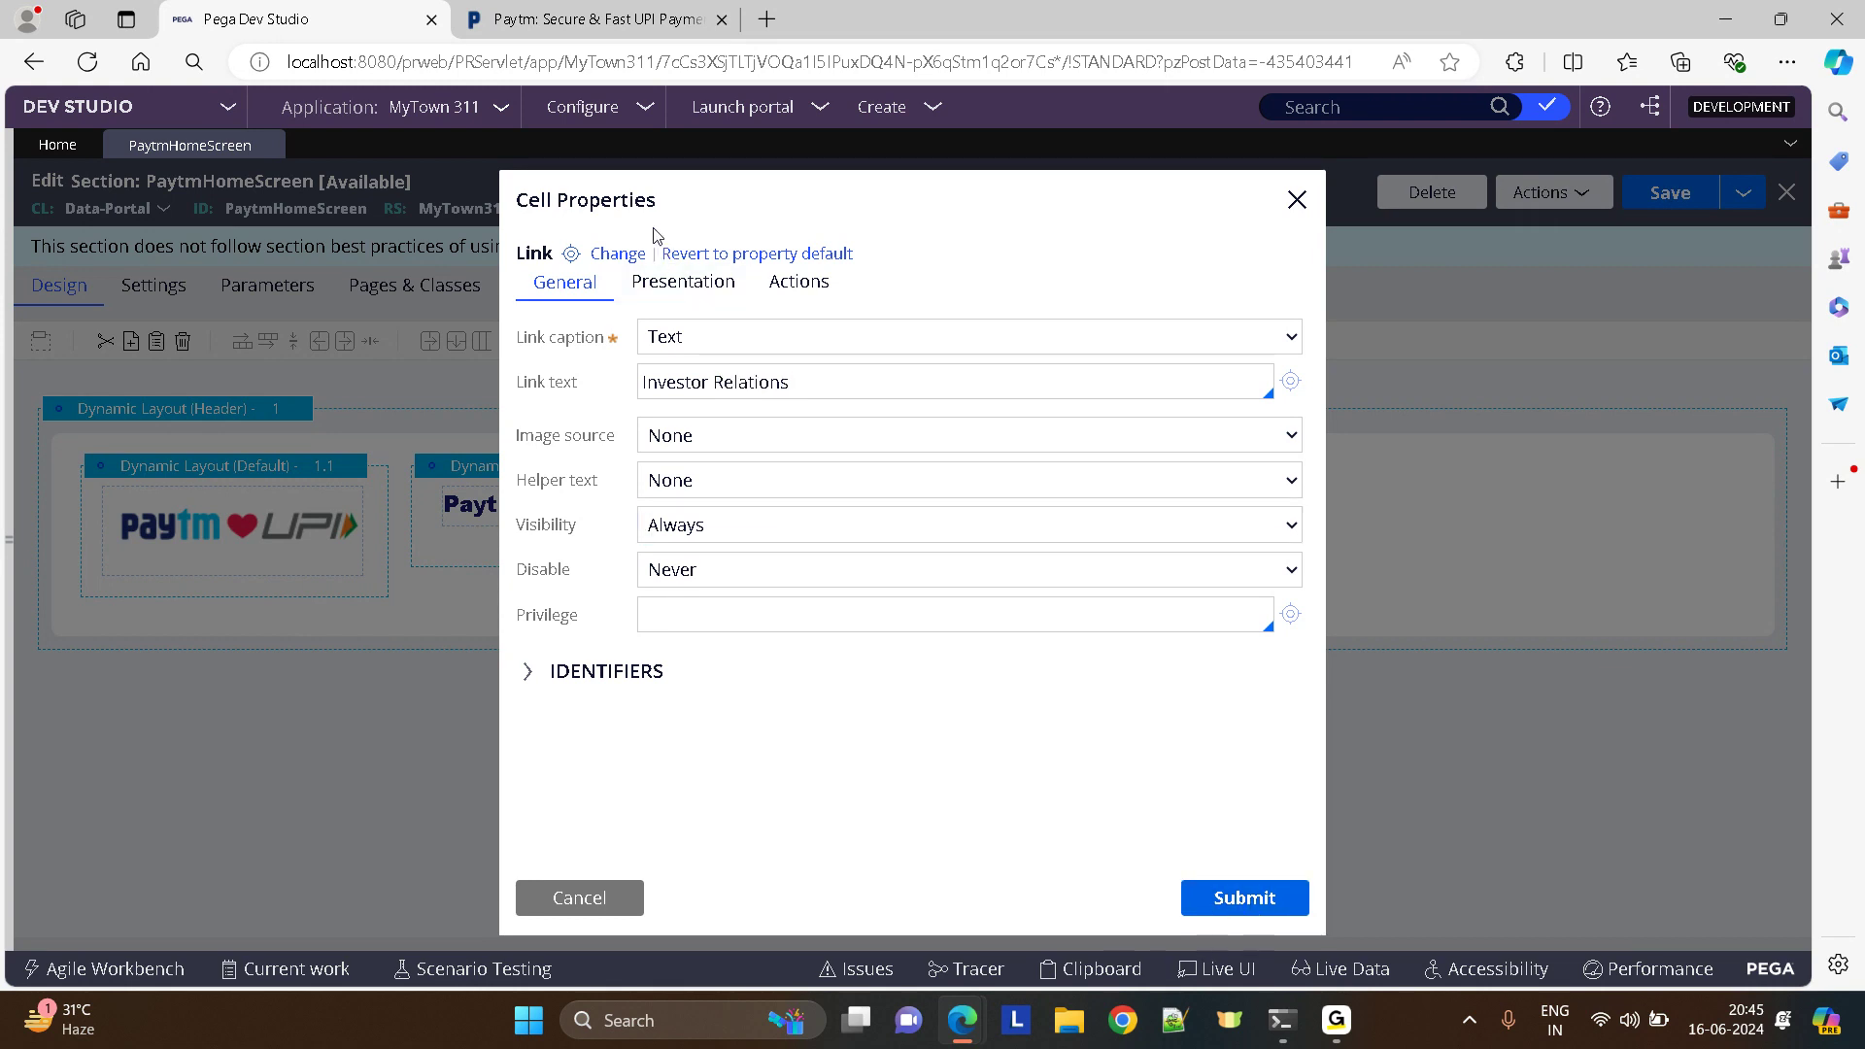
left_click(681, 282)
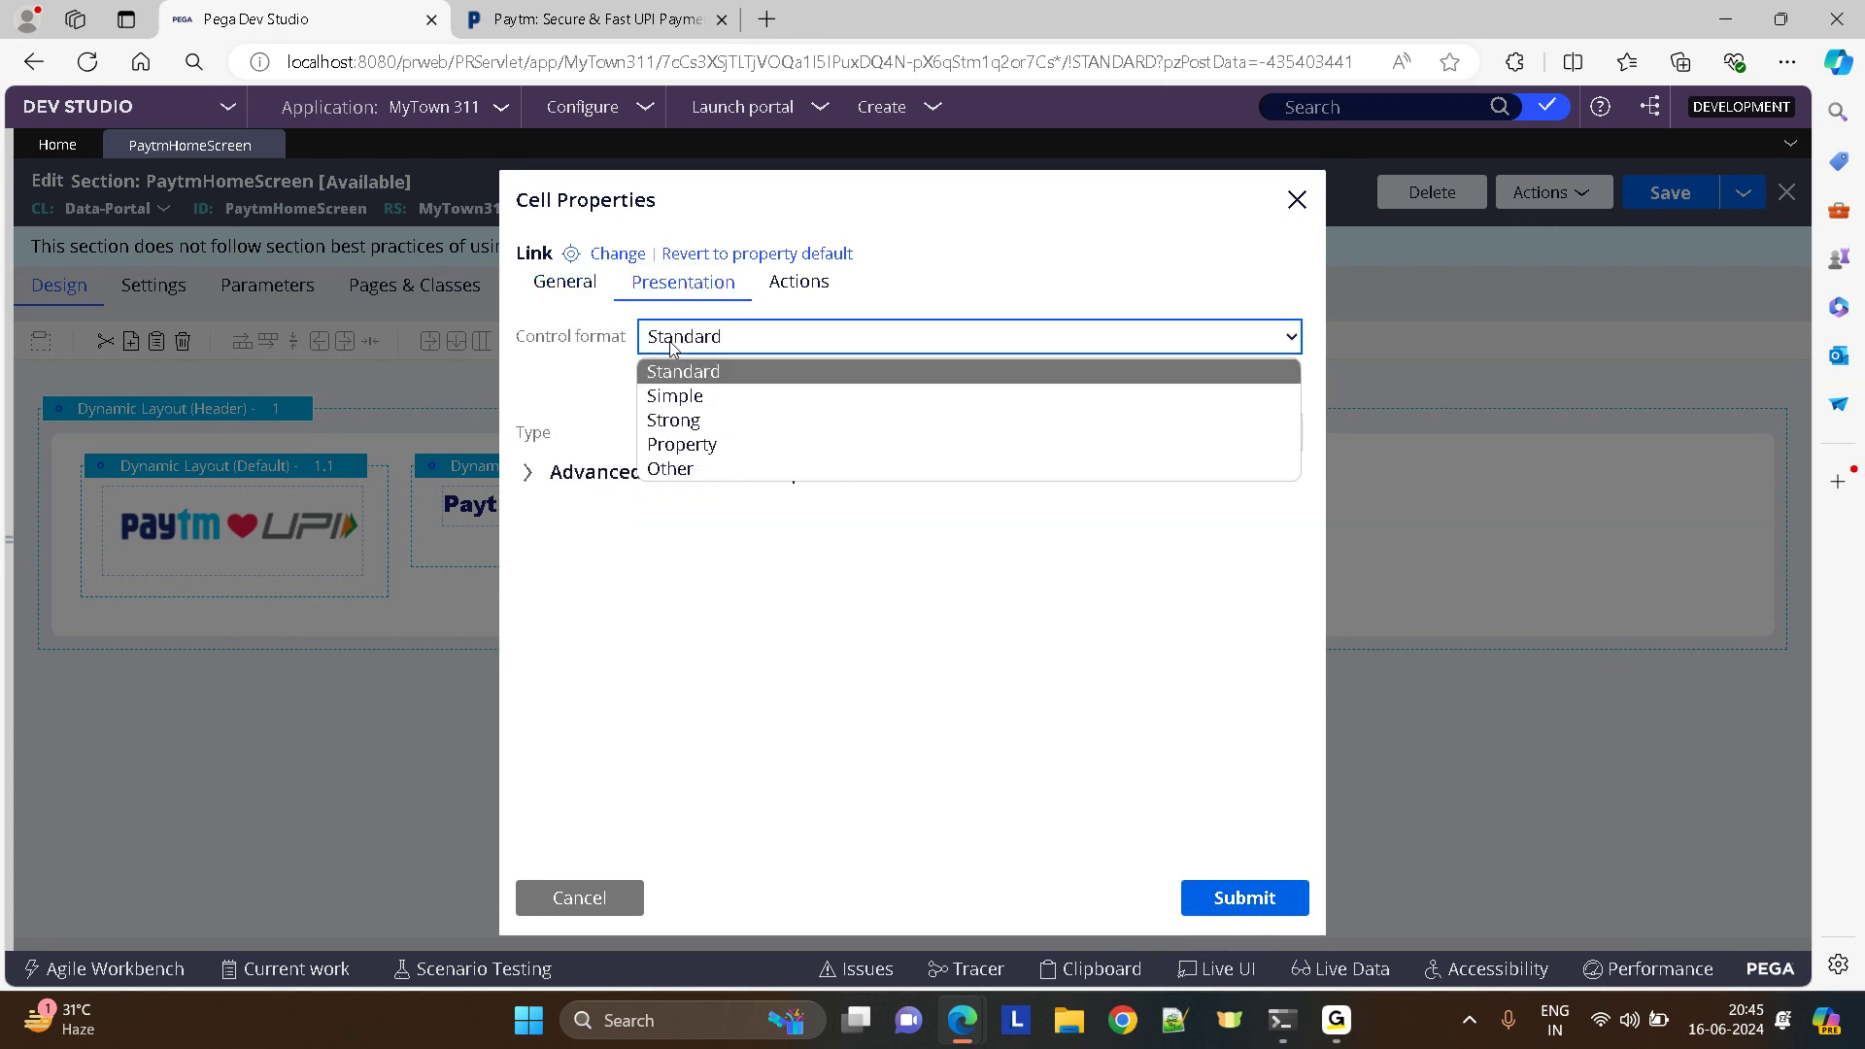
left_click(670, 468)
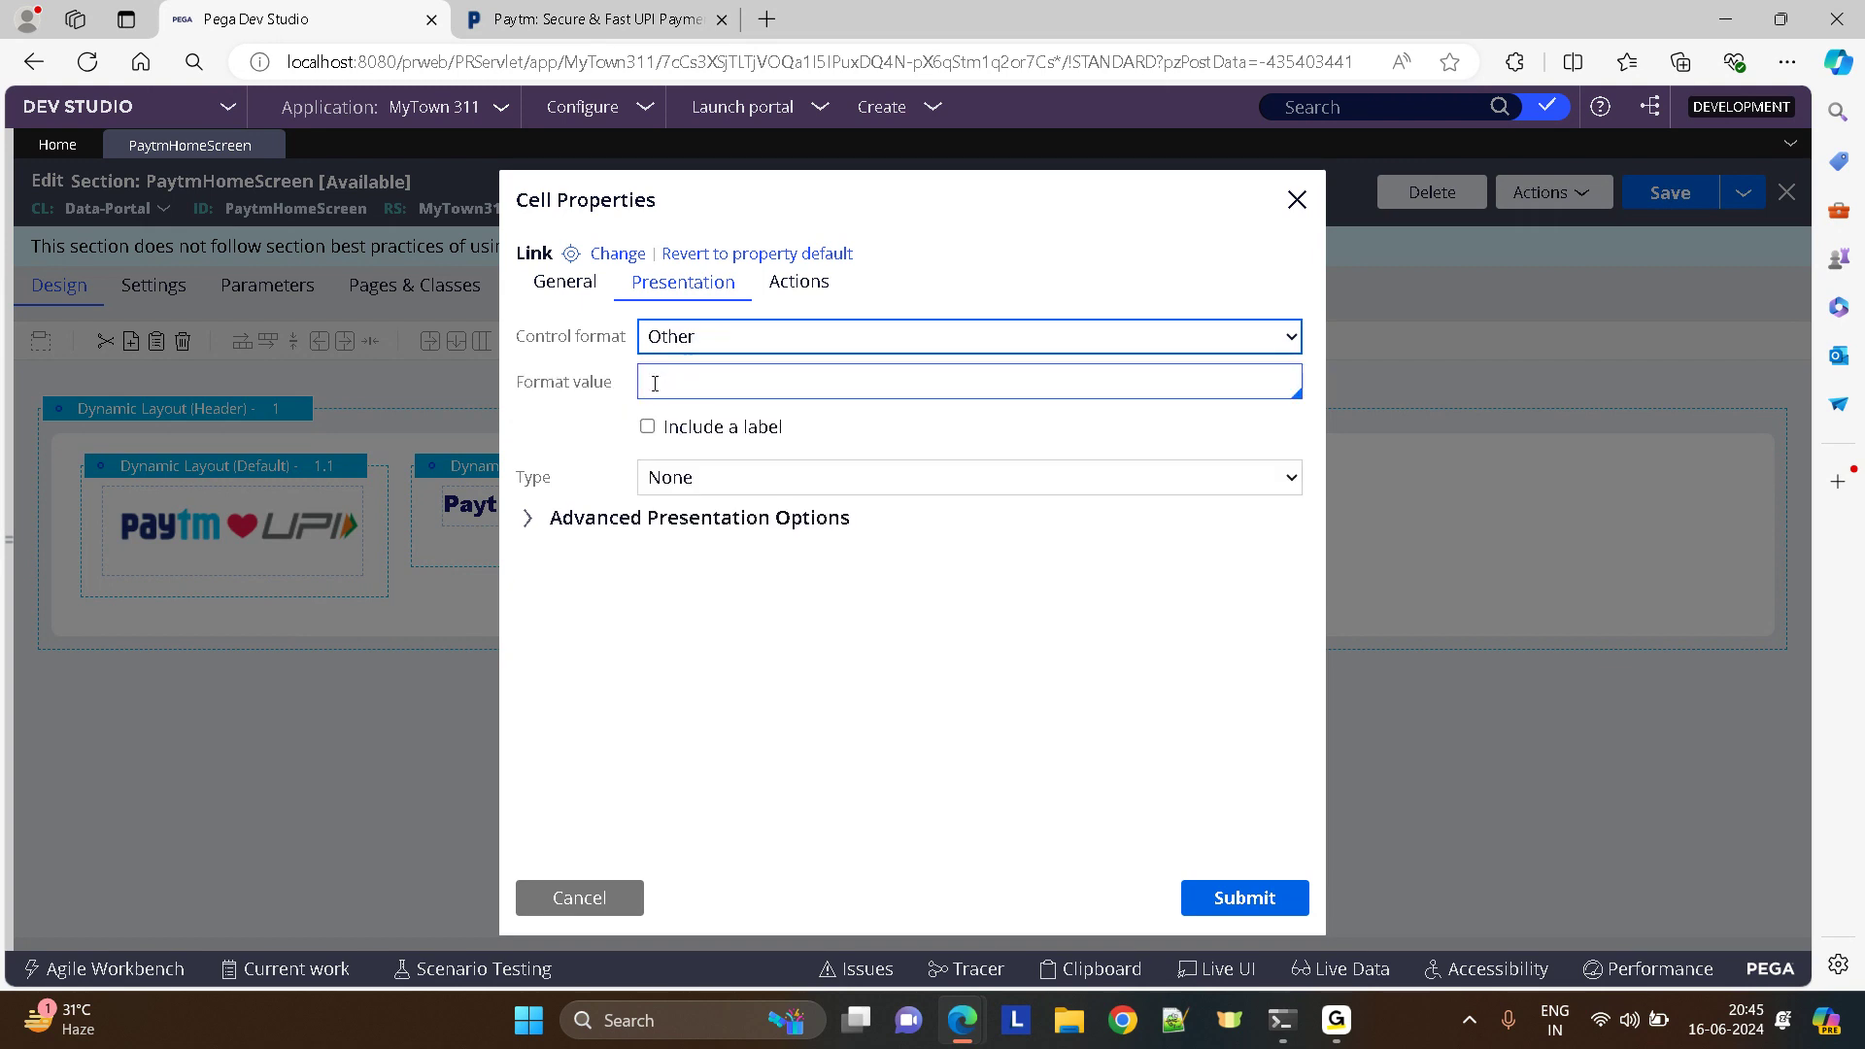
type("Header")
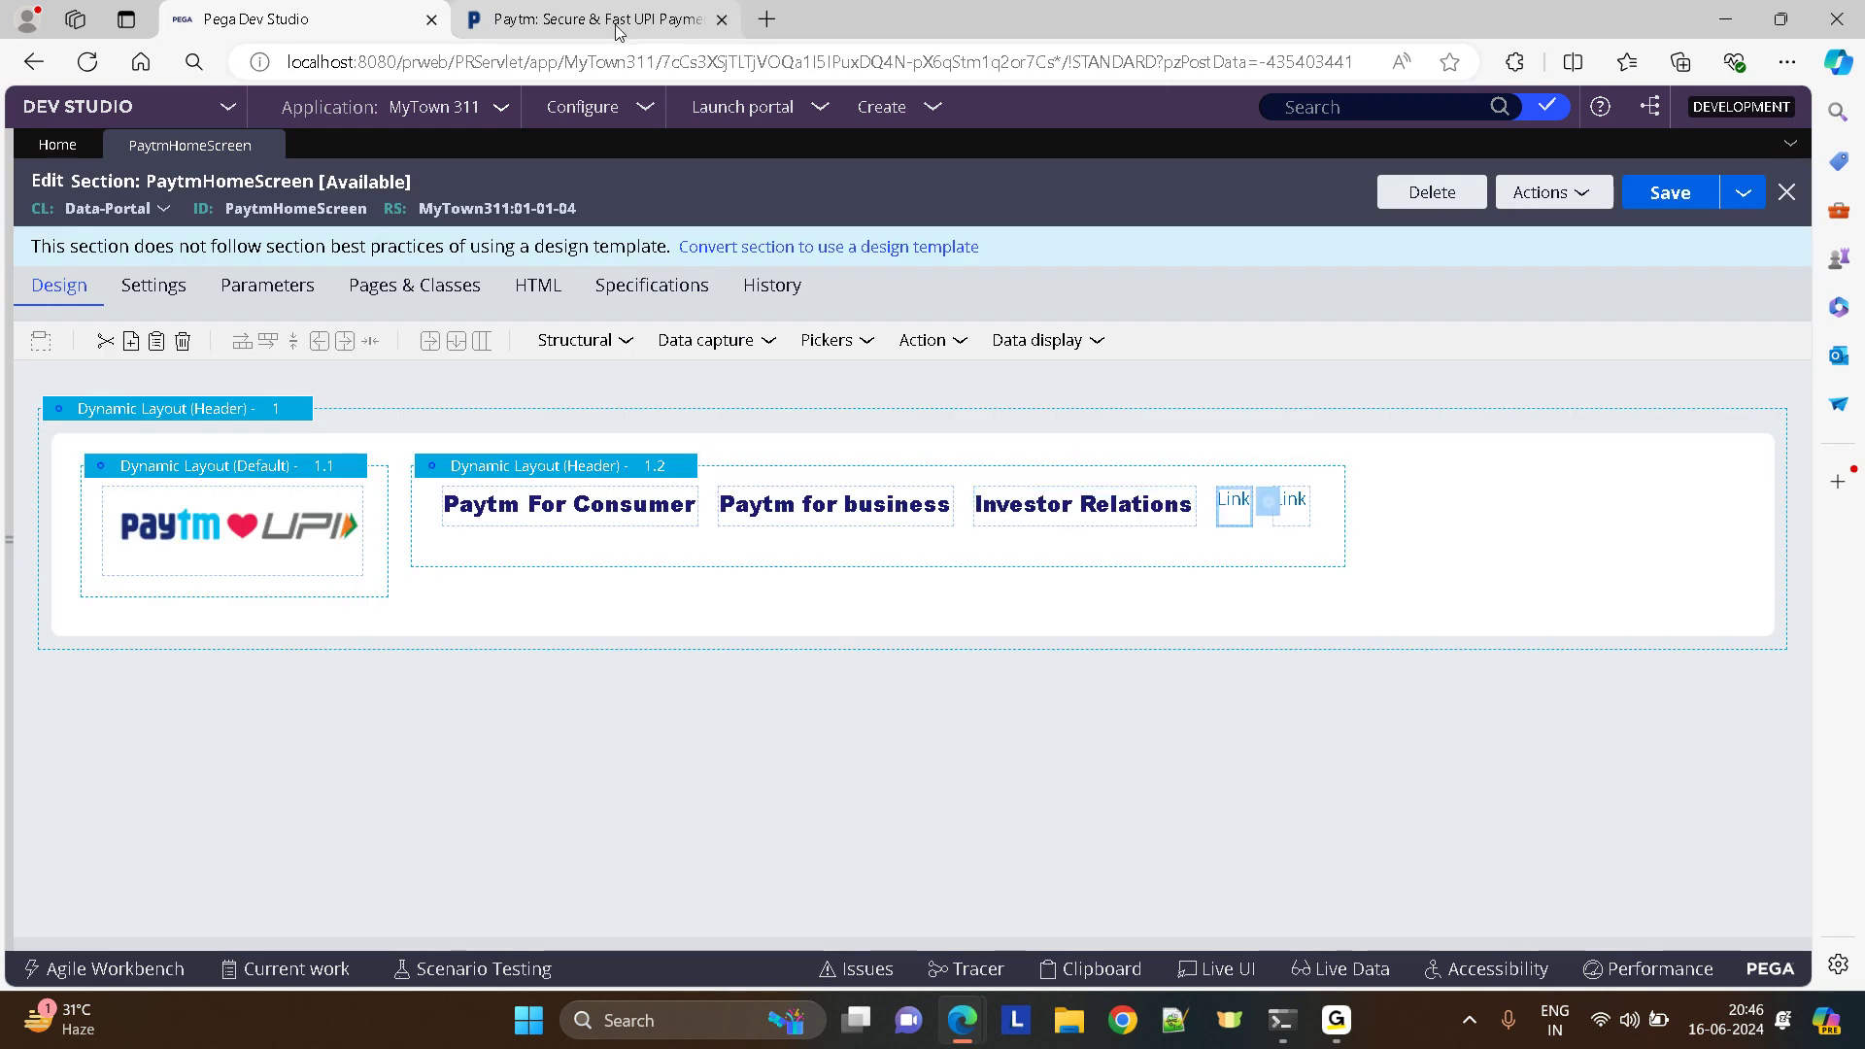
- Make the fourth link read Company with control format Other = Header
left_click(590, 20)
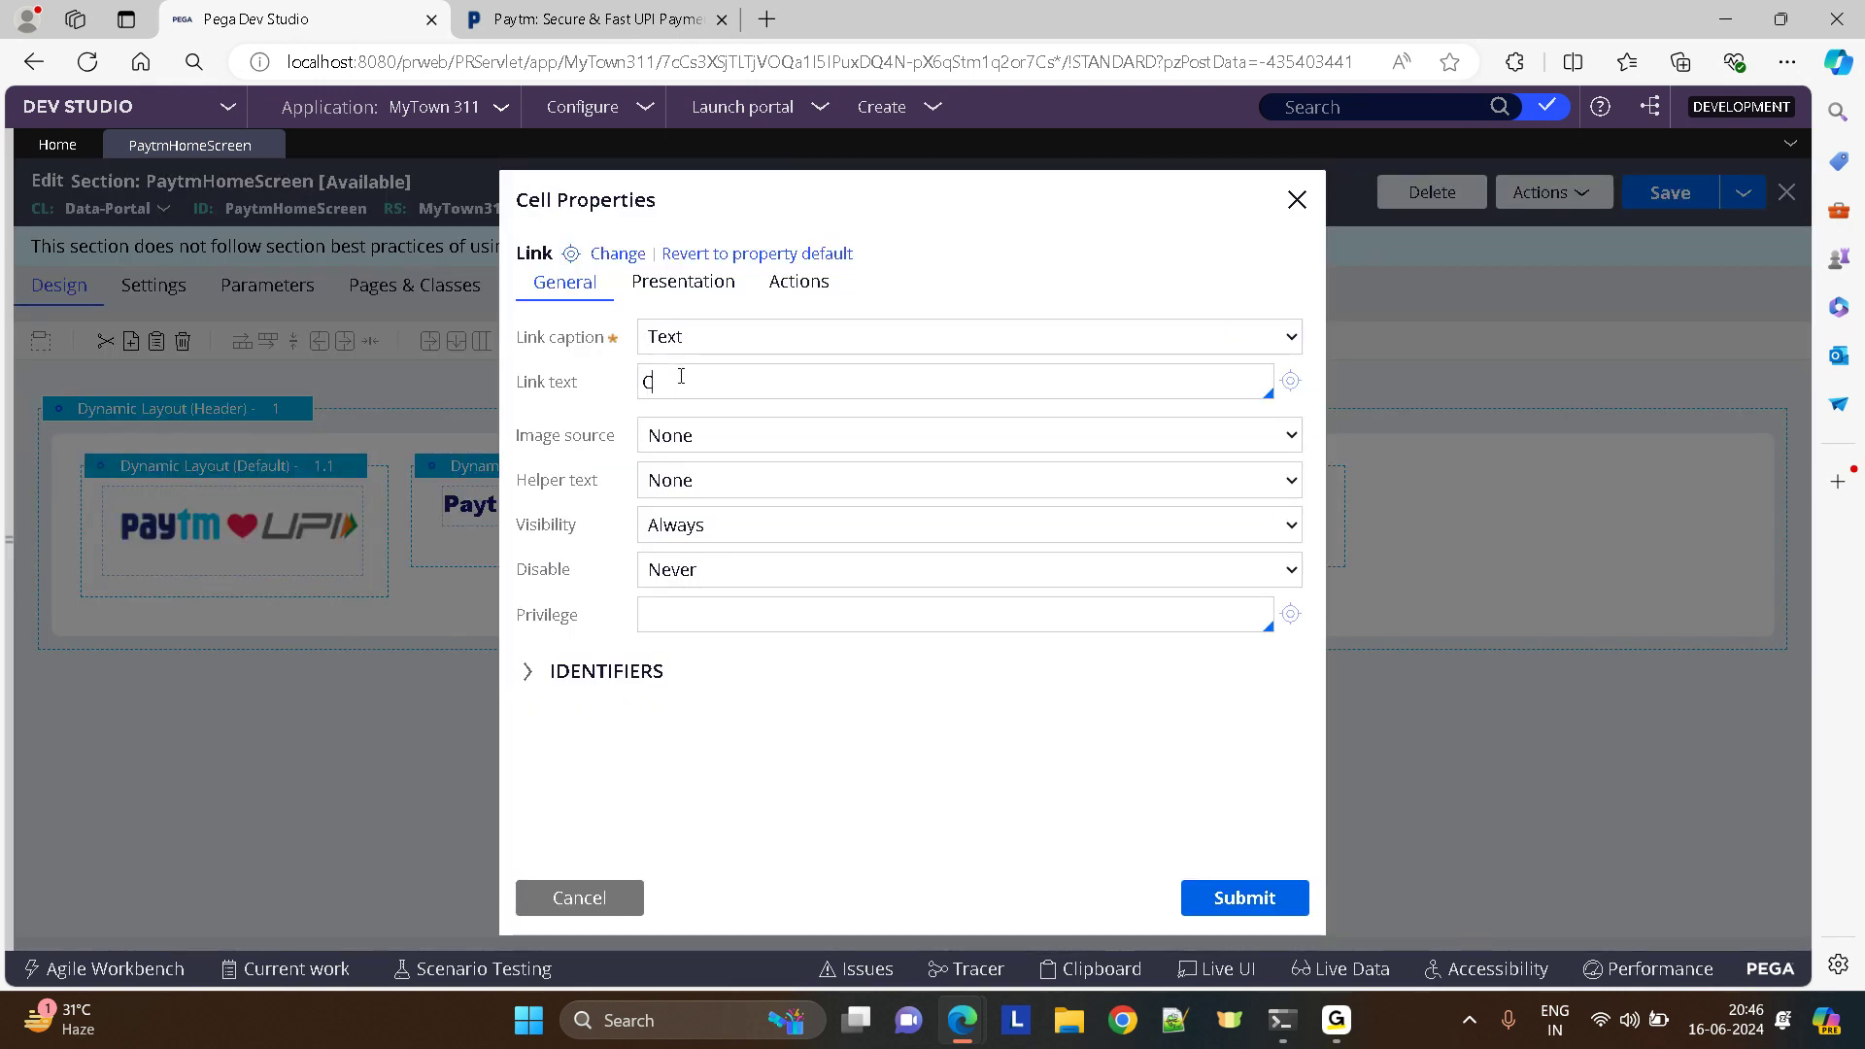
type("Compa")
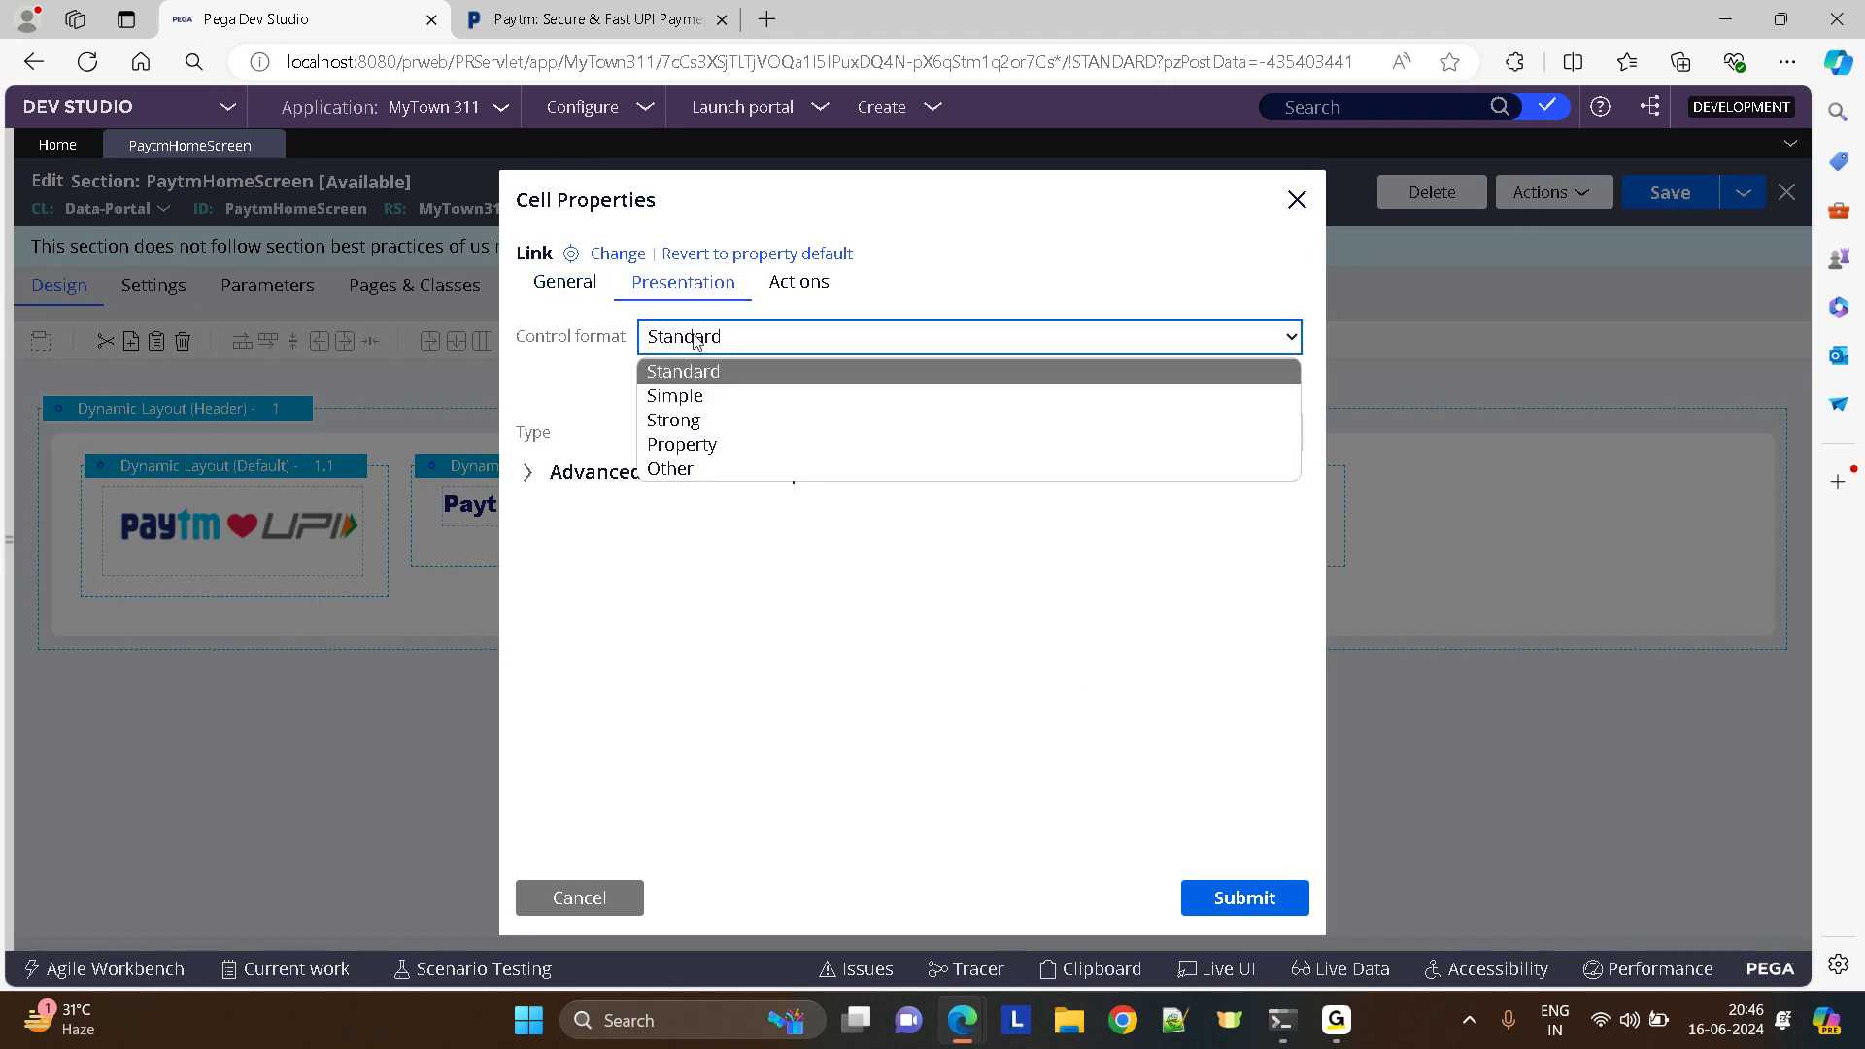
left_click(670, 468)
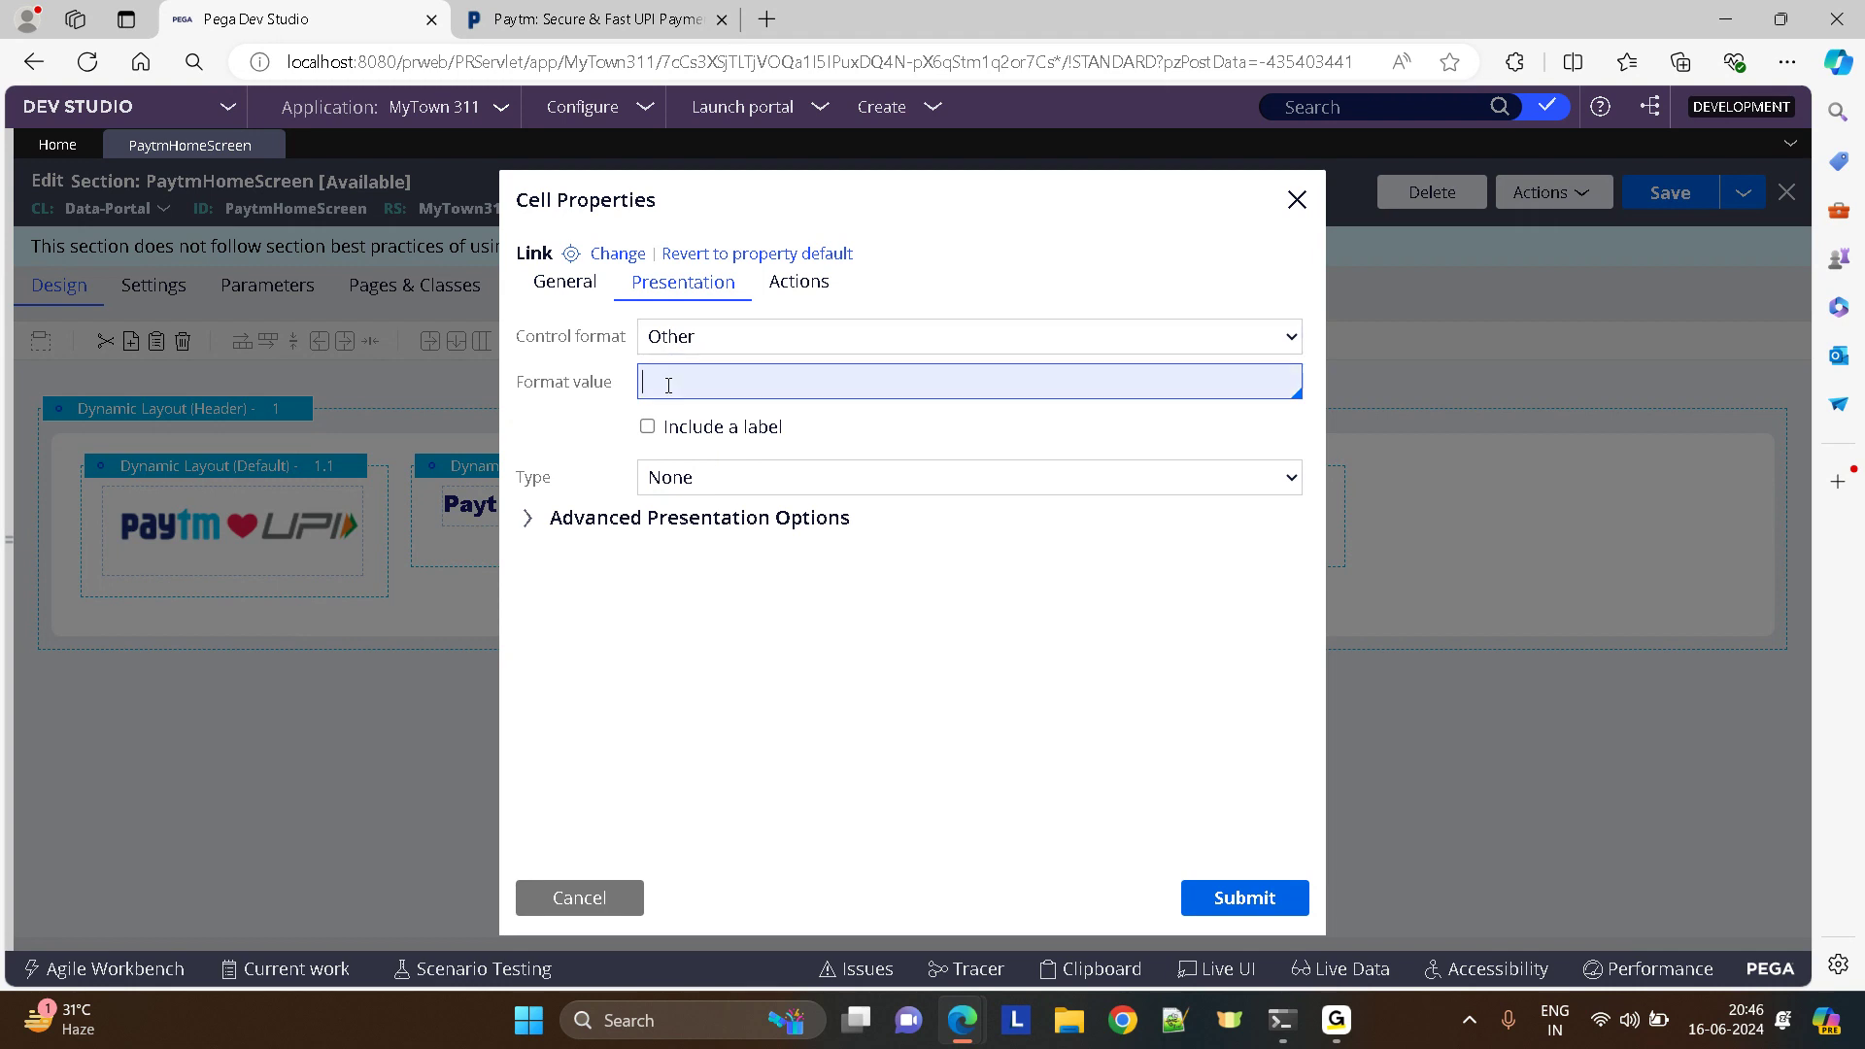
type("Header")
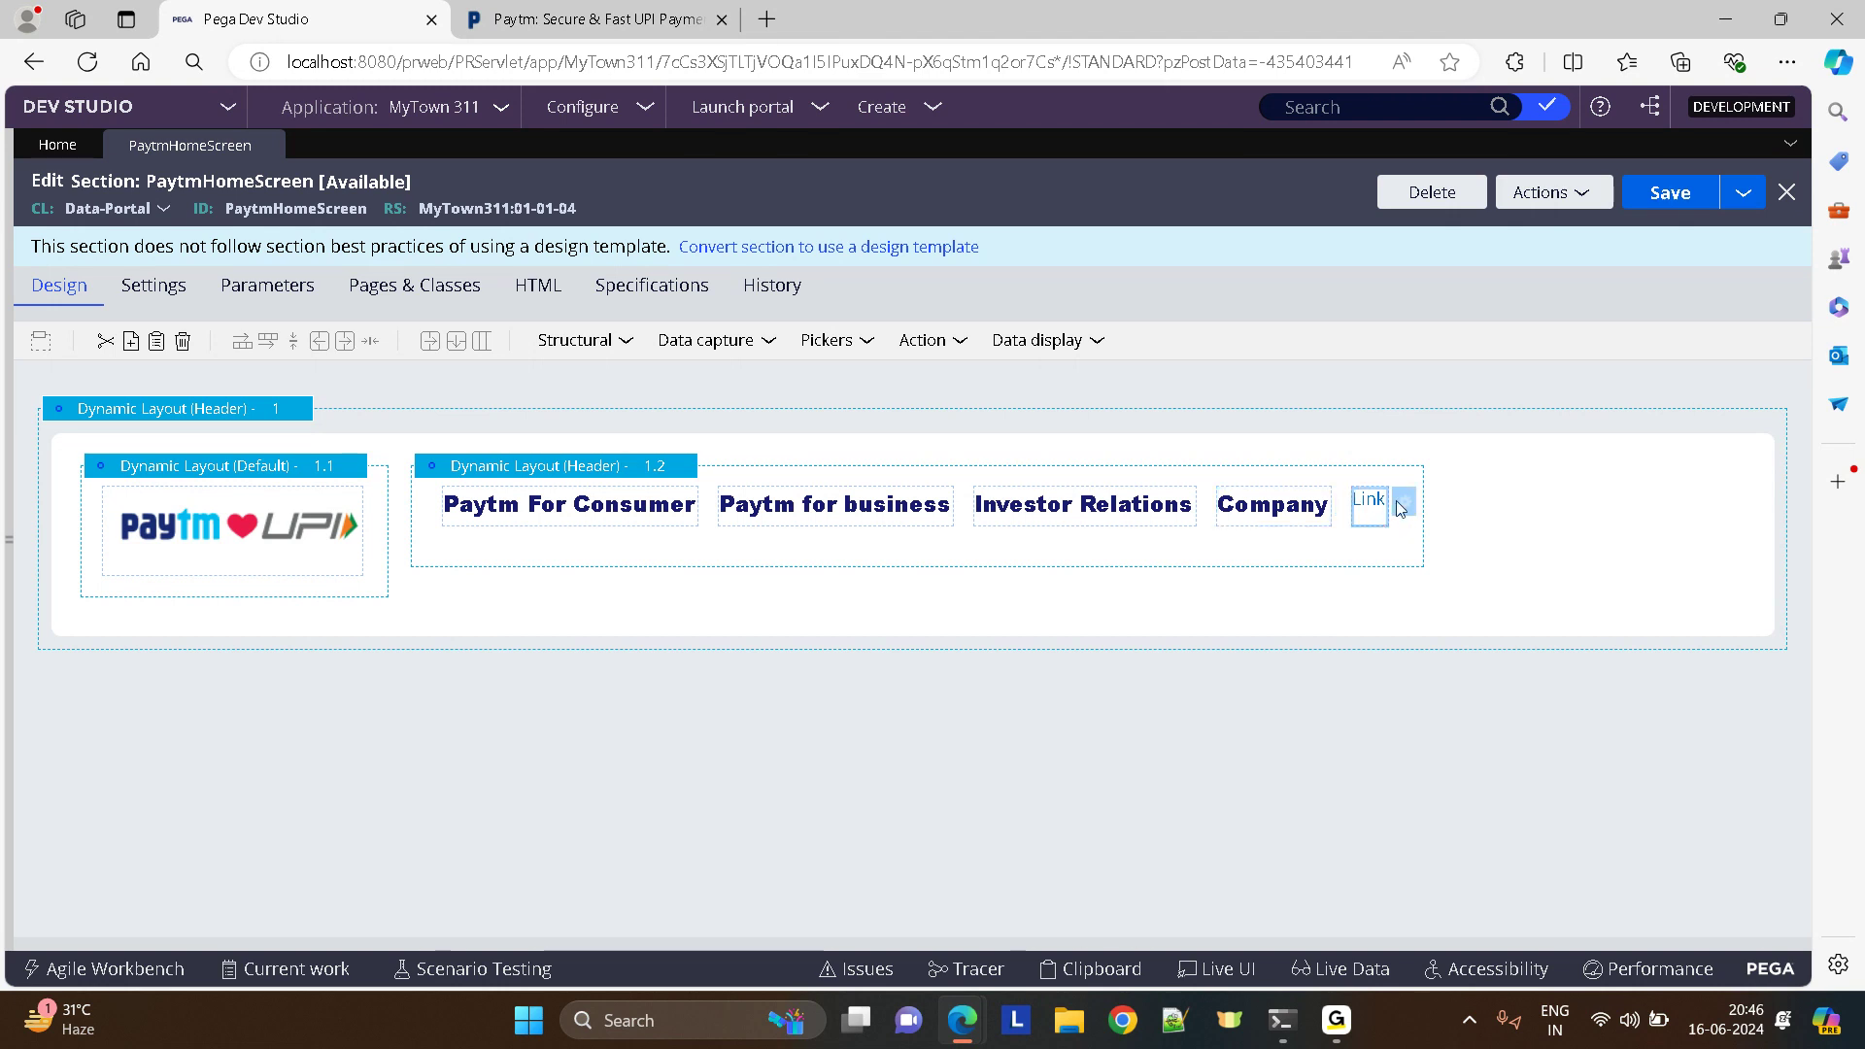
- Delete the leftover placeholder link from the header row
right_click(1367, 500)
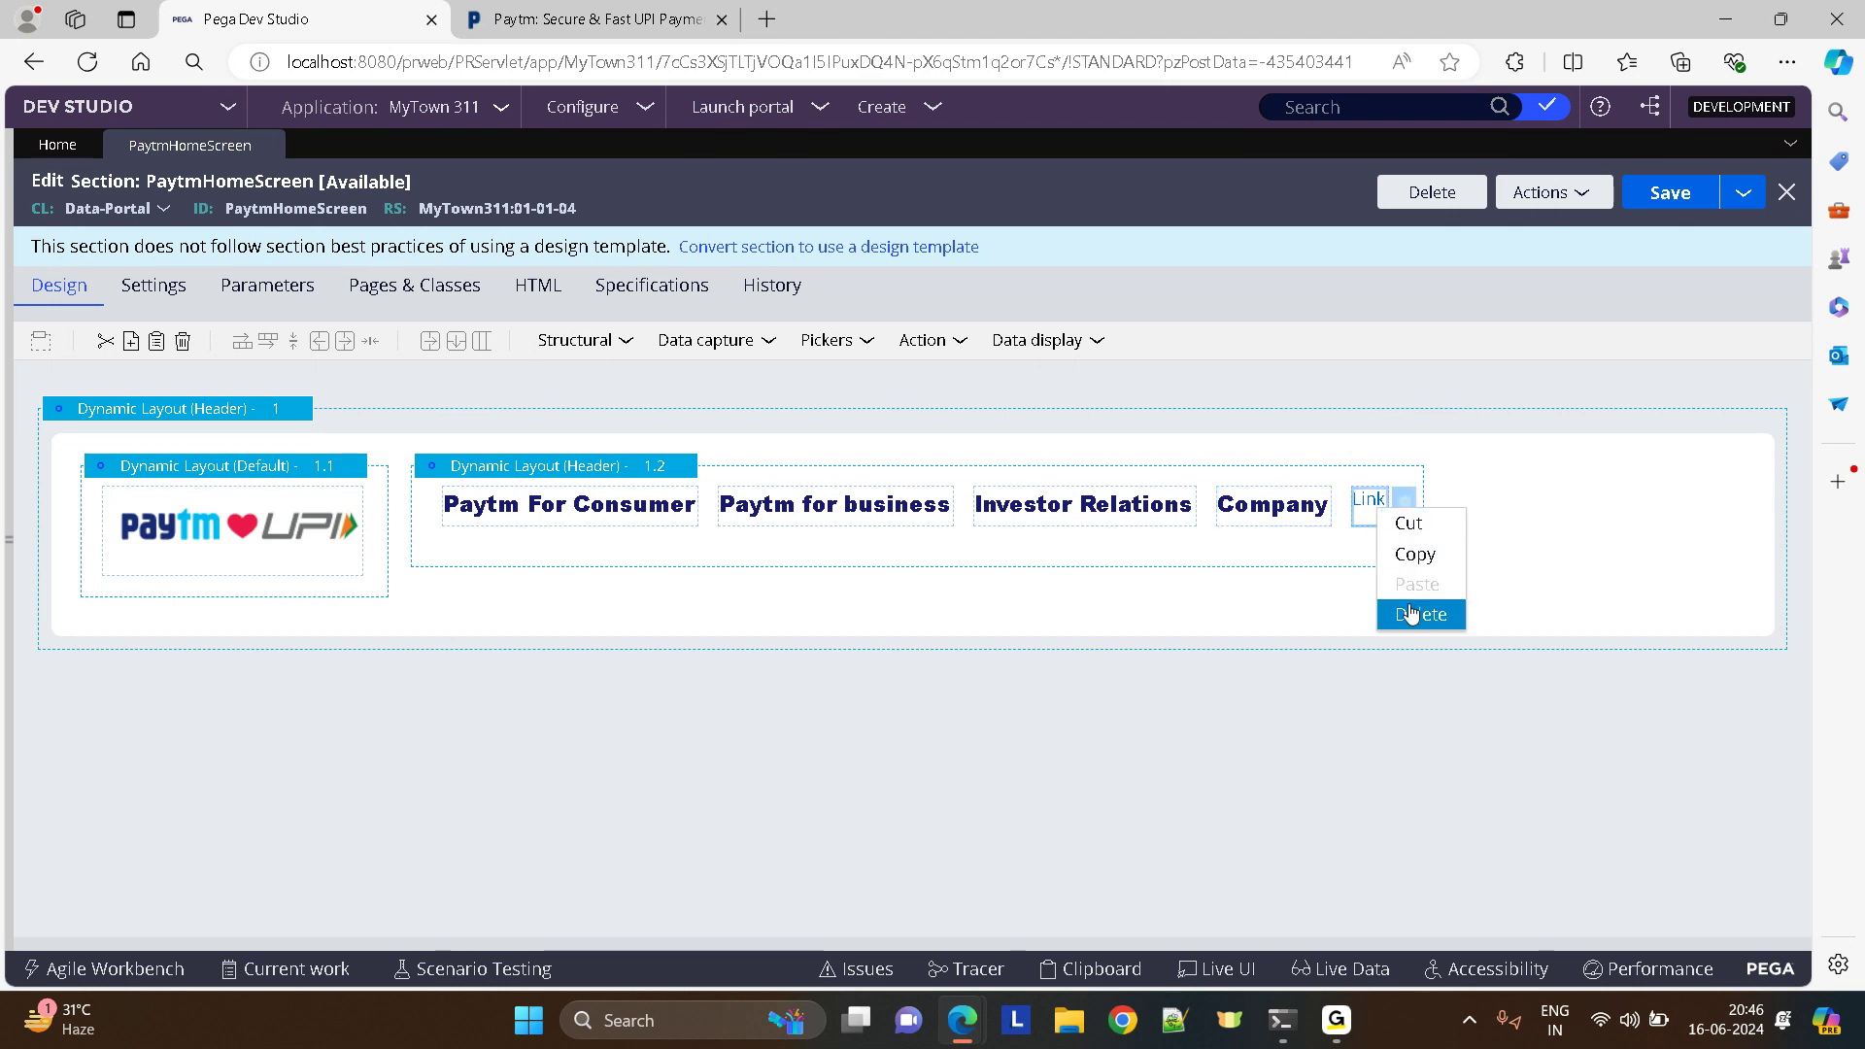
left_click(1420, 613)
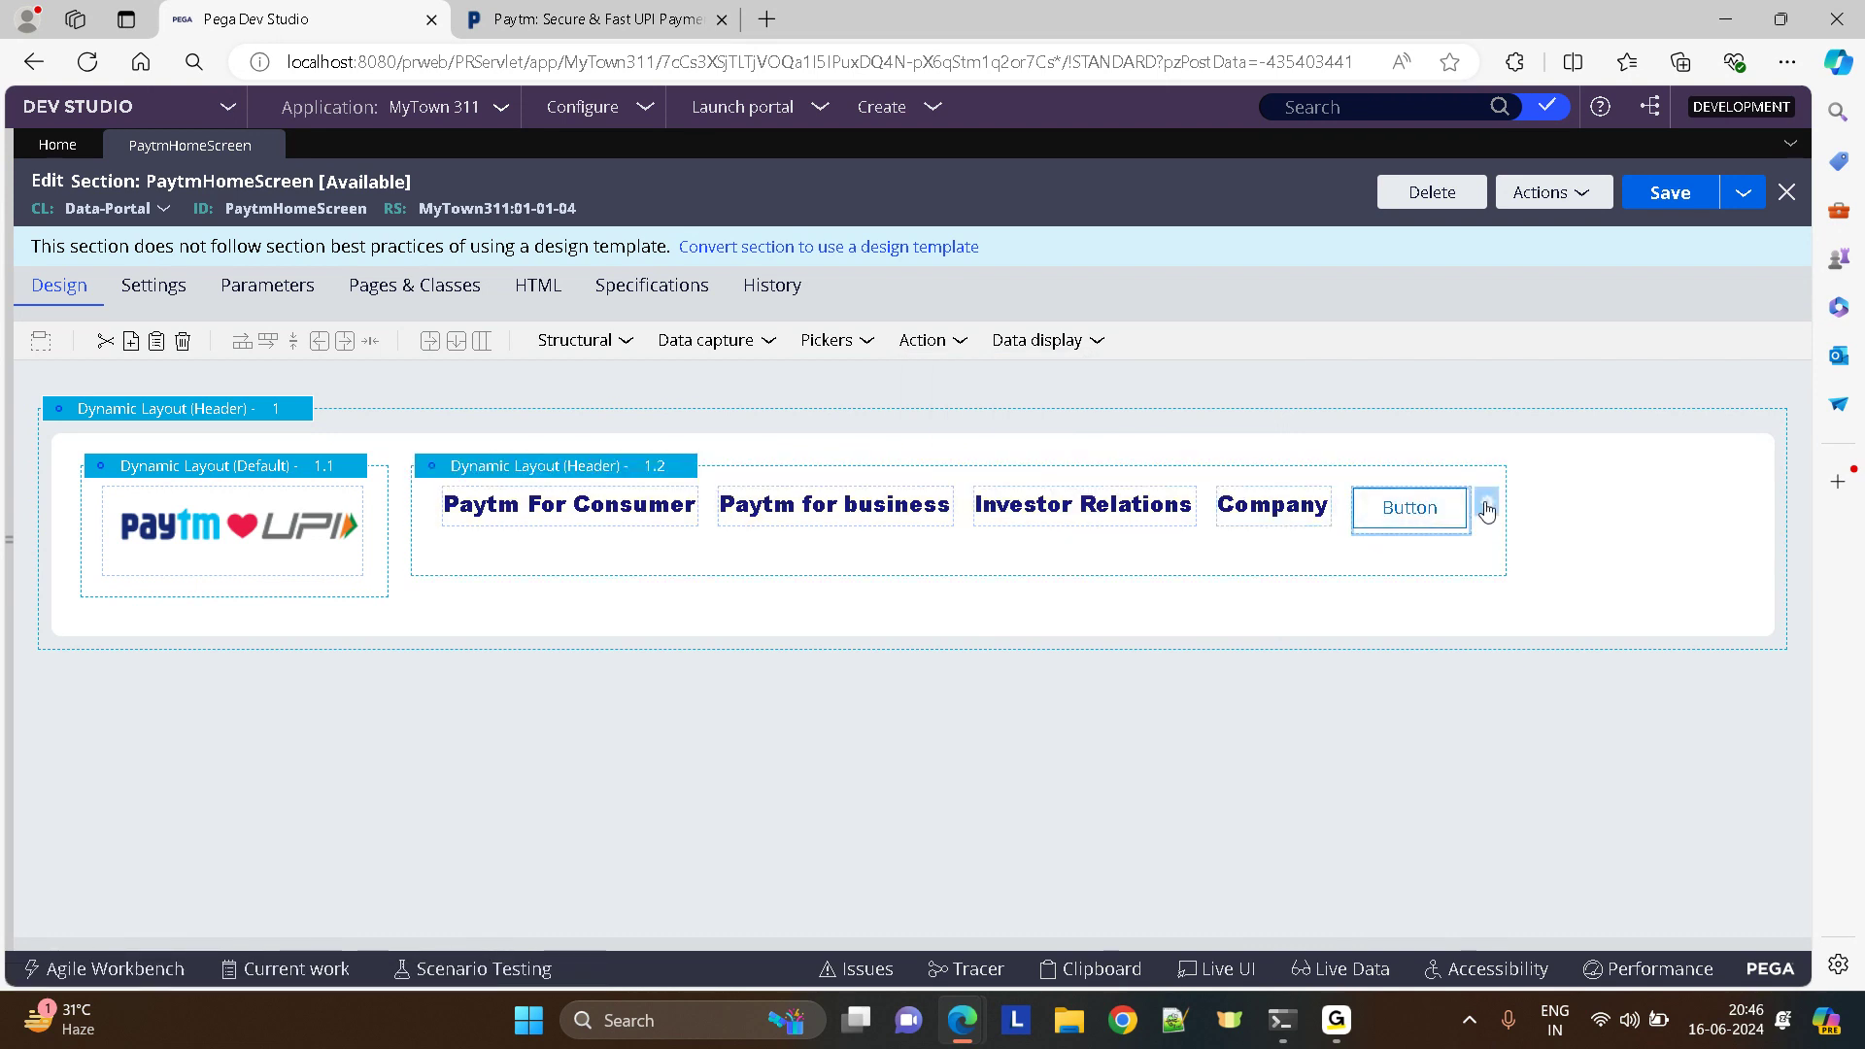
- Set the button text to Sign In with Strong control format and save the section
double_click(1409, 506)
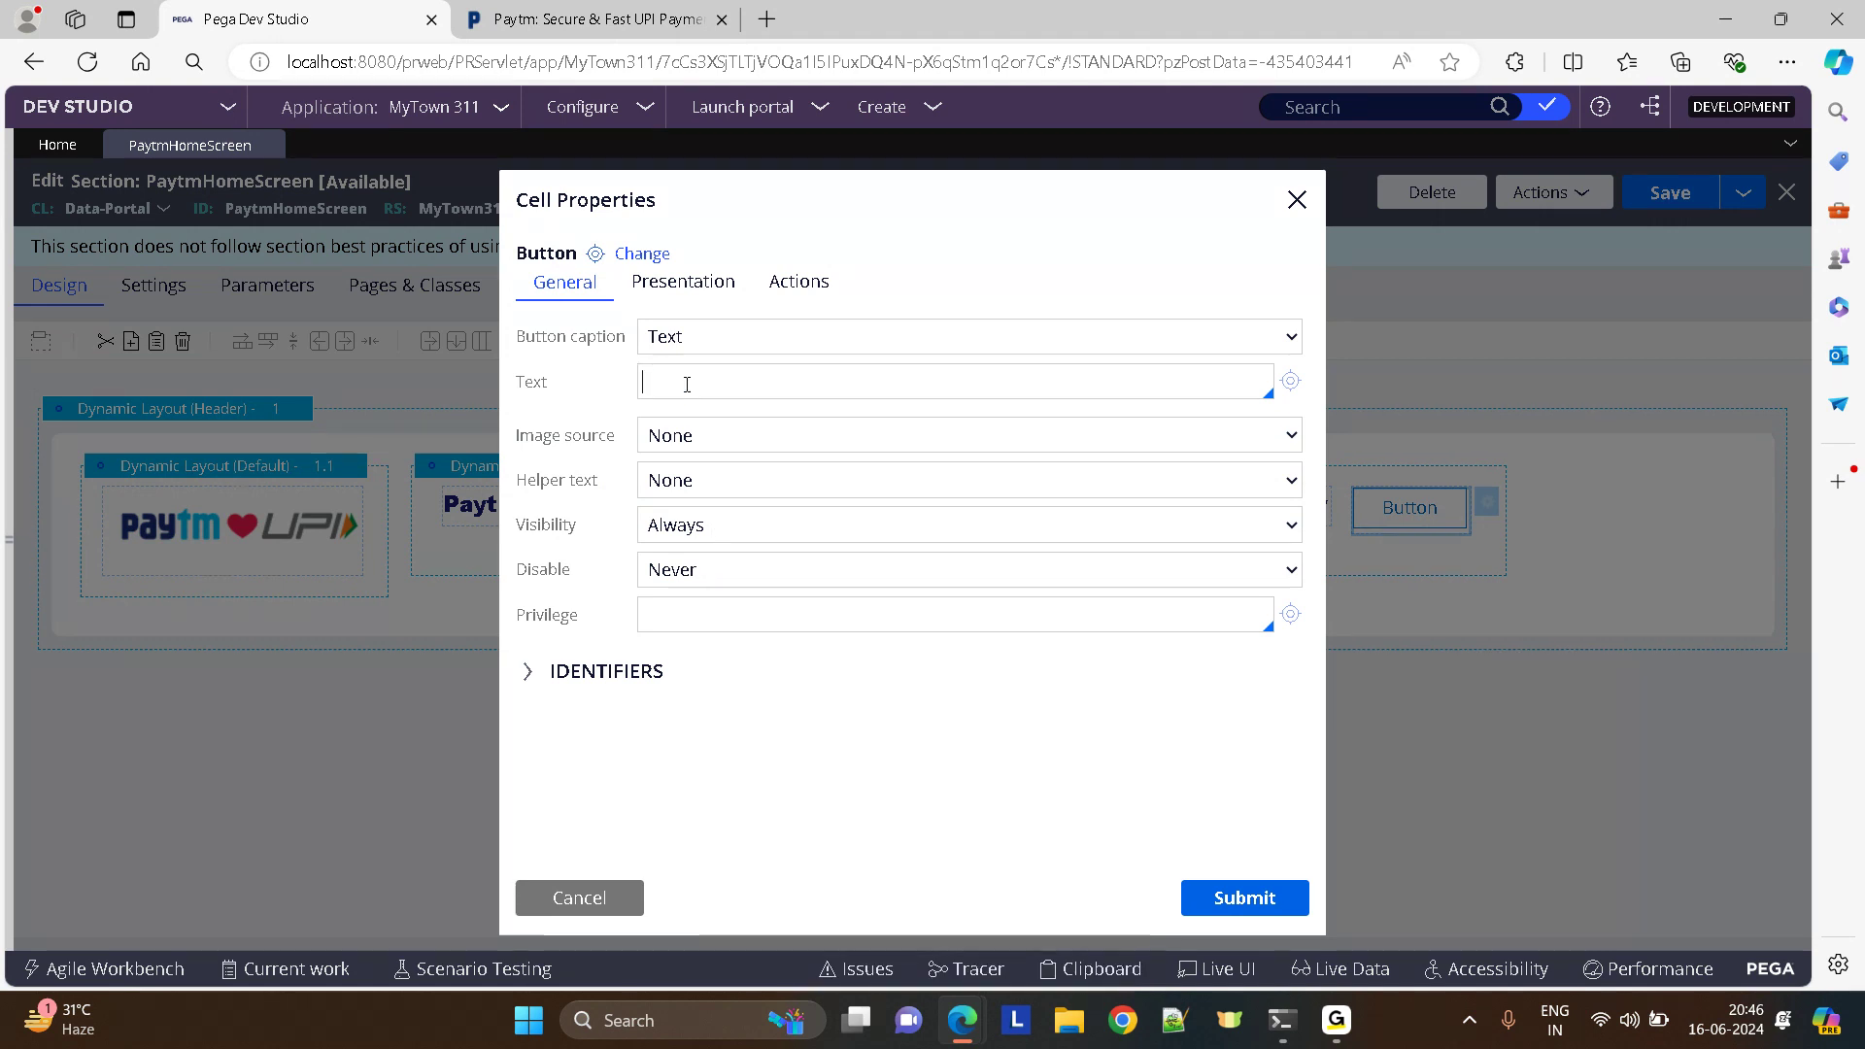
type("Sign In")
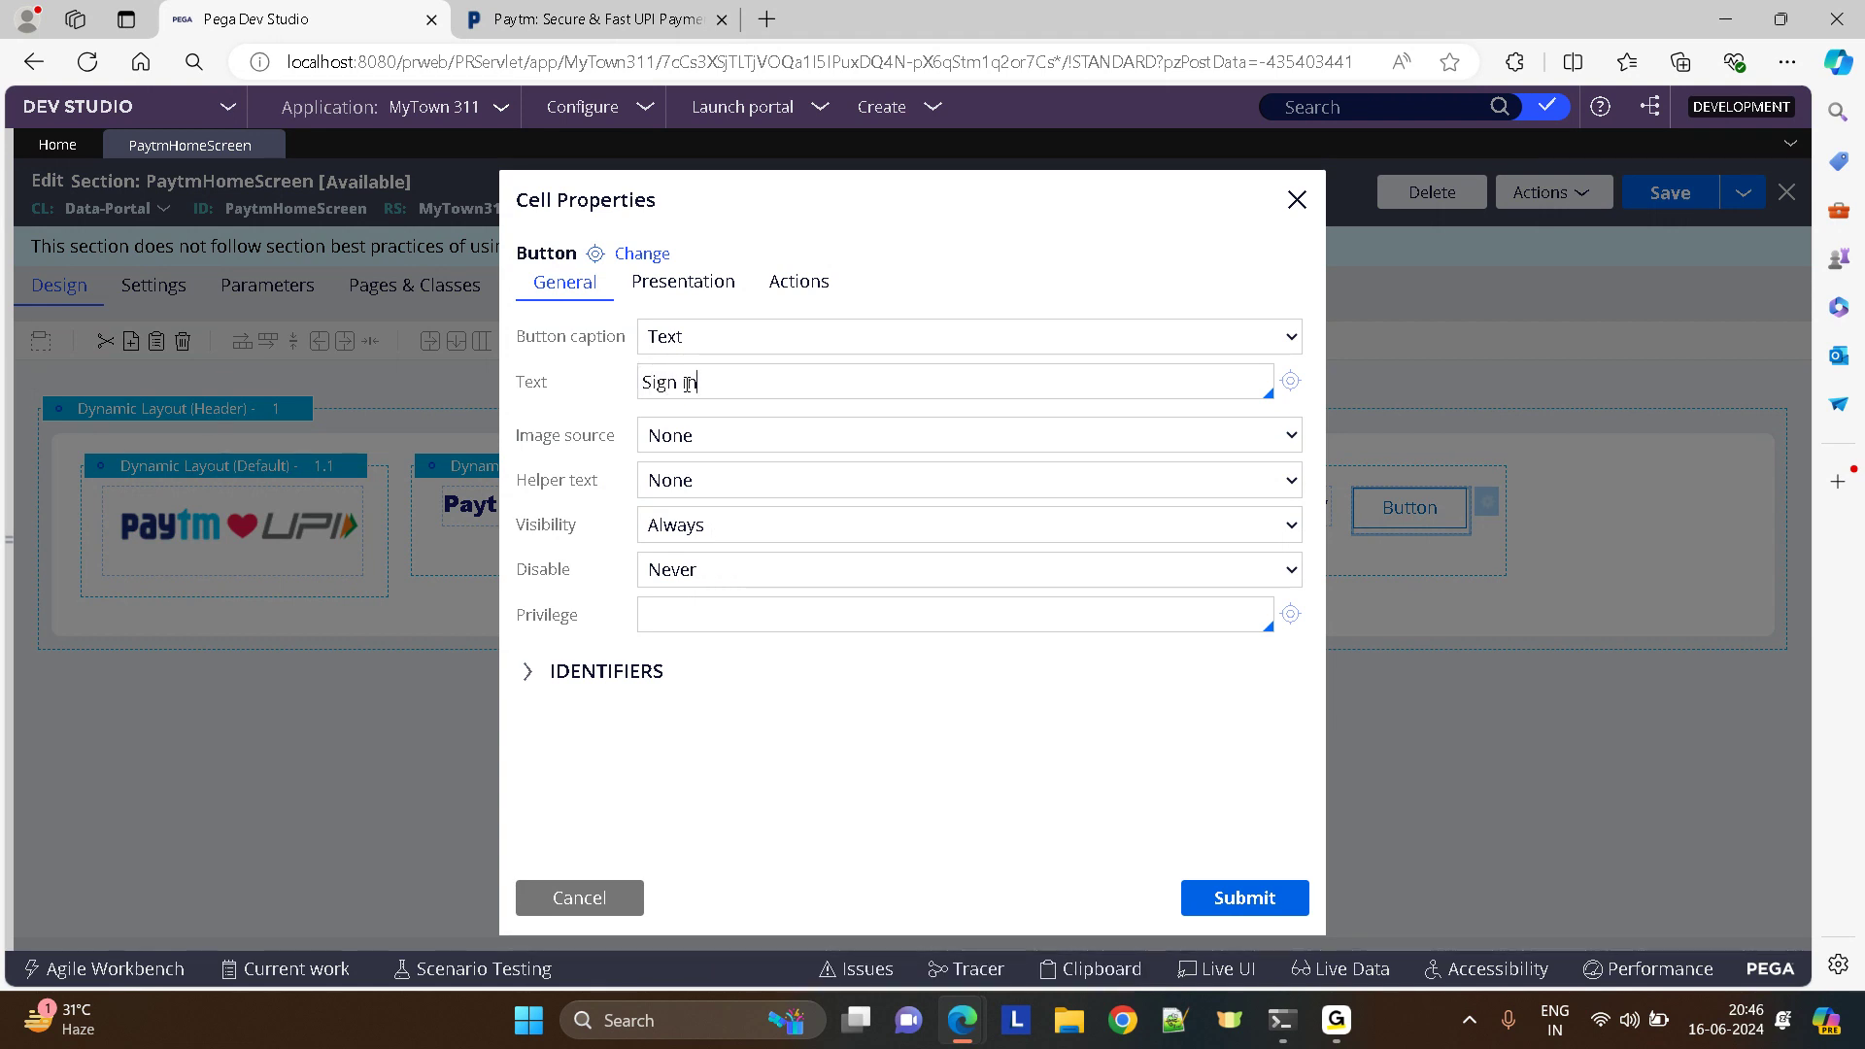
left_click(682, 281)
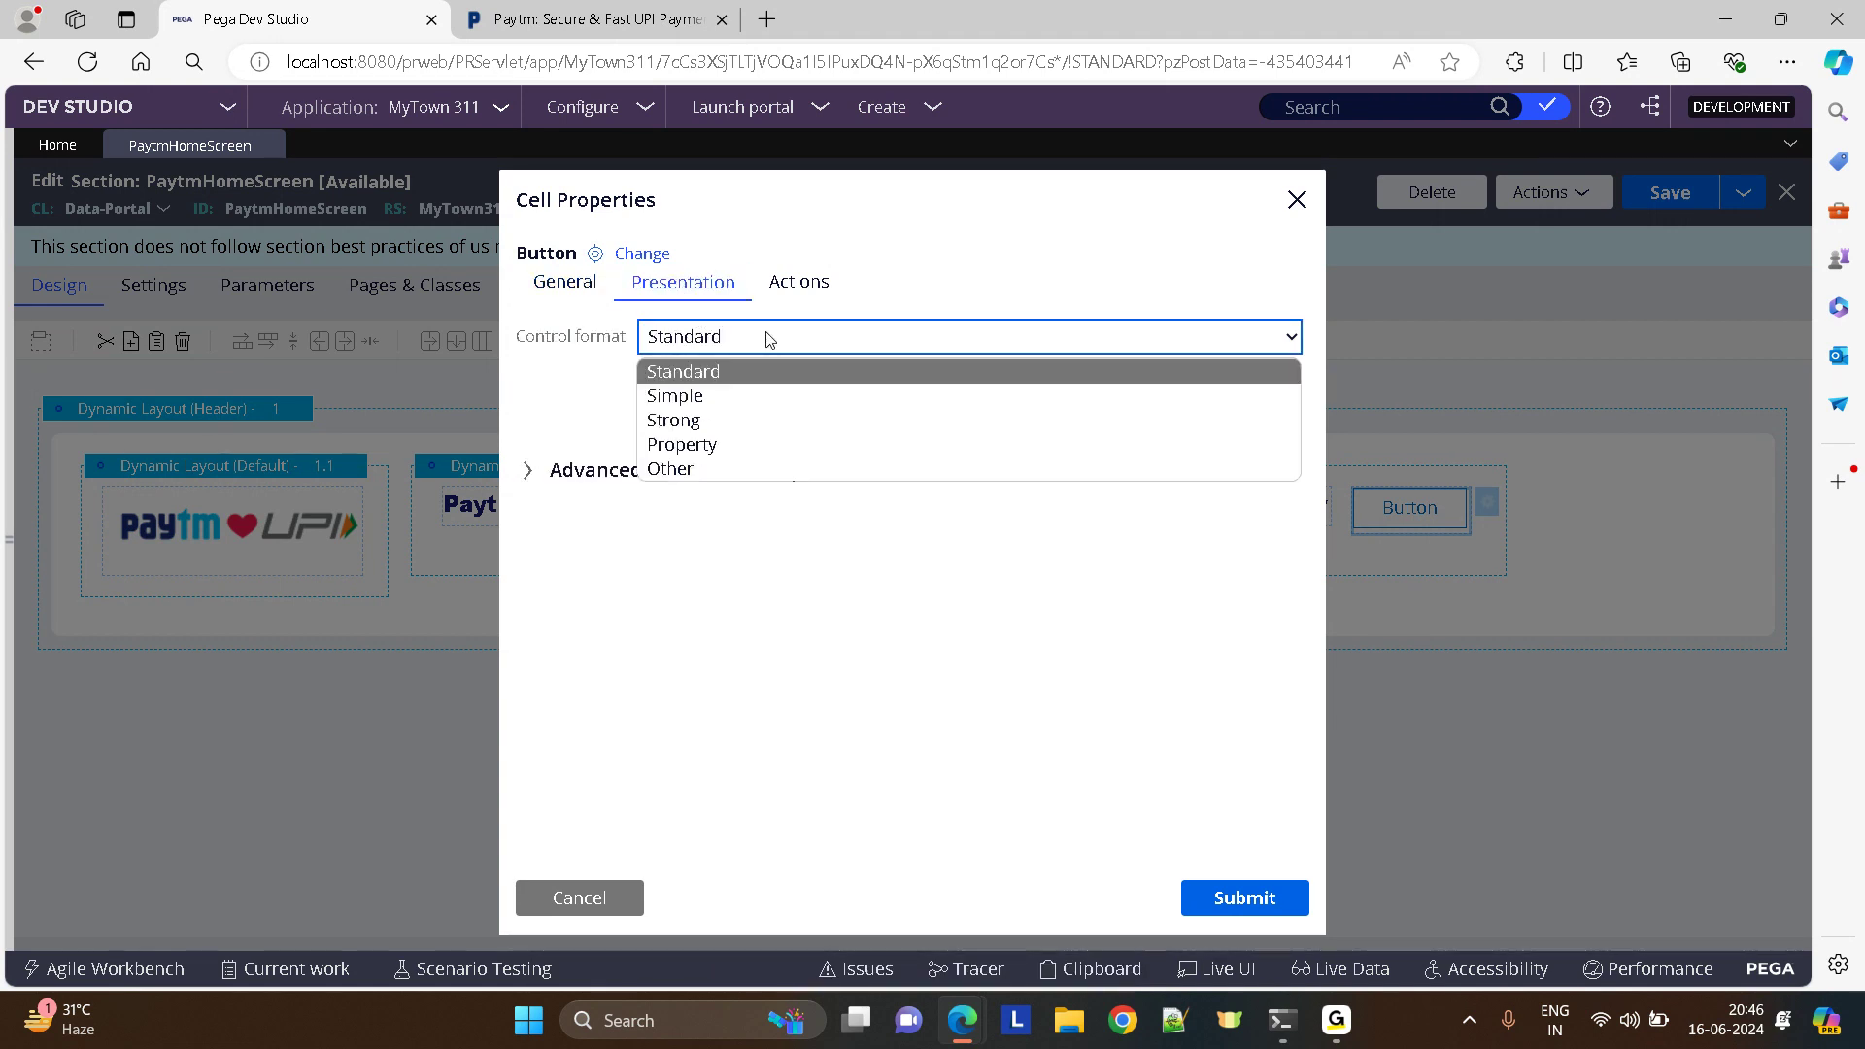
left_click(672, 419)
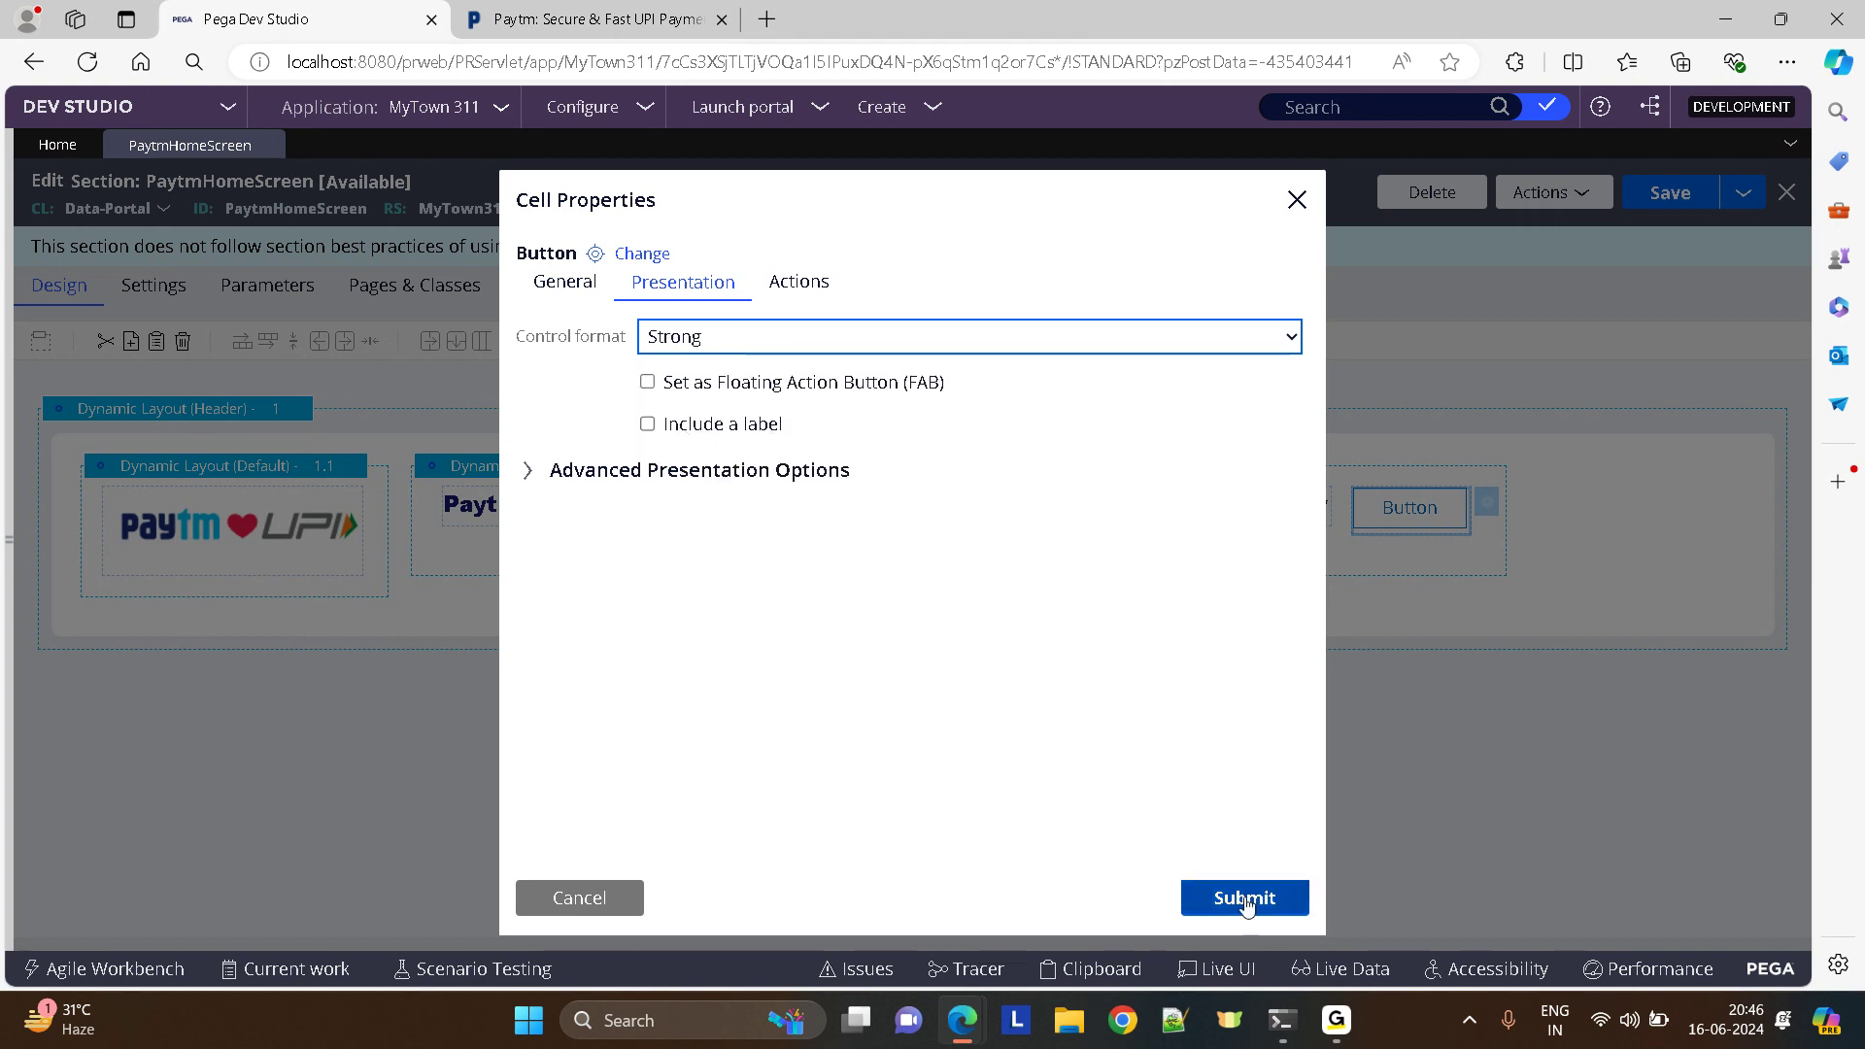
left_click(1243, 897)
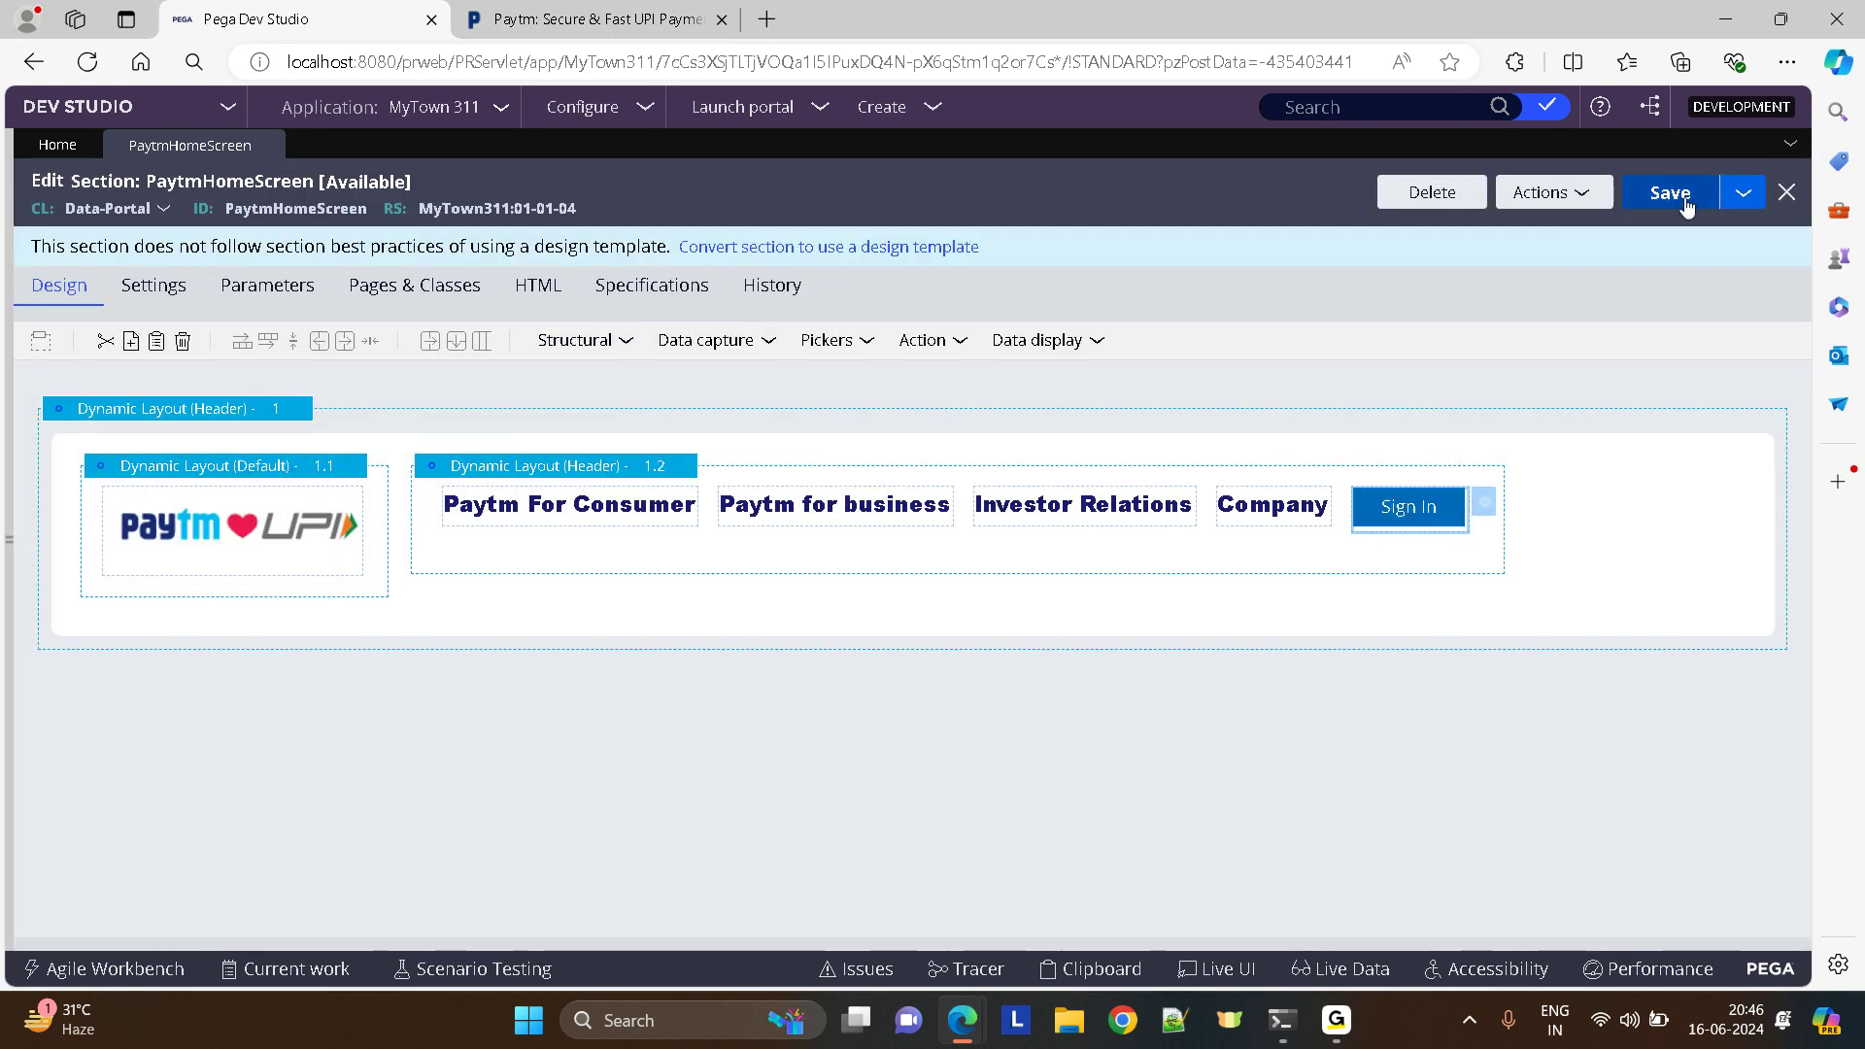
left_click(1666, 192)
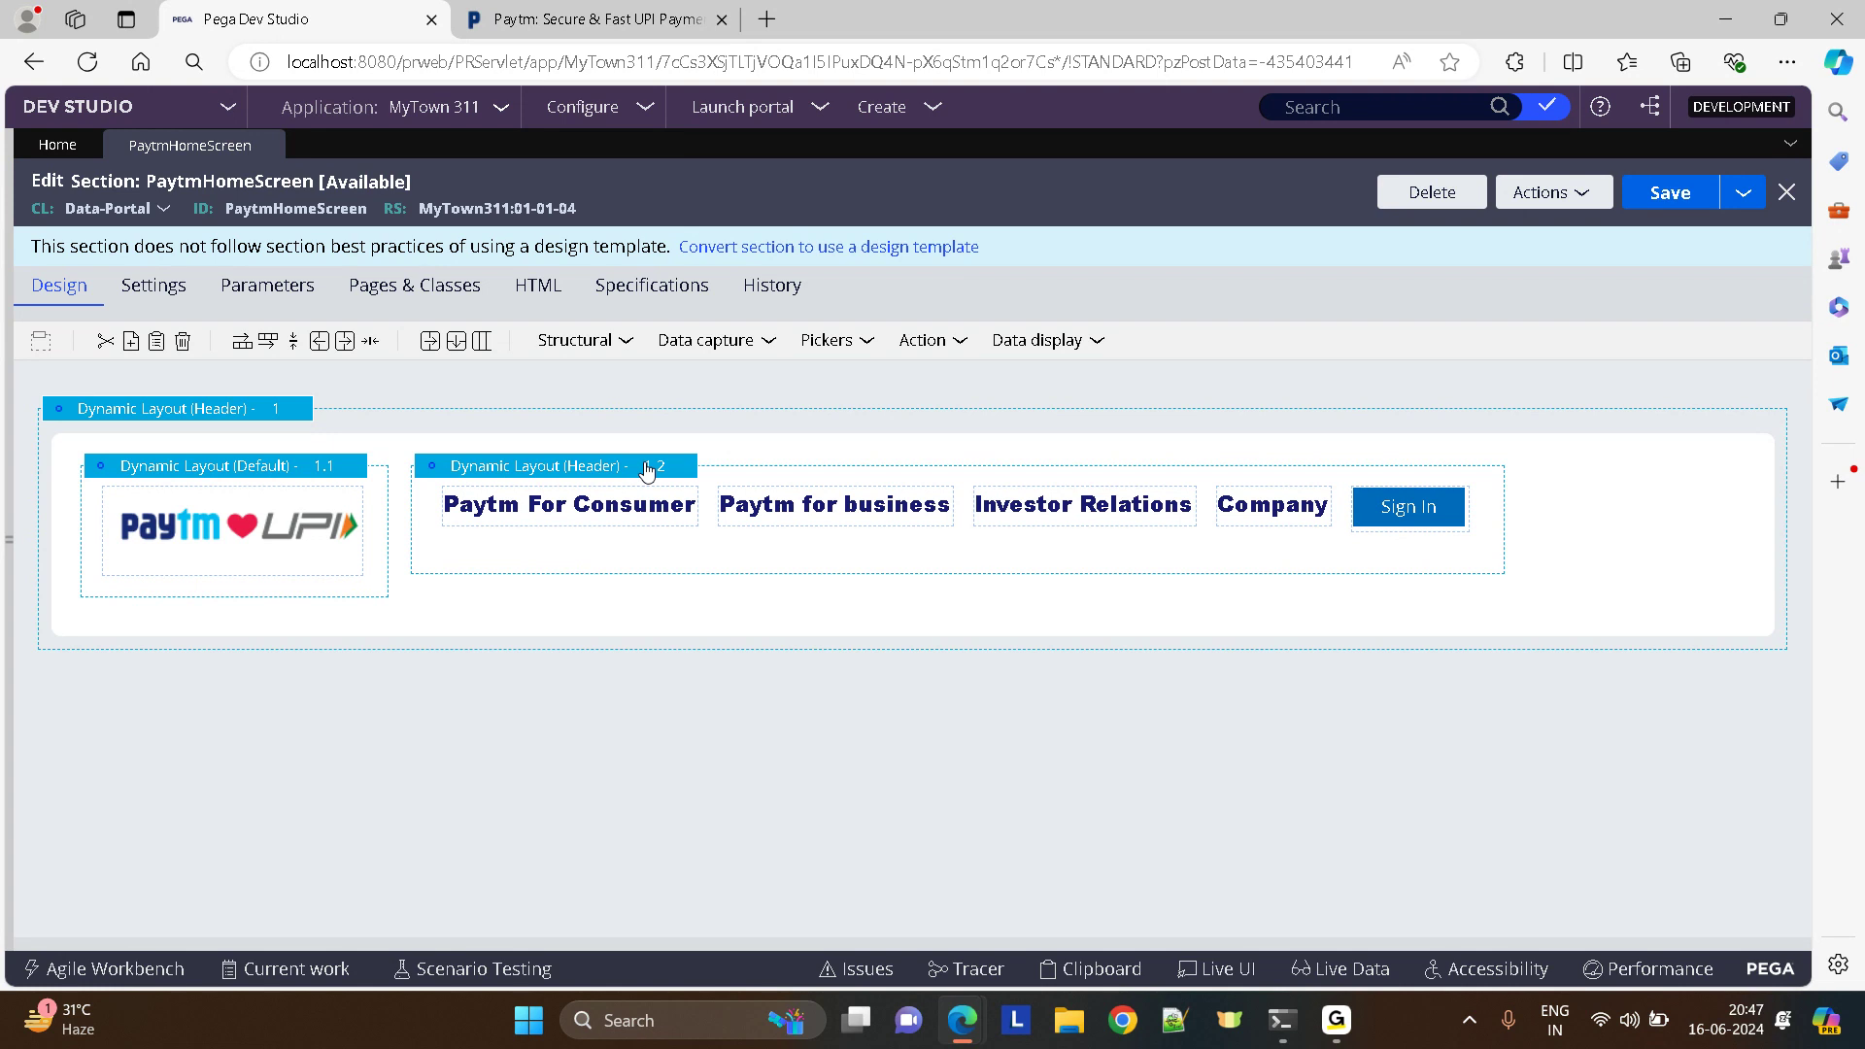
- Add a dynamic layout below the header holding an Image control
left_click(590, 20)
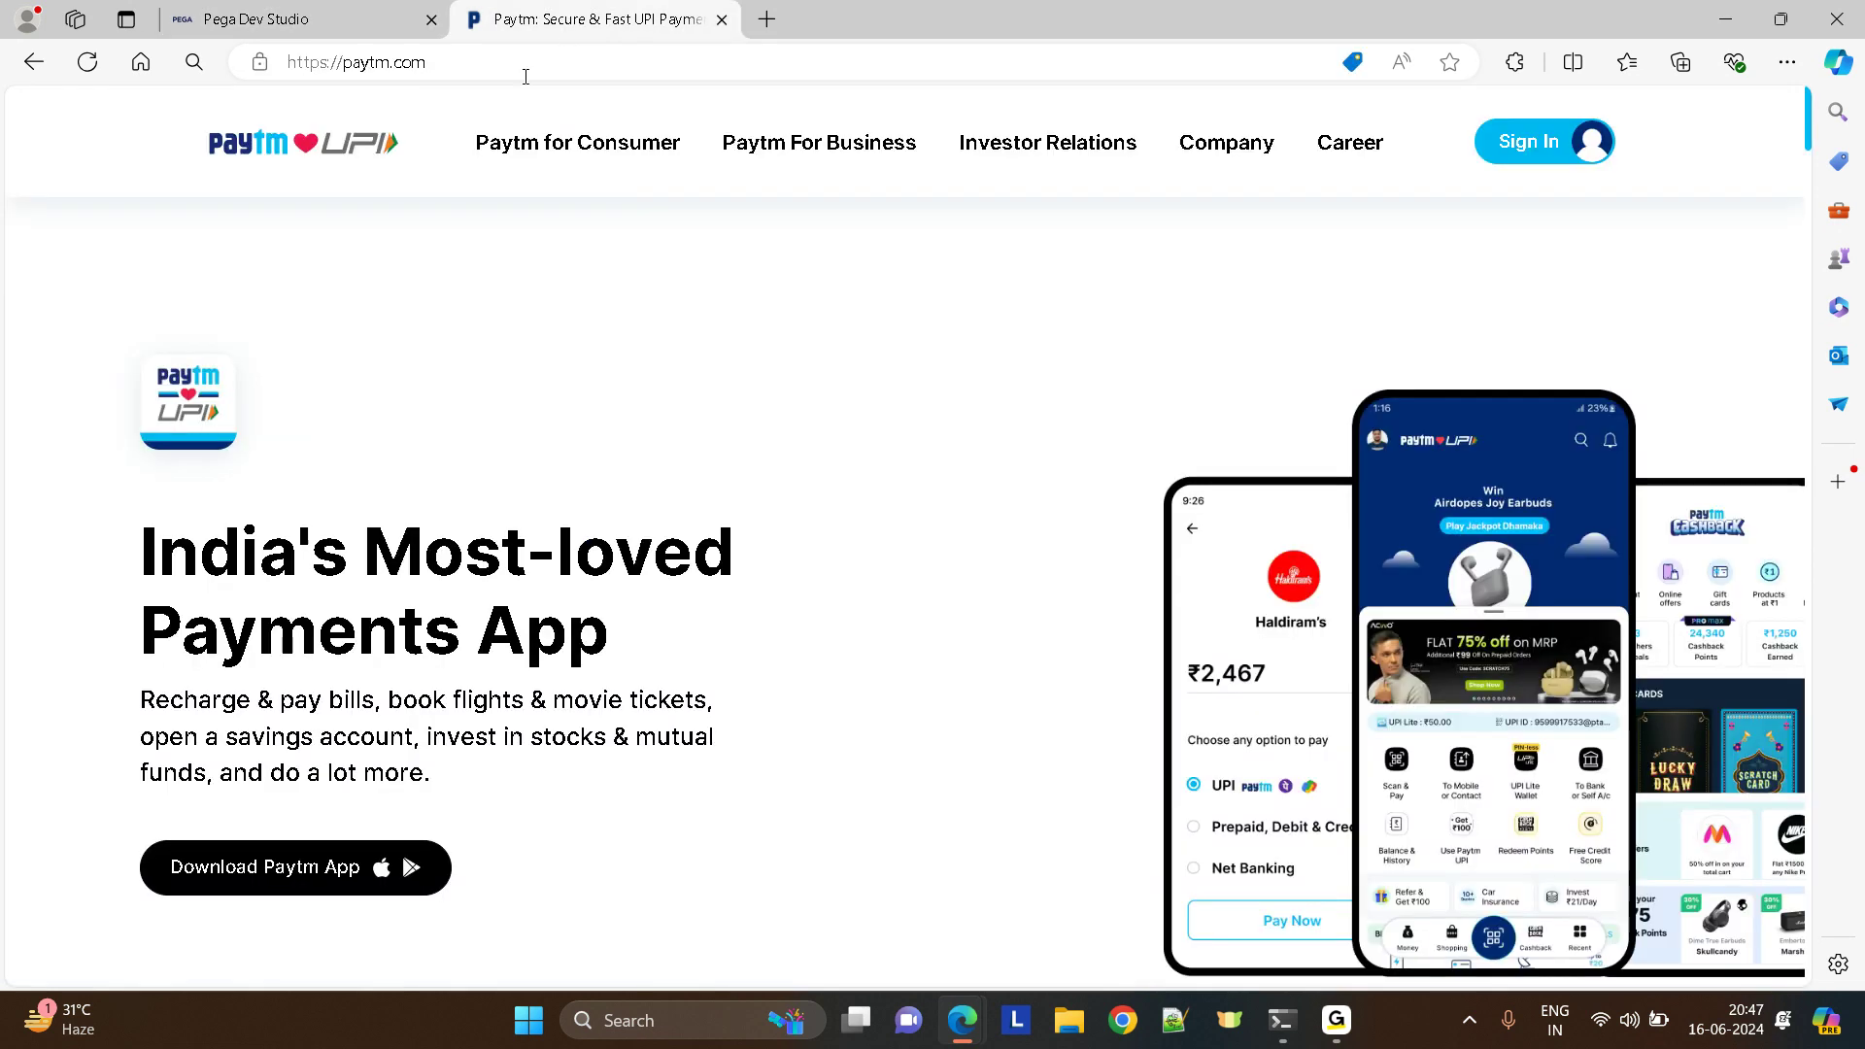
left_click(251, 20)
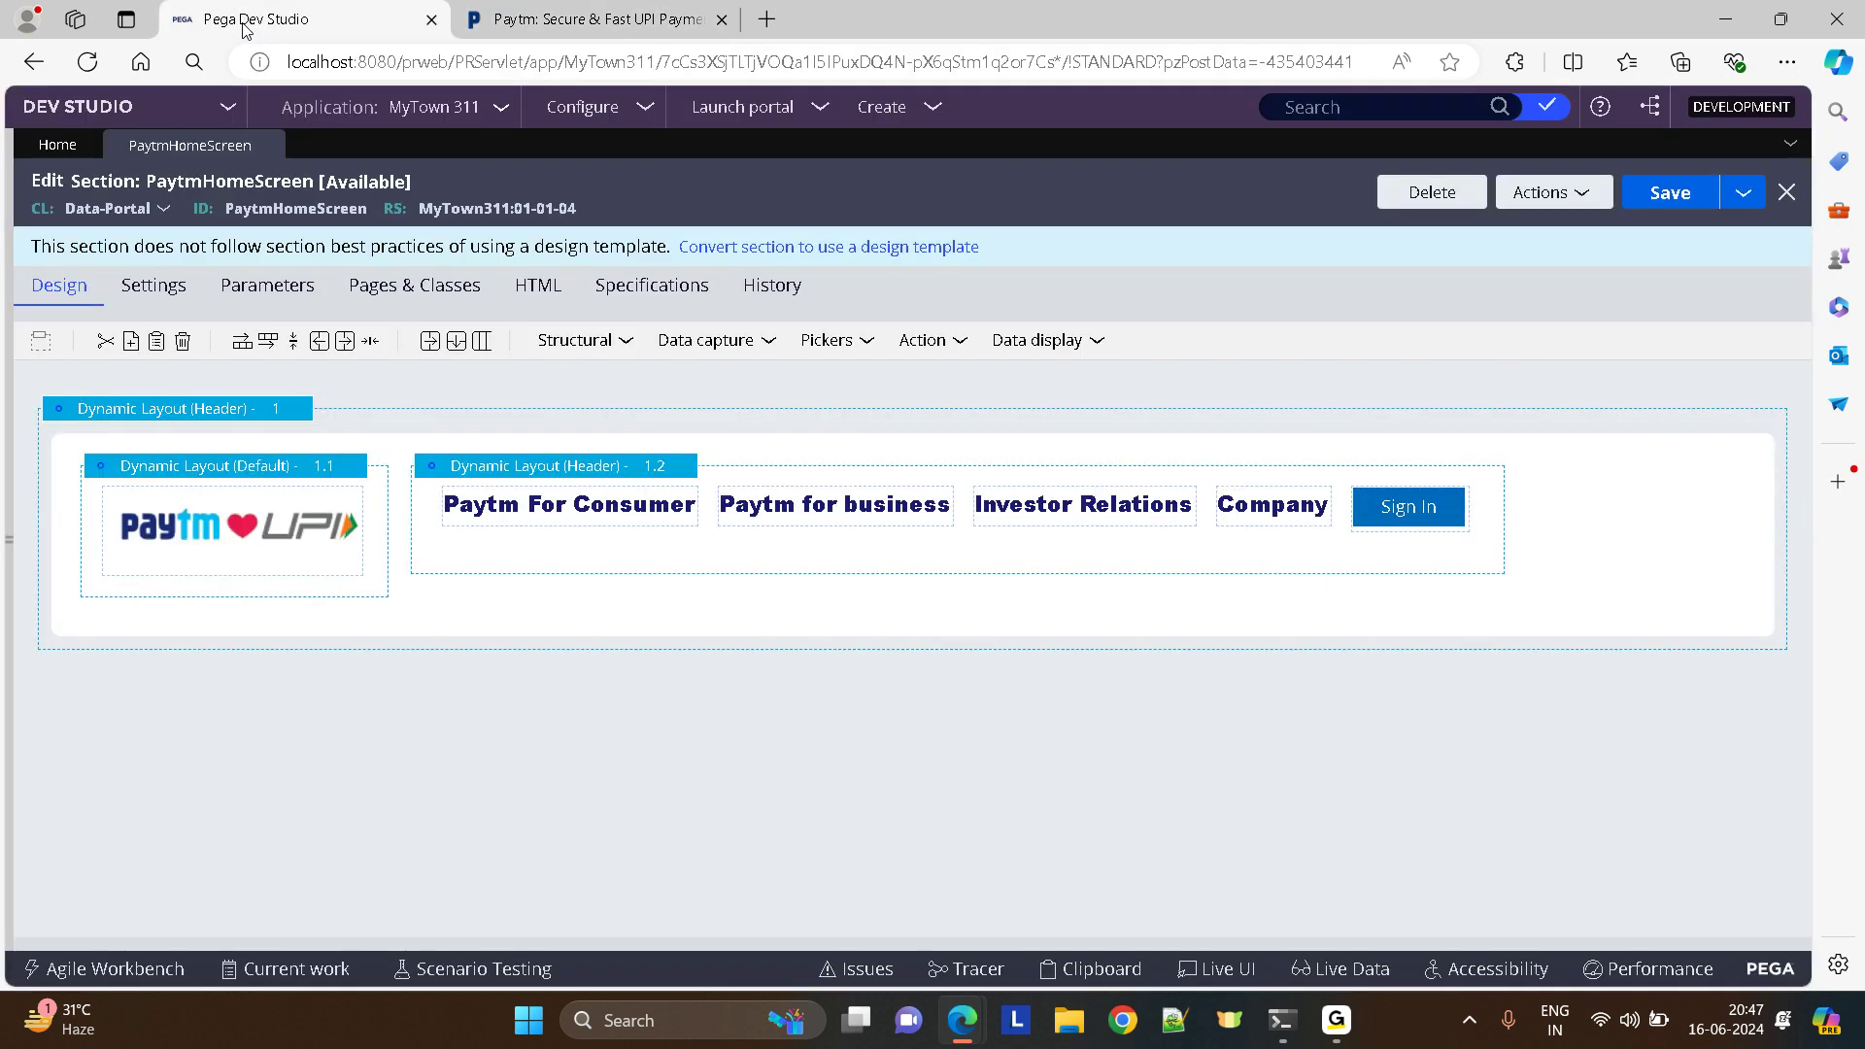
left_click(577, 340)
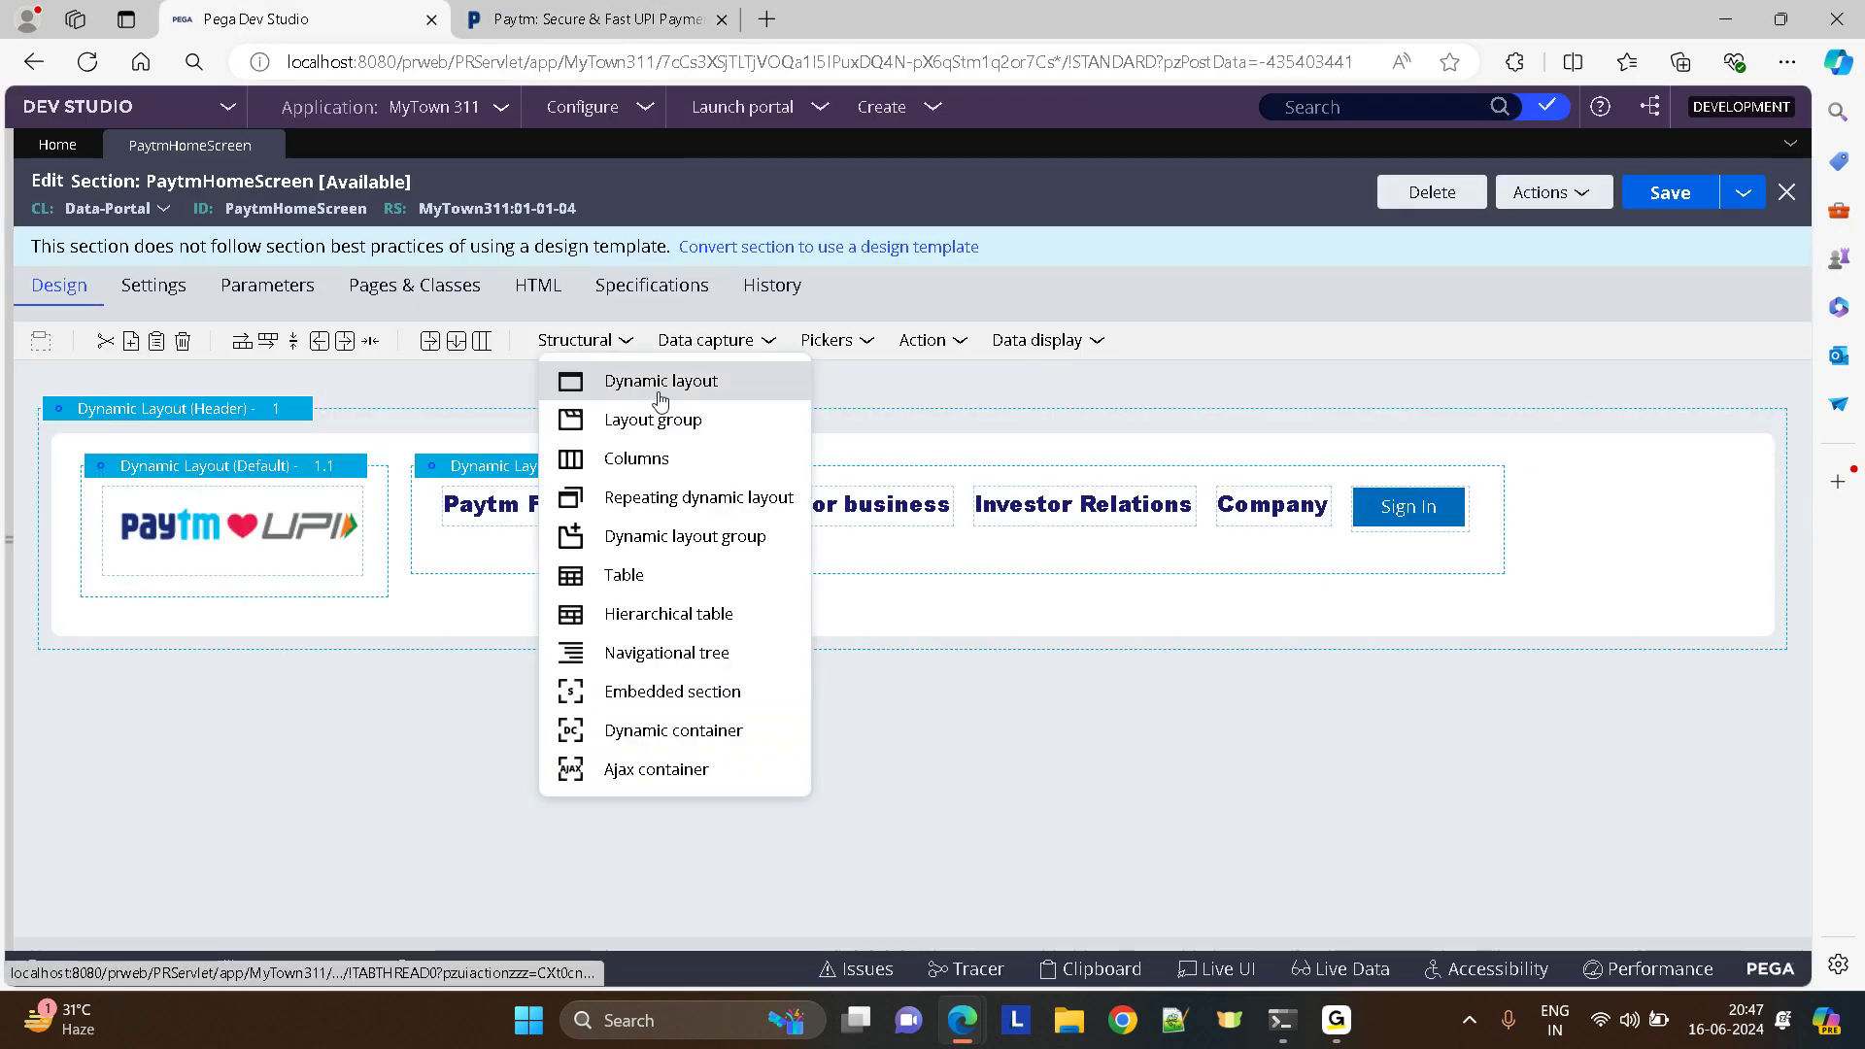
left_click(661, 380)
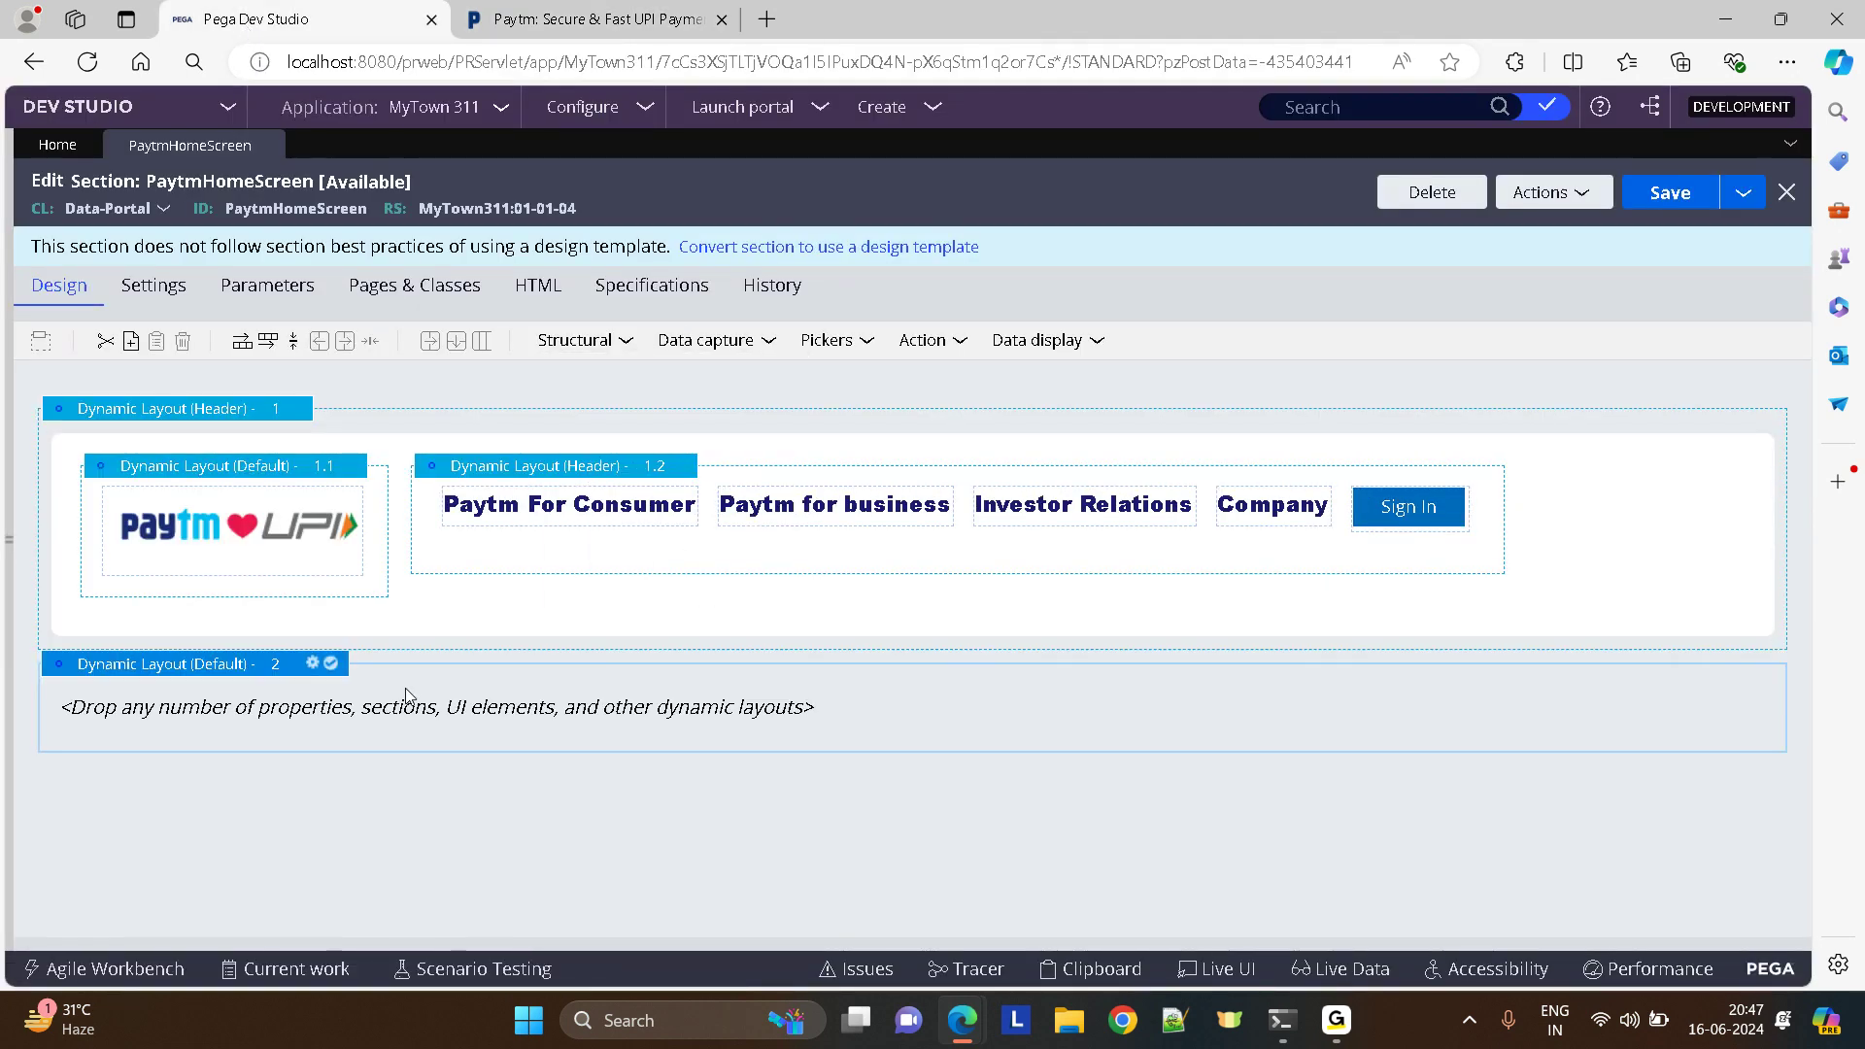
left_click(1045, 338)
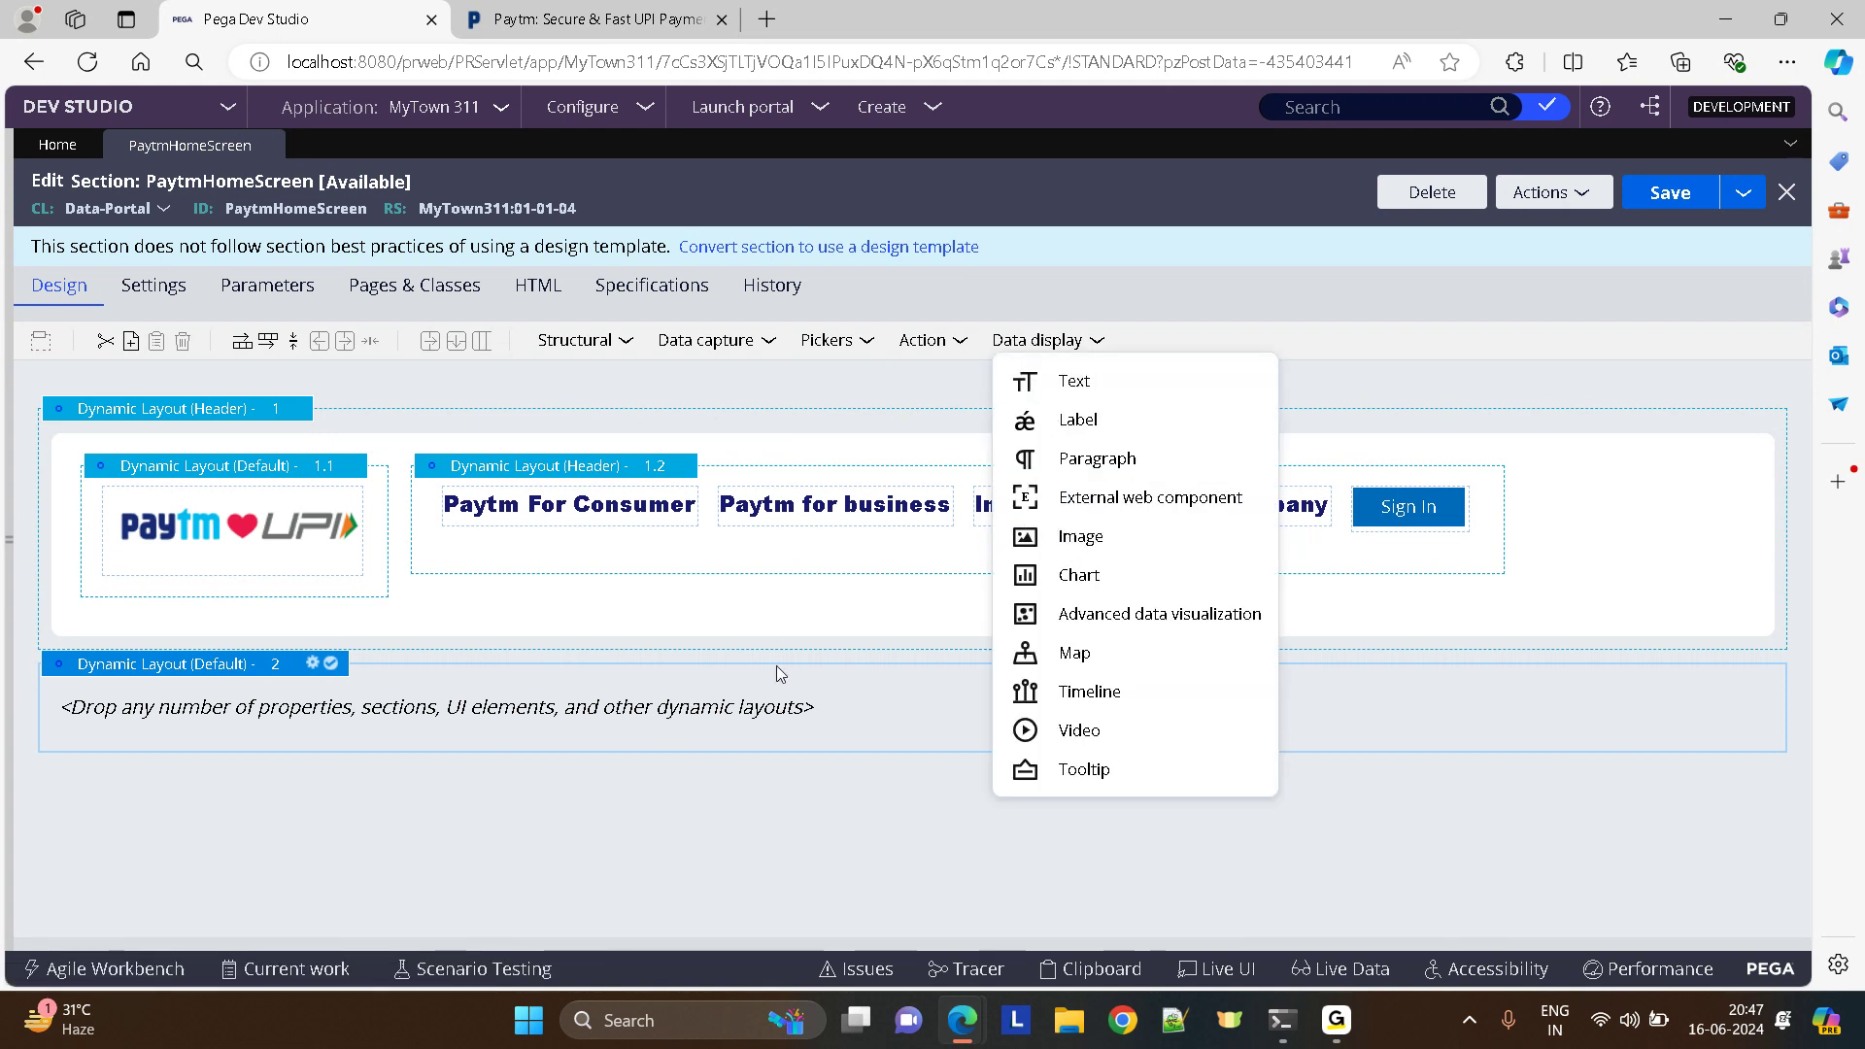
left_click(672, 744)
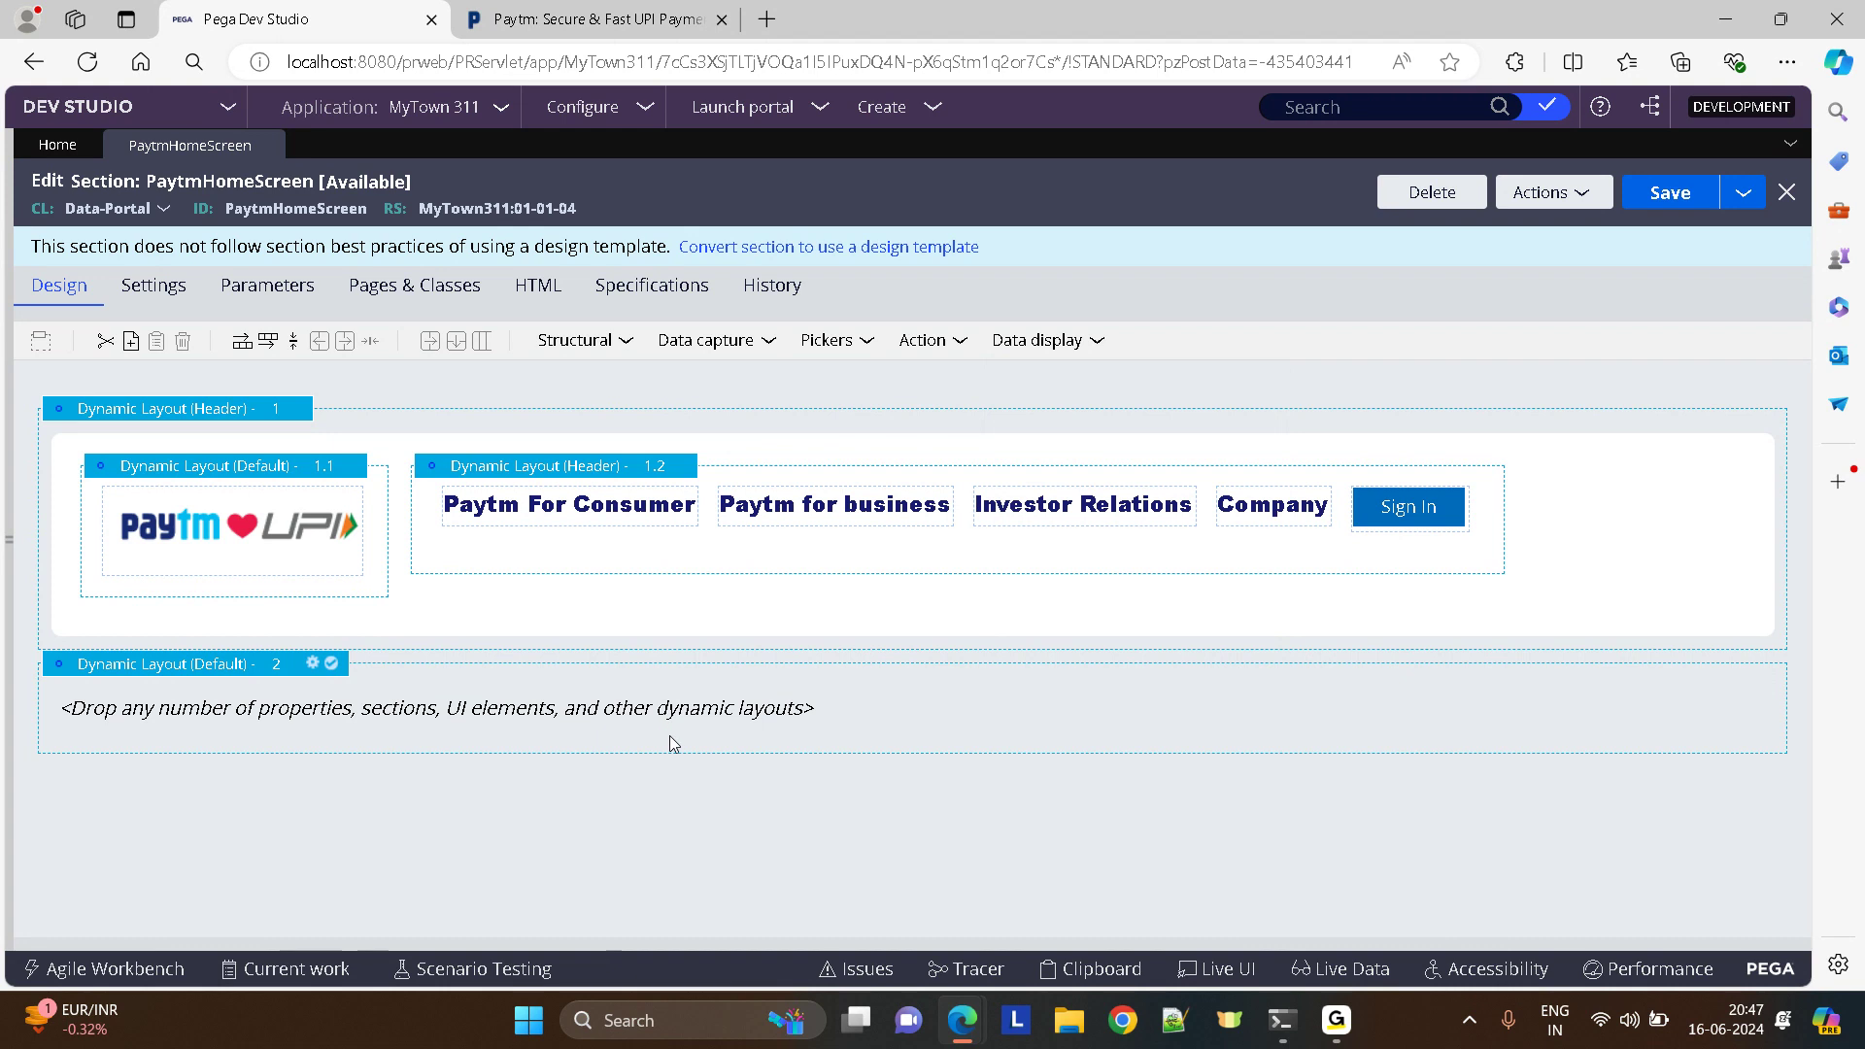
mouse_move(1053, 342)
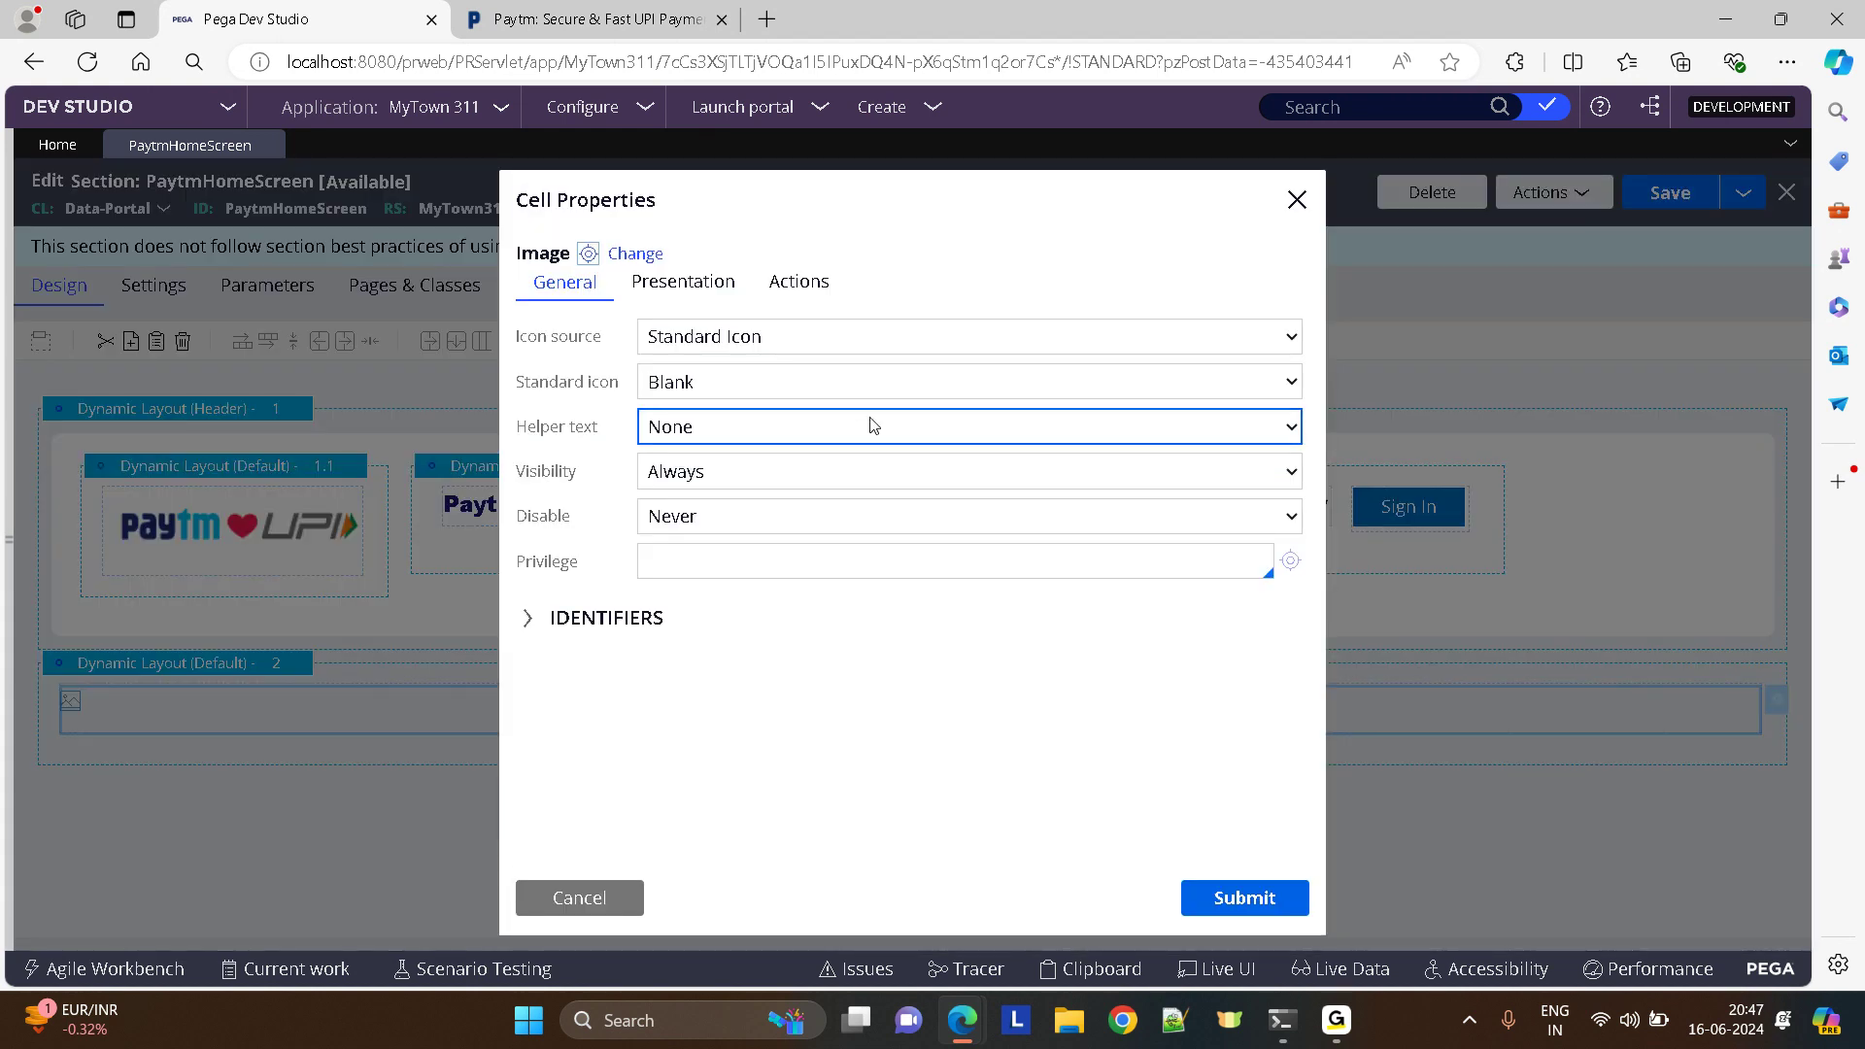
- Set the image cell's icon source to Image showing webwb/Body.png from the catalog
left_click(965, 336)
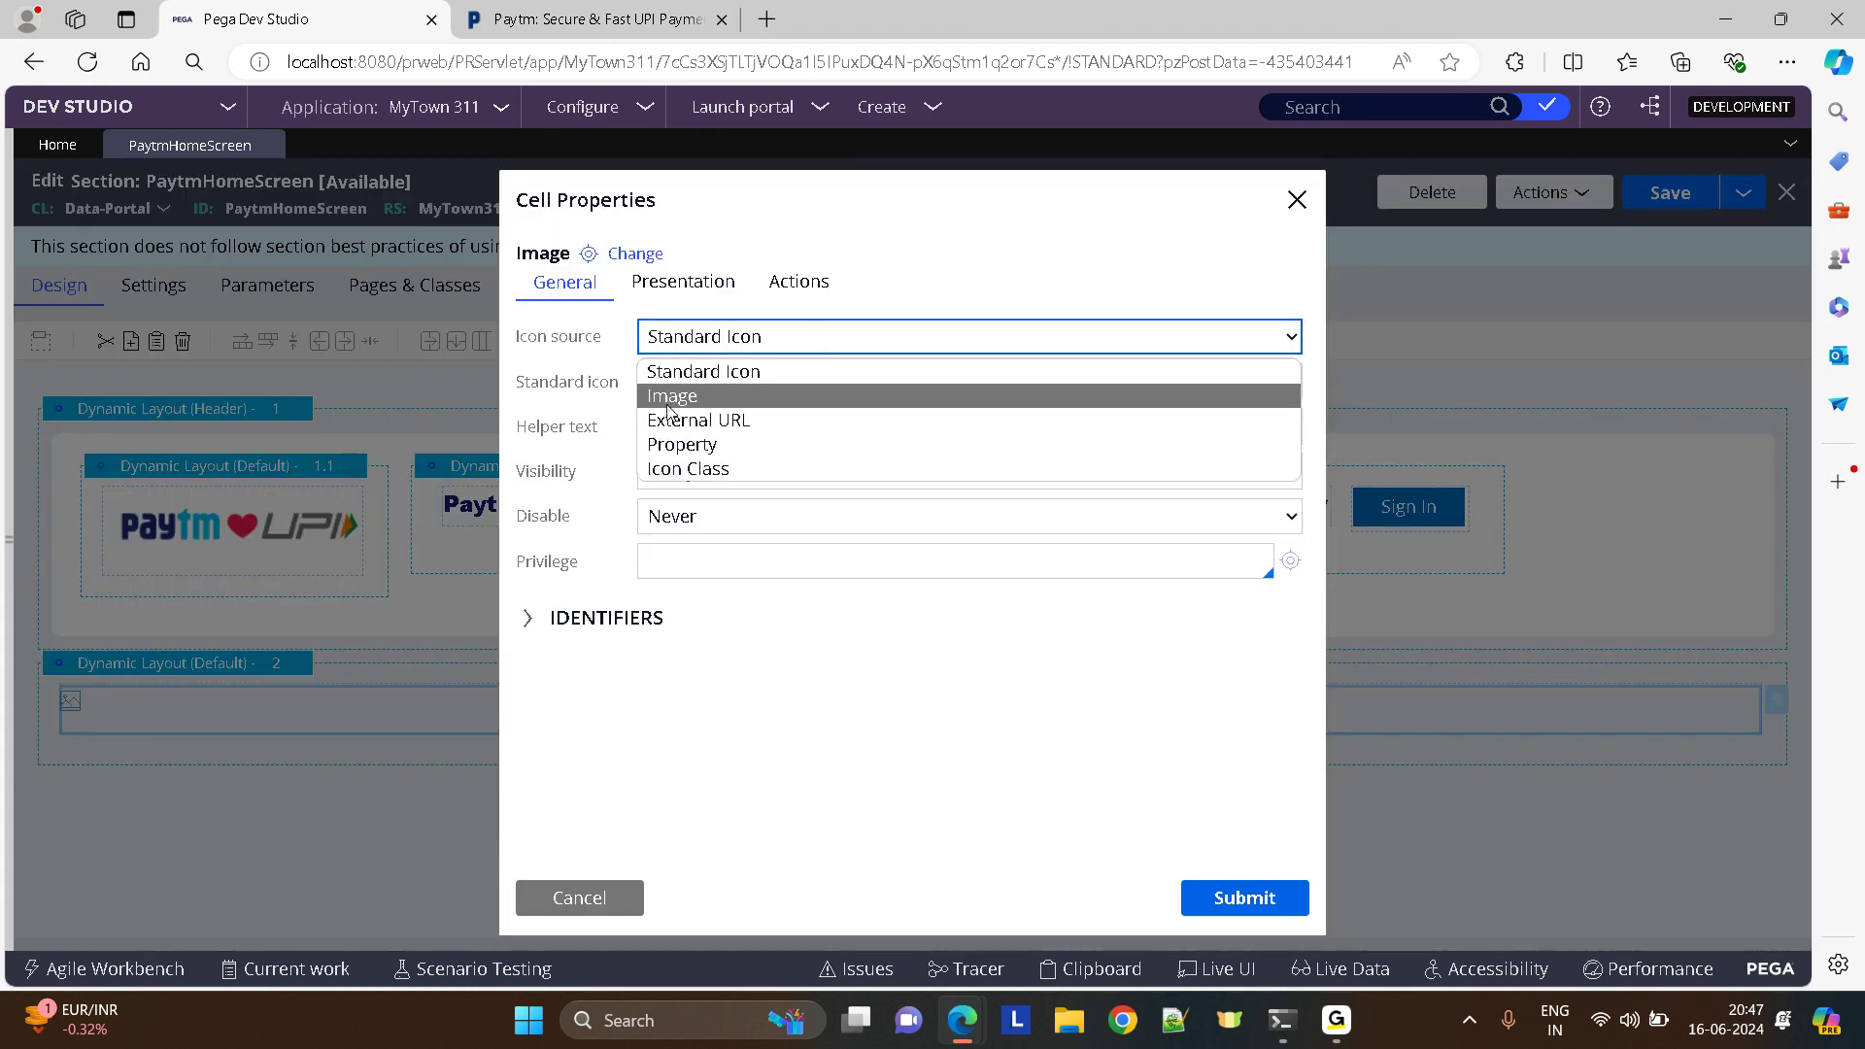
left_click(674, 397)
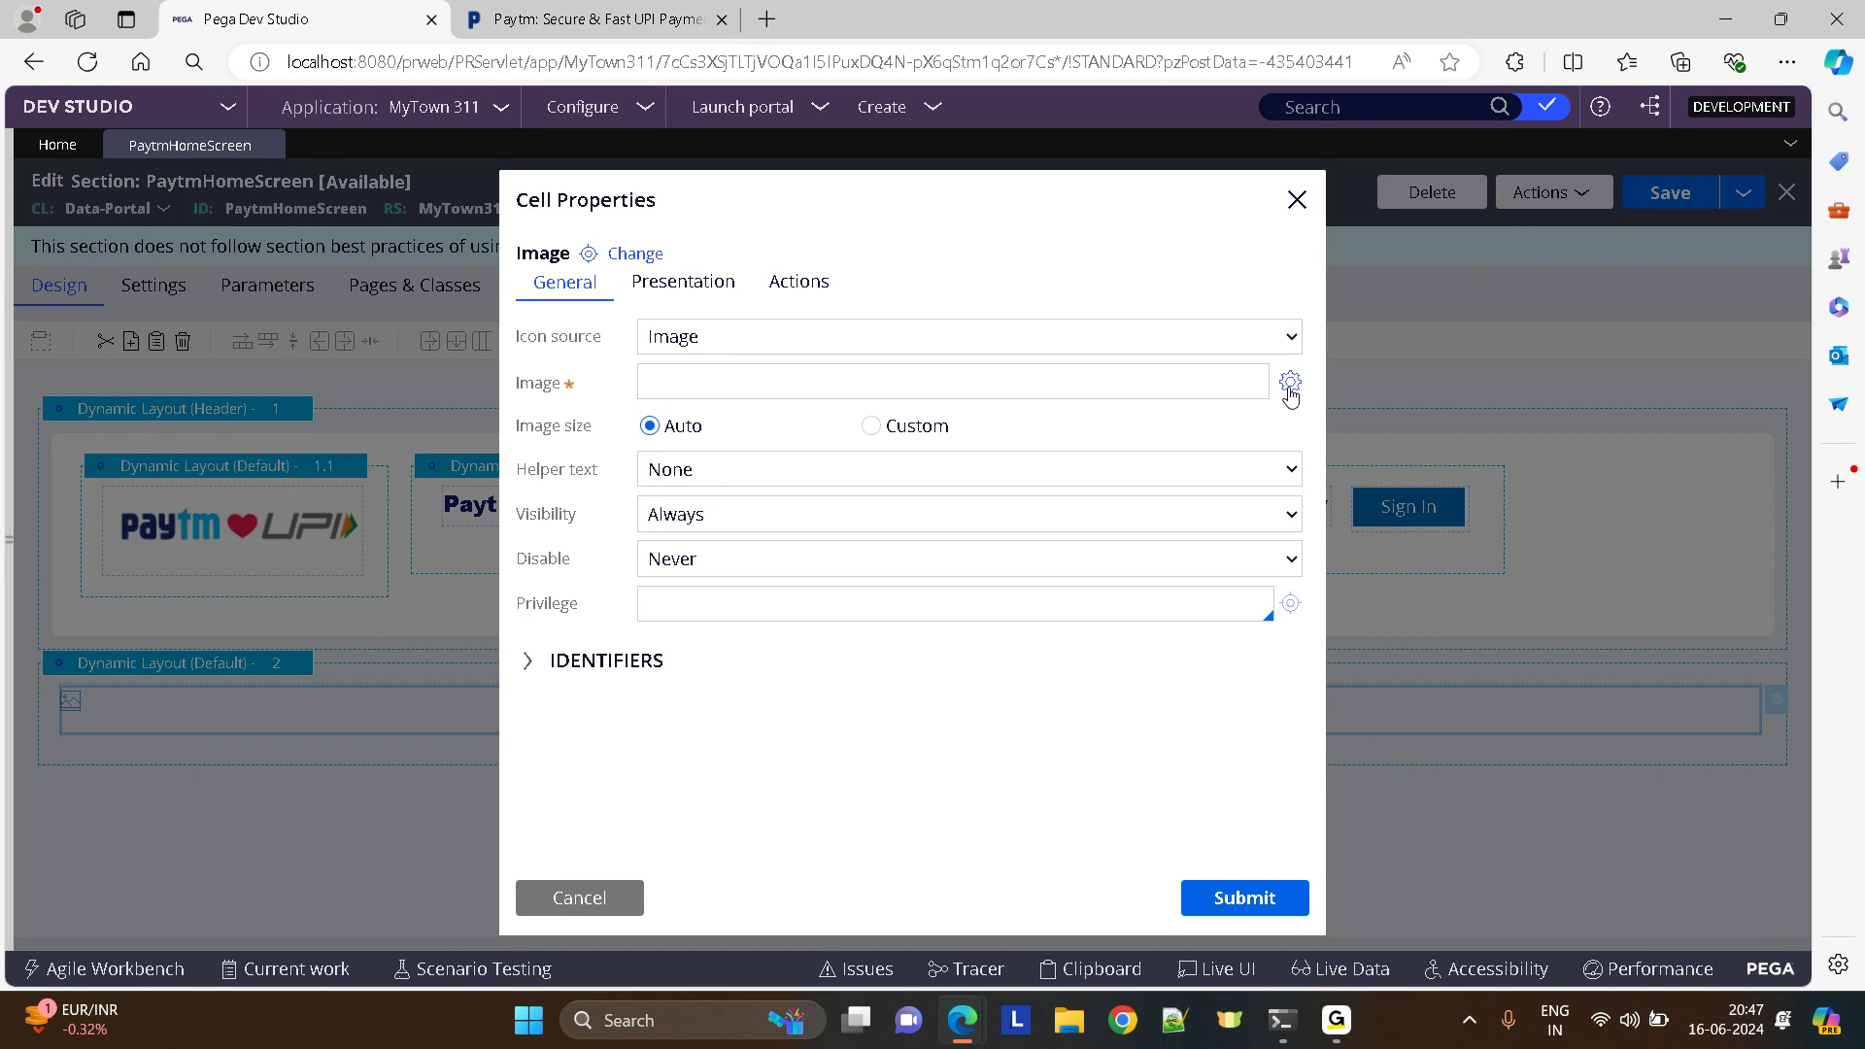
left_click(1290, 382)
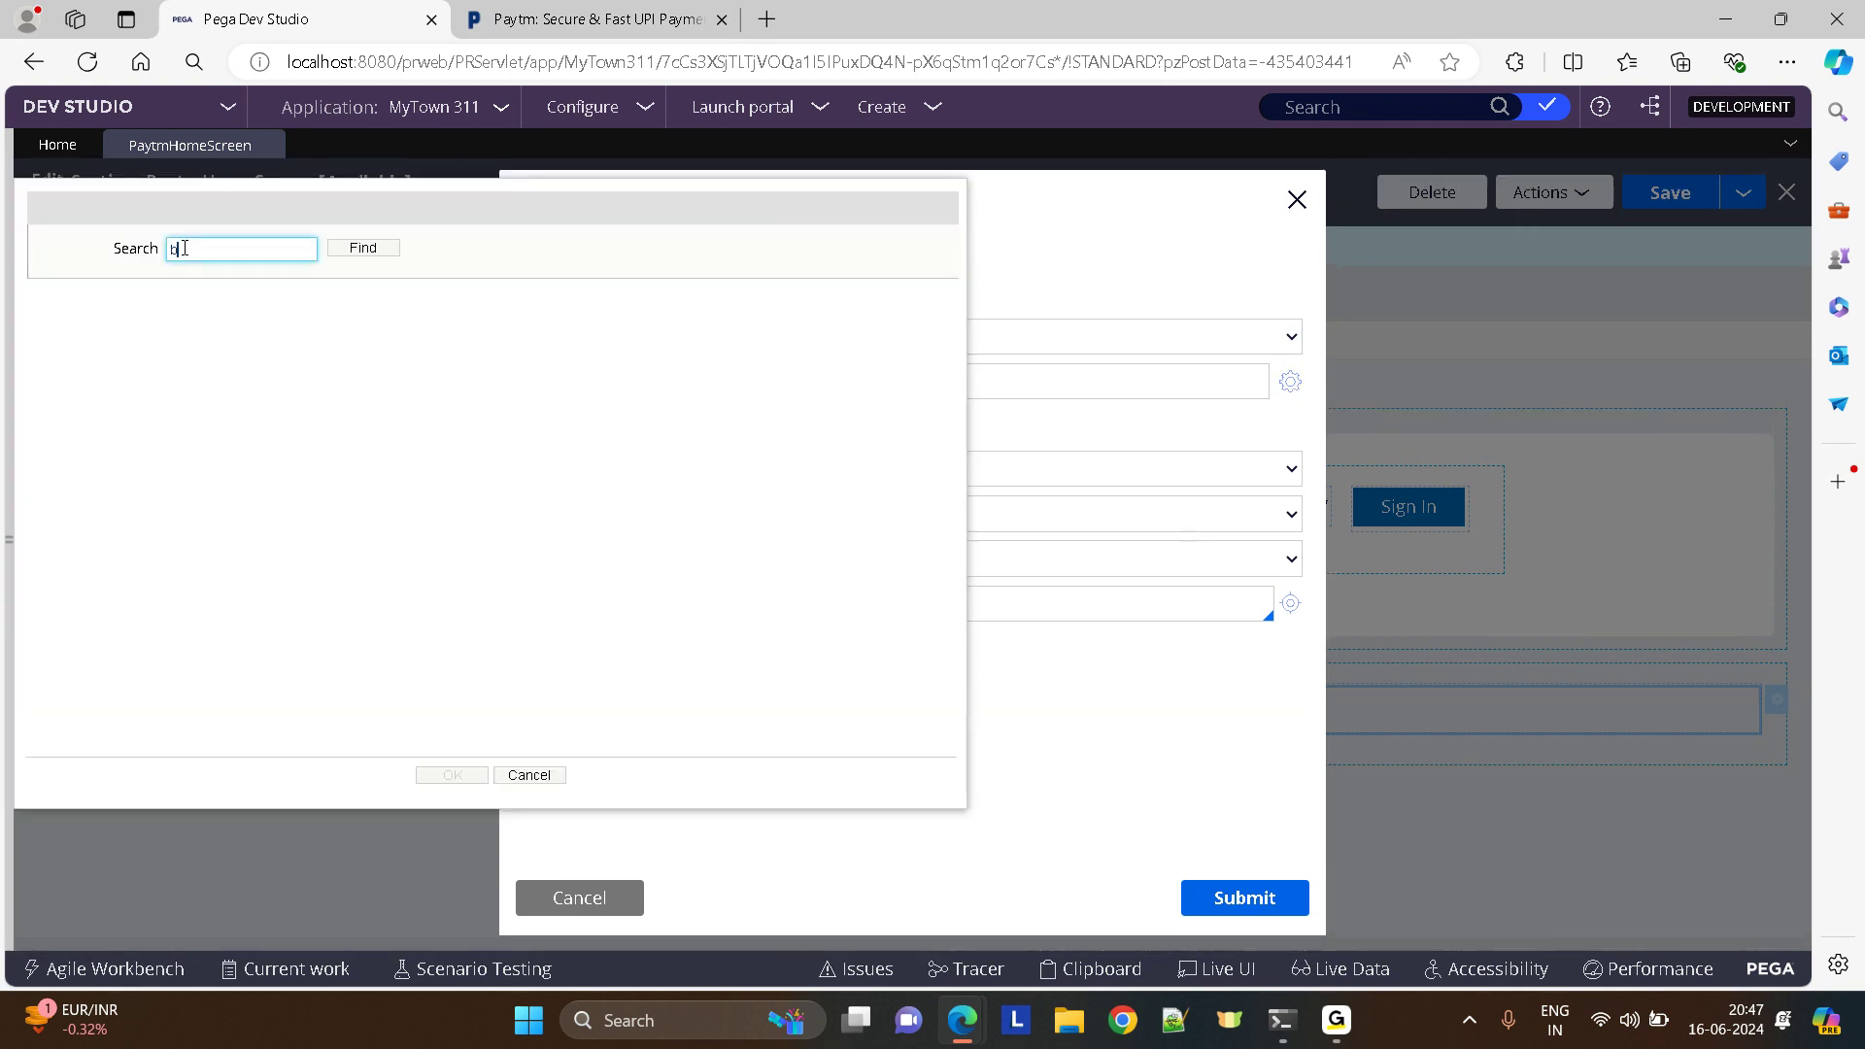
left_click(363, 247)
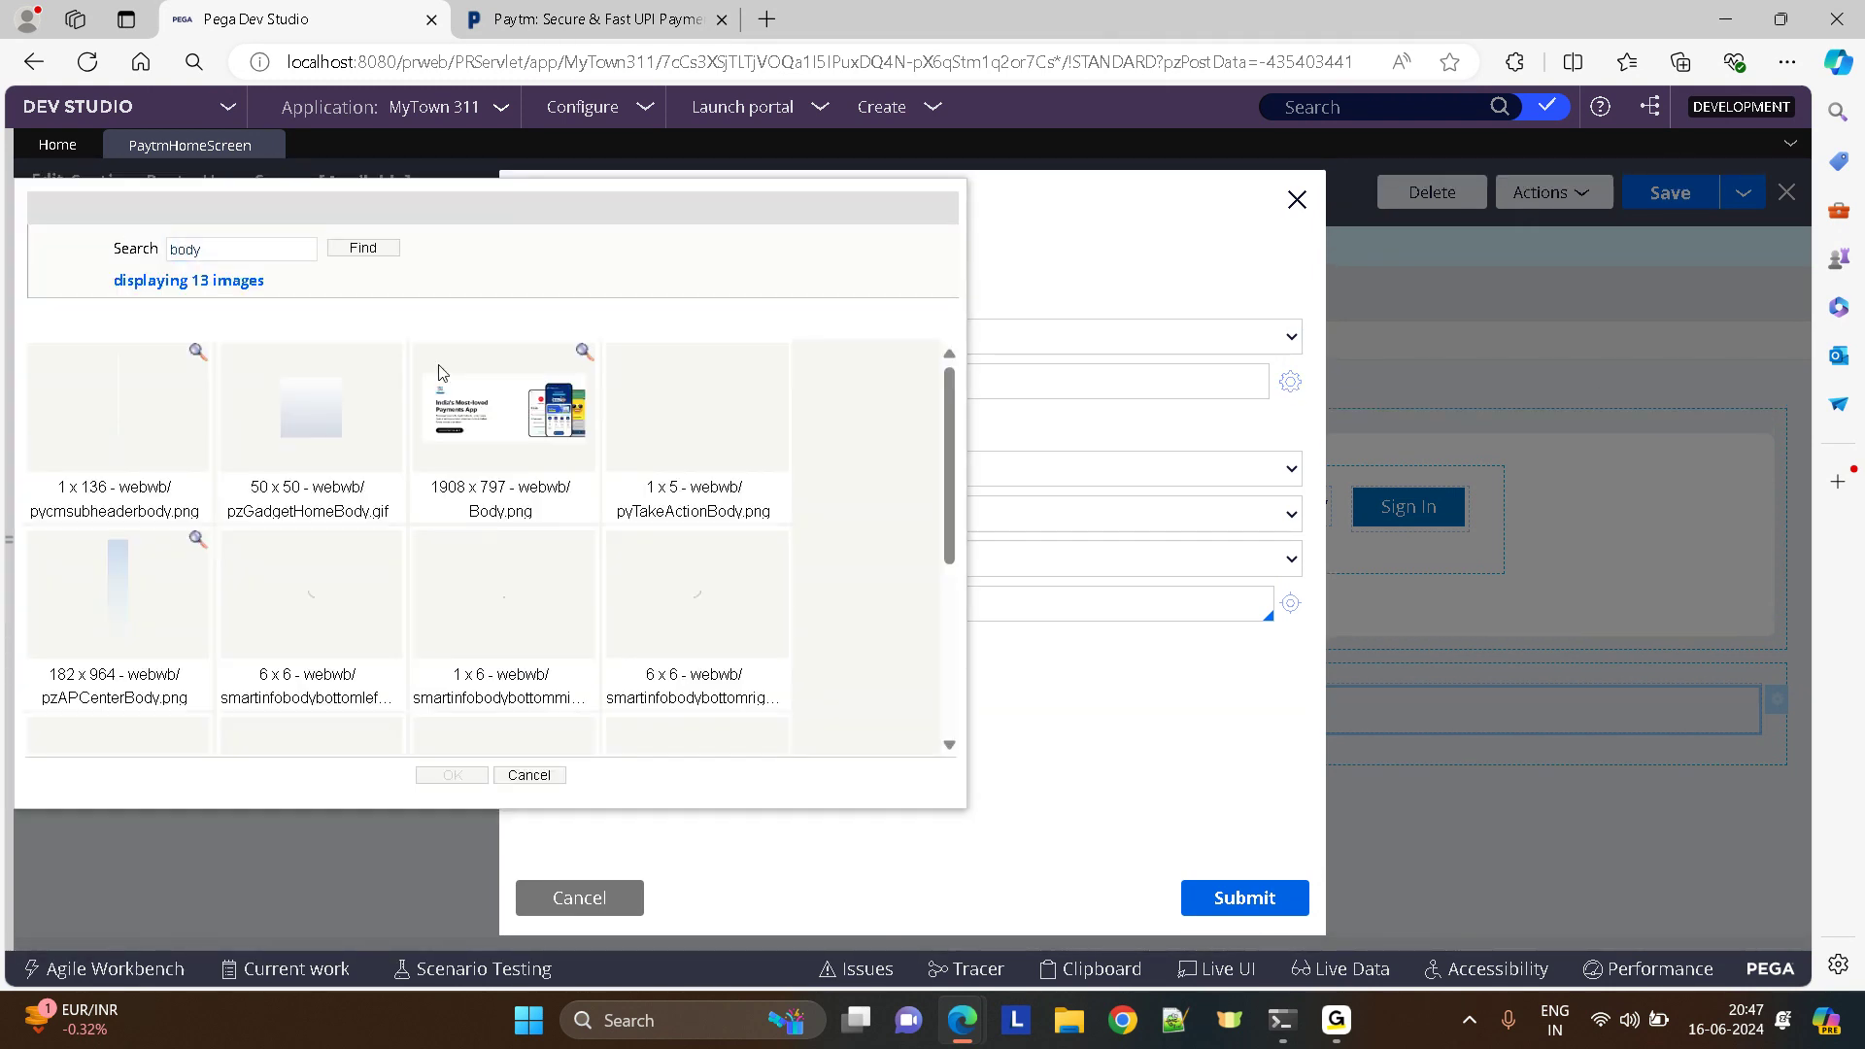
left_click(503, 404)
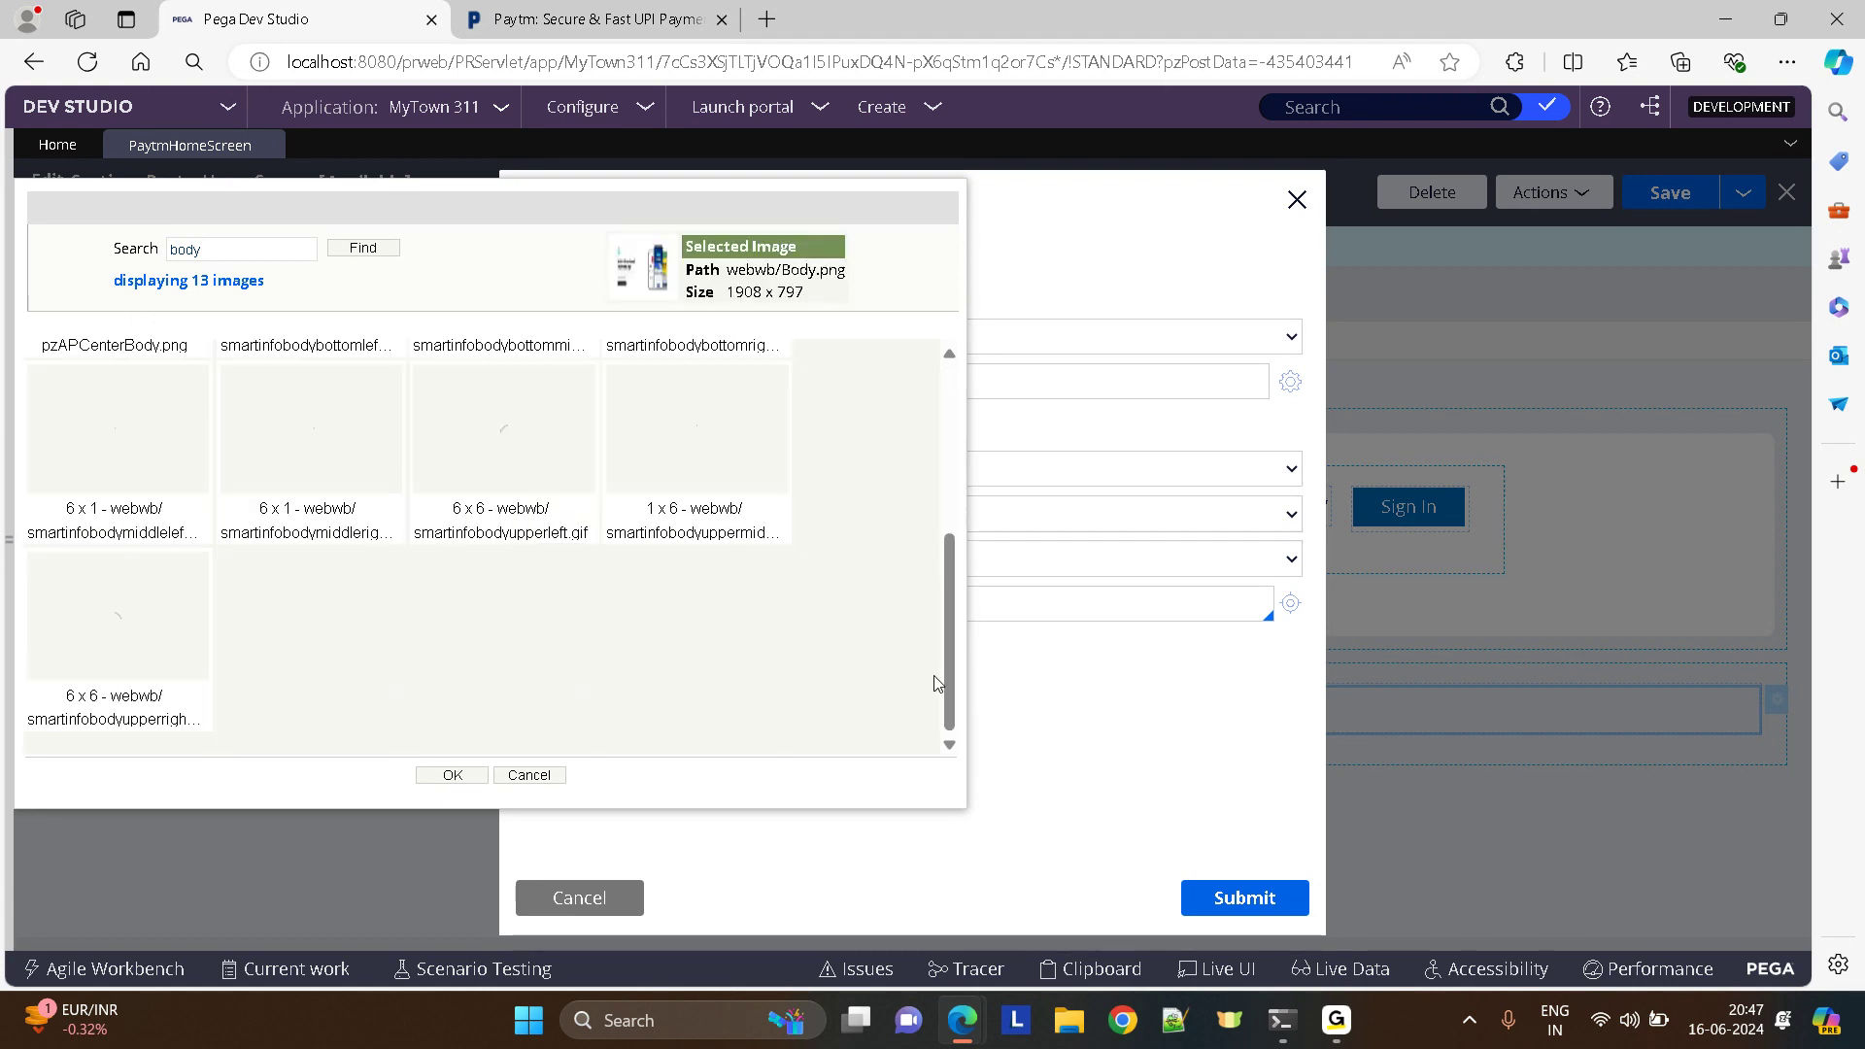
left_click(448, 775)
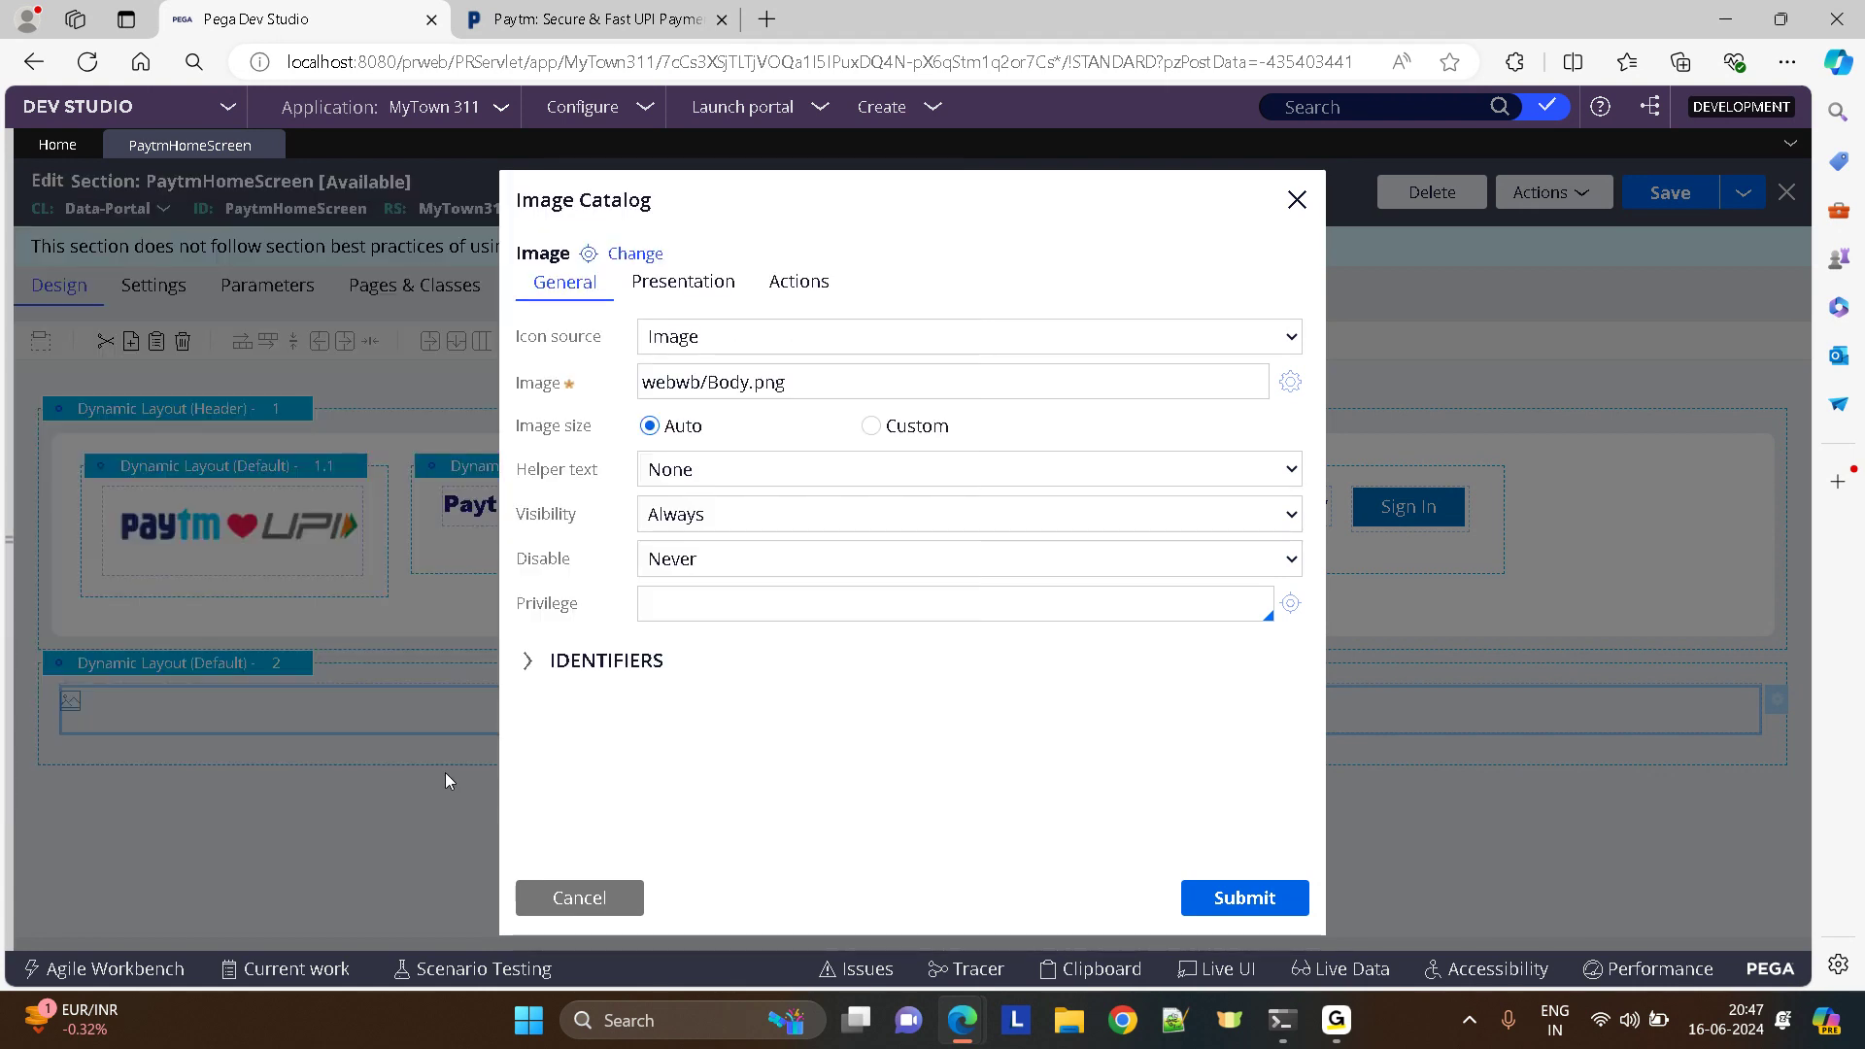
left_click(1243, 898)
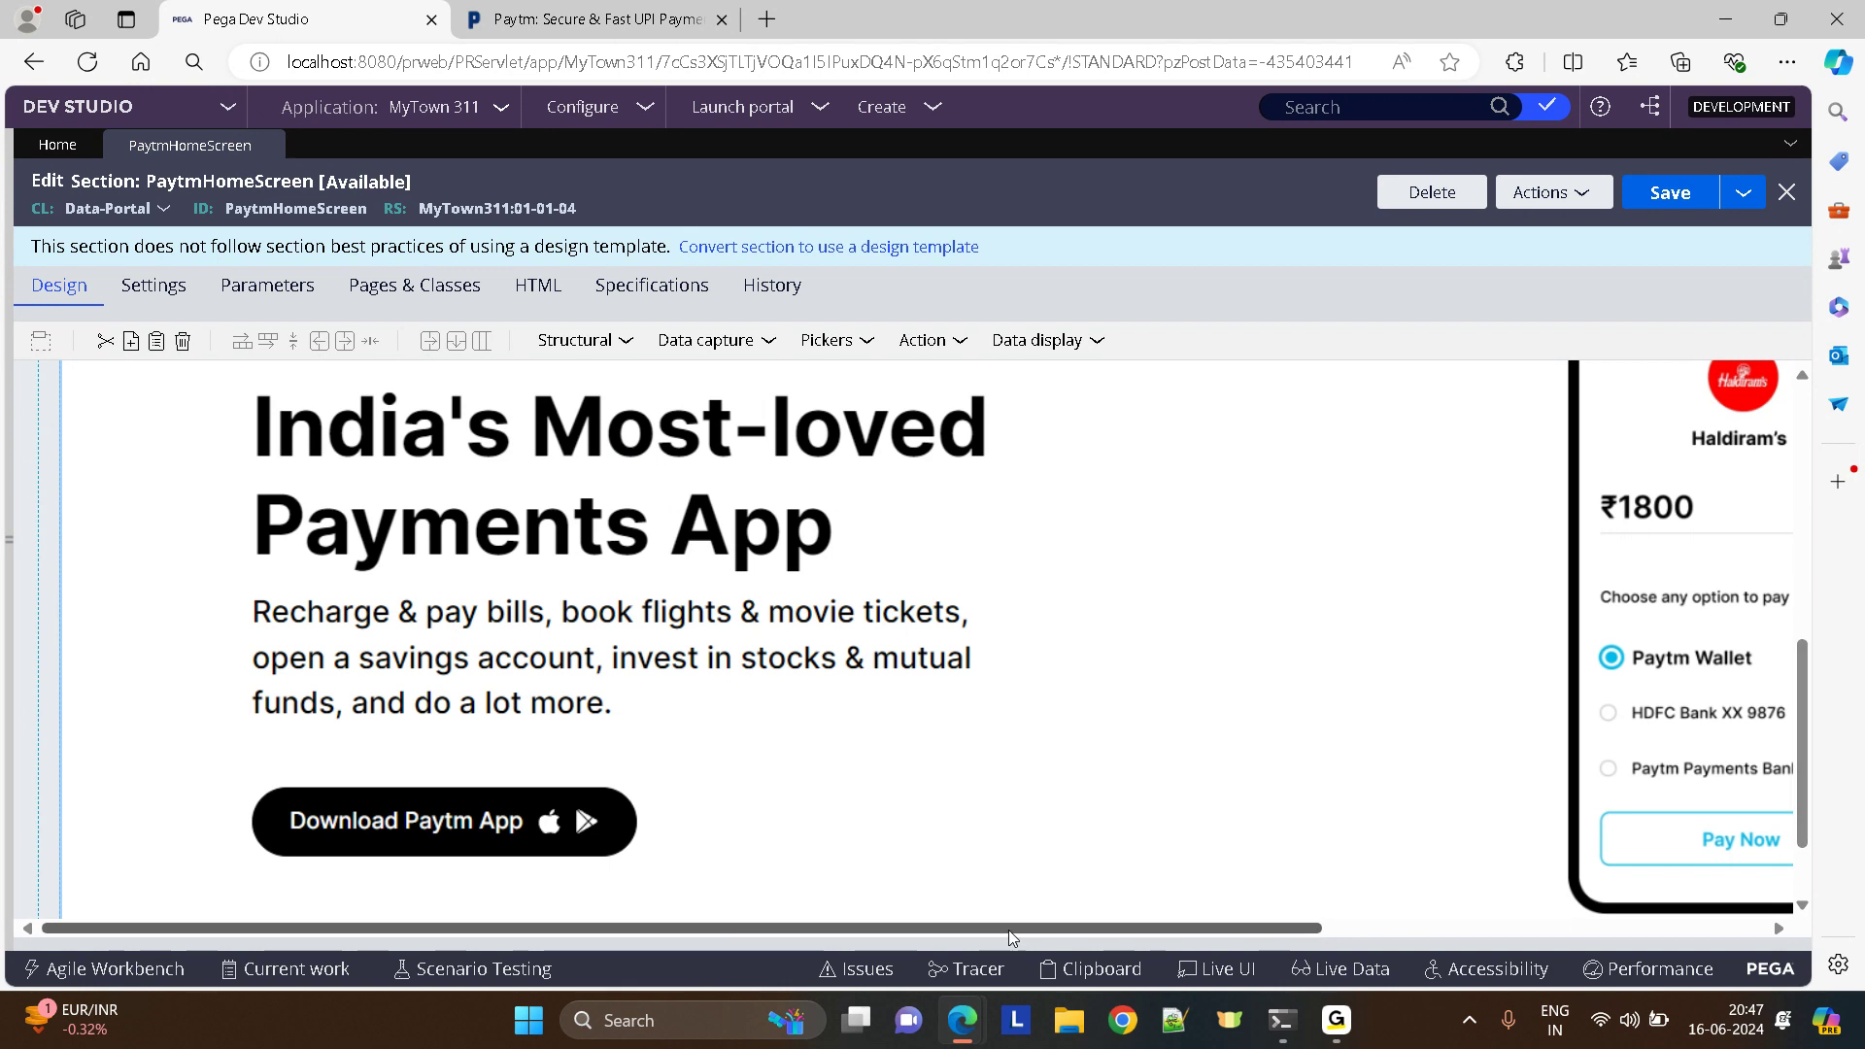
- Save the PaytmHomeScreen section and refresh it via Actions so header and body image show
scroll("right", 3)
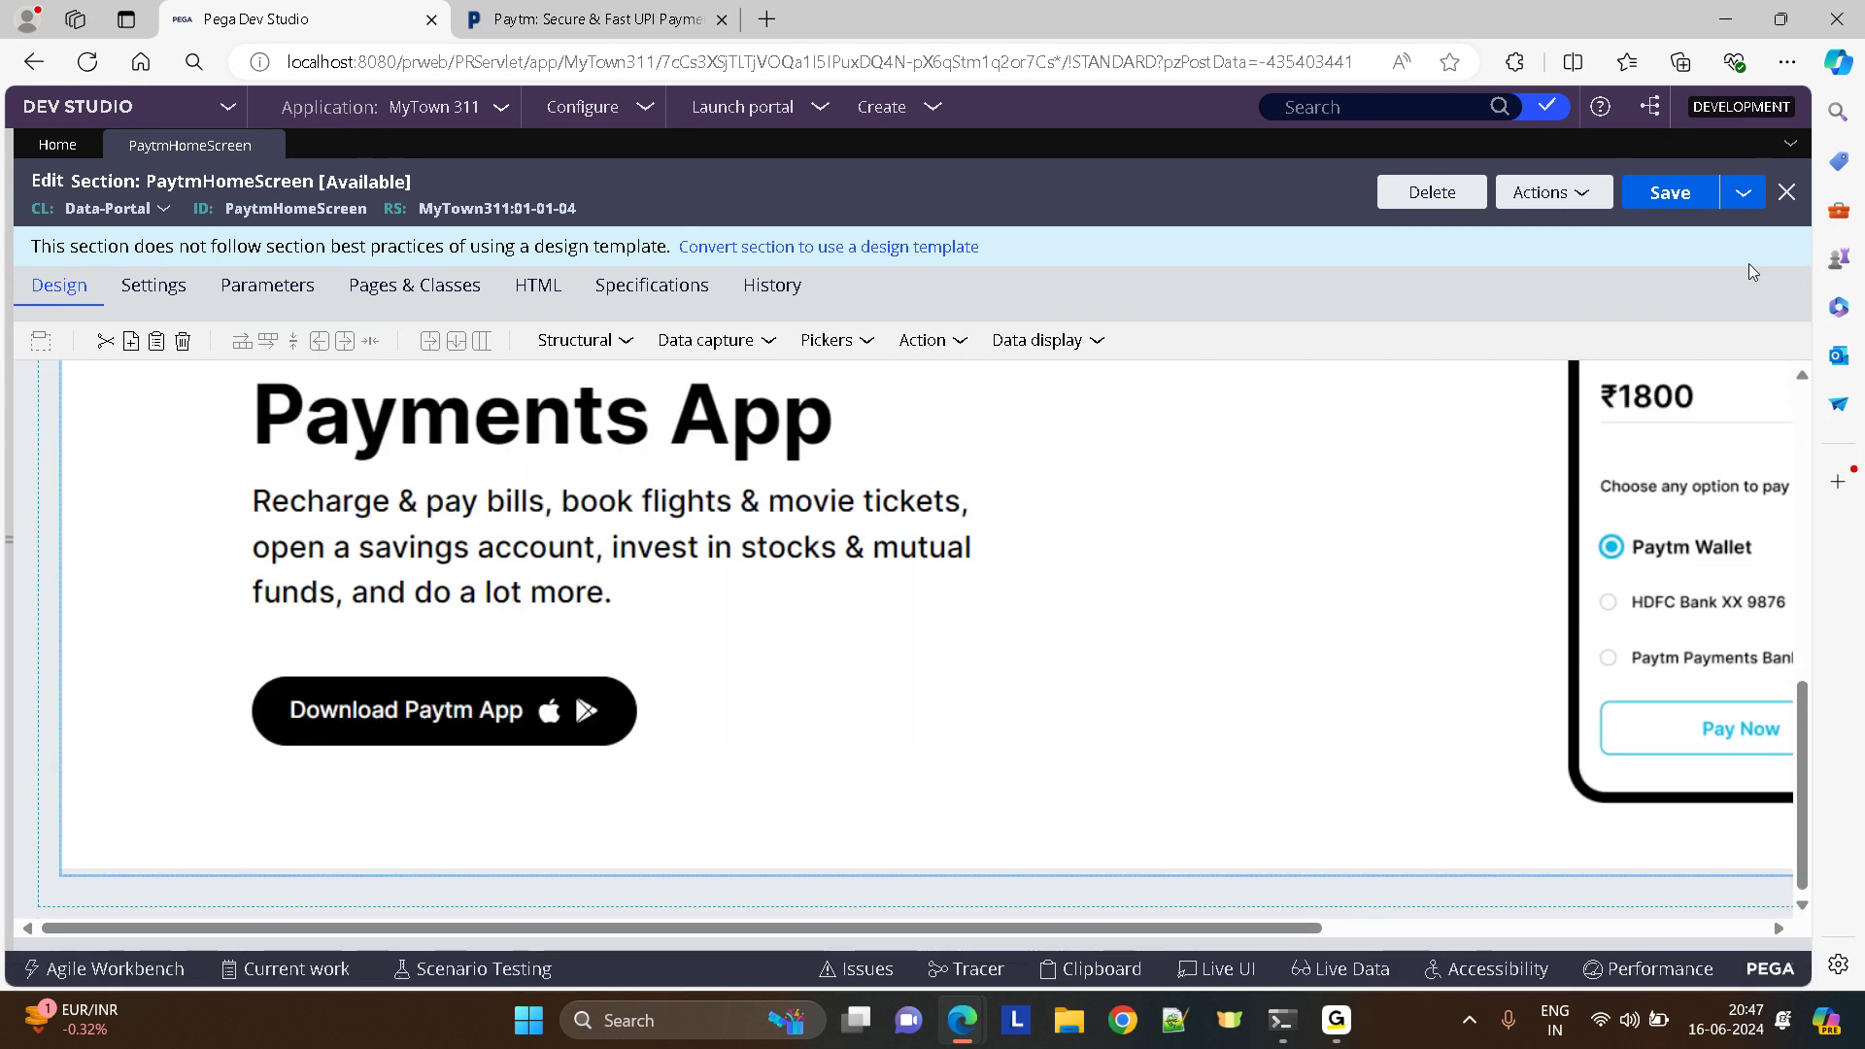
left_click(1668, 193)
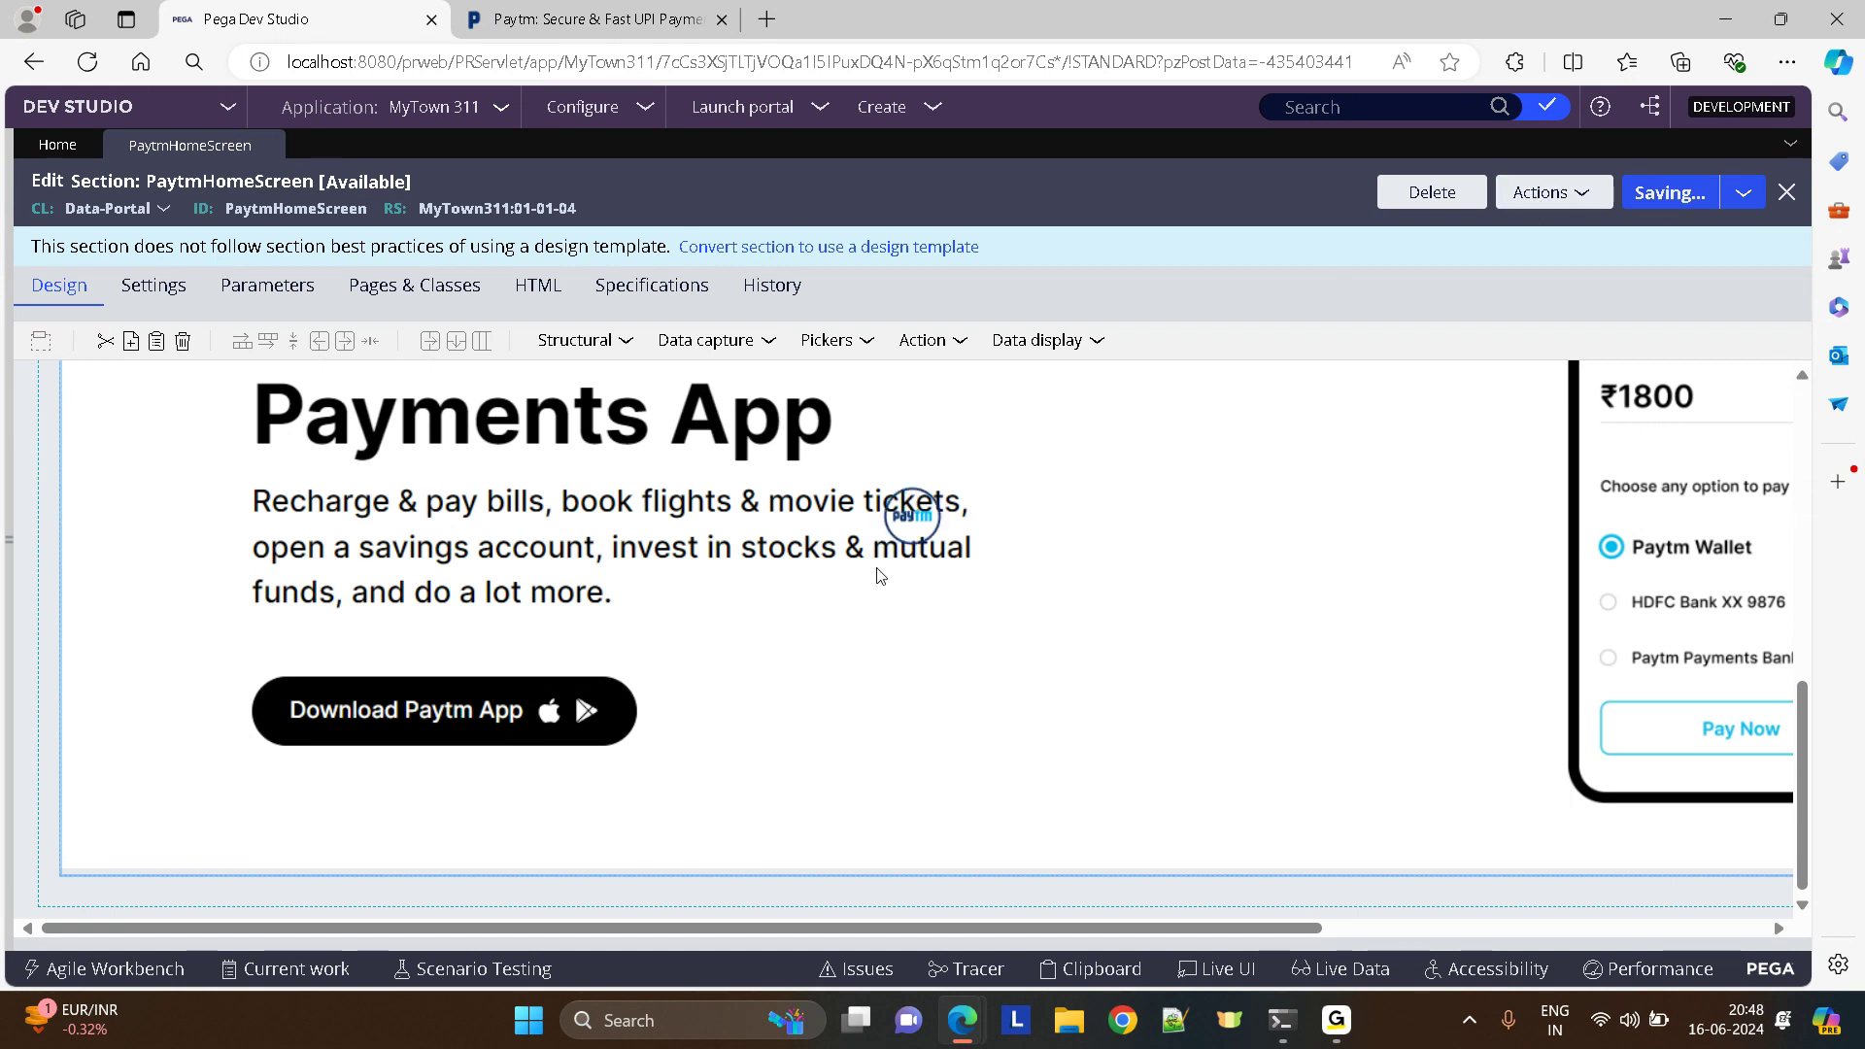
left_click(1550, 193)
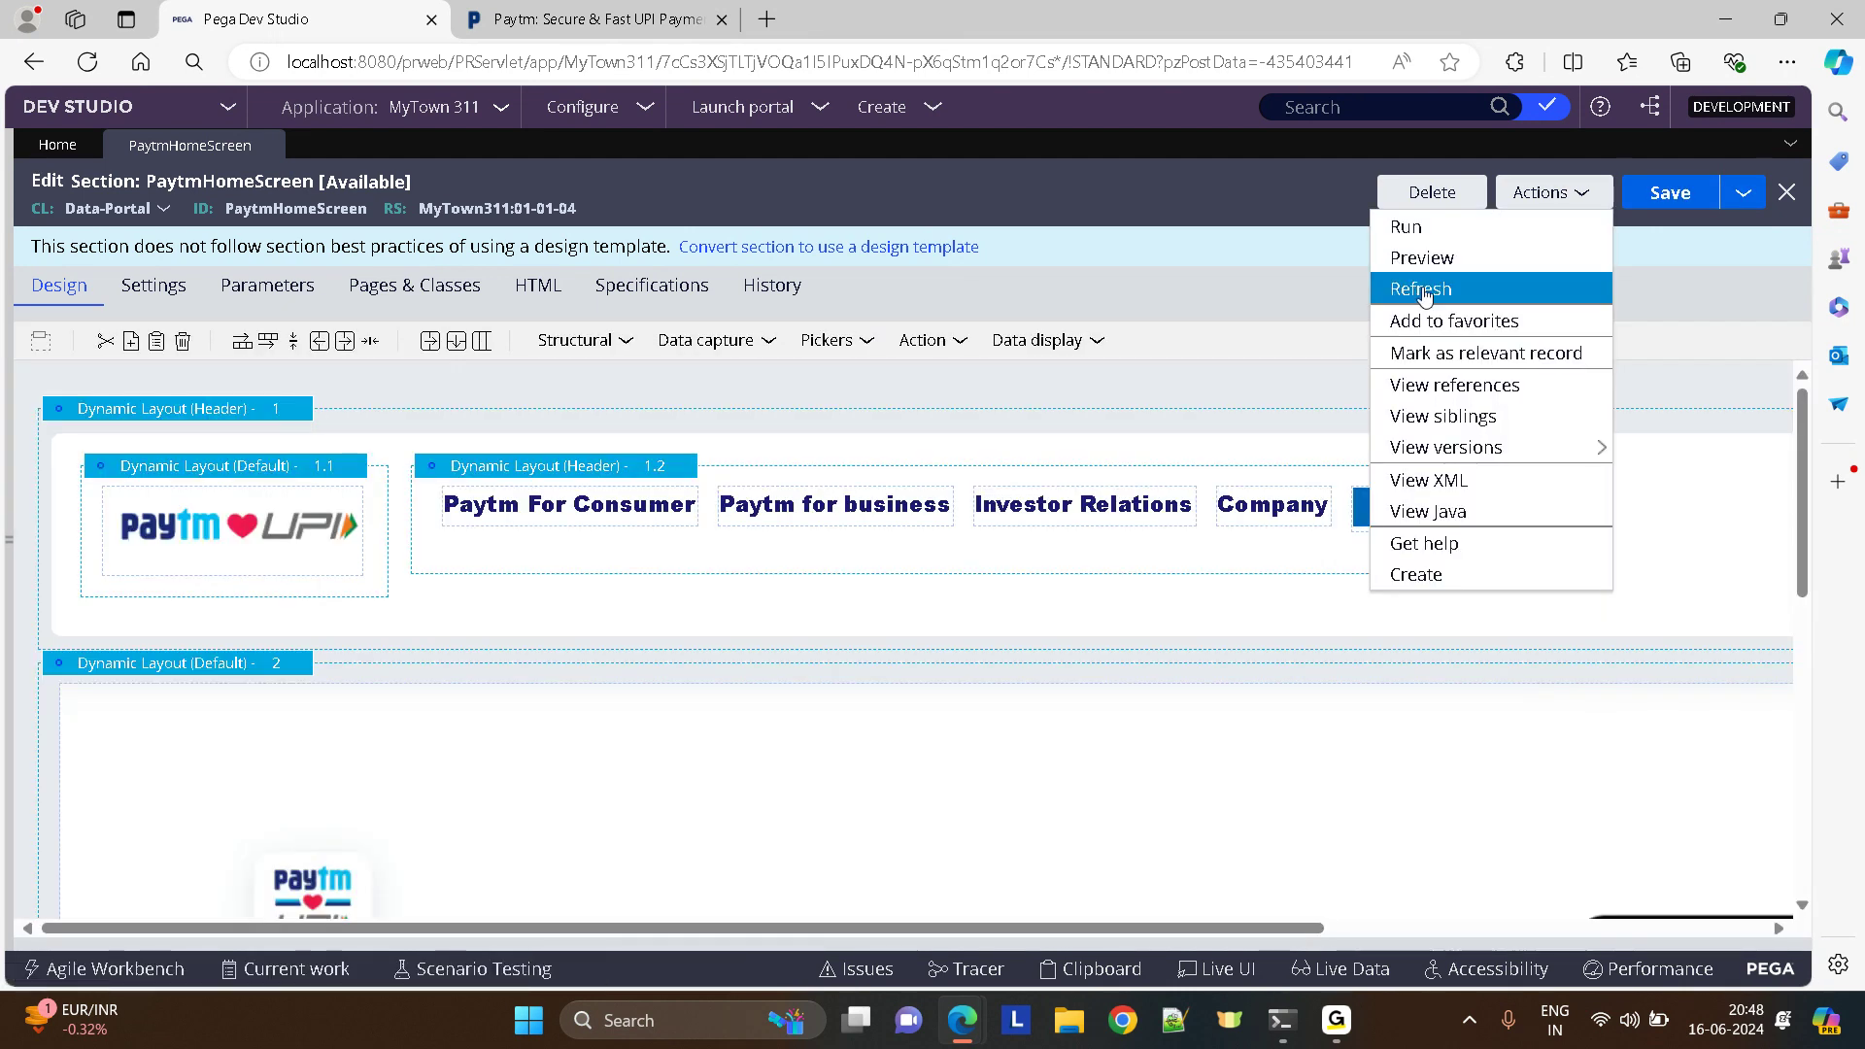
left_click(1422, 256)
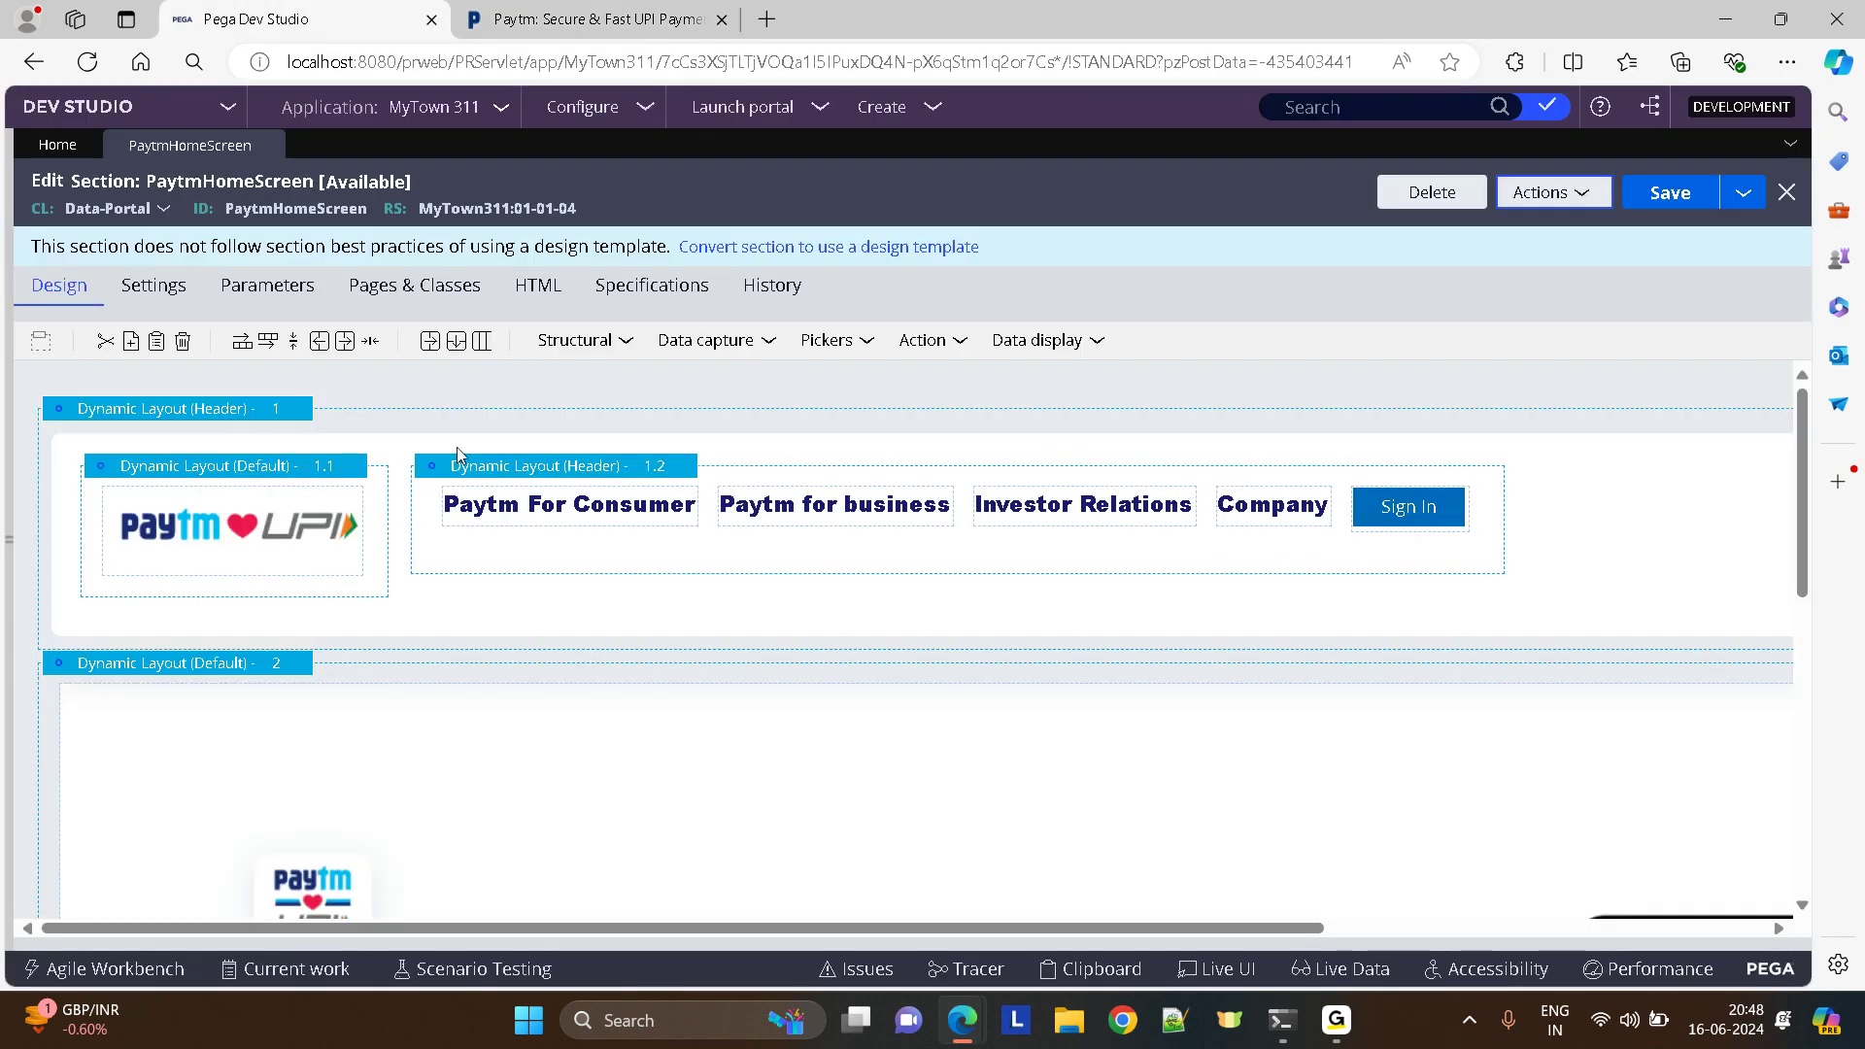
- Give the Paytm For Consumer link an action set whose Click event displays a Menu
left_click(569, 505)
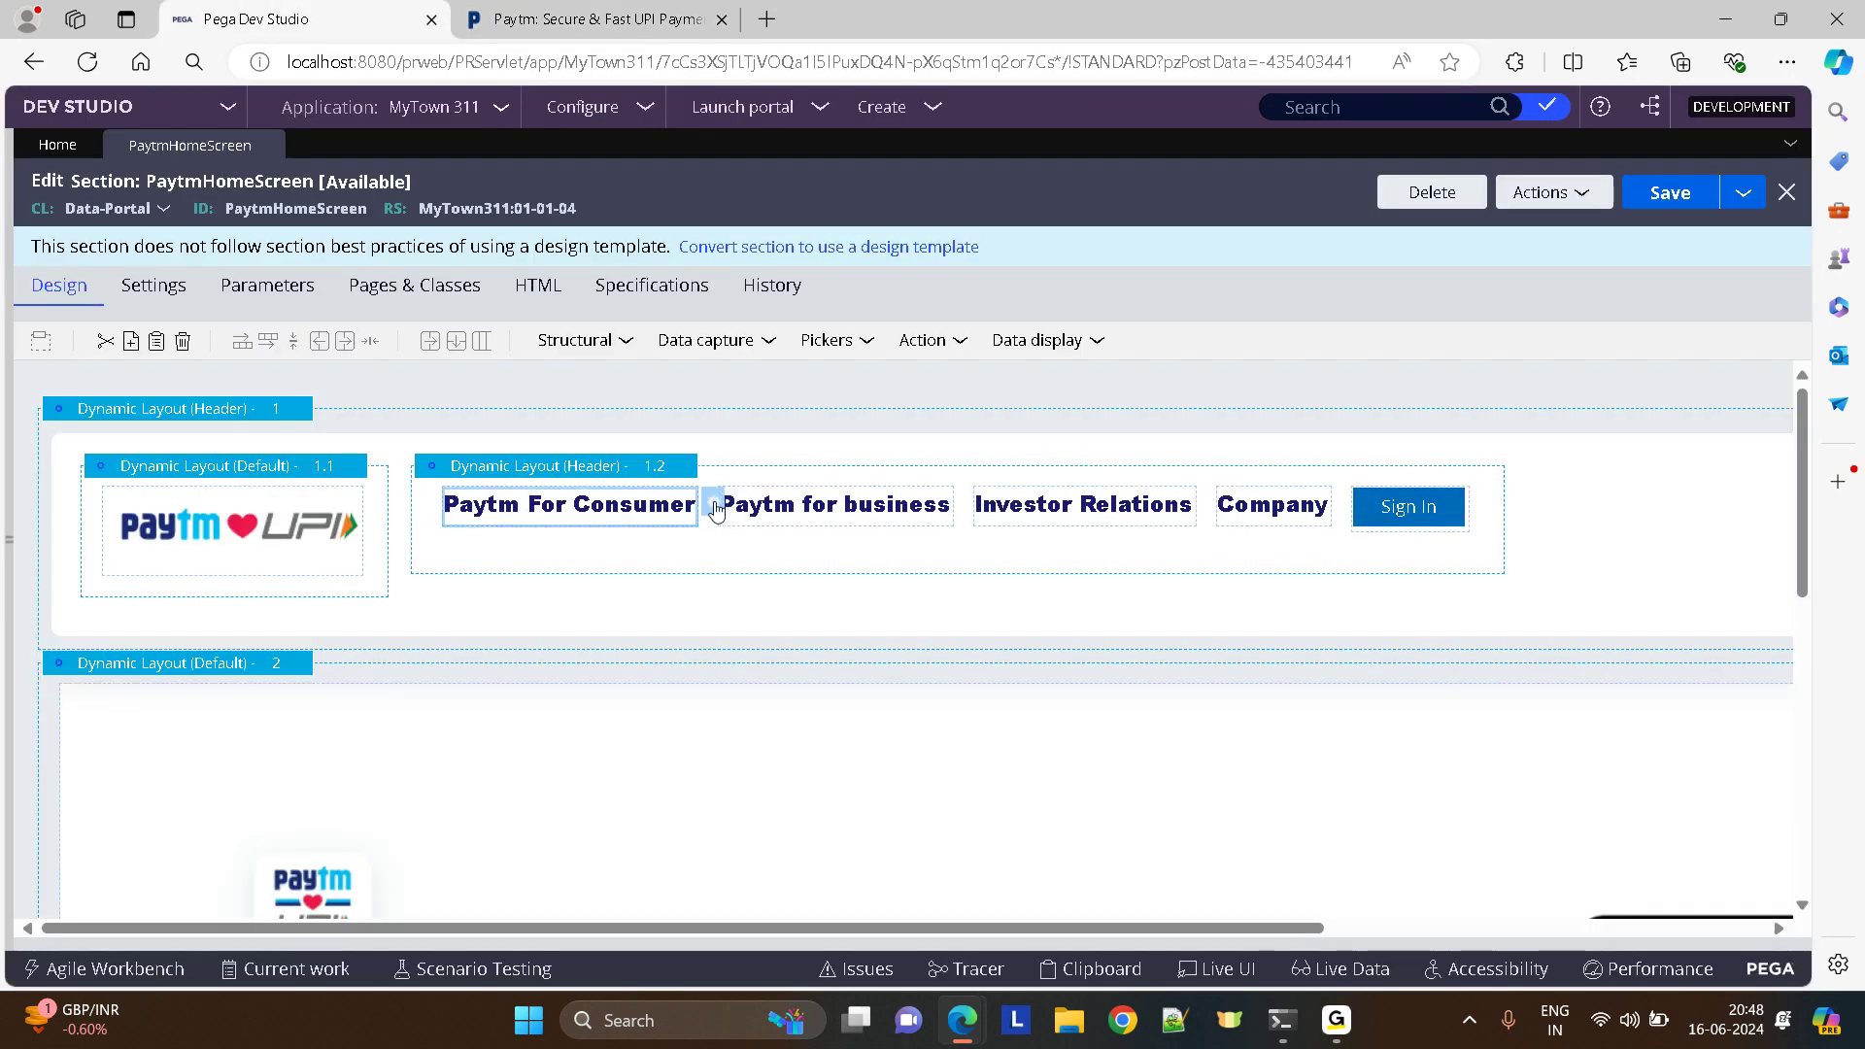
double_click(569, 505)
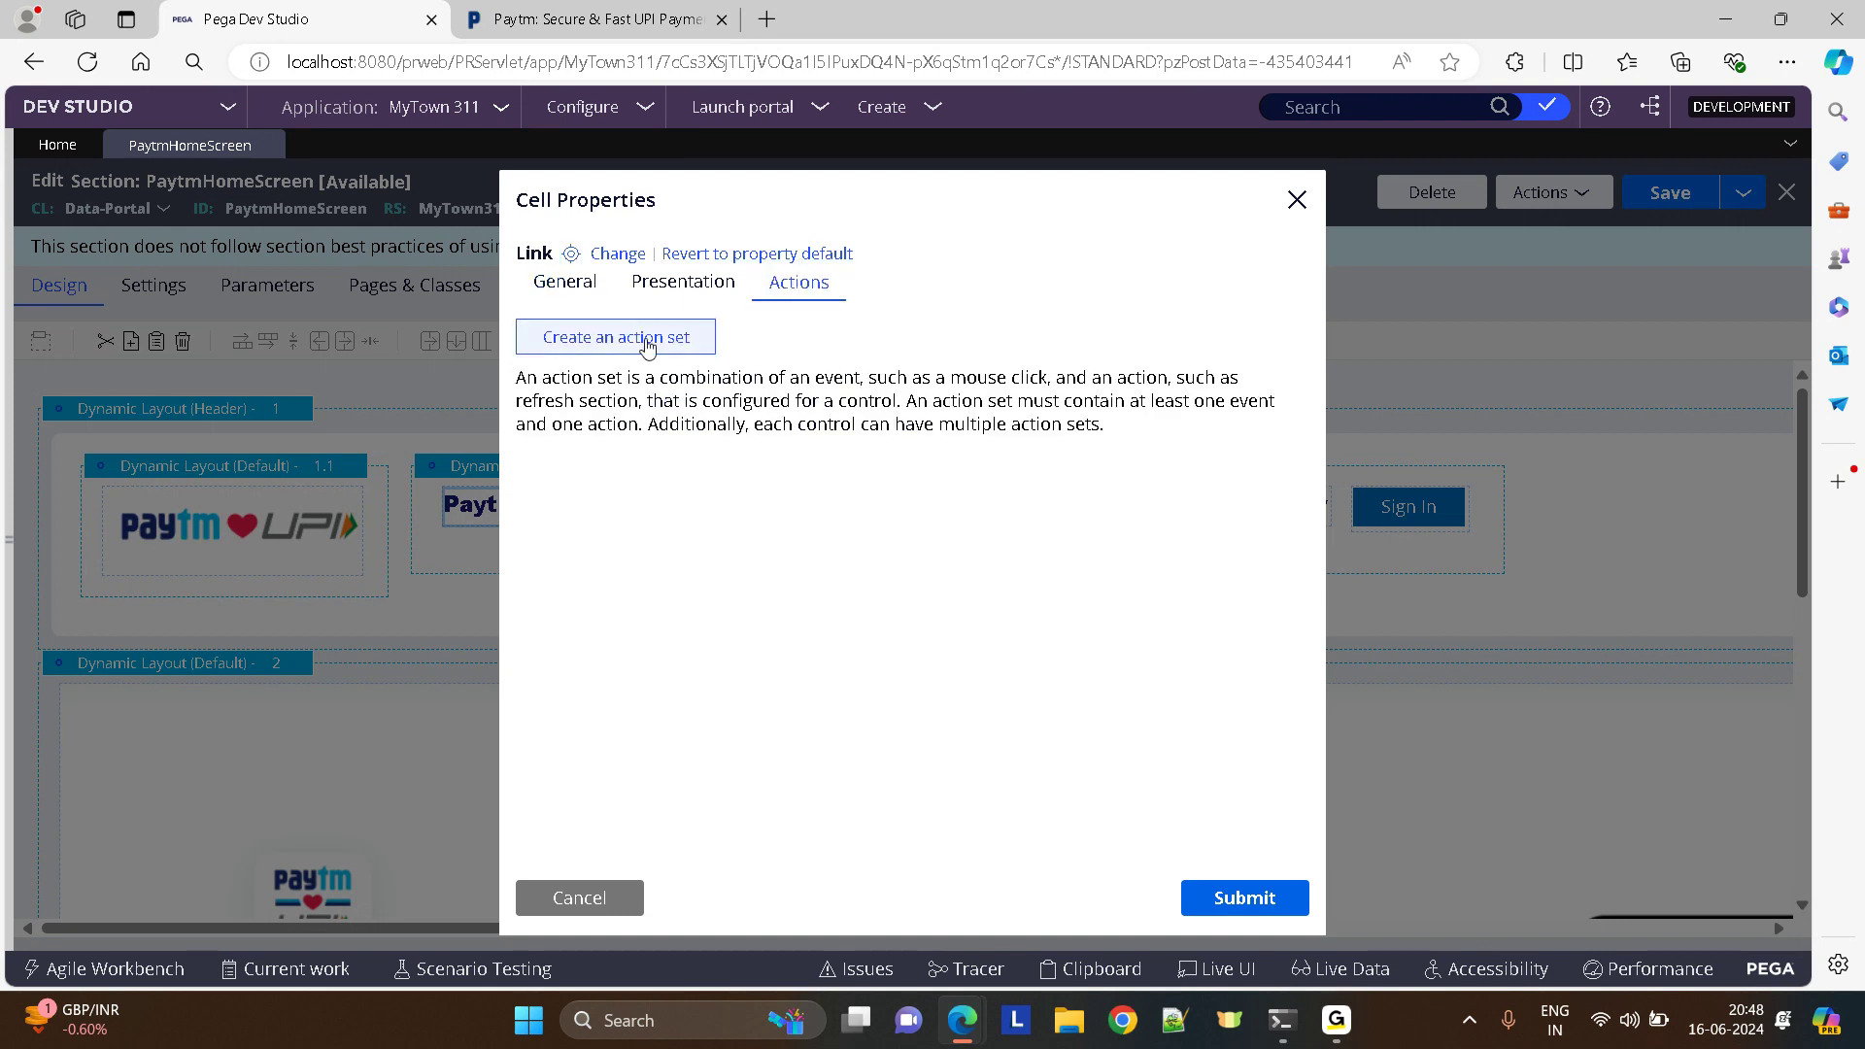
left_click(615, 336)
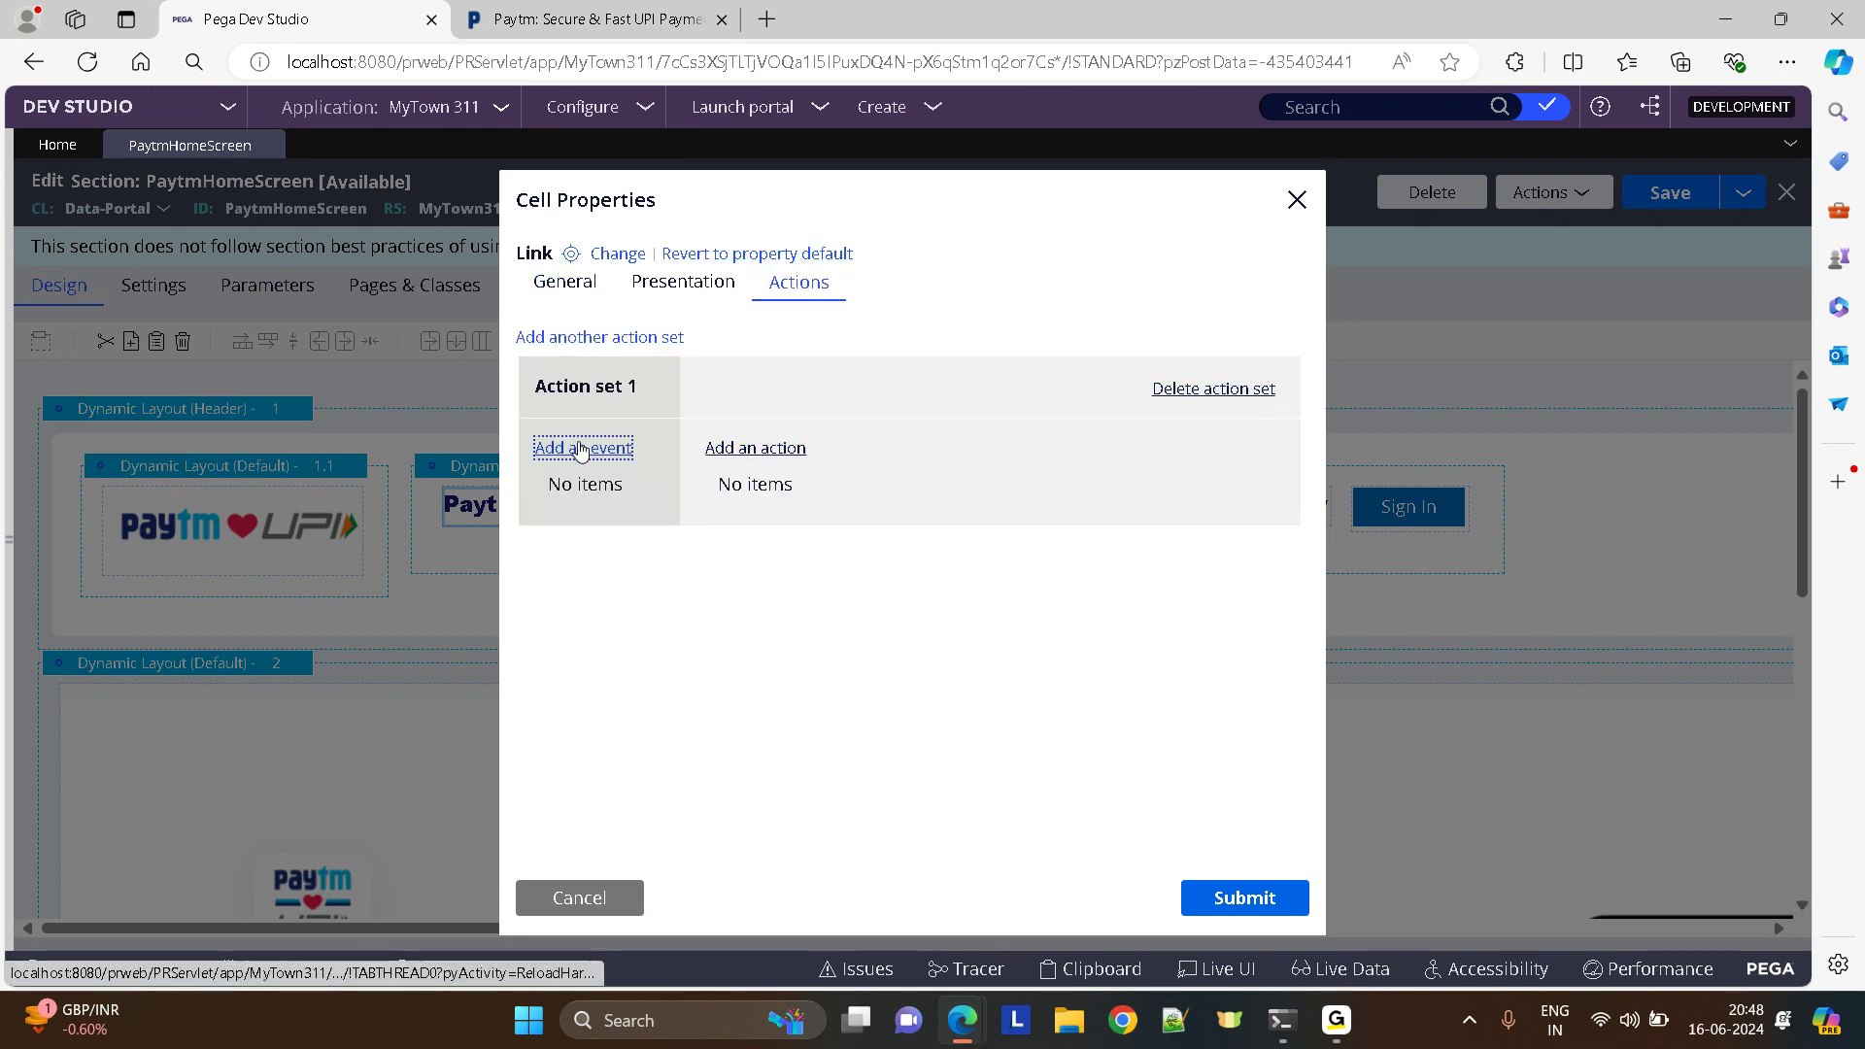
left_click(583, 447)
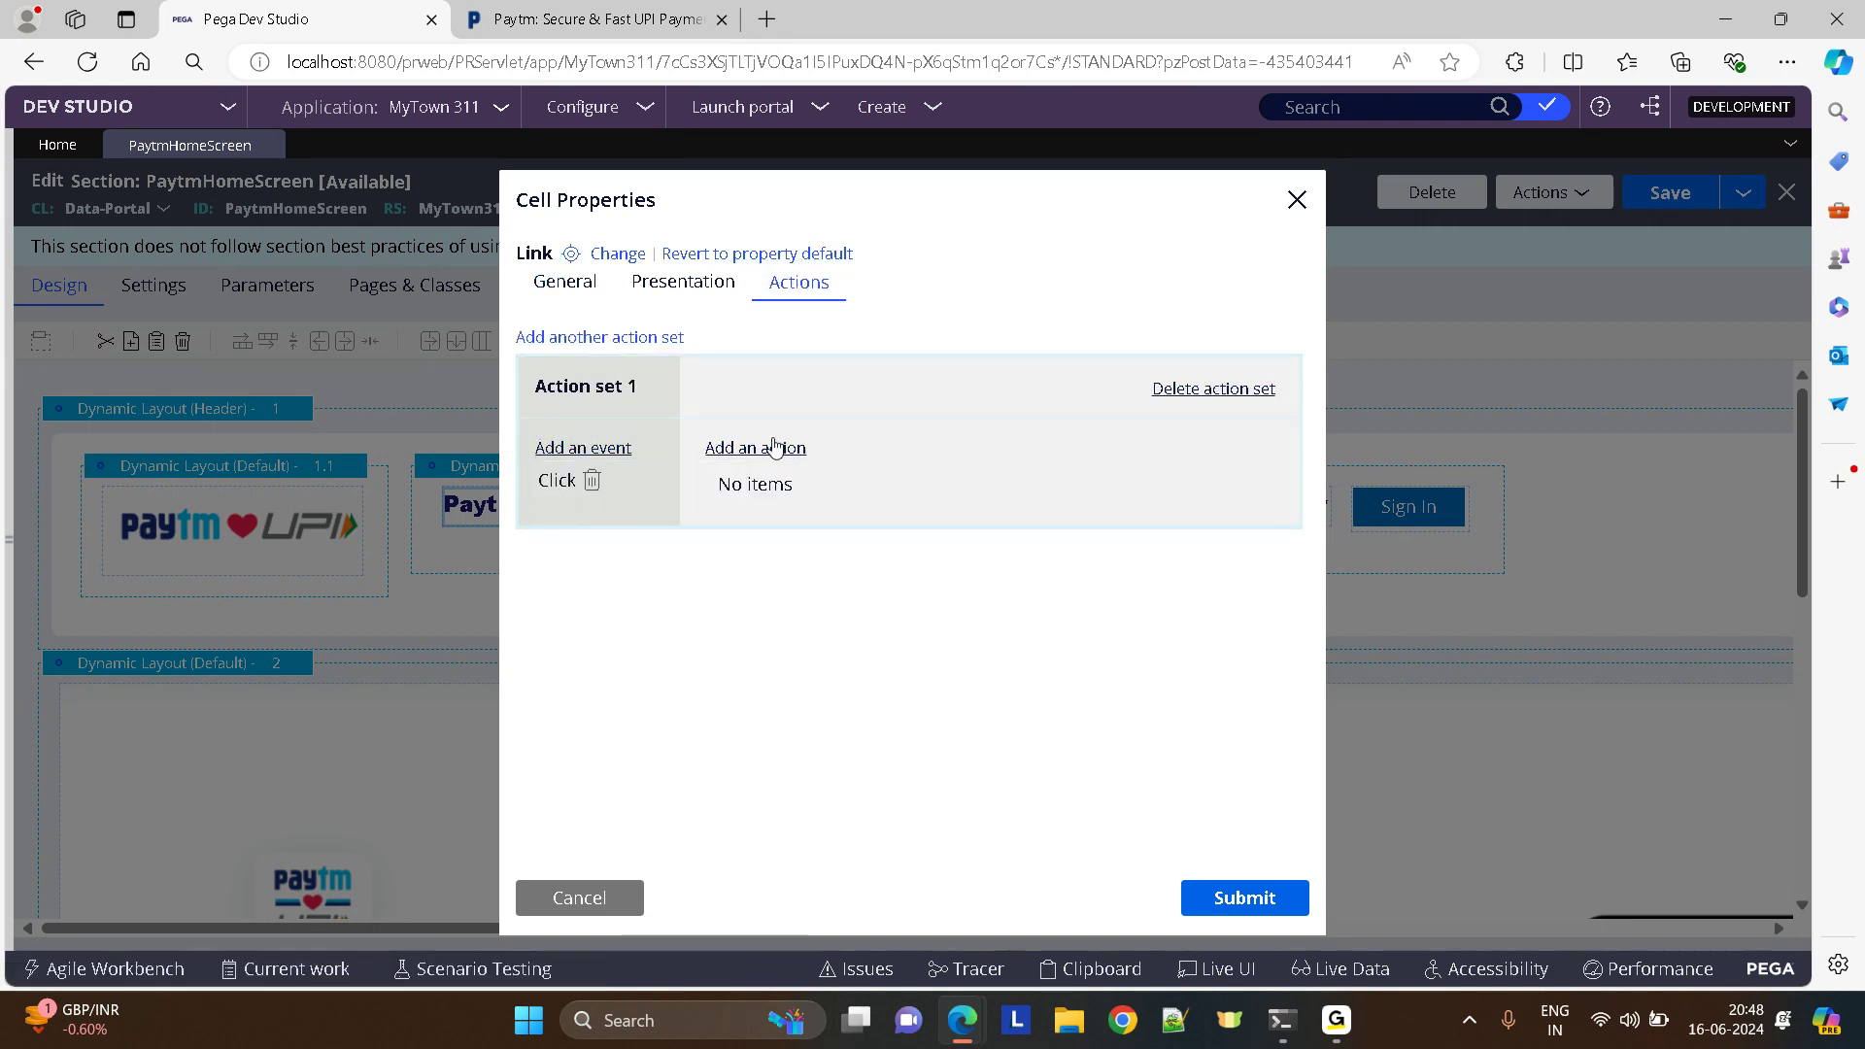
left_click(753, 447)
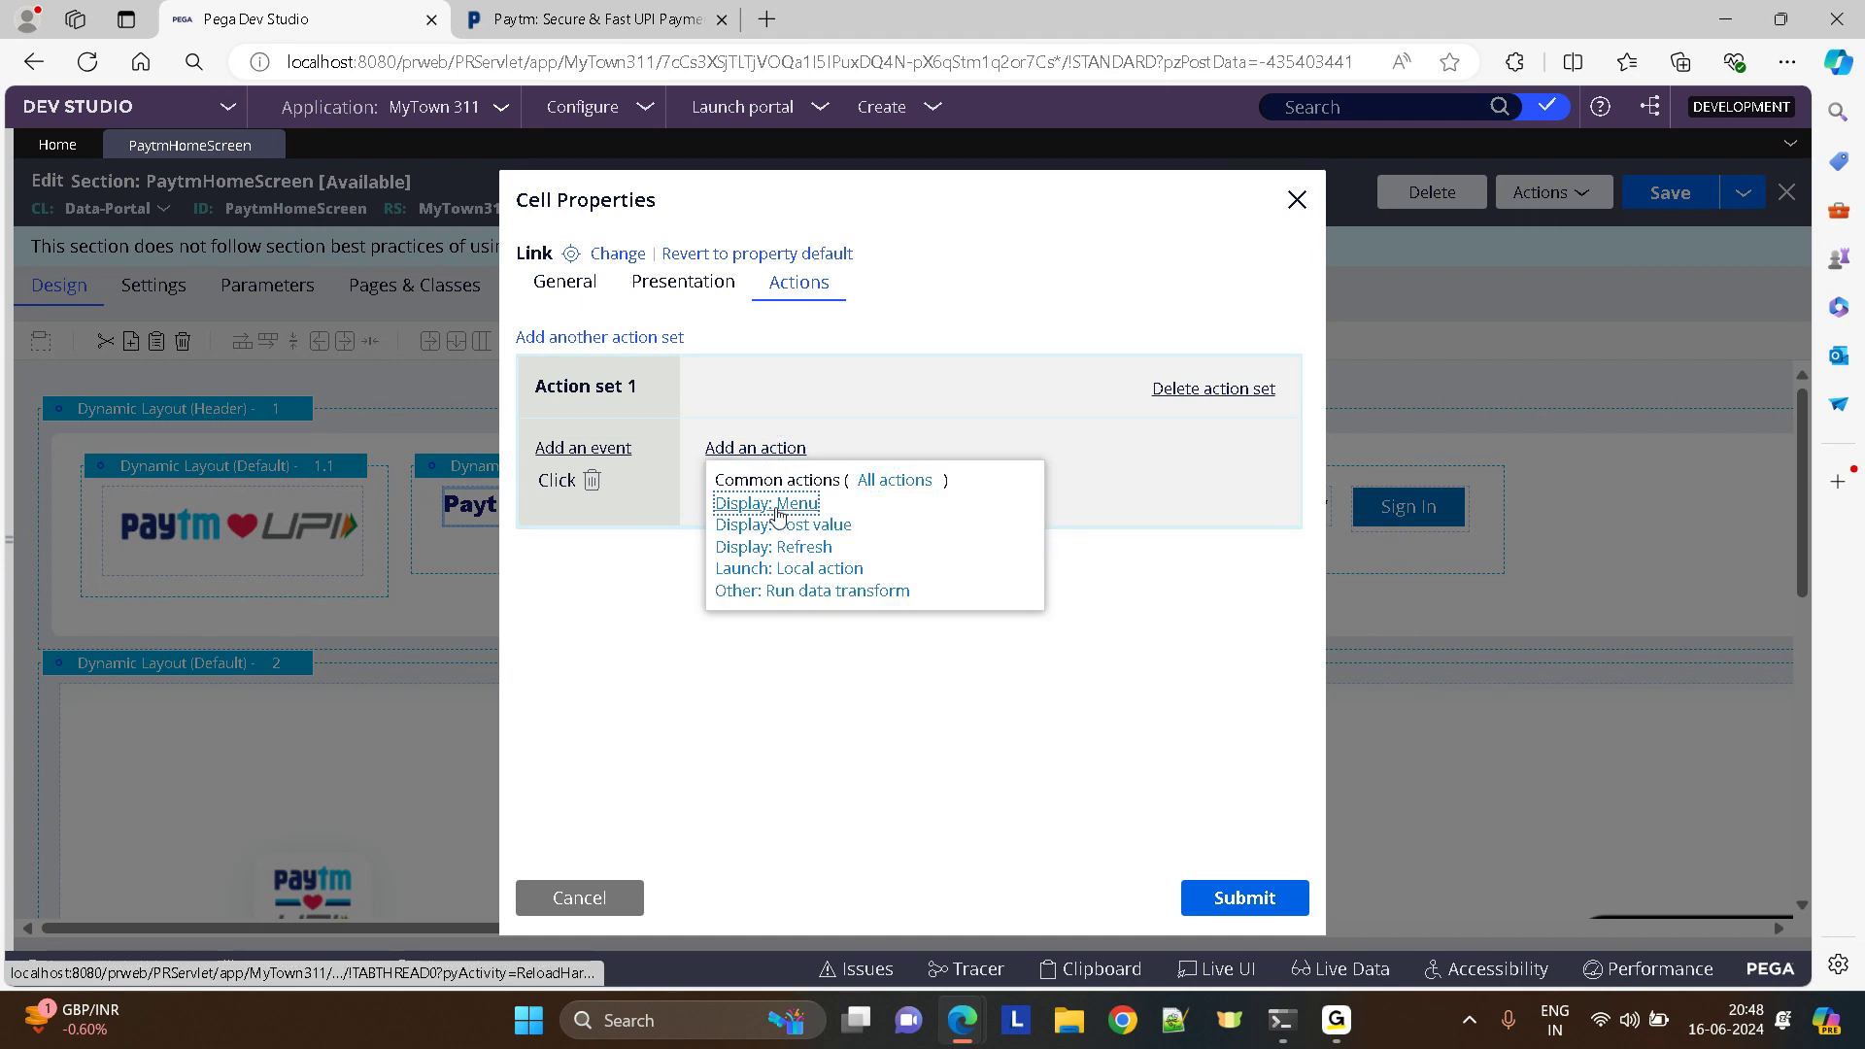
left_click(765, 501)
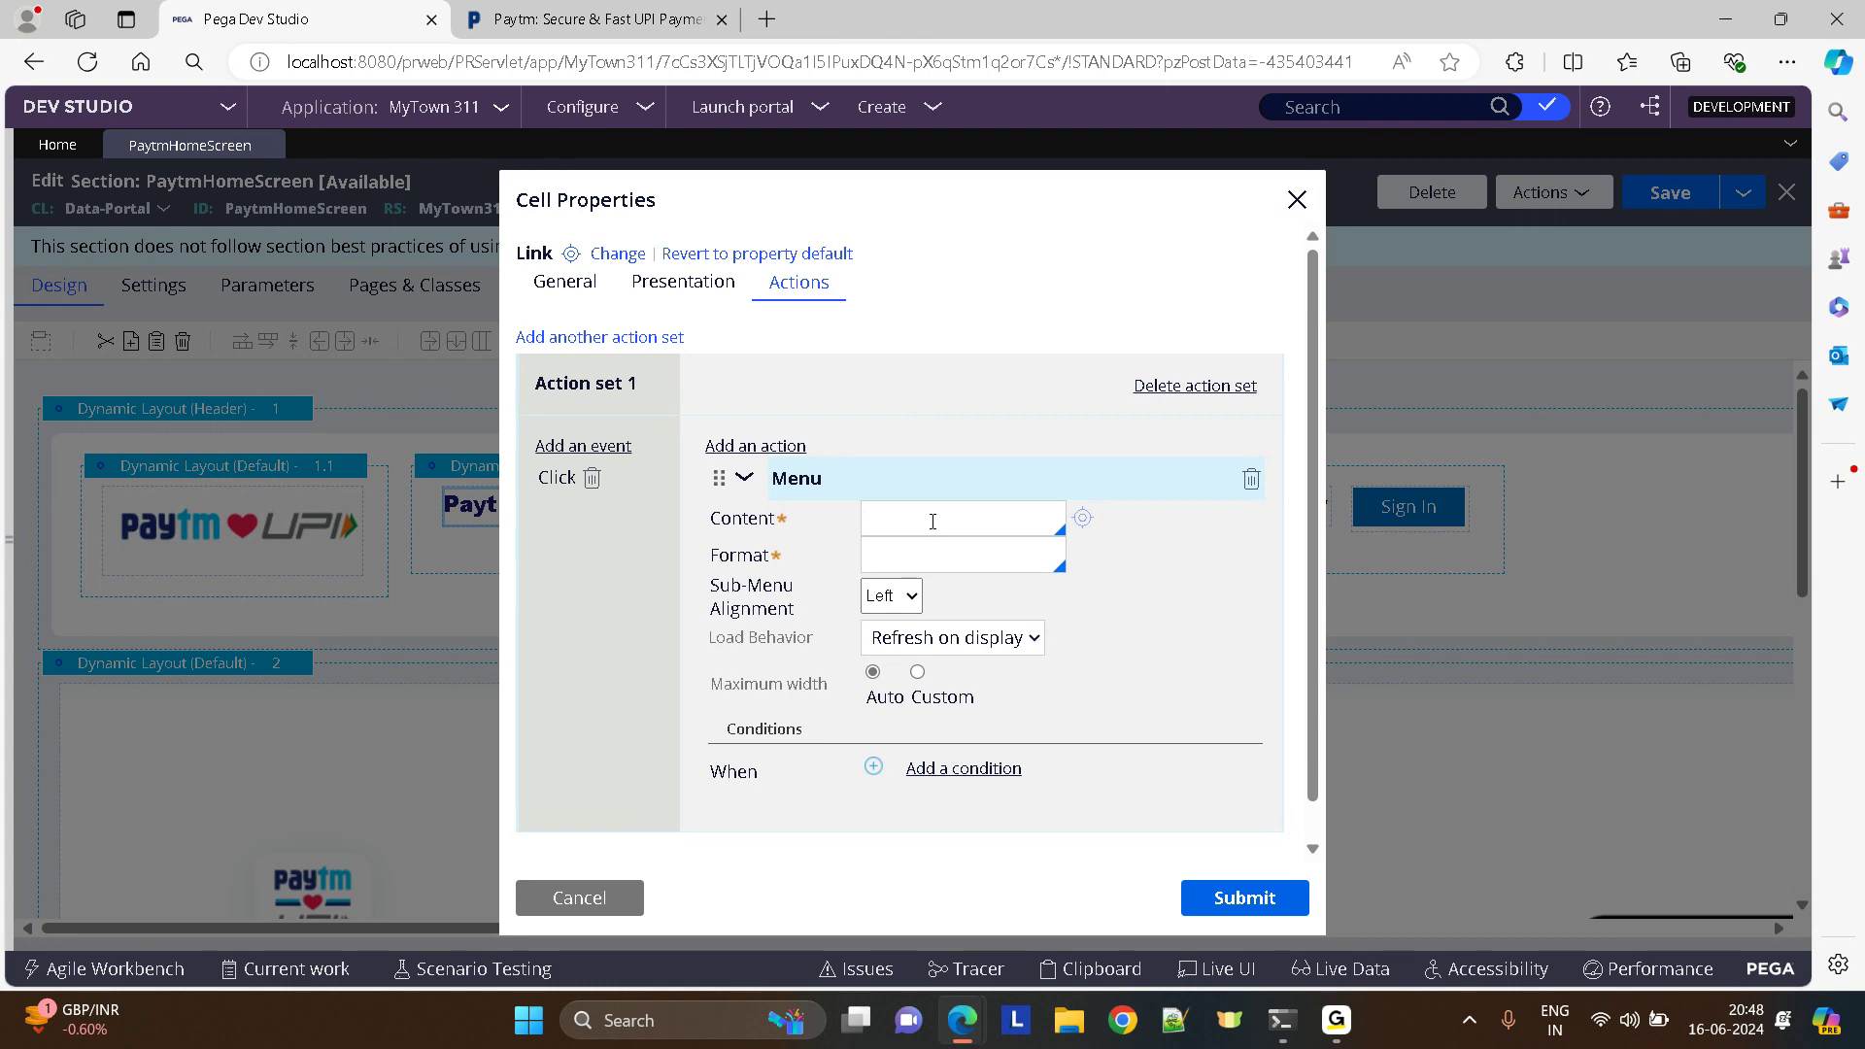
- Point the menu action at PaytmConsumer content with Standard format
left_click(961, 517)
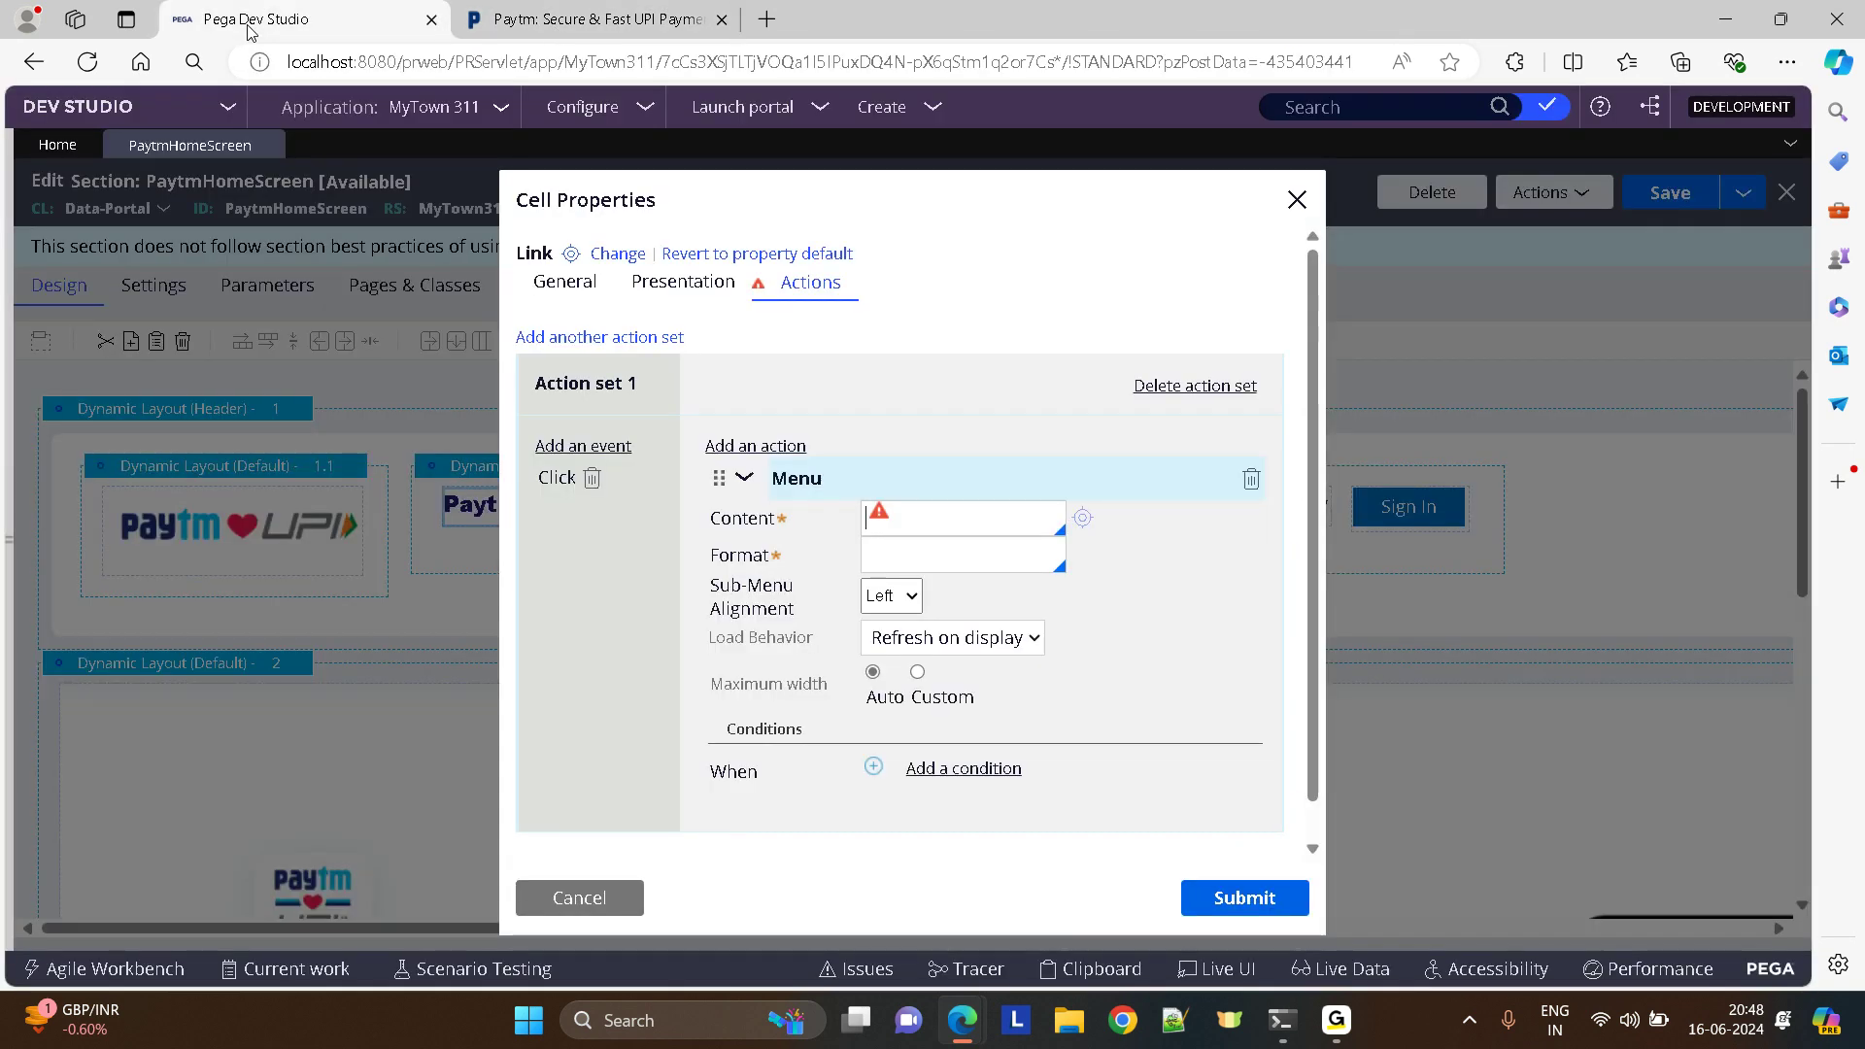
mouse_move(940, 437)
type("PaytmC")
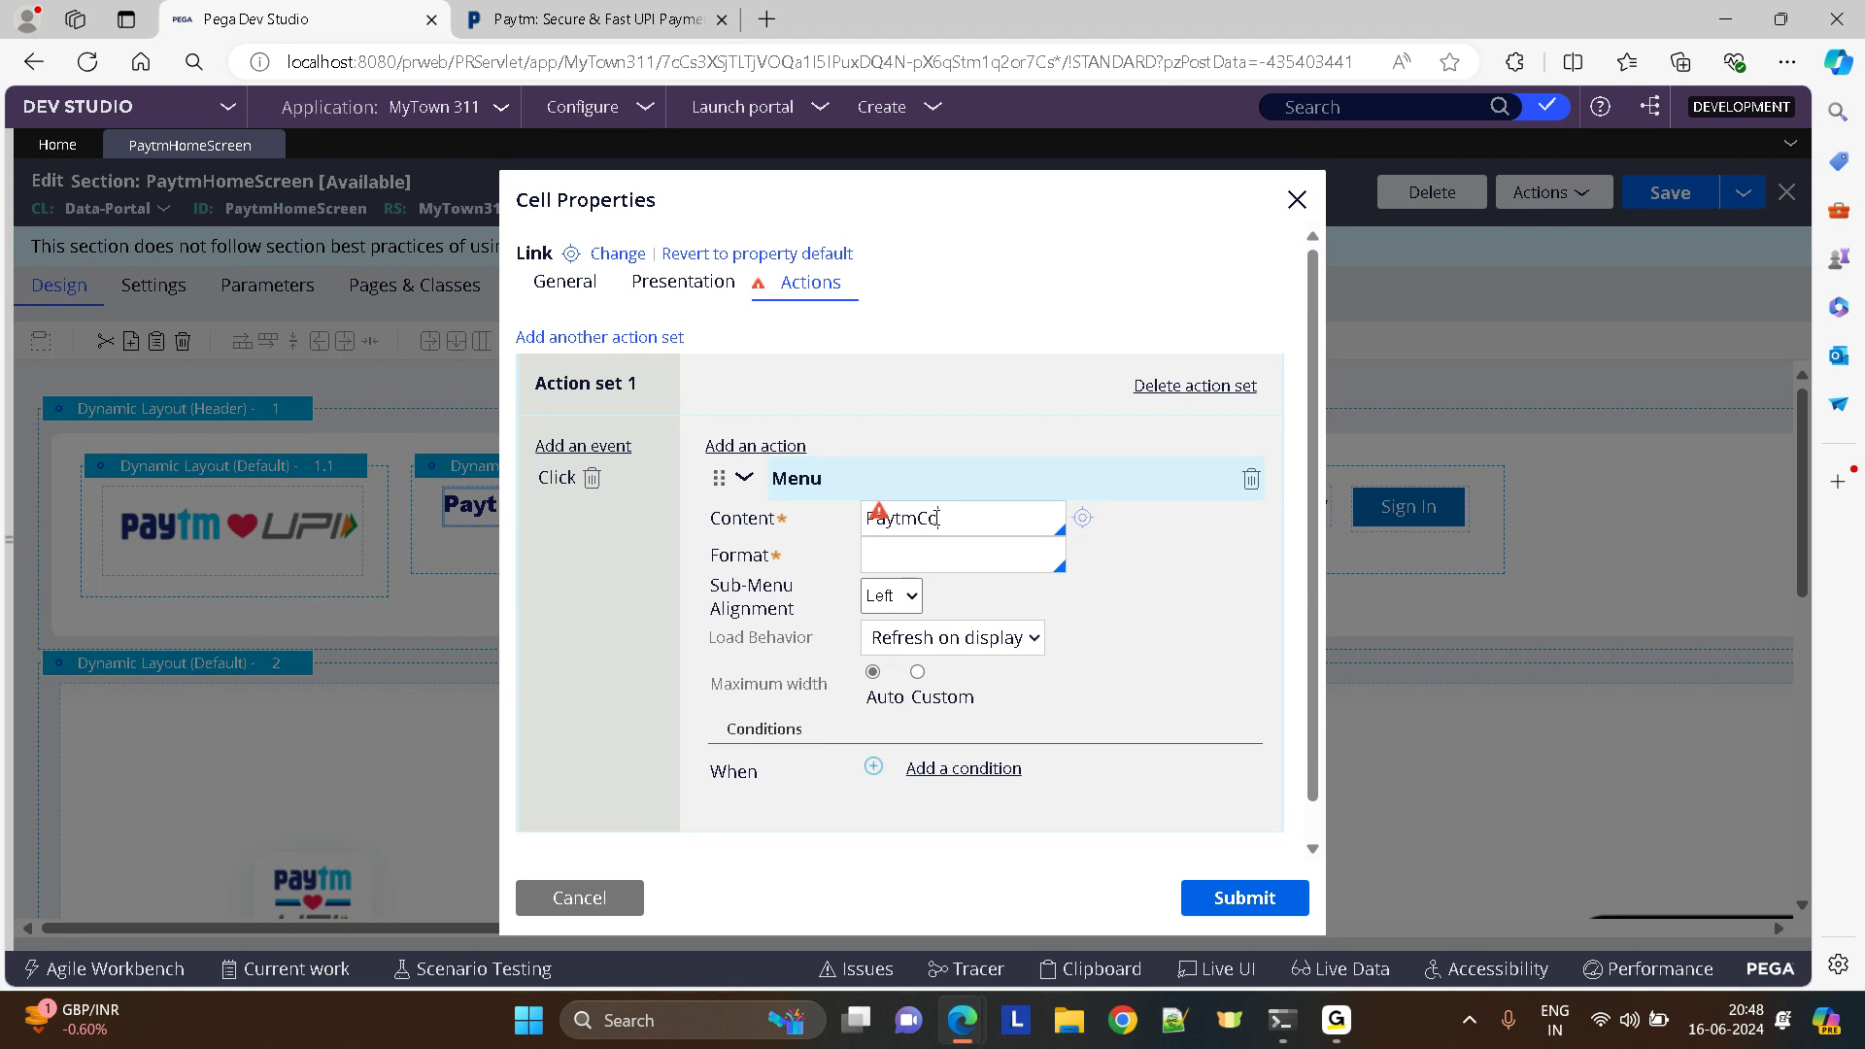
type("onsumer")
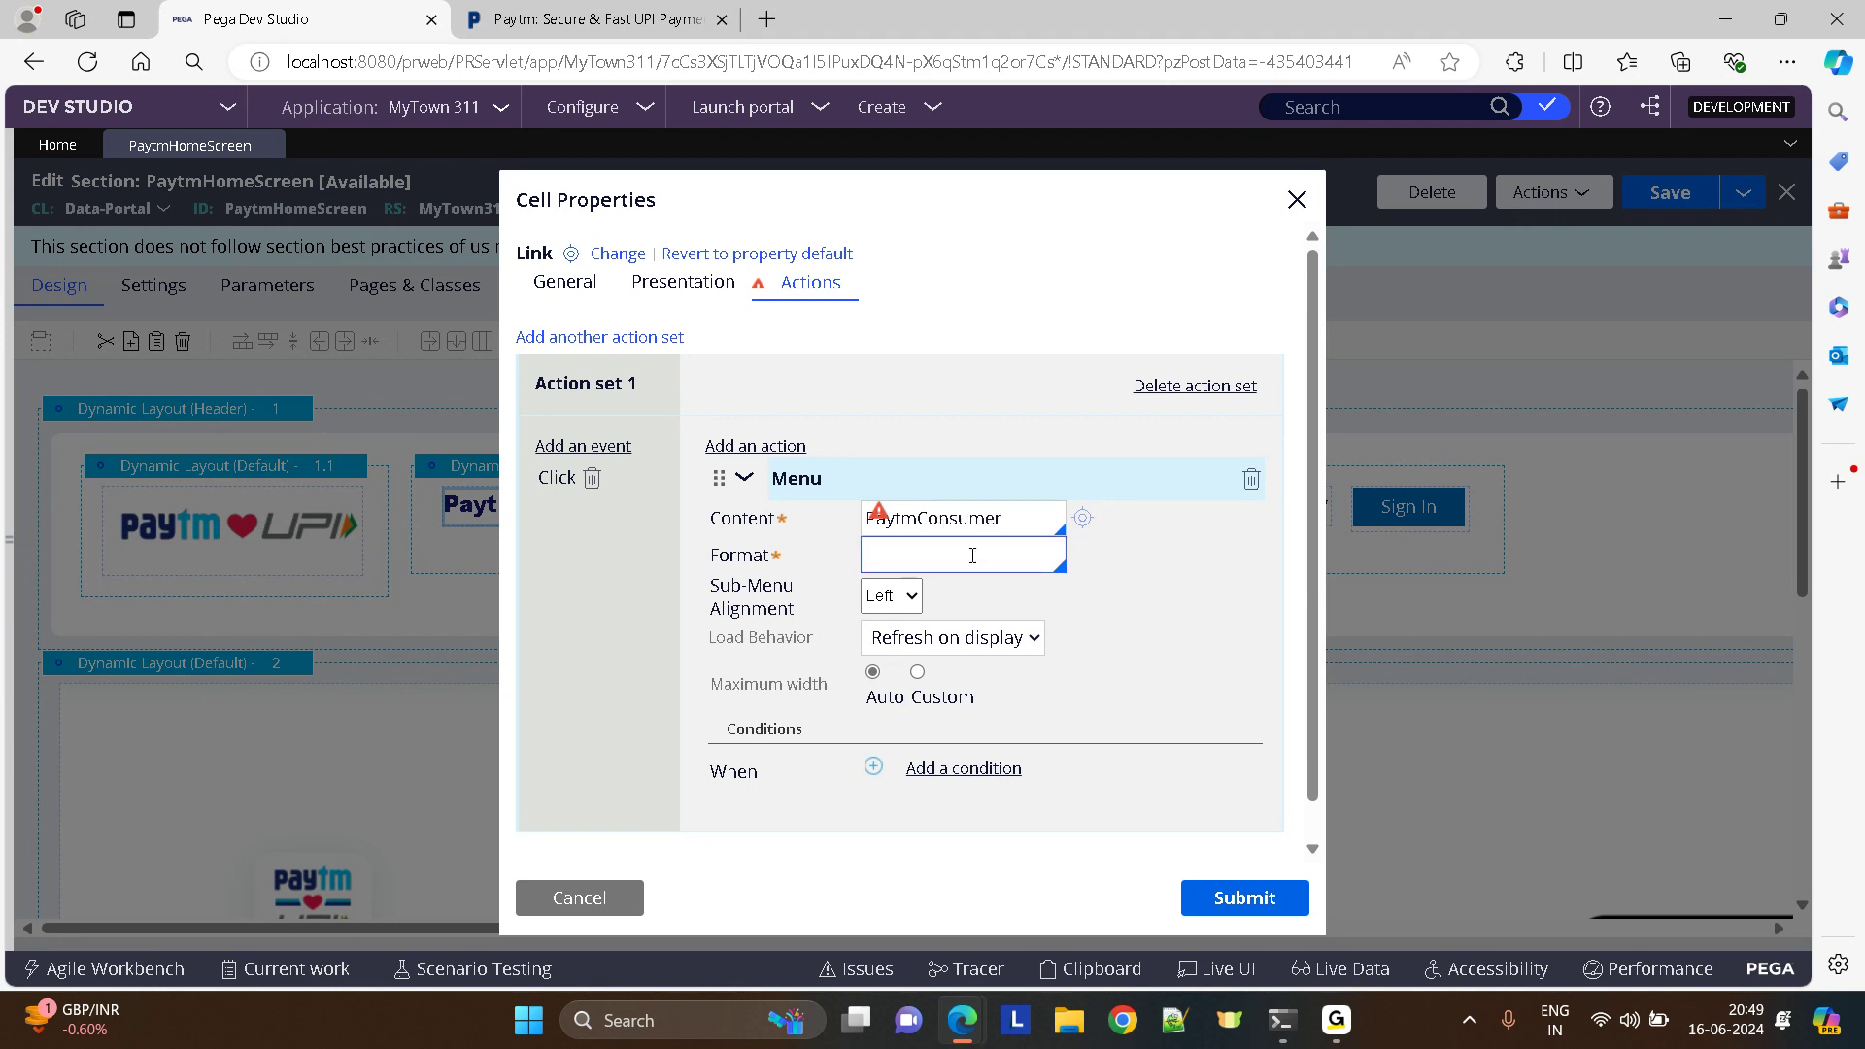
left_click(962, 554)
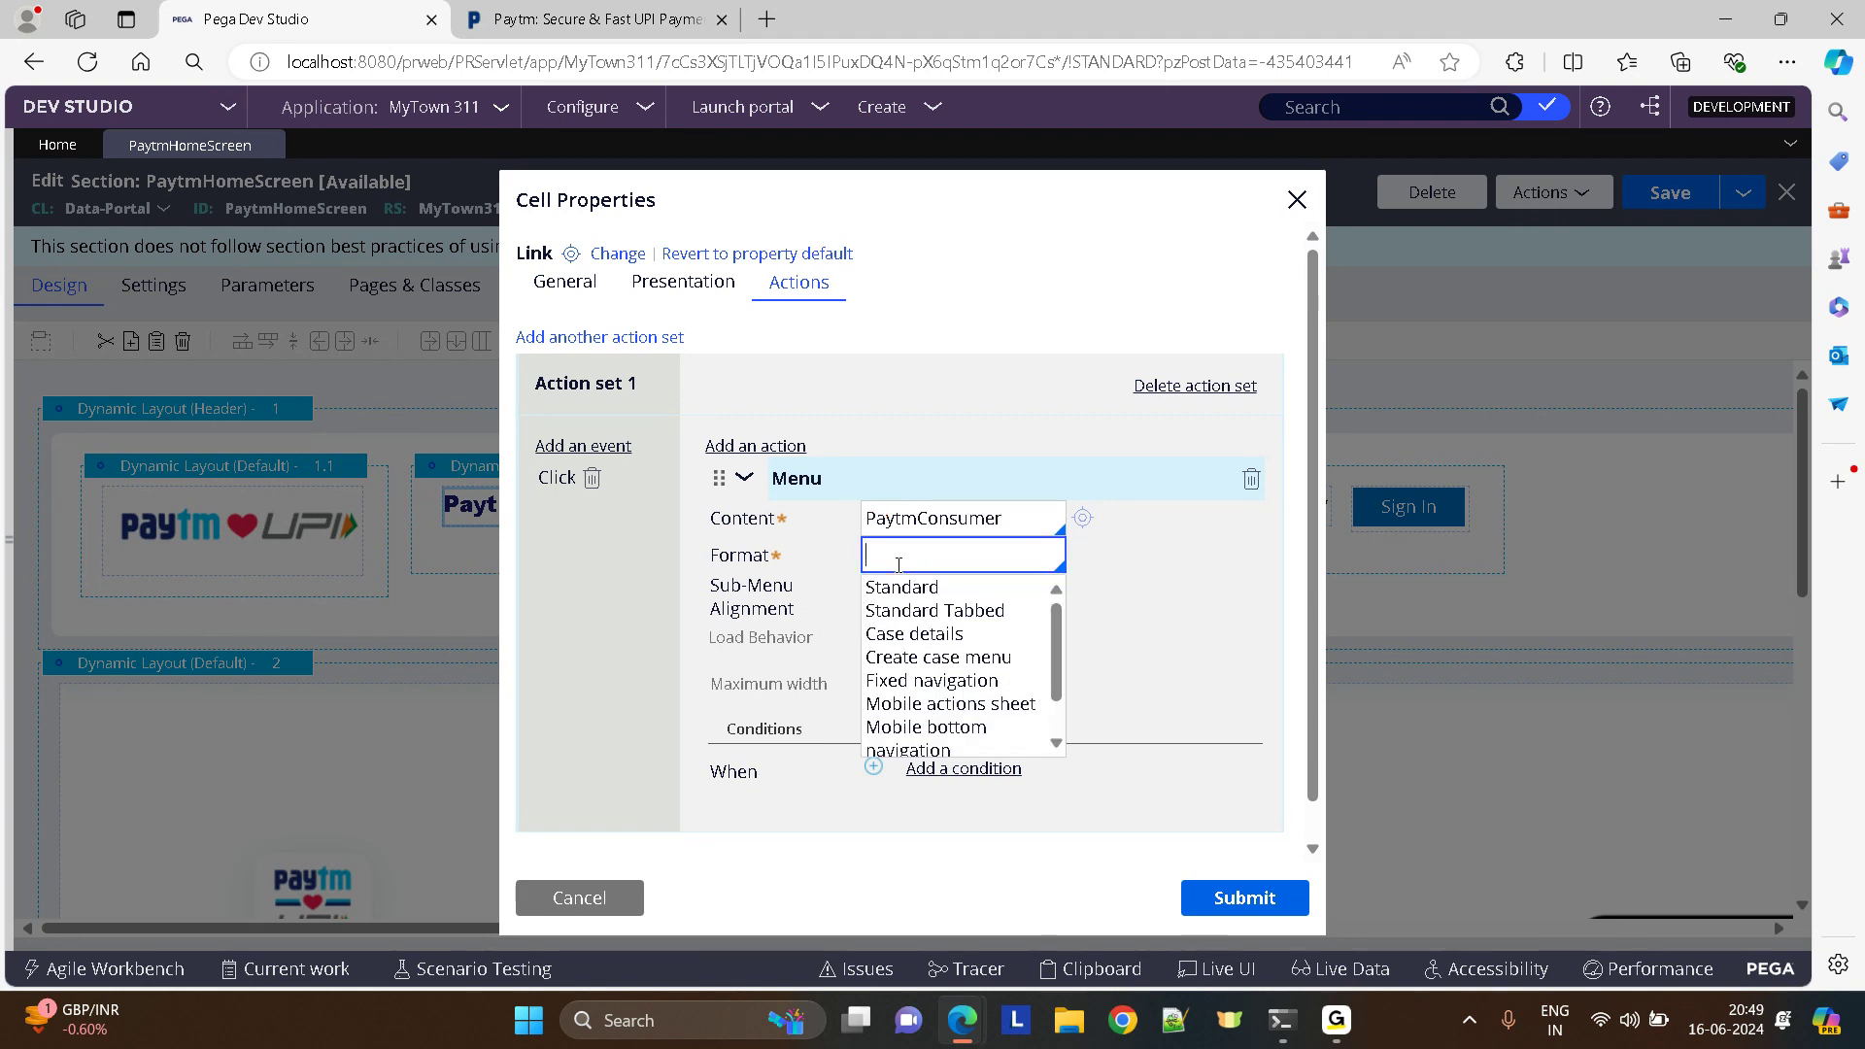
left_click(899, 587)
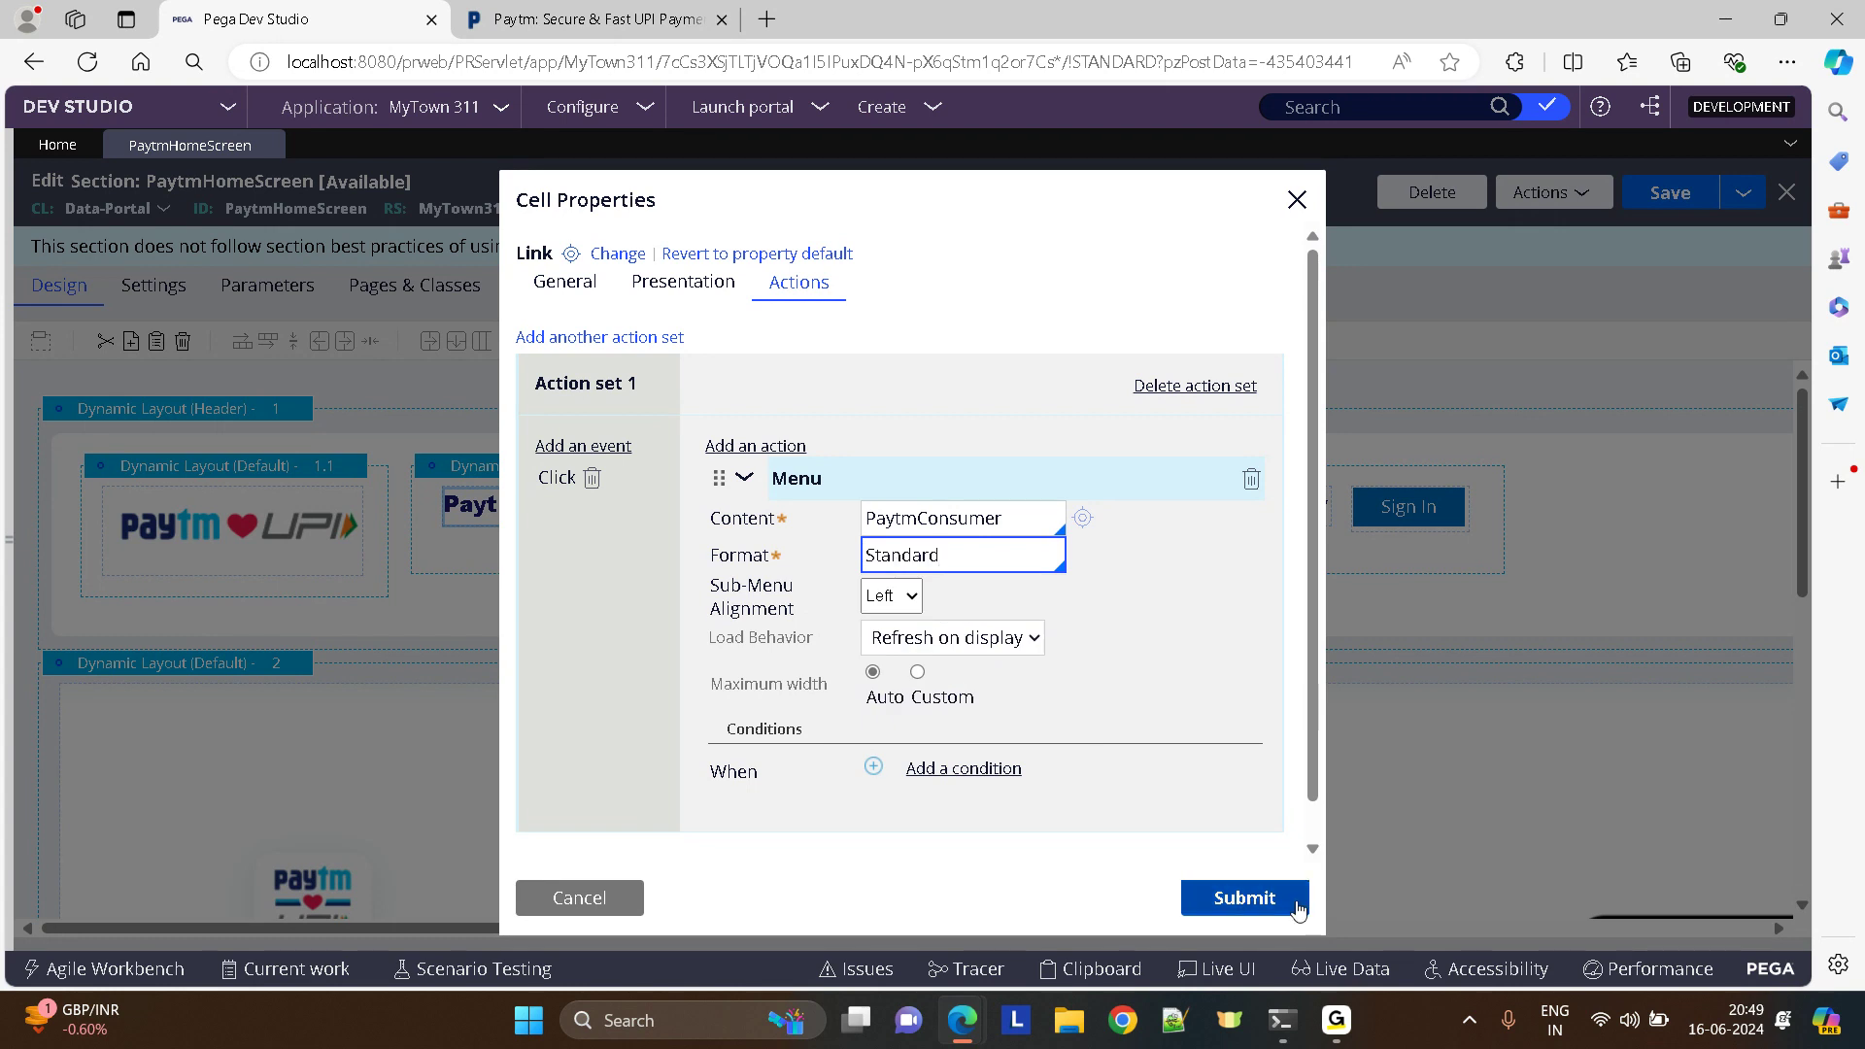
mouse_move(944, 602)
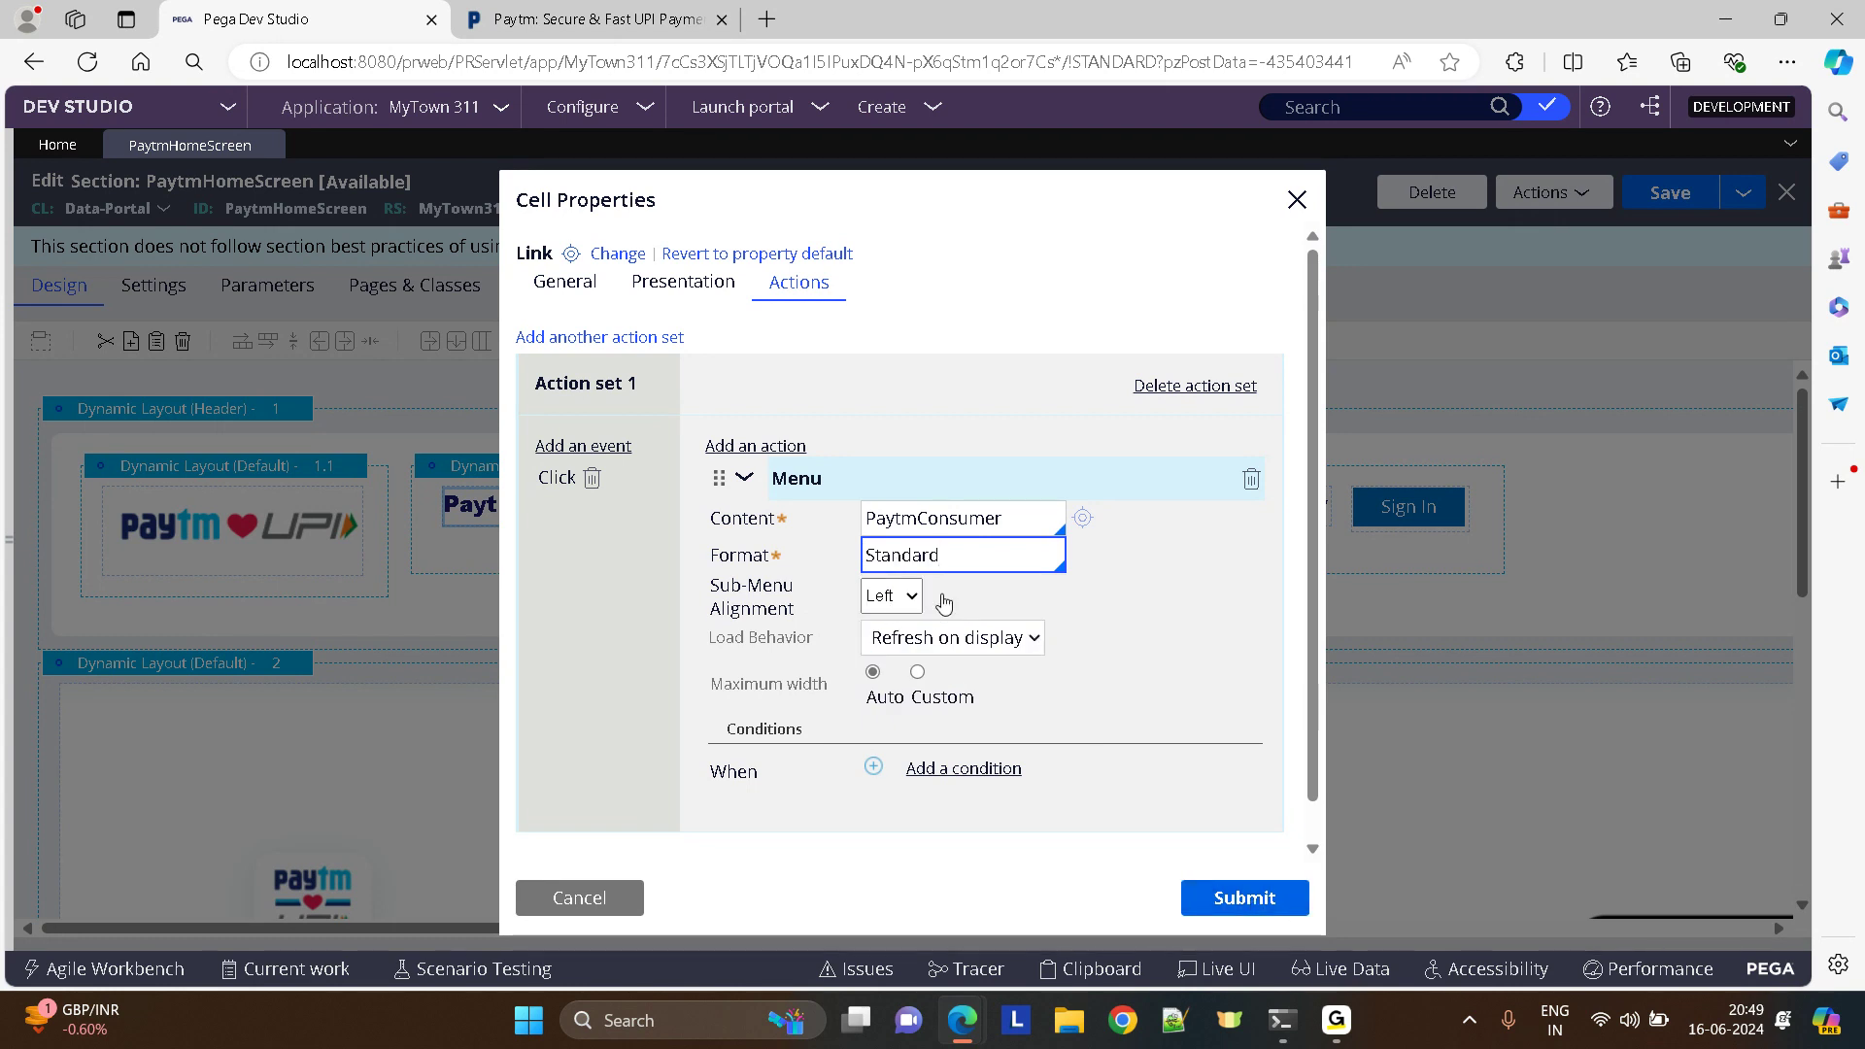
left_click(889, 594)
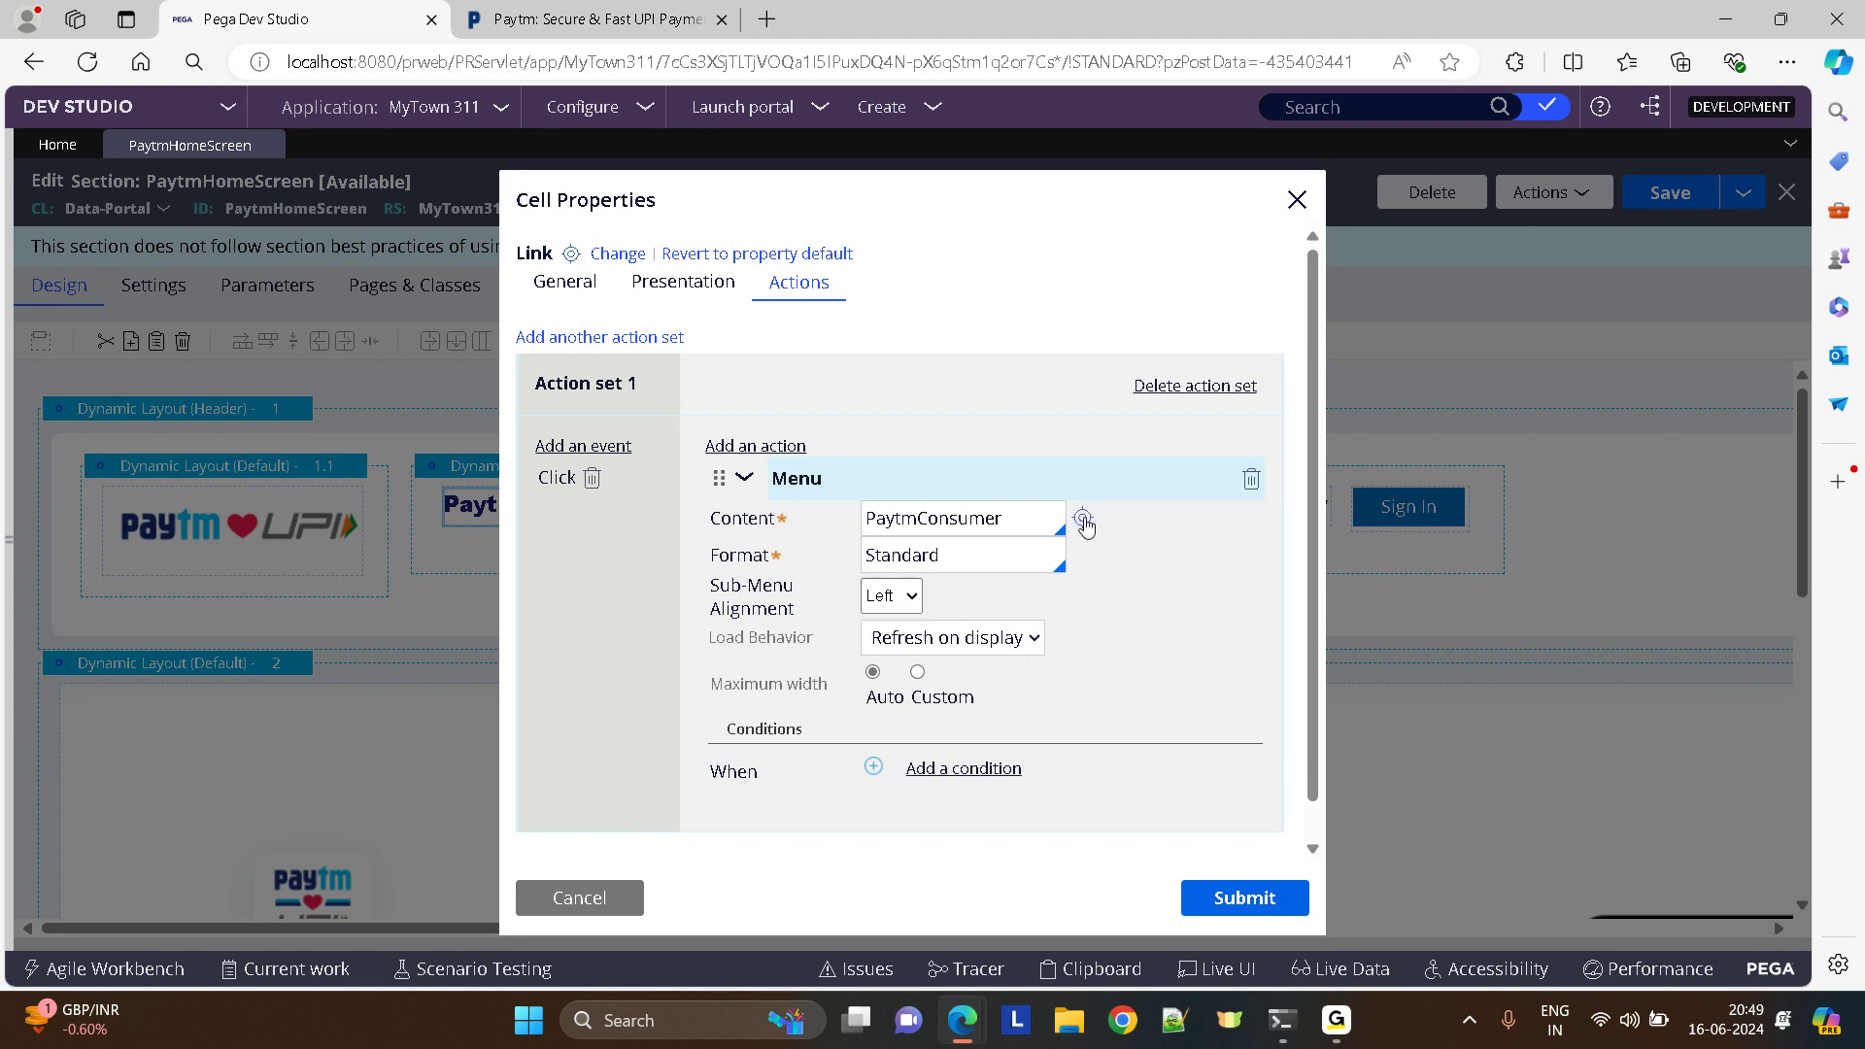
- Create and open the PaytmConsumer navigation rule and label its first item Payments
left_click(1083, 520)
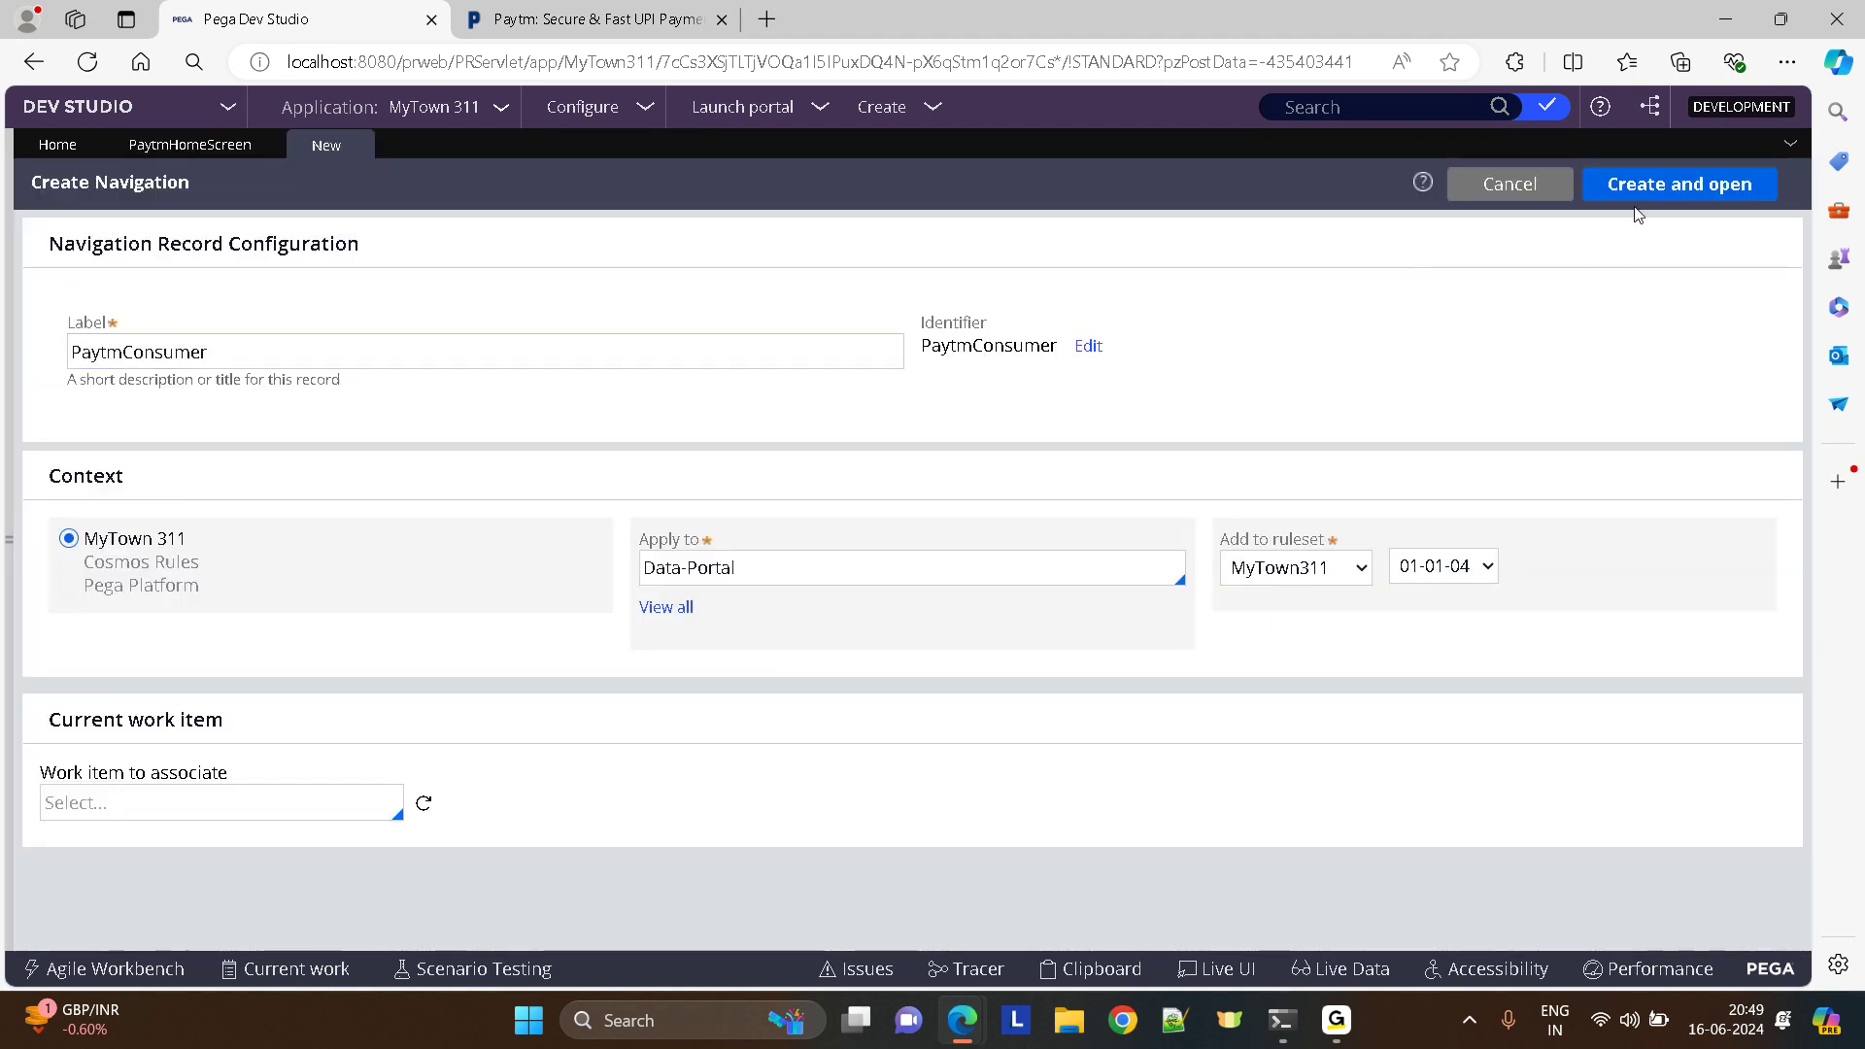
left_click(1678, 184)
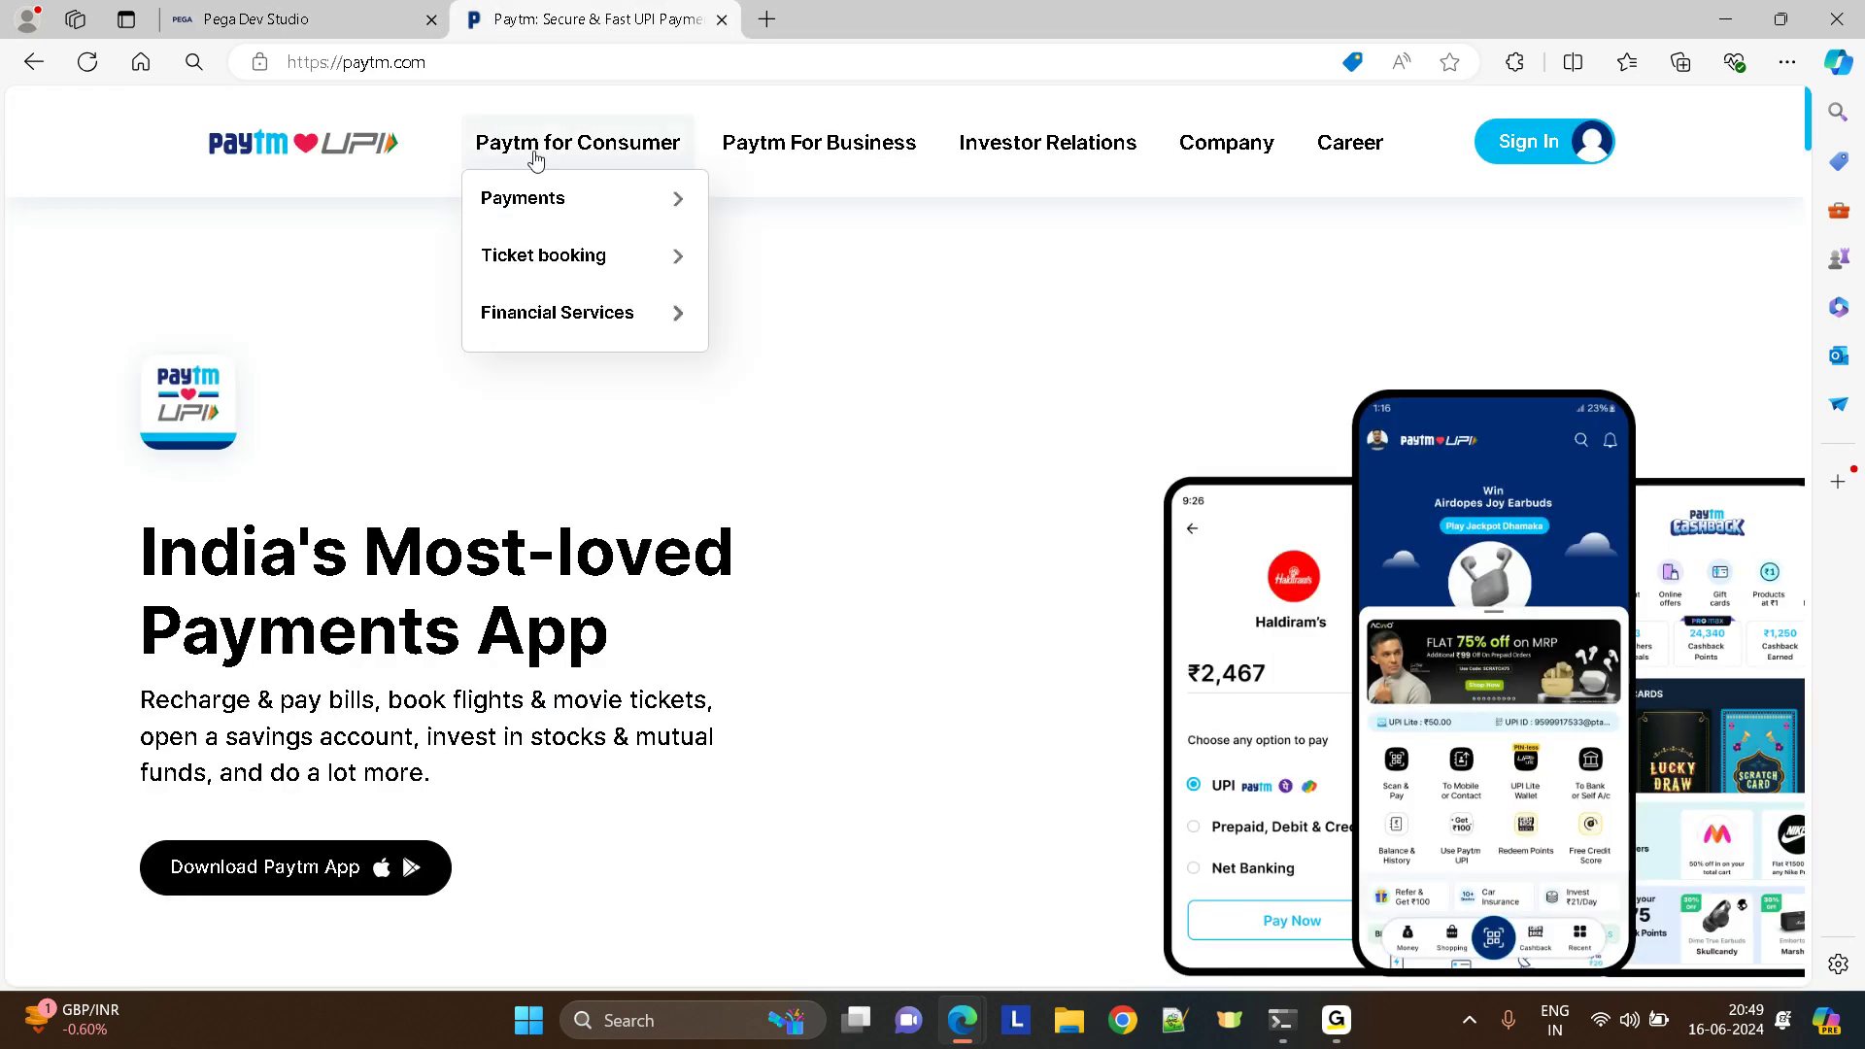
left_click(246, 20)
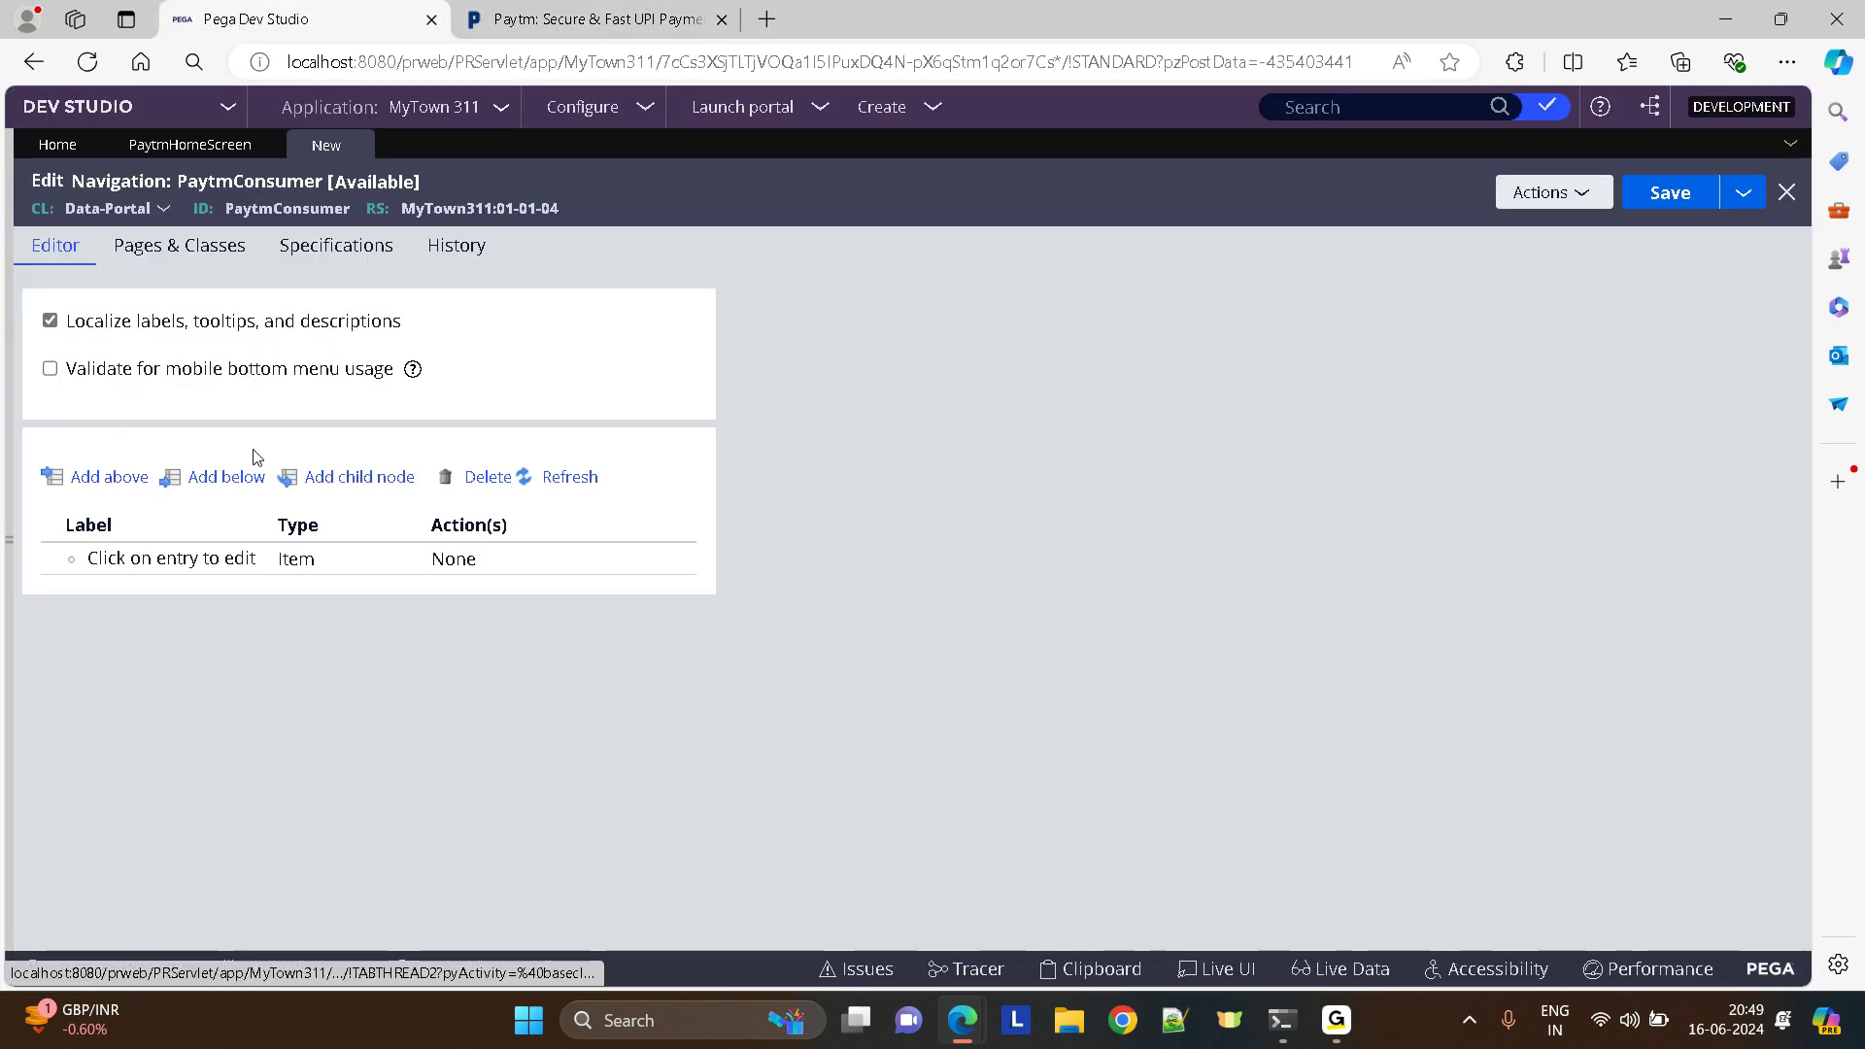
left_click(171, 557)
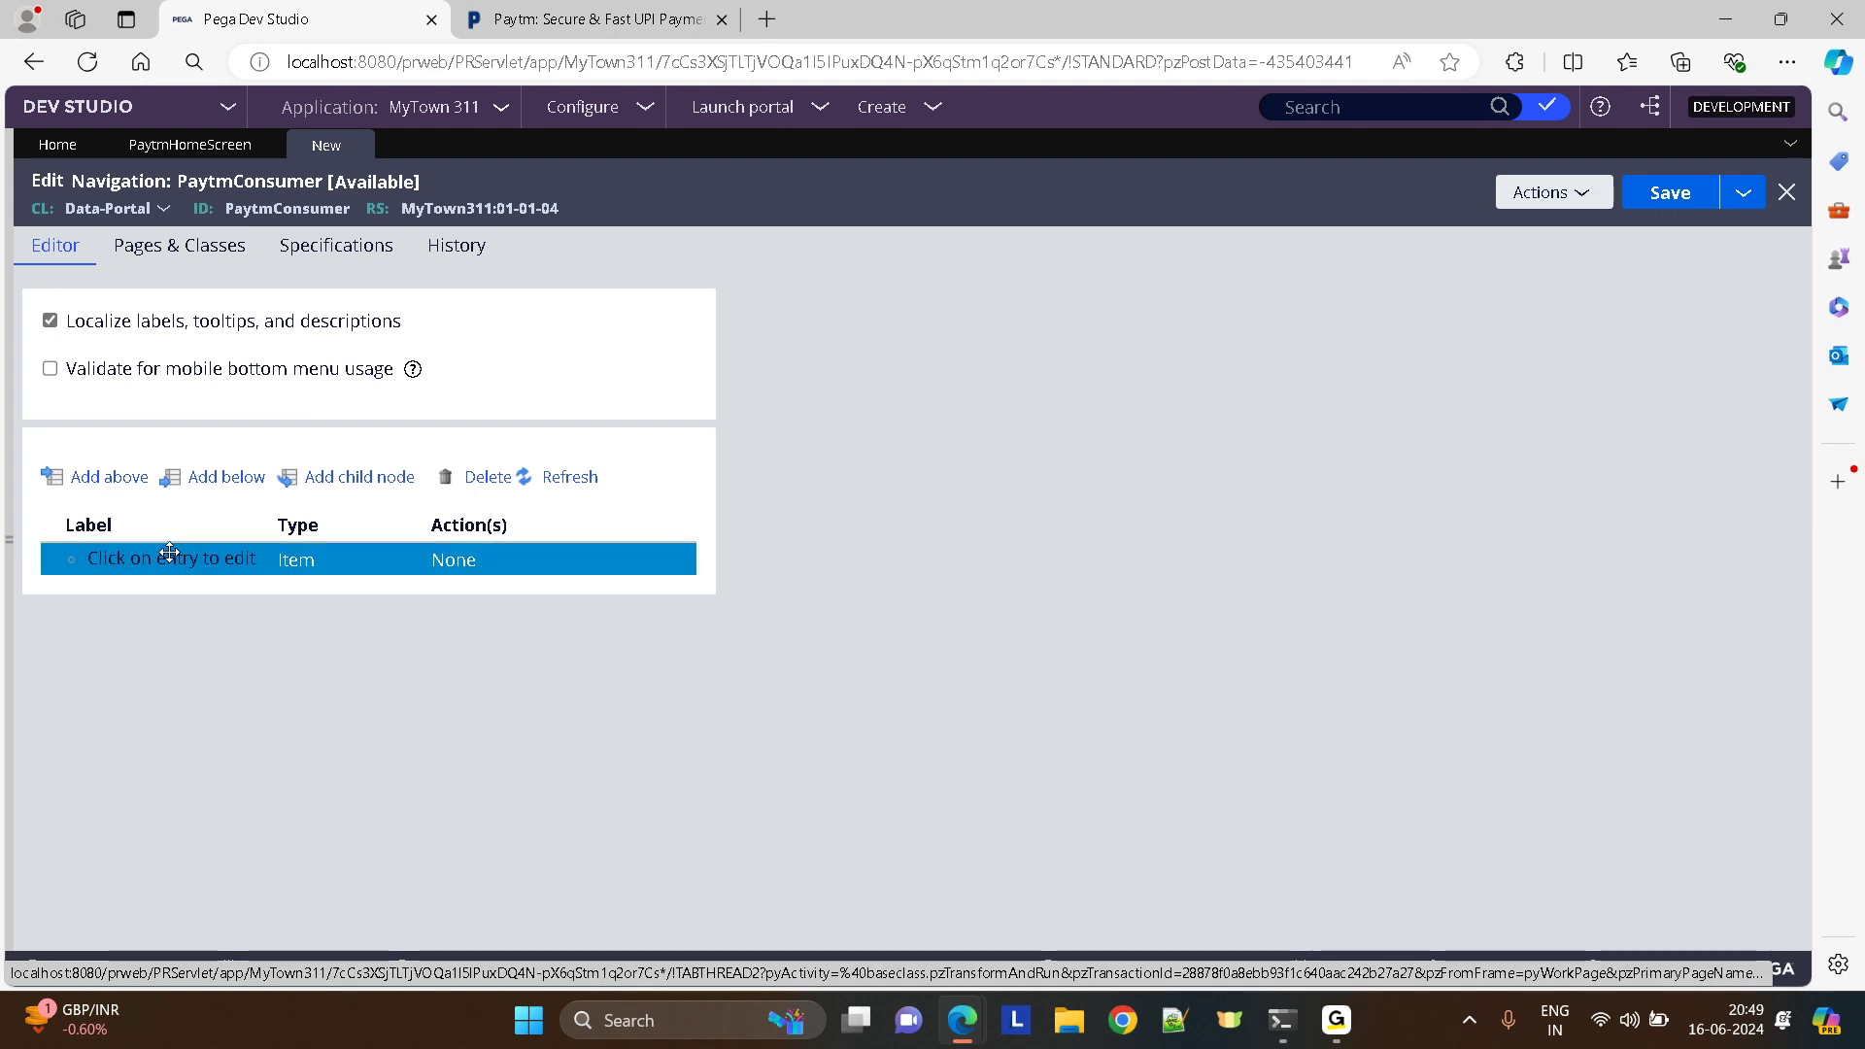
left_click(171, 559)
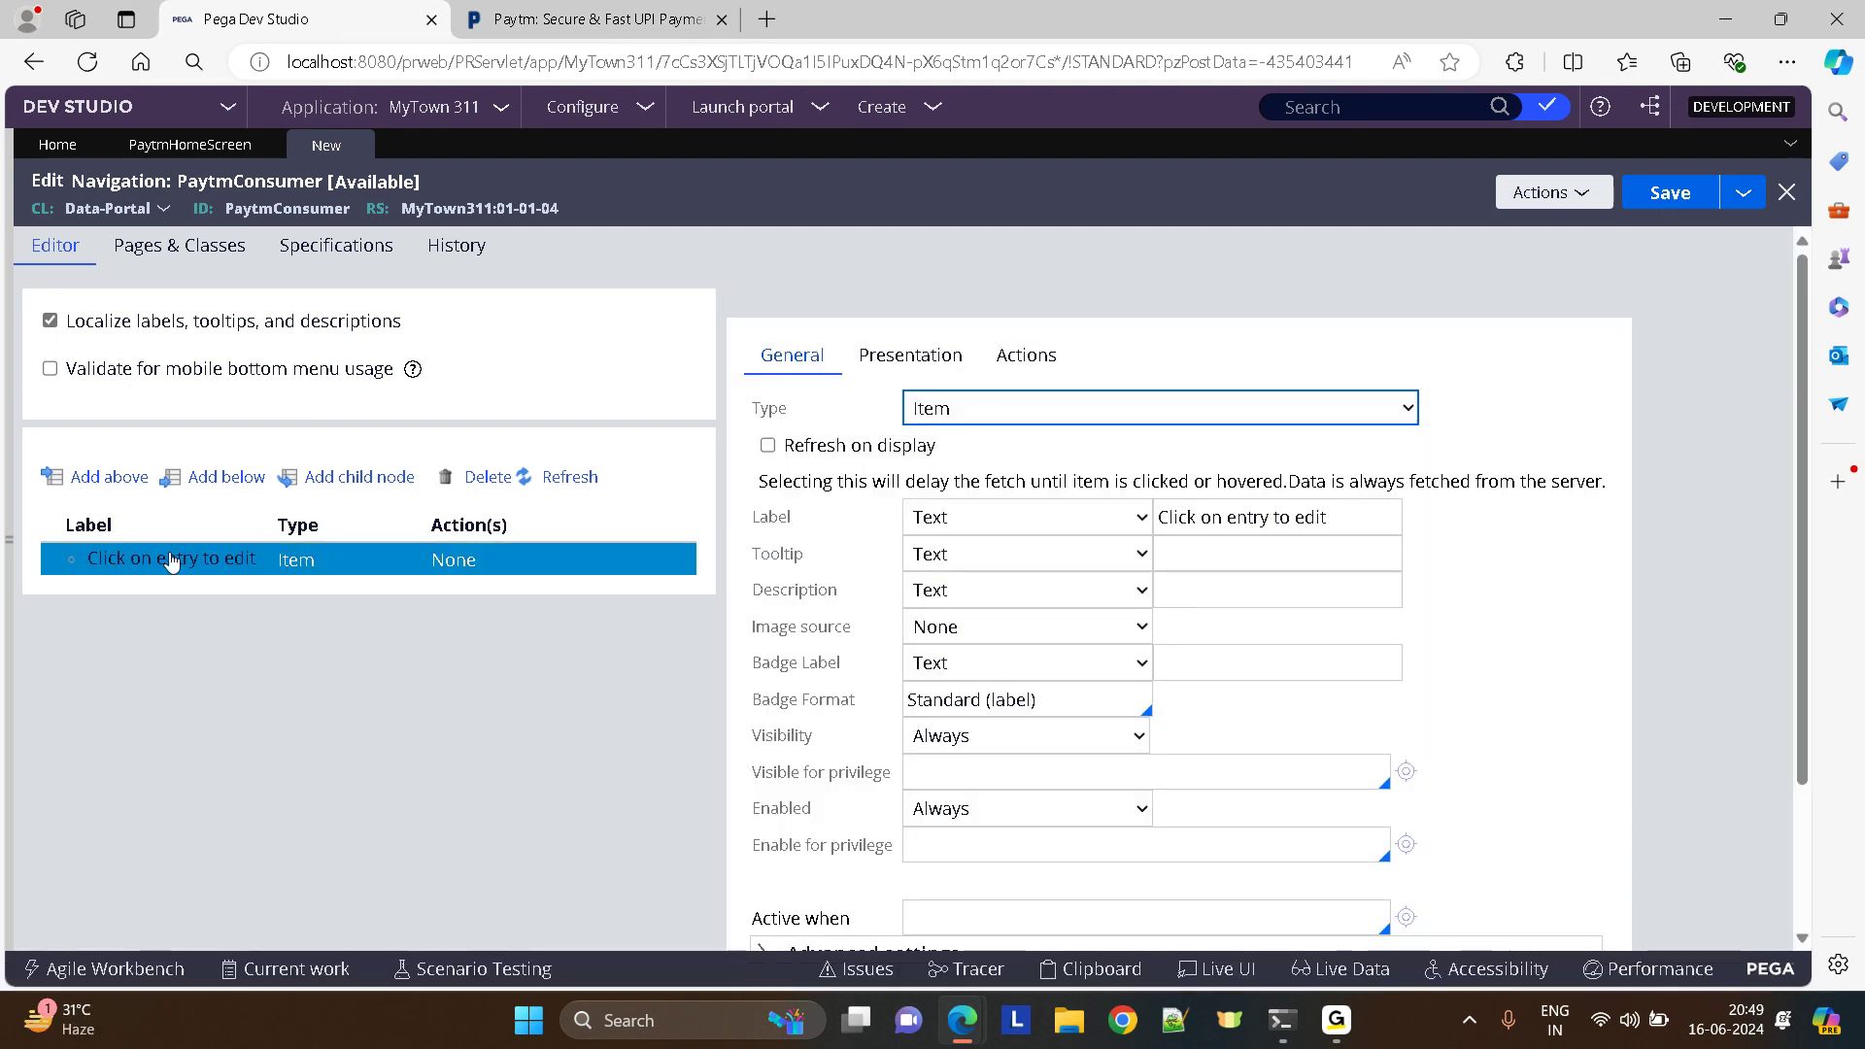
left_click(1276, 517)
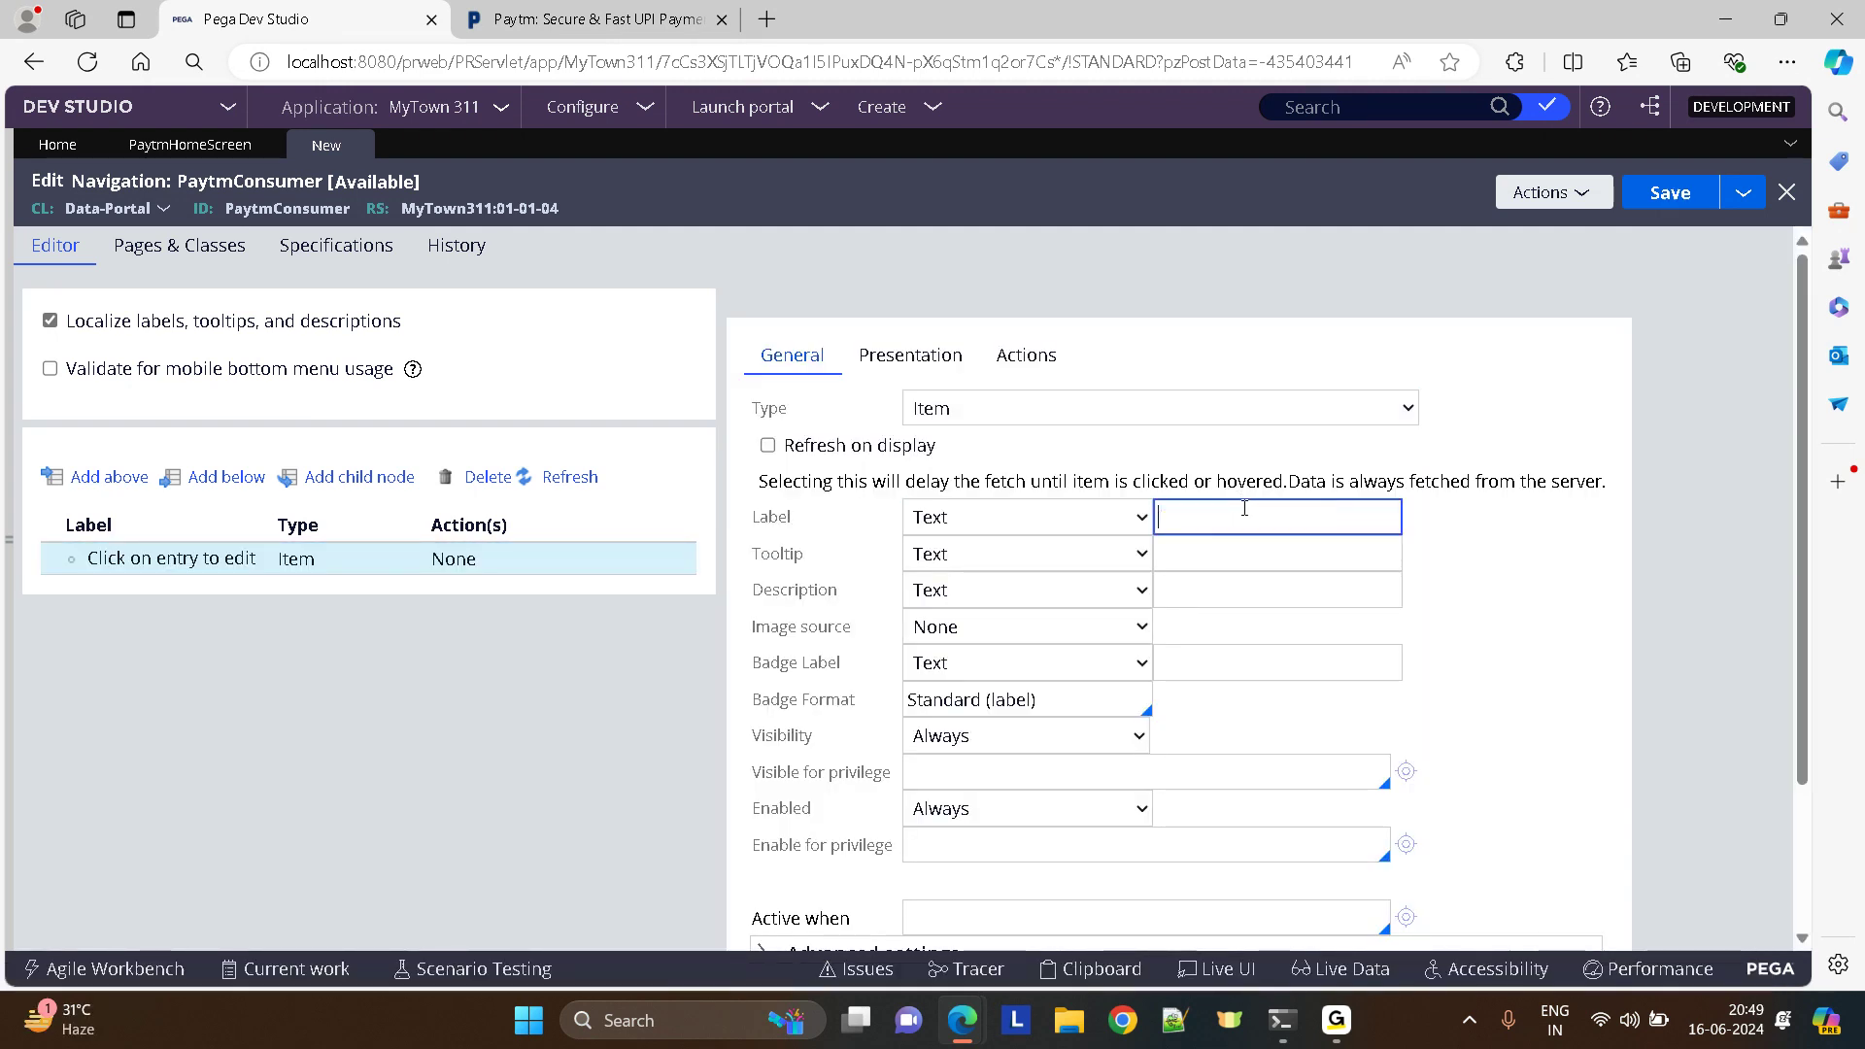
type("Paymnets")
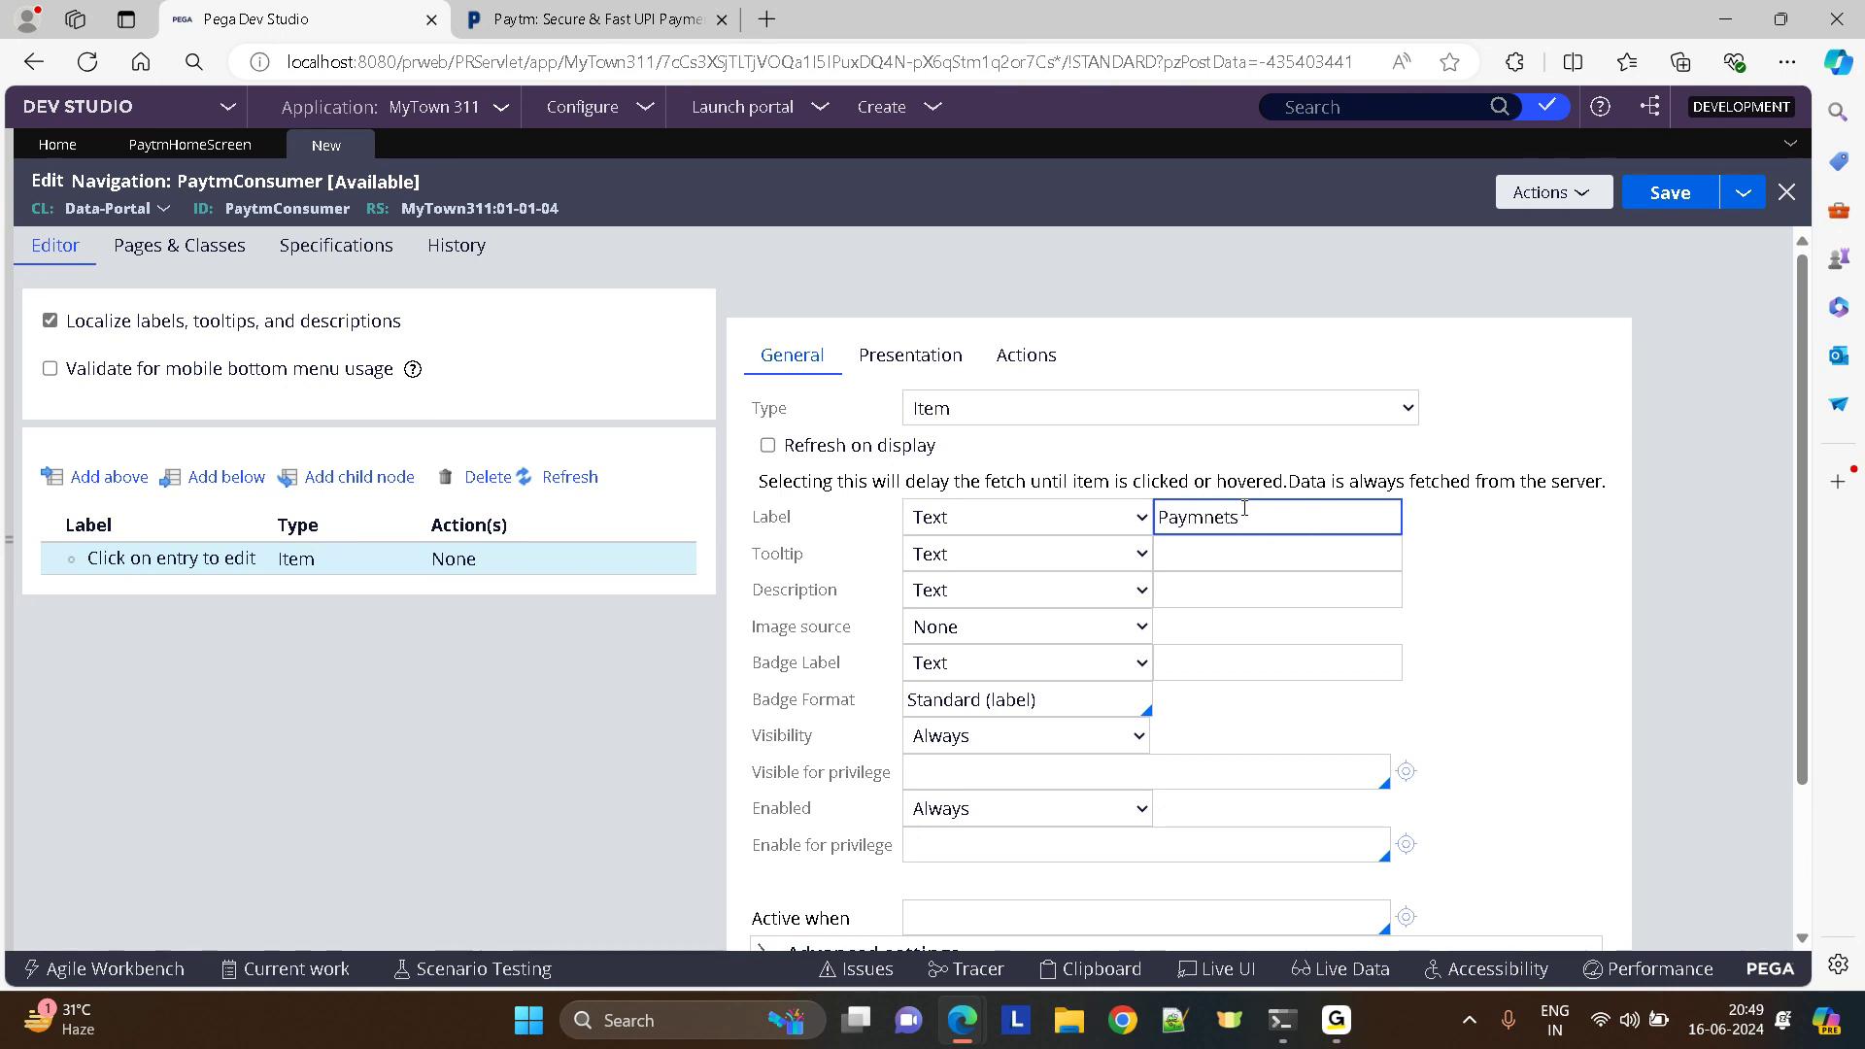
type("Payments")
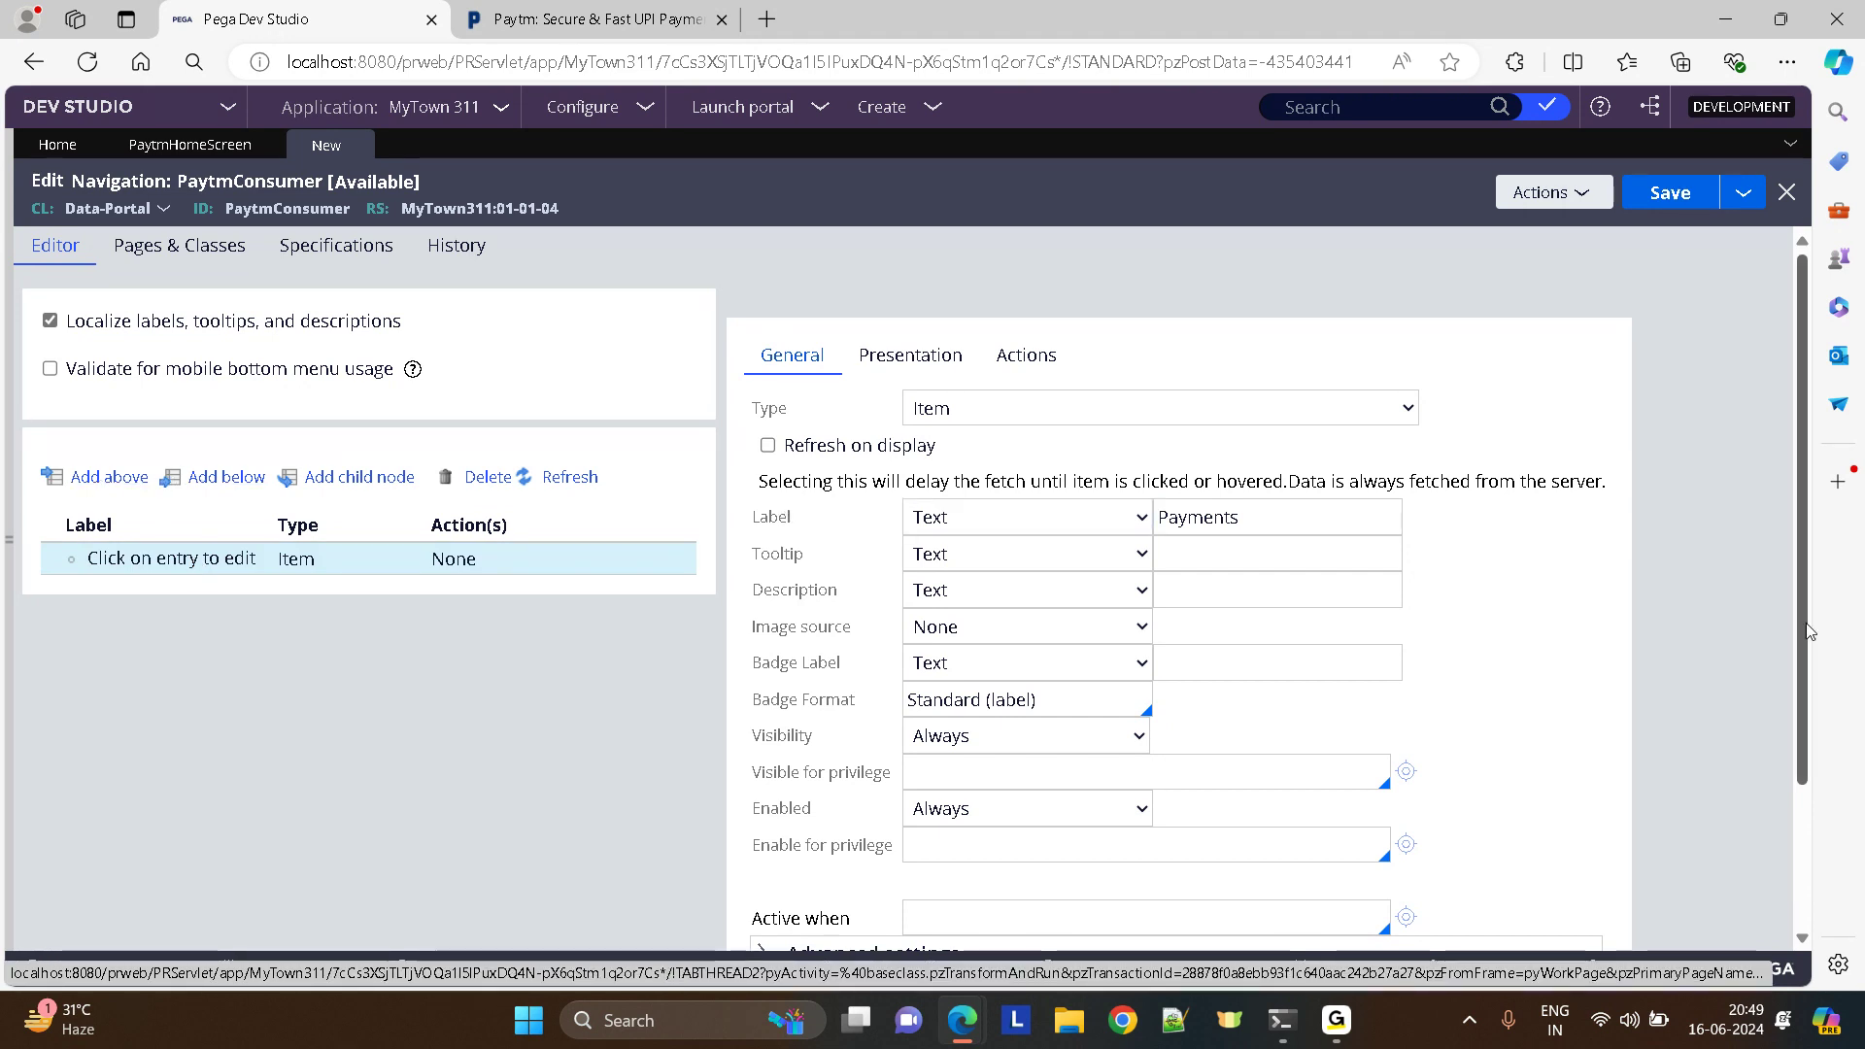
- Add navigation items Ticket Booking and Financial services below Payments
scroll("down", 3)
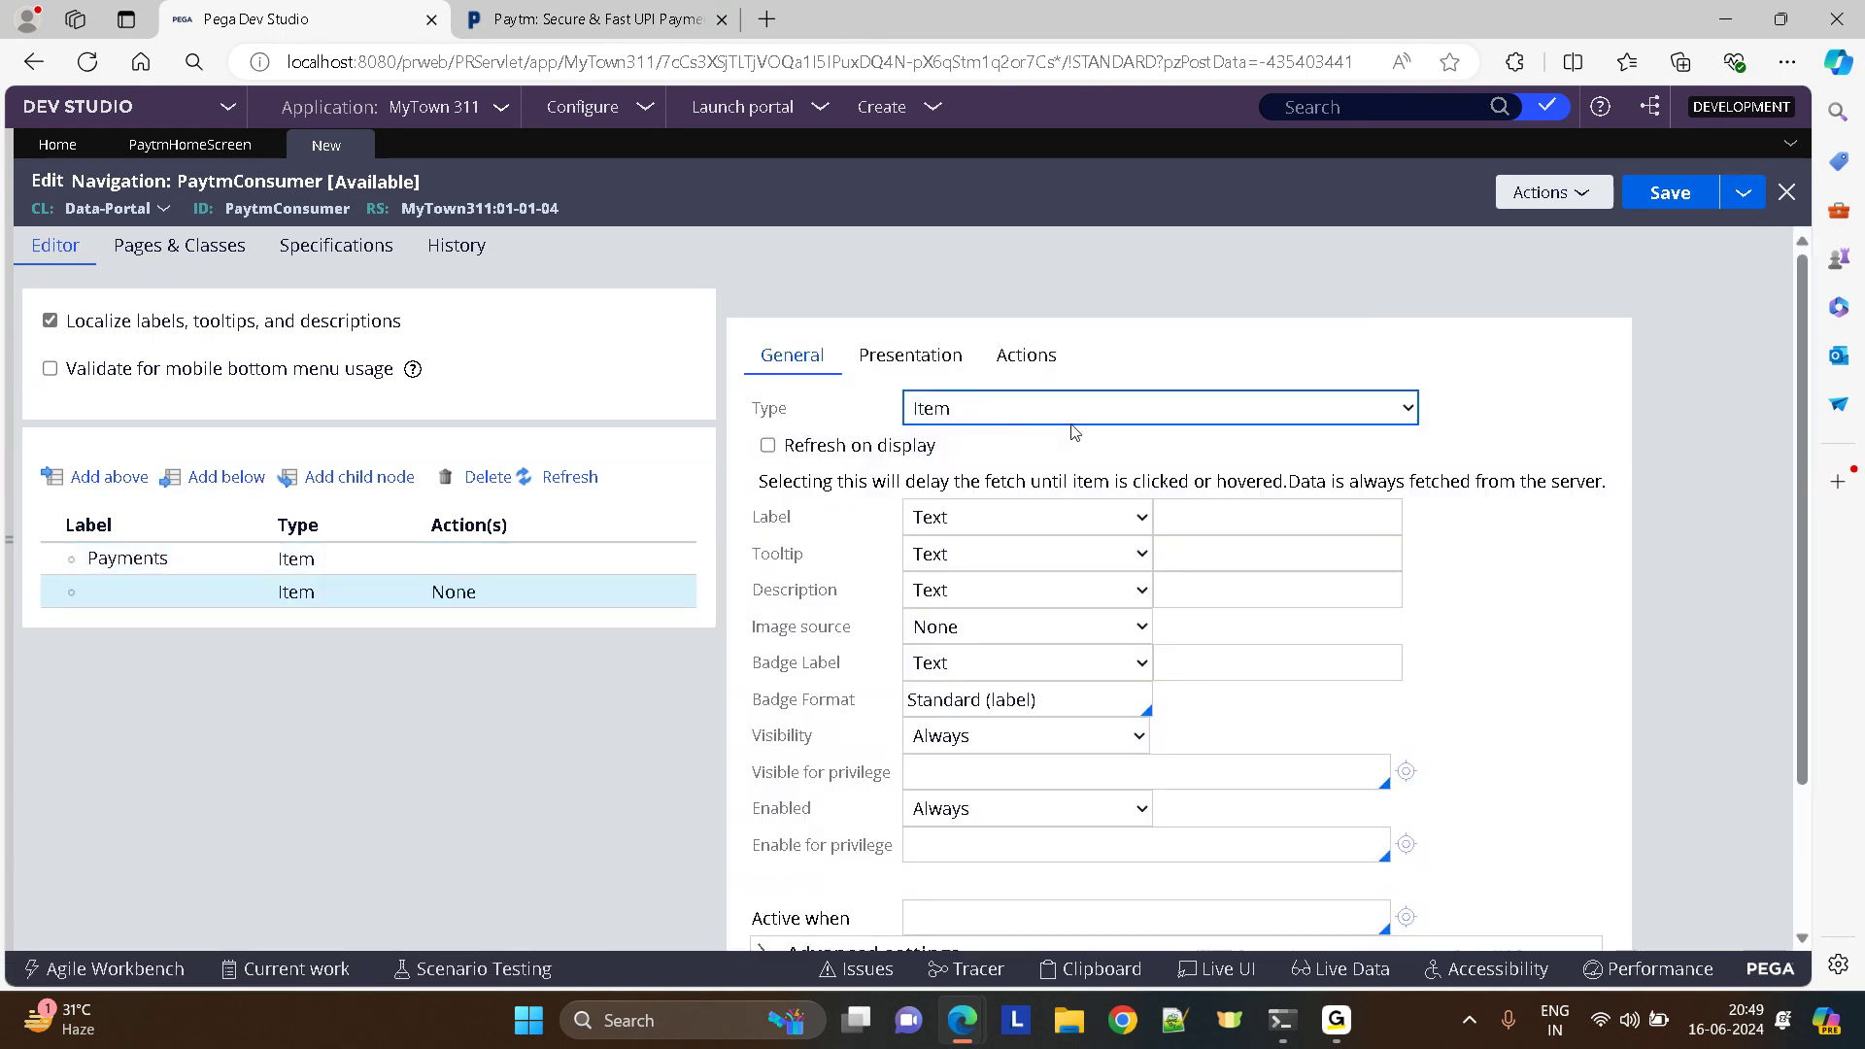
type("Ticket Booking")
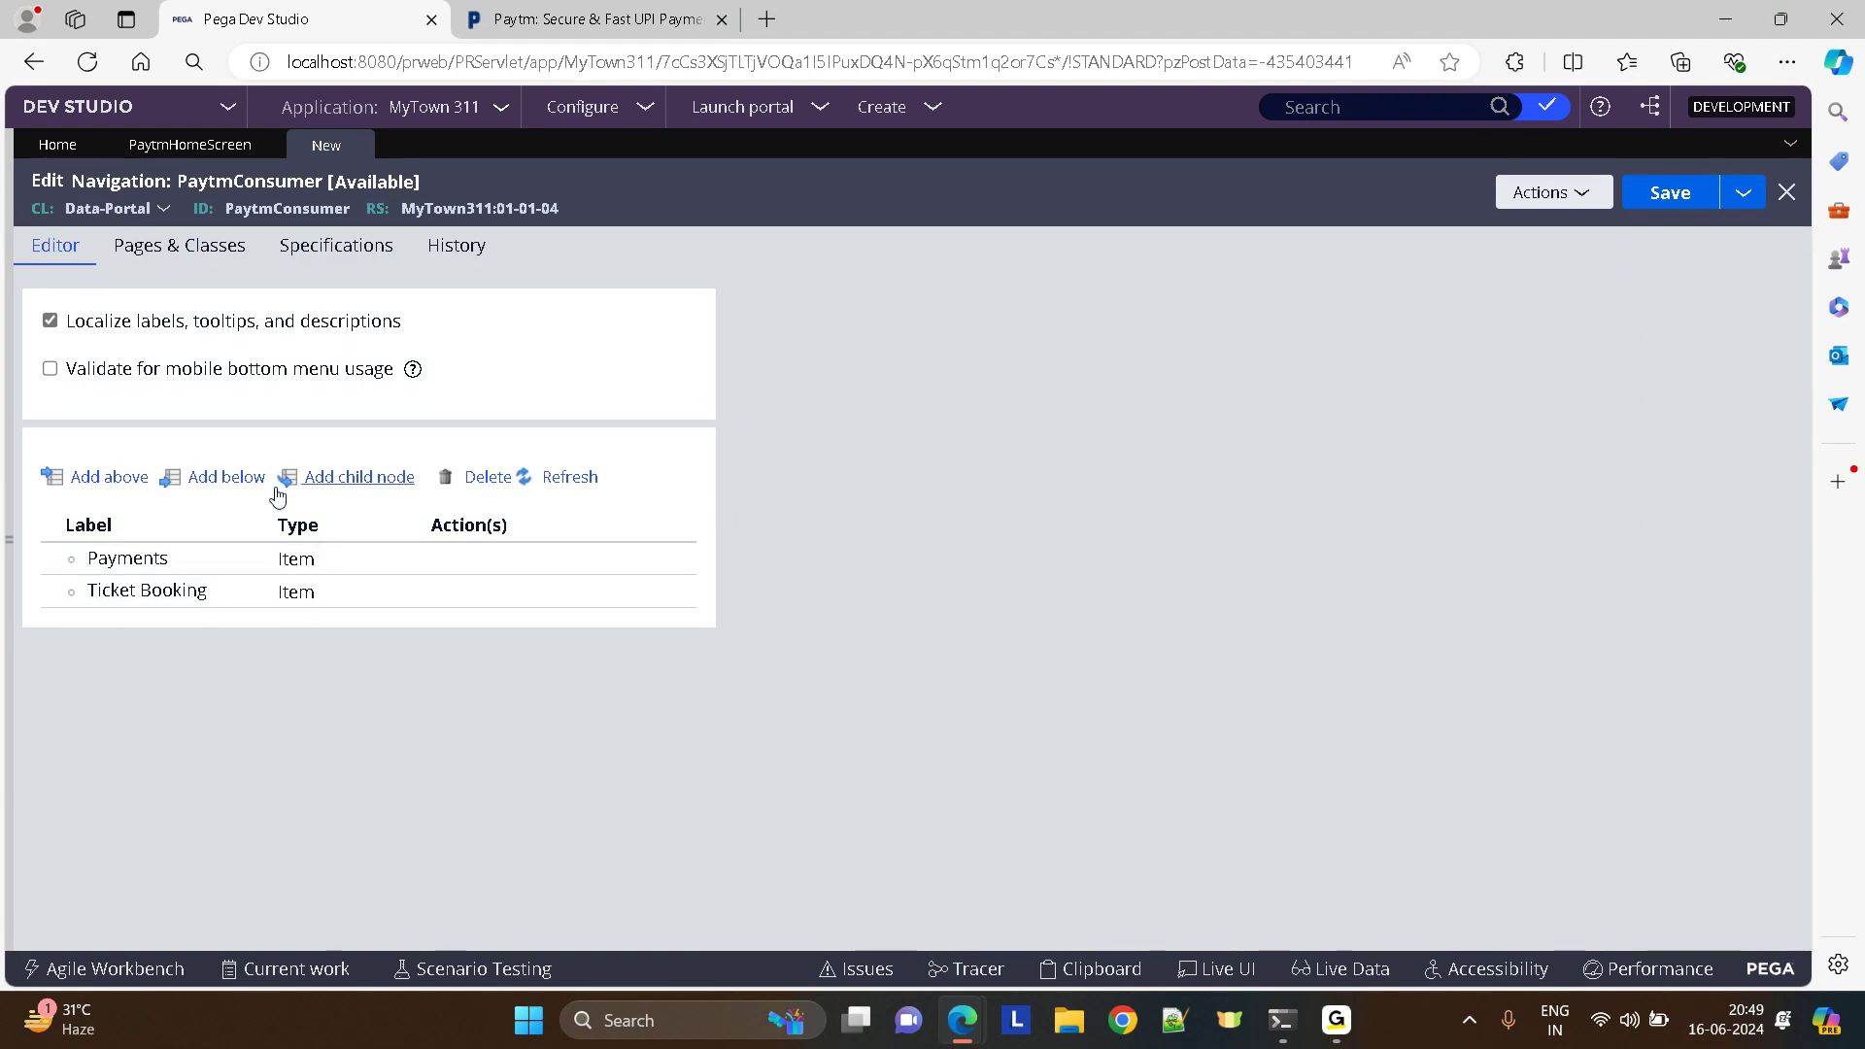
left_click(146, 590)
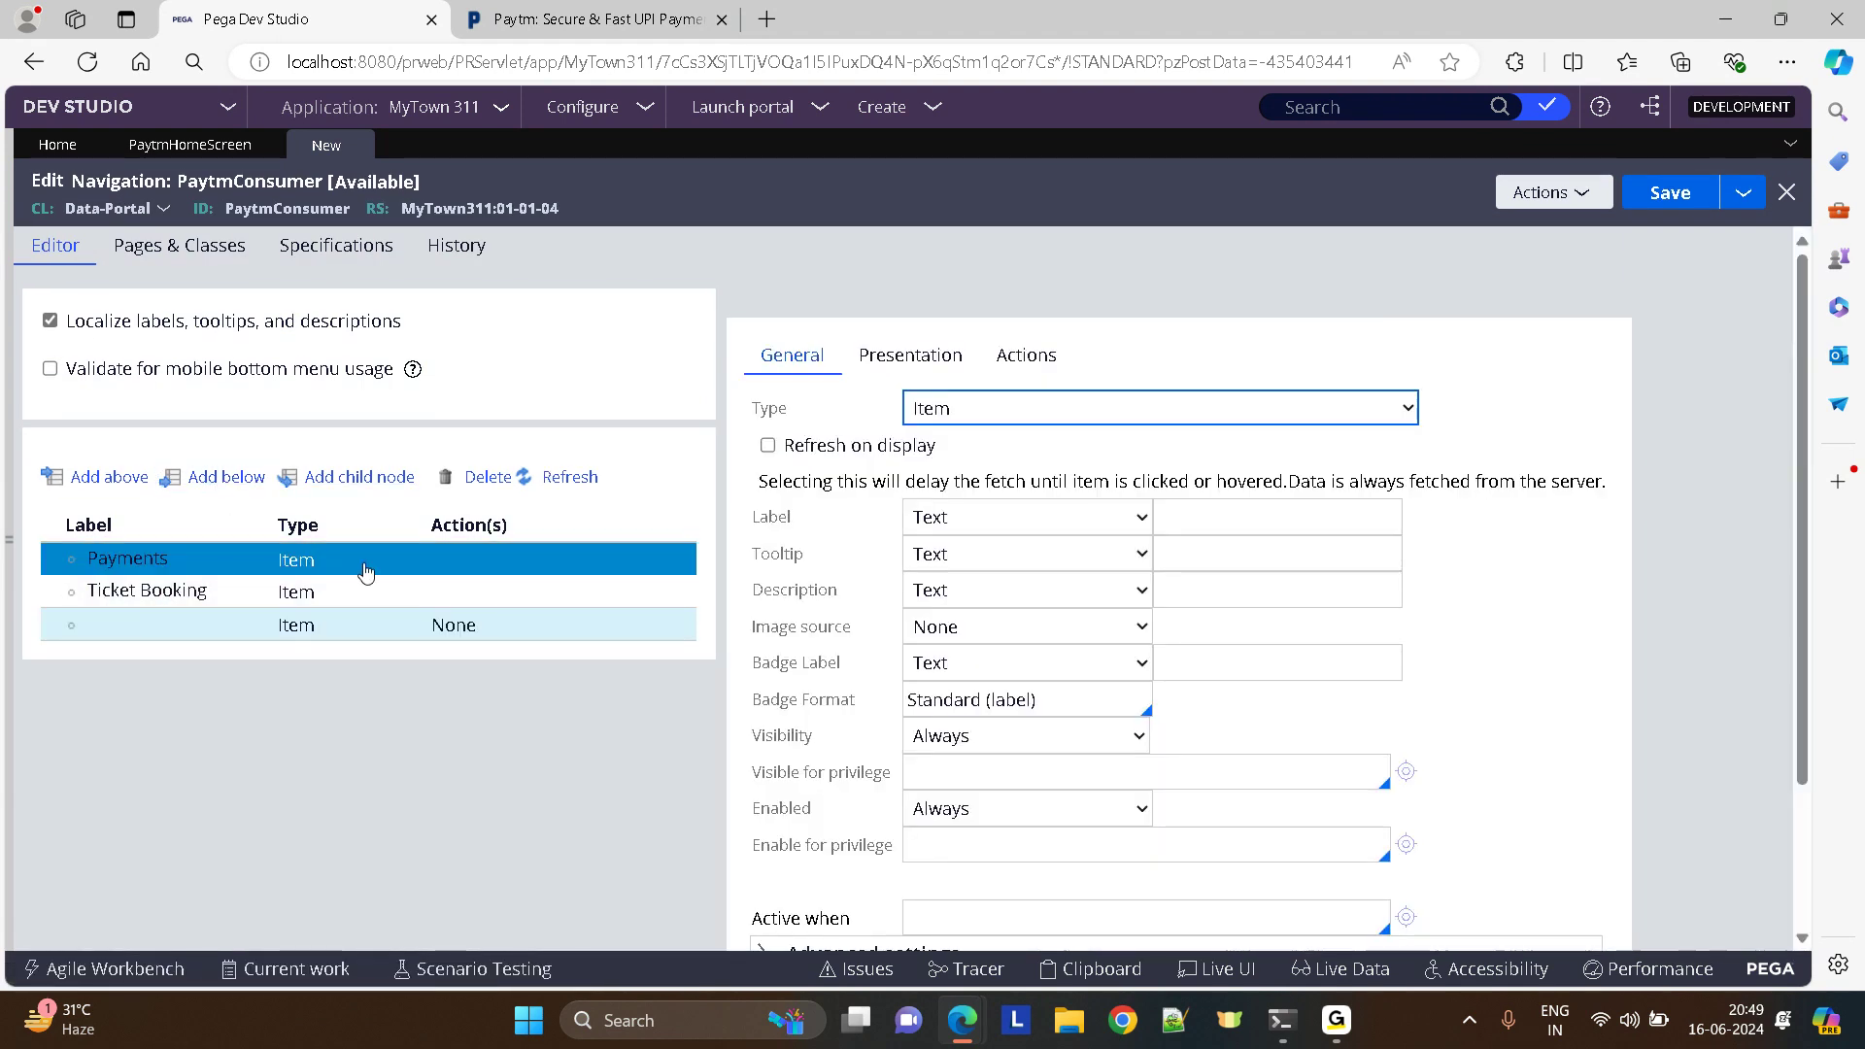
left_click(1276, 516)
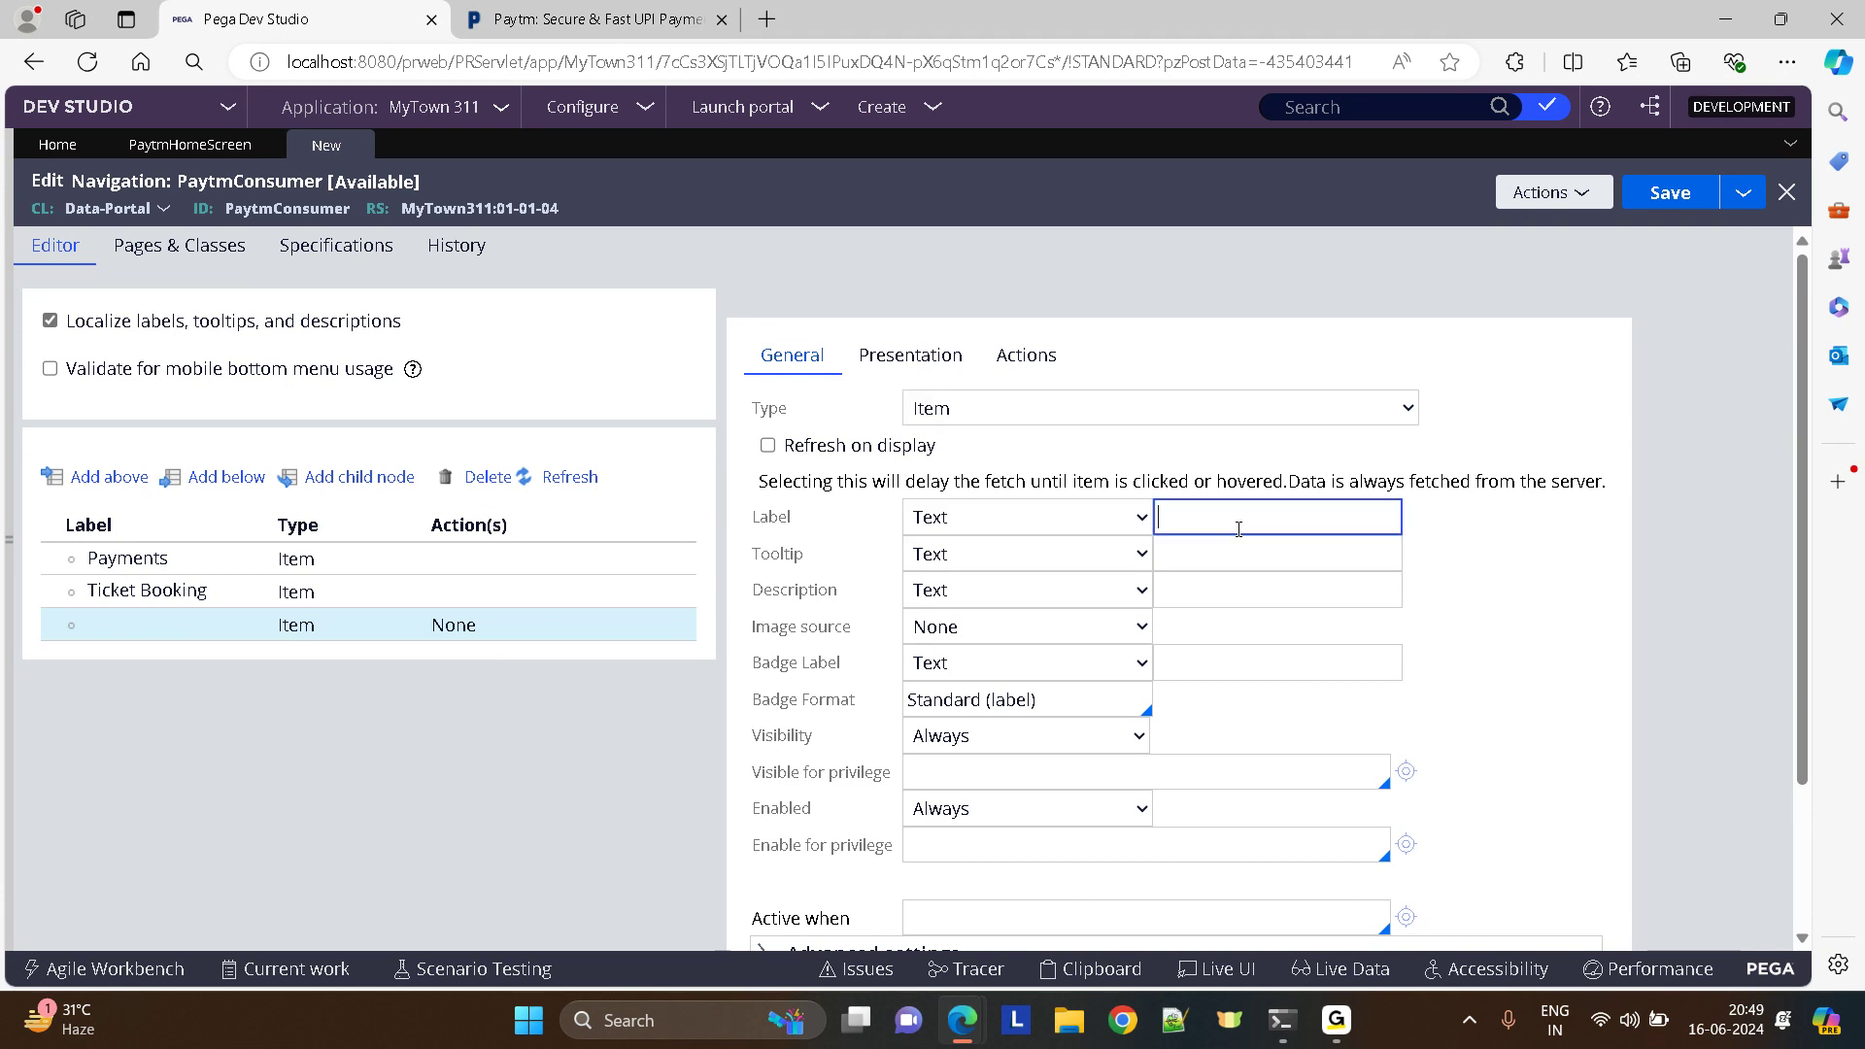
type("Financial")
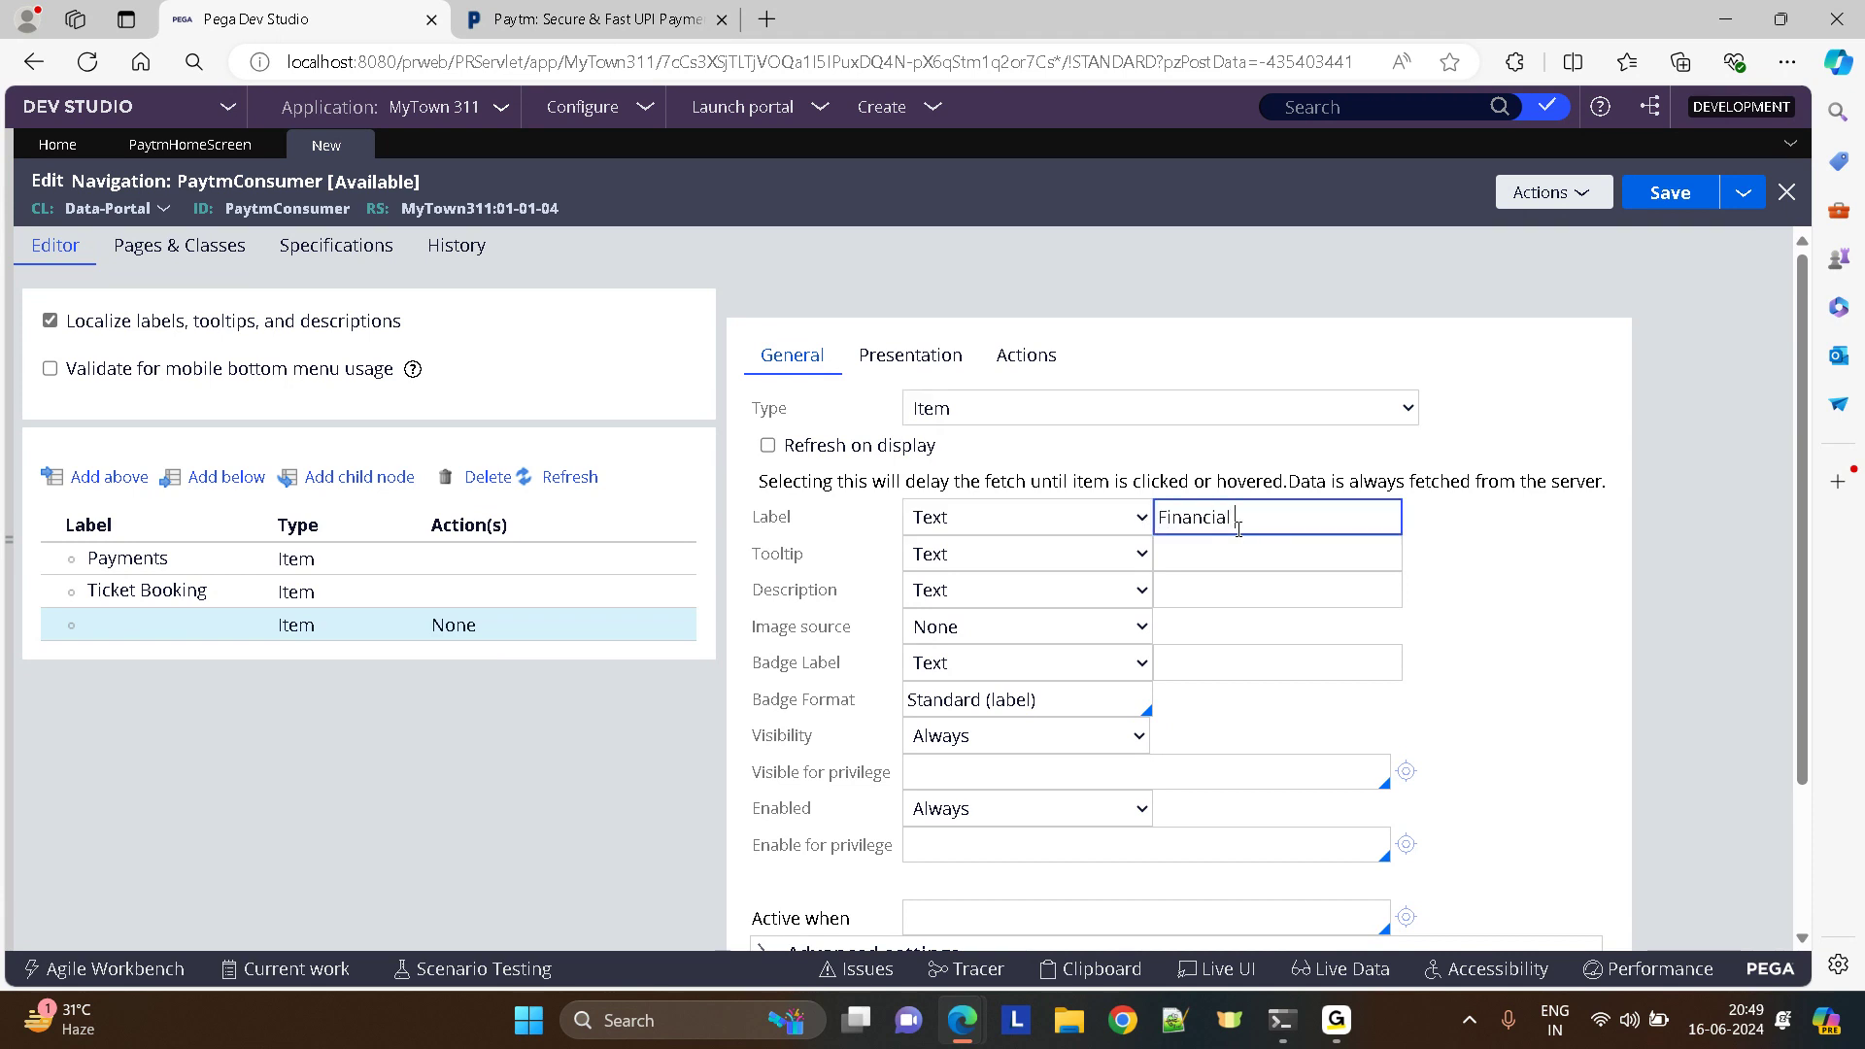
type("services")
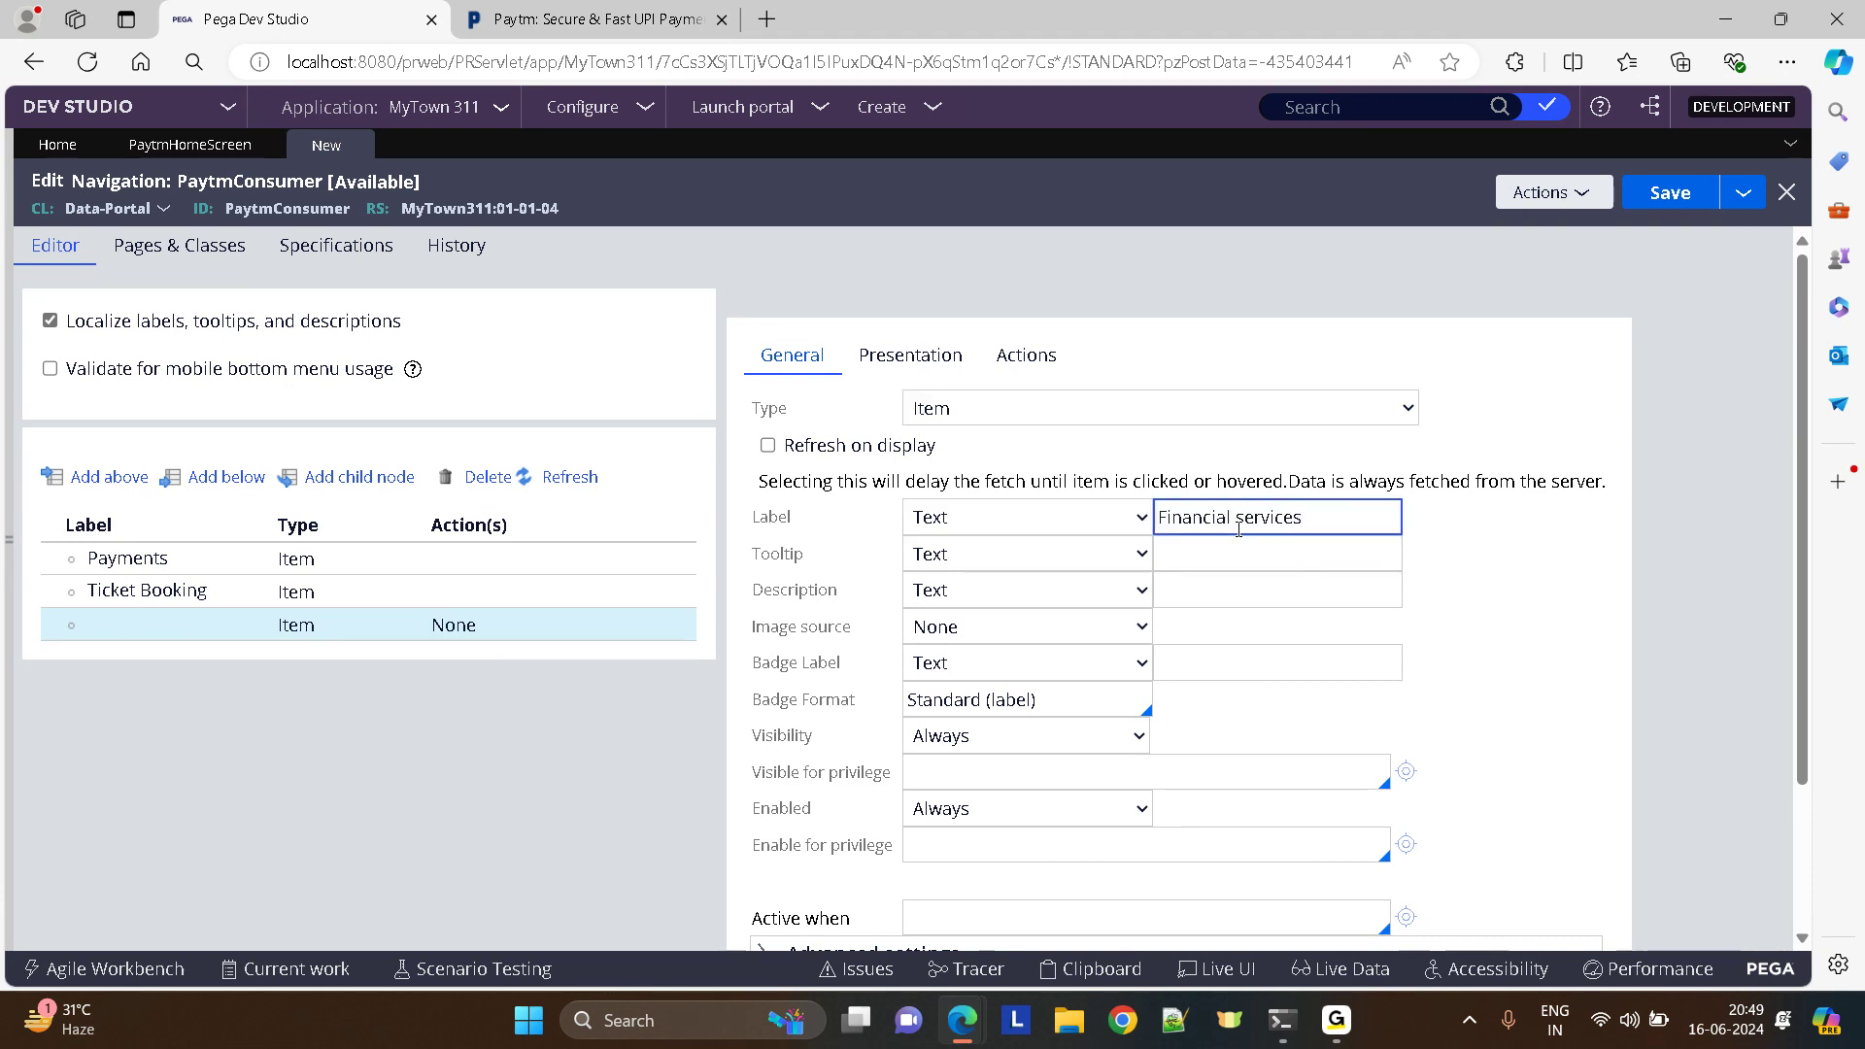
scroll("down", 3)
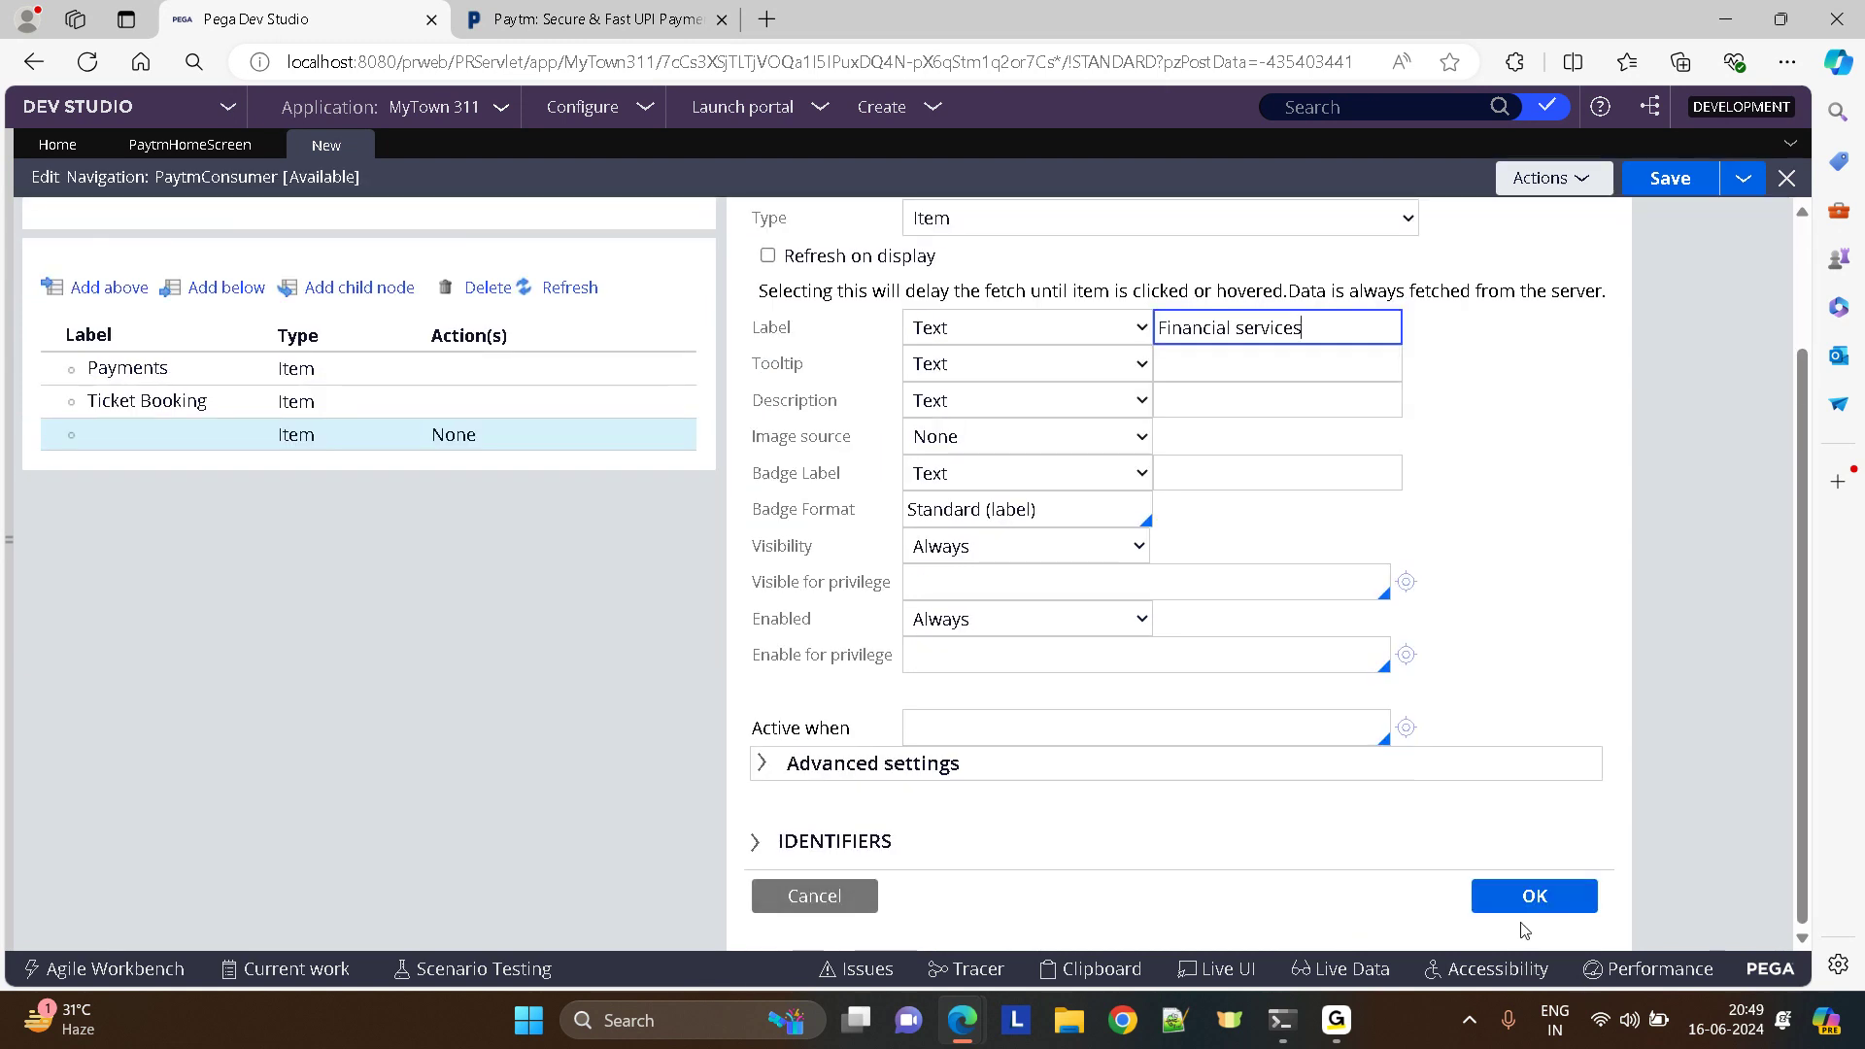
left_click(1533, 895)
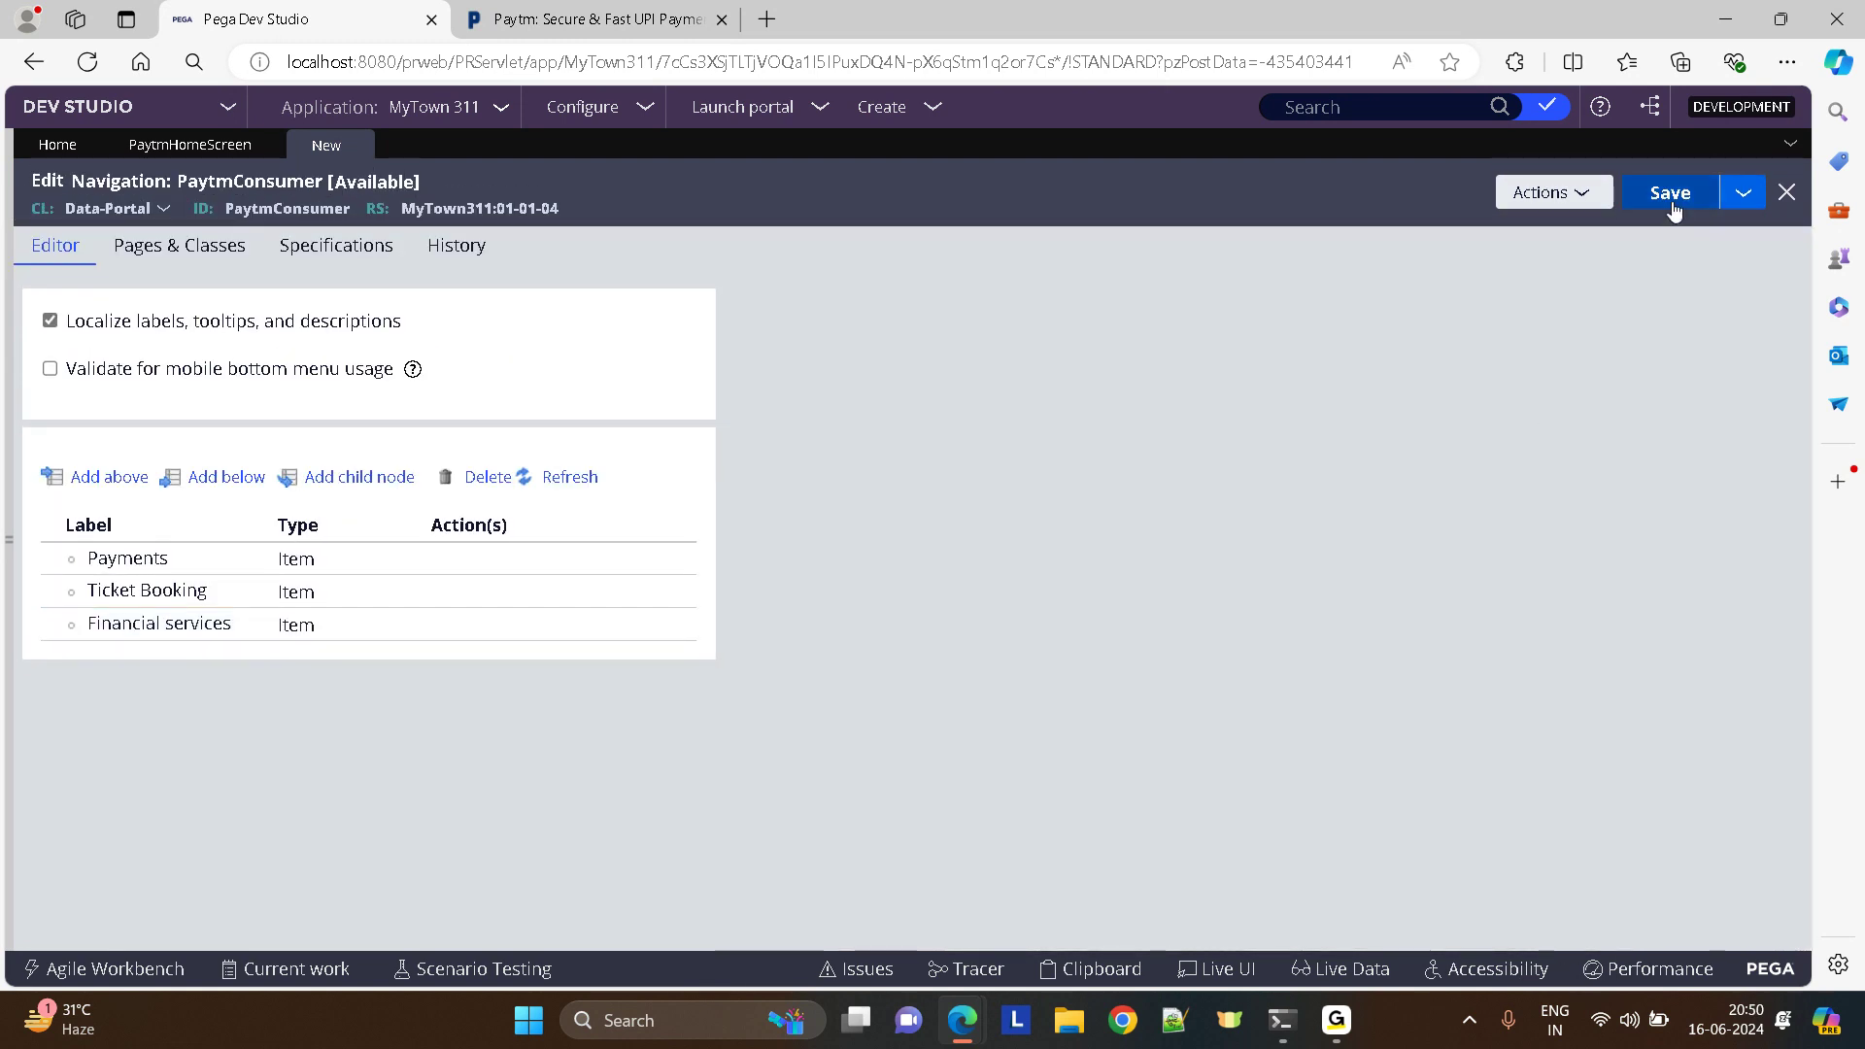
- Save the PaytmConsumer navigation and start a run of the PaytmHomeScreen section
left_click(1668, 192)
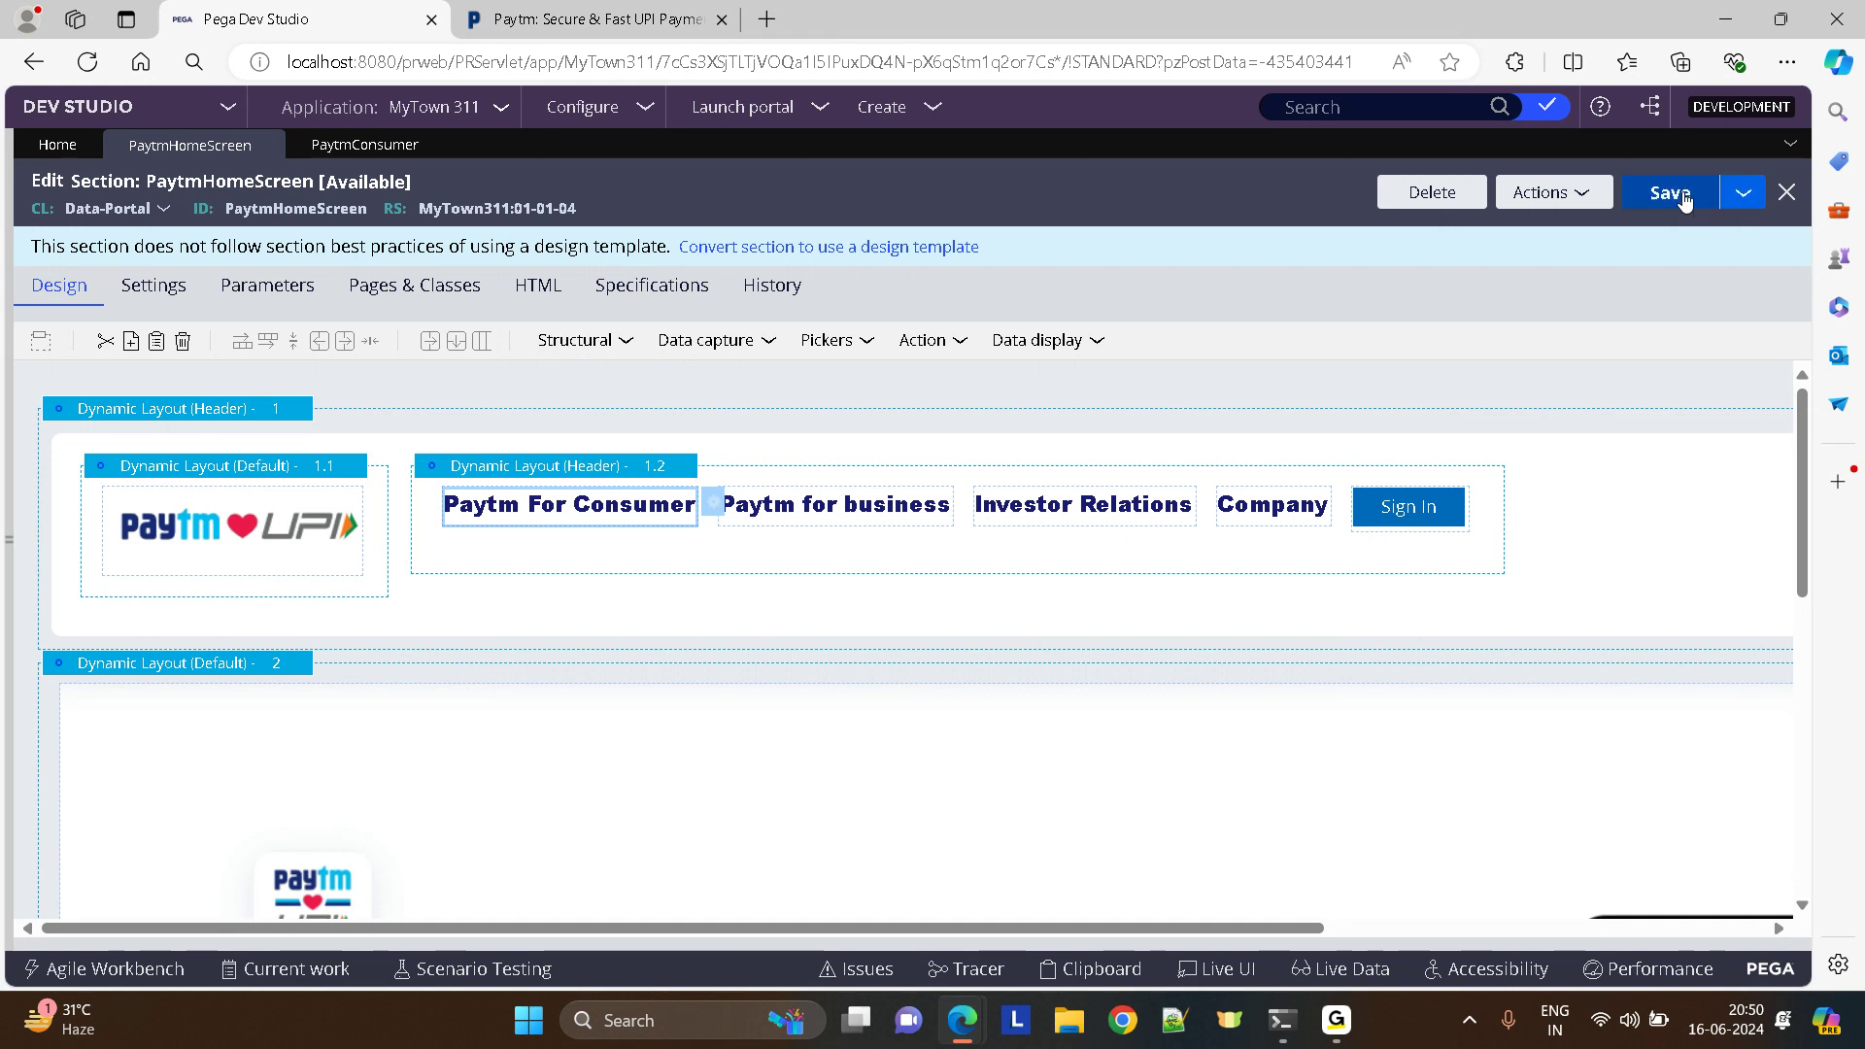
left_click(1552, 192)
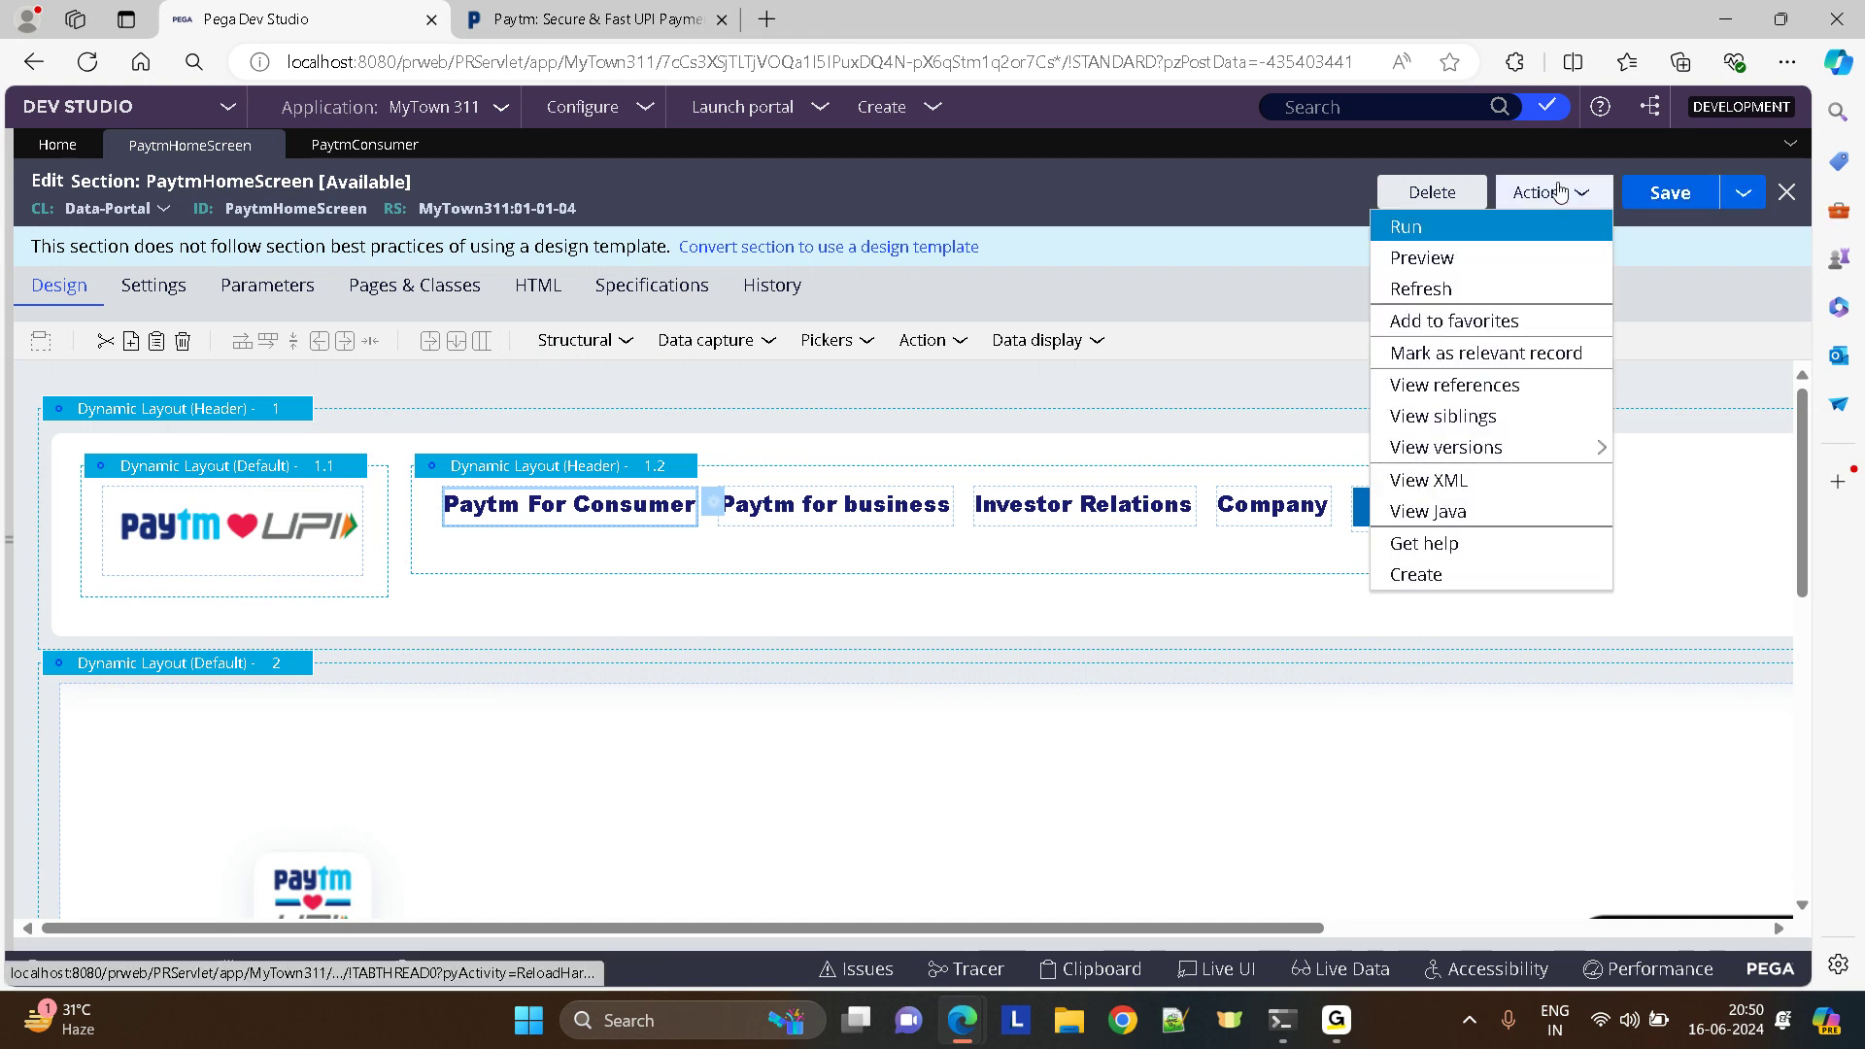
left_click(1419, 257)
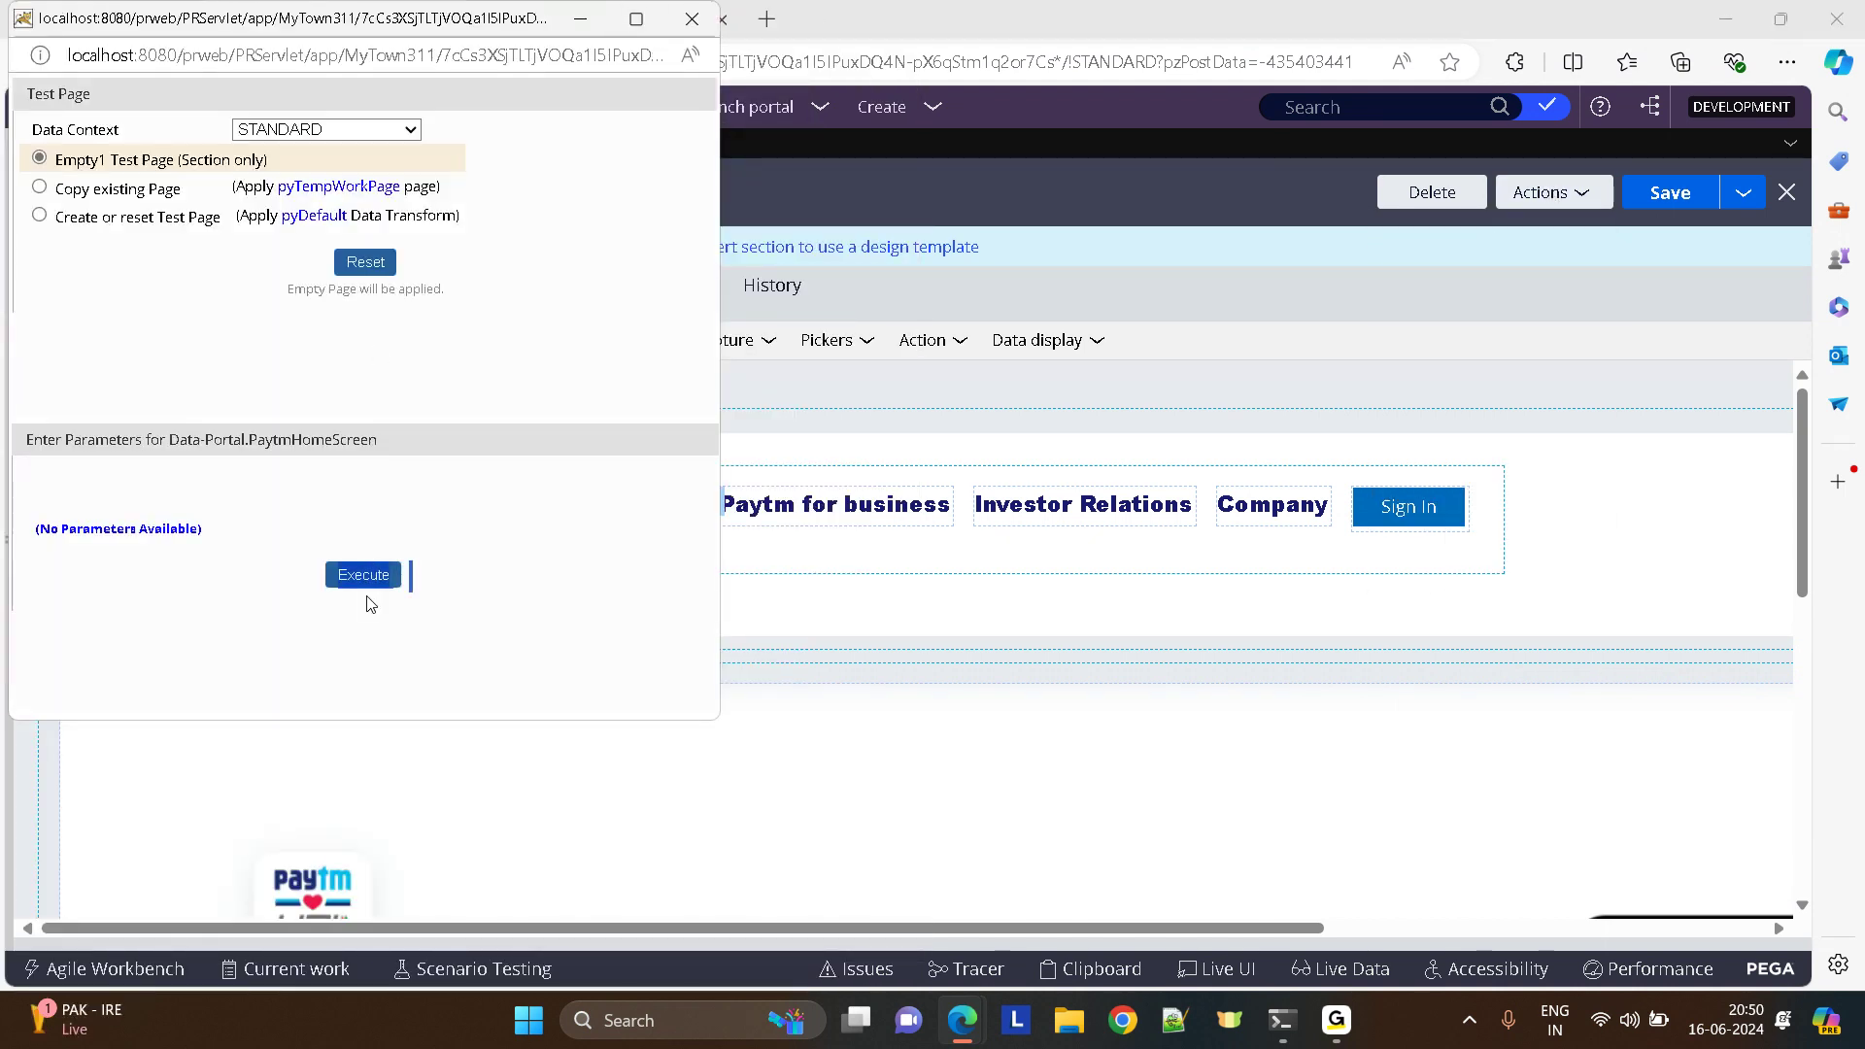
- Execute the run, verify the Paytm For Consumer link's Menu action, submit and save the navigation
left_click(363, 575)
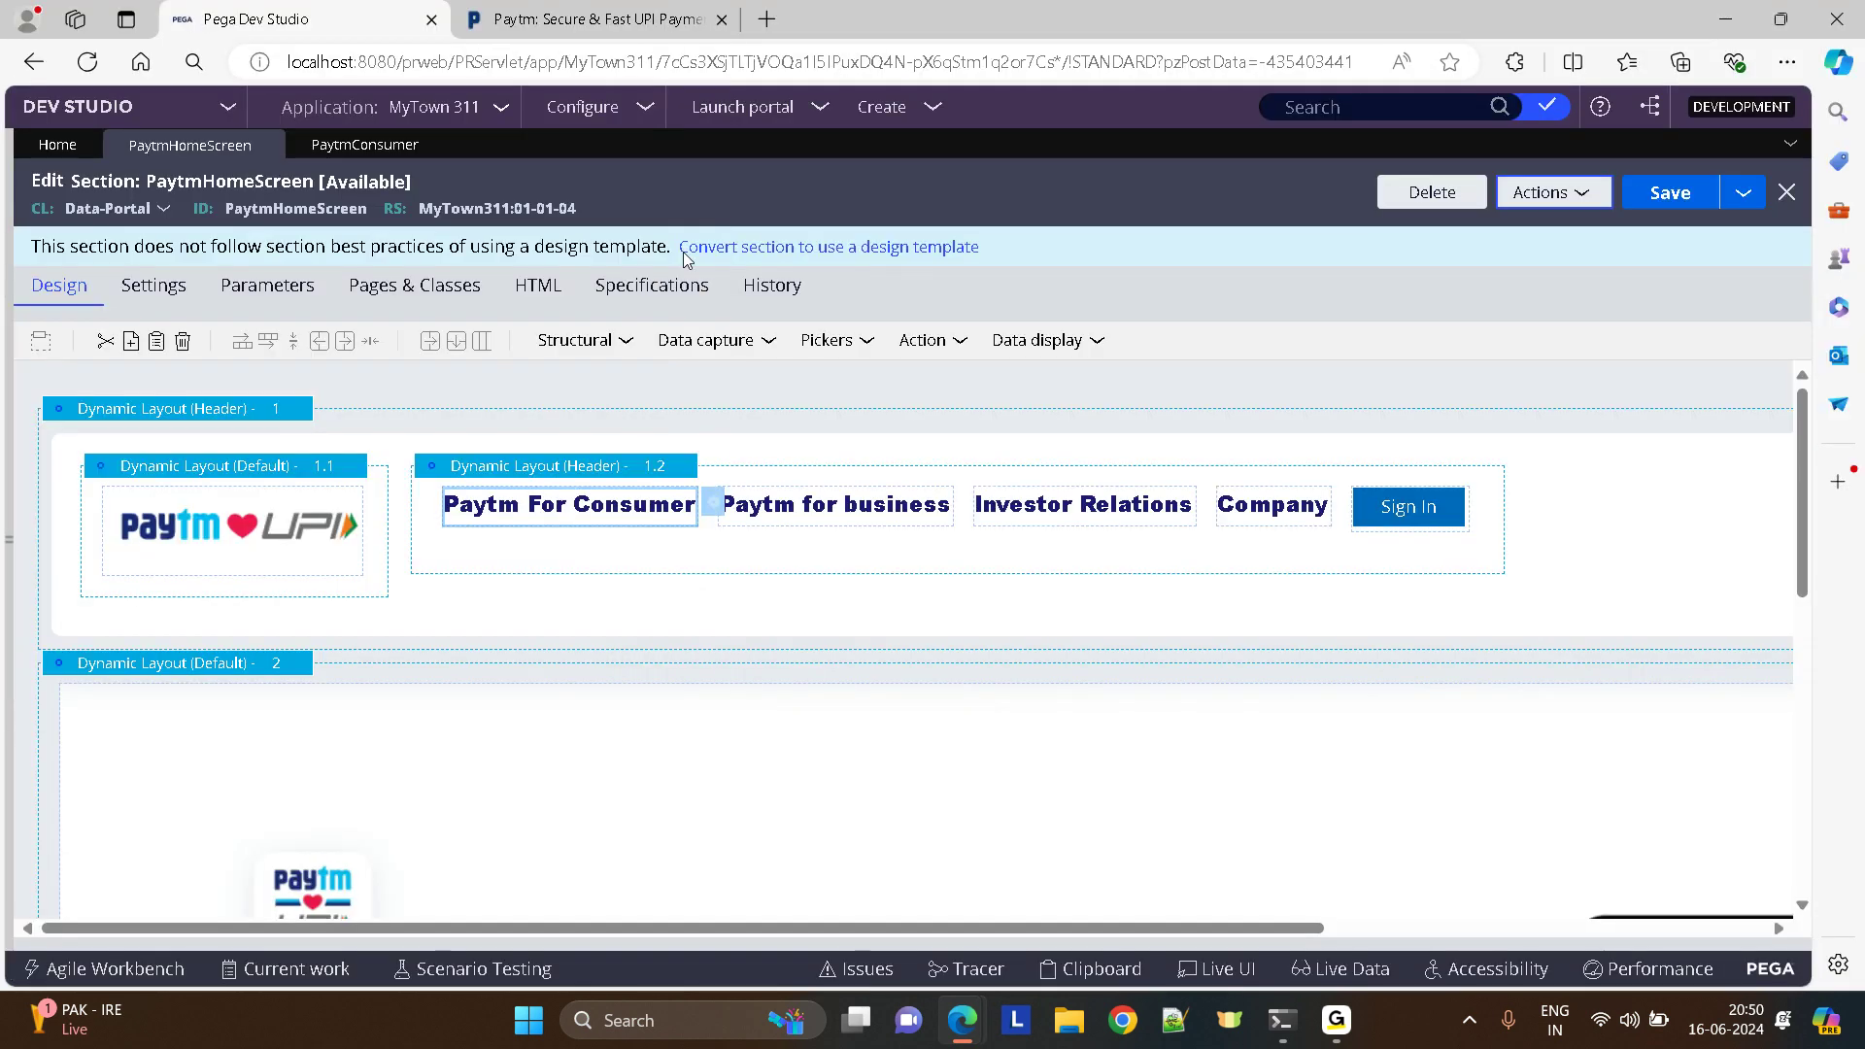
double_click(569, 505)
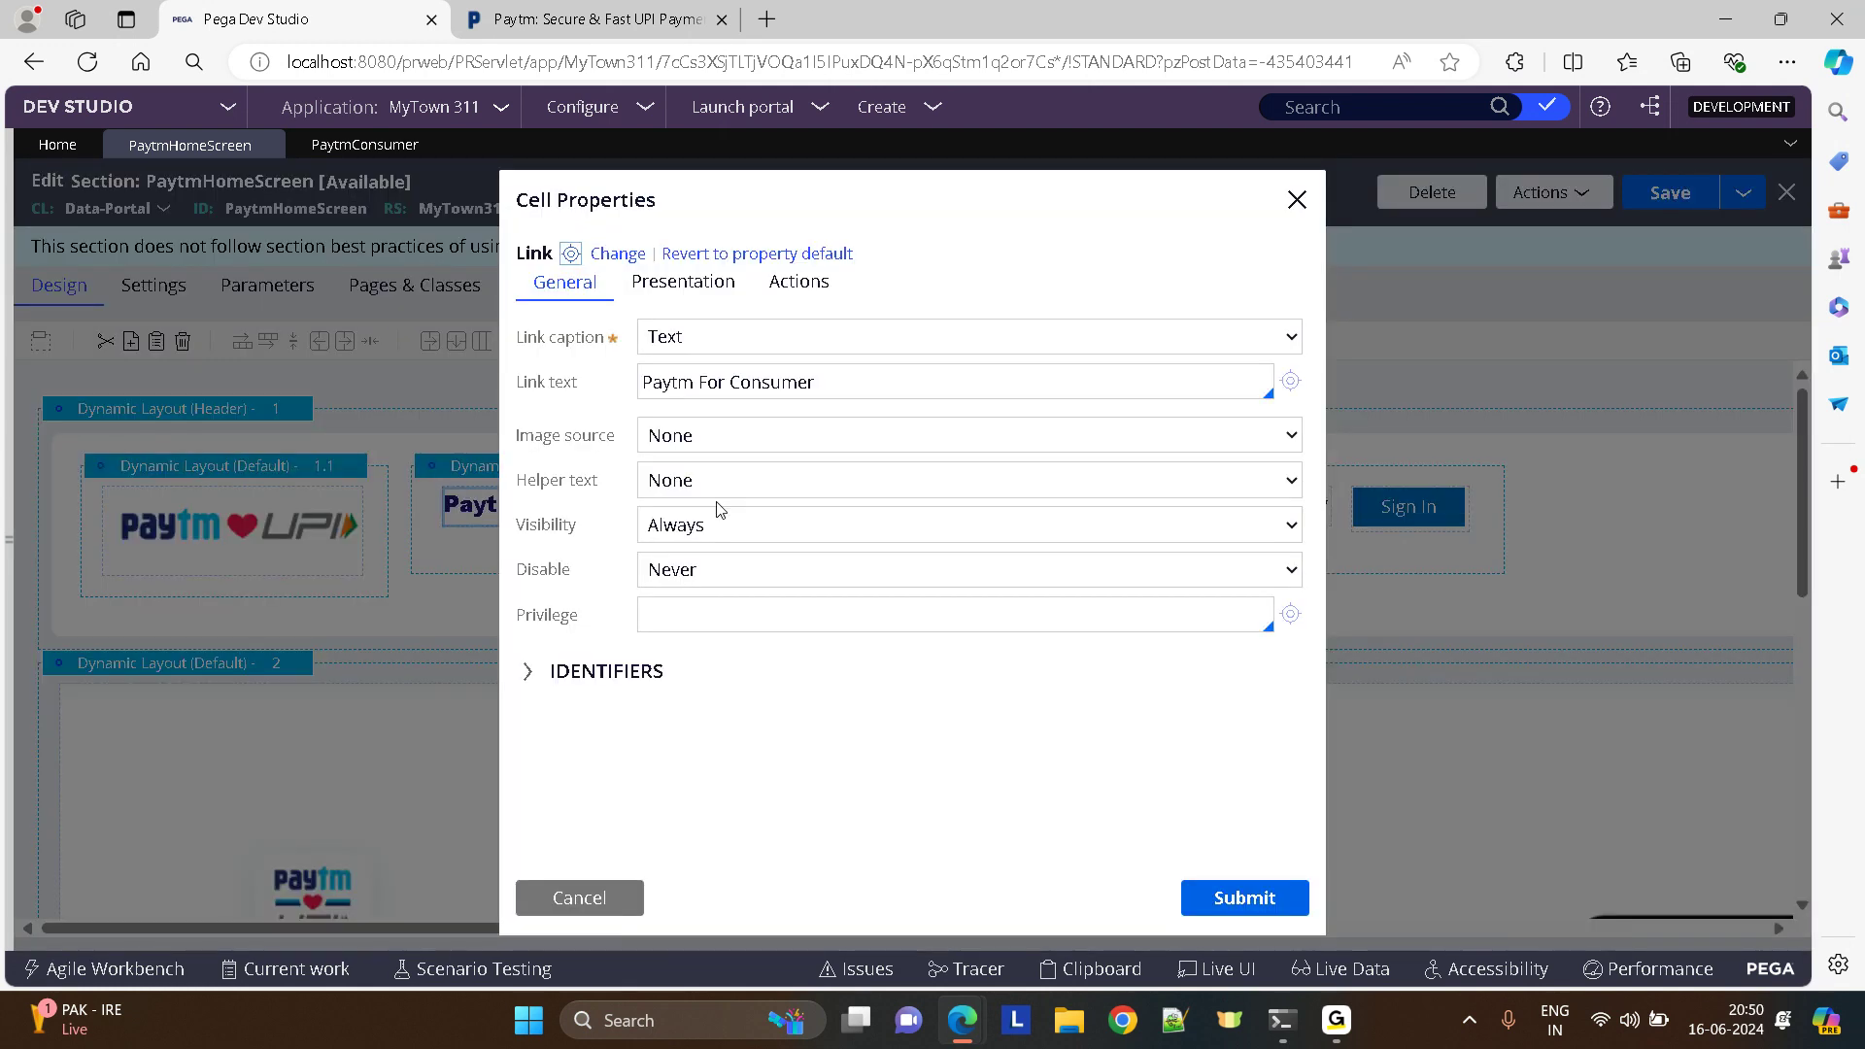
left_click(798, 282)
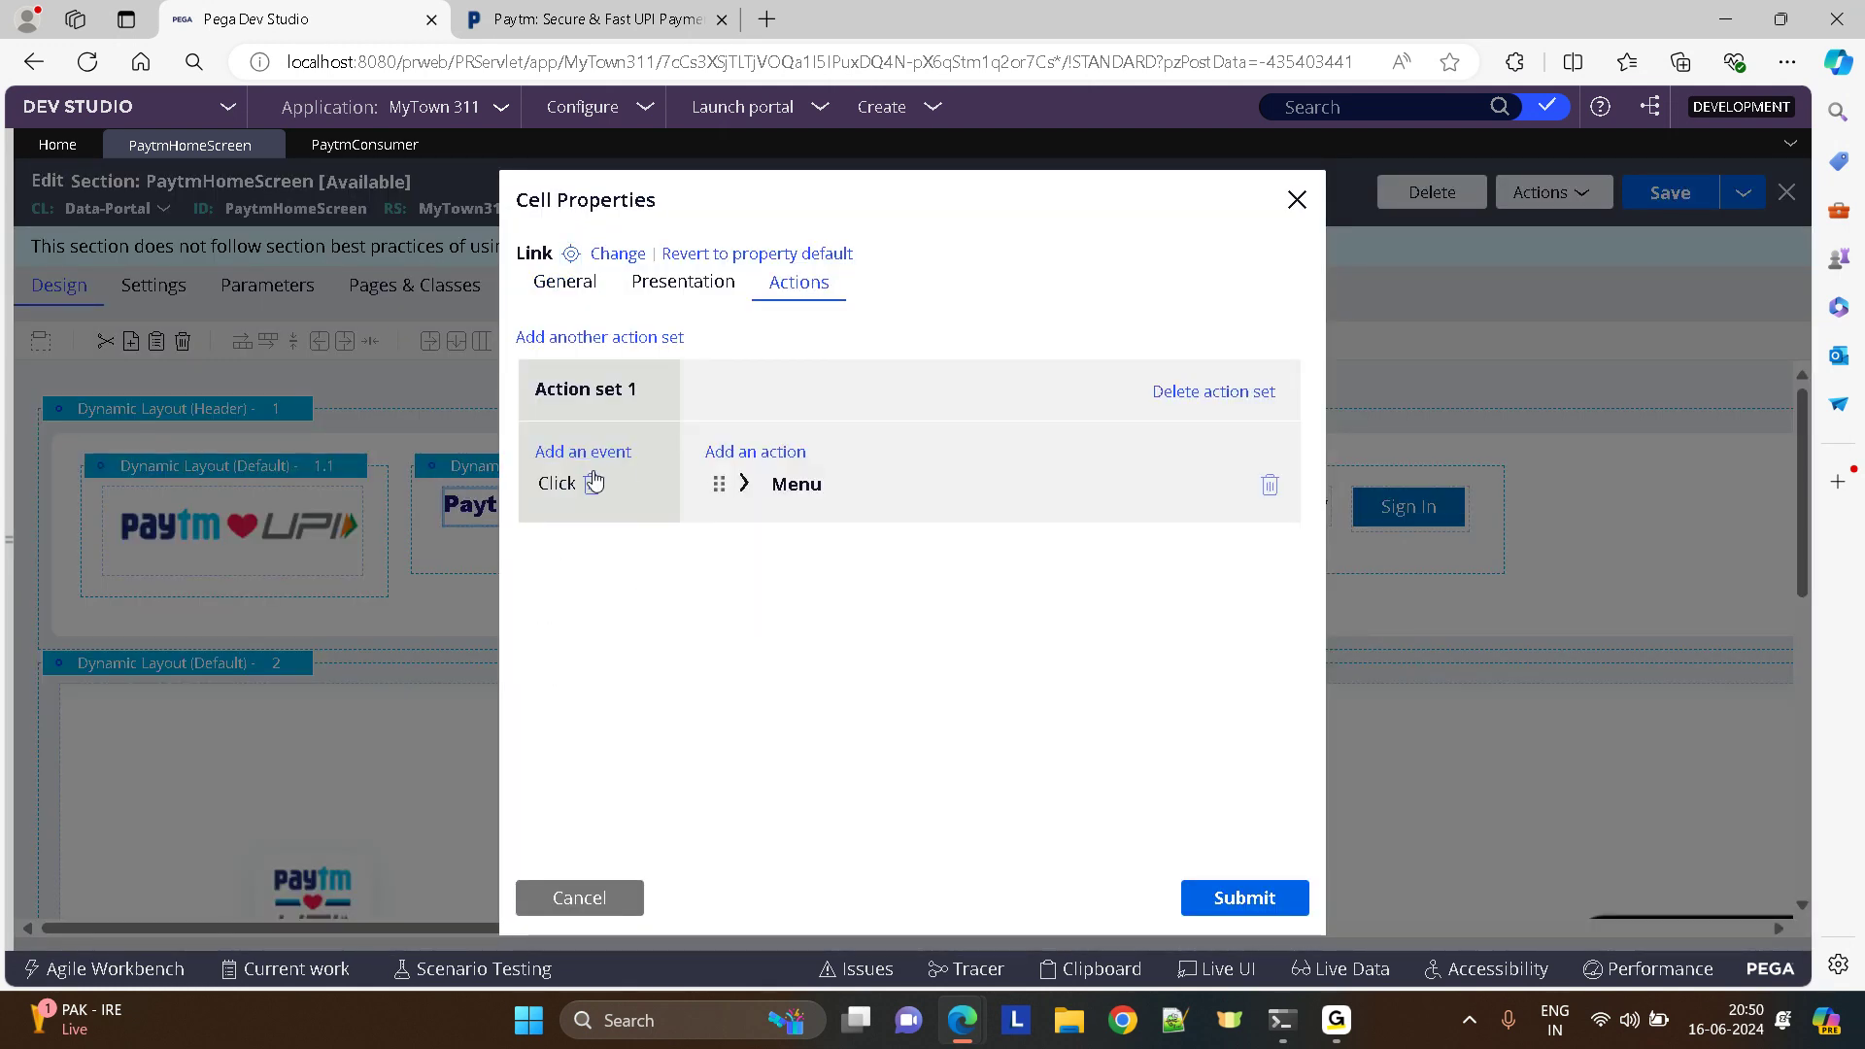
left_click(744, 483)
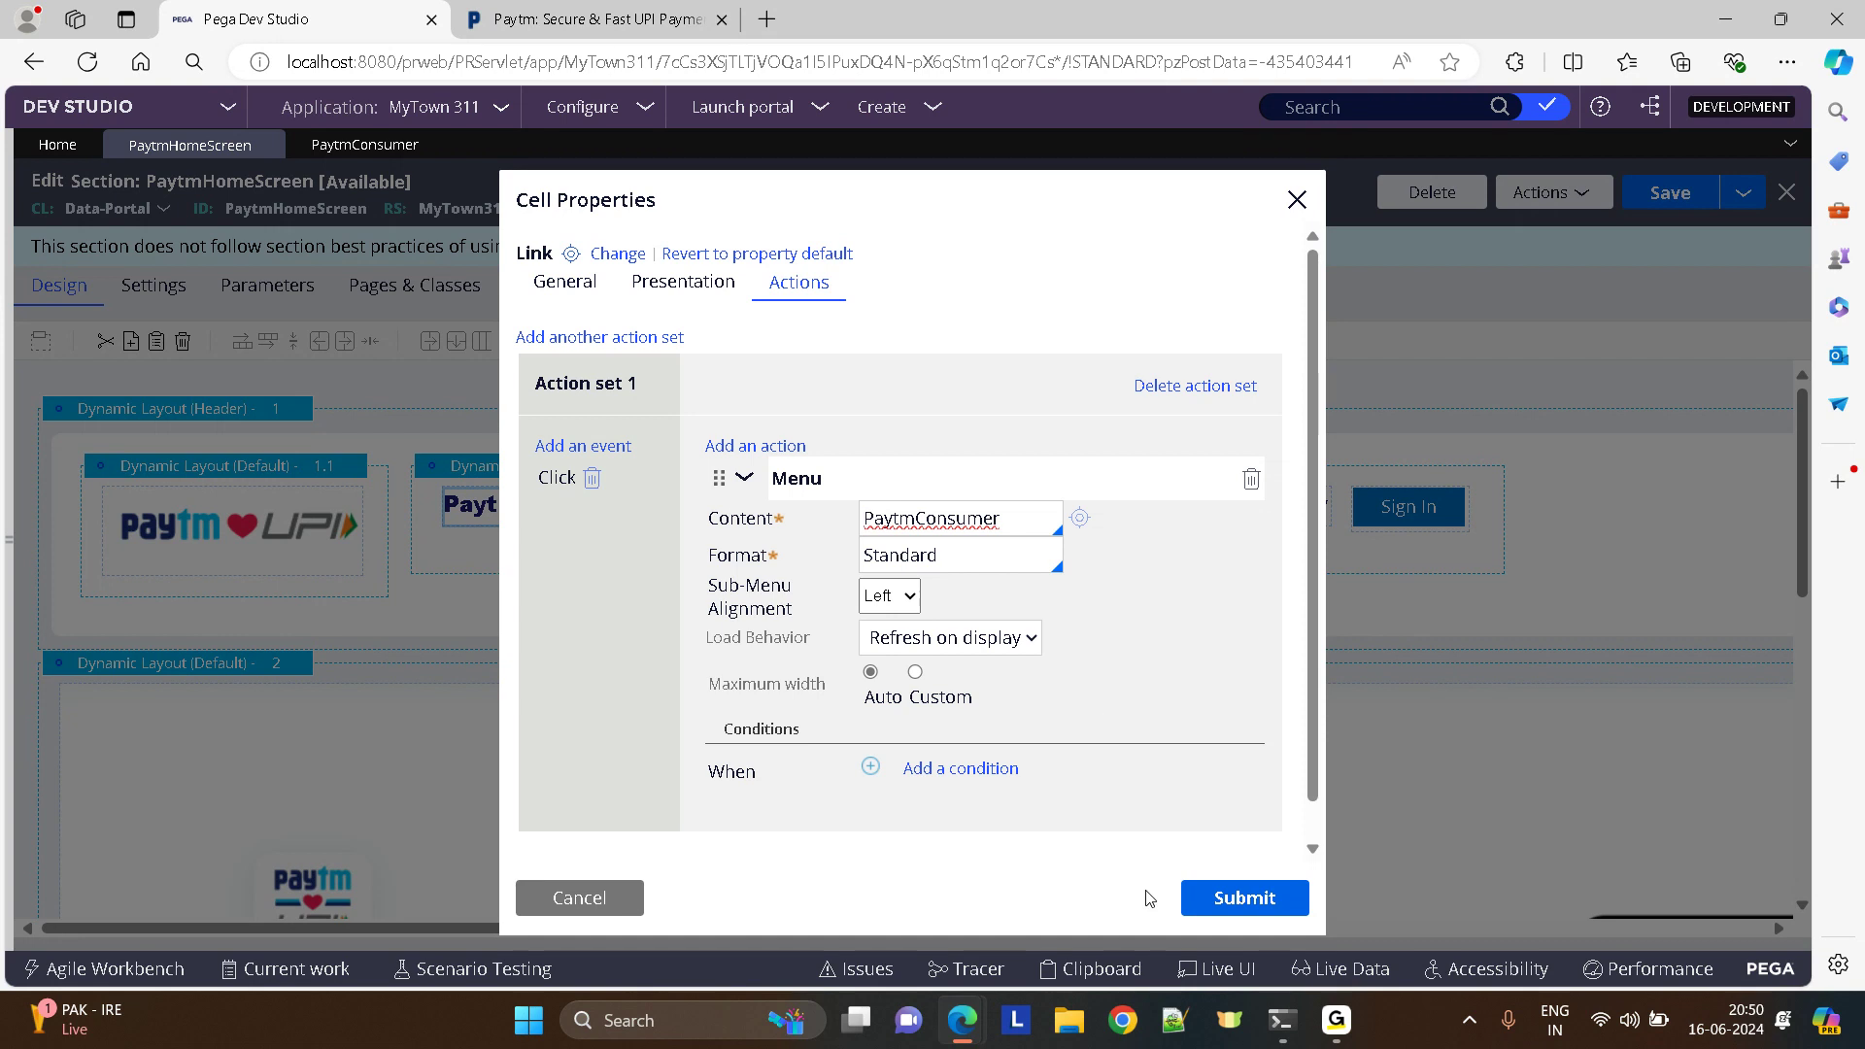
left_click(363, 143)
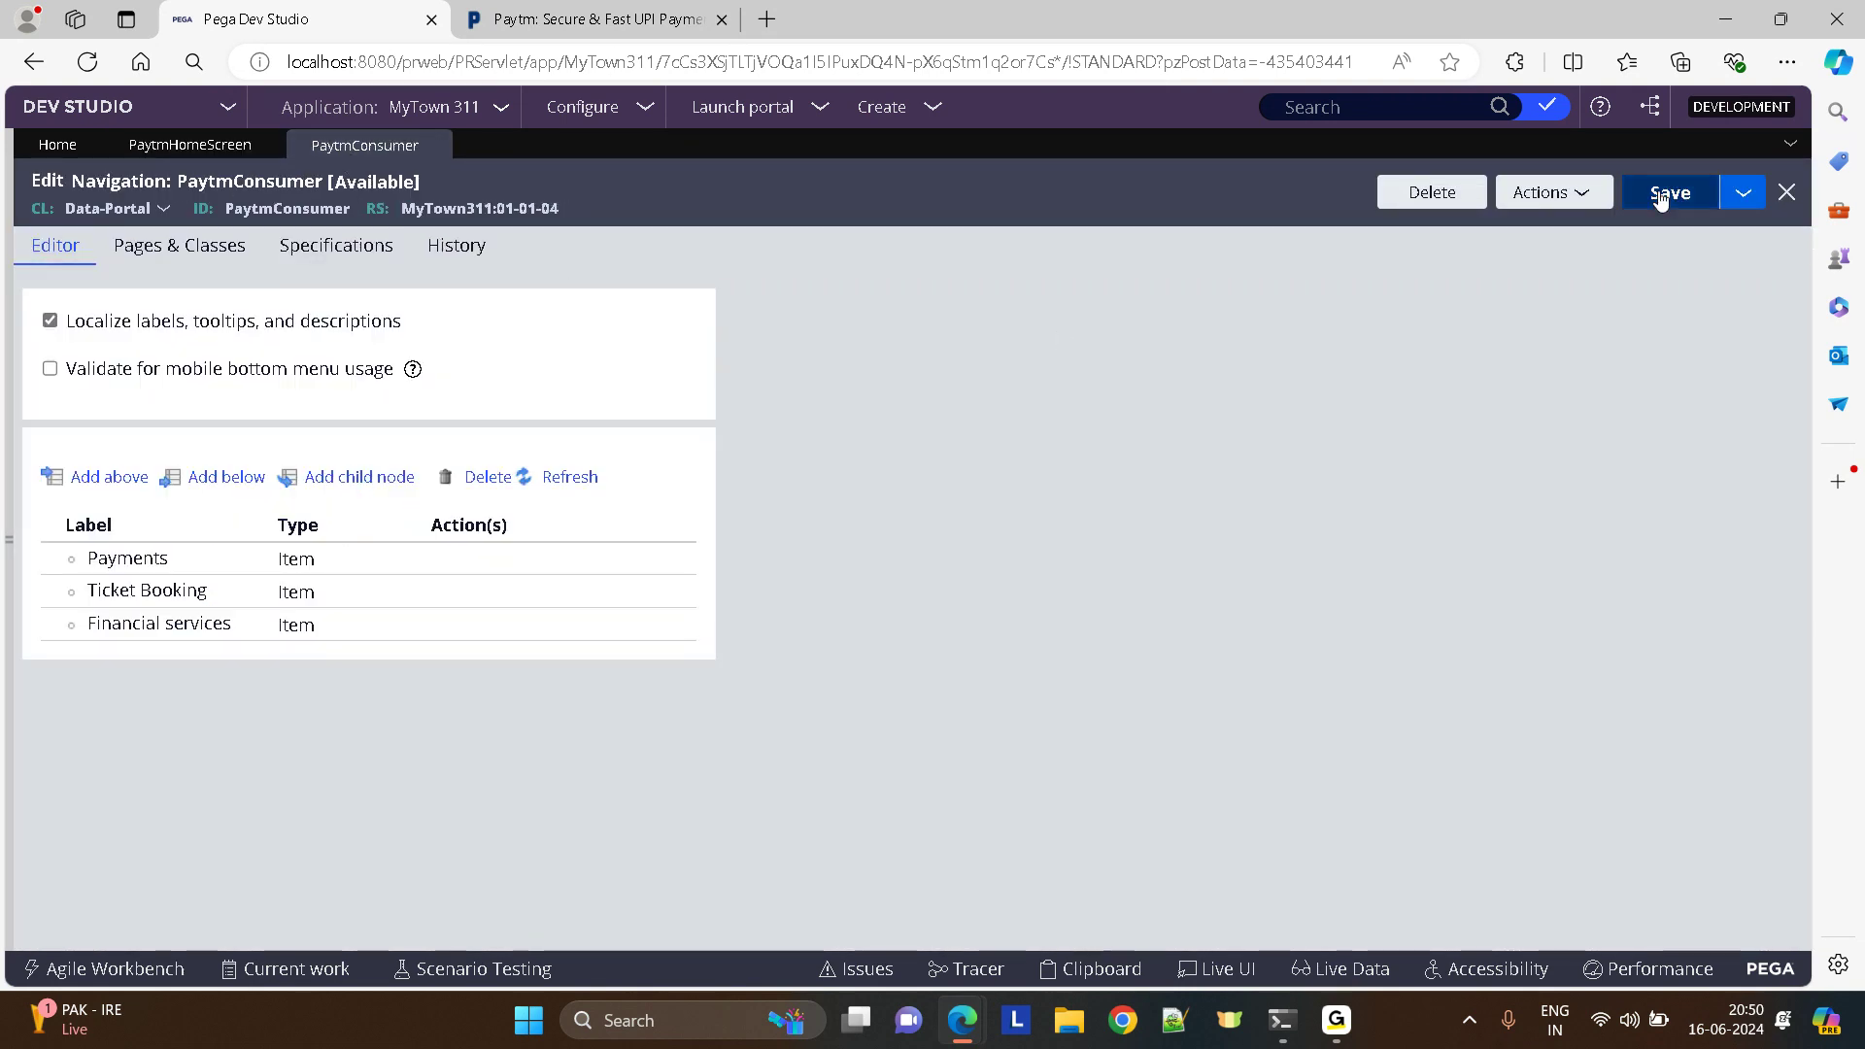
left_click(188, 144)
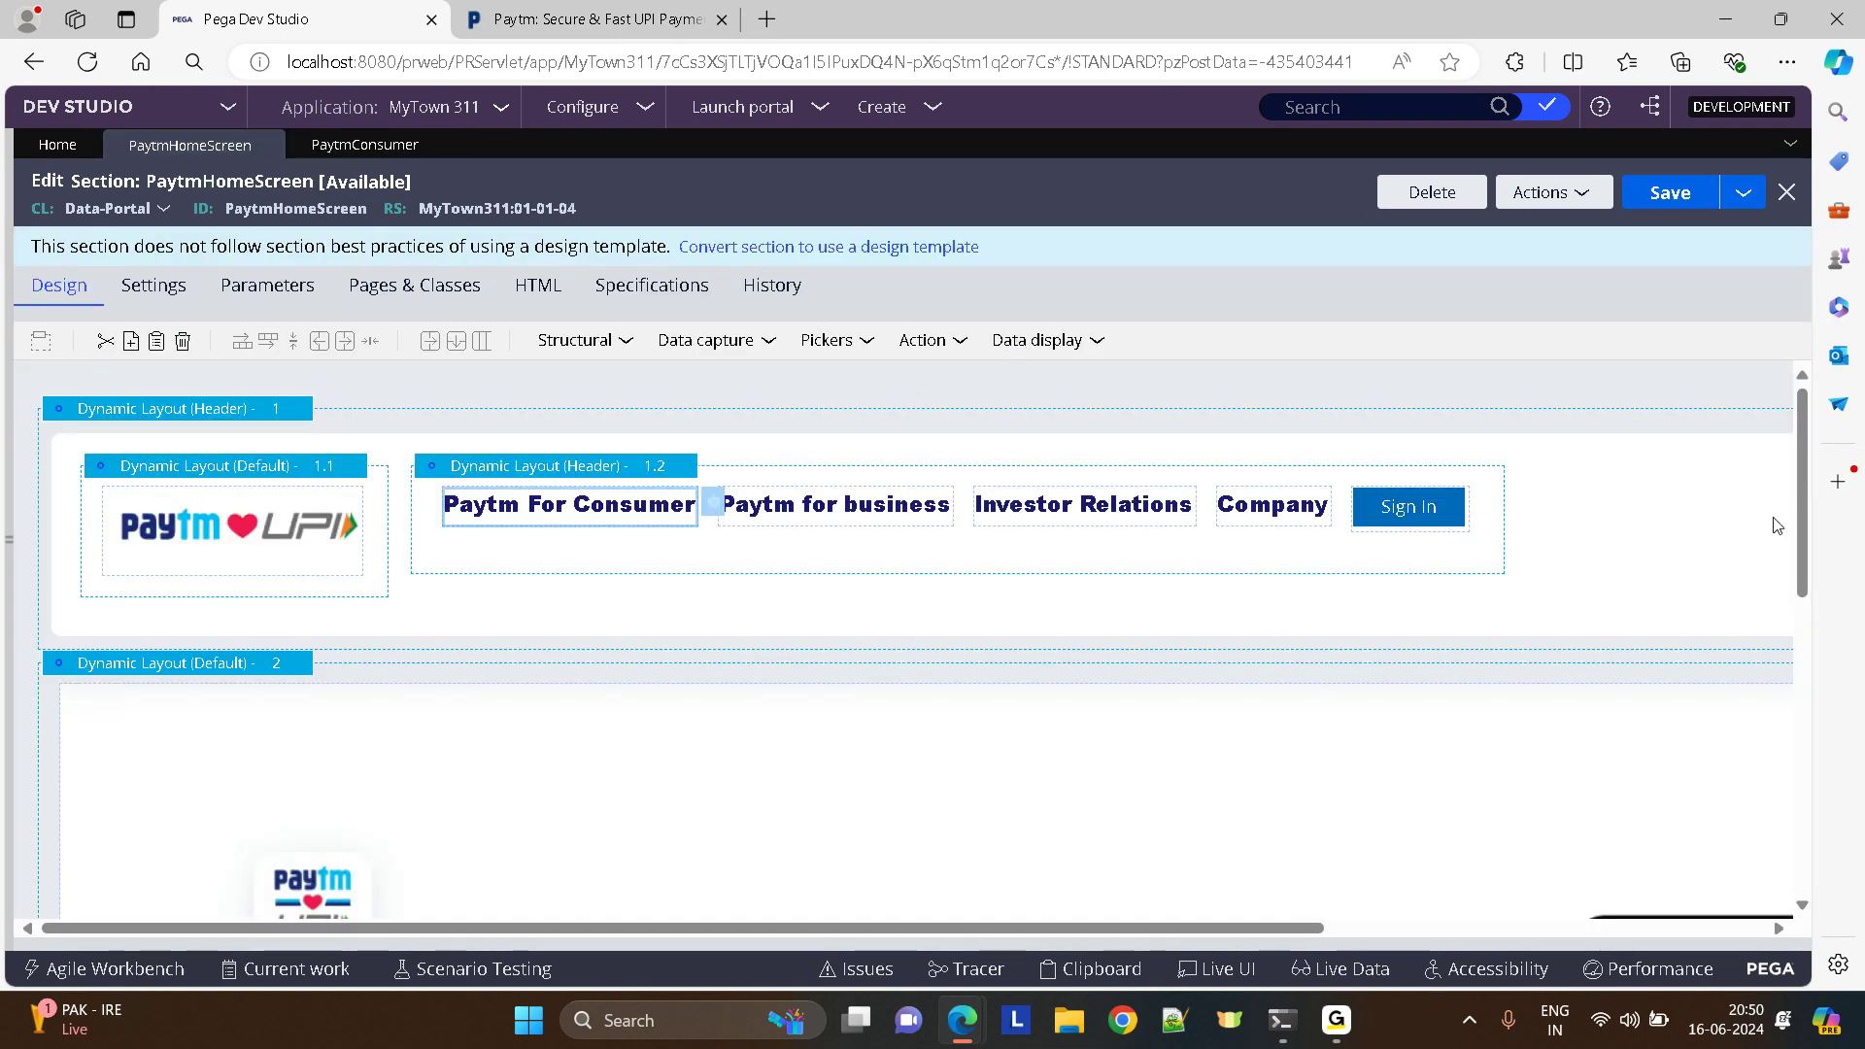
- View the live Paytm home page in Edge for reference and return to Dev Studio
left_click(582, 19)
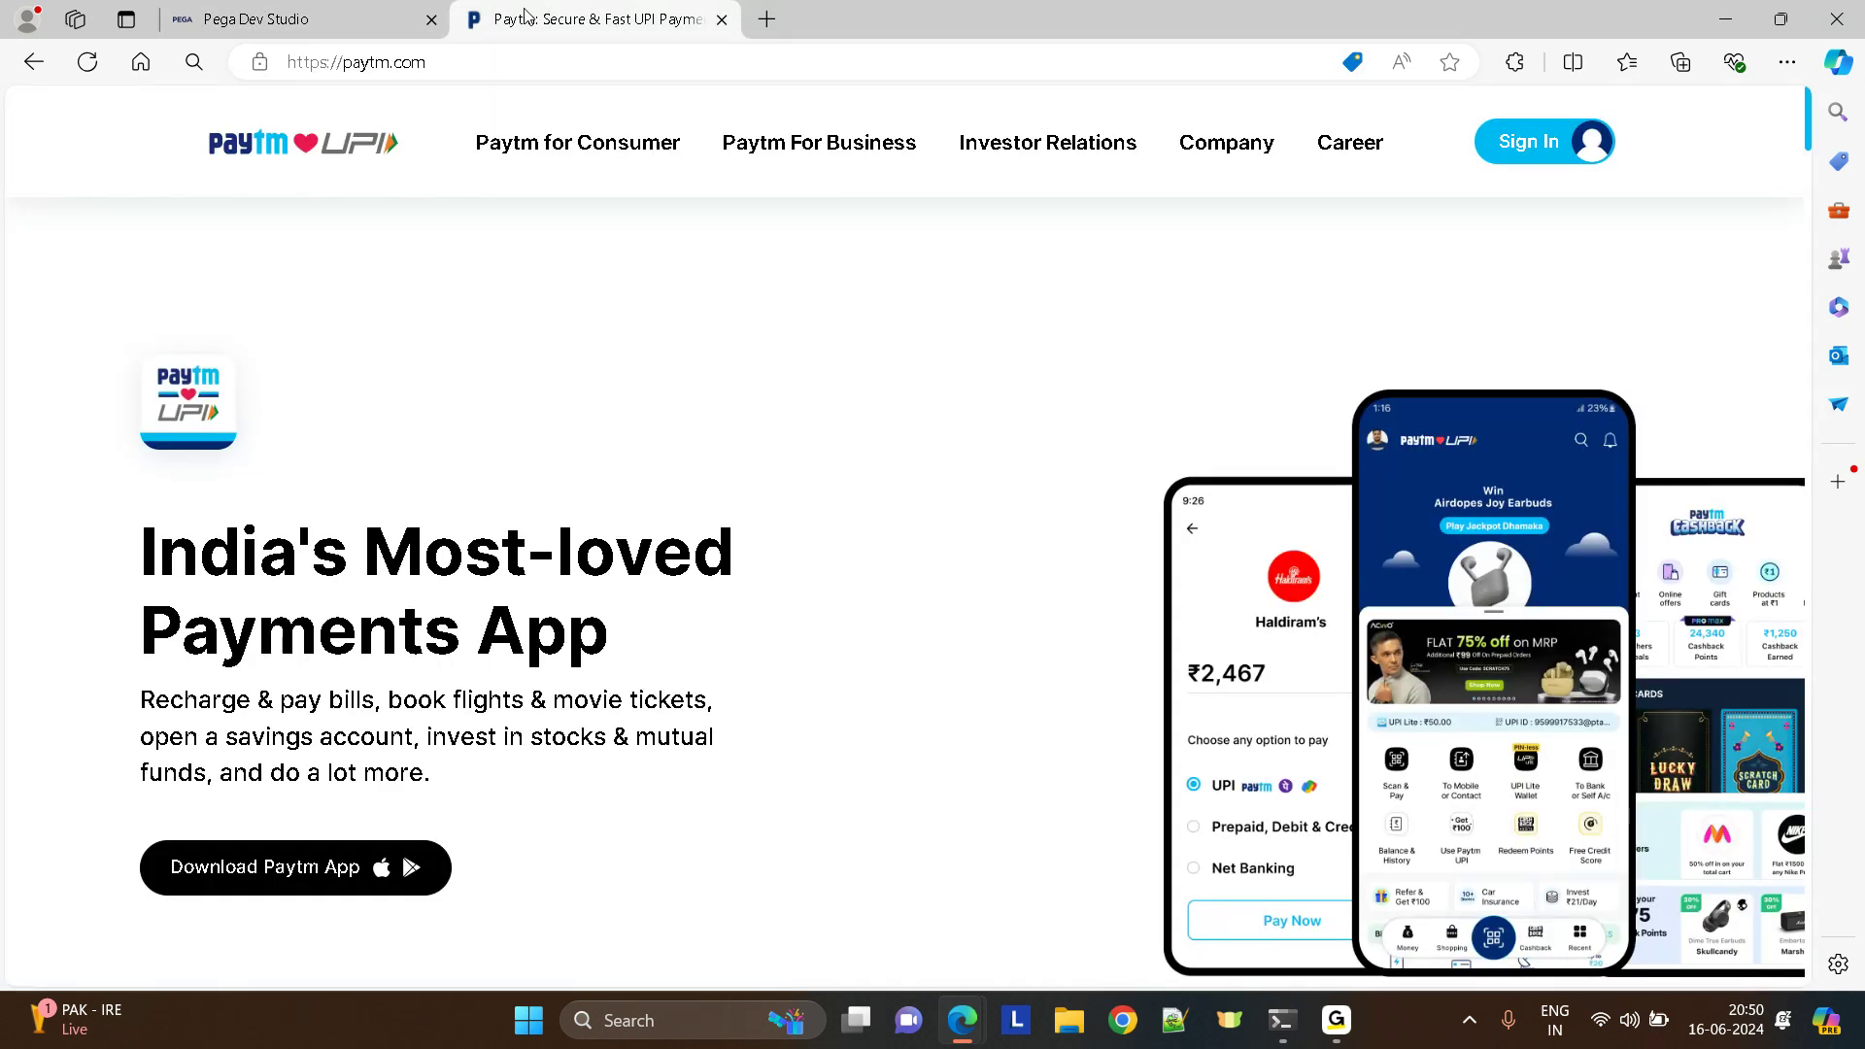
mouse_move(839, 342)
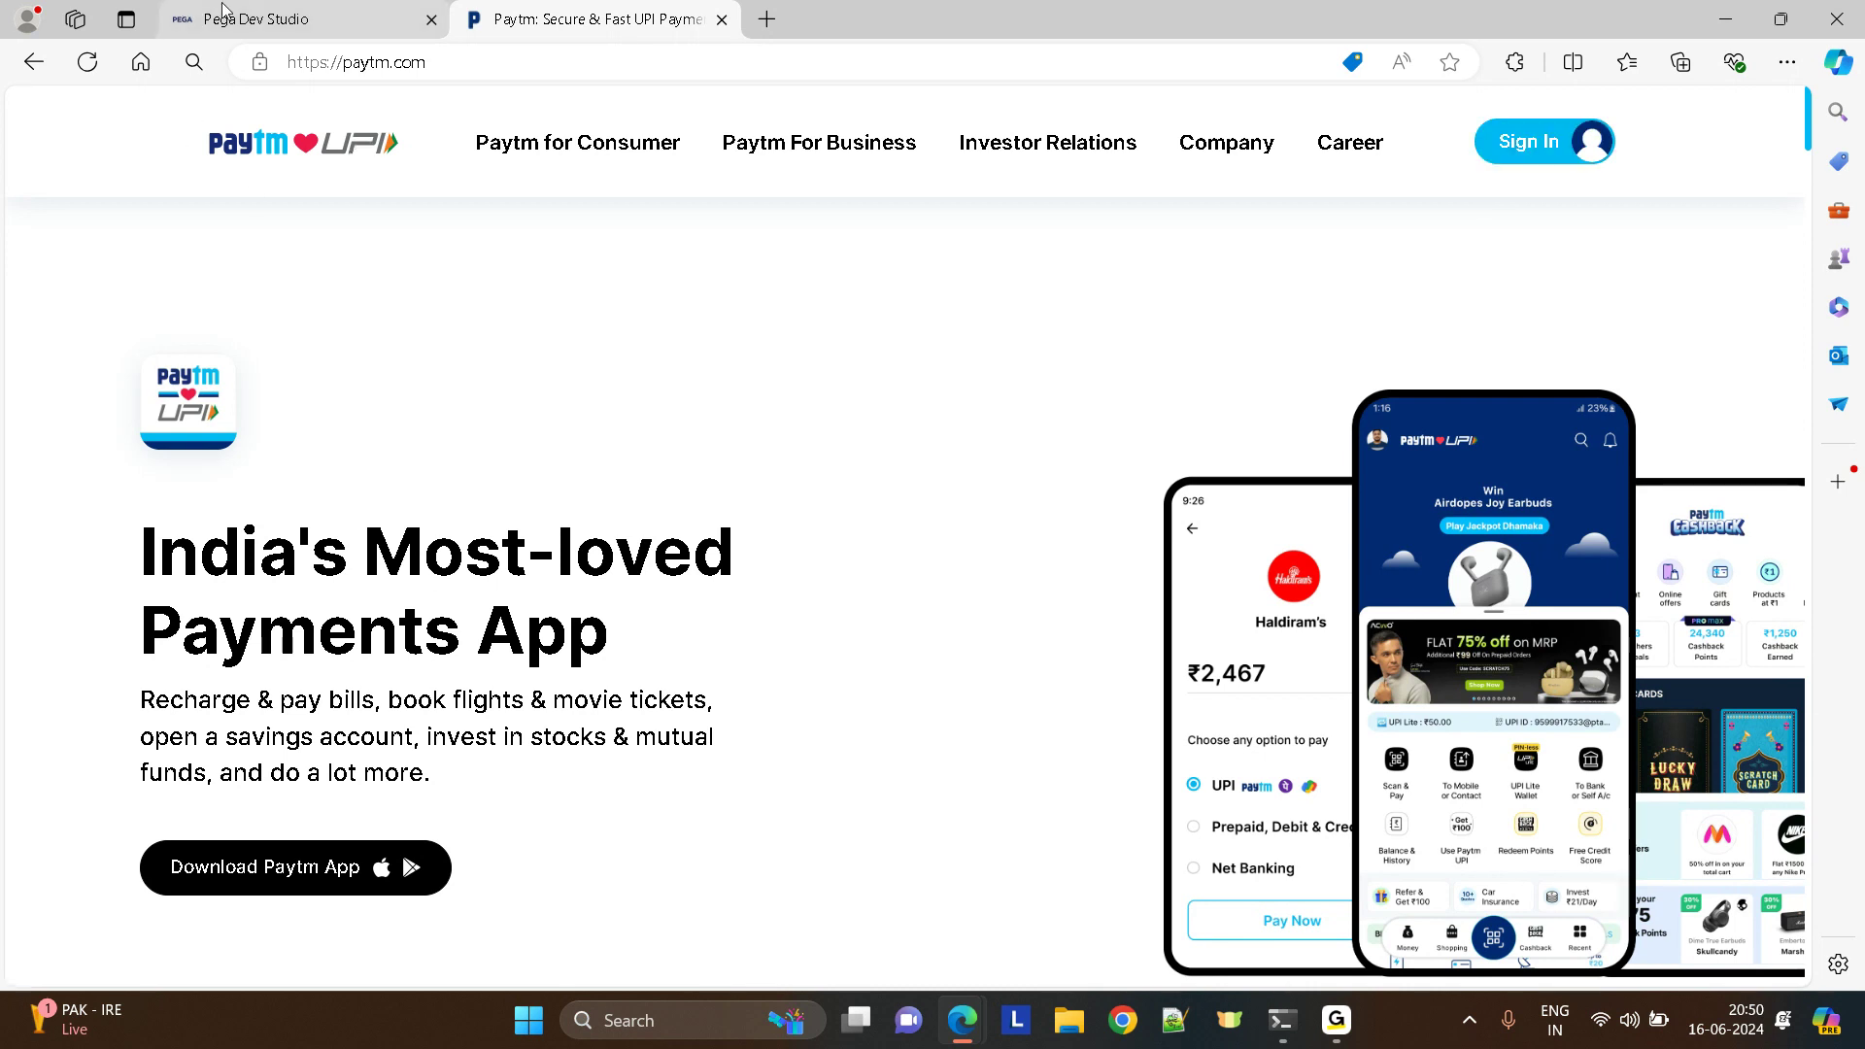
left_click(301, 19)
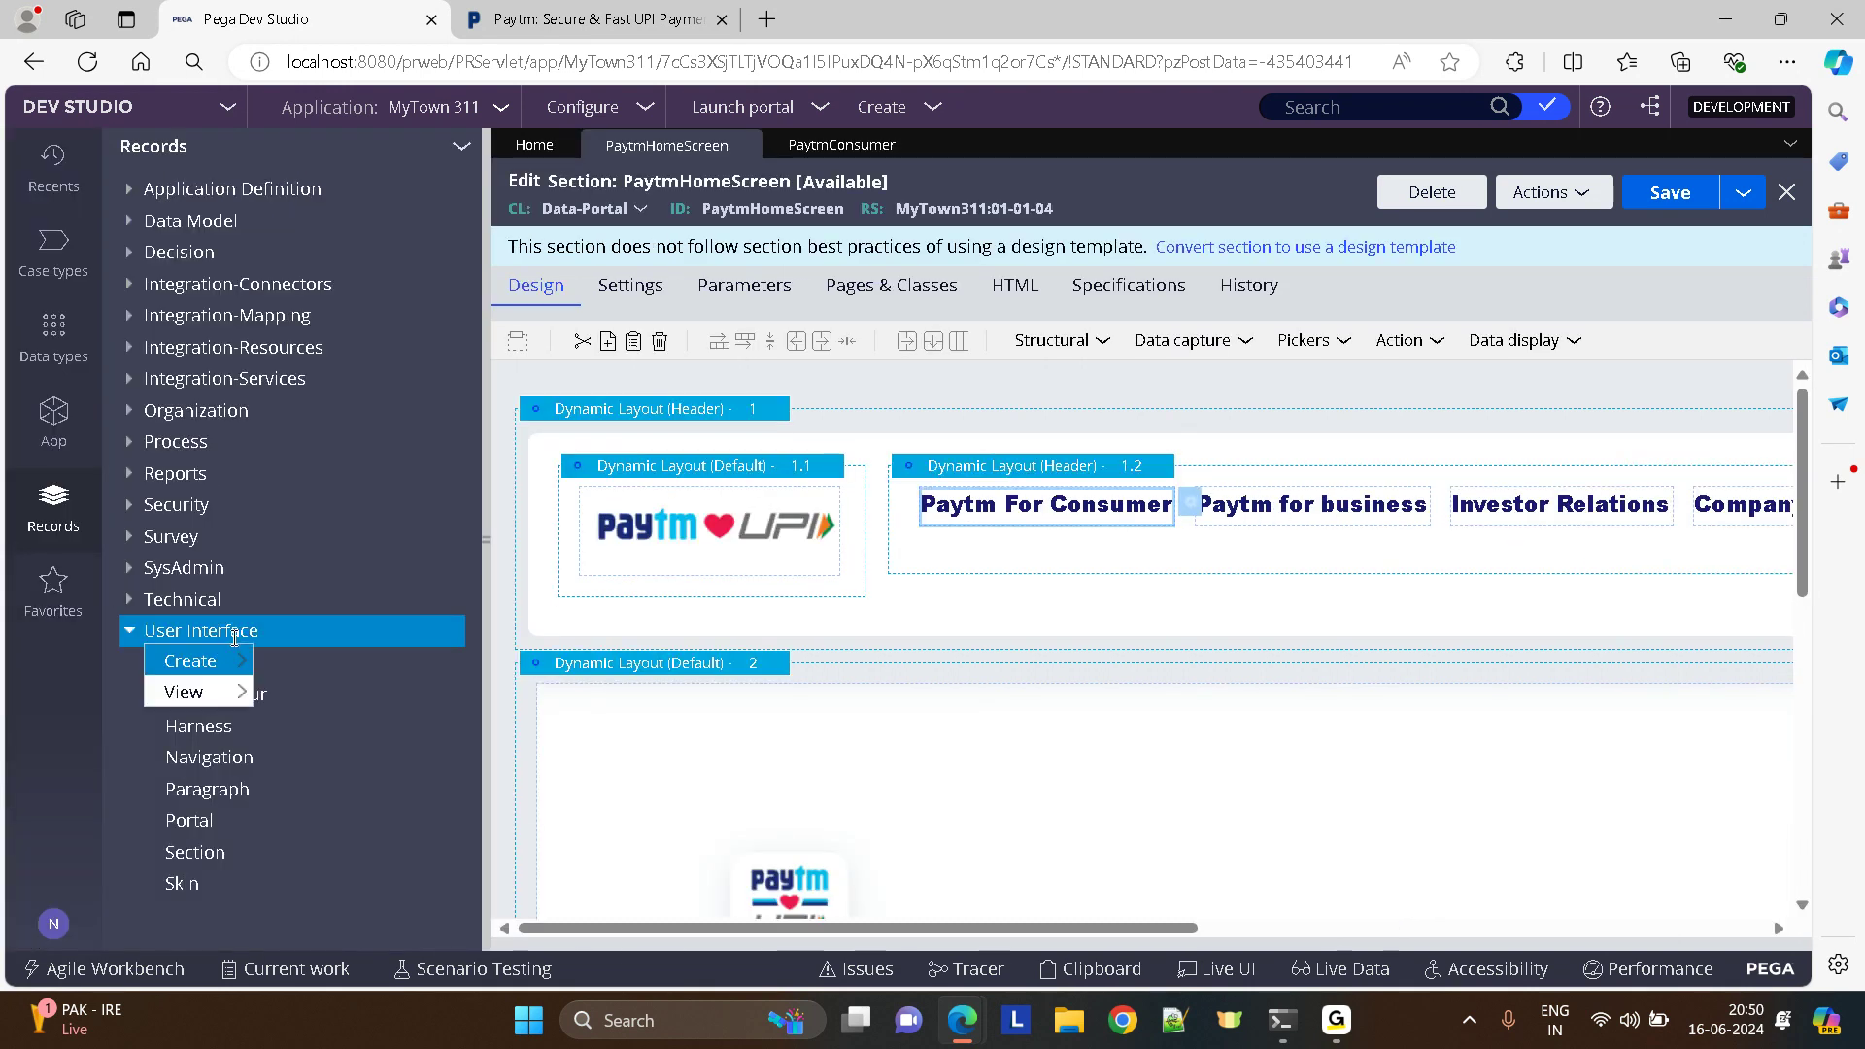
- Create and open a harness labelled PaytmHarness applying to Data-Portal
left_click(188, 661)
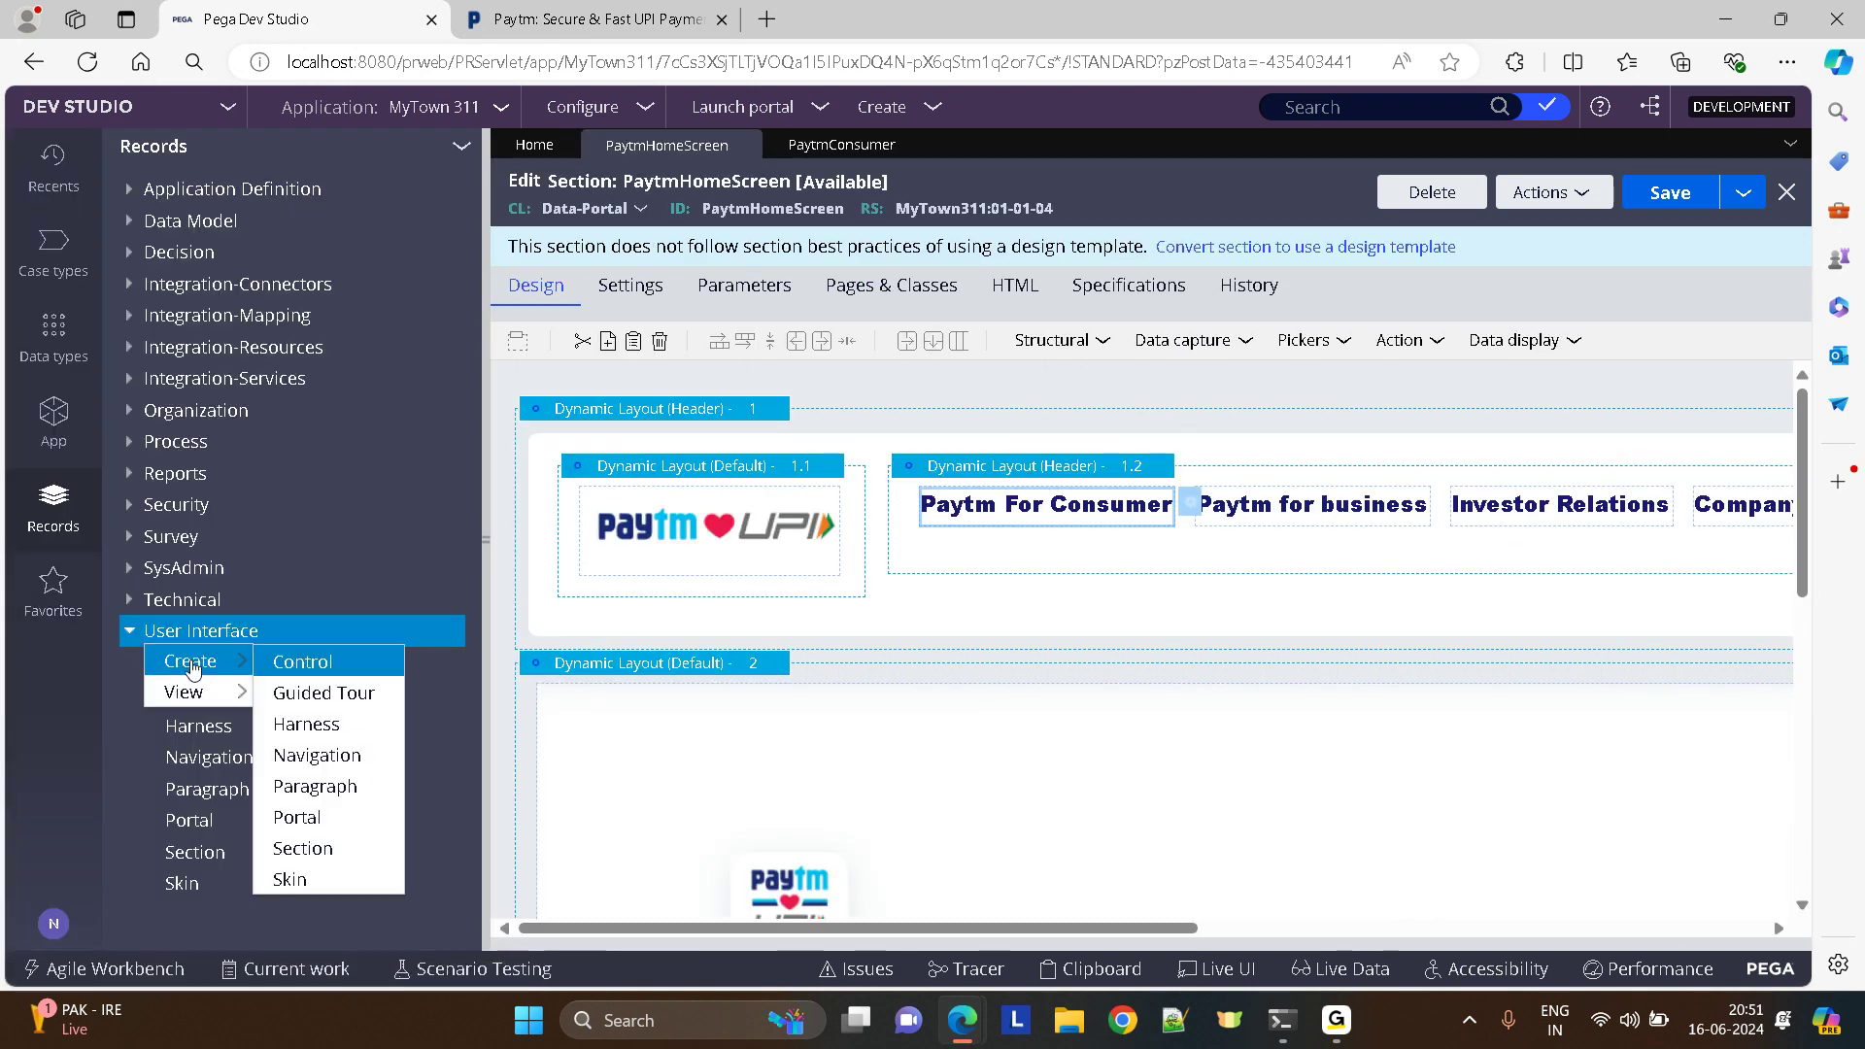
left_click(305, 722)
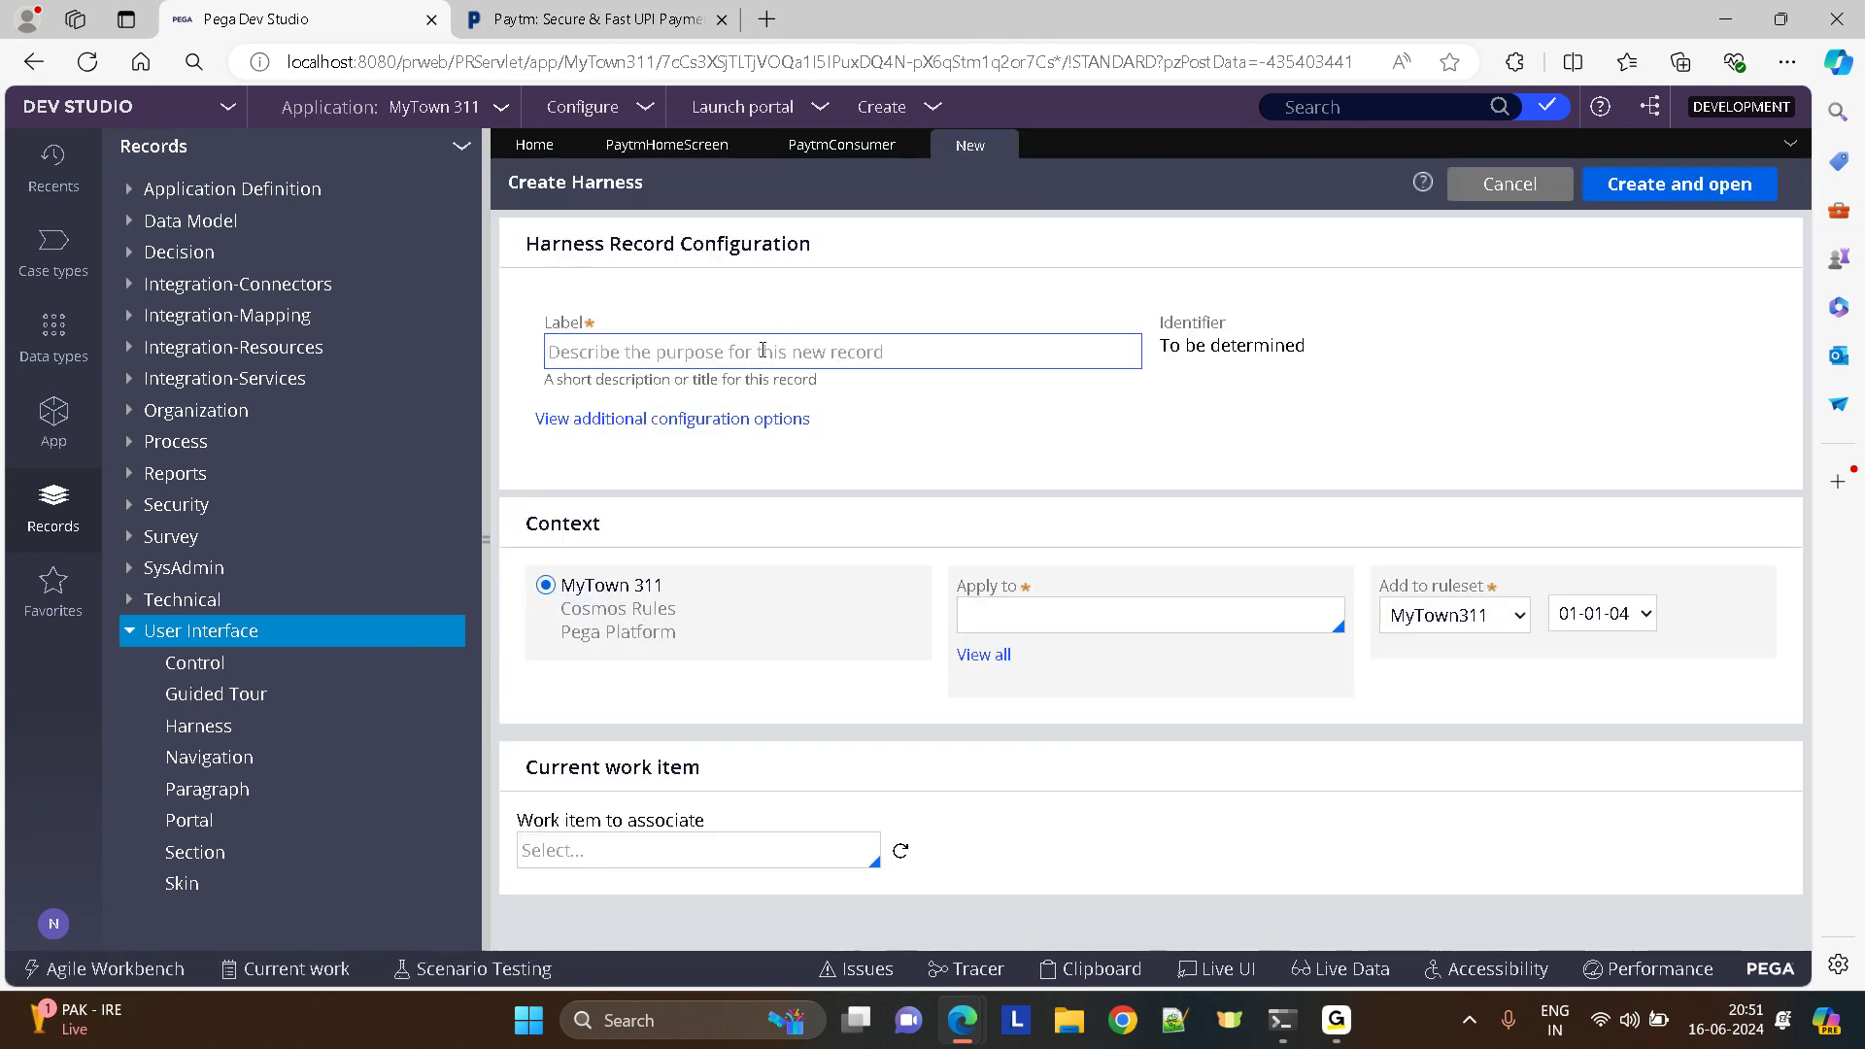
type("Paytm")
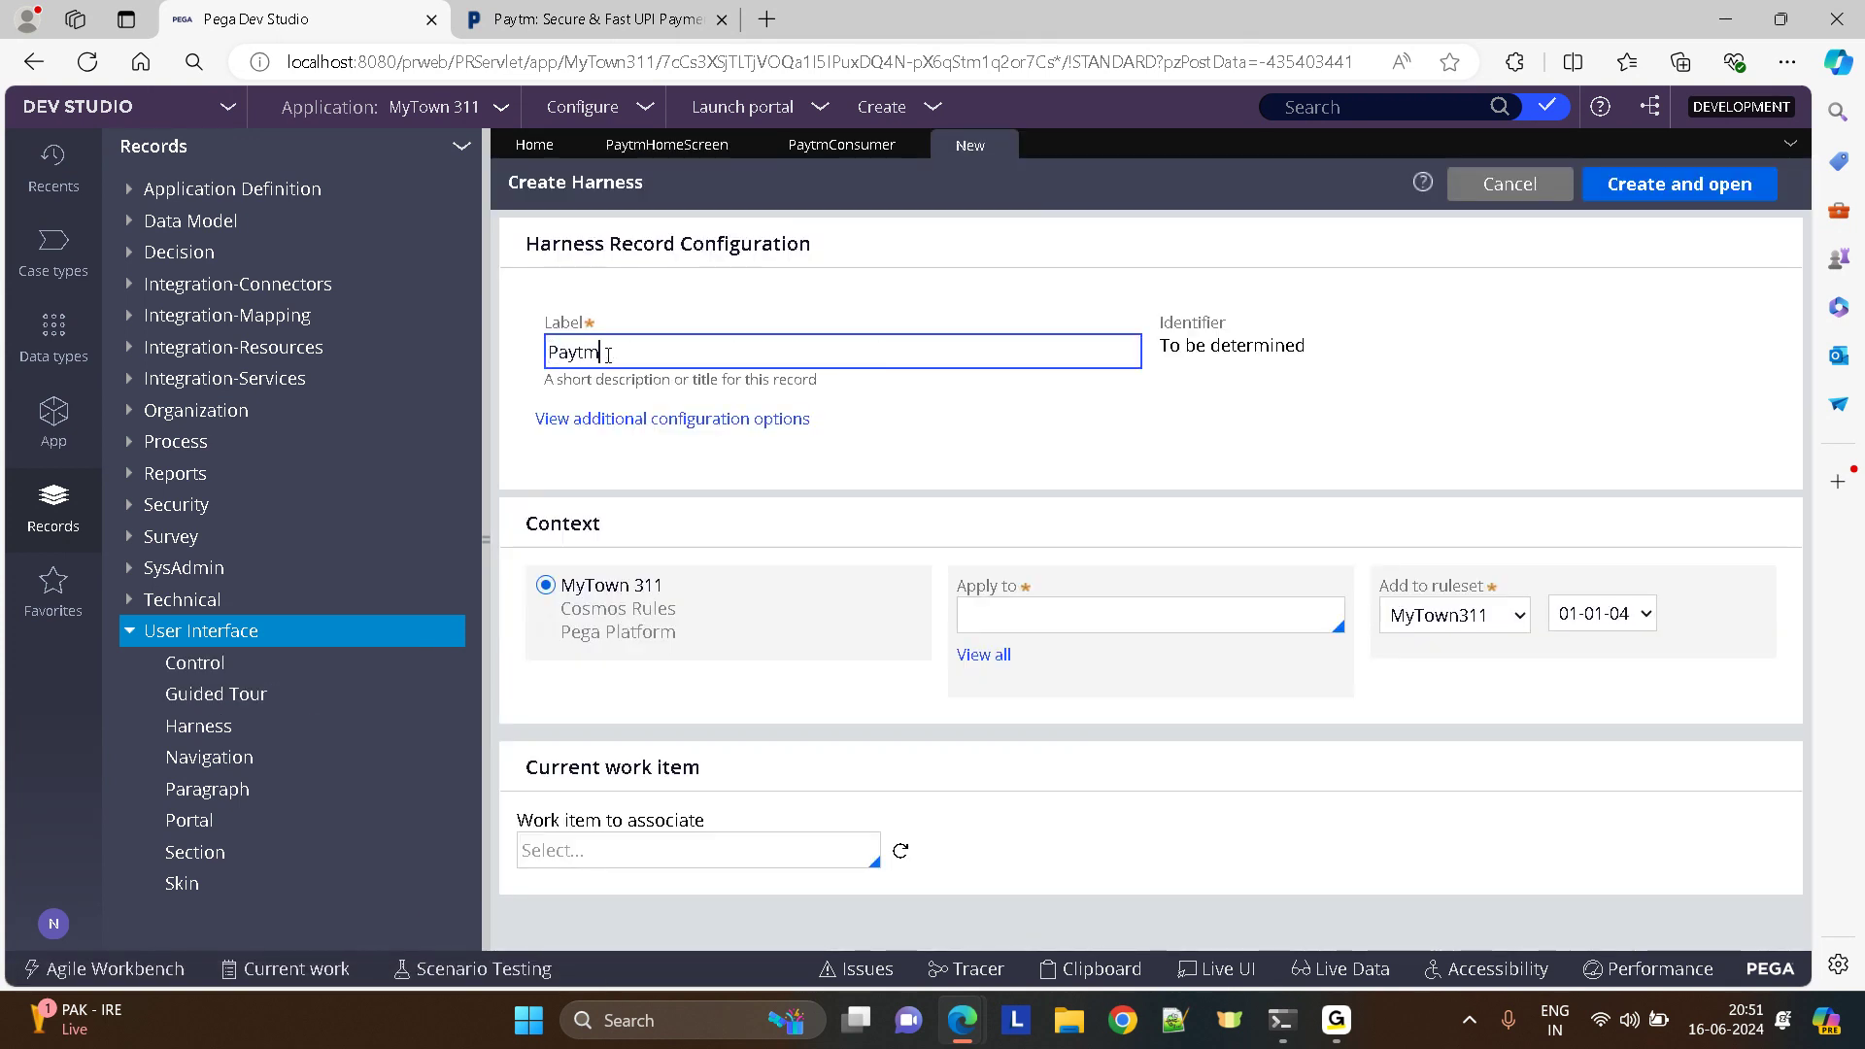
type("Harness")
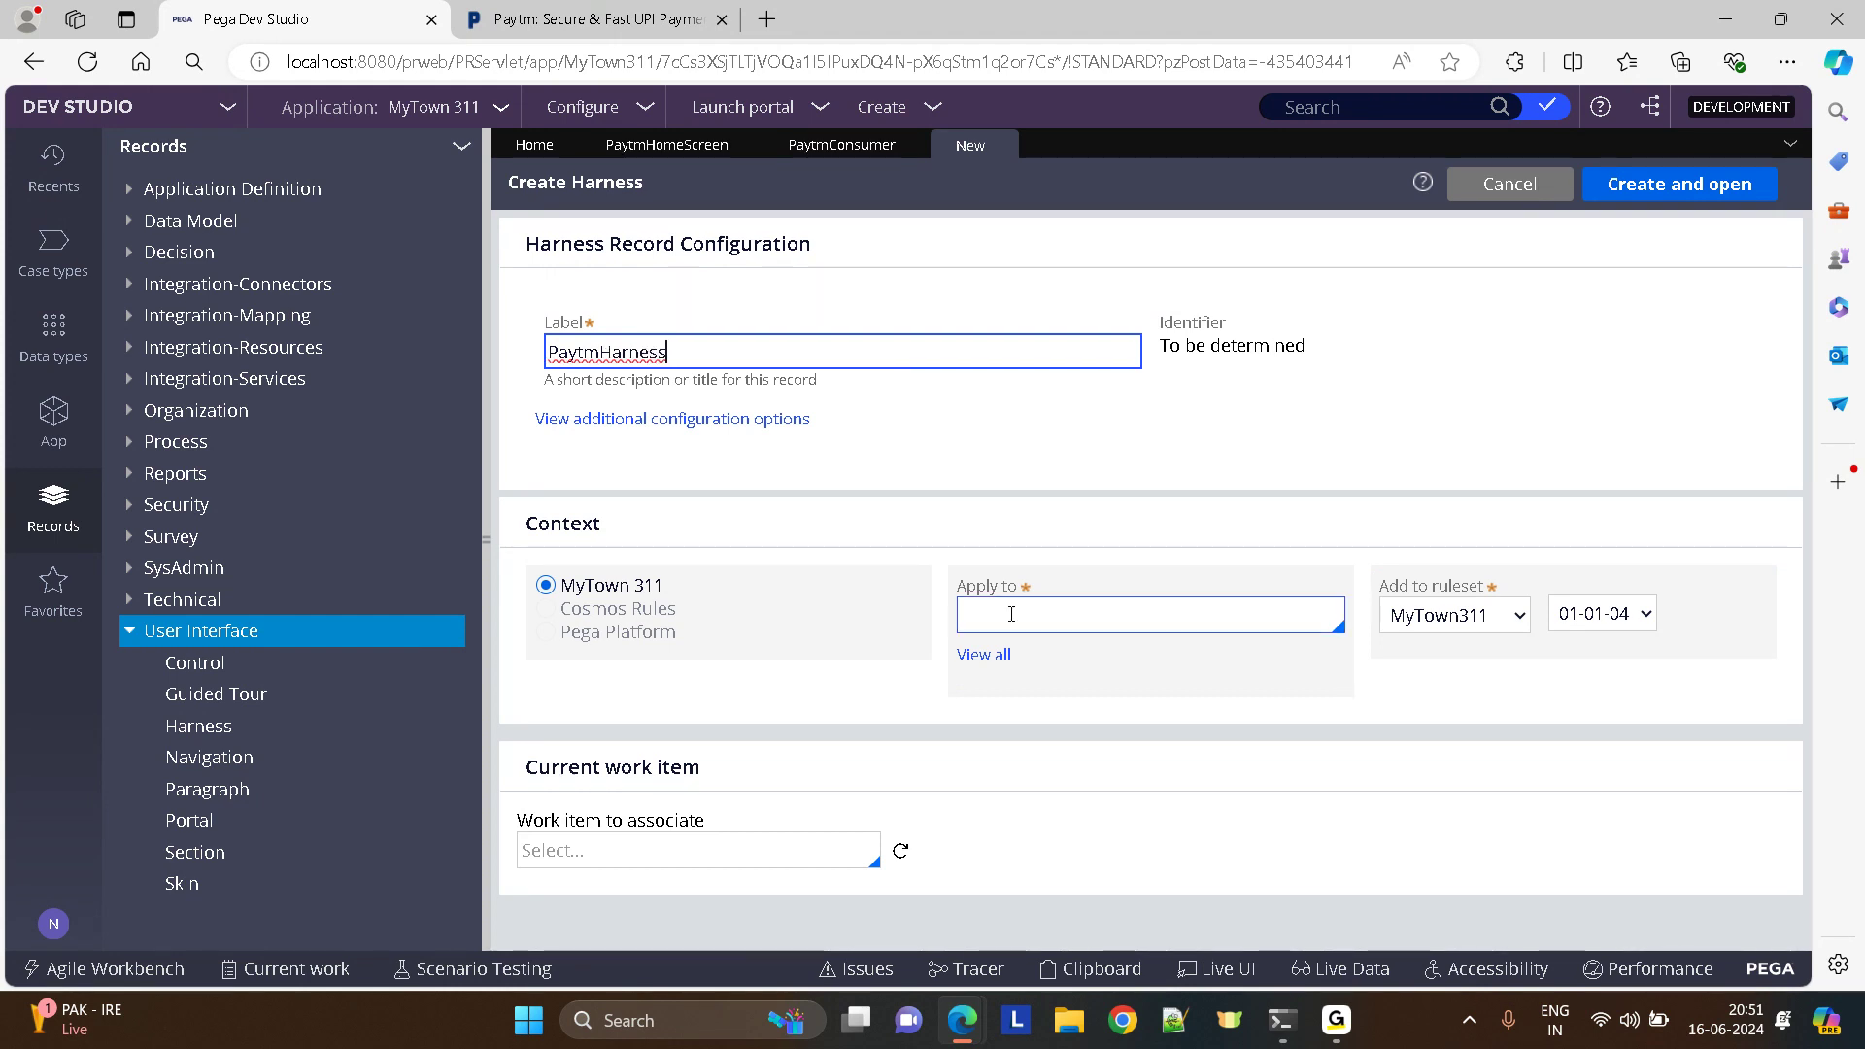
type("data-po")
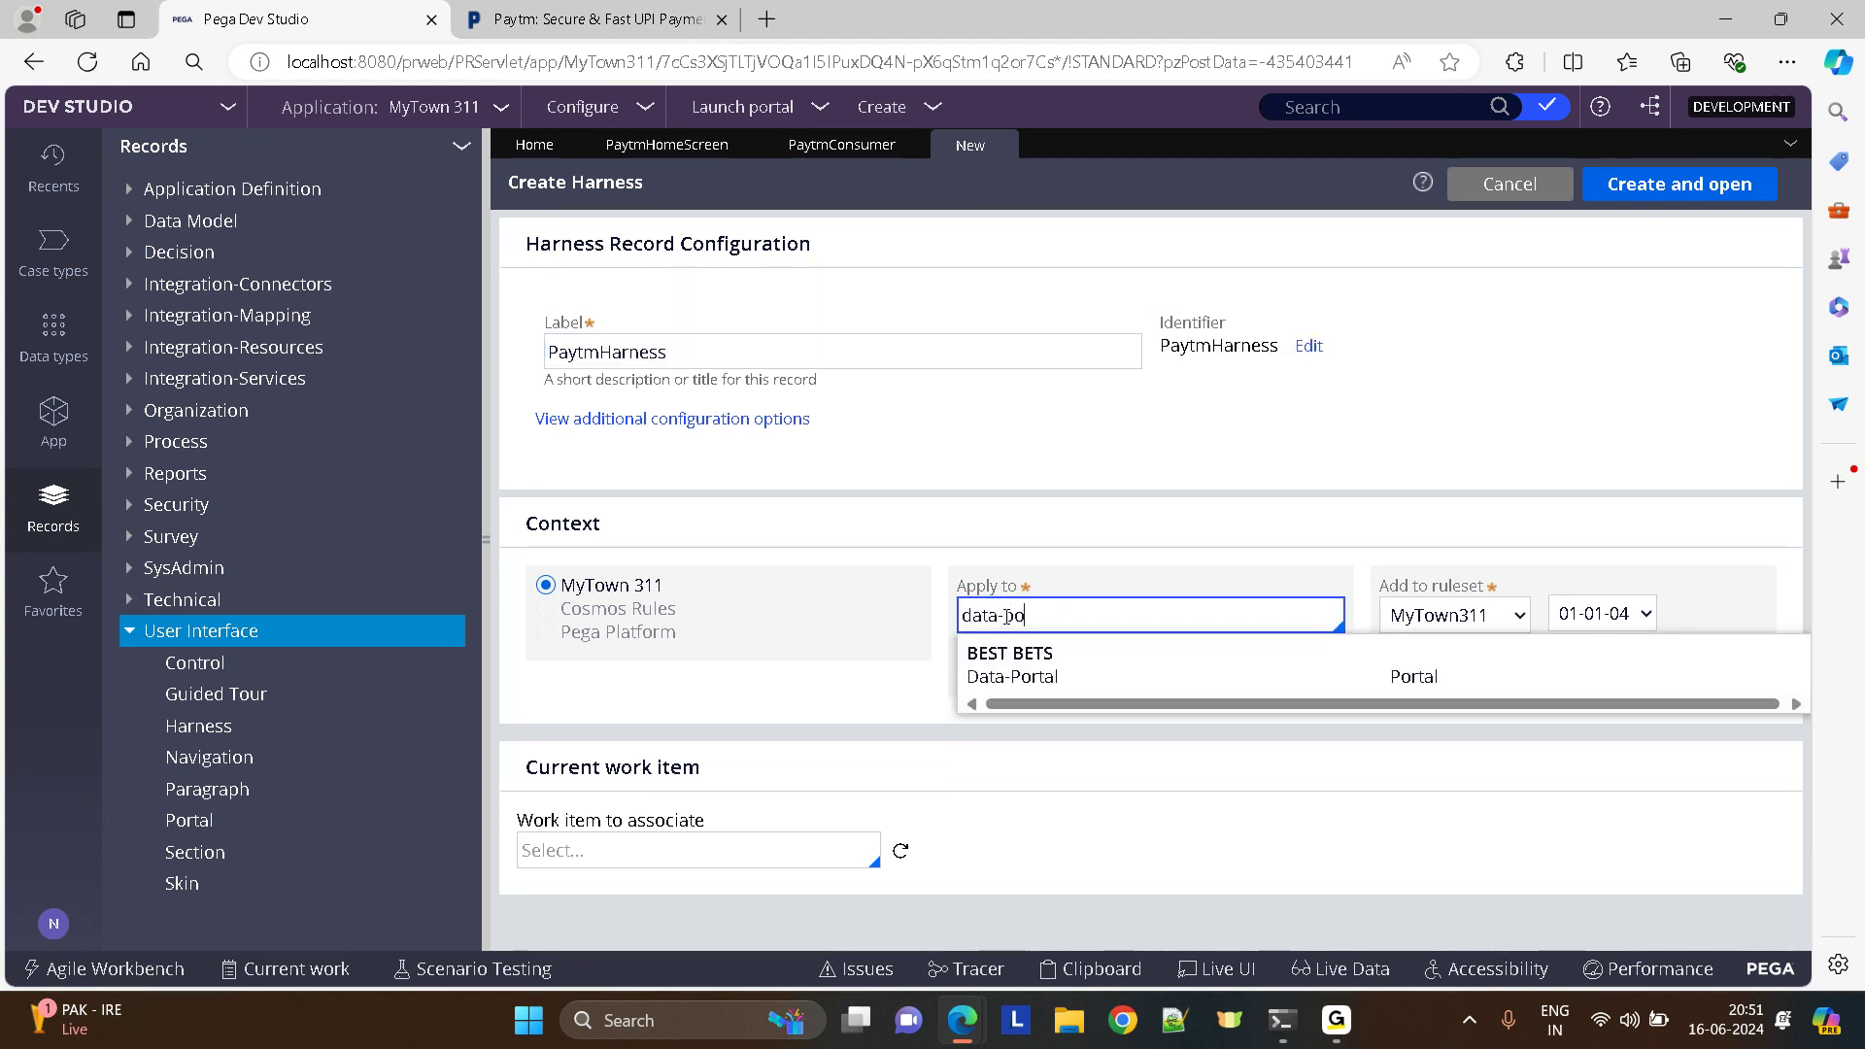
left_click(1010, 676)
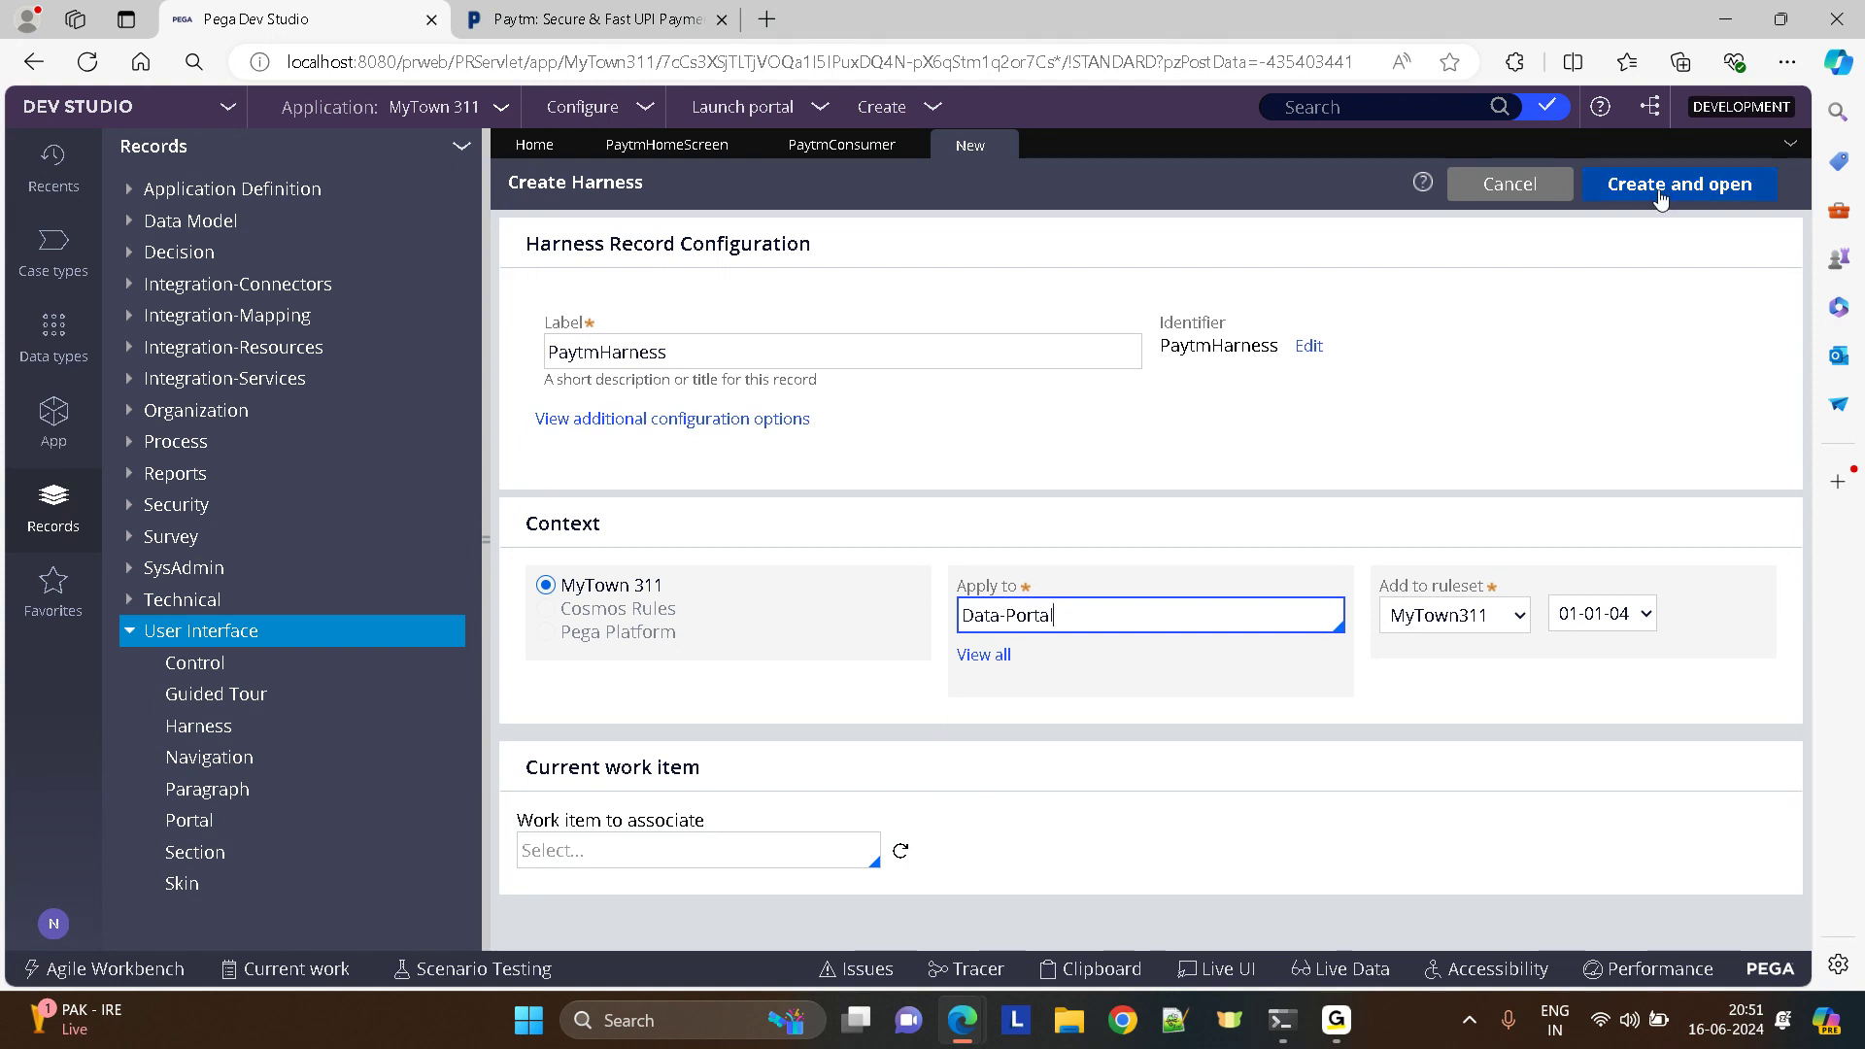
left_click(1678, 184)
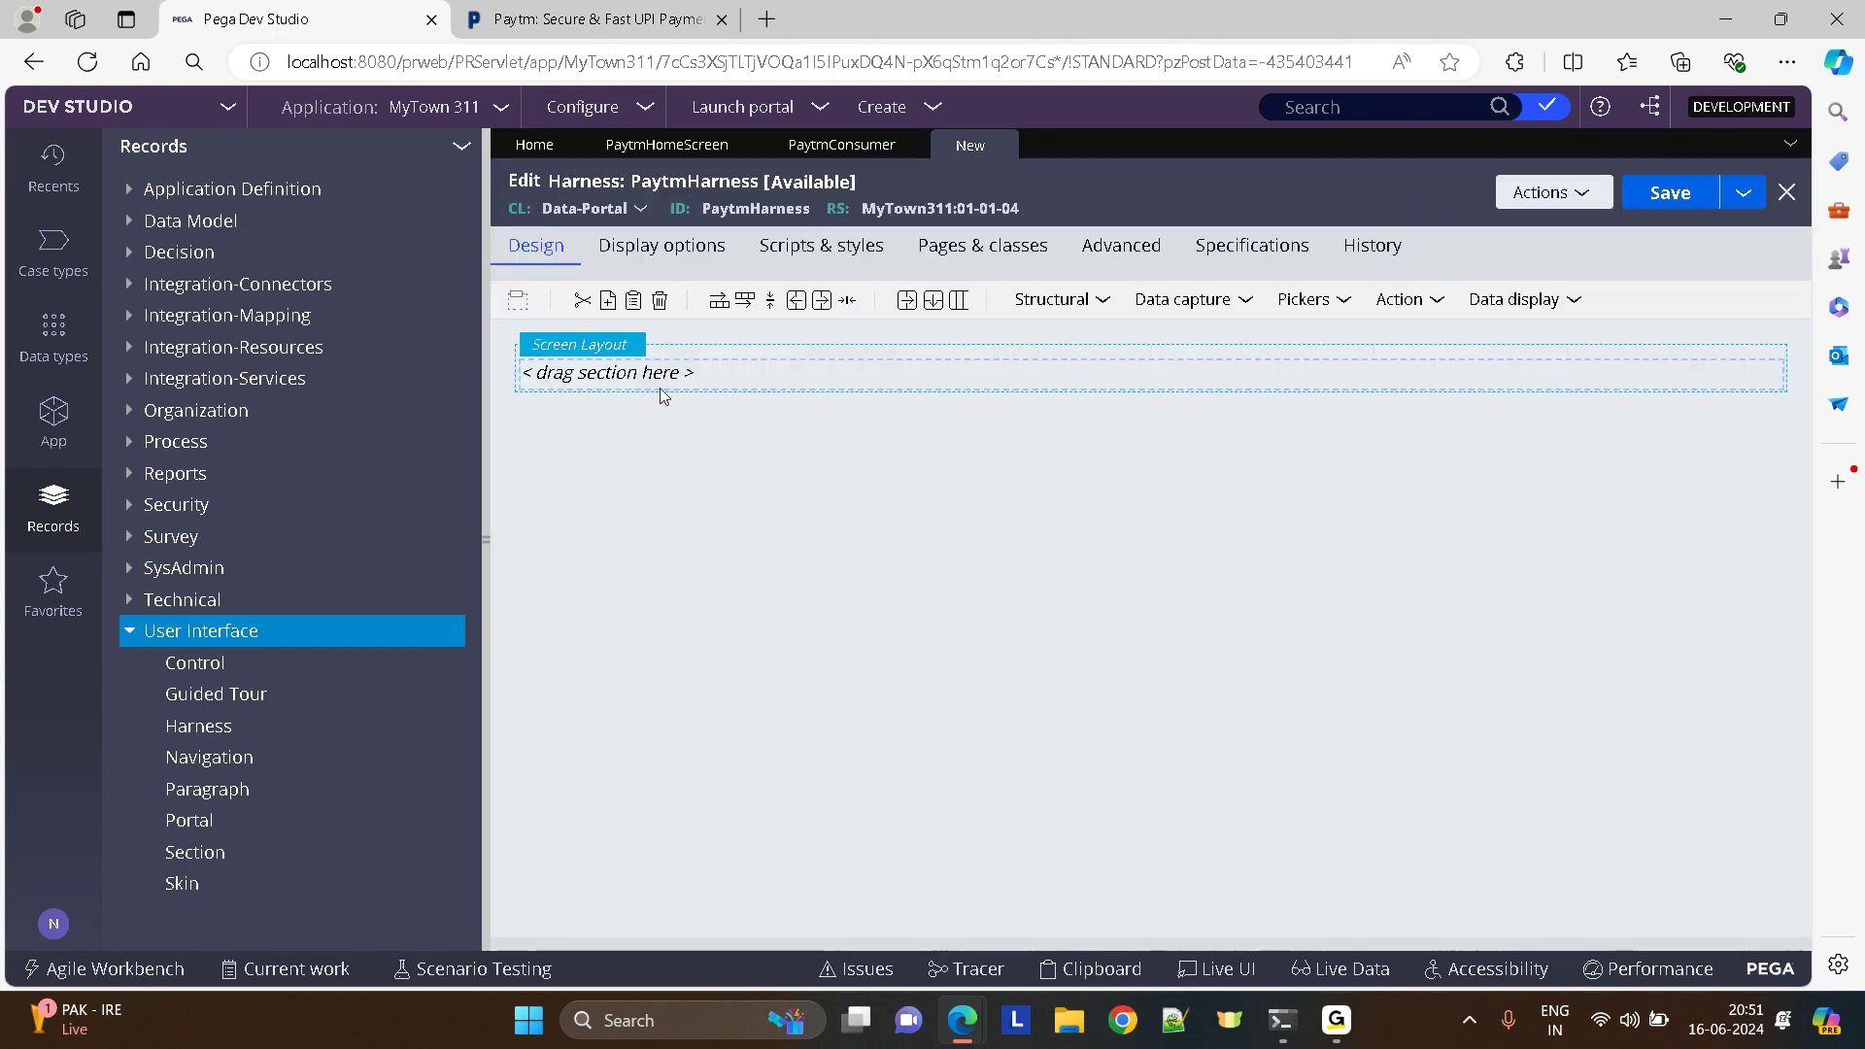
mouse_move(1051, 299)
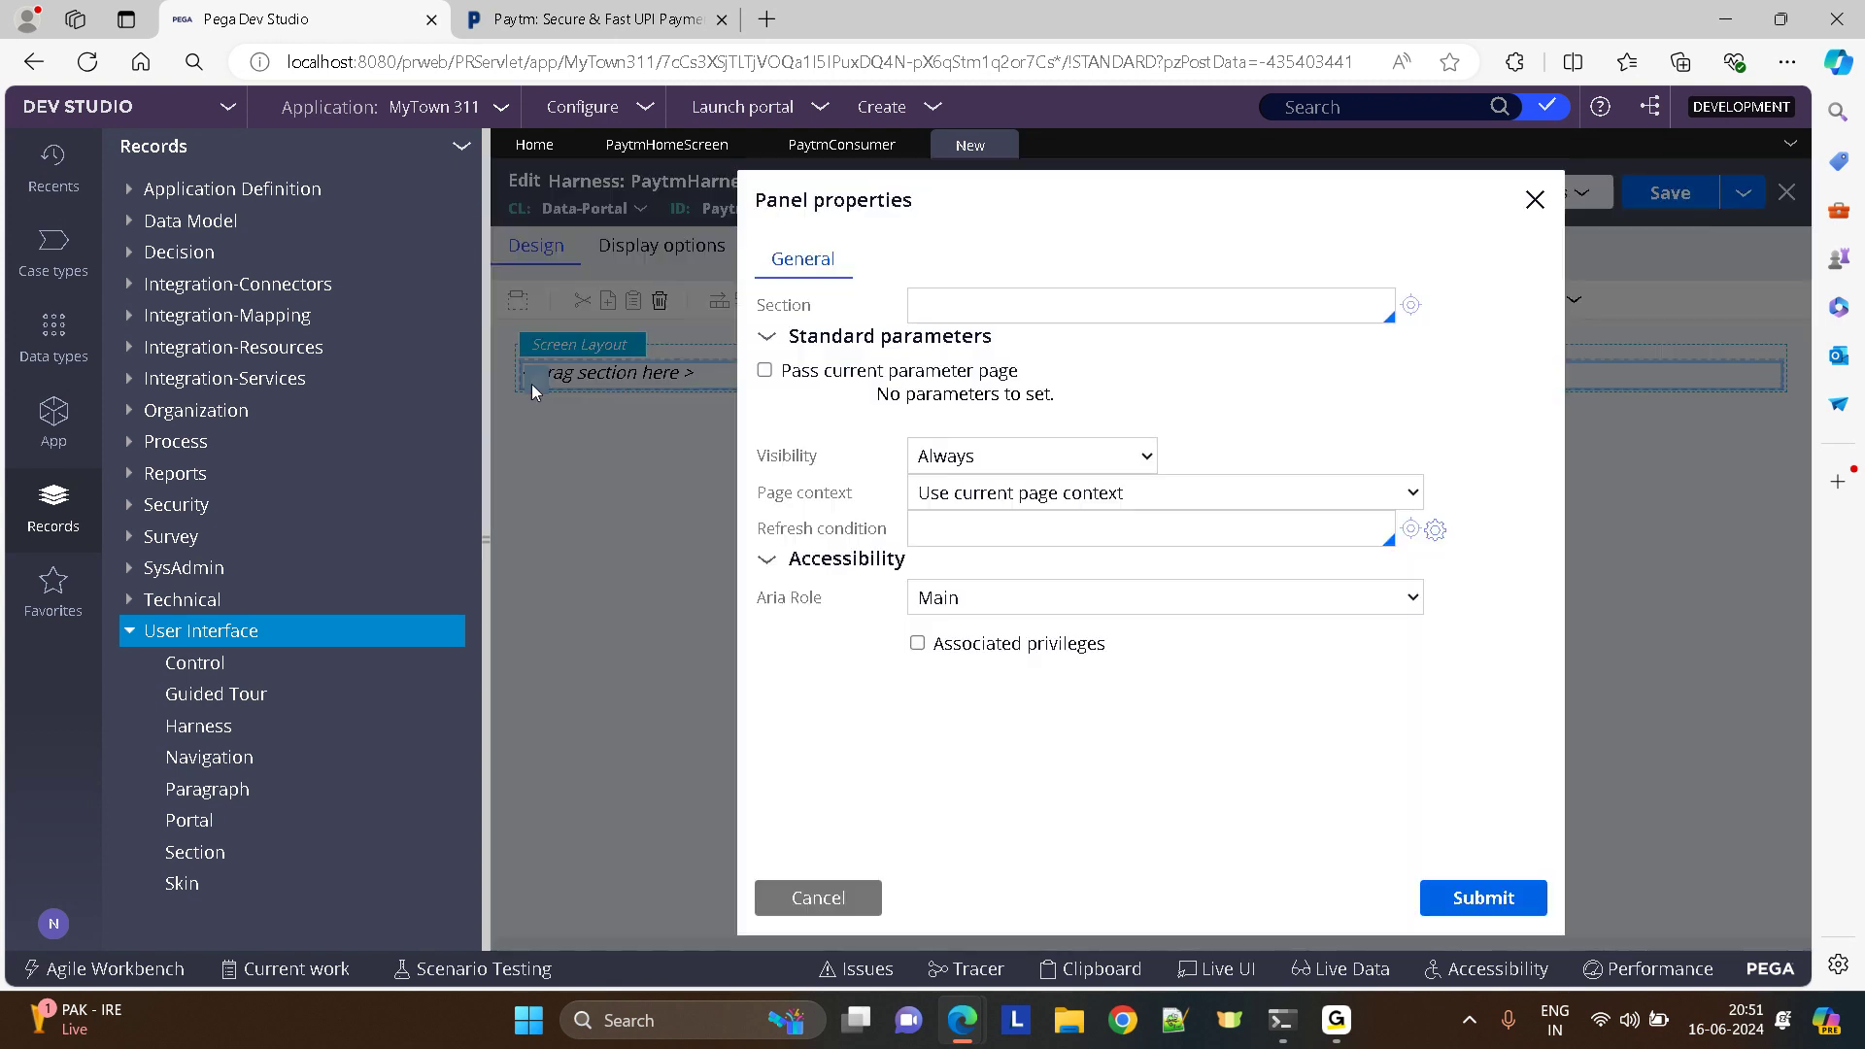
- Set the harness screen layout panel's section to PaytmHomeScreen and submit
type("paytmhome")
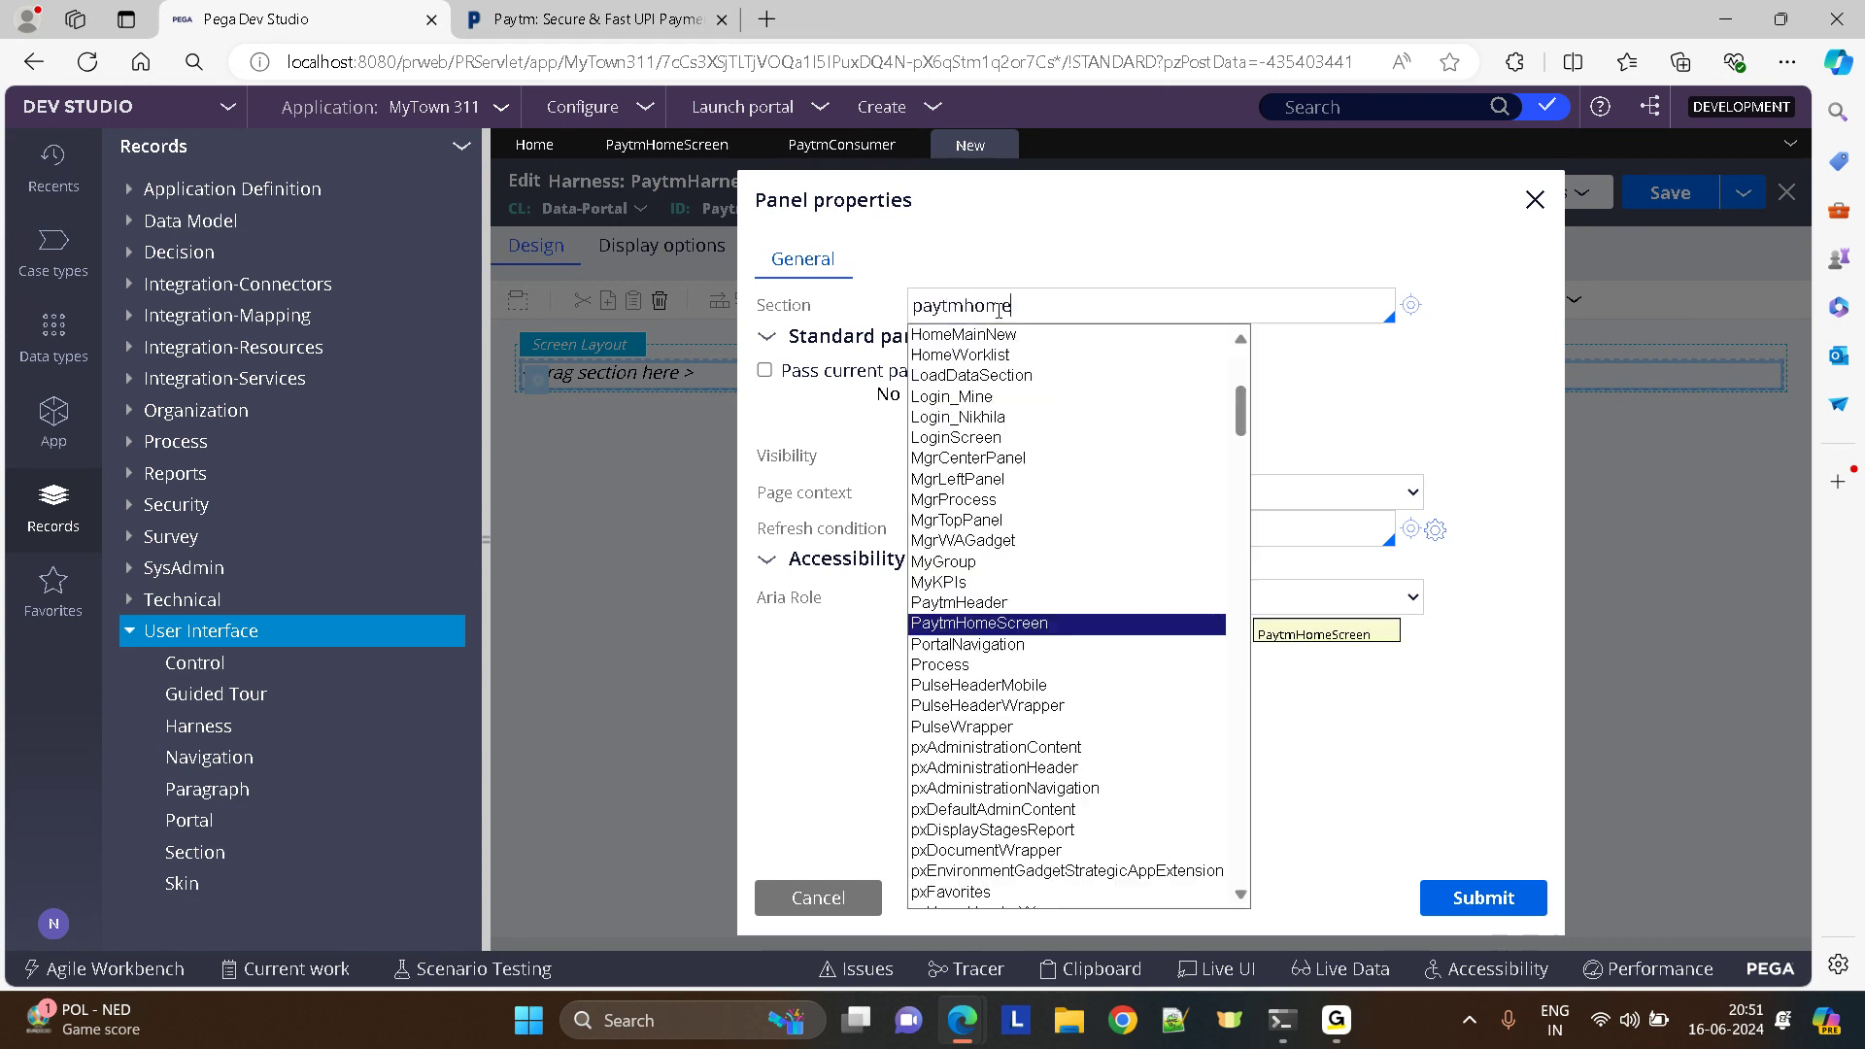
left_click(977, 621)
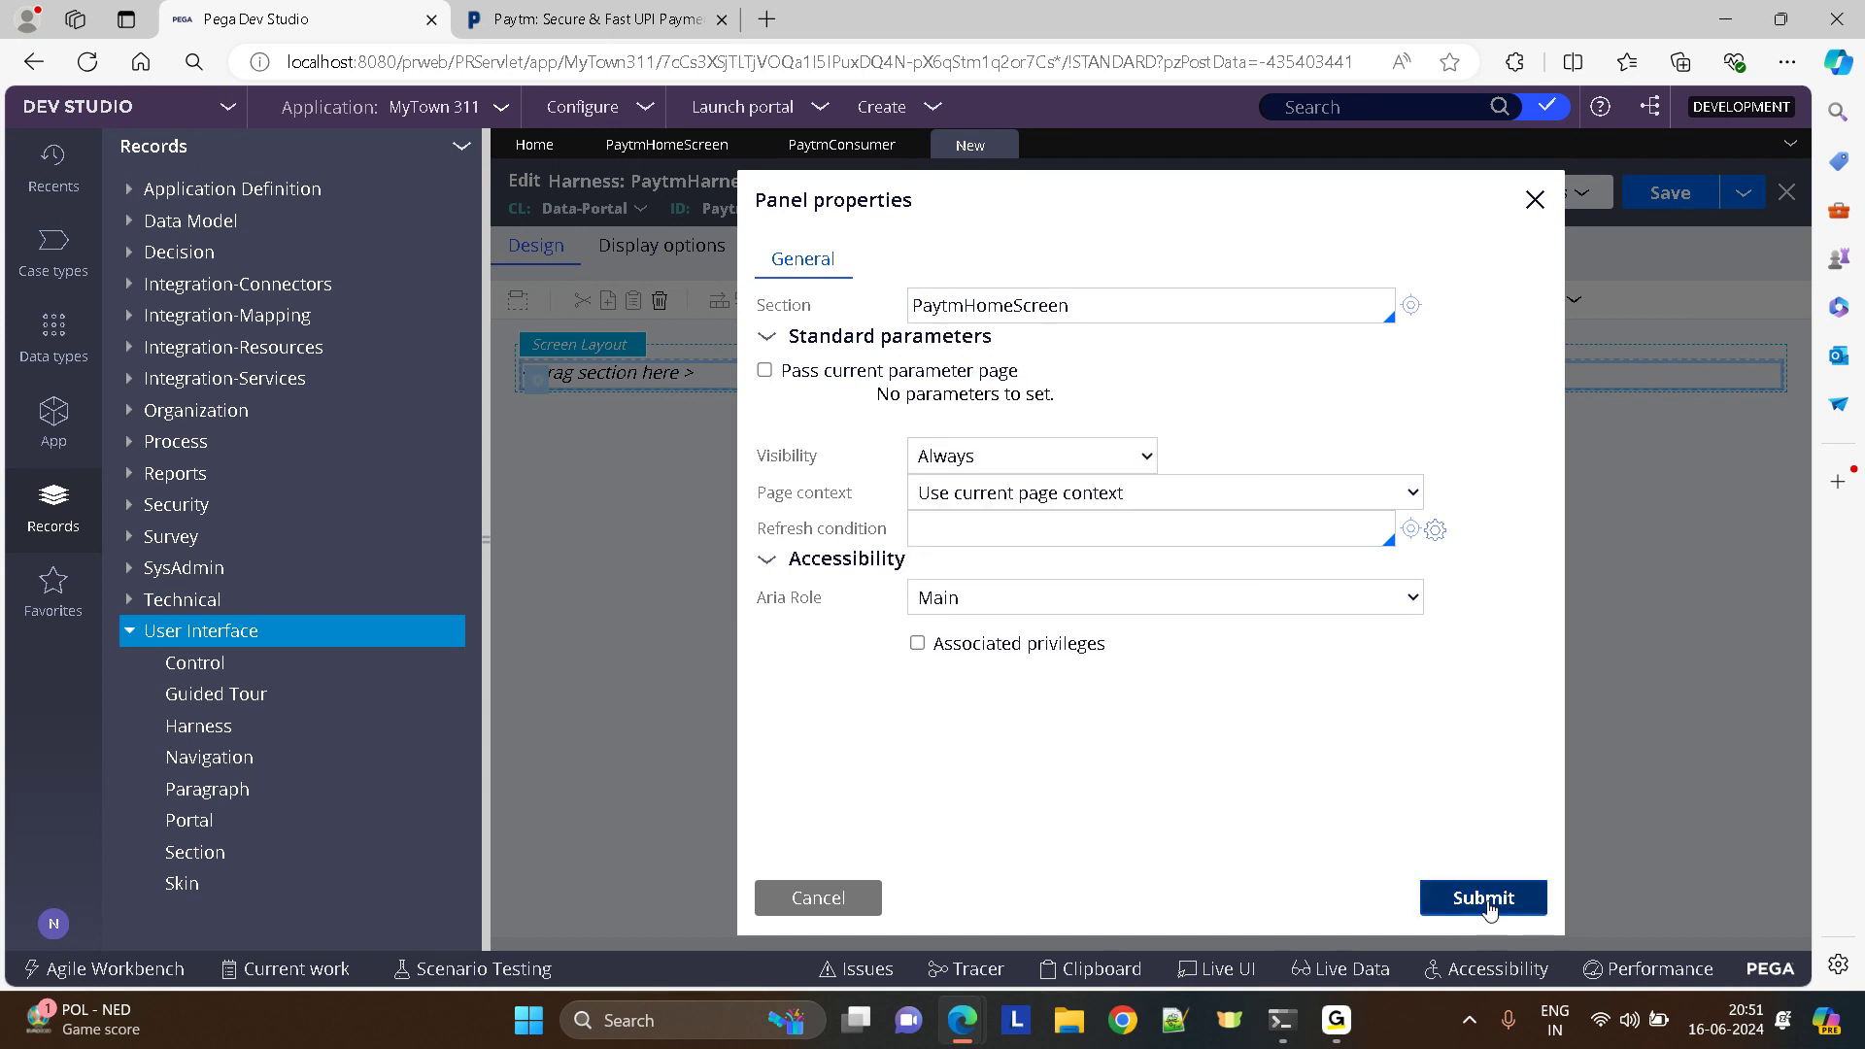
left_click(1482, 897)
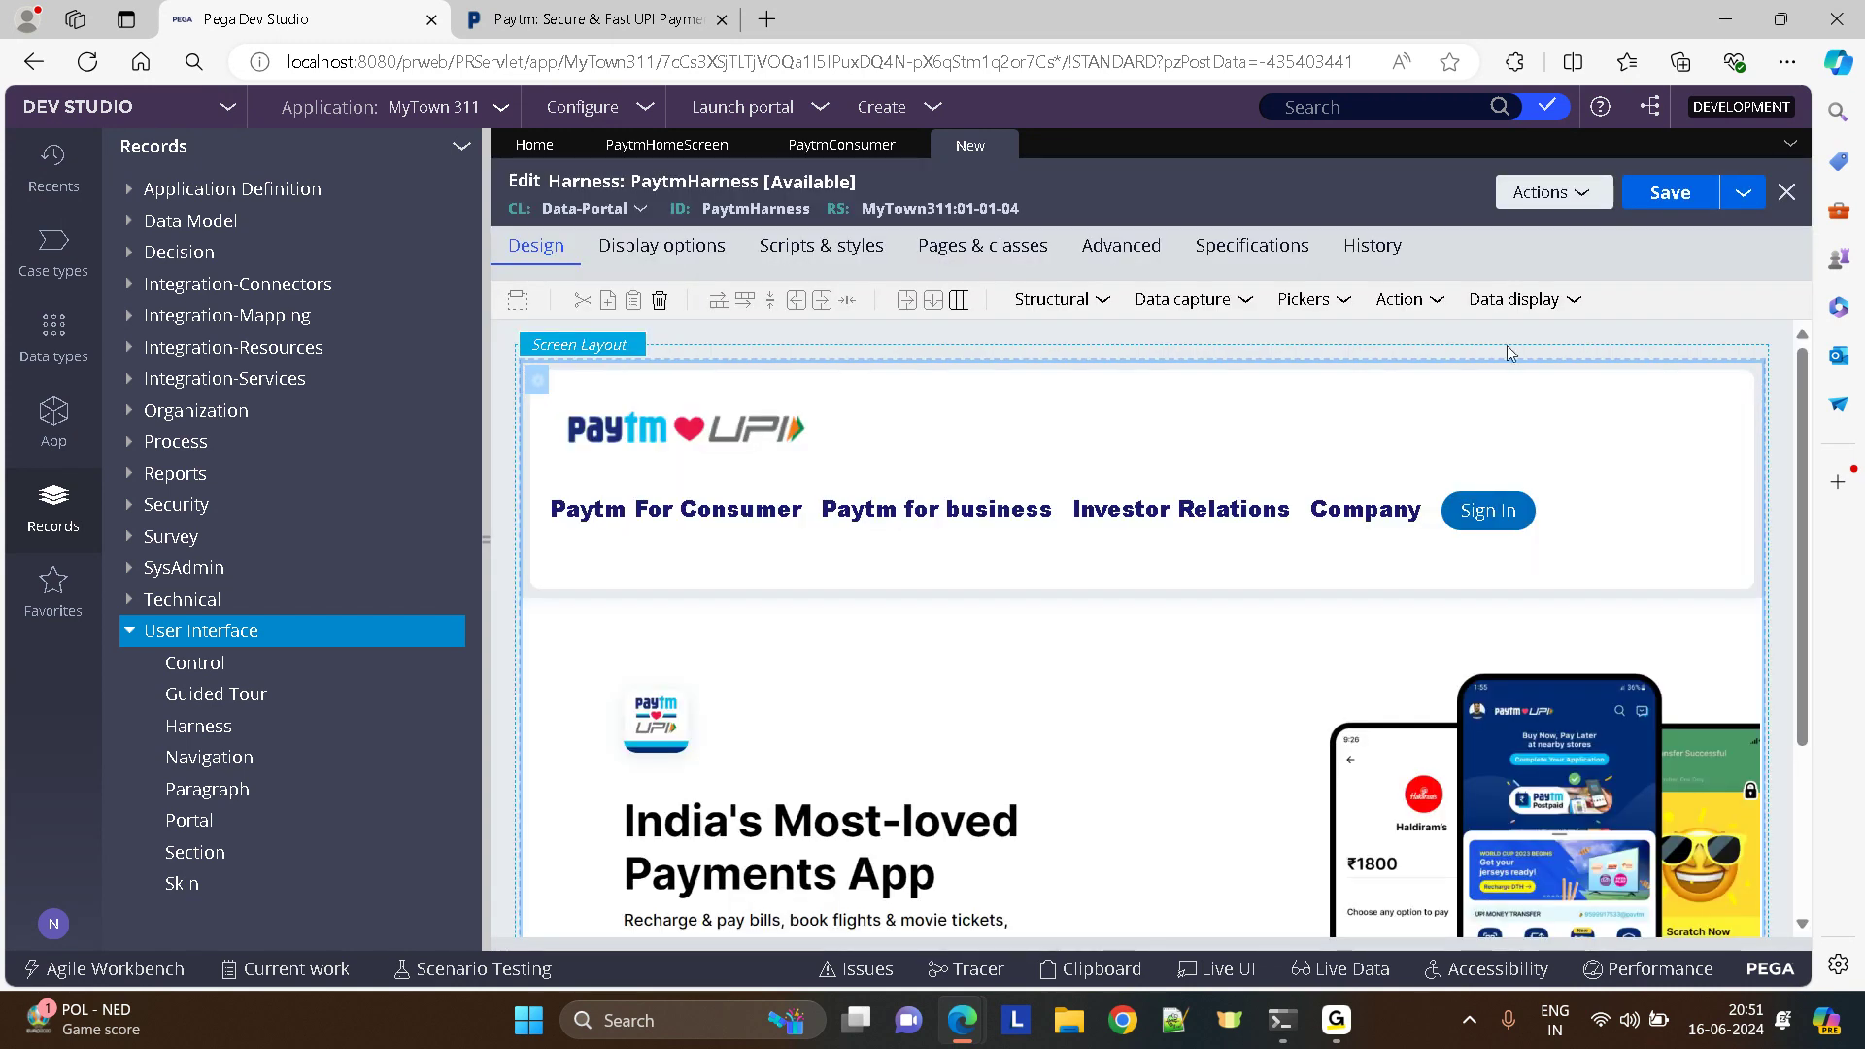
- Save the harness, then create and open a portal named PaytmPortal
left_click(1666, 193)
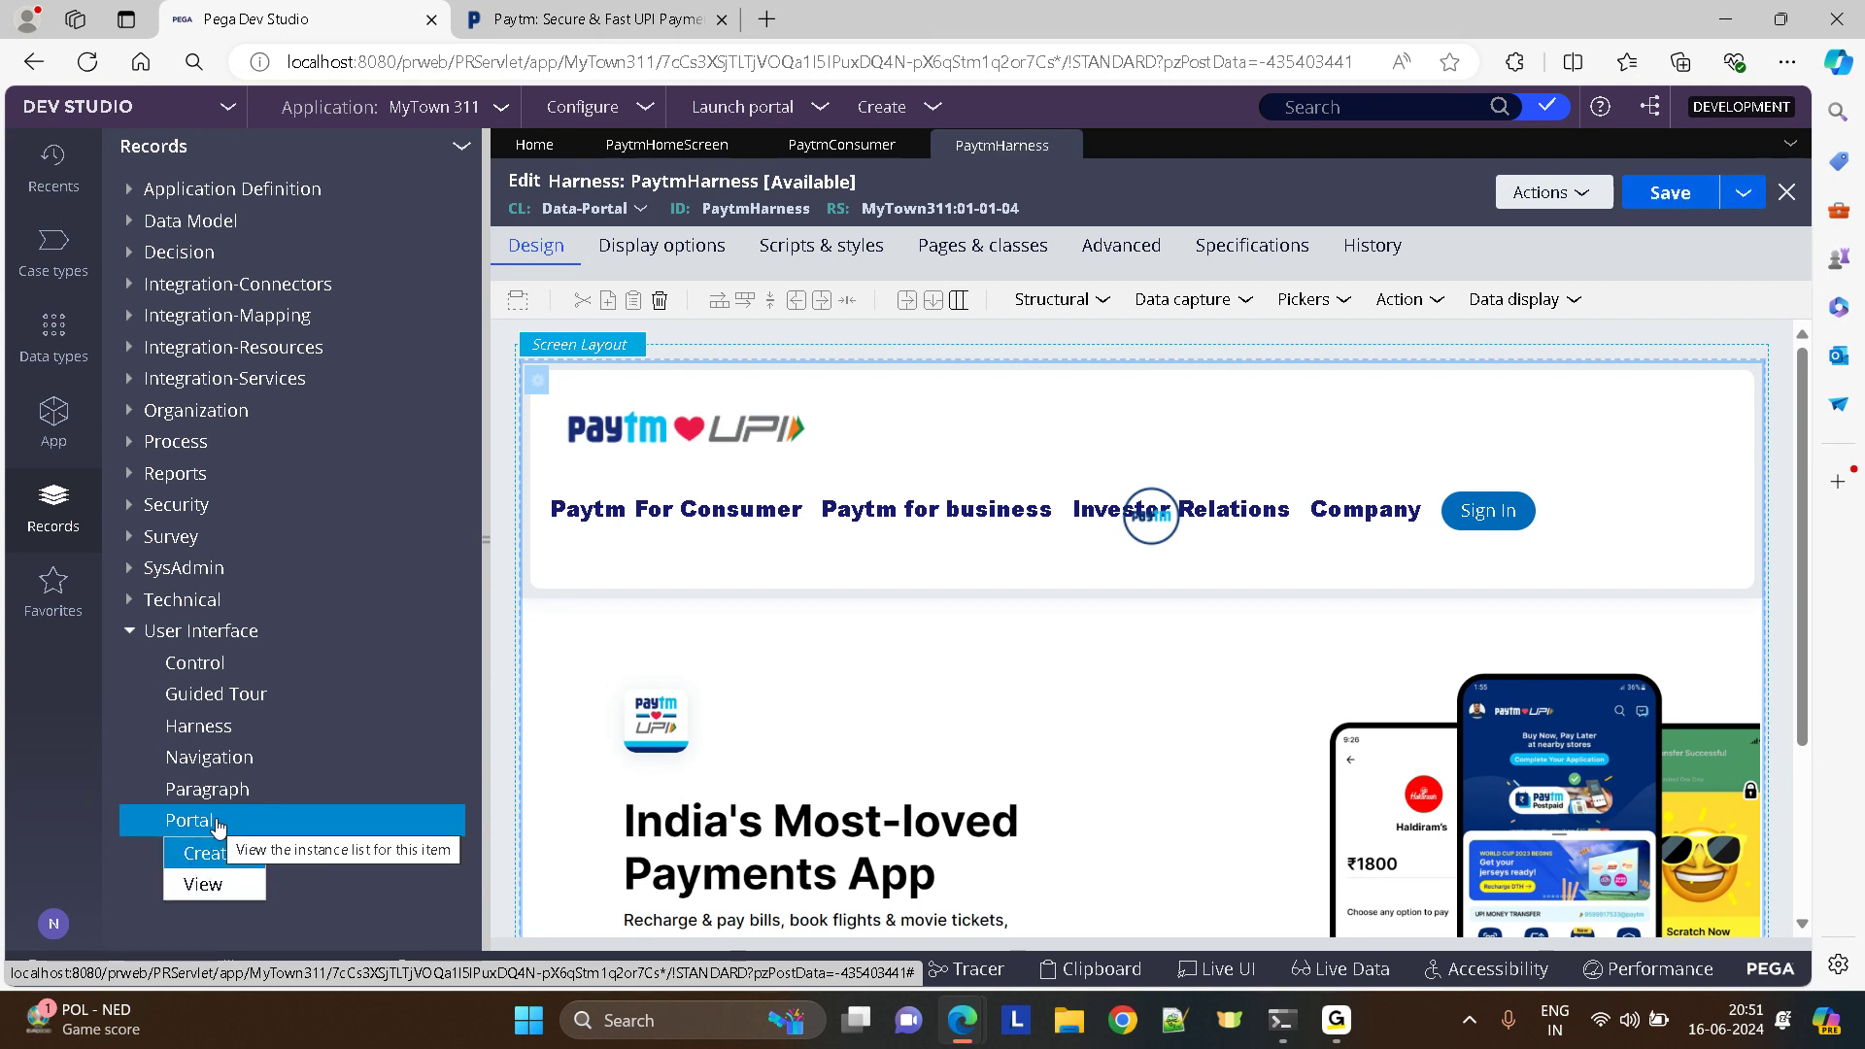
left_click(210, 853)
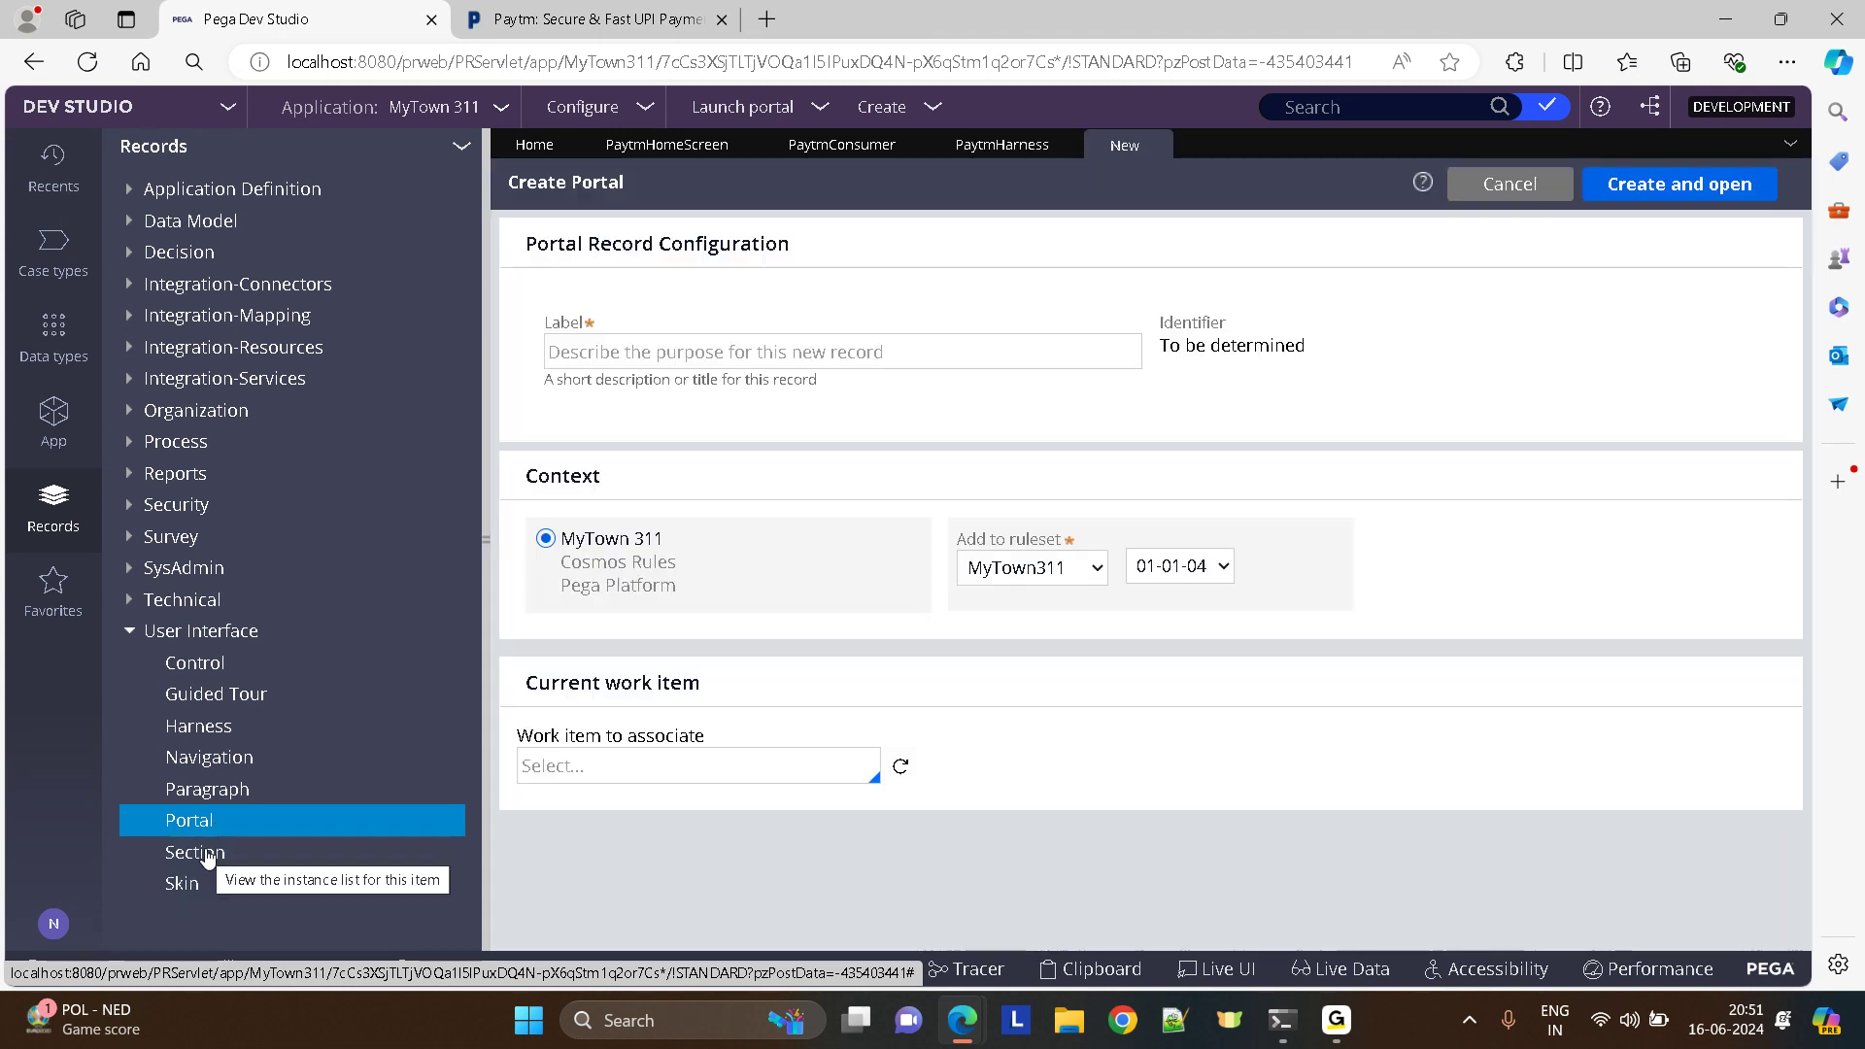
type("PaytmPorta")
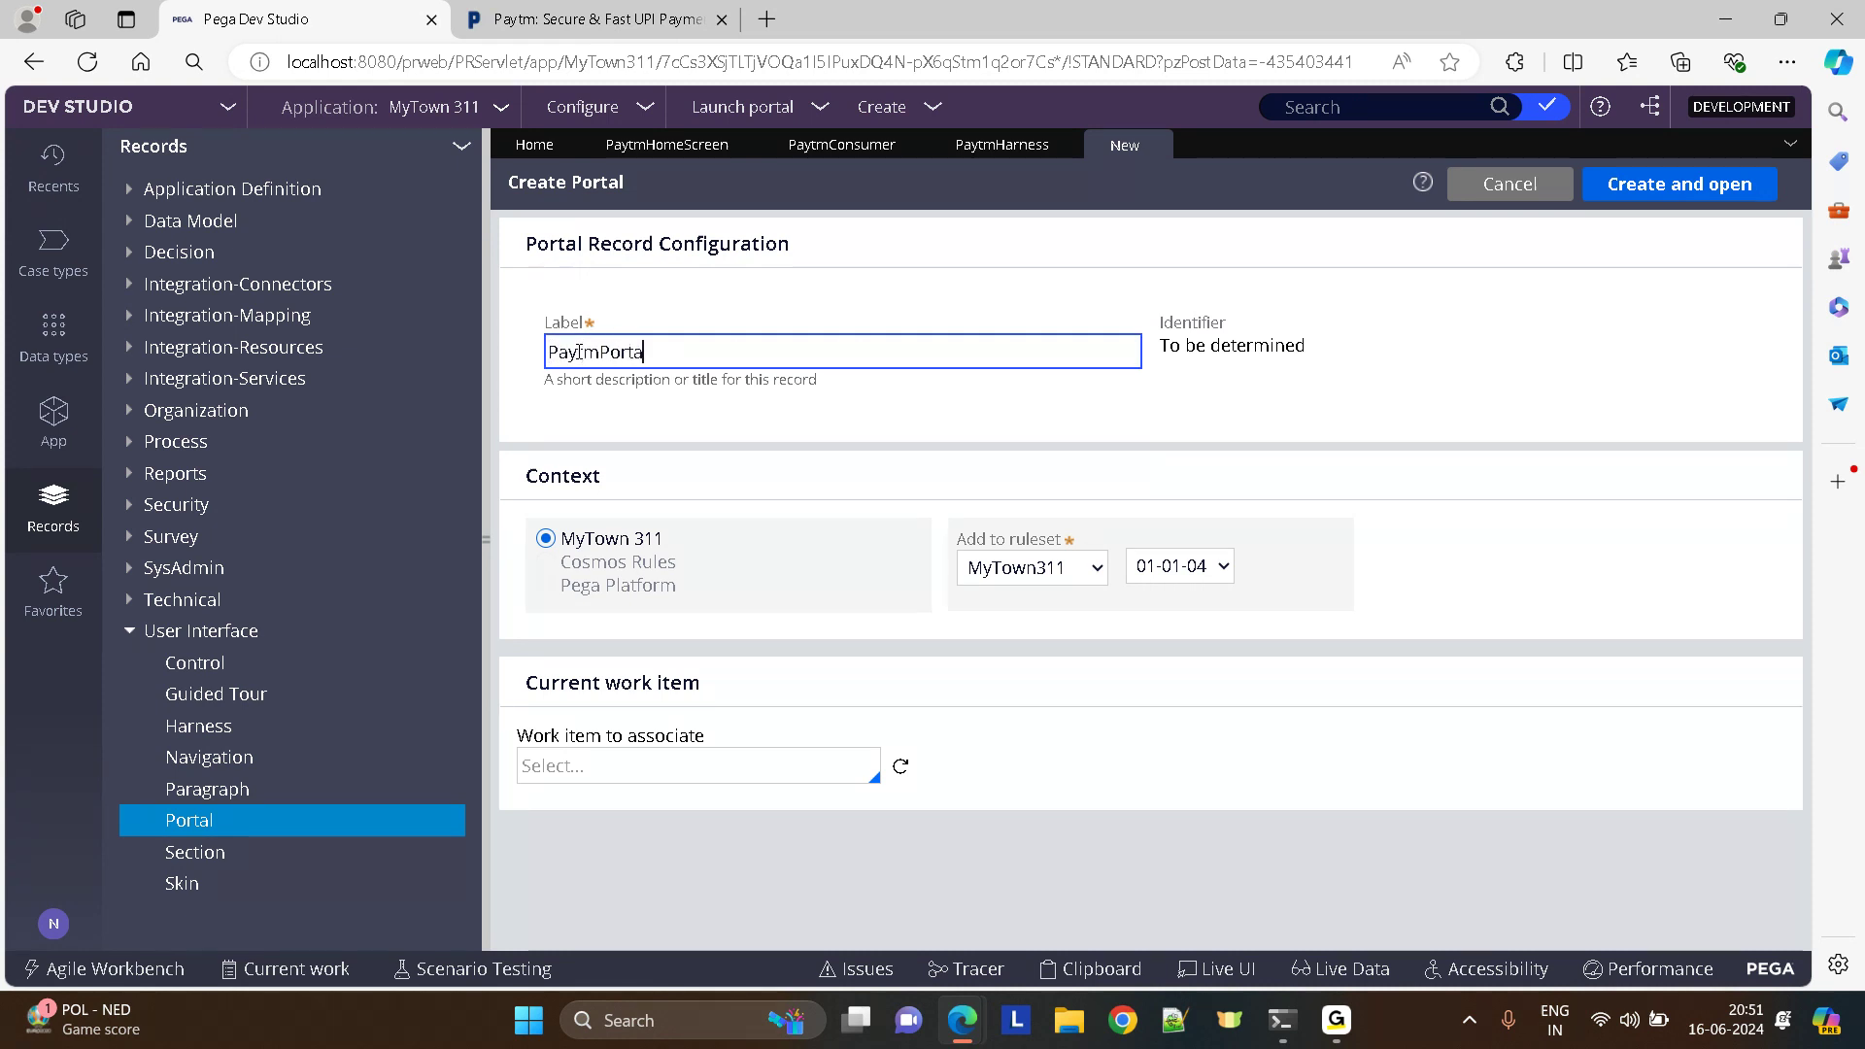
left_click(1676, 185)
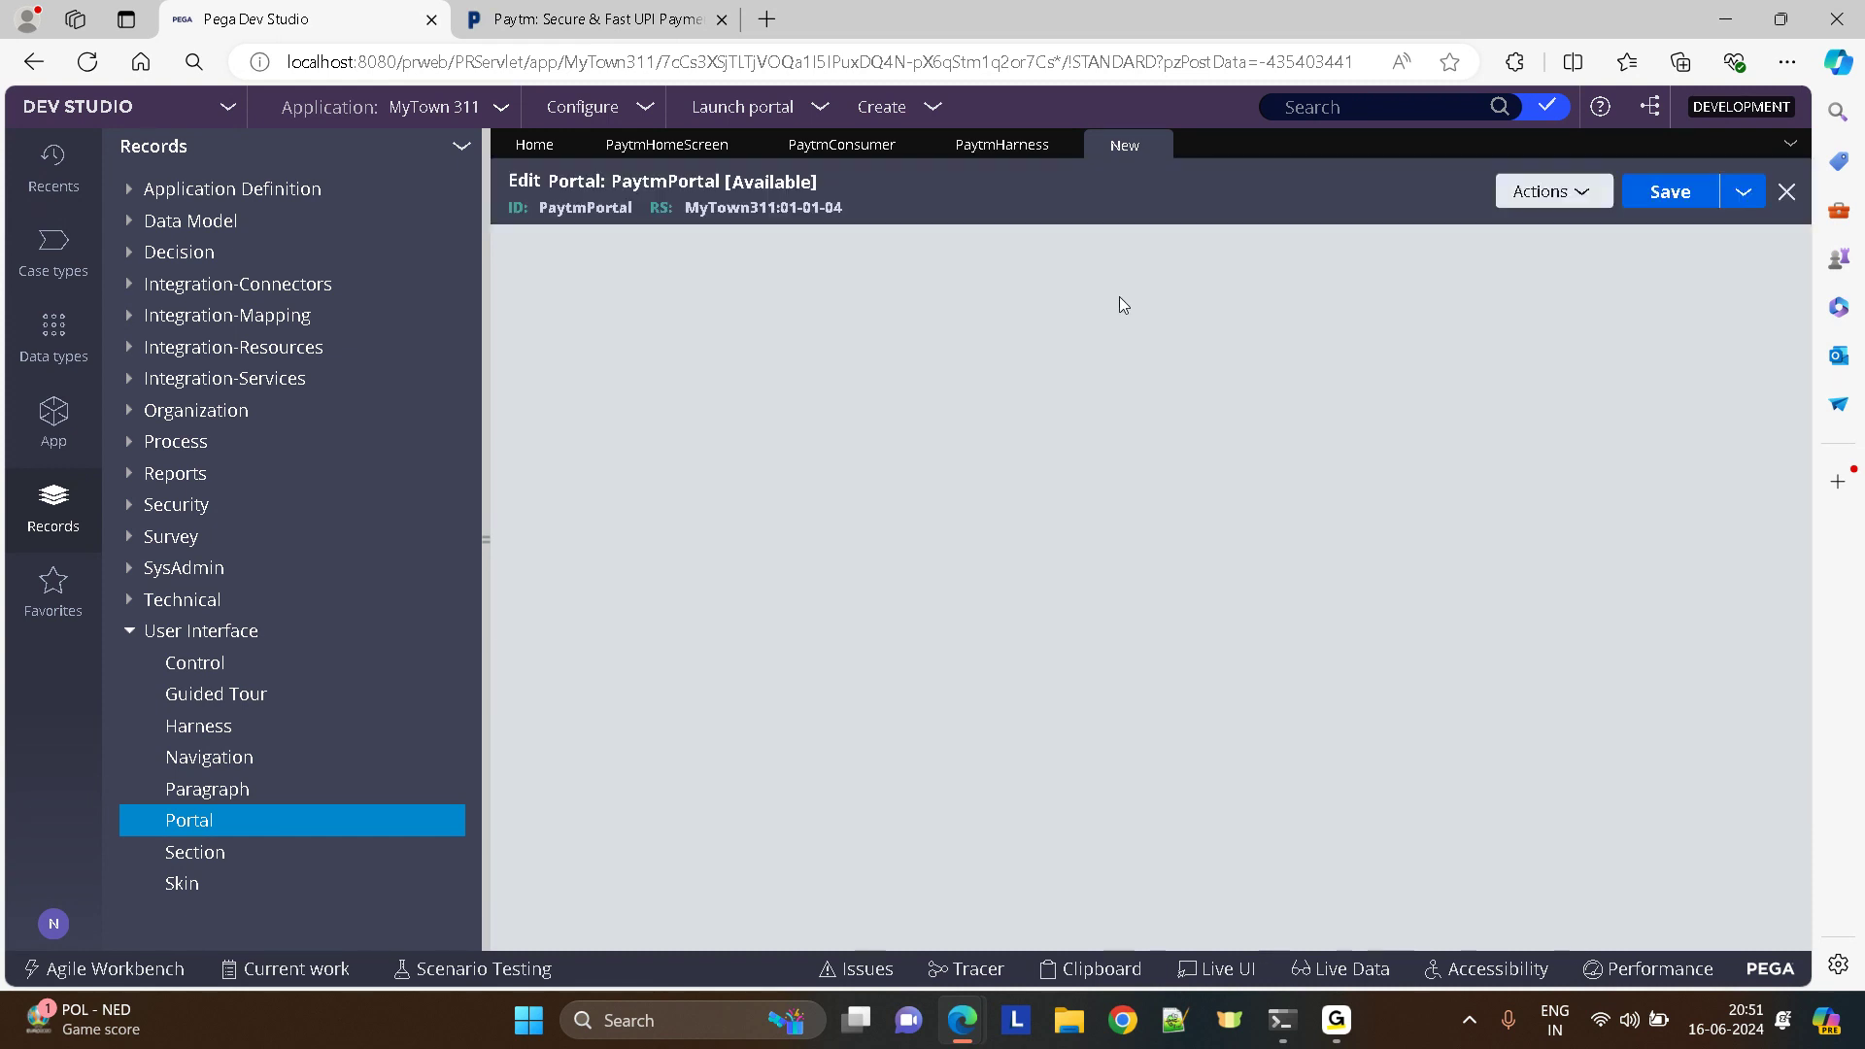
- Configure the portal's harness as PaytmHarness on class Data-Portal
type("data-port")
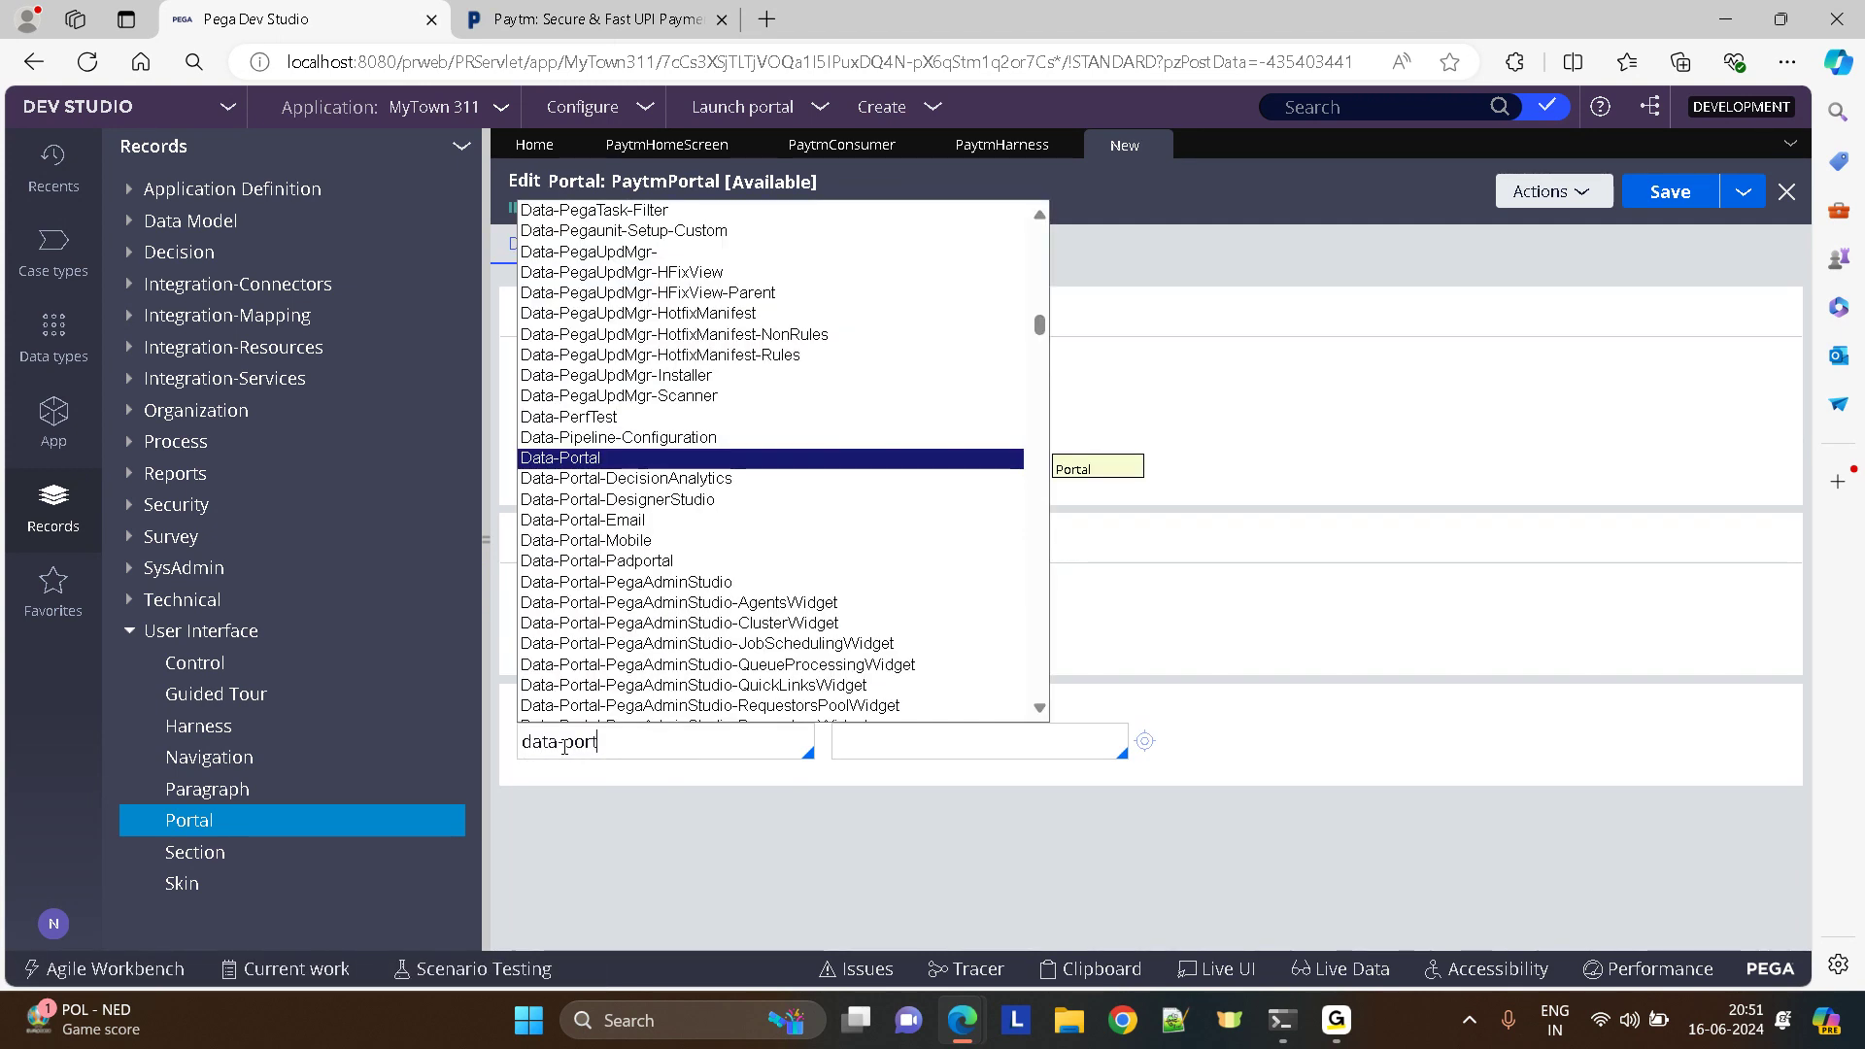
left_click(559, 459)
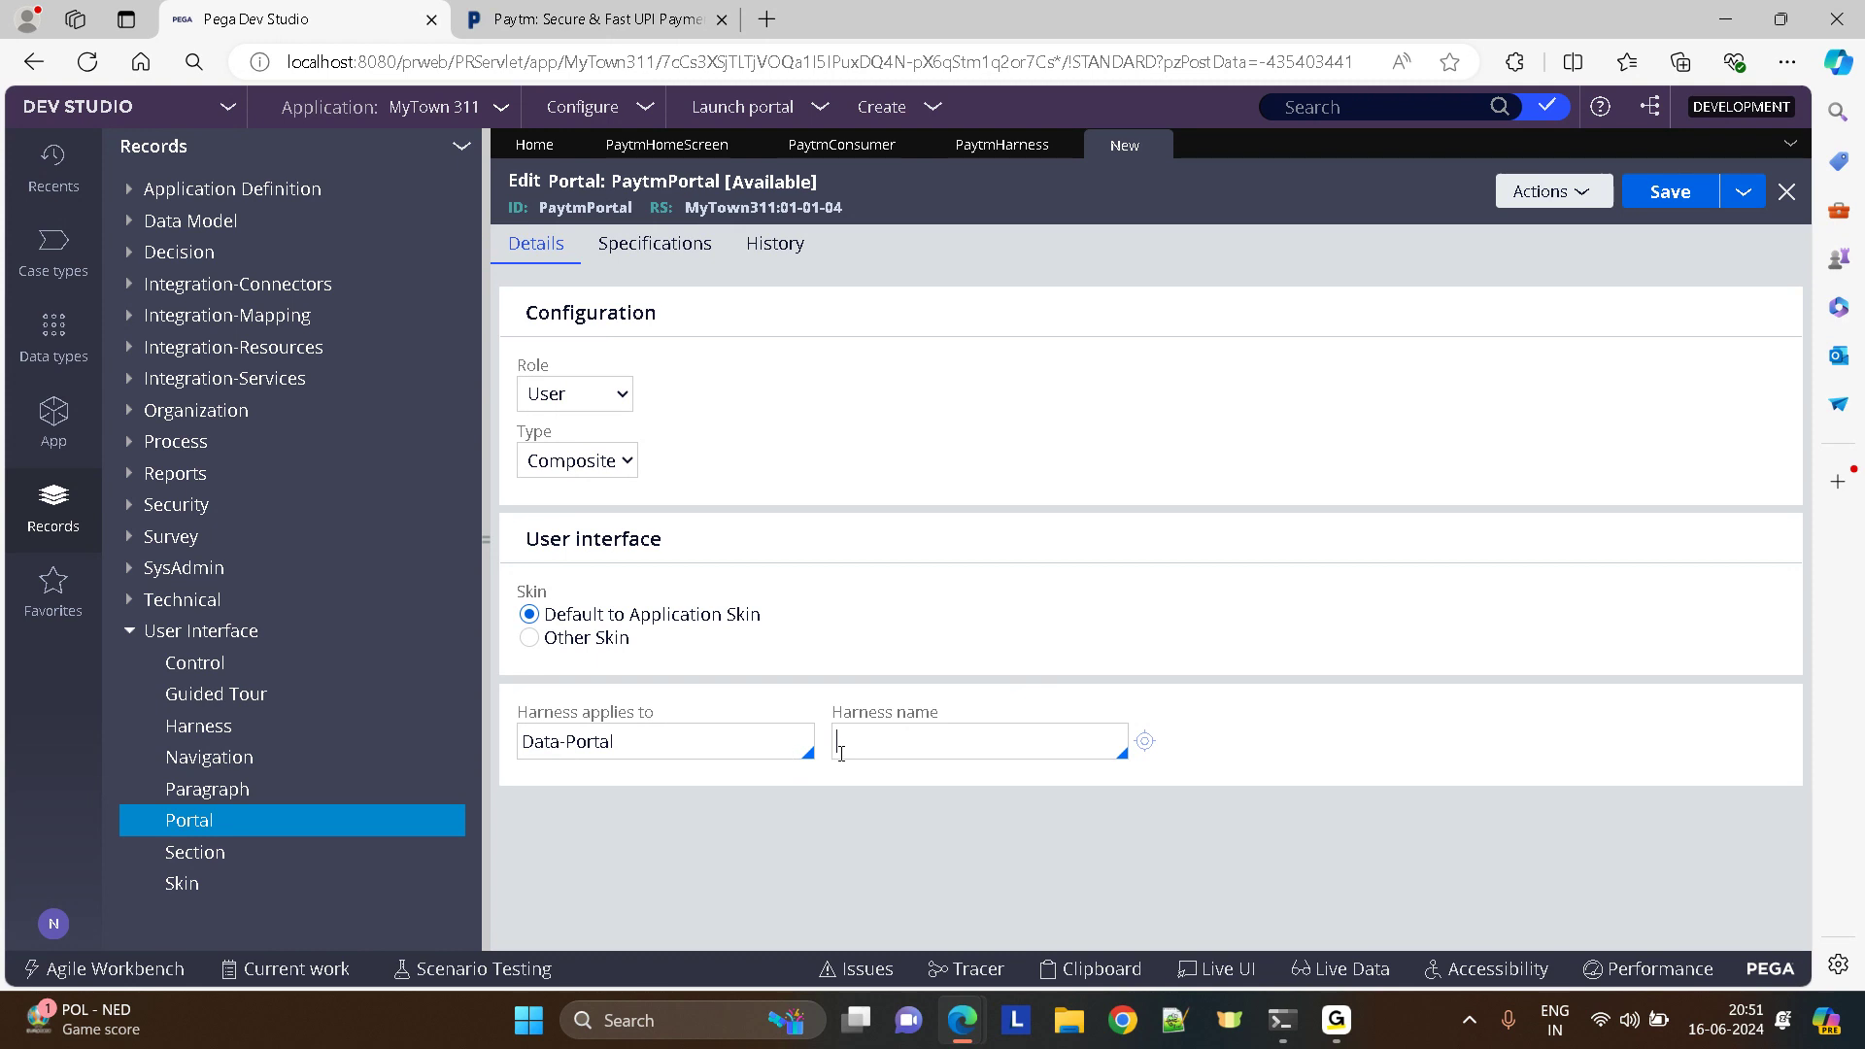
type("paytm")
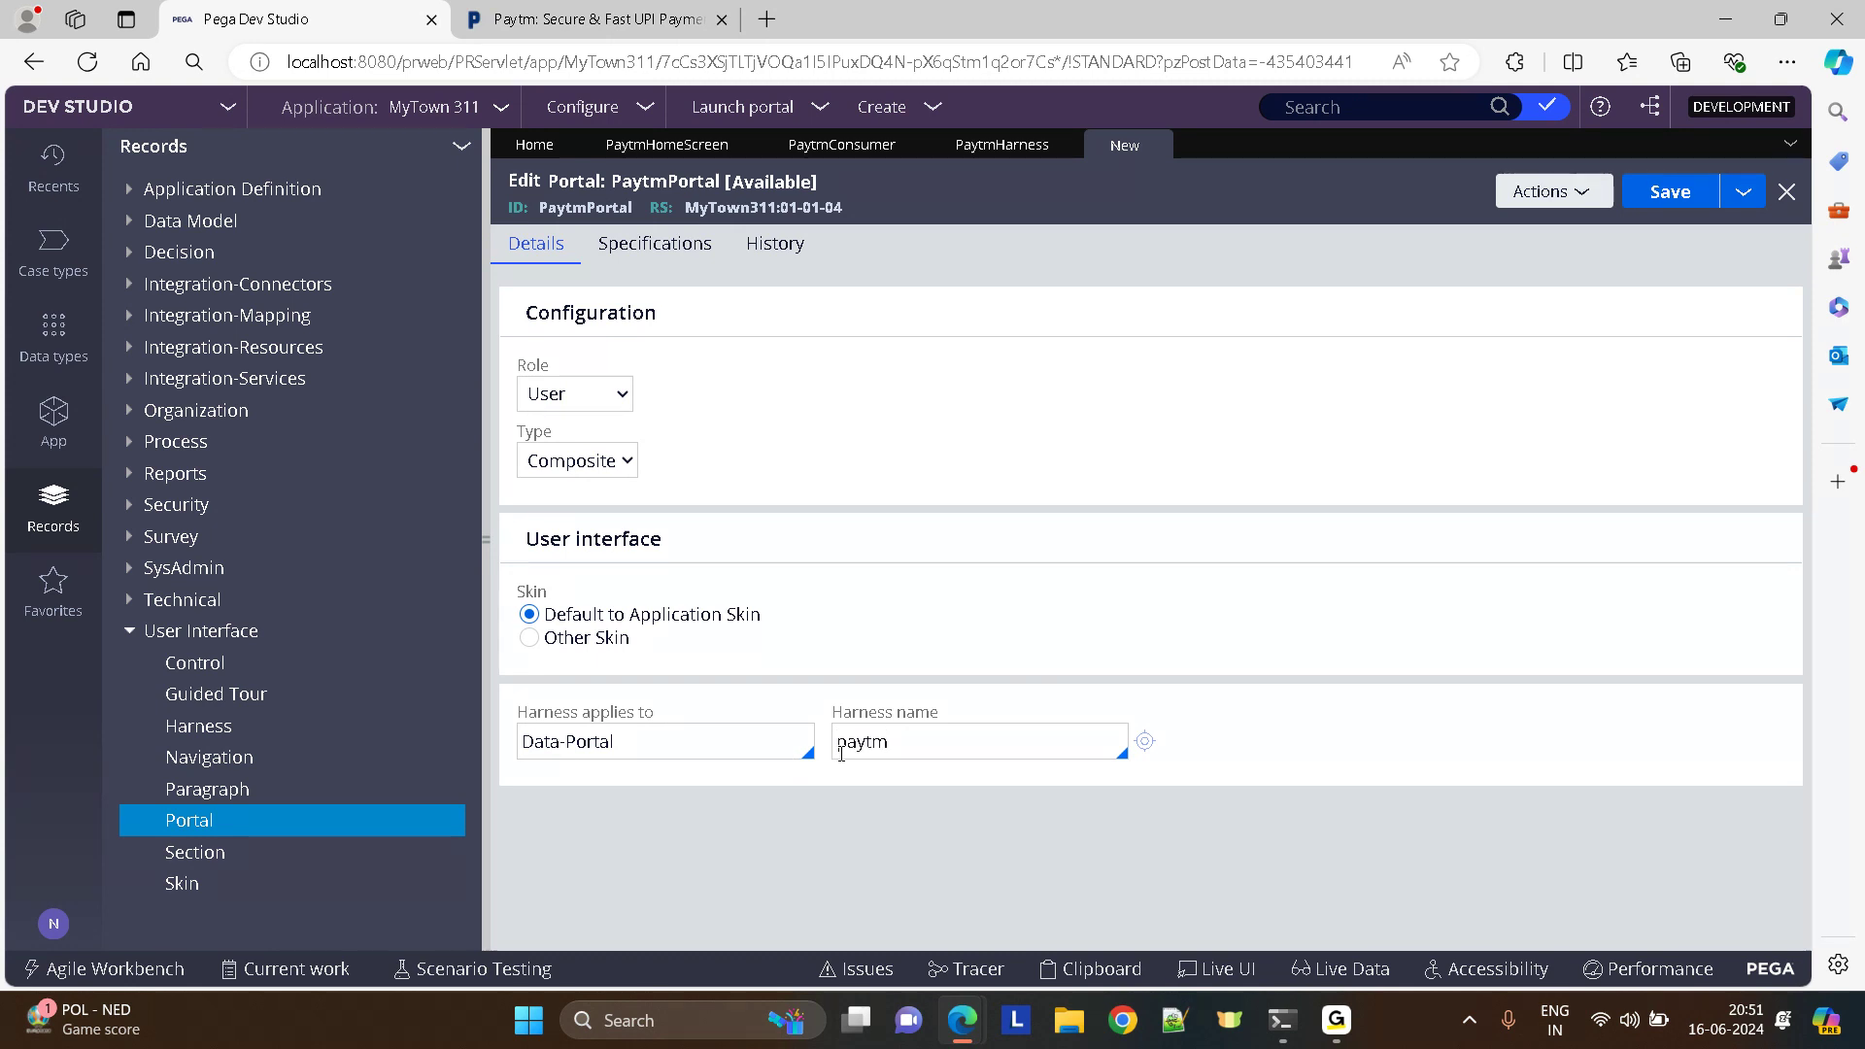
type("PaytmHarness")
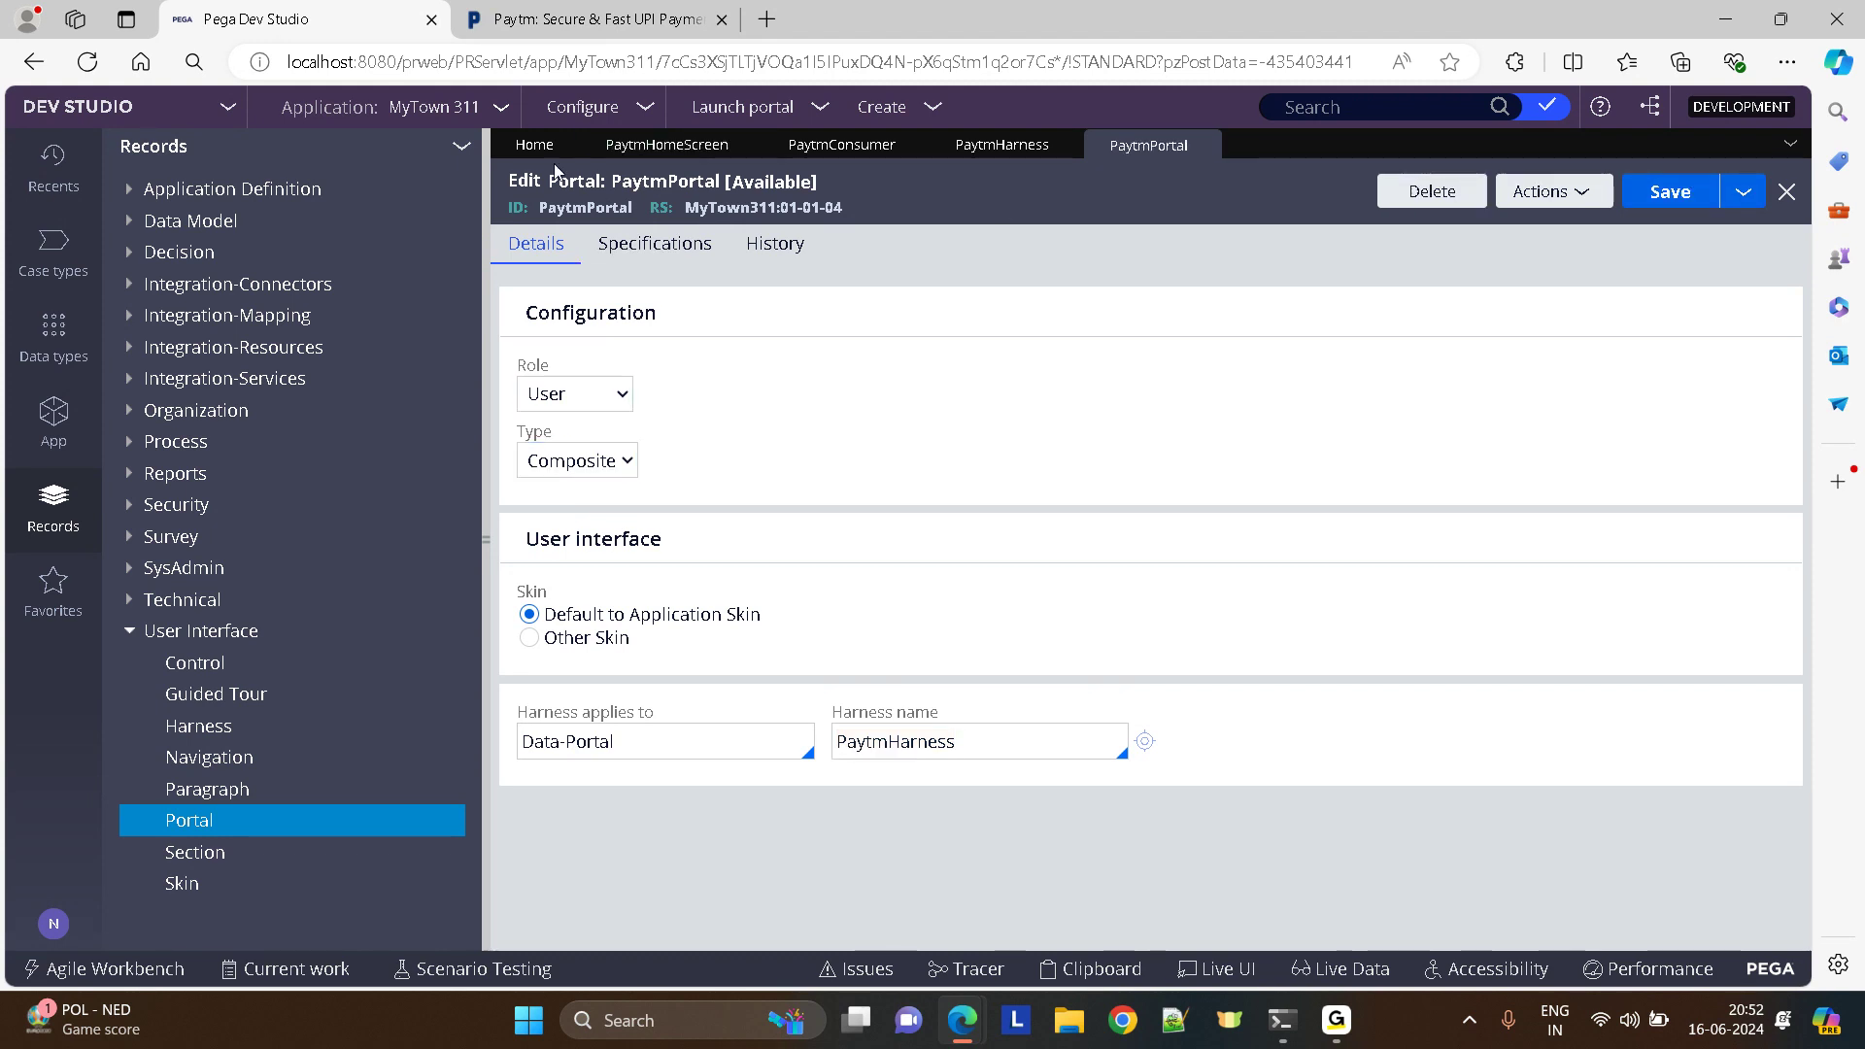
- Add PaytmPortal to the Administrator access group's available portals and save
left_click(53, 925)
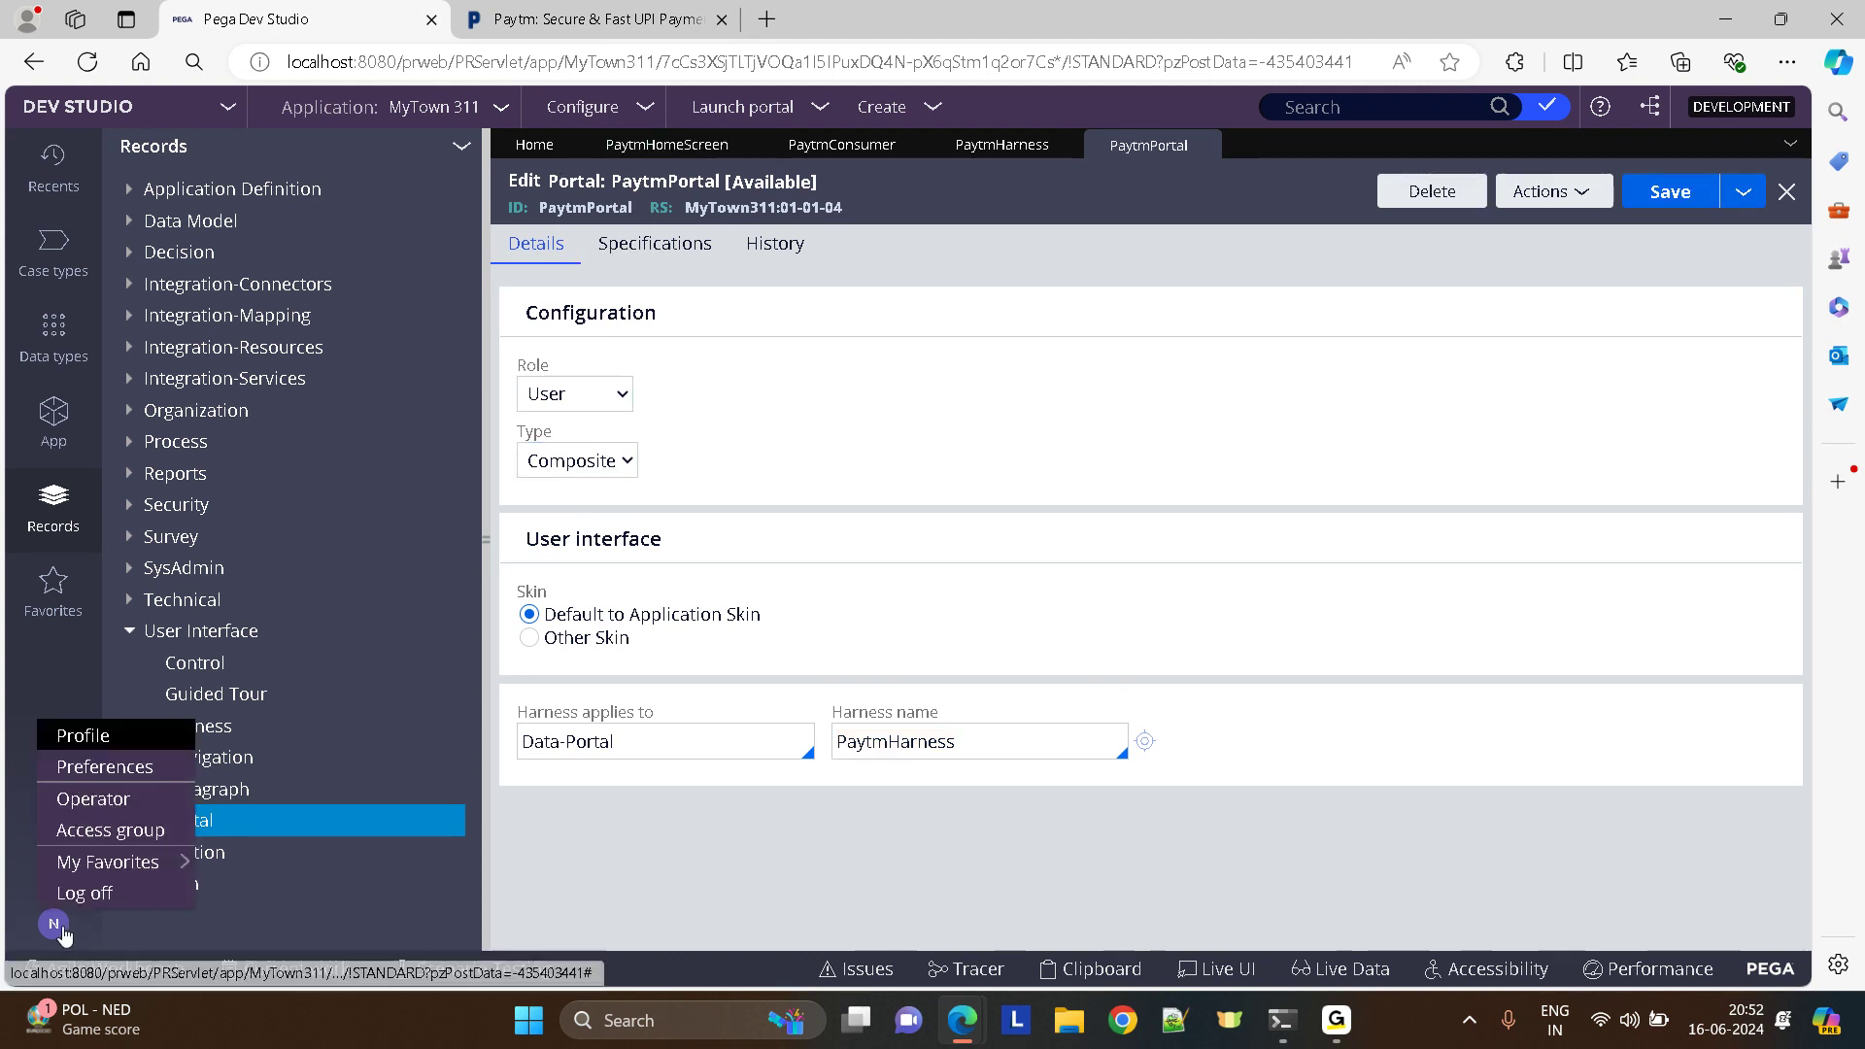
left_click(108, 829)
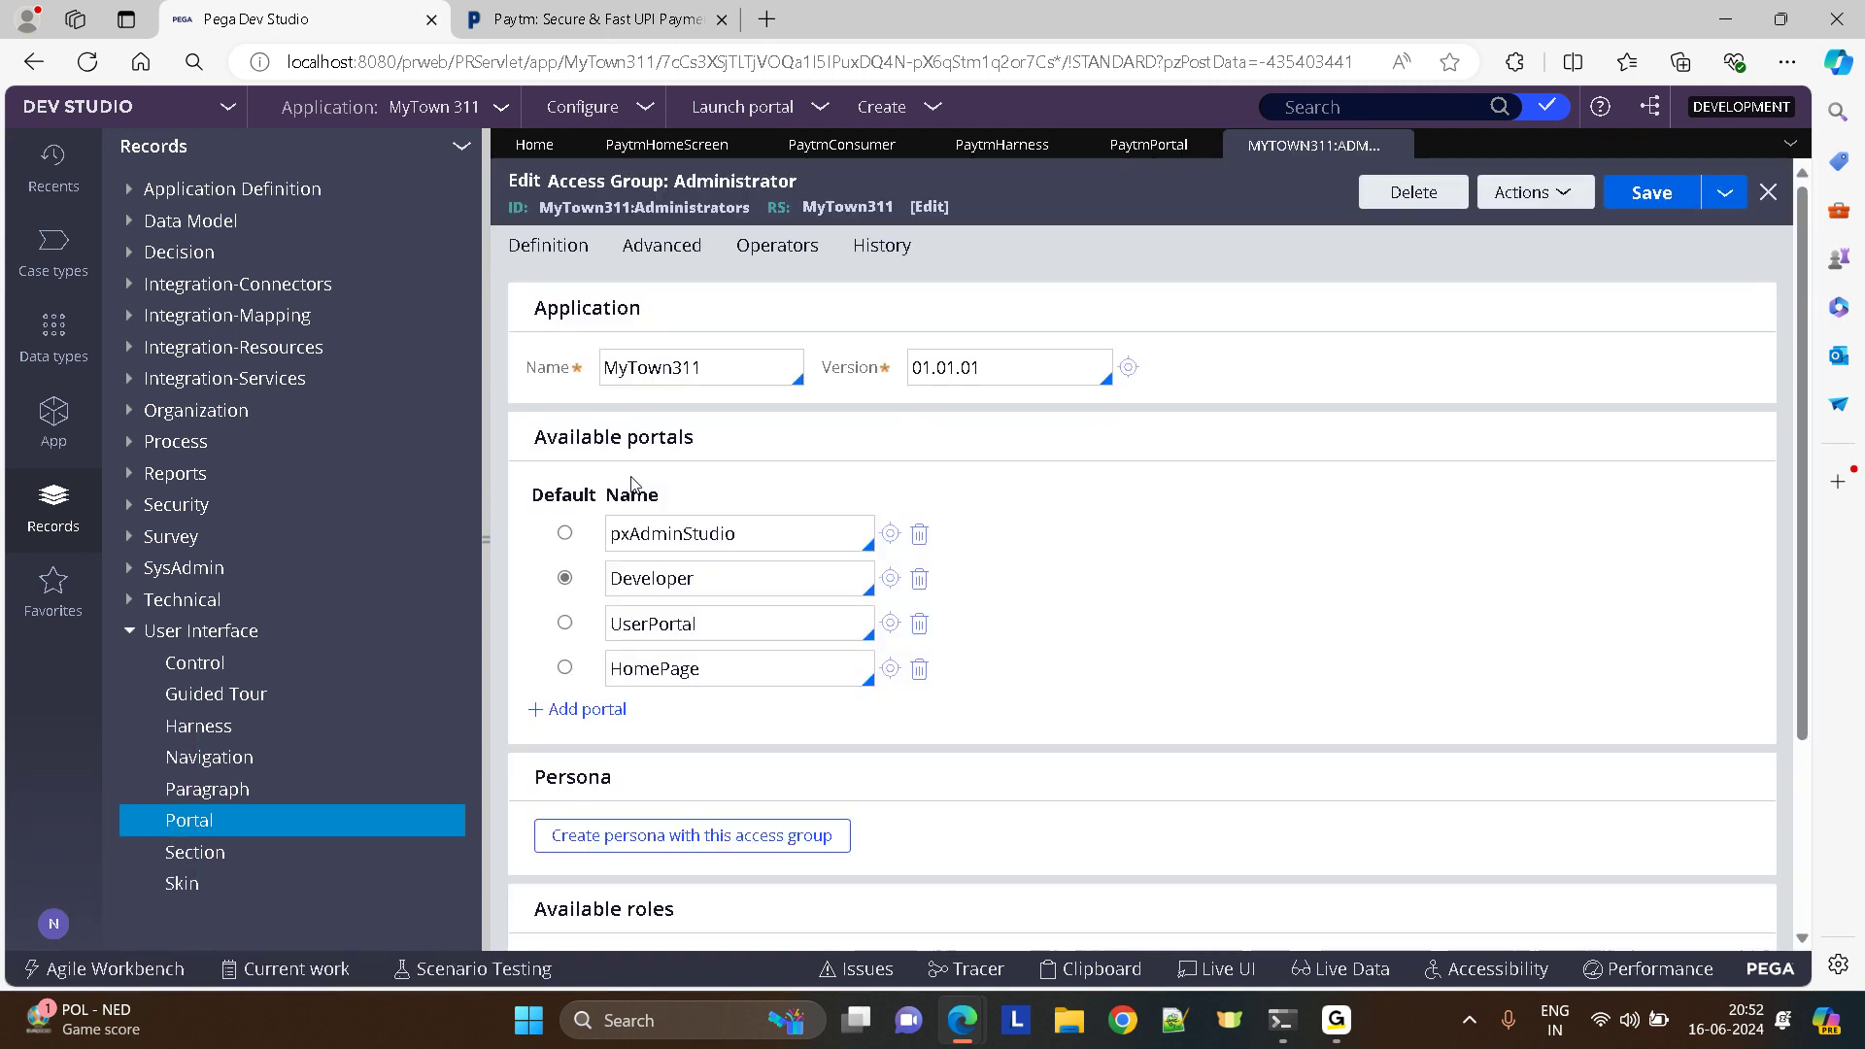
left_click(577, 709)
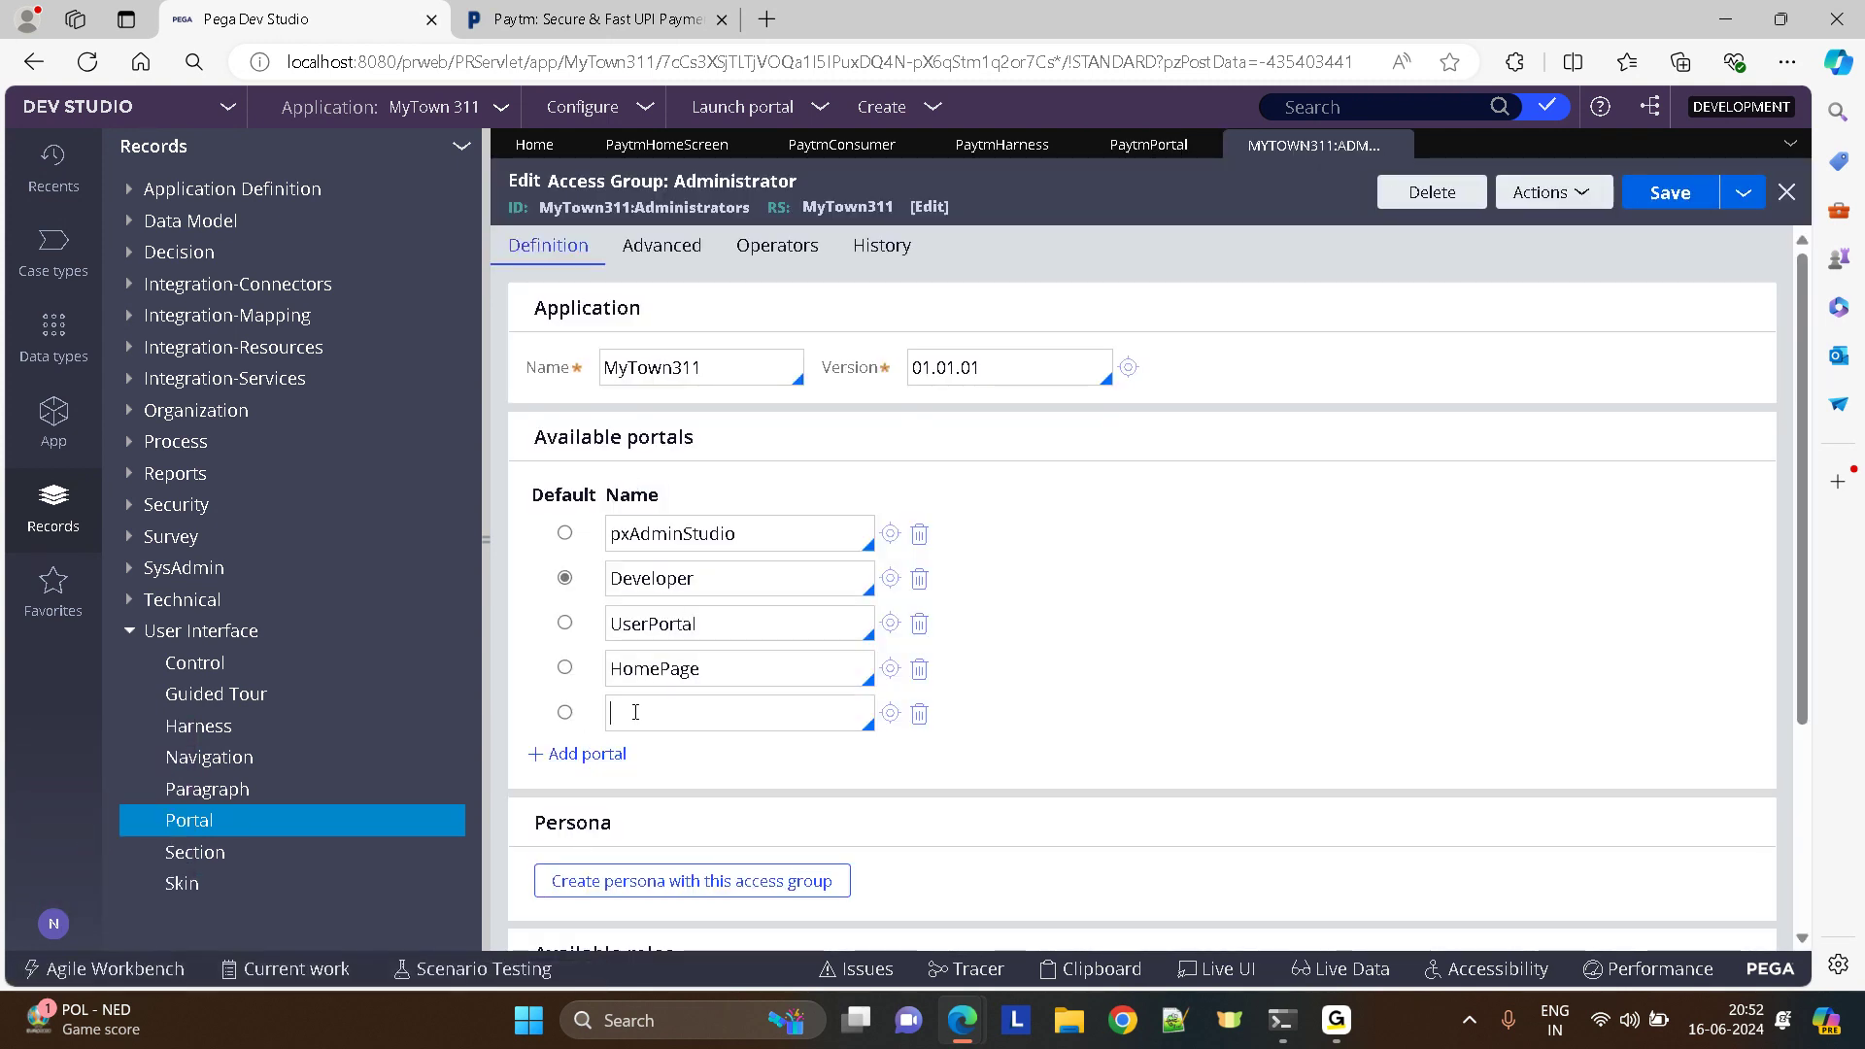
type("paytm")
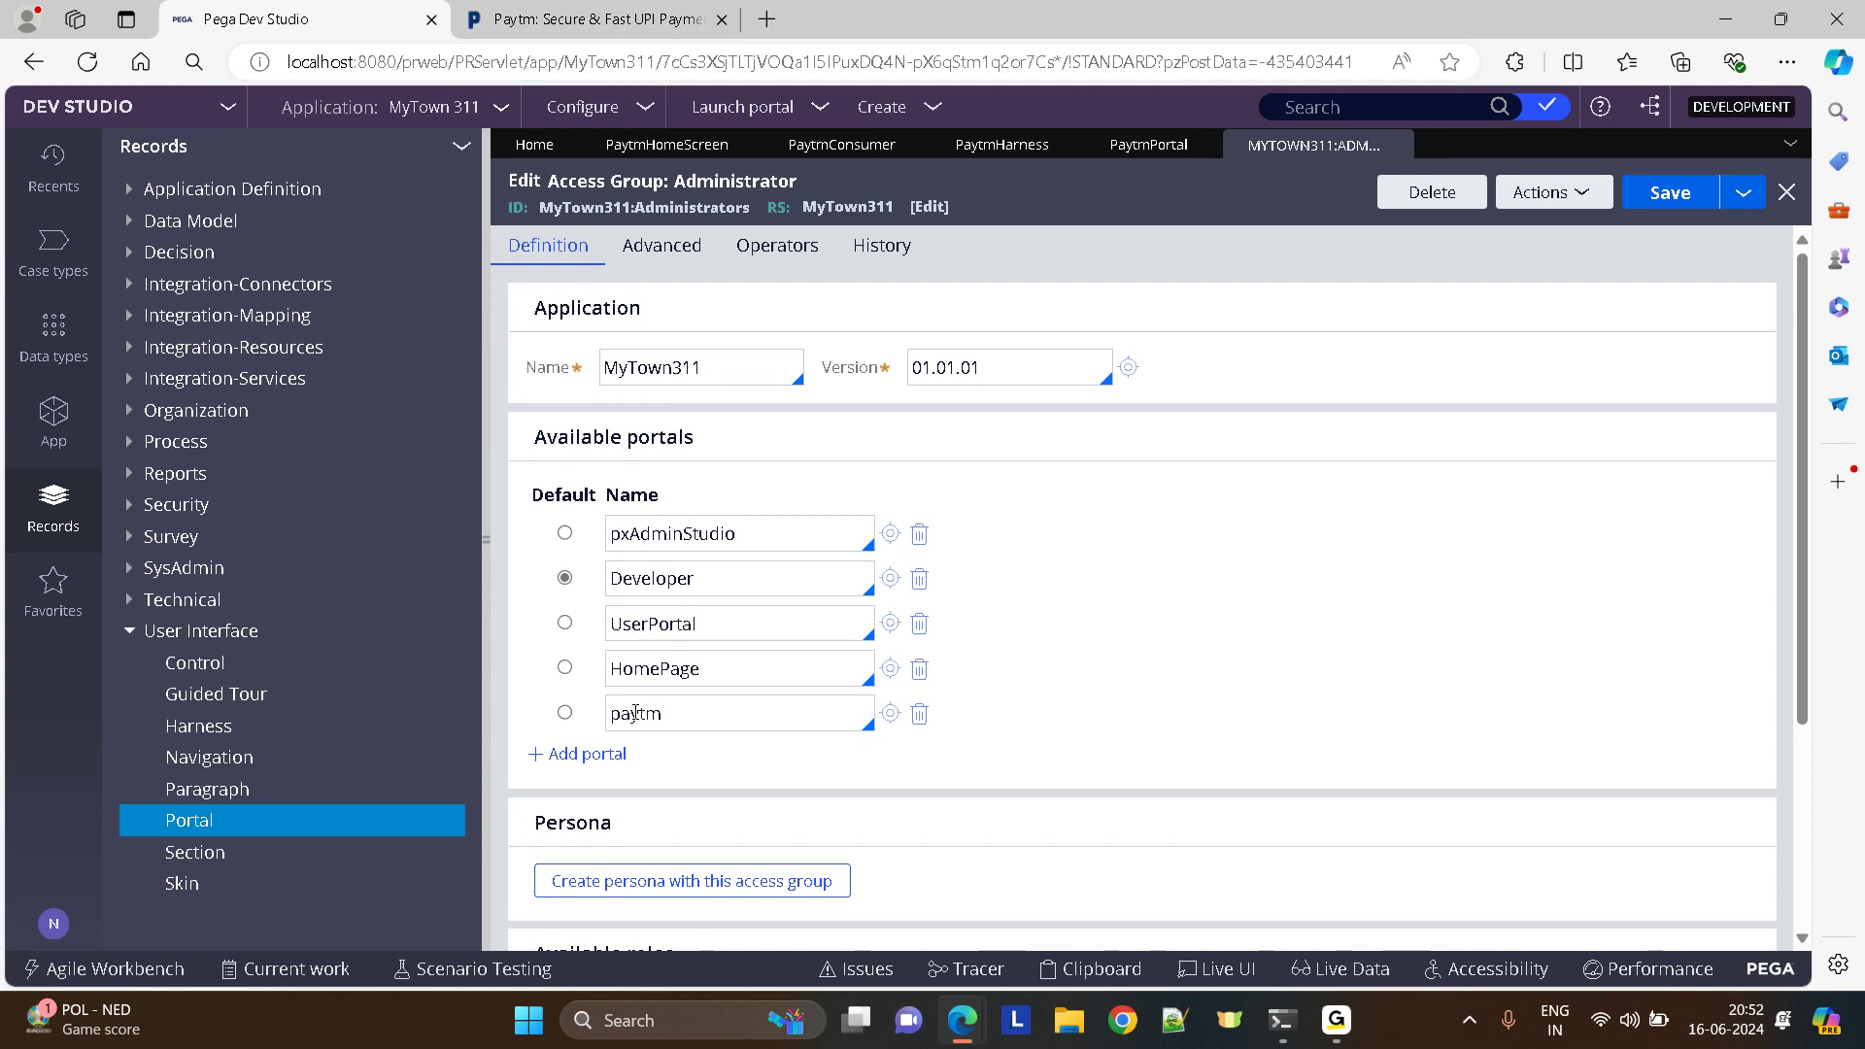
type("po")
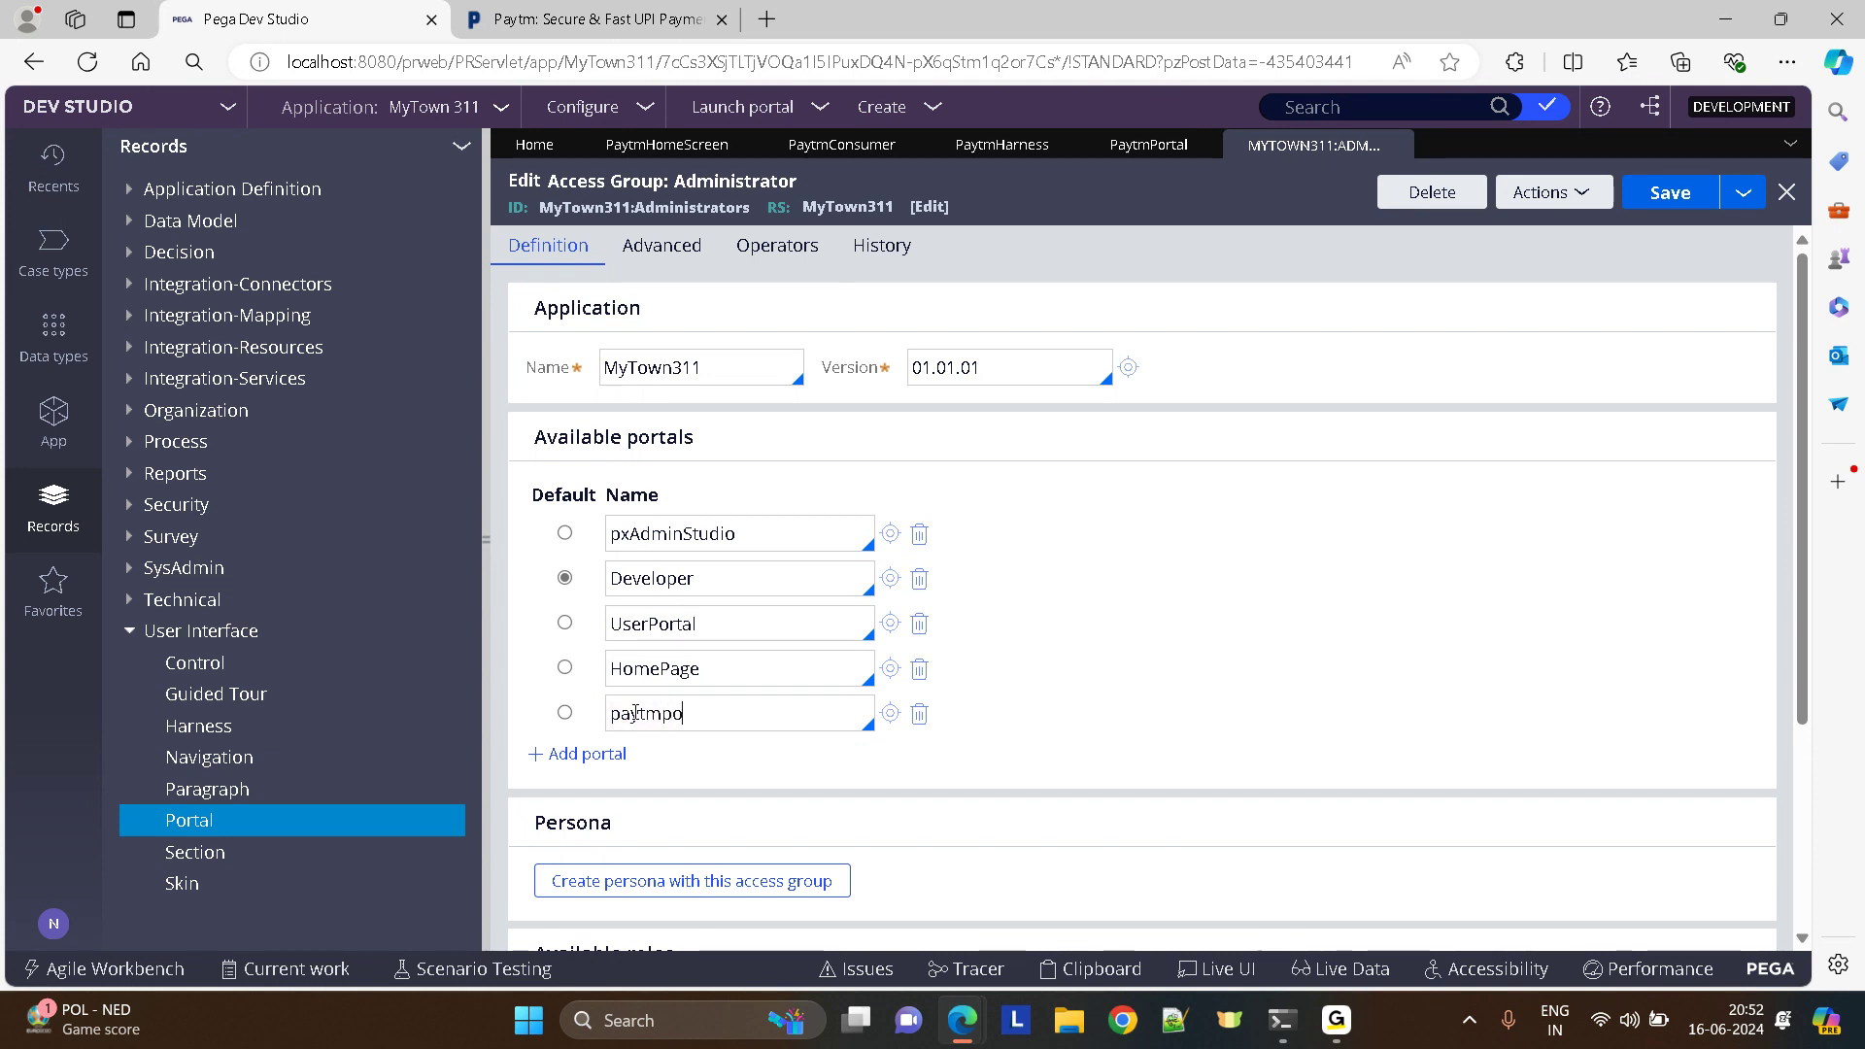
type("PaytmPortal")
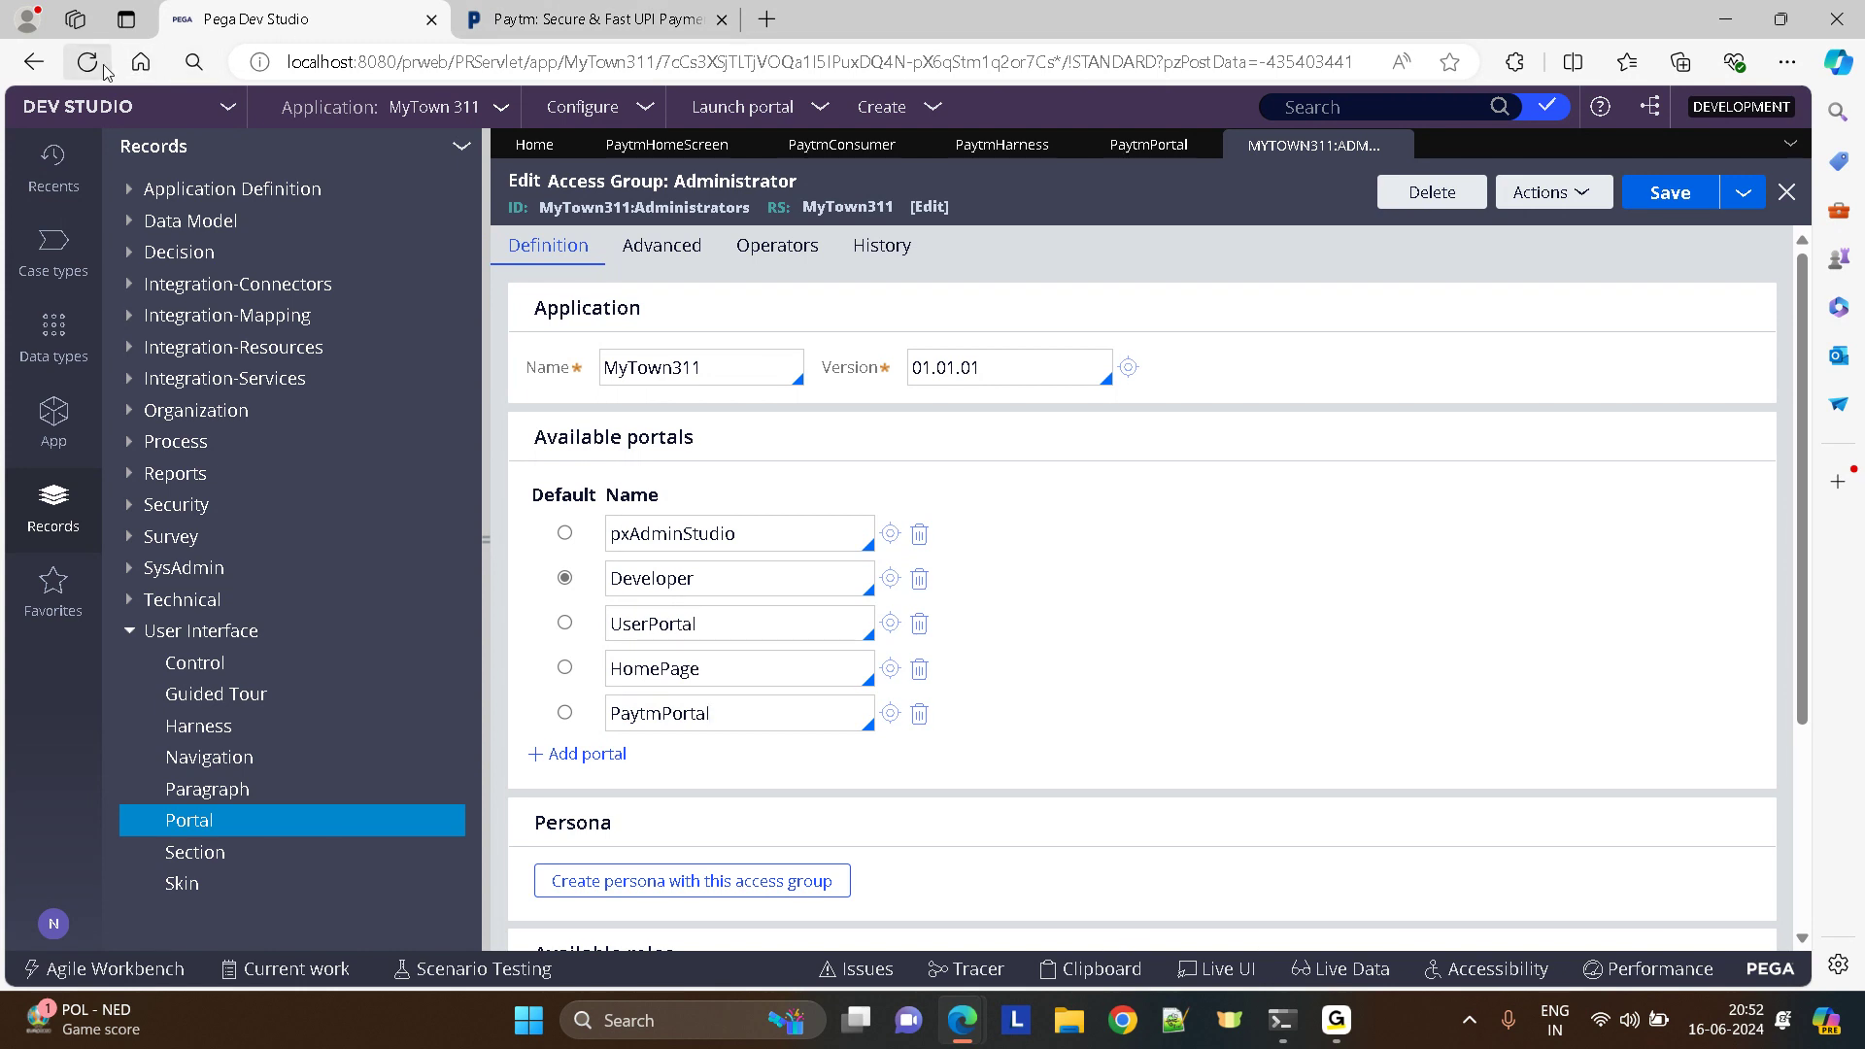
left_click(744, 105)
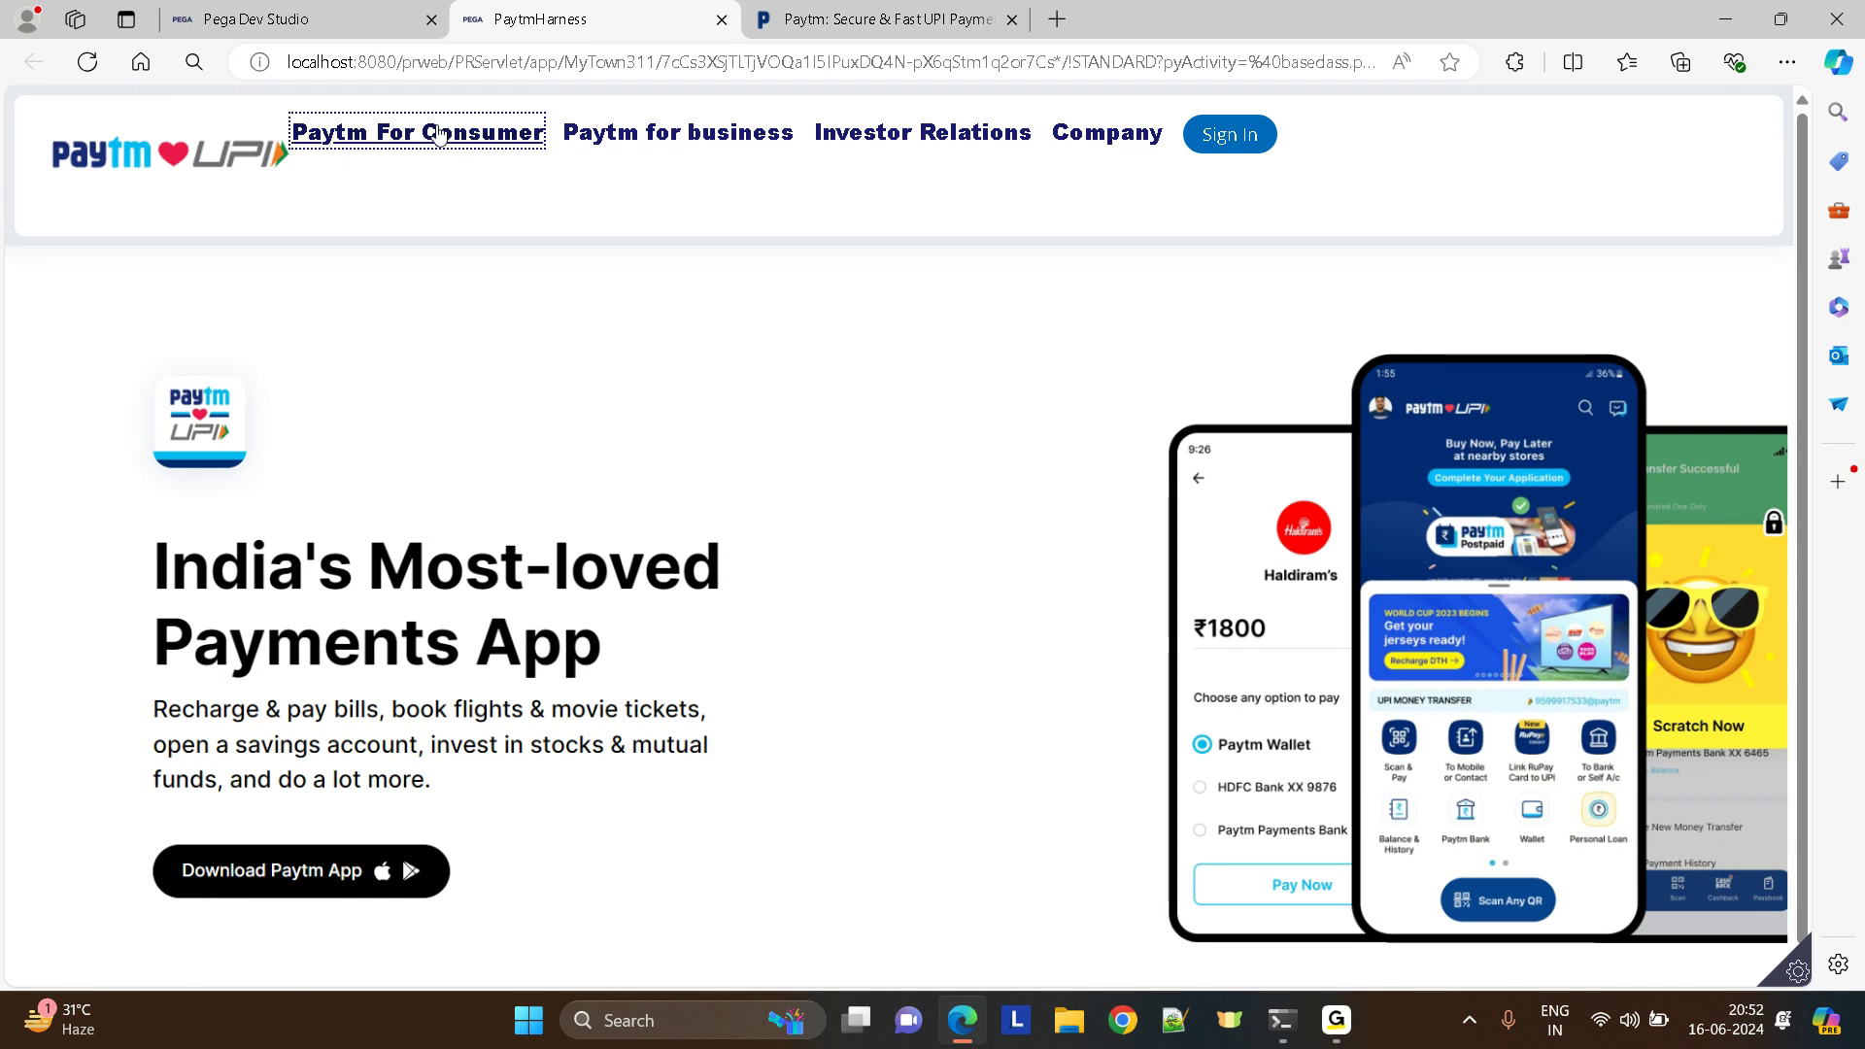
- Expand the Paytm For Consumer menu in the launched portal and compare with paytm.com
left_click(416, 132)
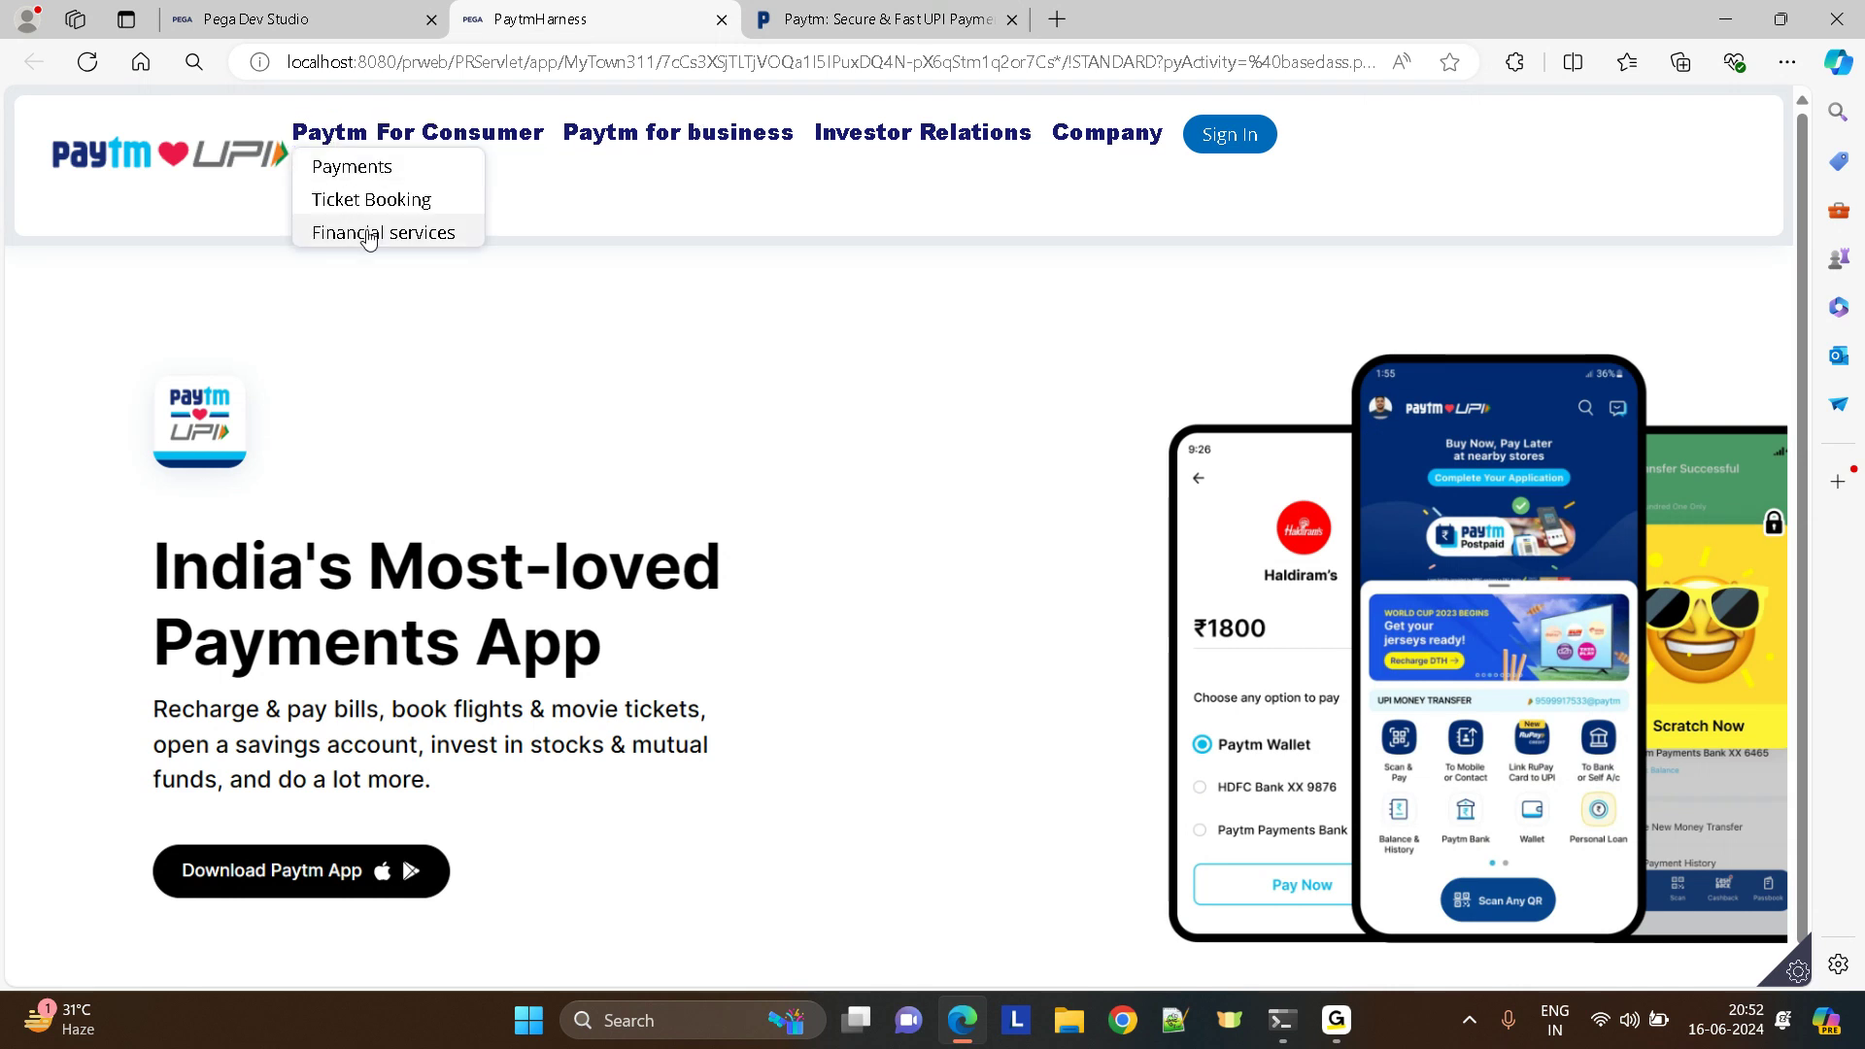
left_click(886, 19)
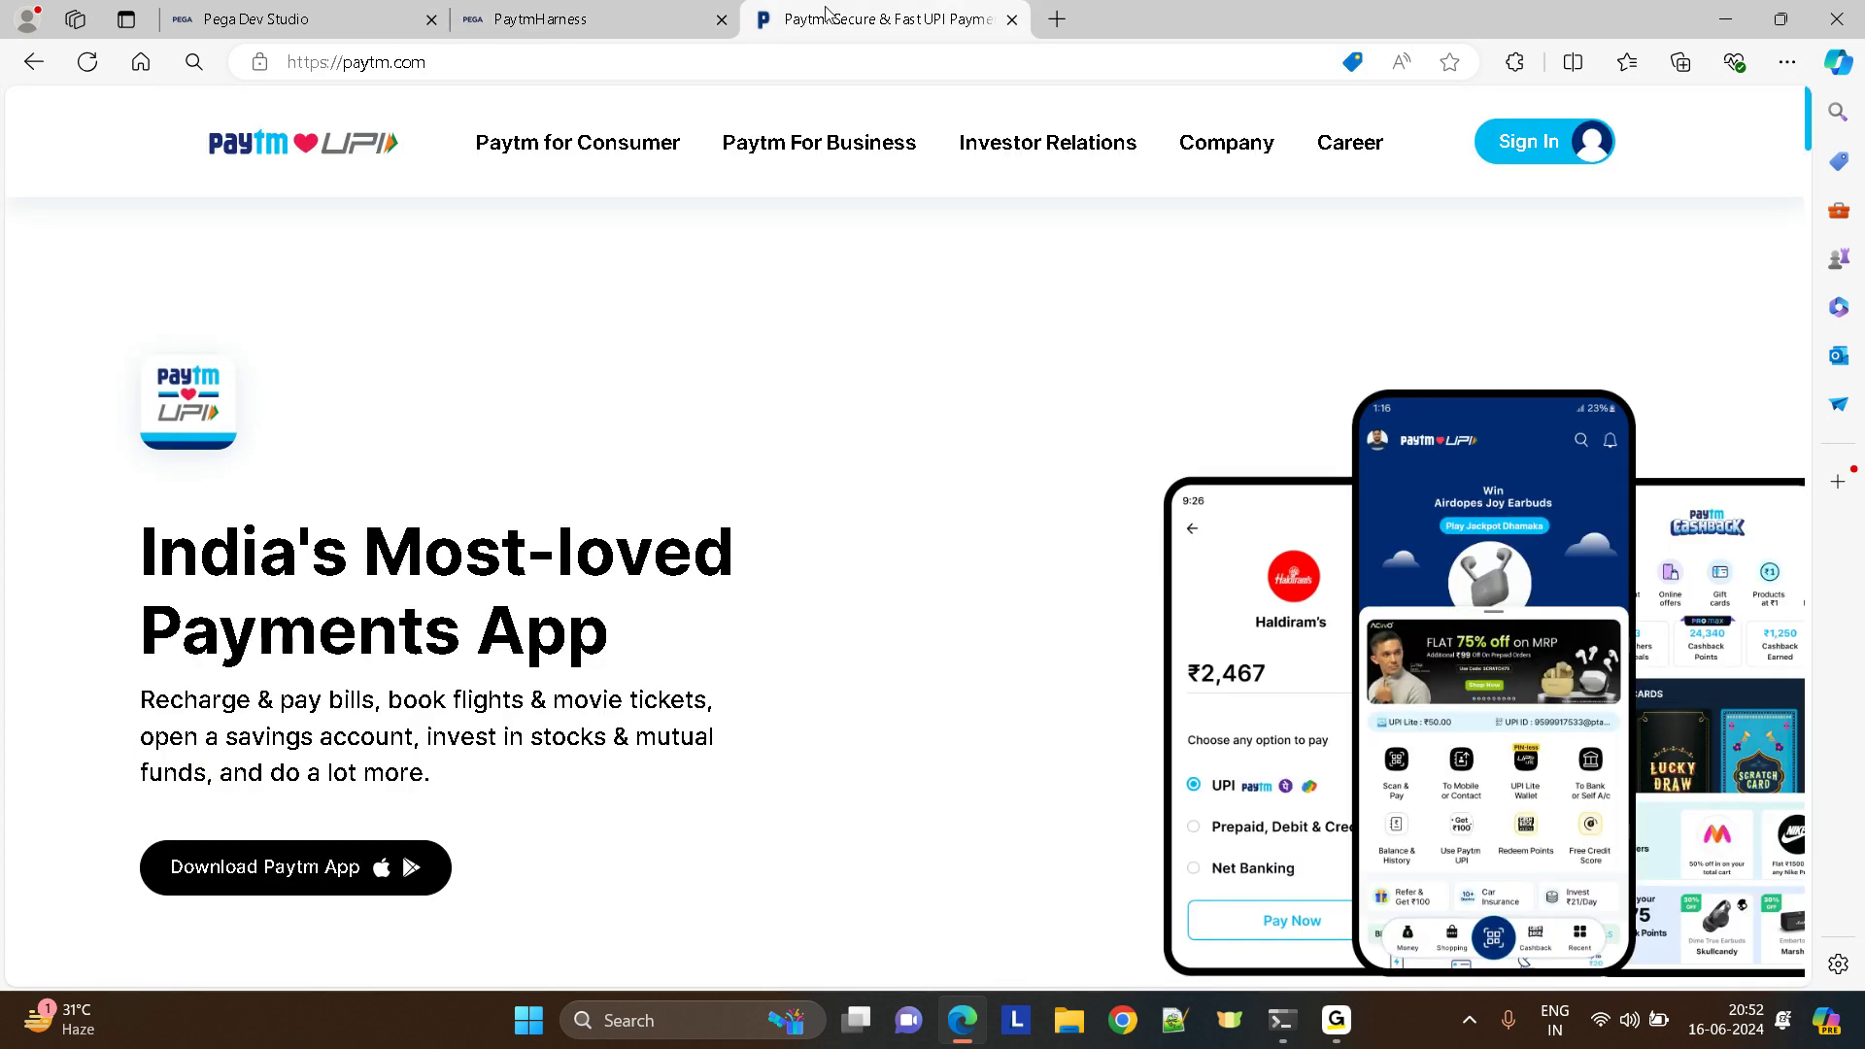
left_click(559, 20)
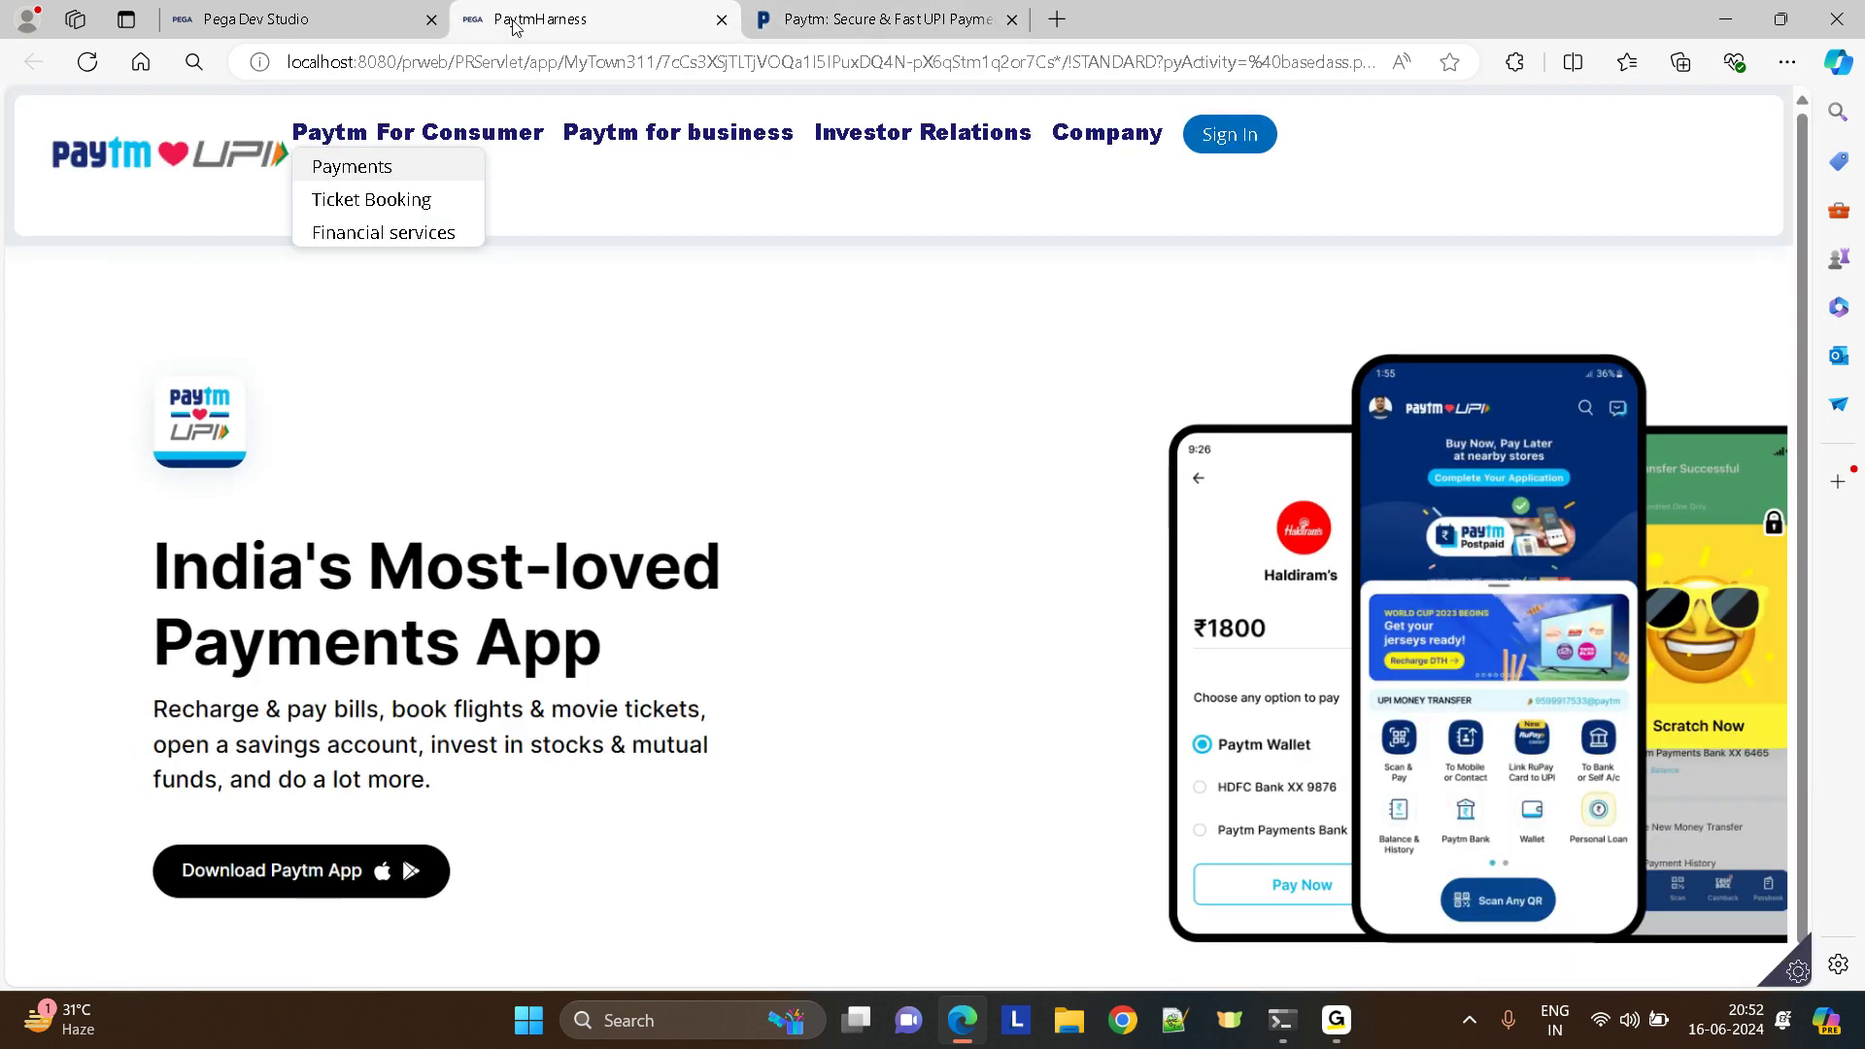
mouse_move(1176, 317)
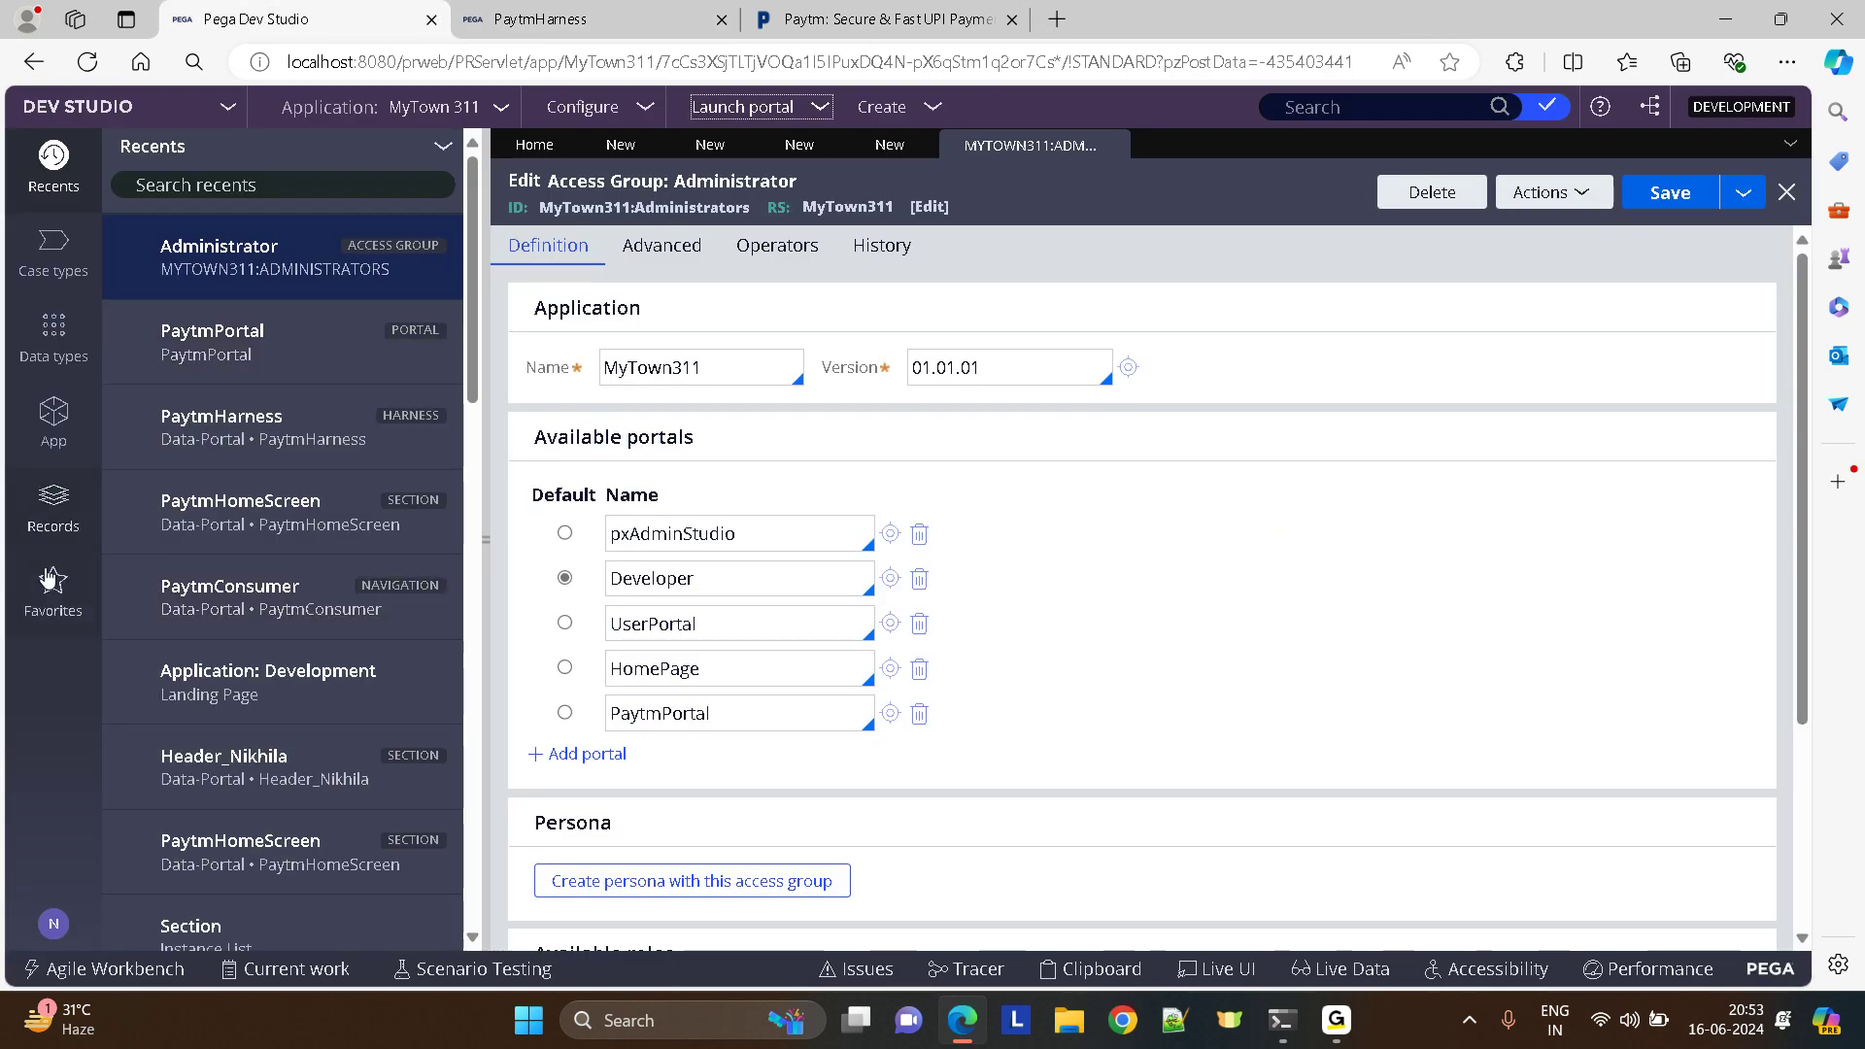
- Reopen the PaytmHomeScreen section and create a new action set on its Sign In button
left_click(53, 509)
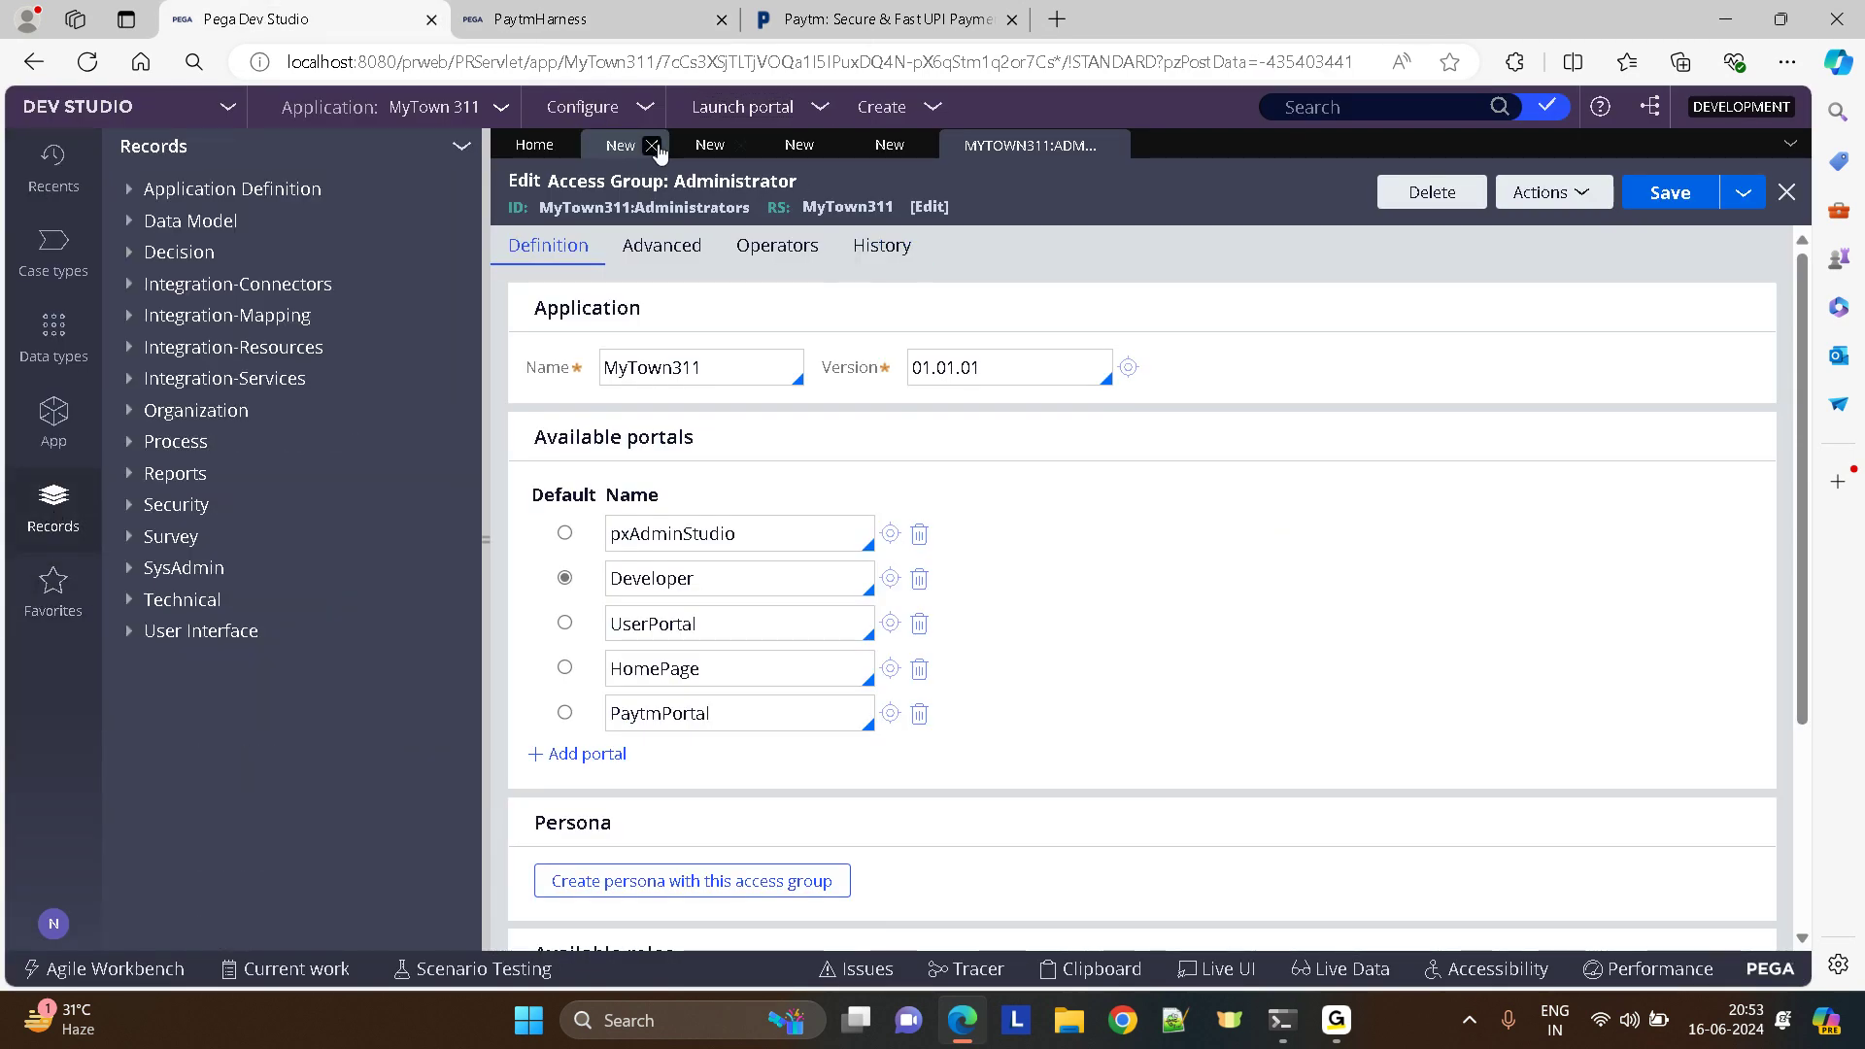
left_click(660, 105)
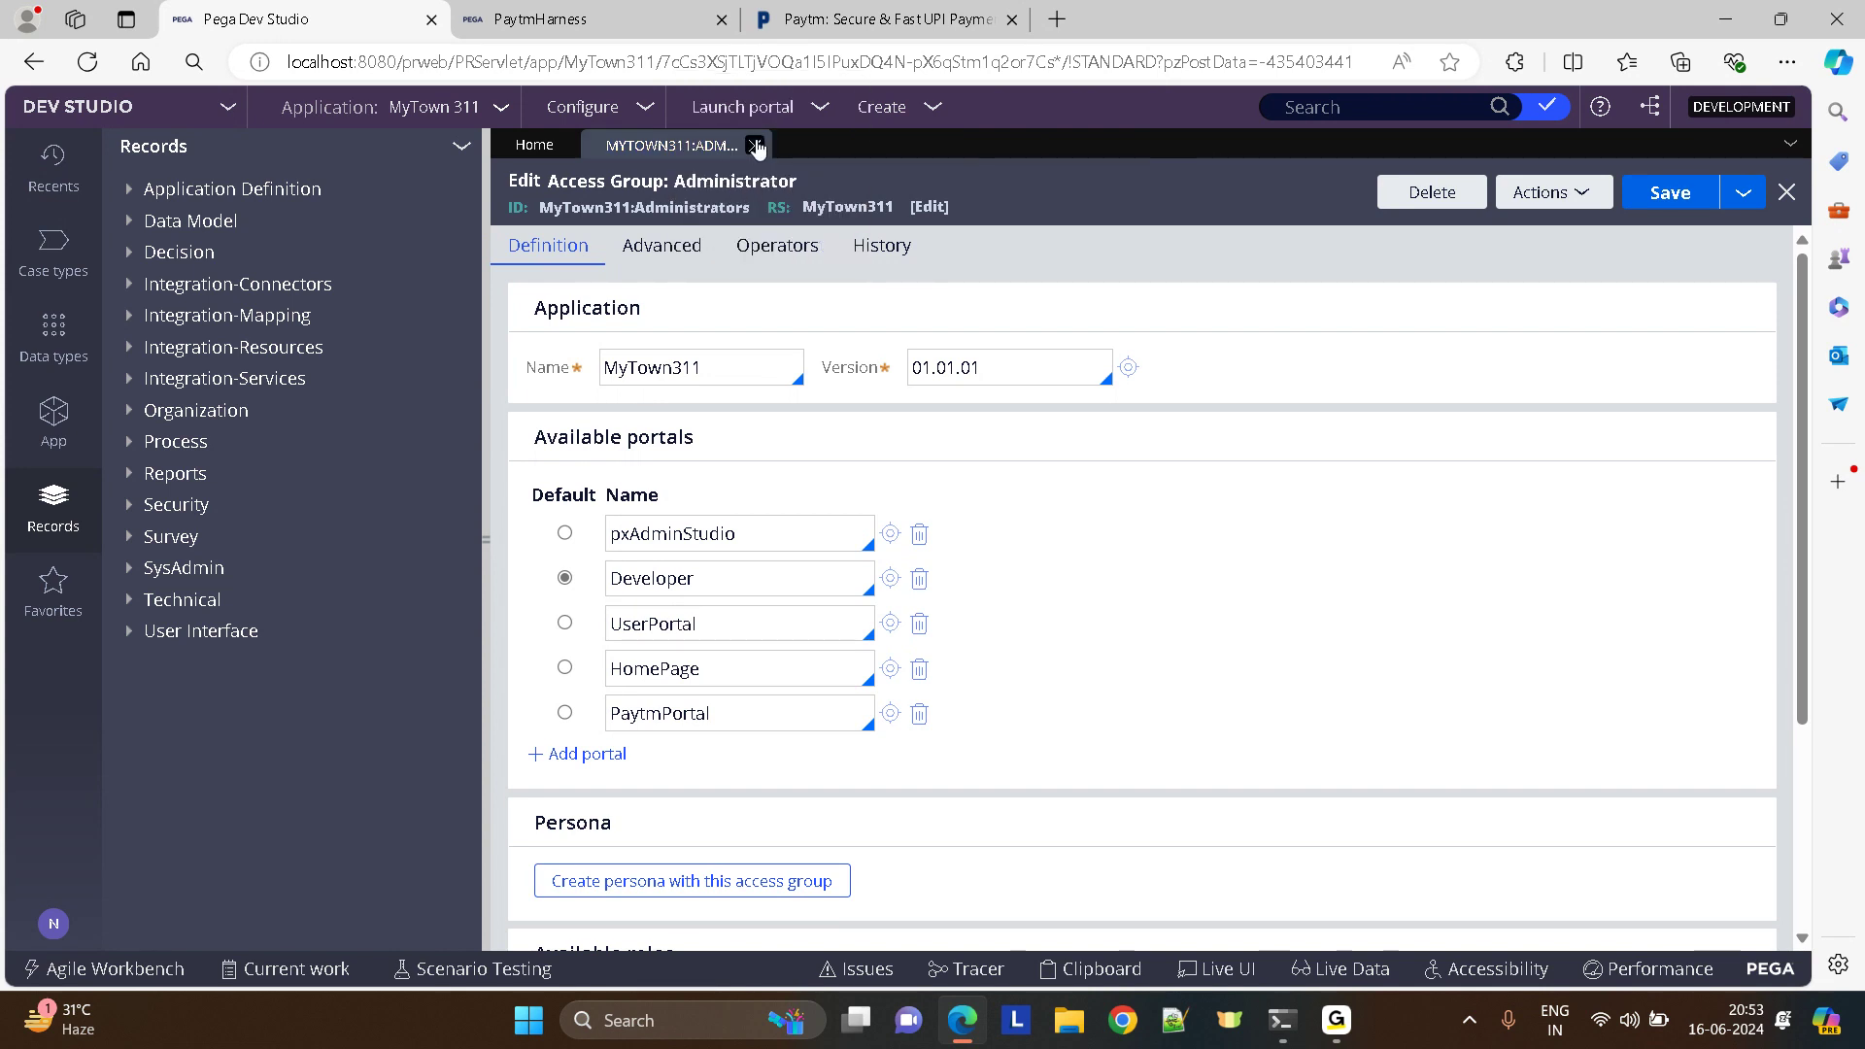
left_click(755, 146)
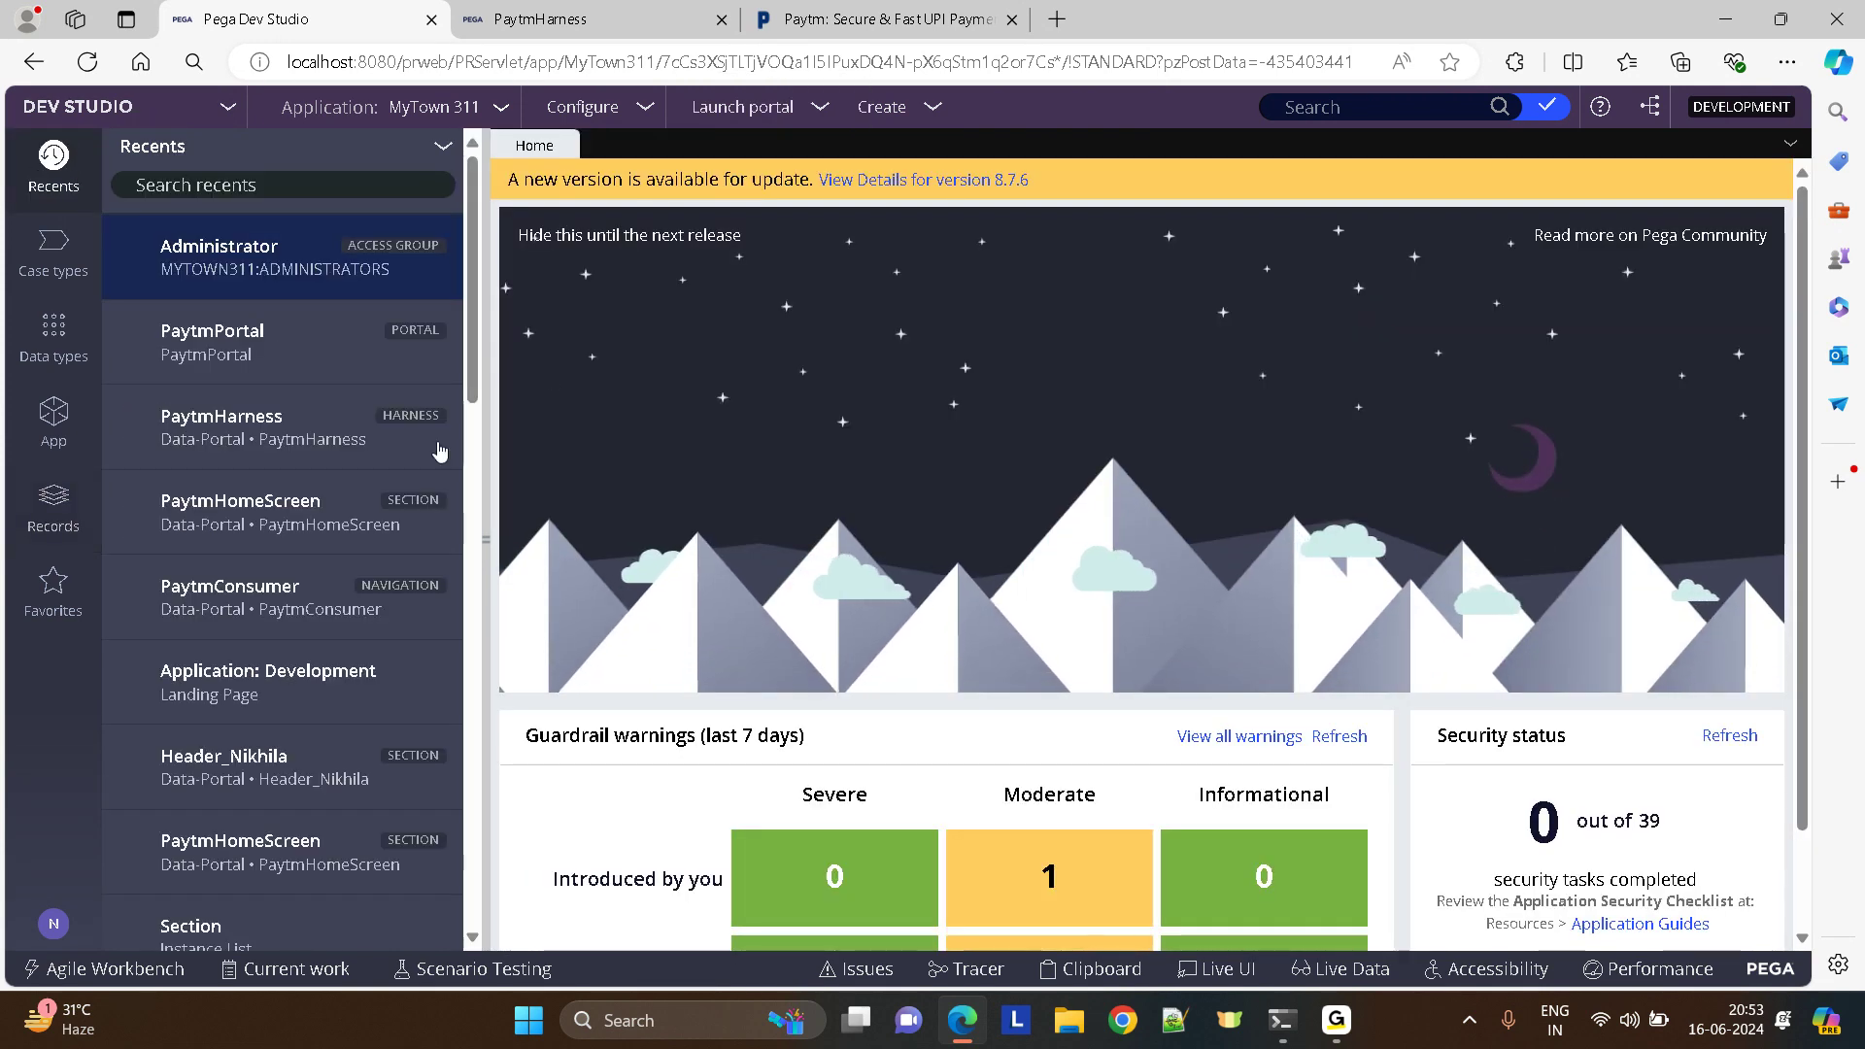
left_click(241, 247)
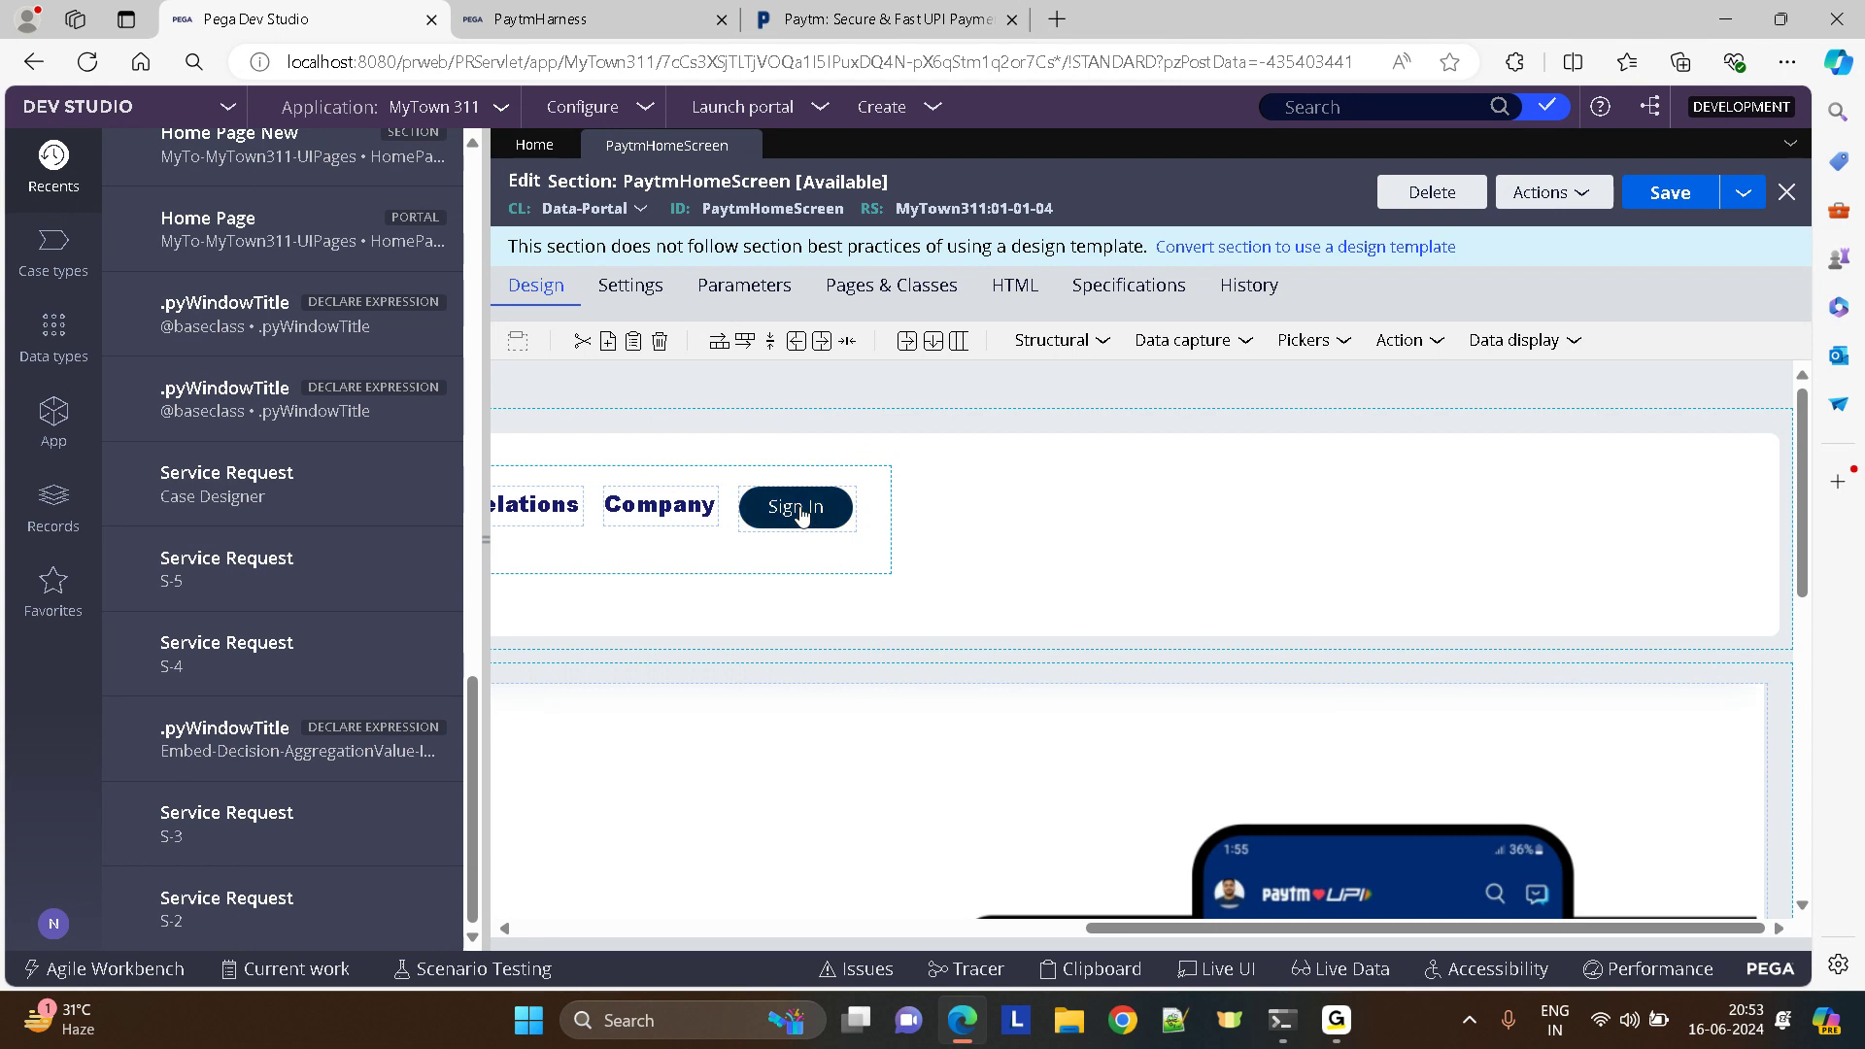
double_click(794, 507)
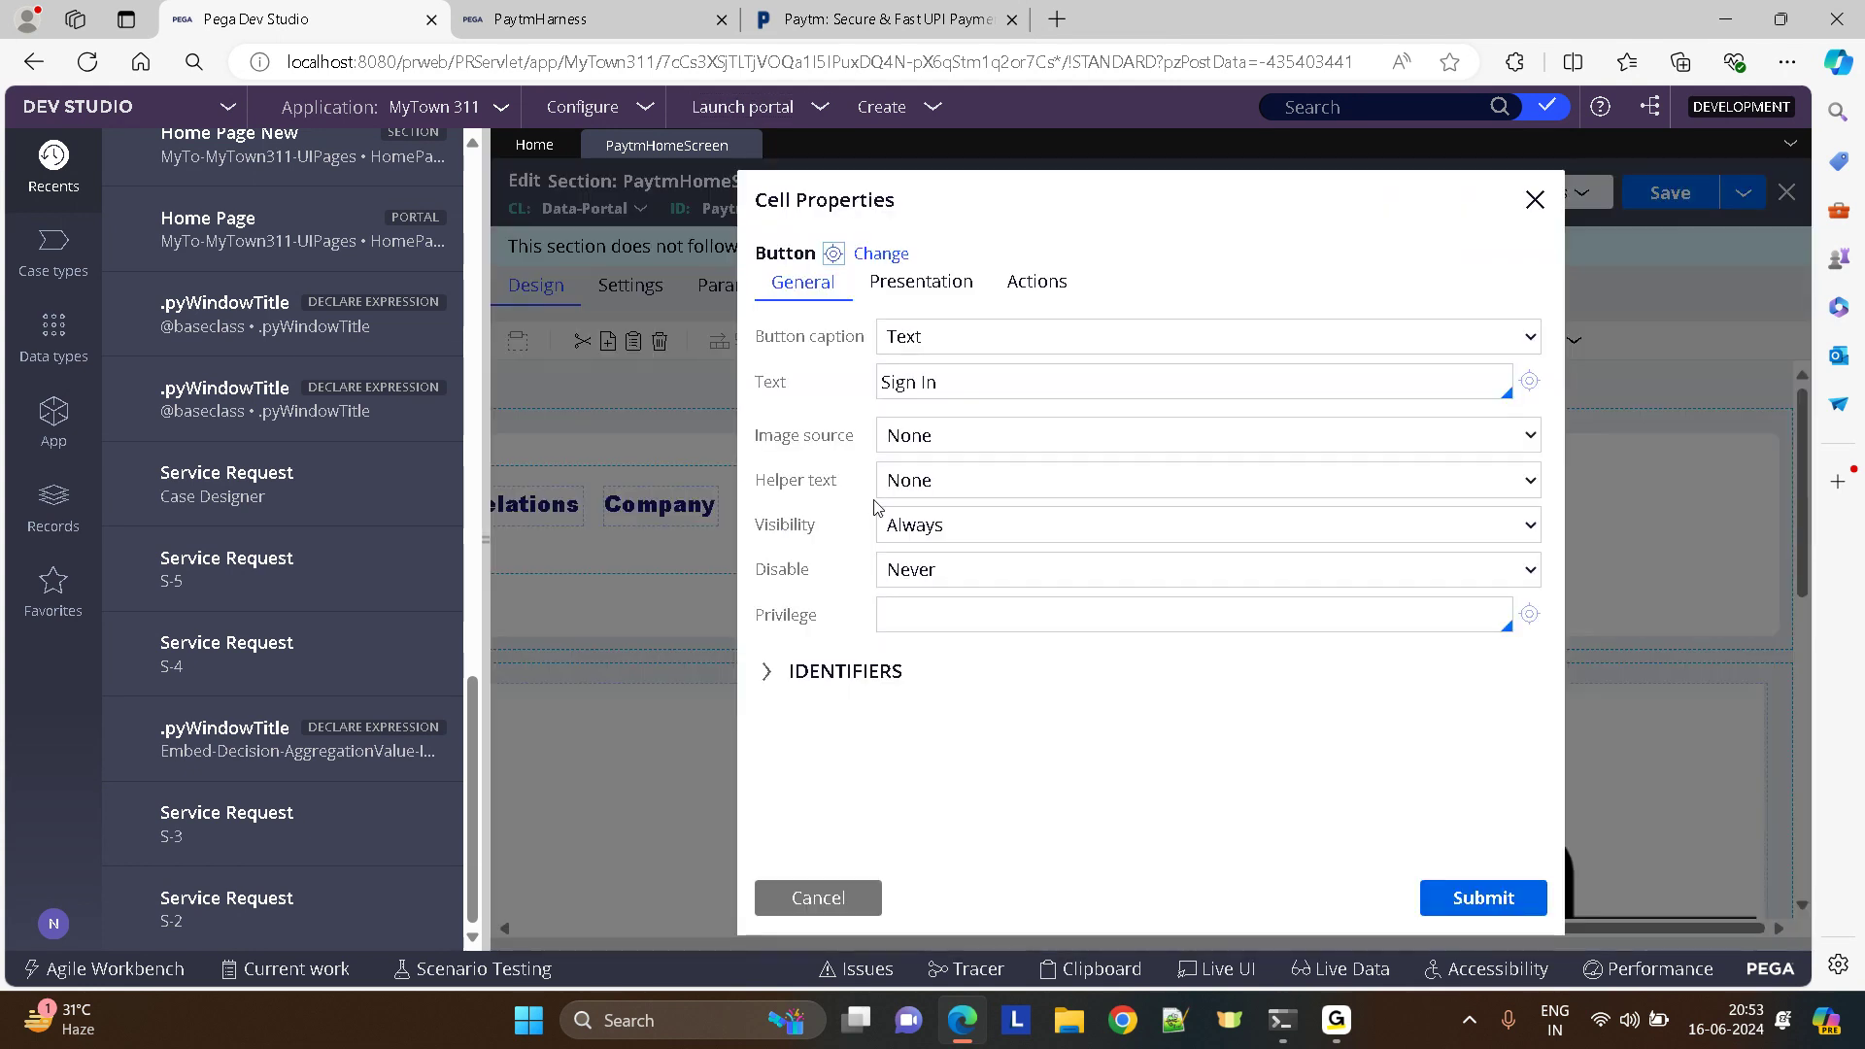
left_click(1035, 282)
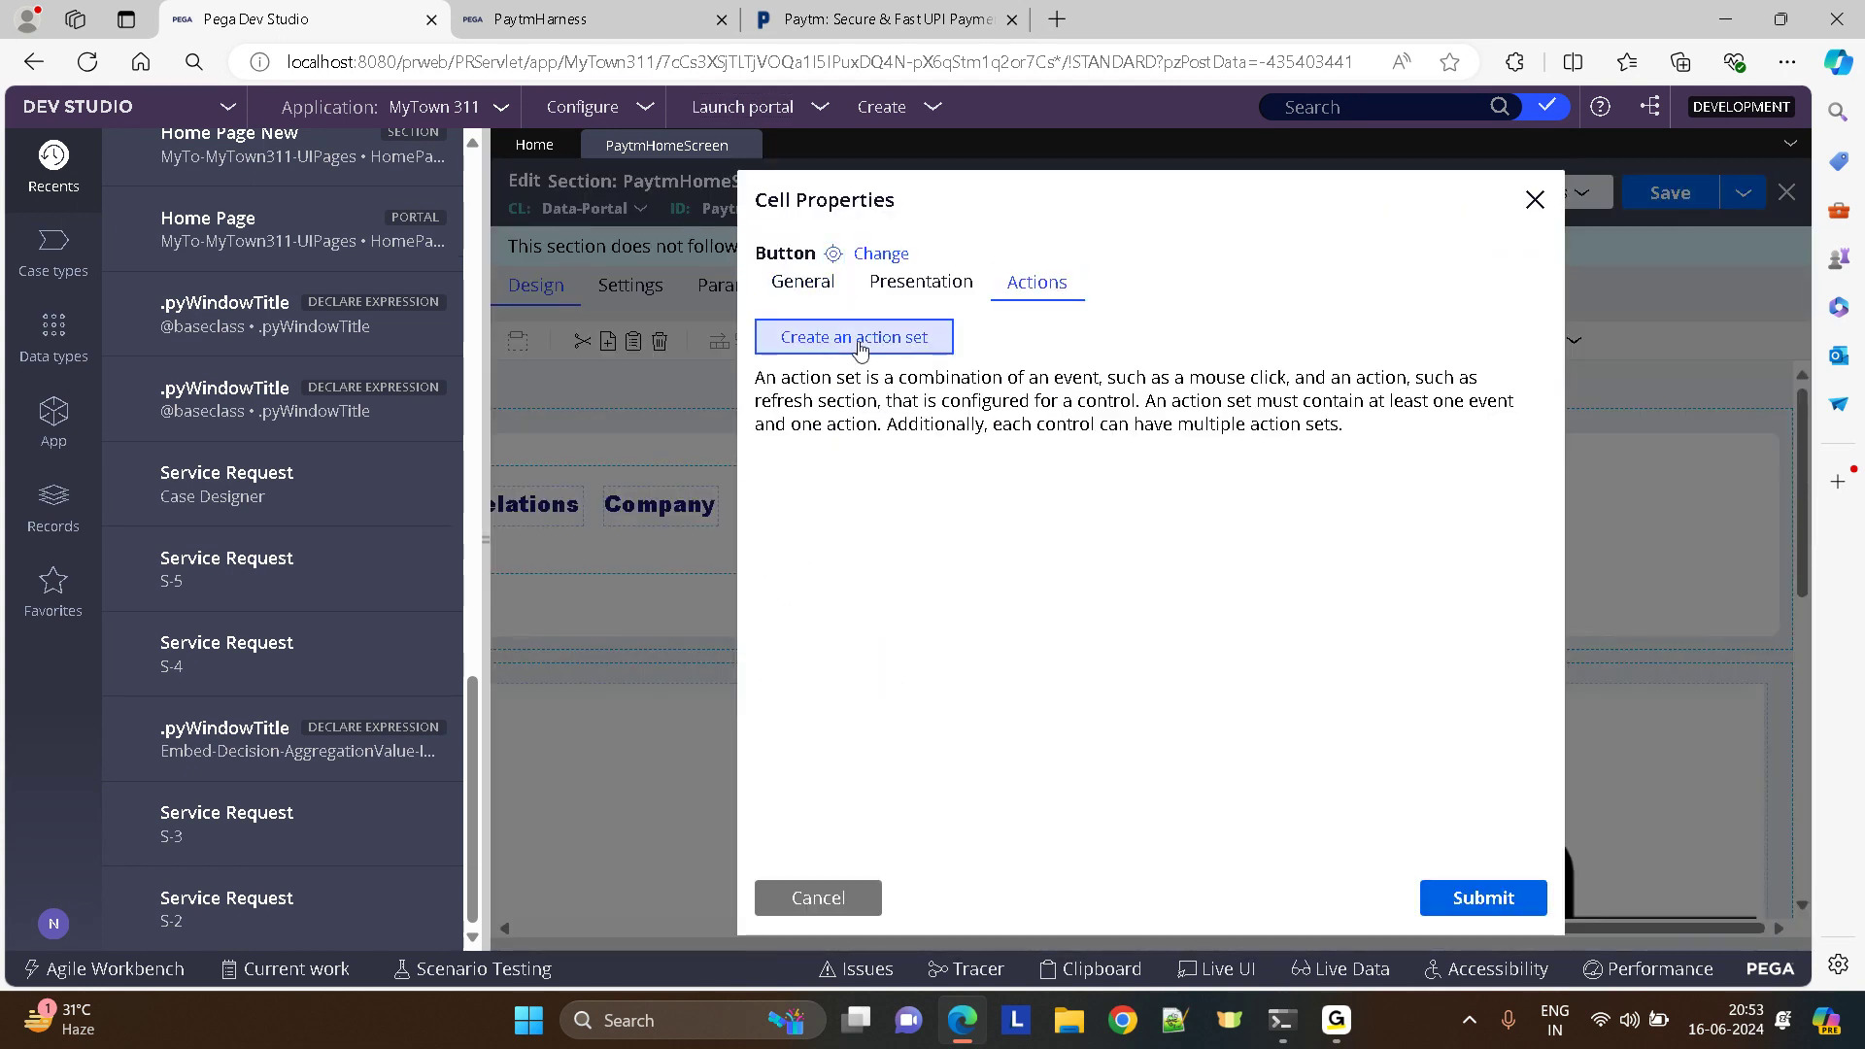
left_click(851, 336)
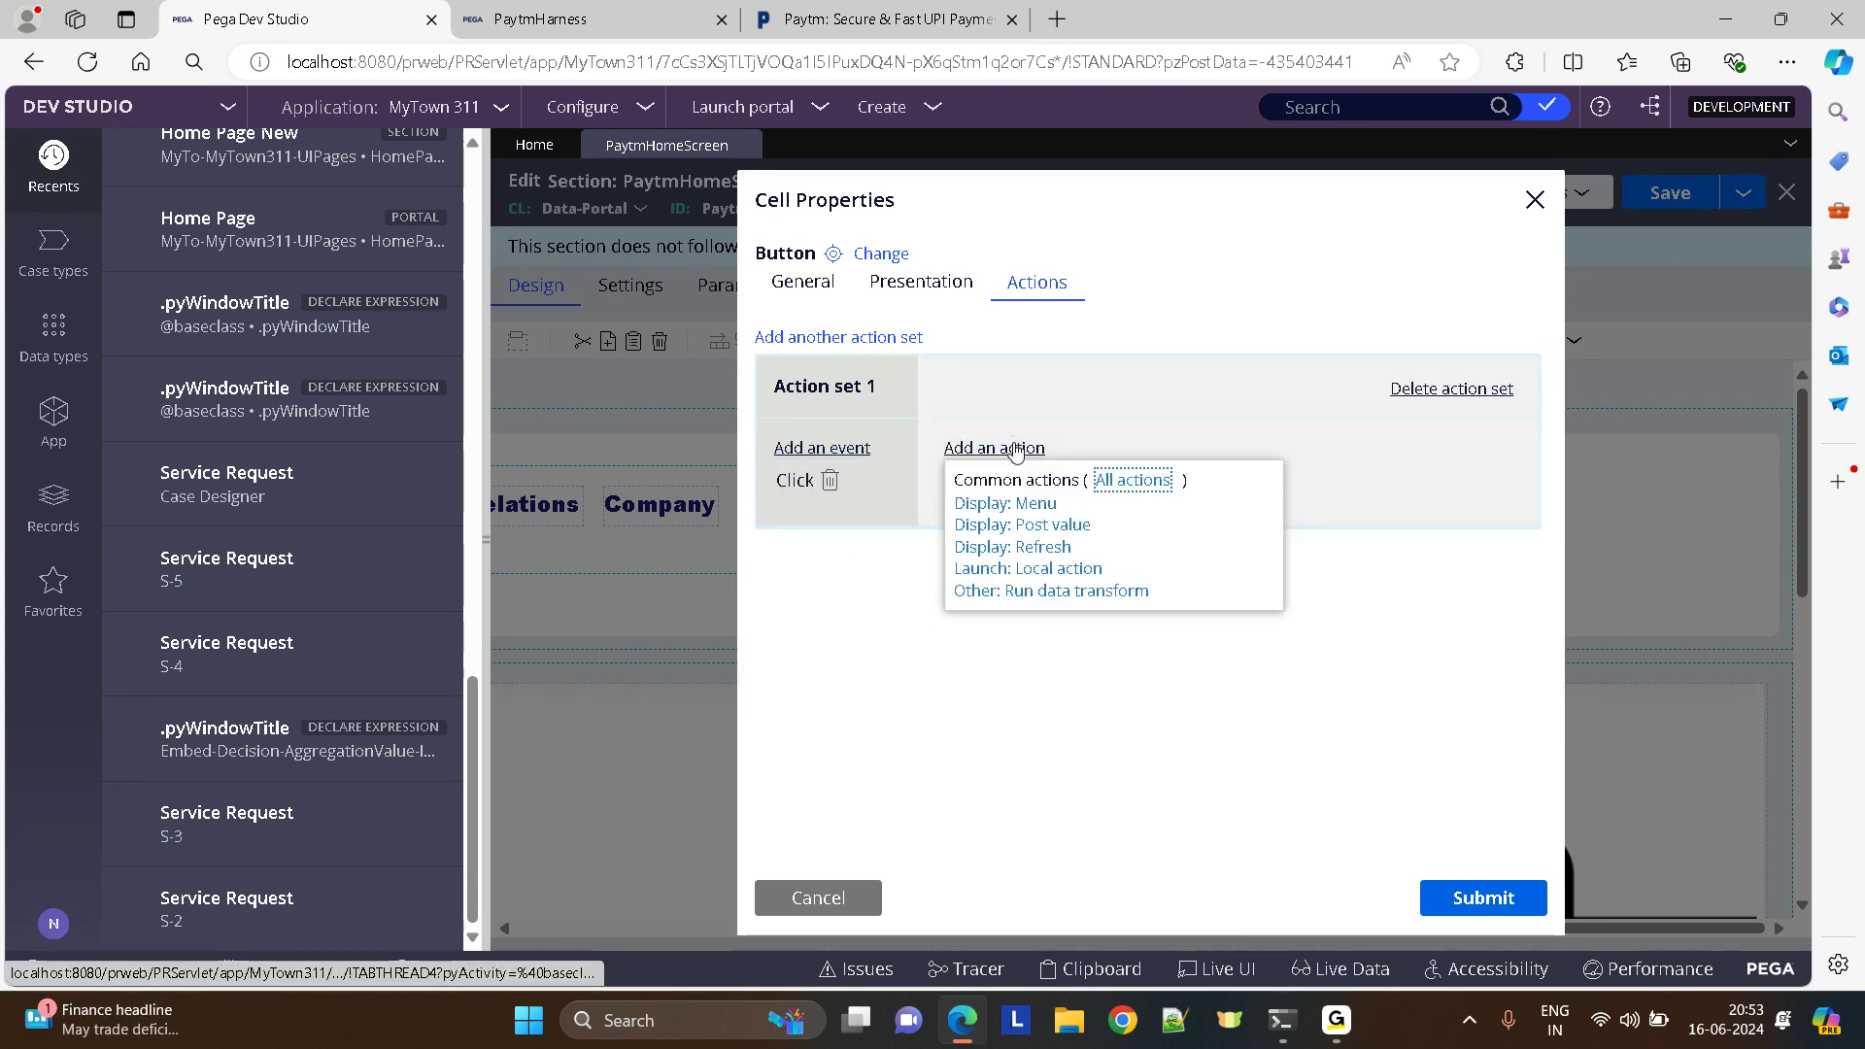
- Make the click launch local action PaytmLogin in a Modal Dialog and start creating that flow action
left_click(1026, 567)
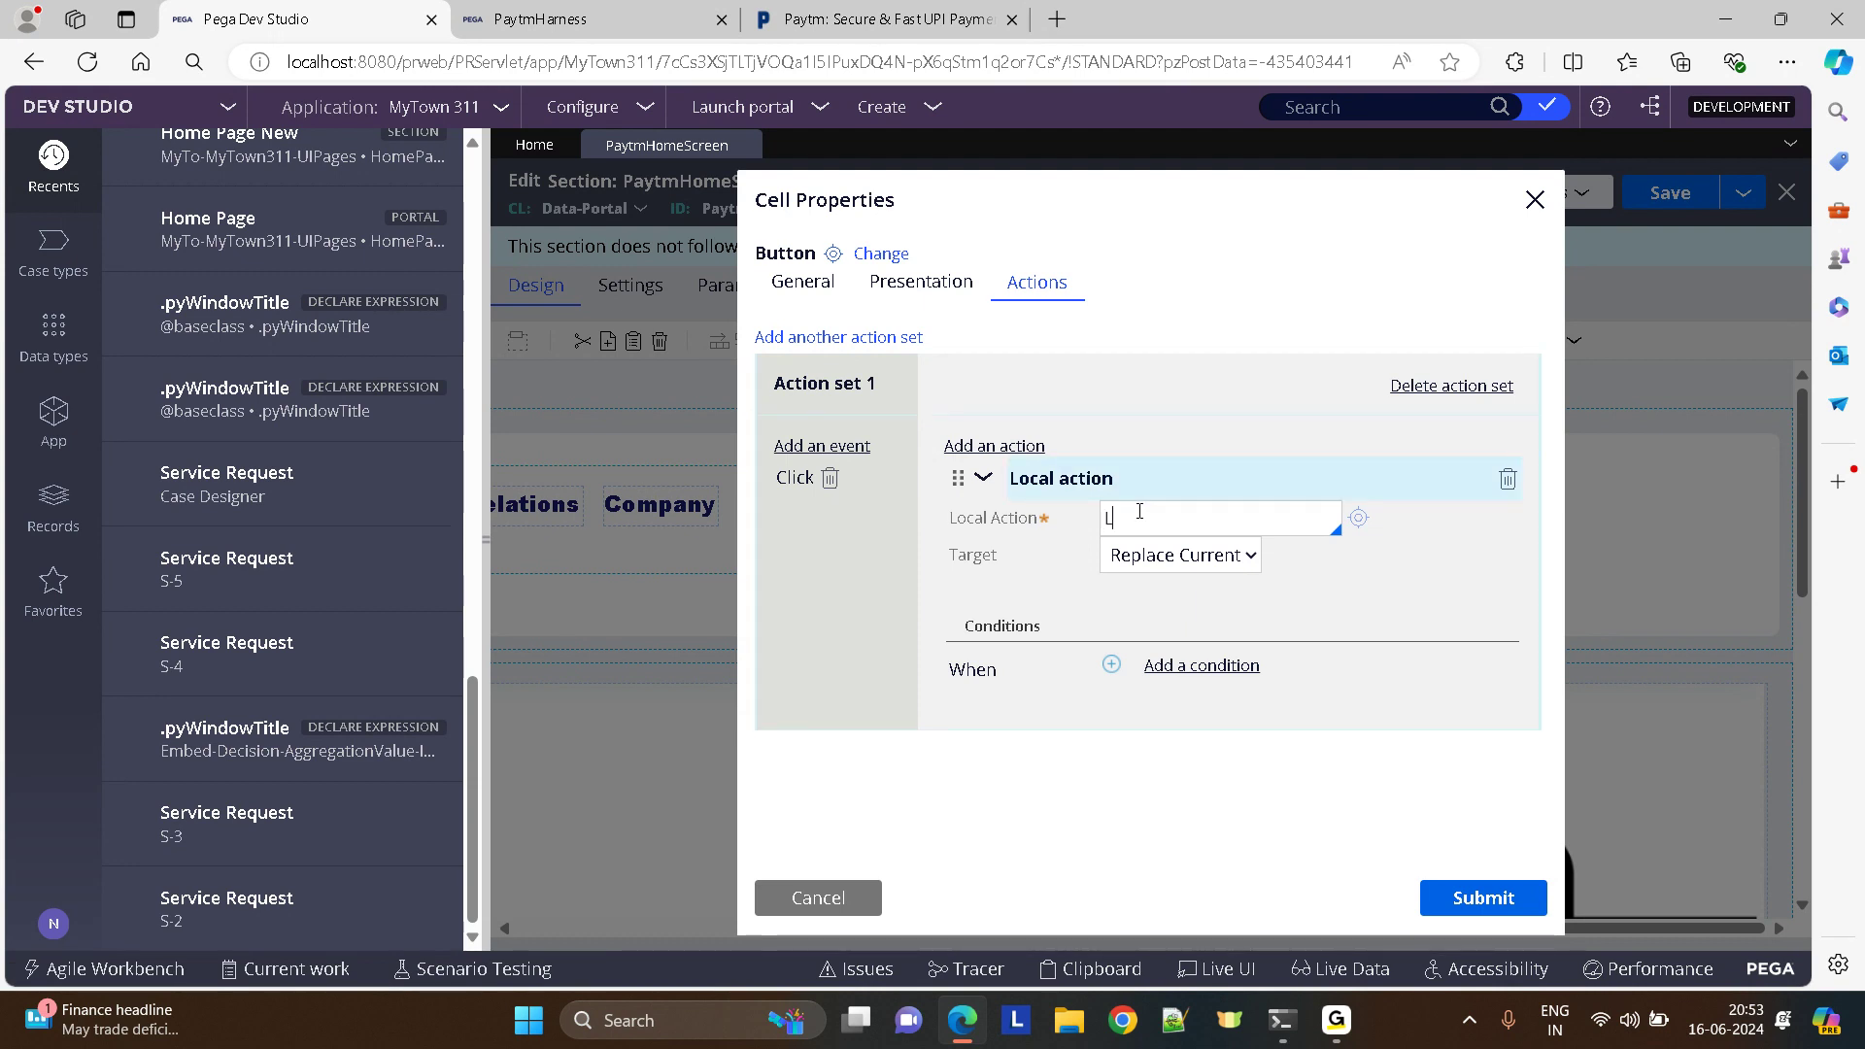
type("LOginScree")
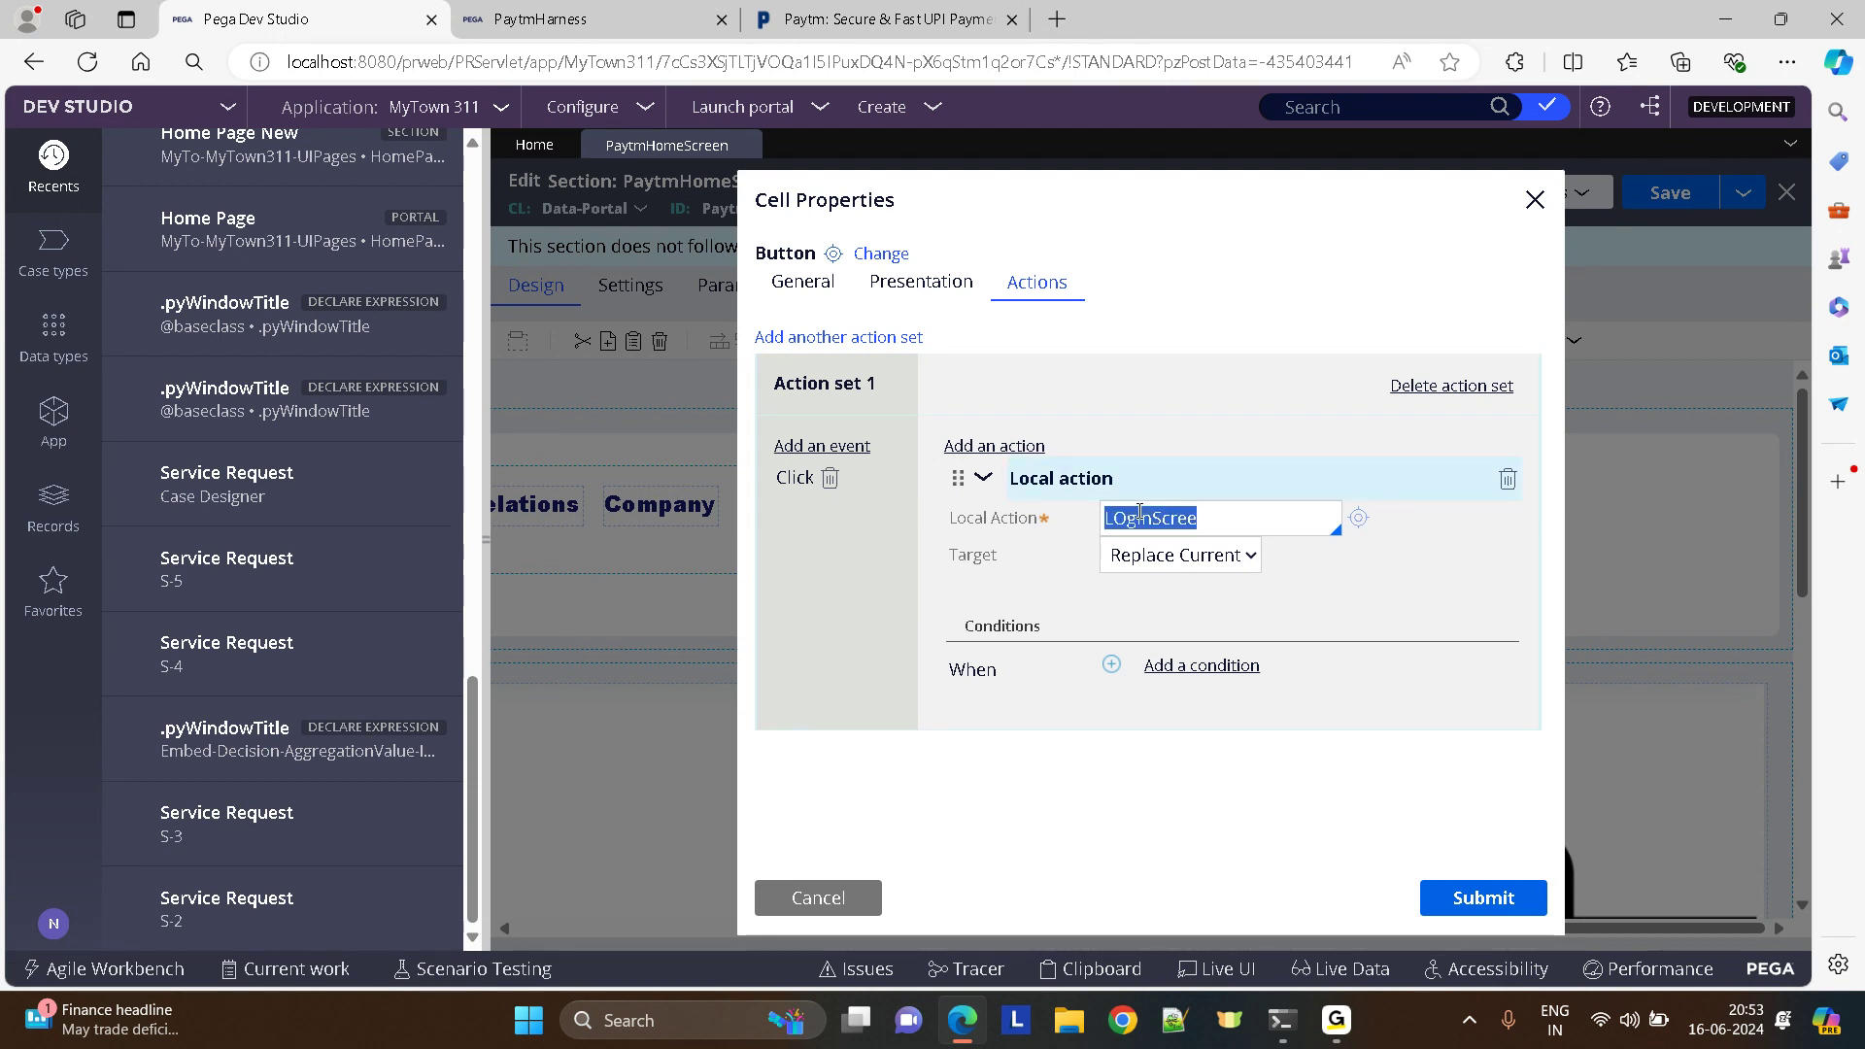
type("PaytmLo")
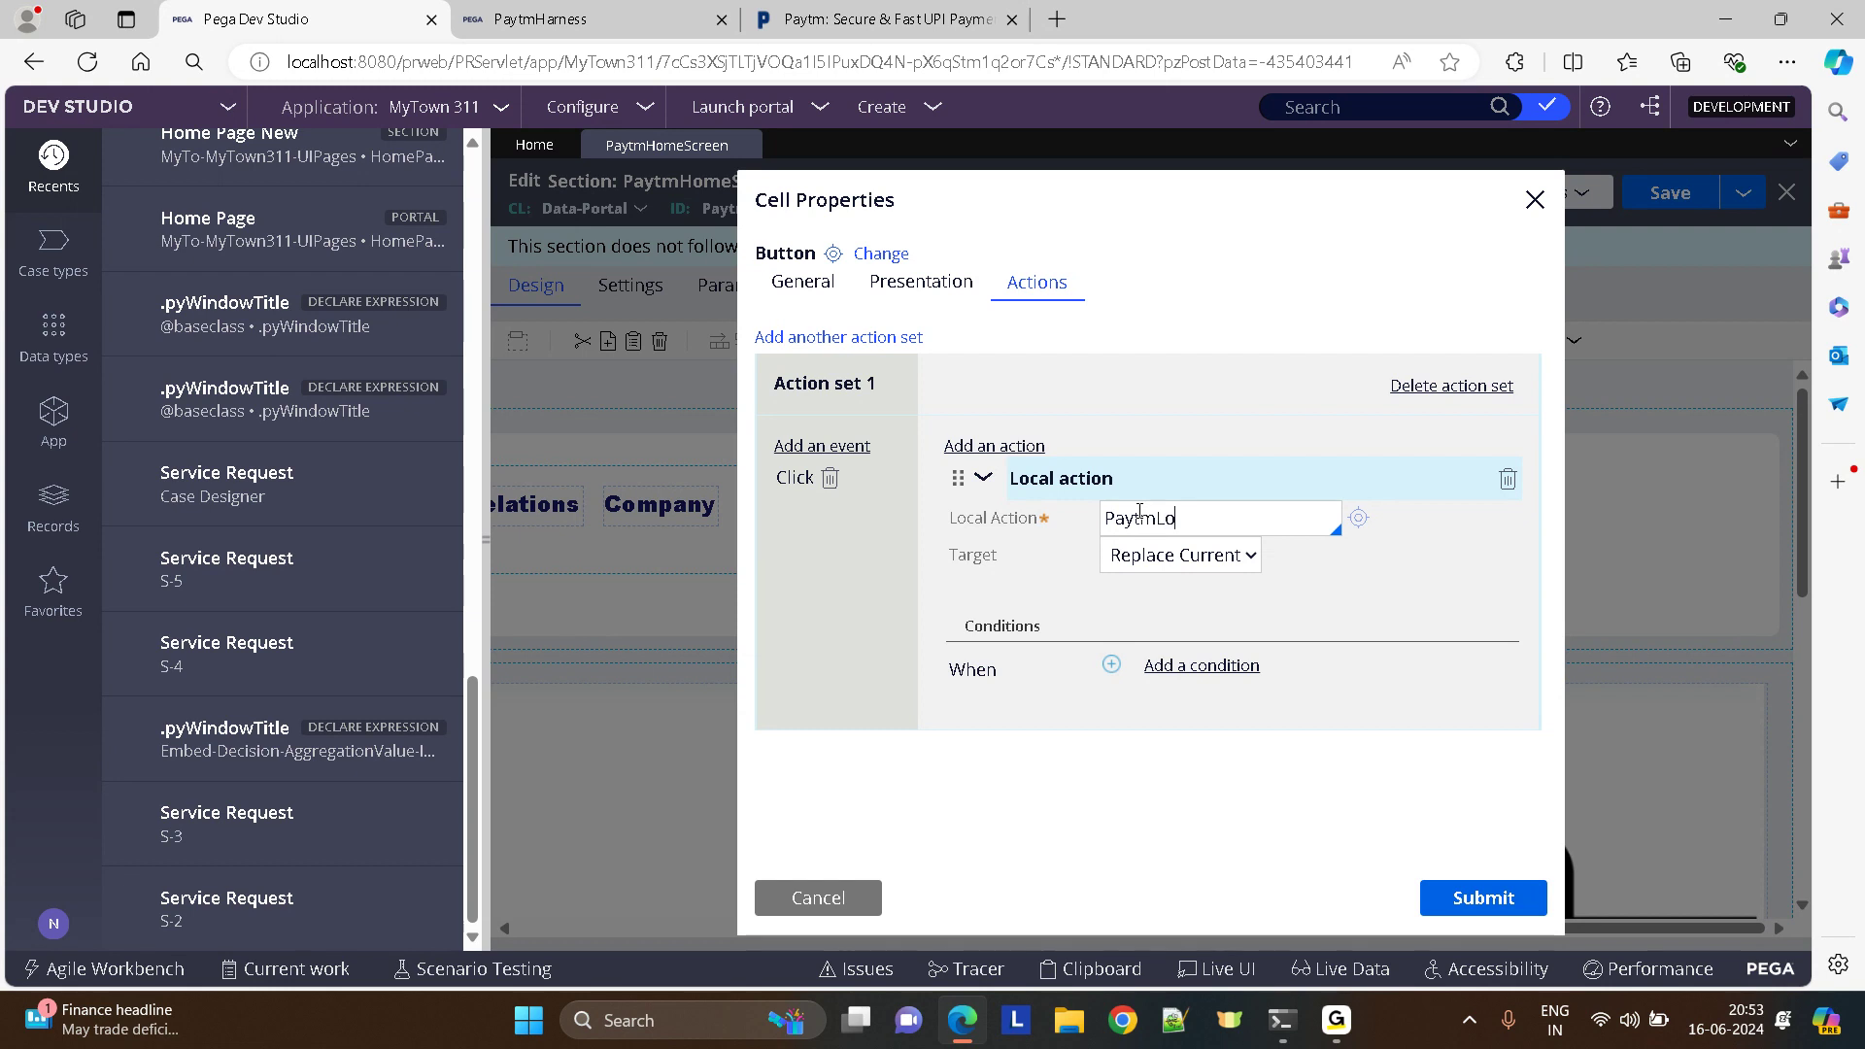
left_click(1177, 553)
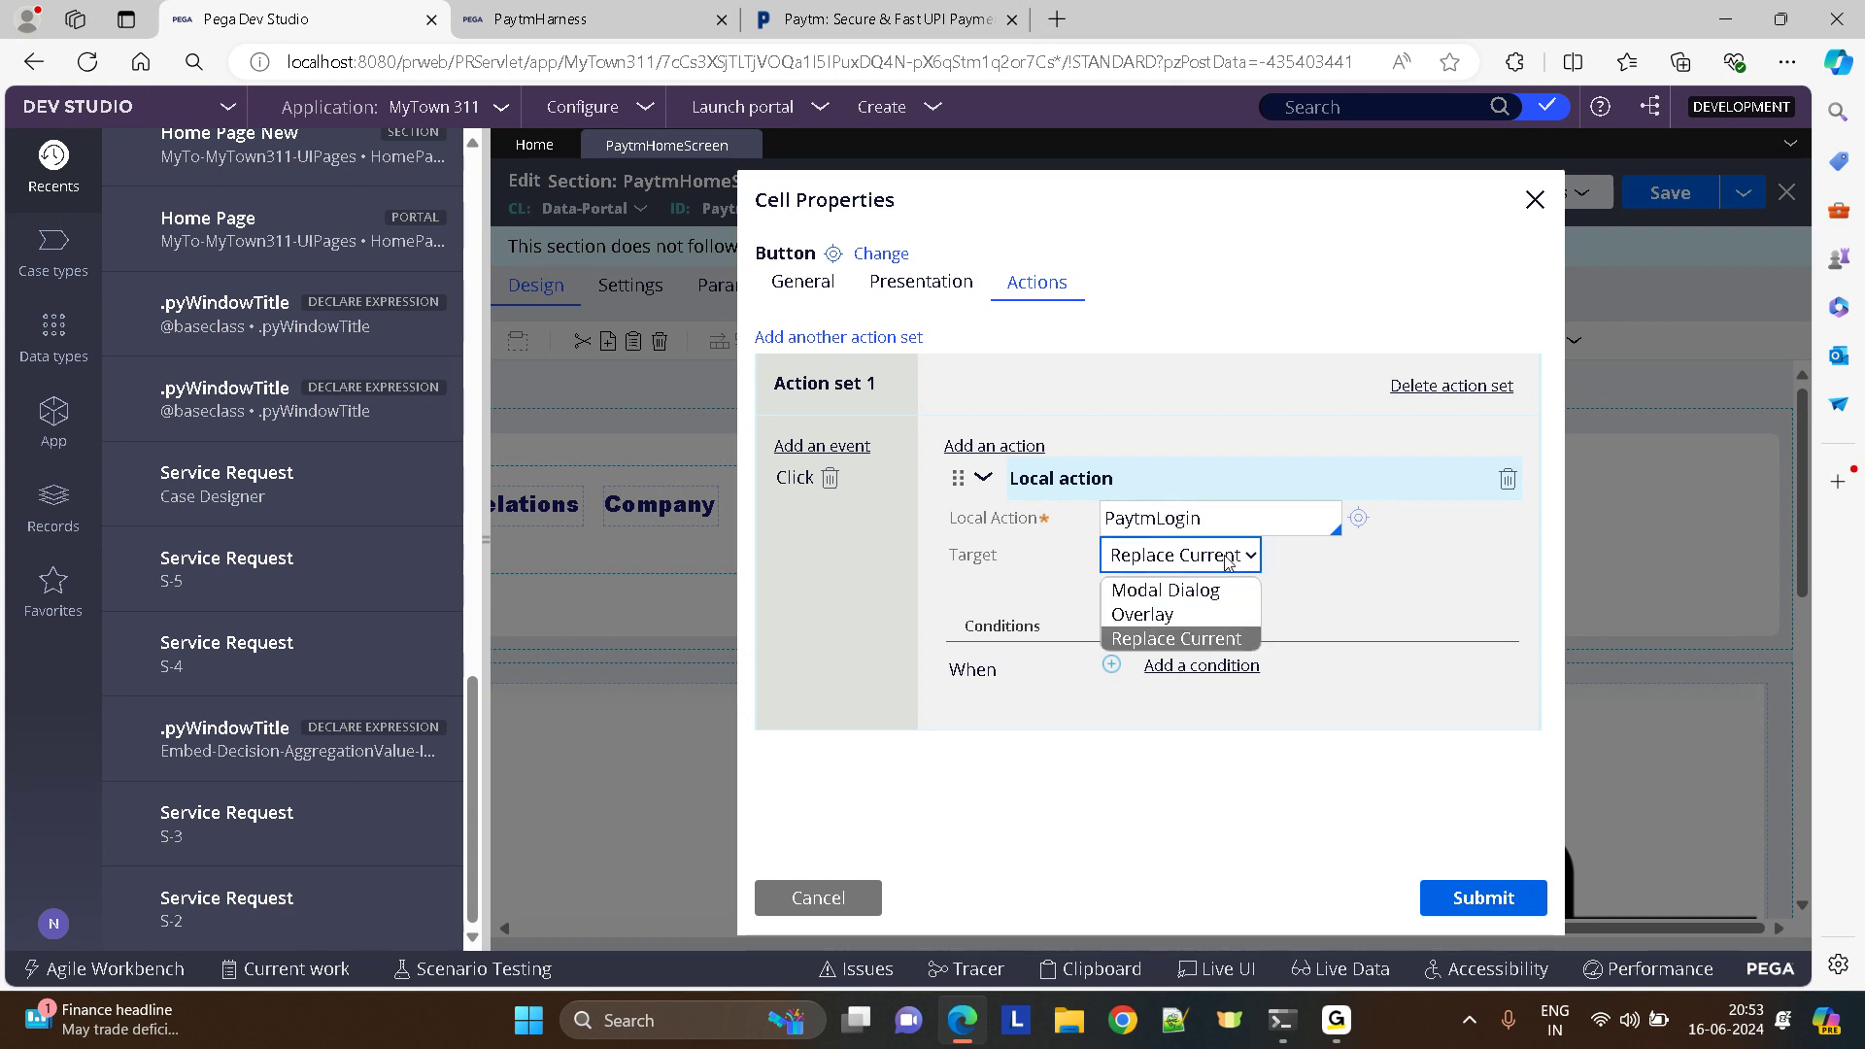
mouse_move(1150, 590)
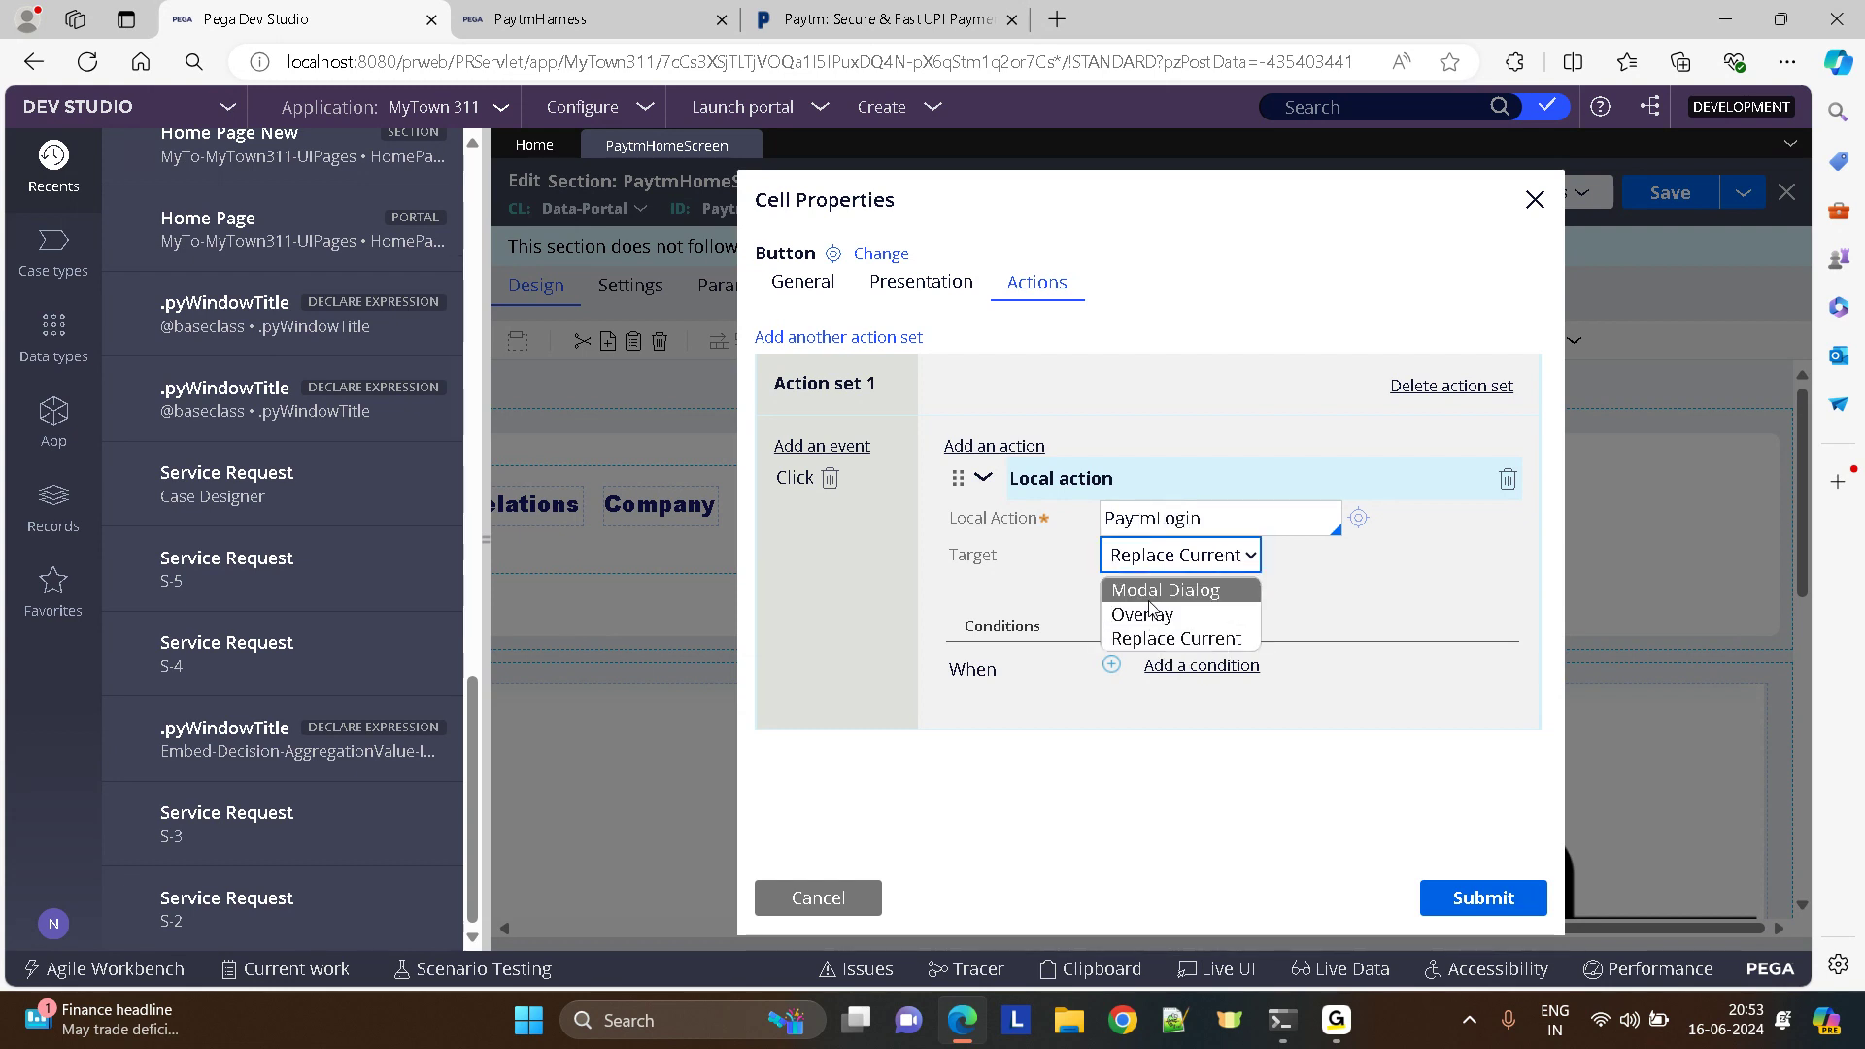
left_click(1161, 589)
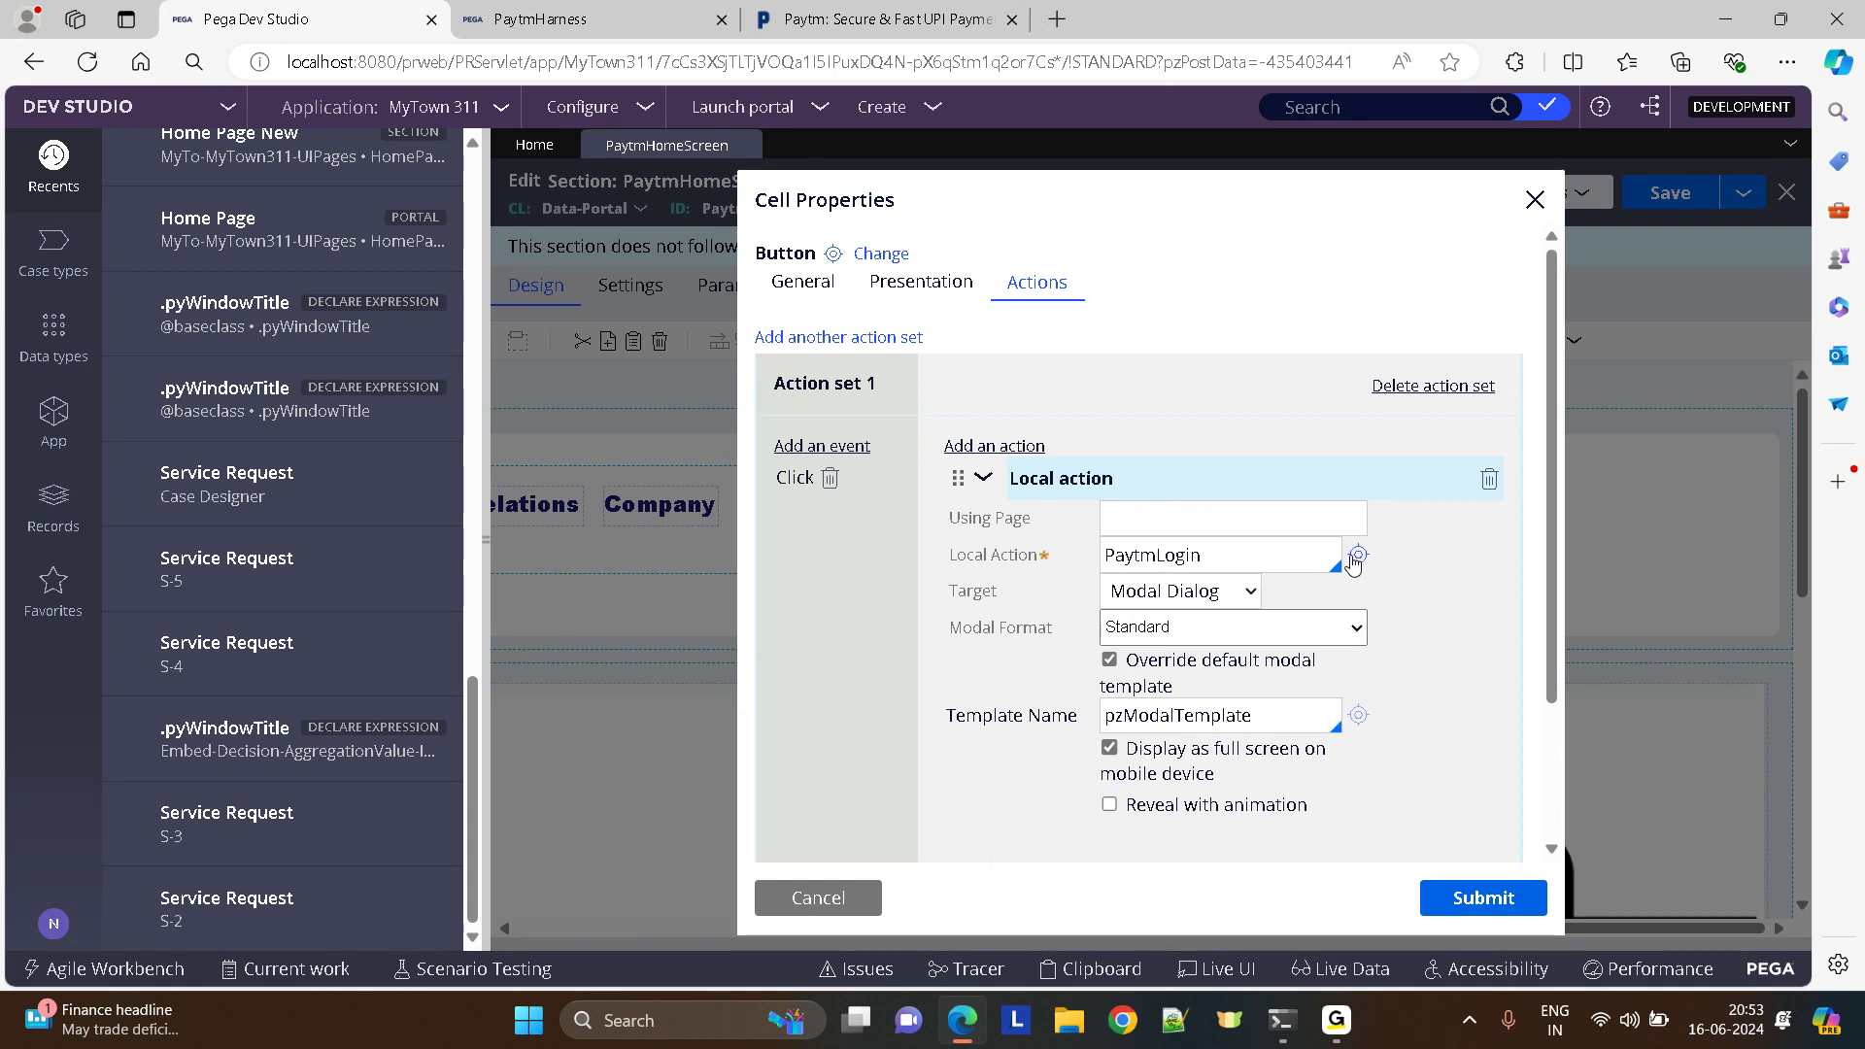
left_click(1358, 555)
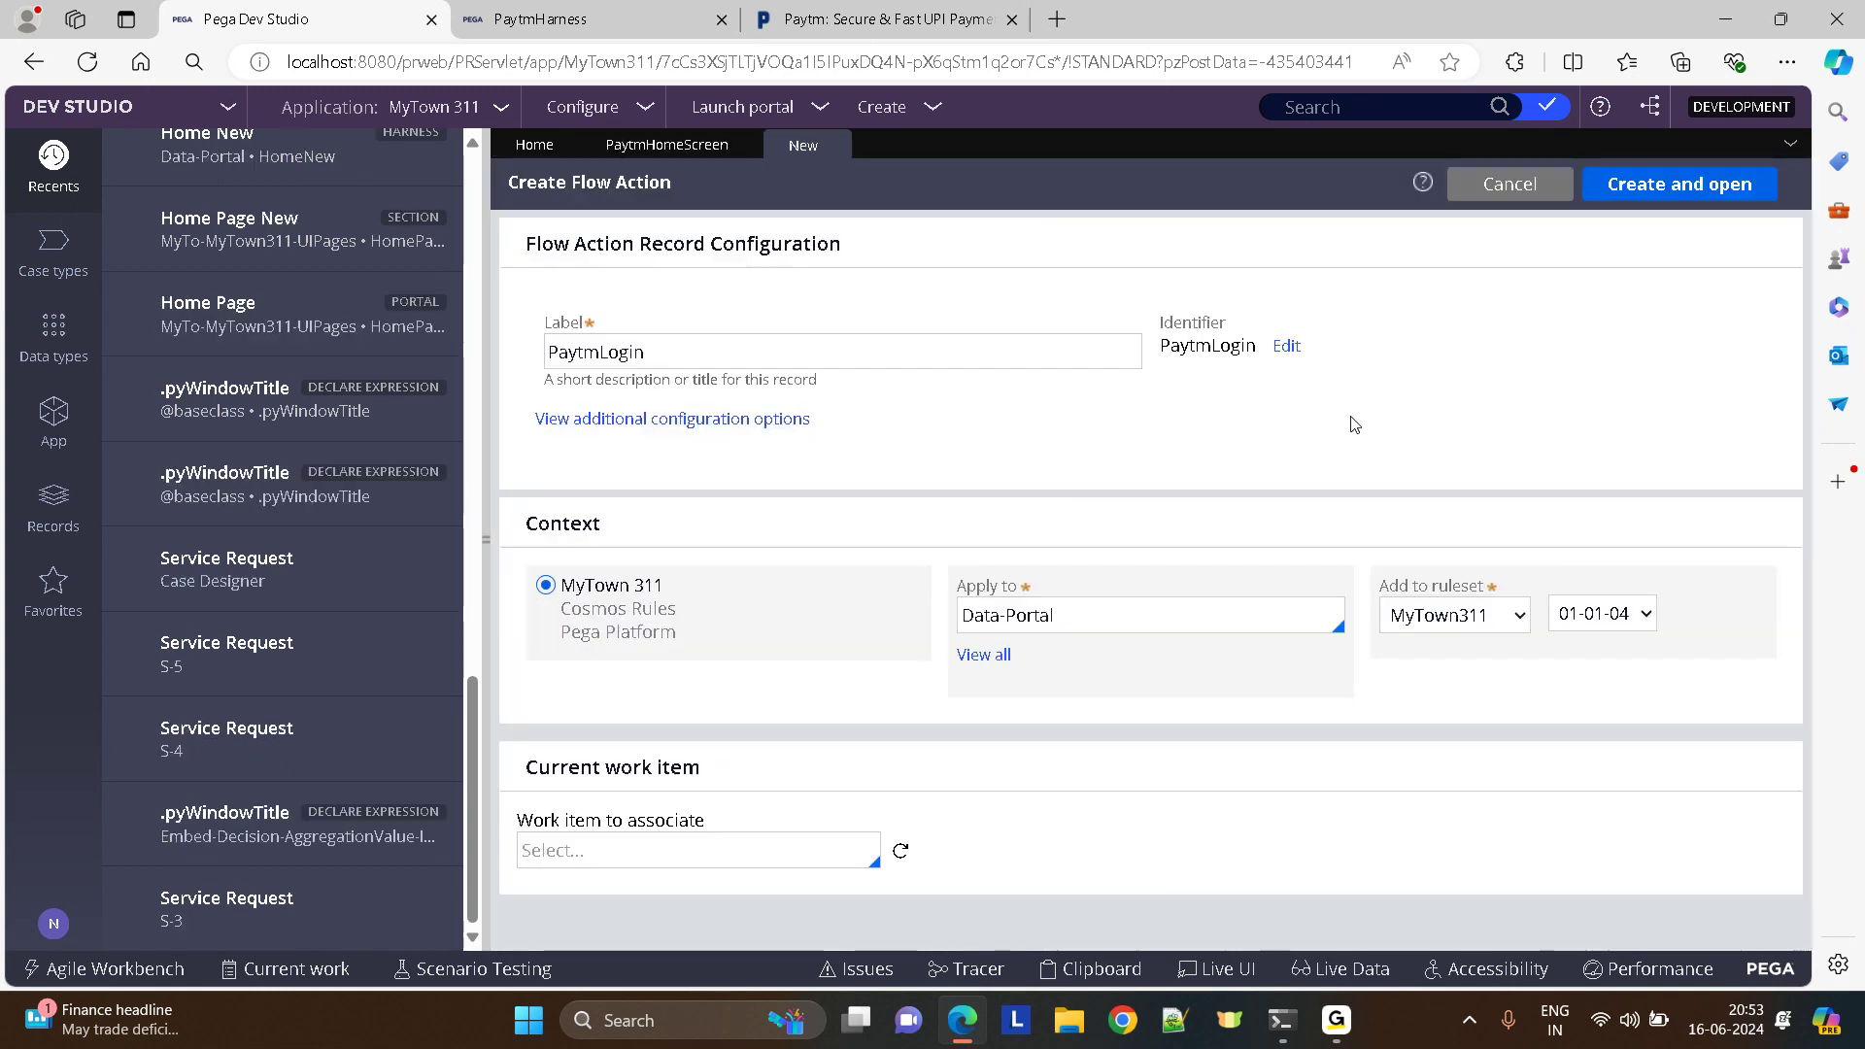
- Create the PaytmLogin flow action and a new PaytmLogin section for it to display
left_click(1678, 184)
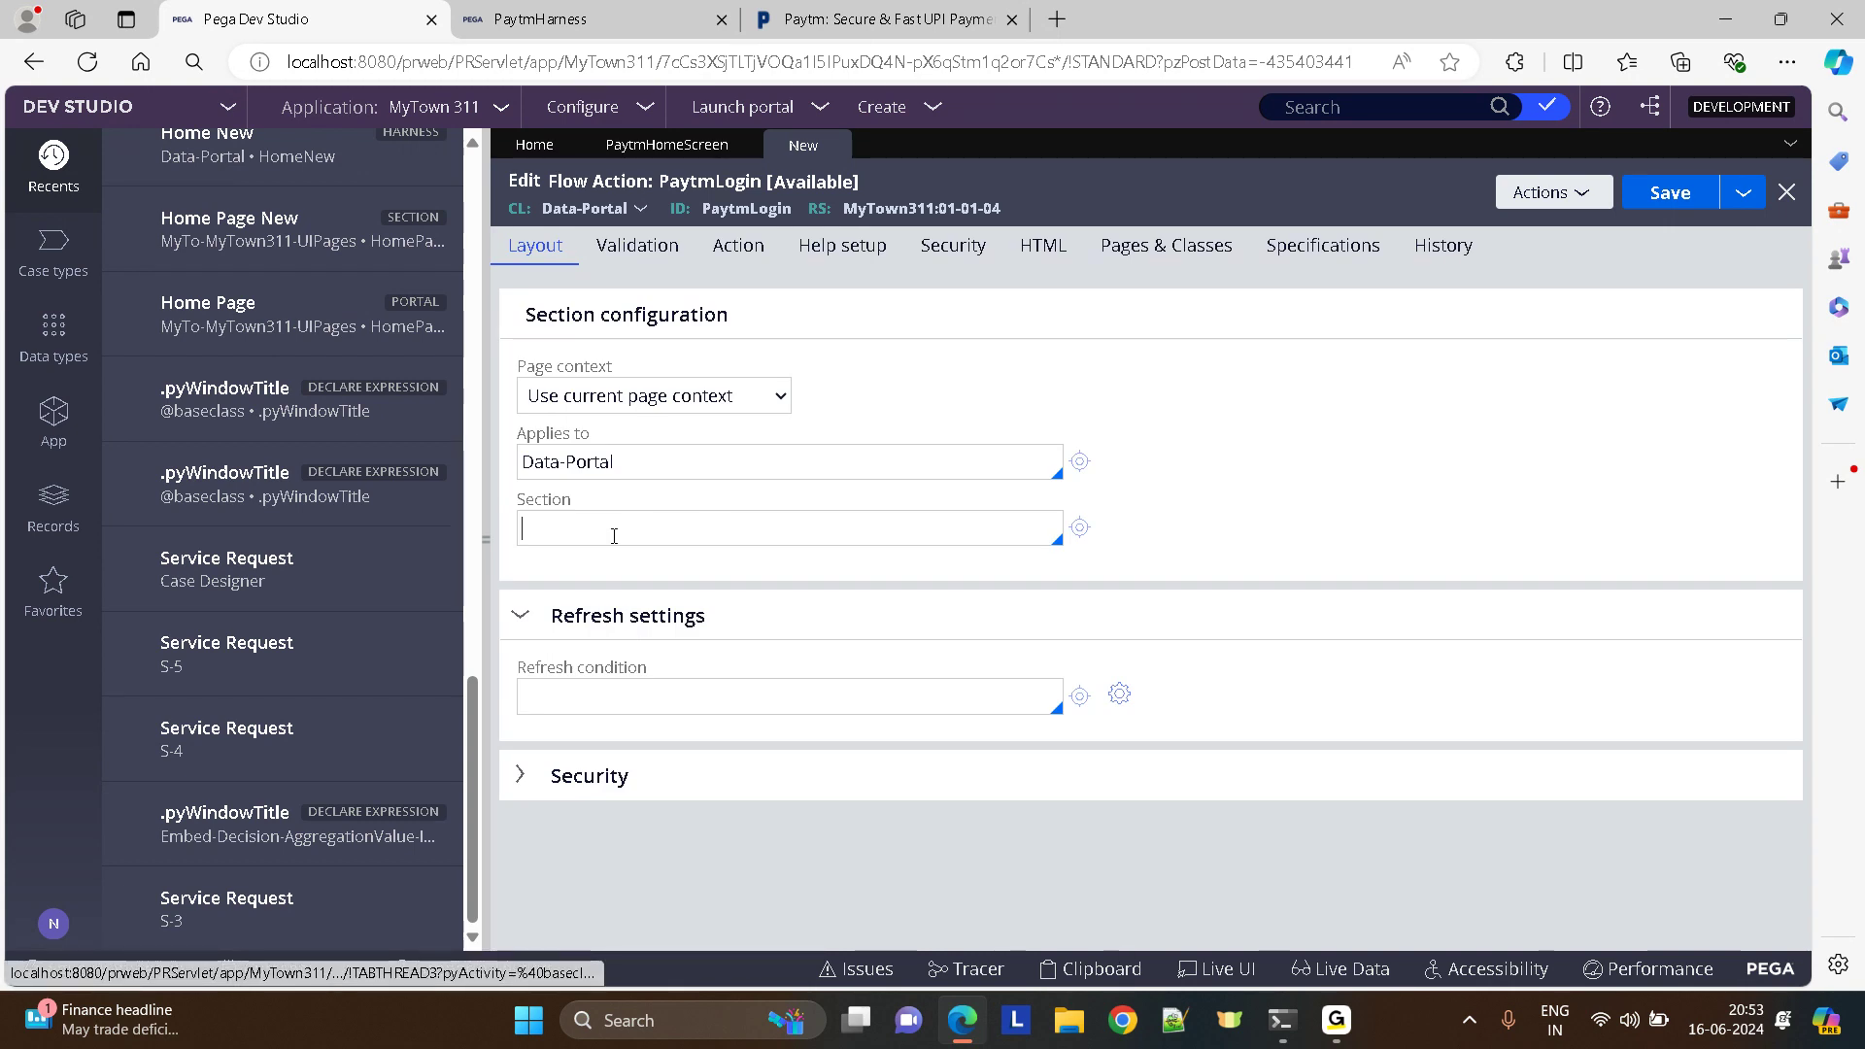
type("Log")
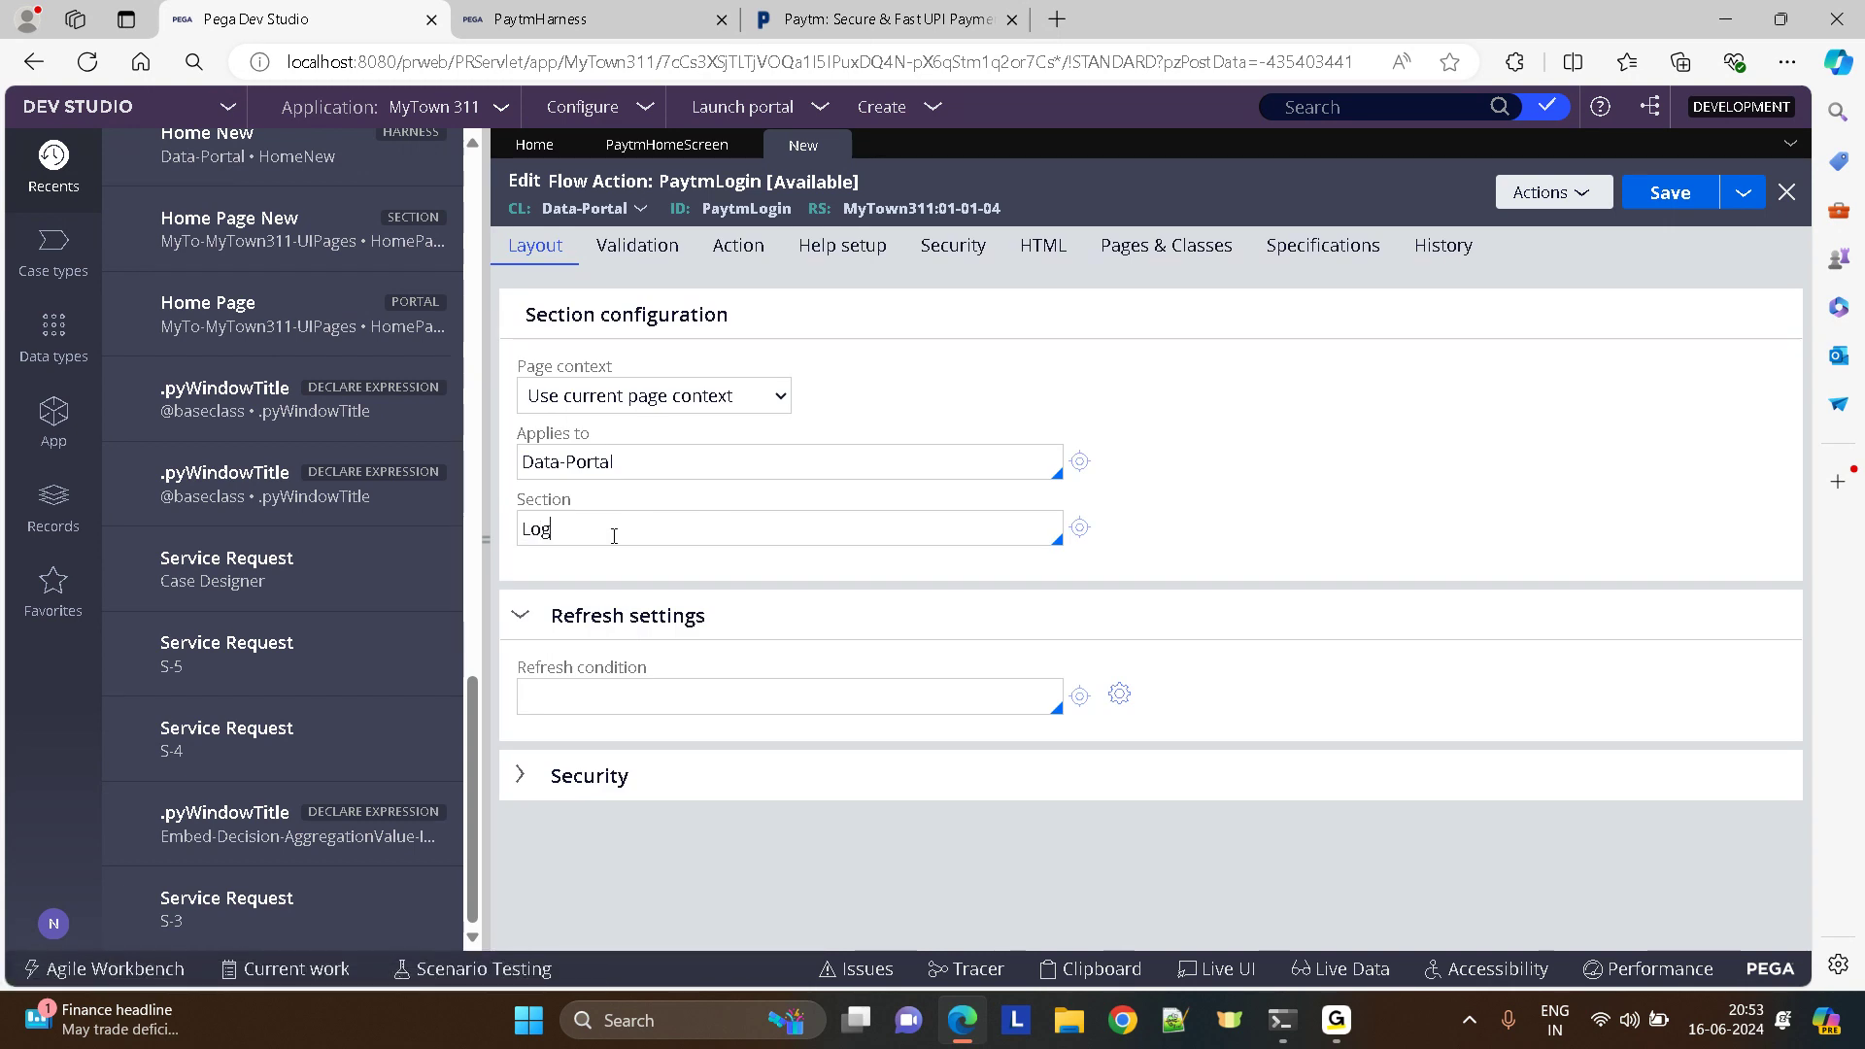
type("in")
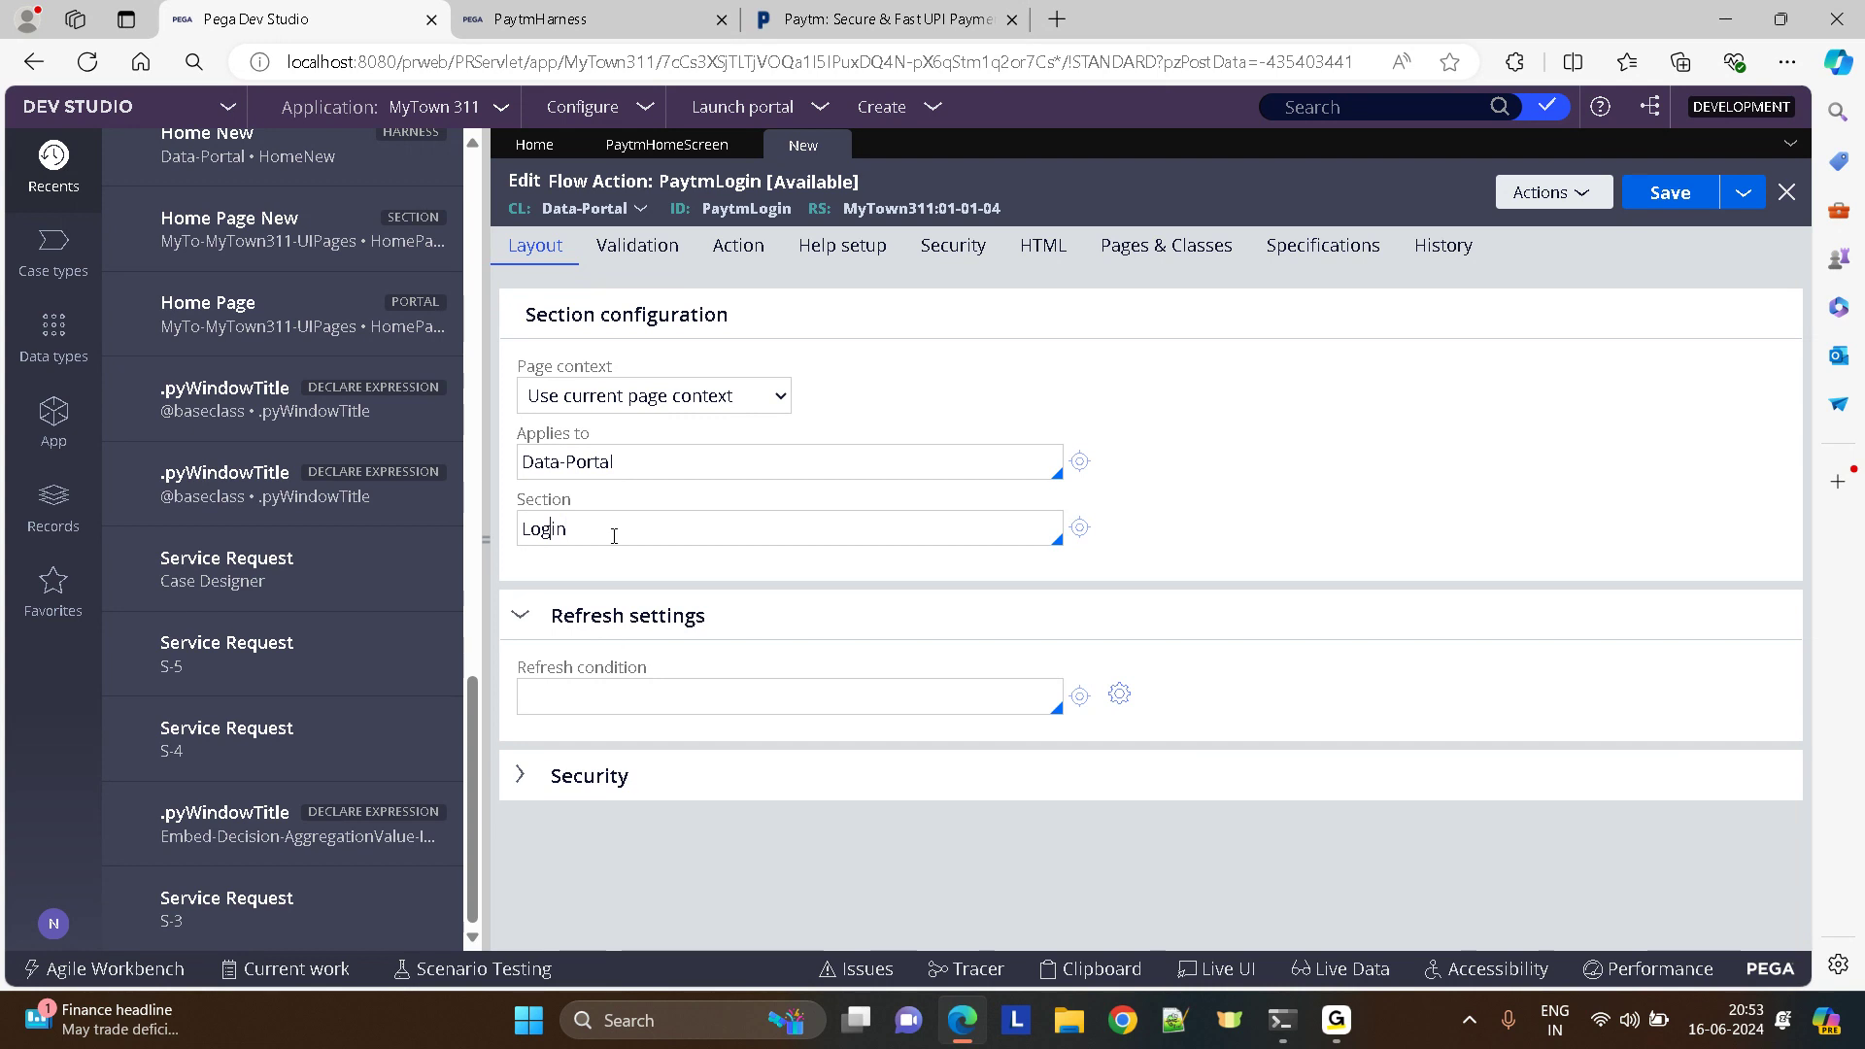
type("Paytm")
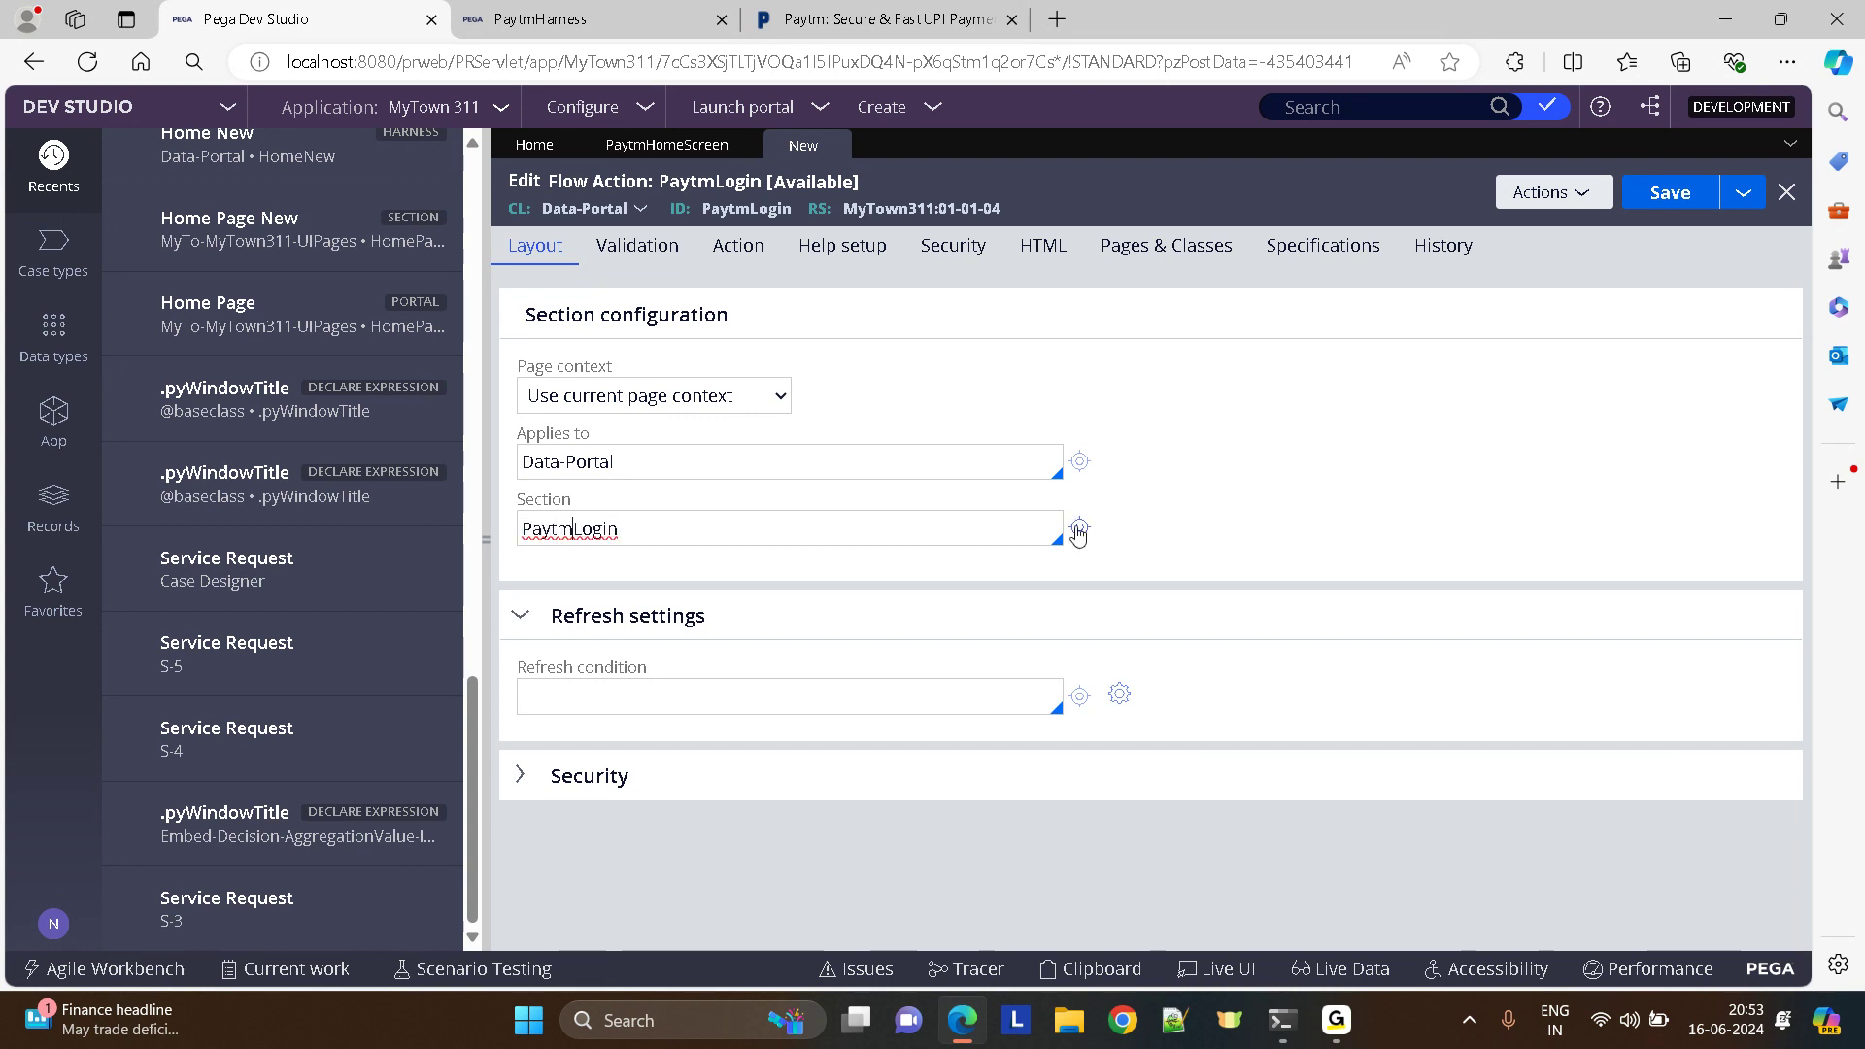
left_click(1078, 528)
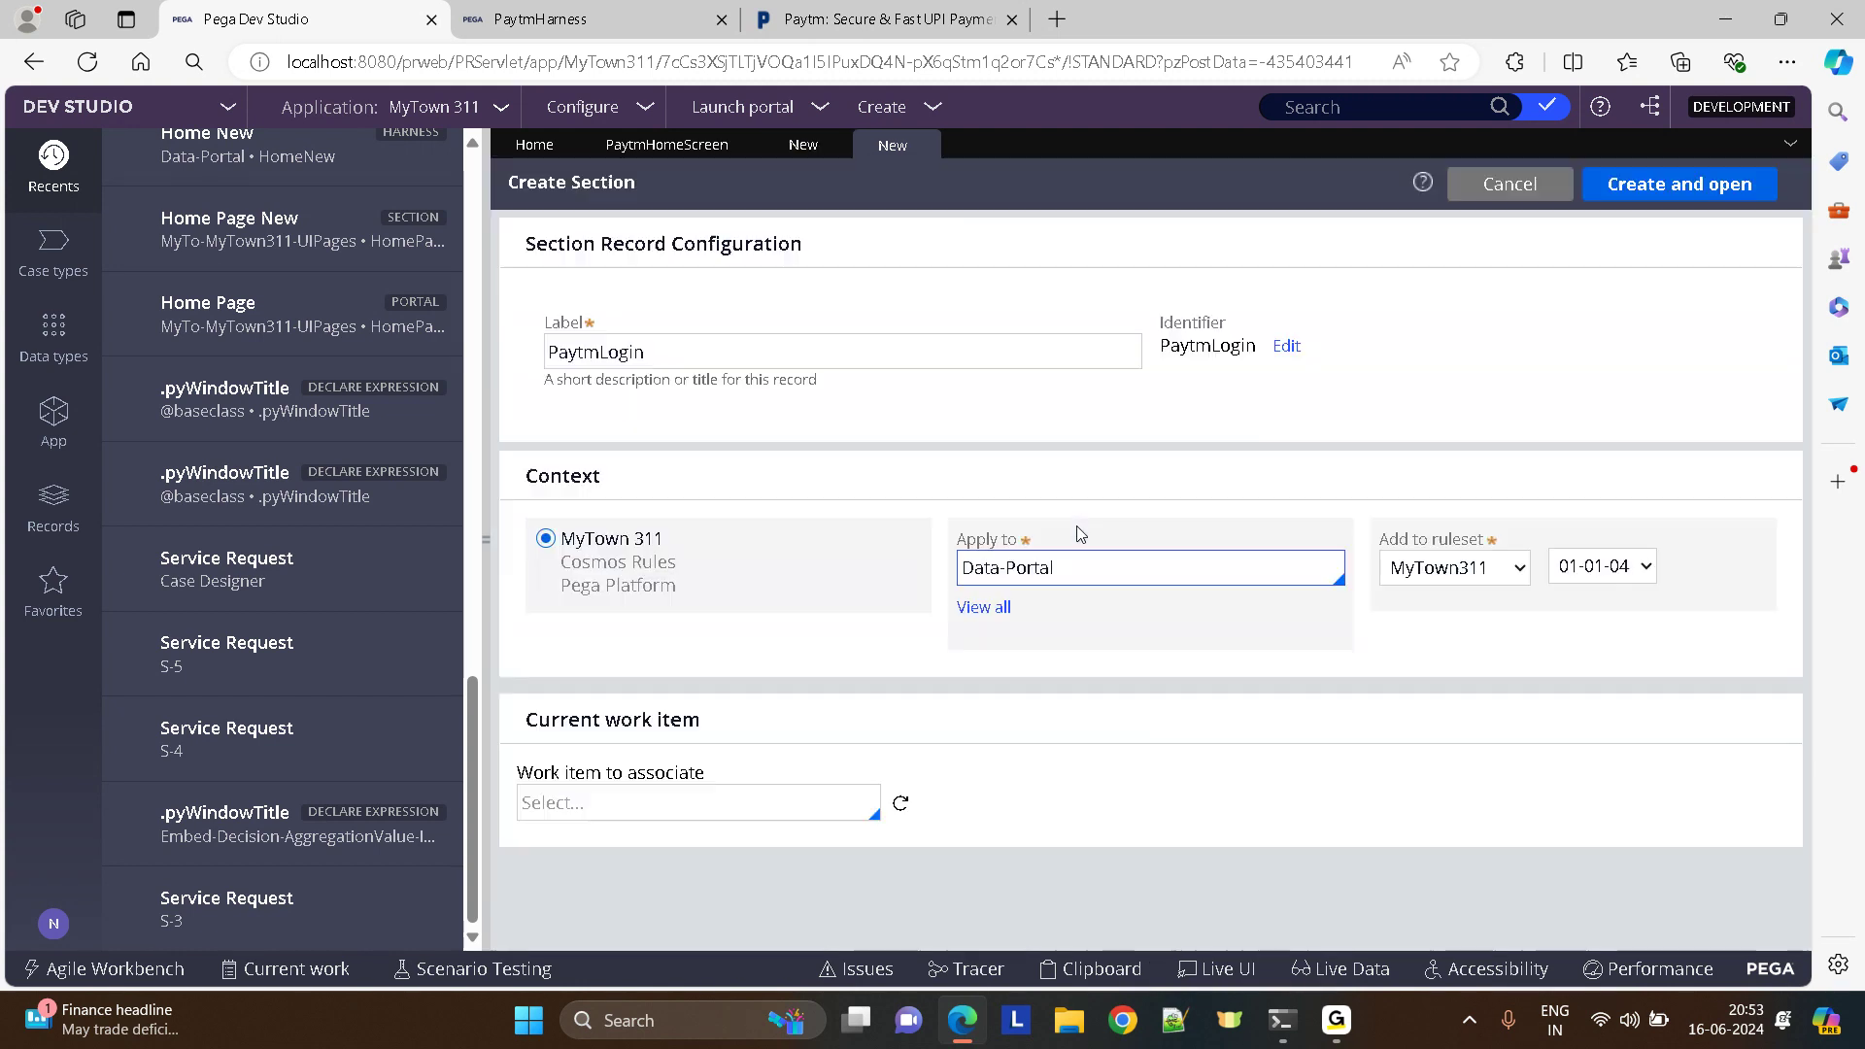
left_click(1676, 182)
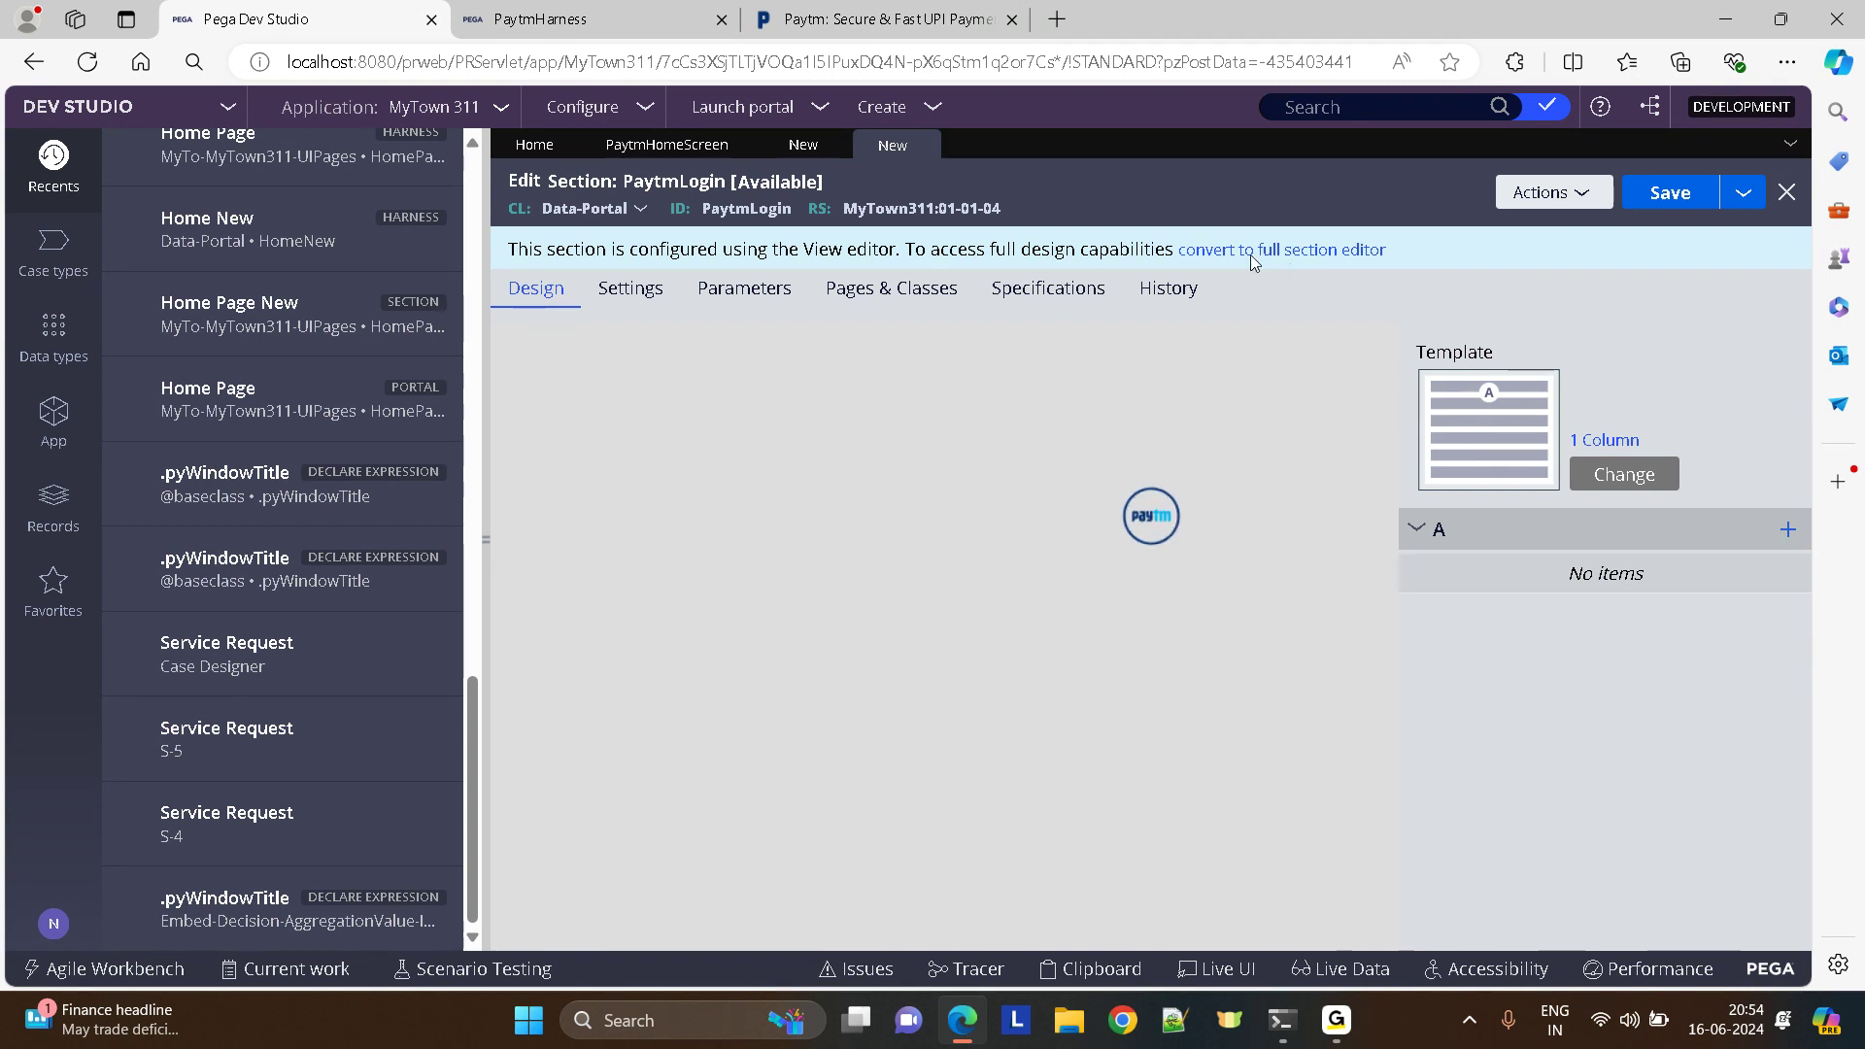
- Convert the PaytmLogin section to a normal section in the full section editor
left_click(1280, 251)
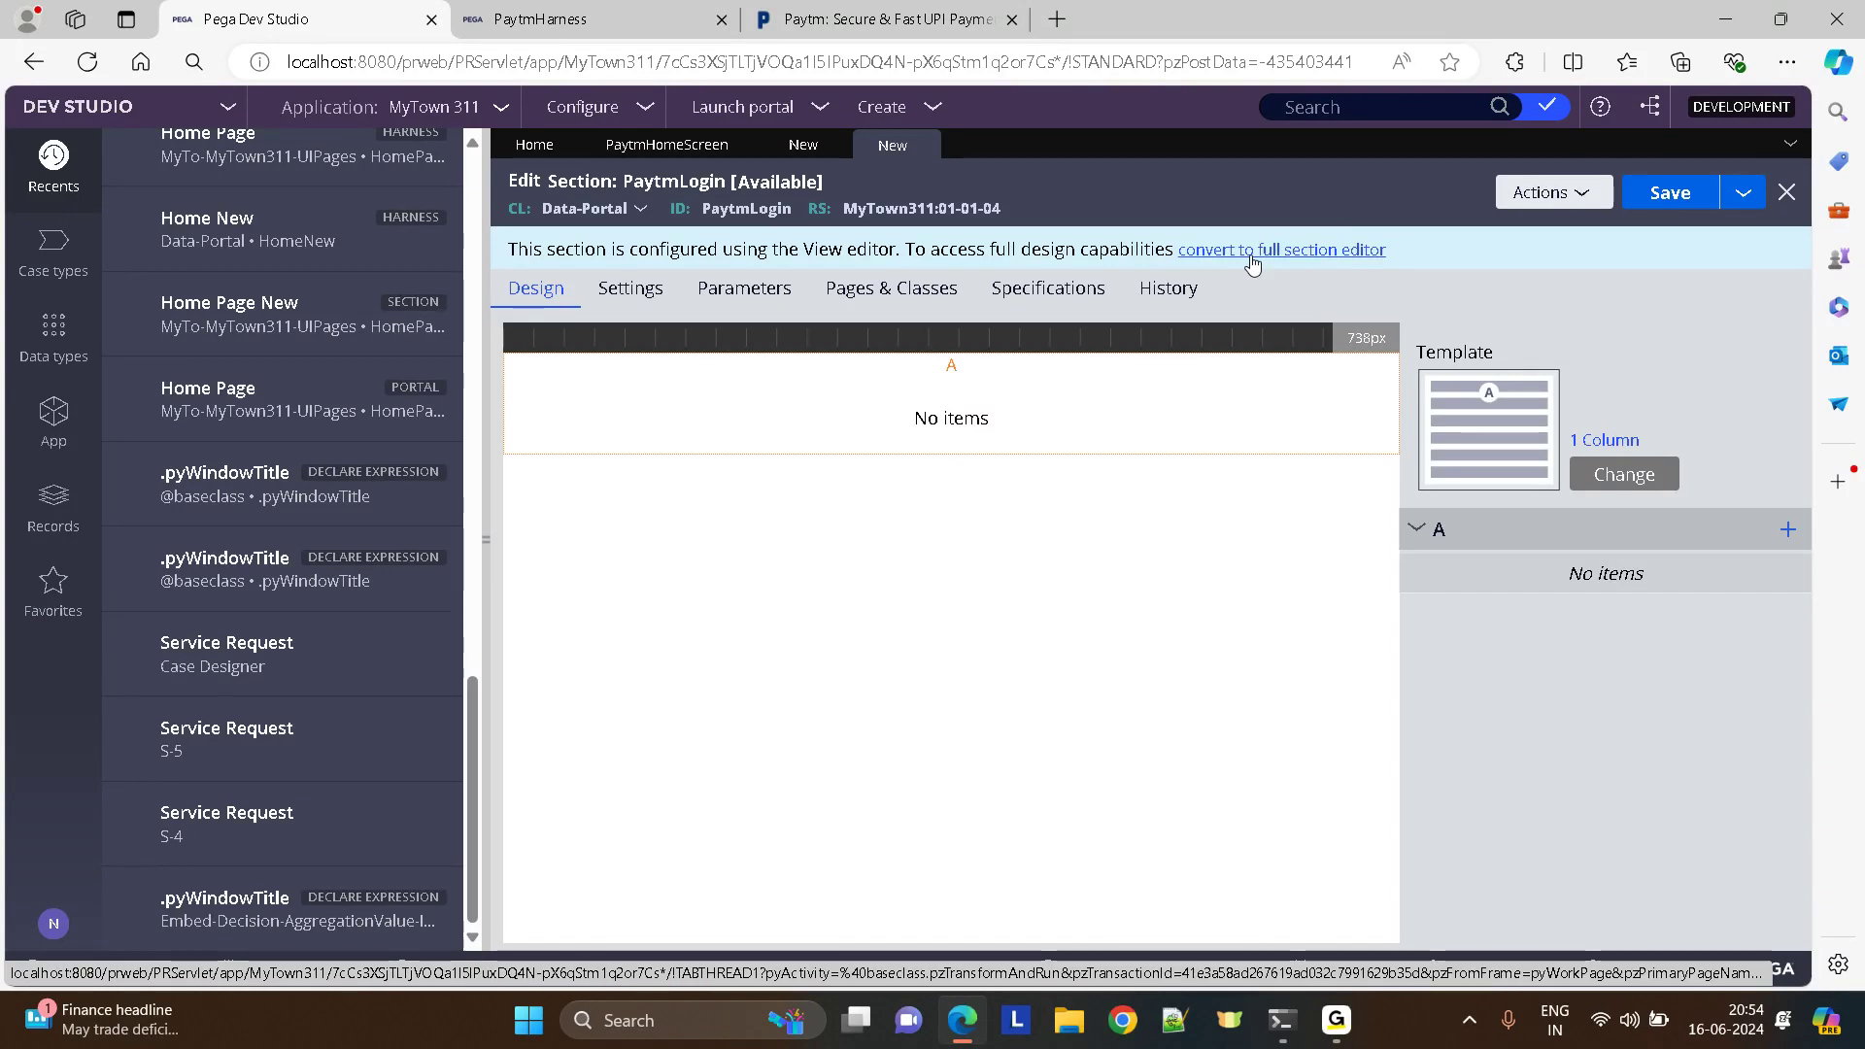
left_click(1280, 250)
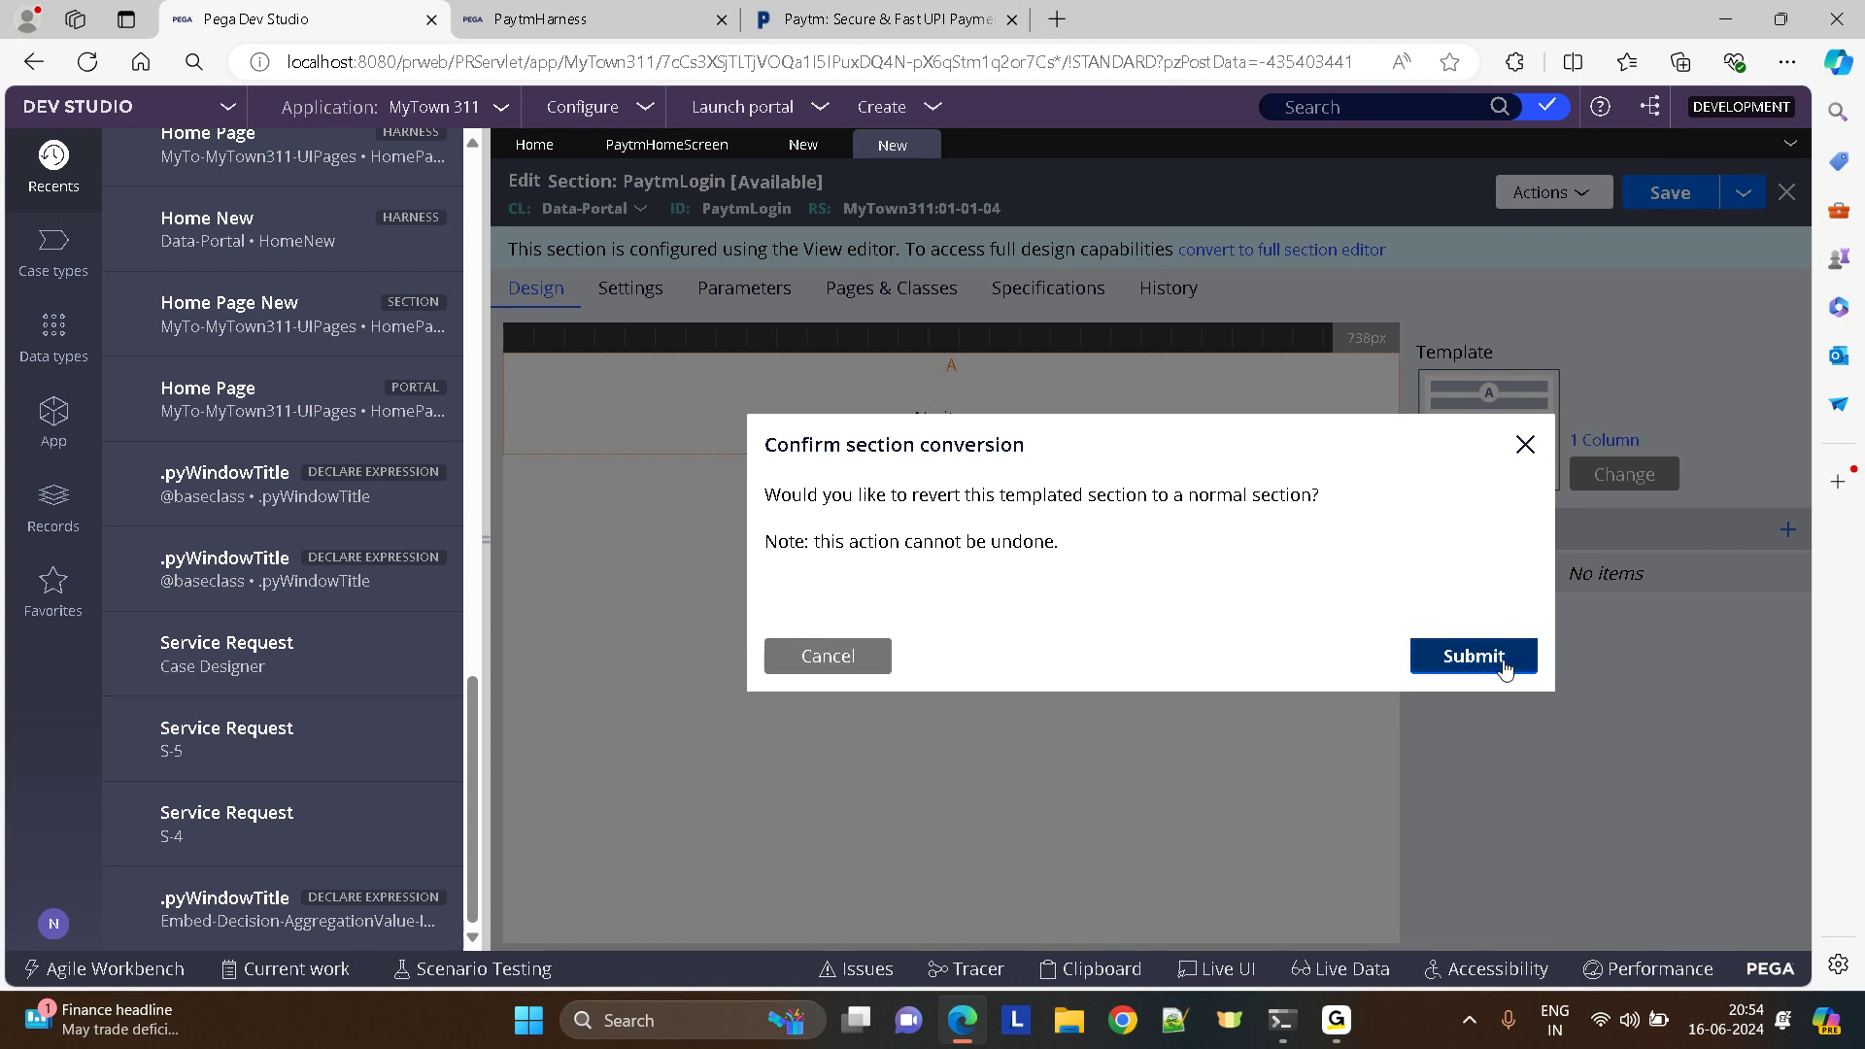
left_click(1472, 655)
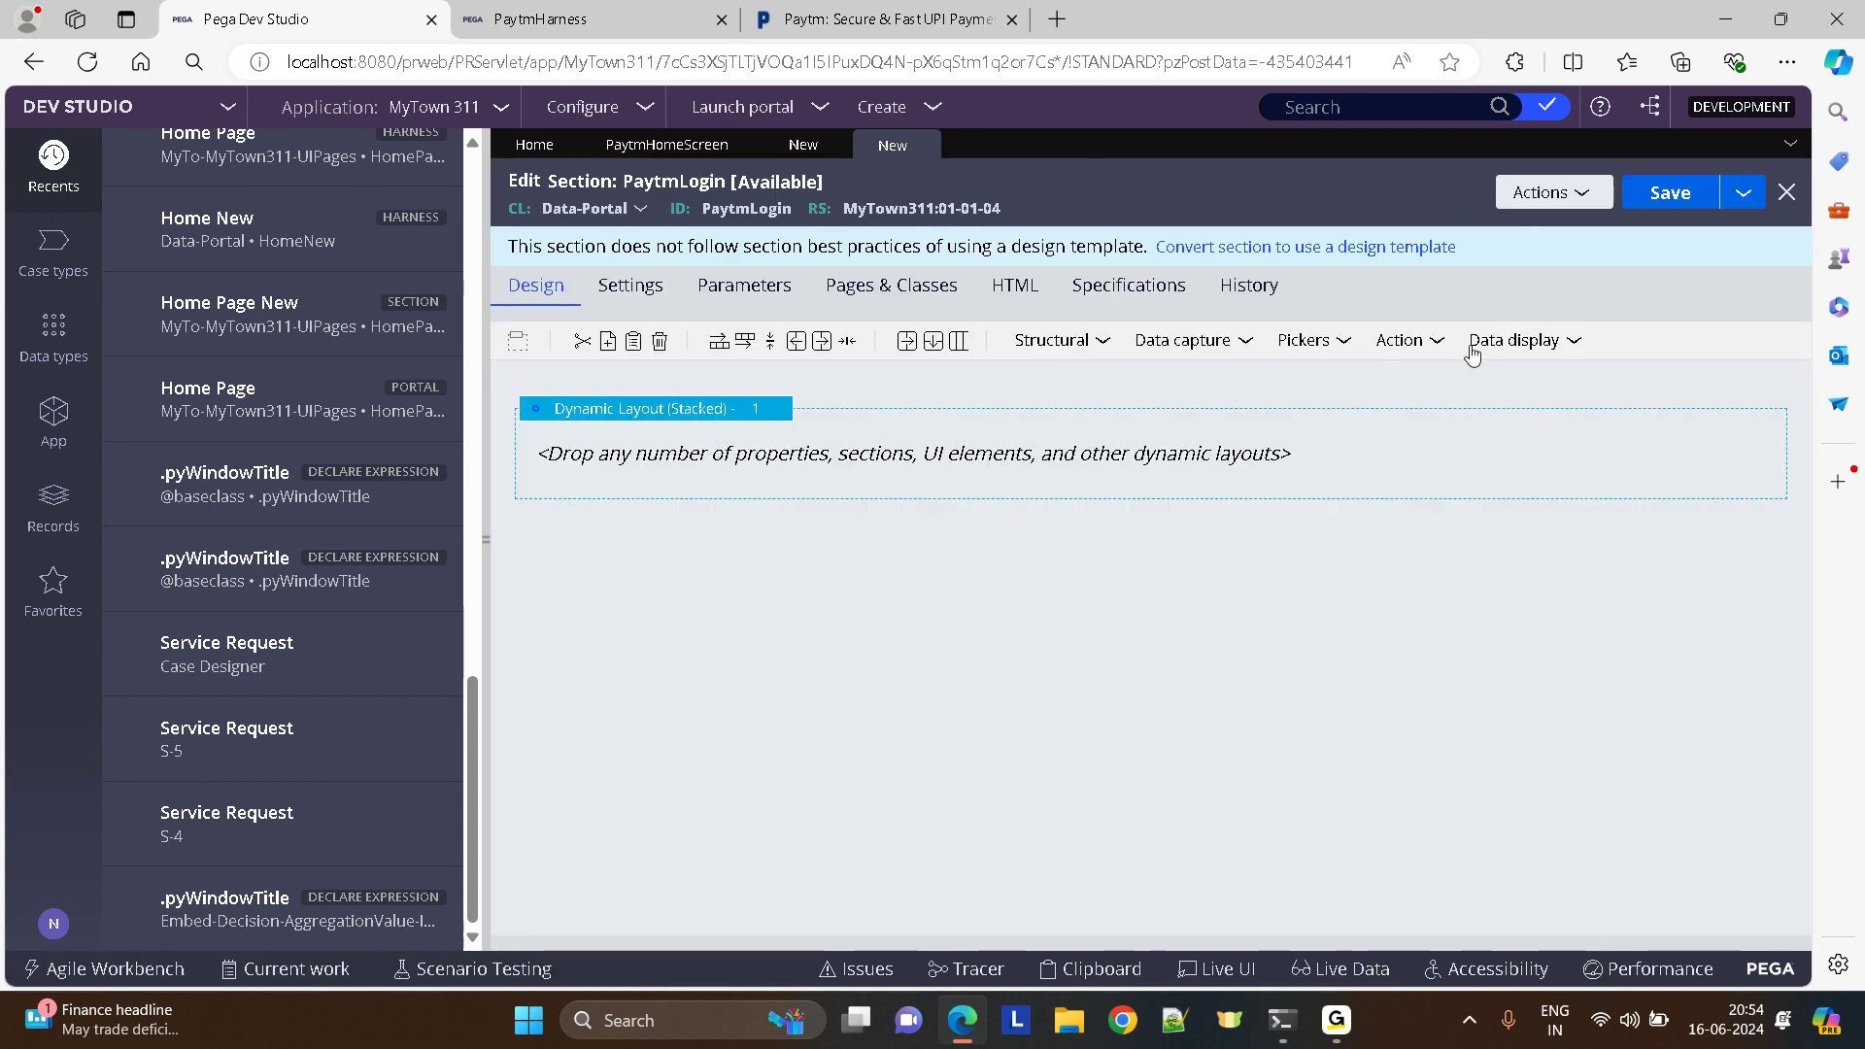
- Save the PaytmLogin flow action and reopen its section in the full editor
left_click(1521, 340)
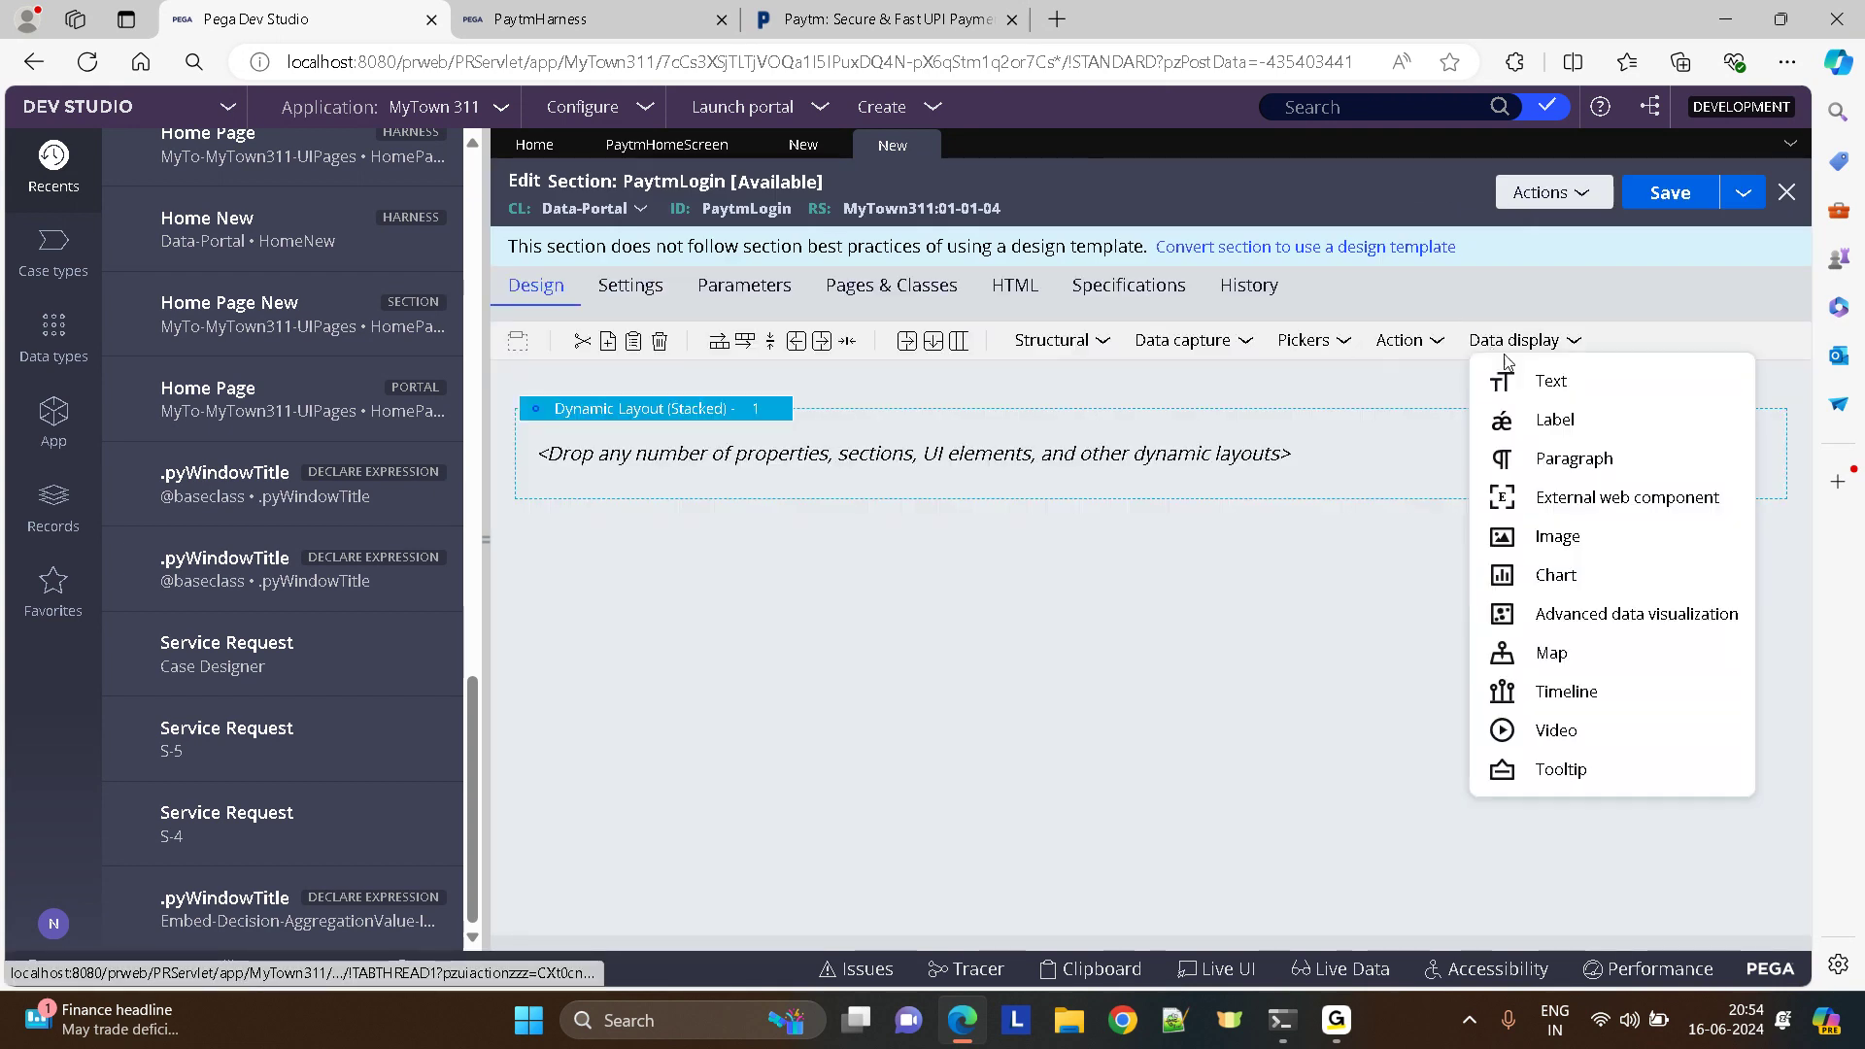
left_click(1523, 340)
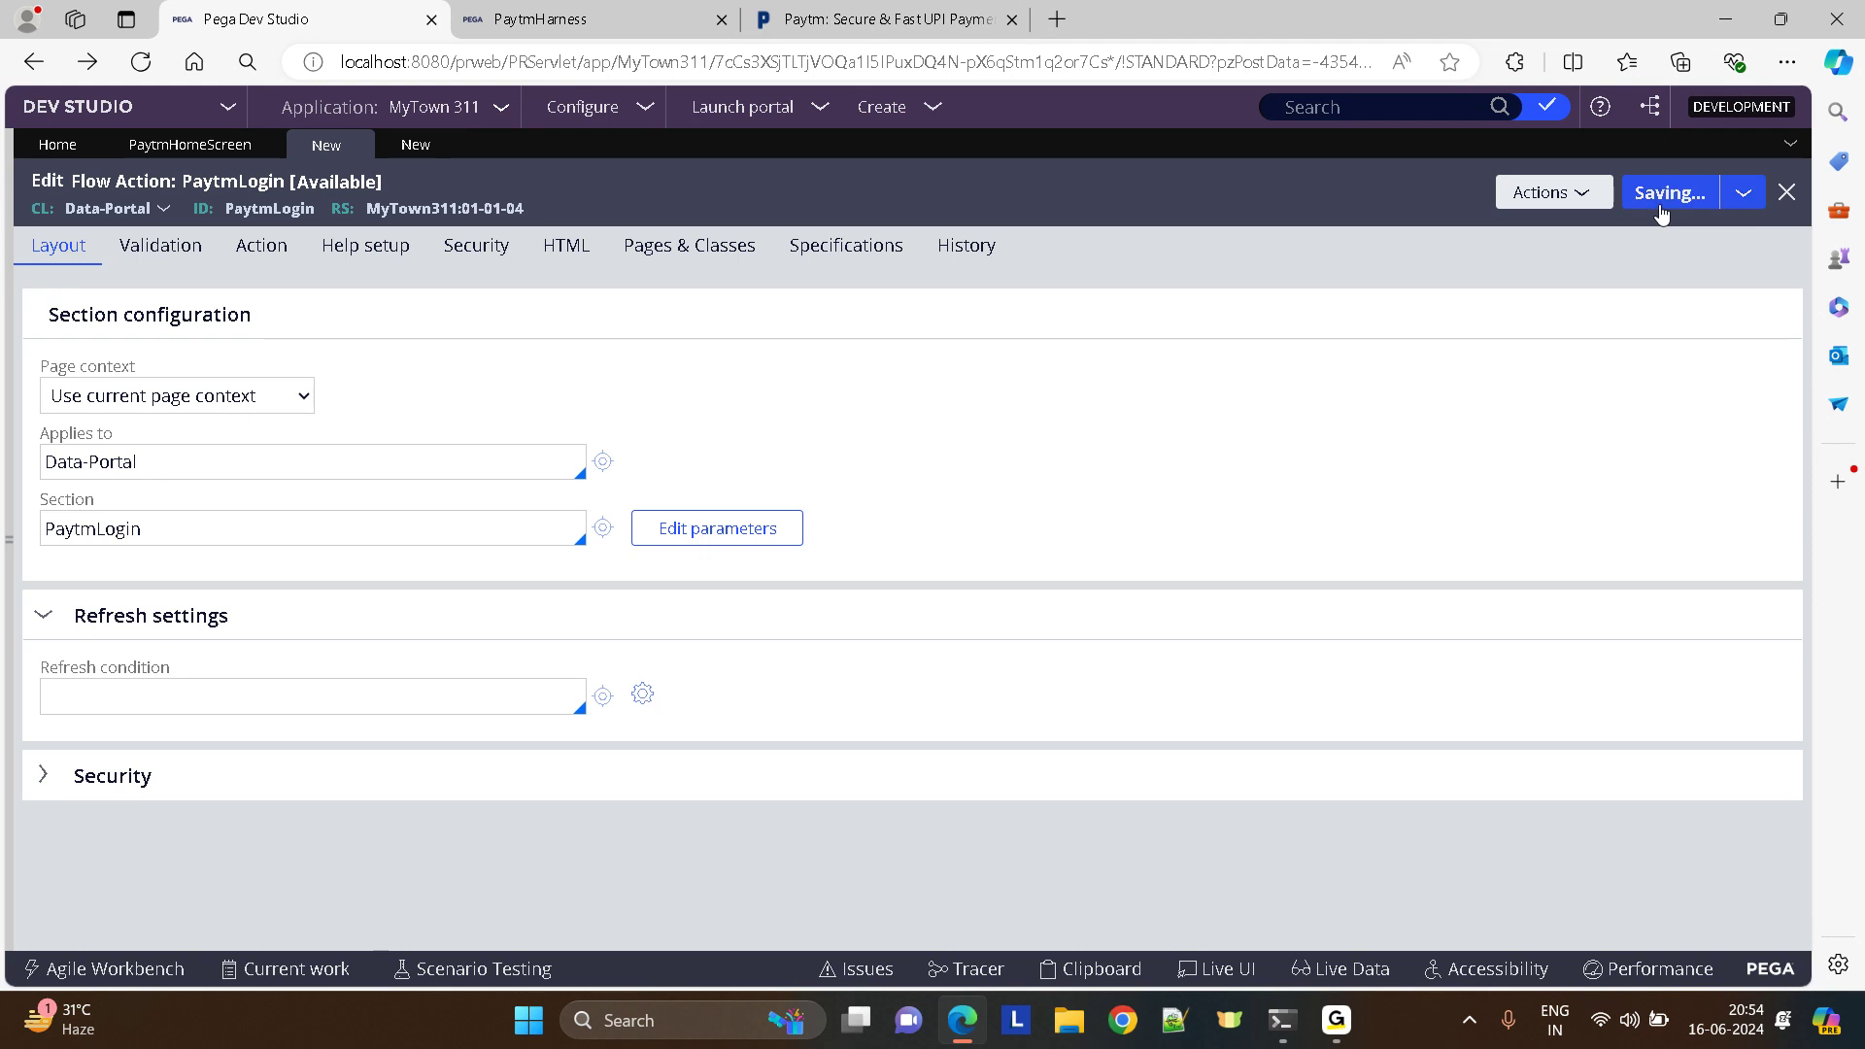
left_click(1668, 193)
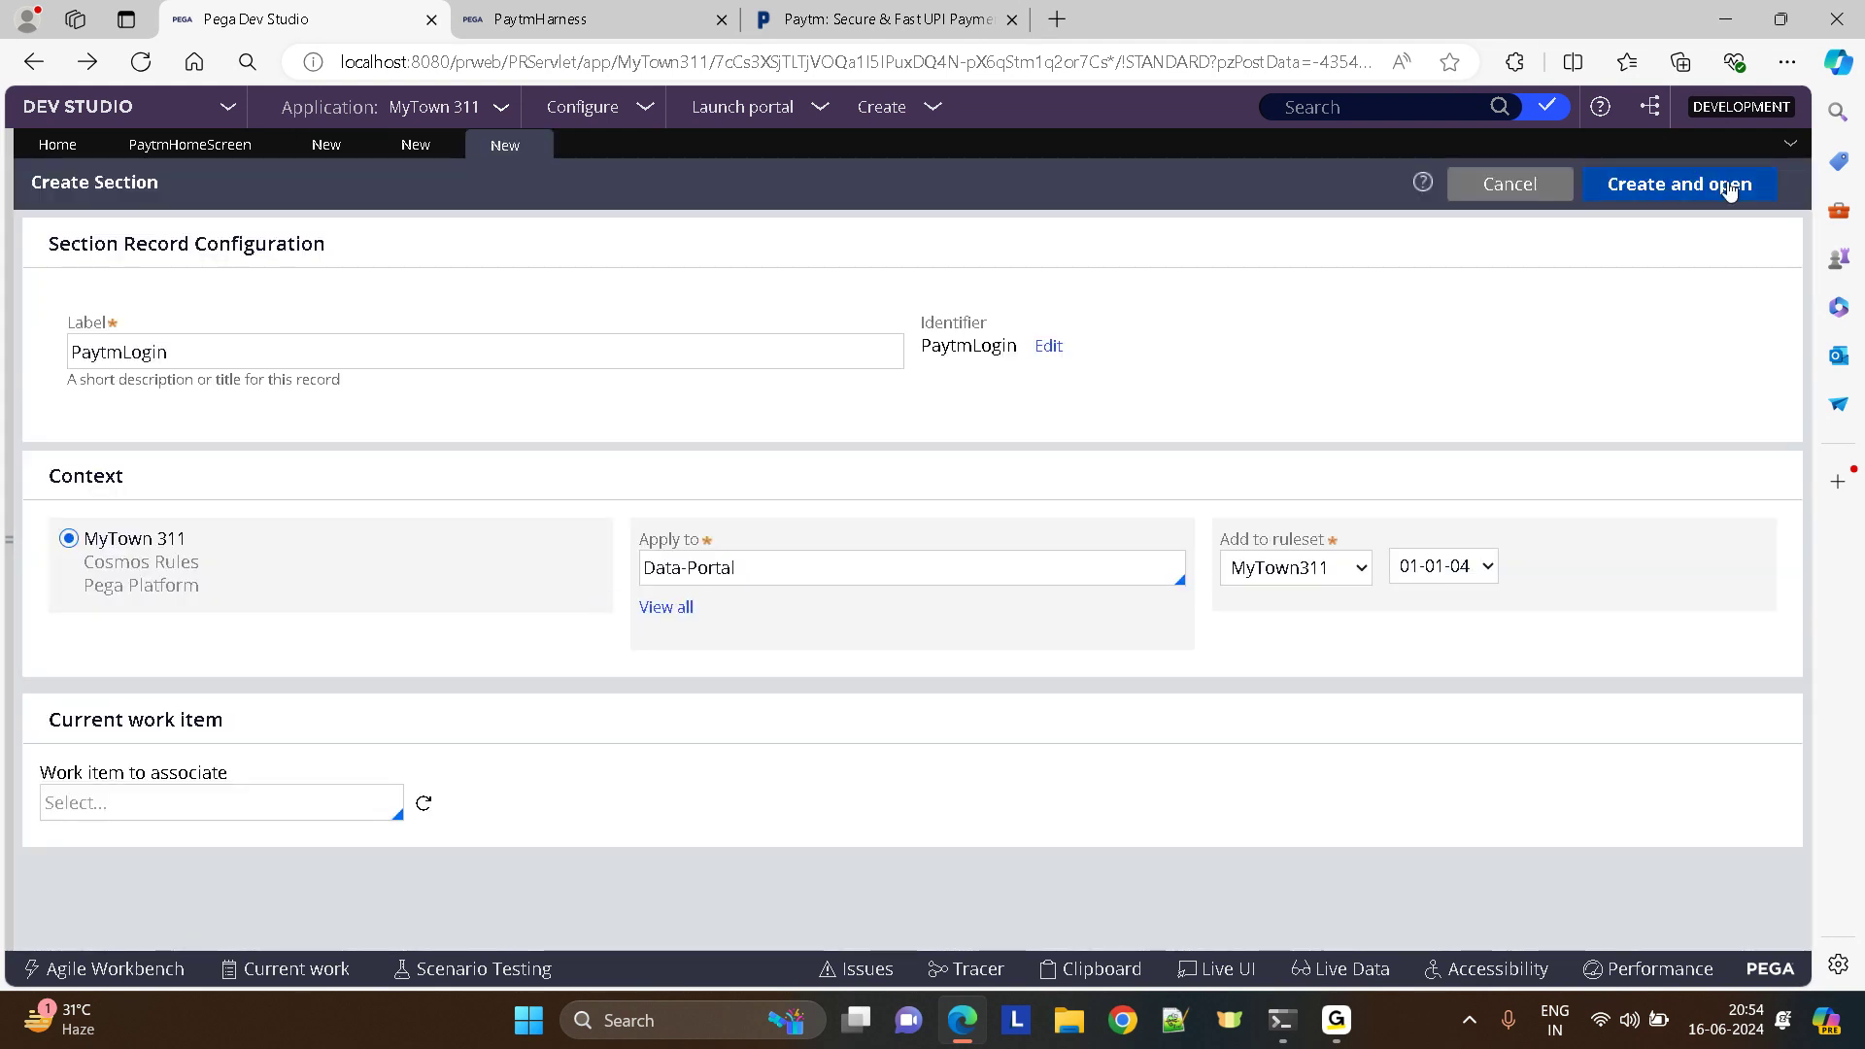
left_click(1679, 185)
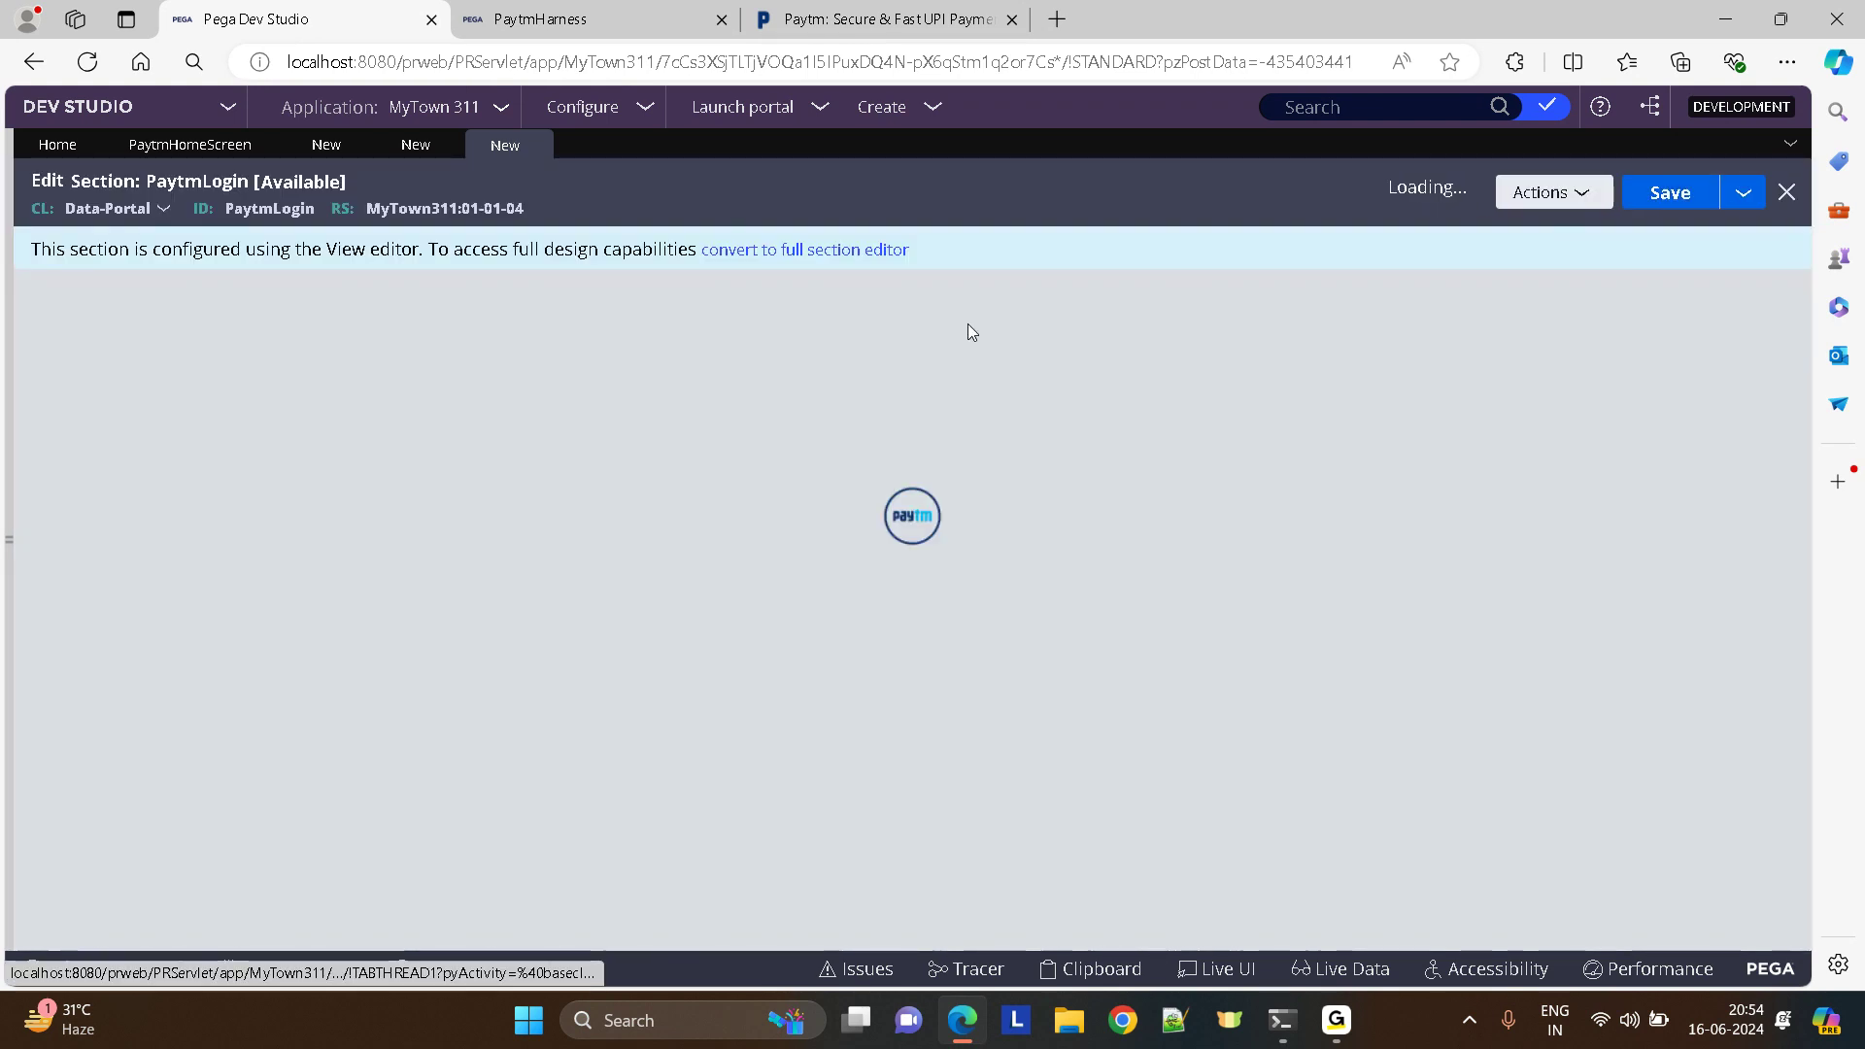
left_click(804, 249)
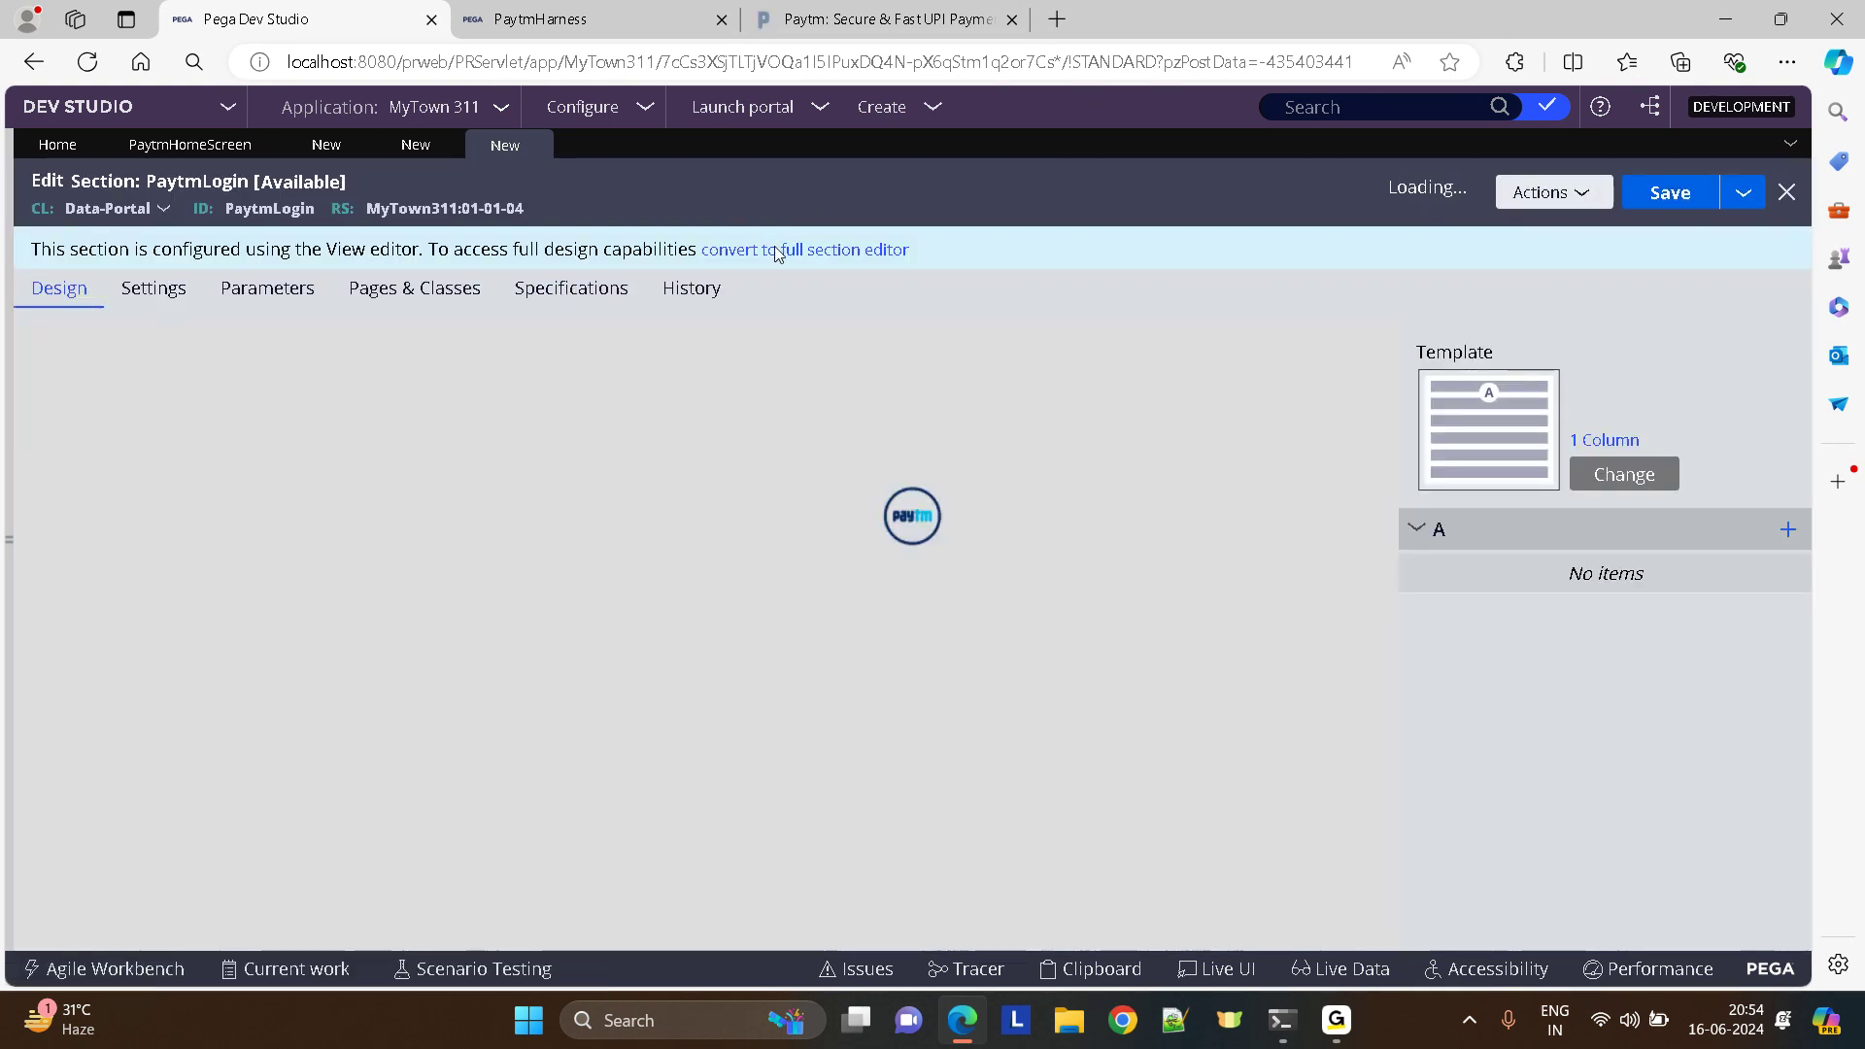
left_click(804, 251)
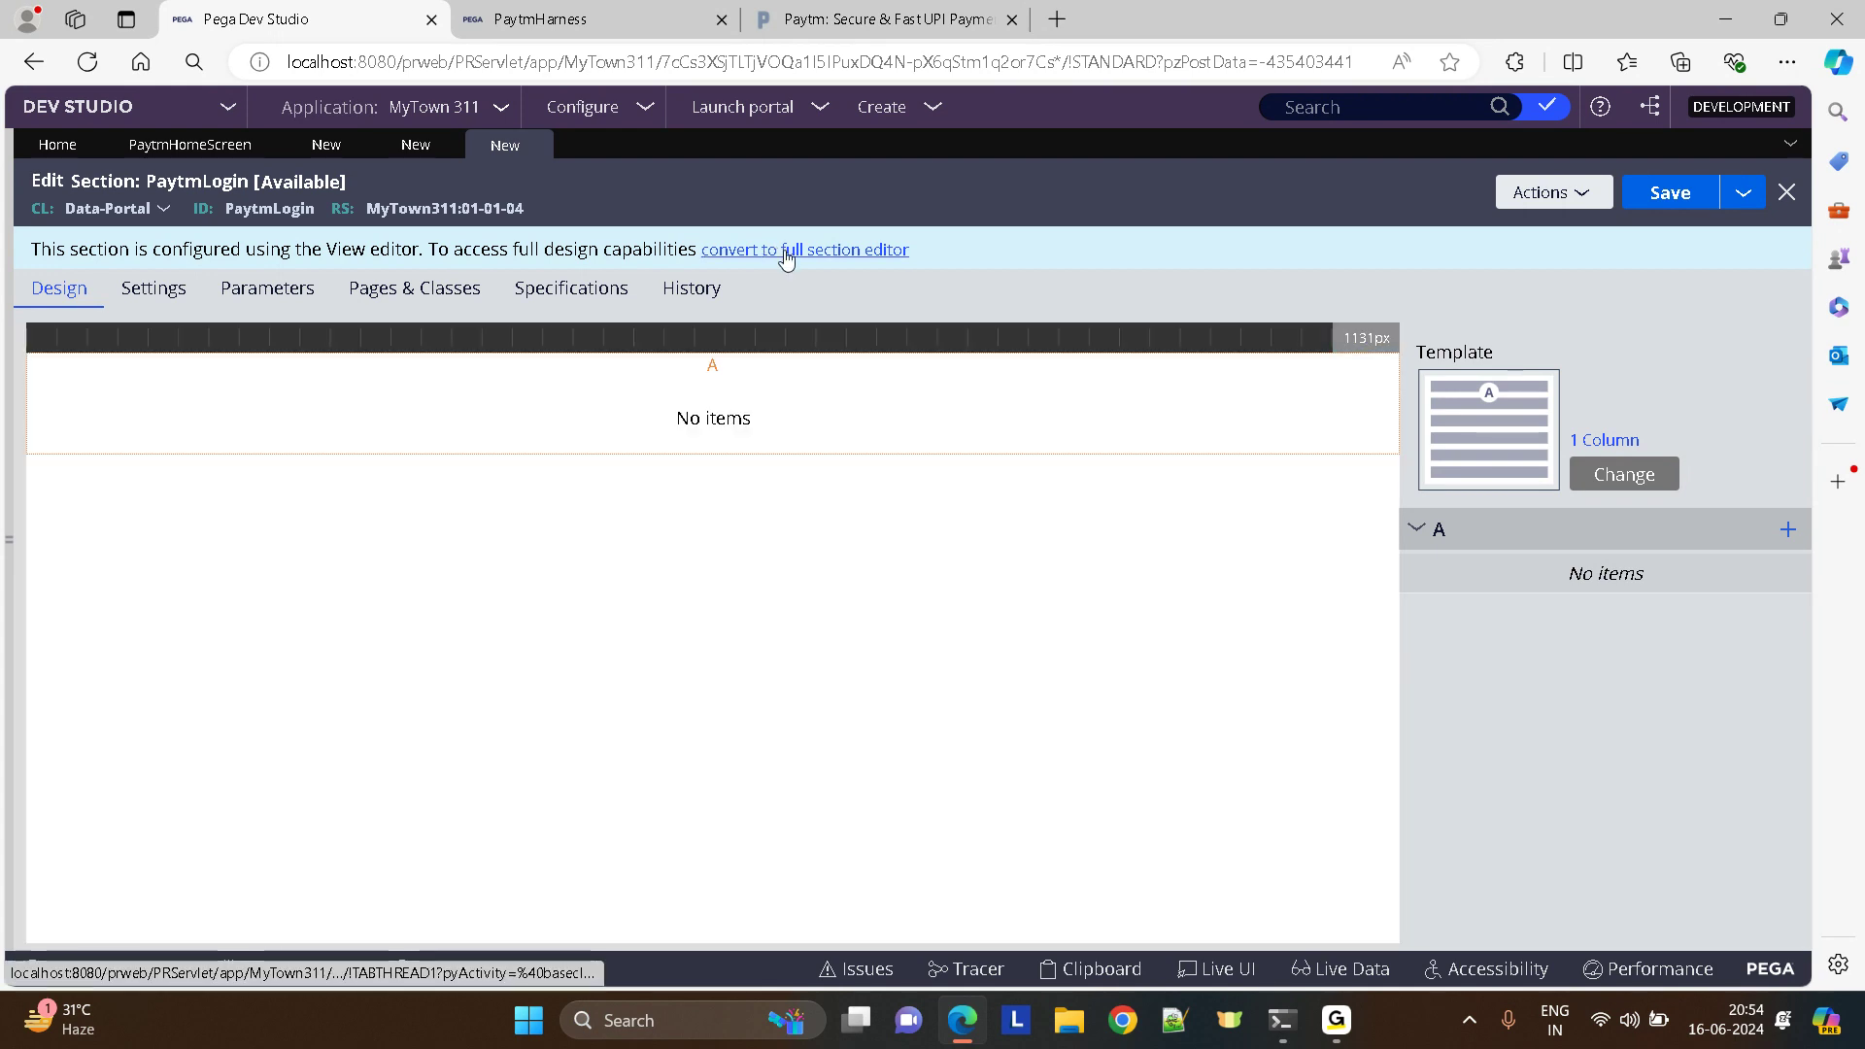
left_click(804, 249)
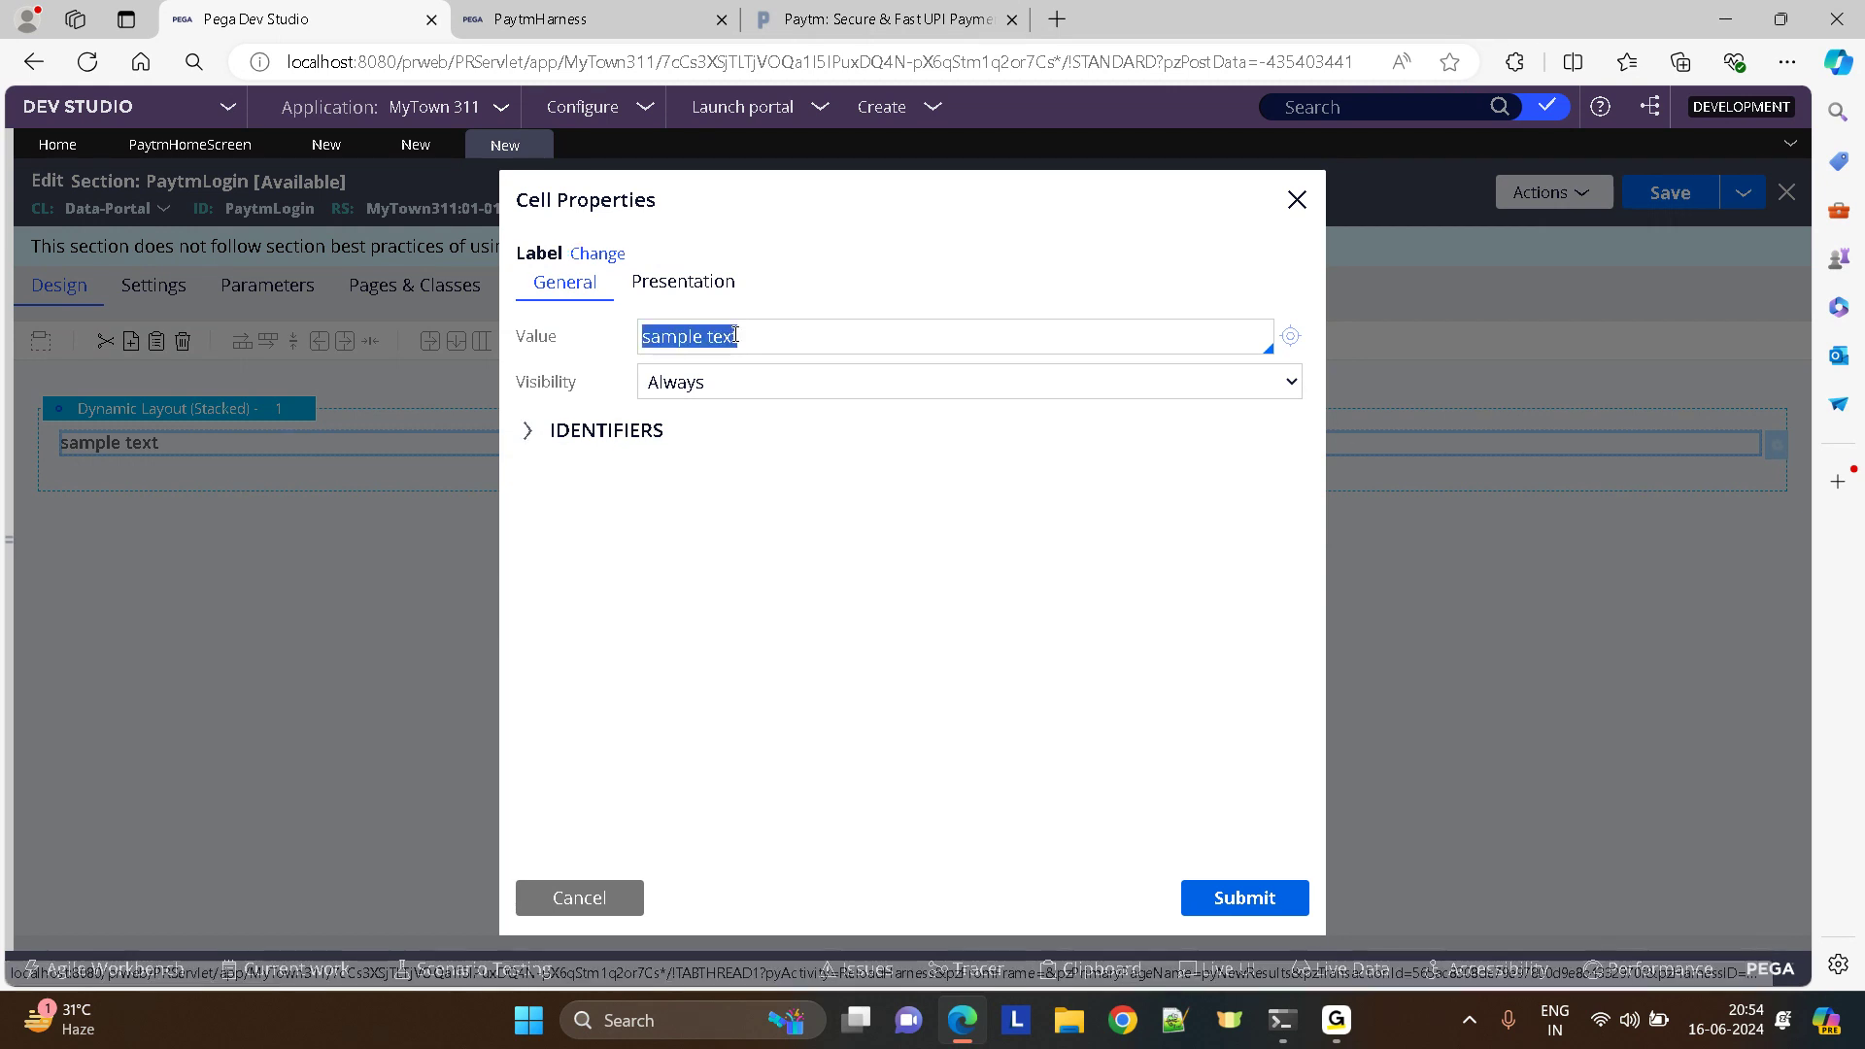
- Set the label to "Login with your paytm account" formatted as Heading 3
type("Login with your")
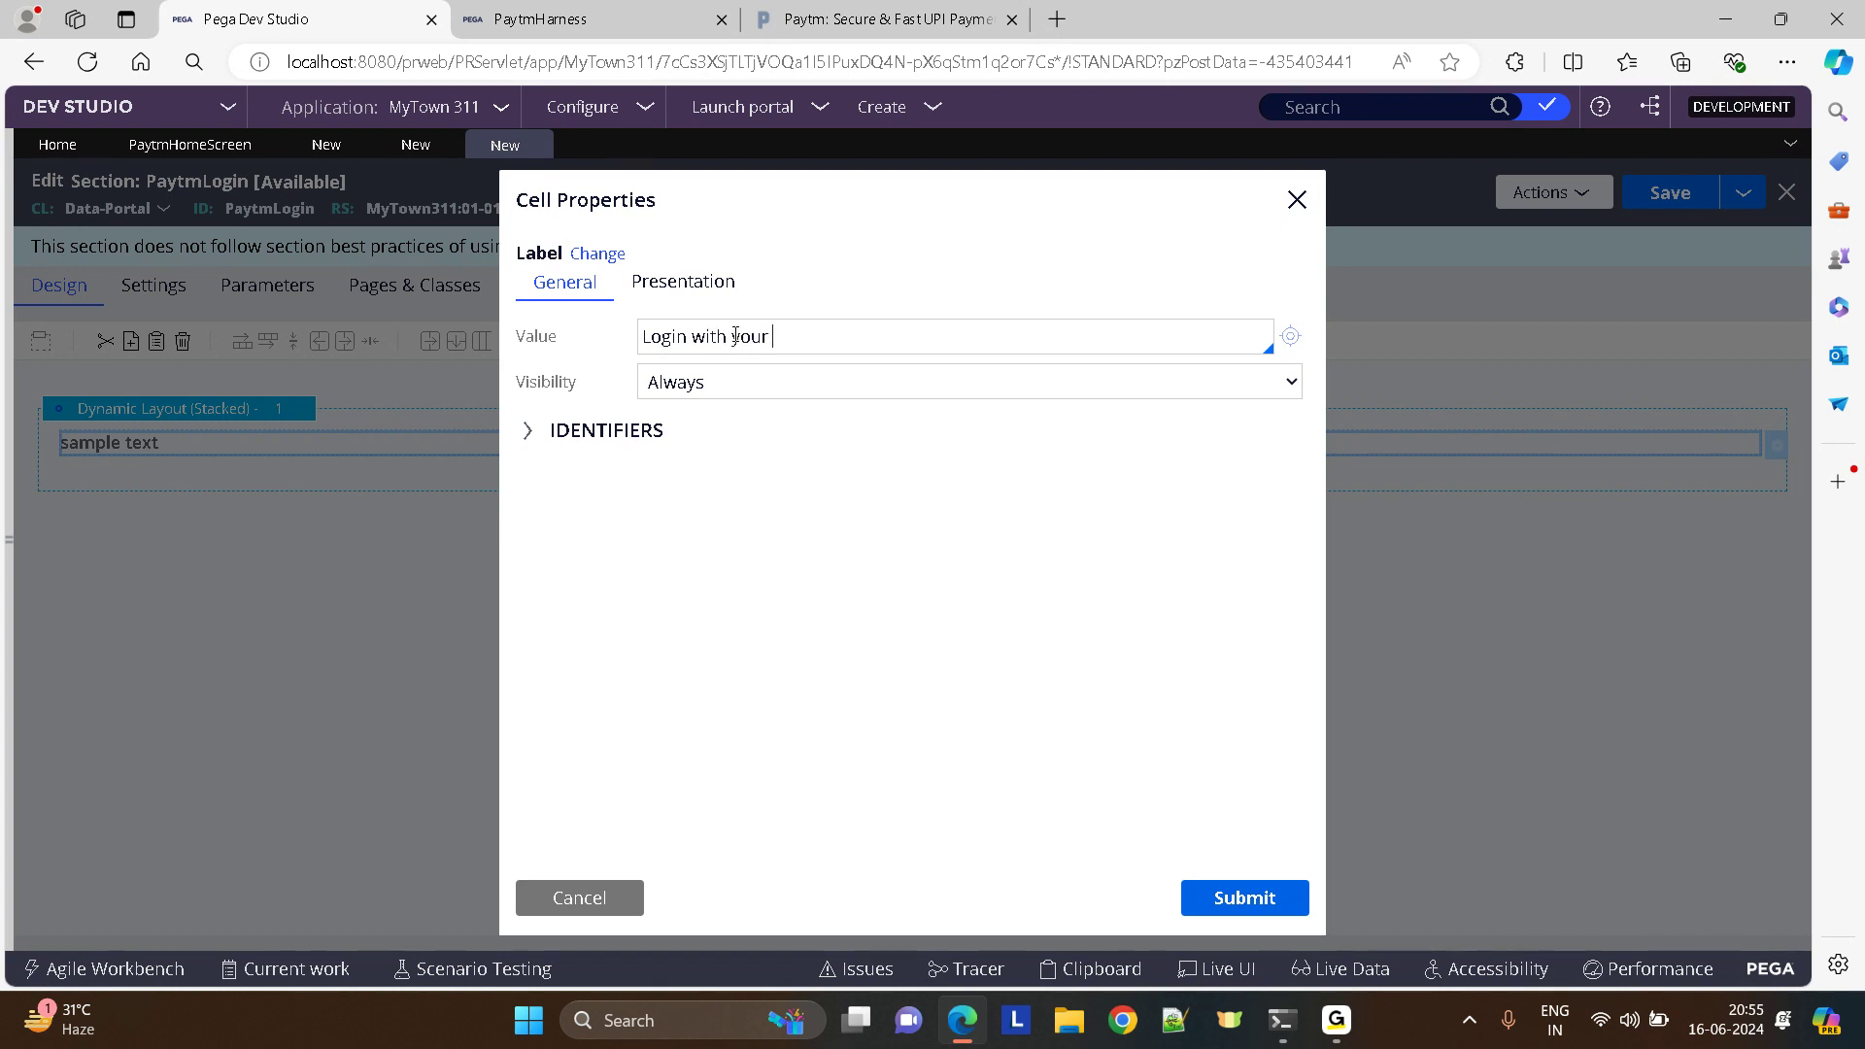
type("paytm accoun")
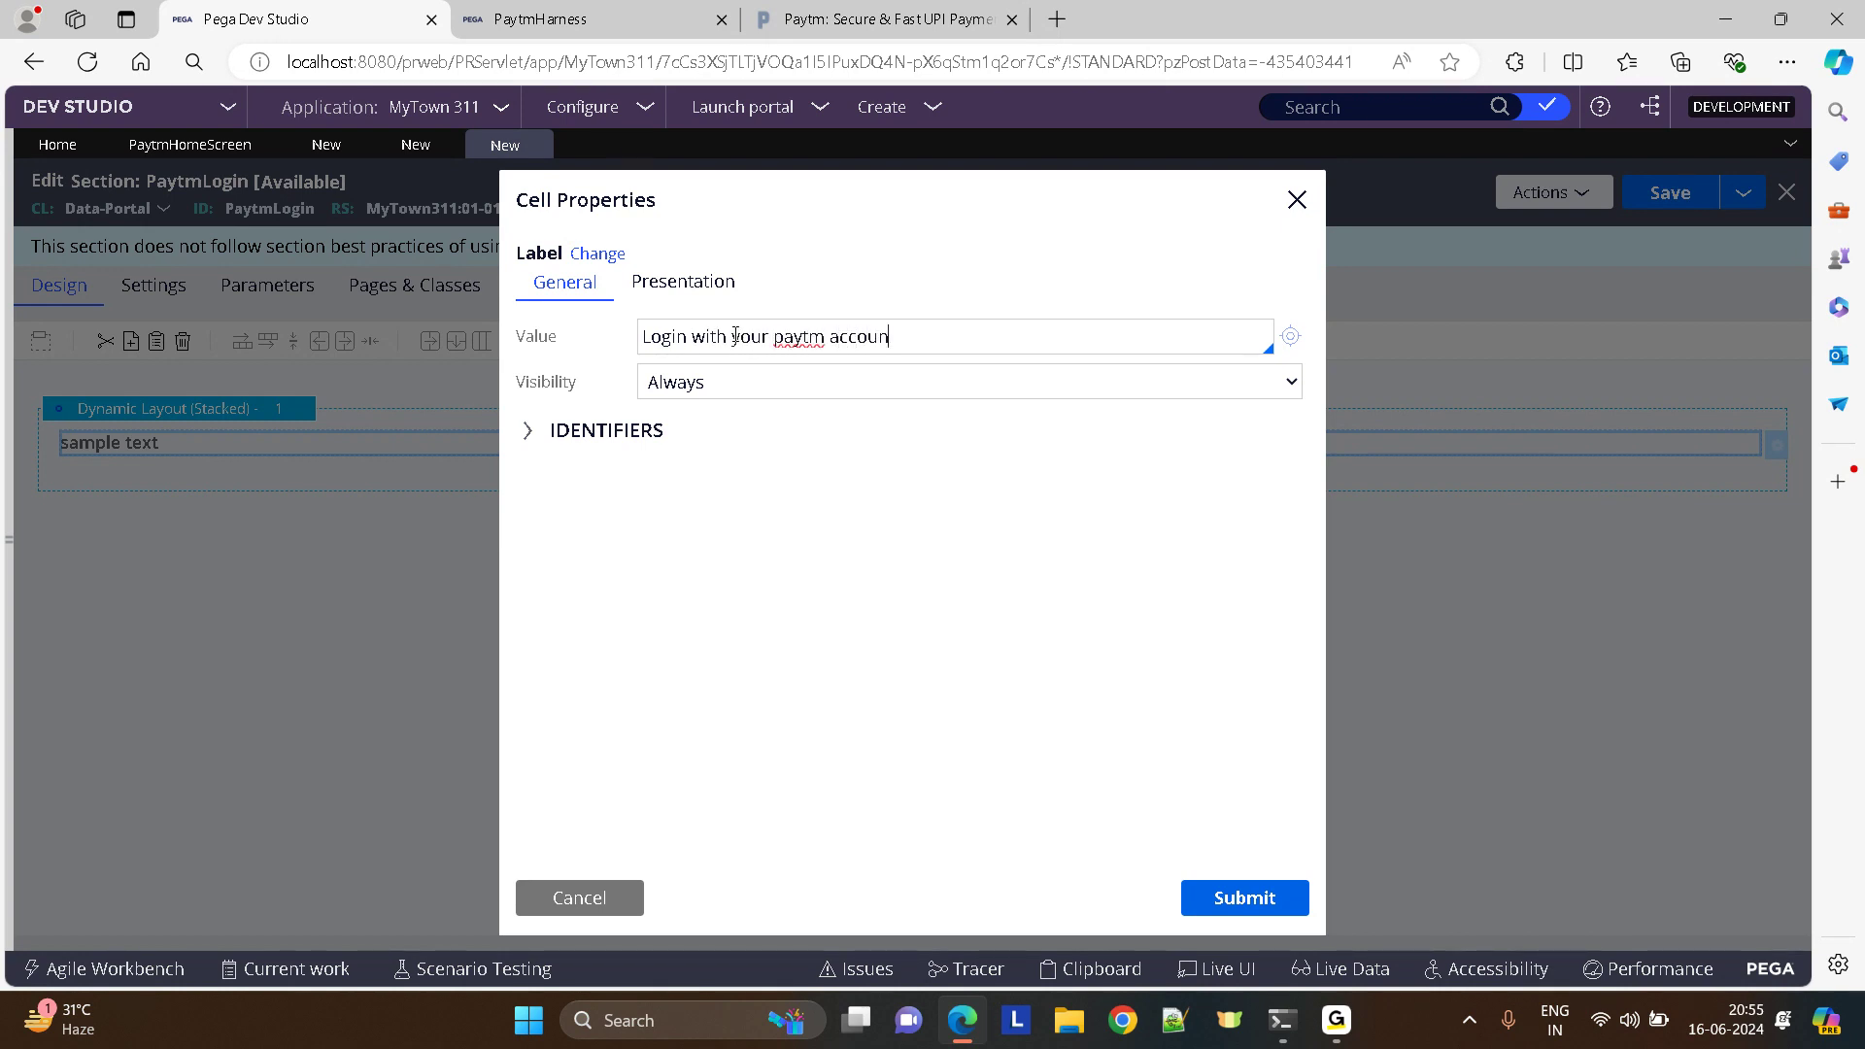
left_click(682, 282)
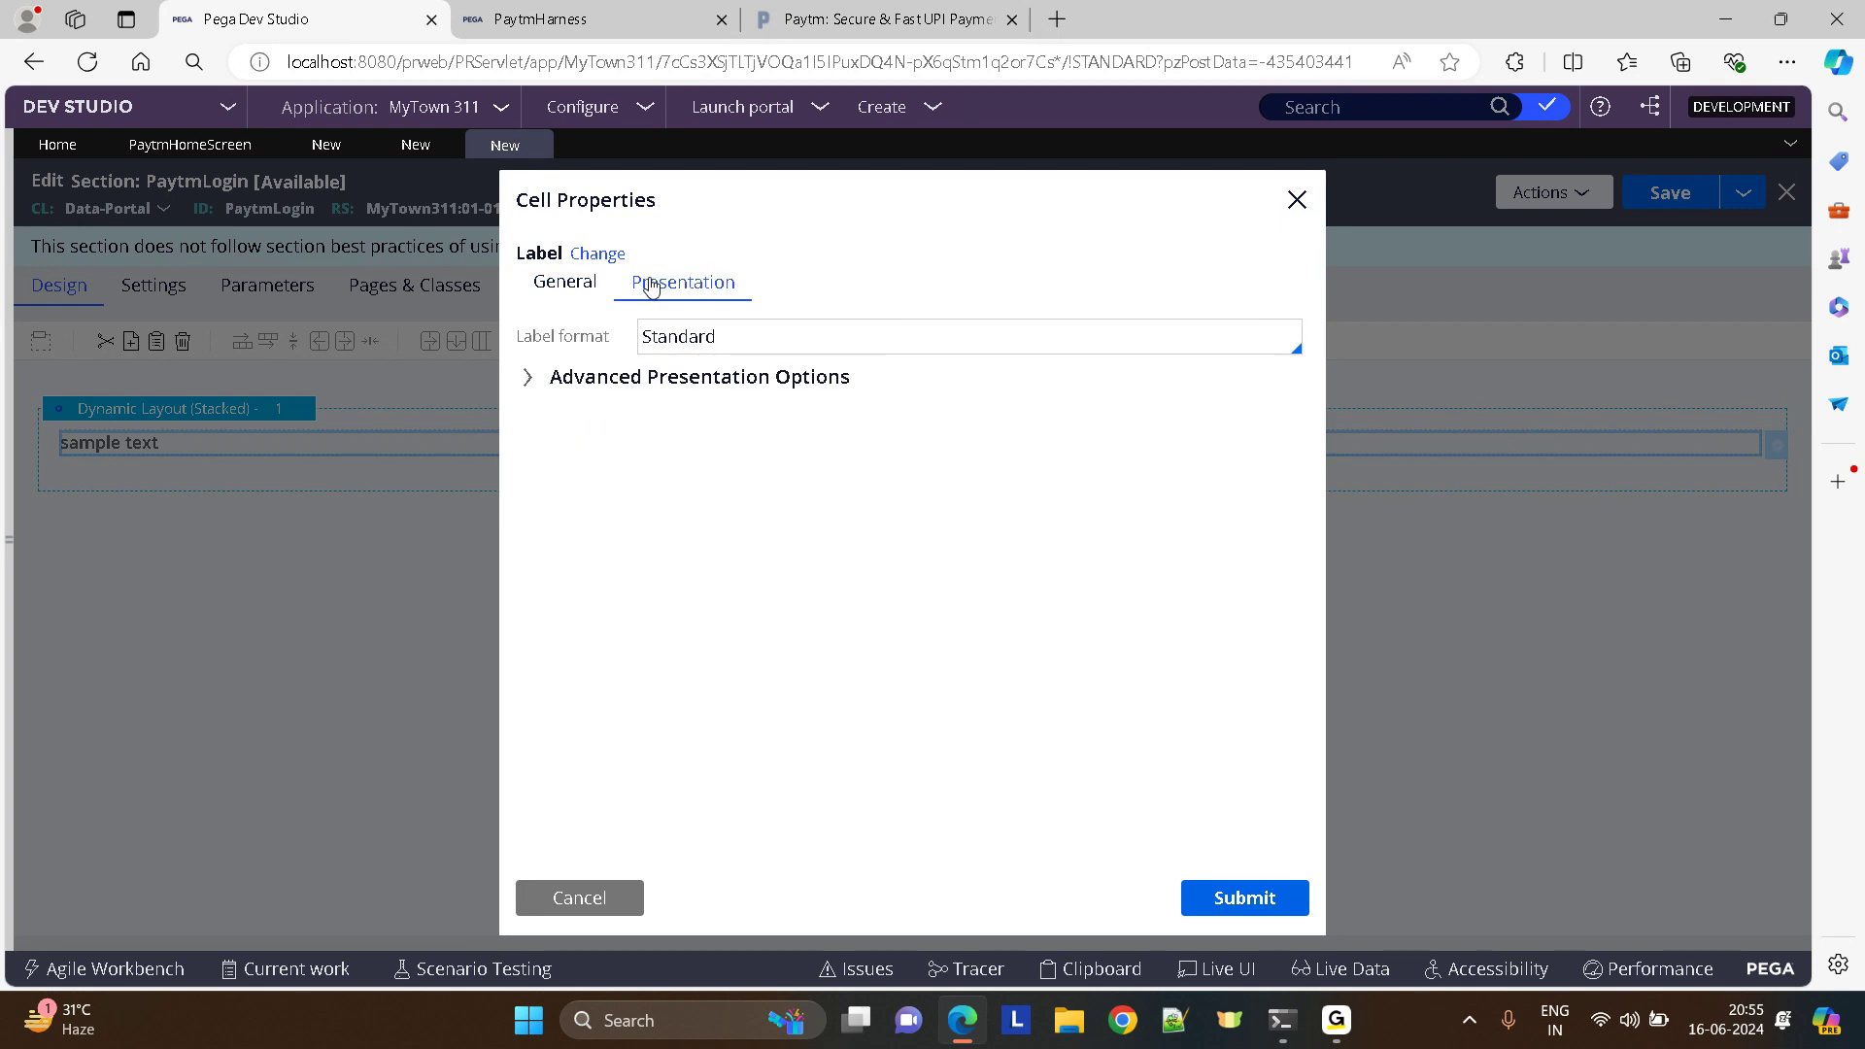
left_click(967, 336)
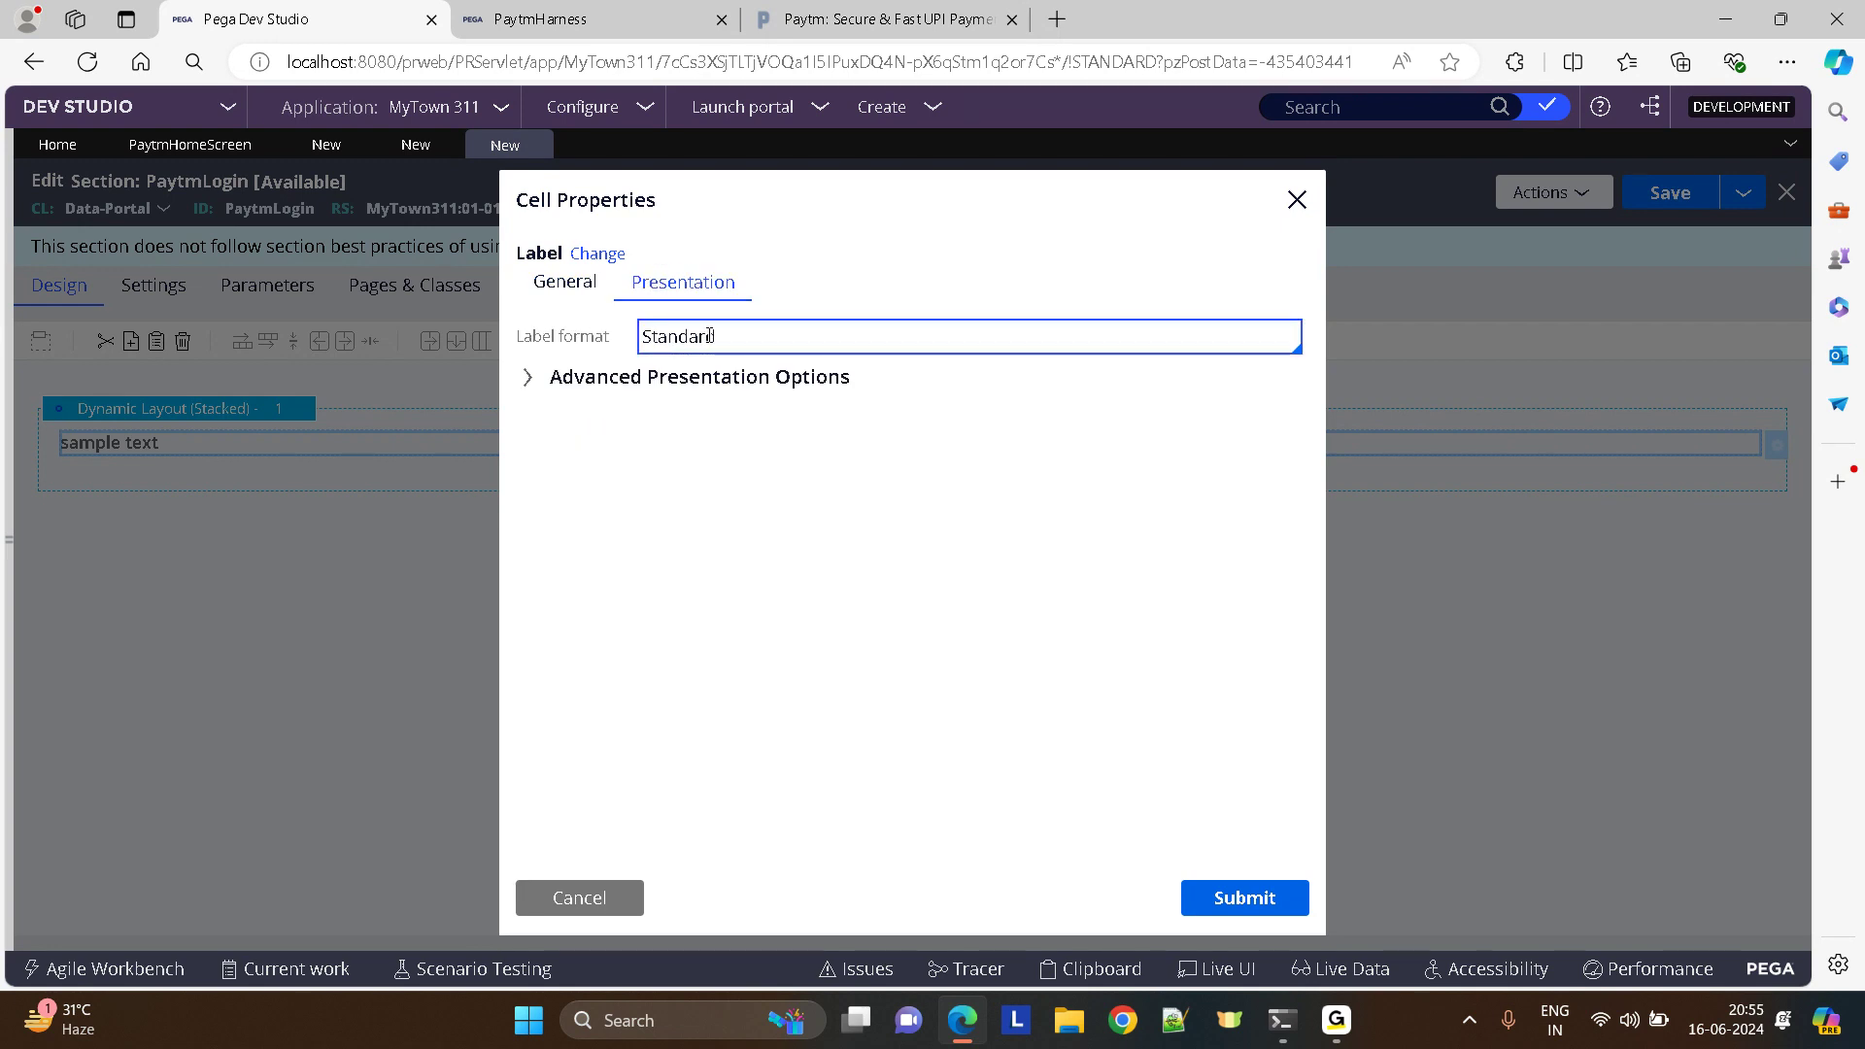
left_click(967, 336)
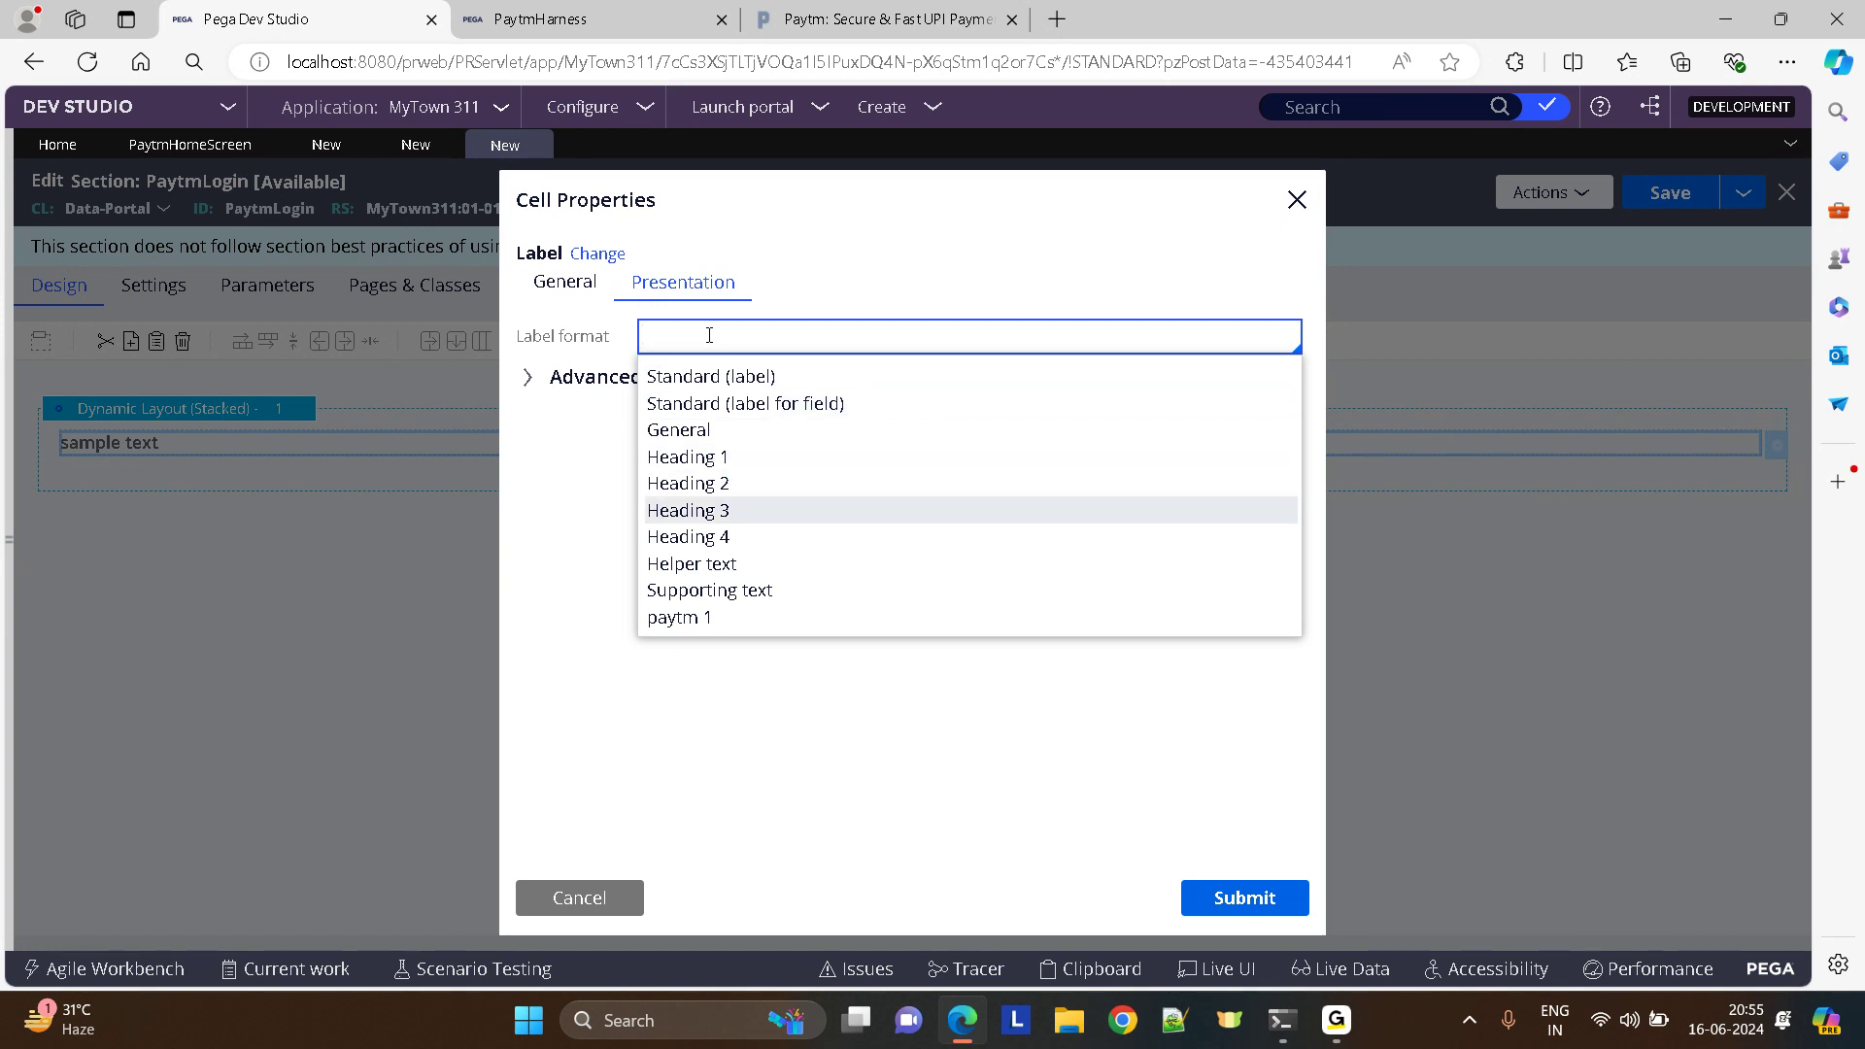
left_click(686, 509)
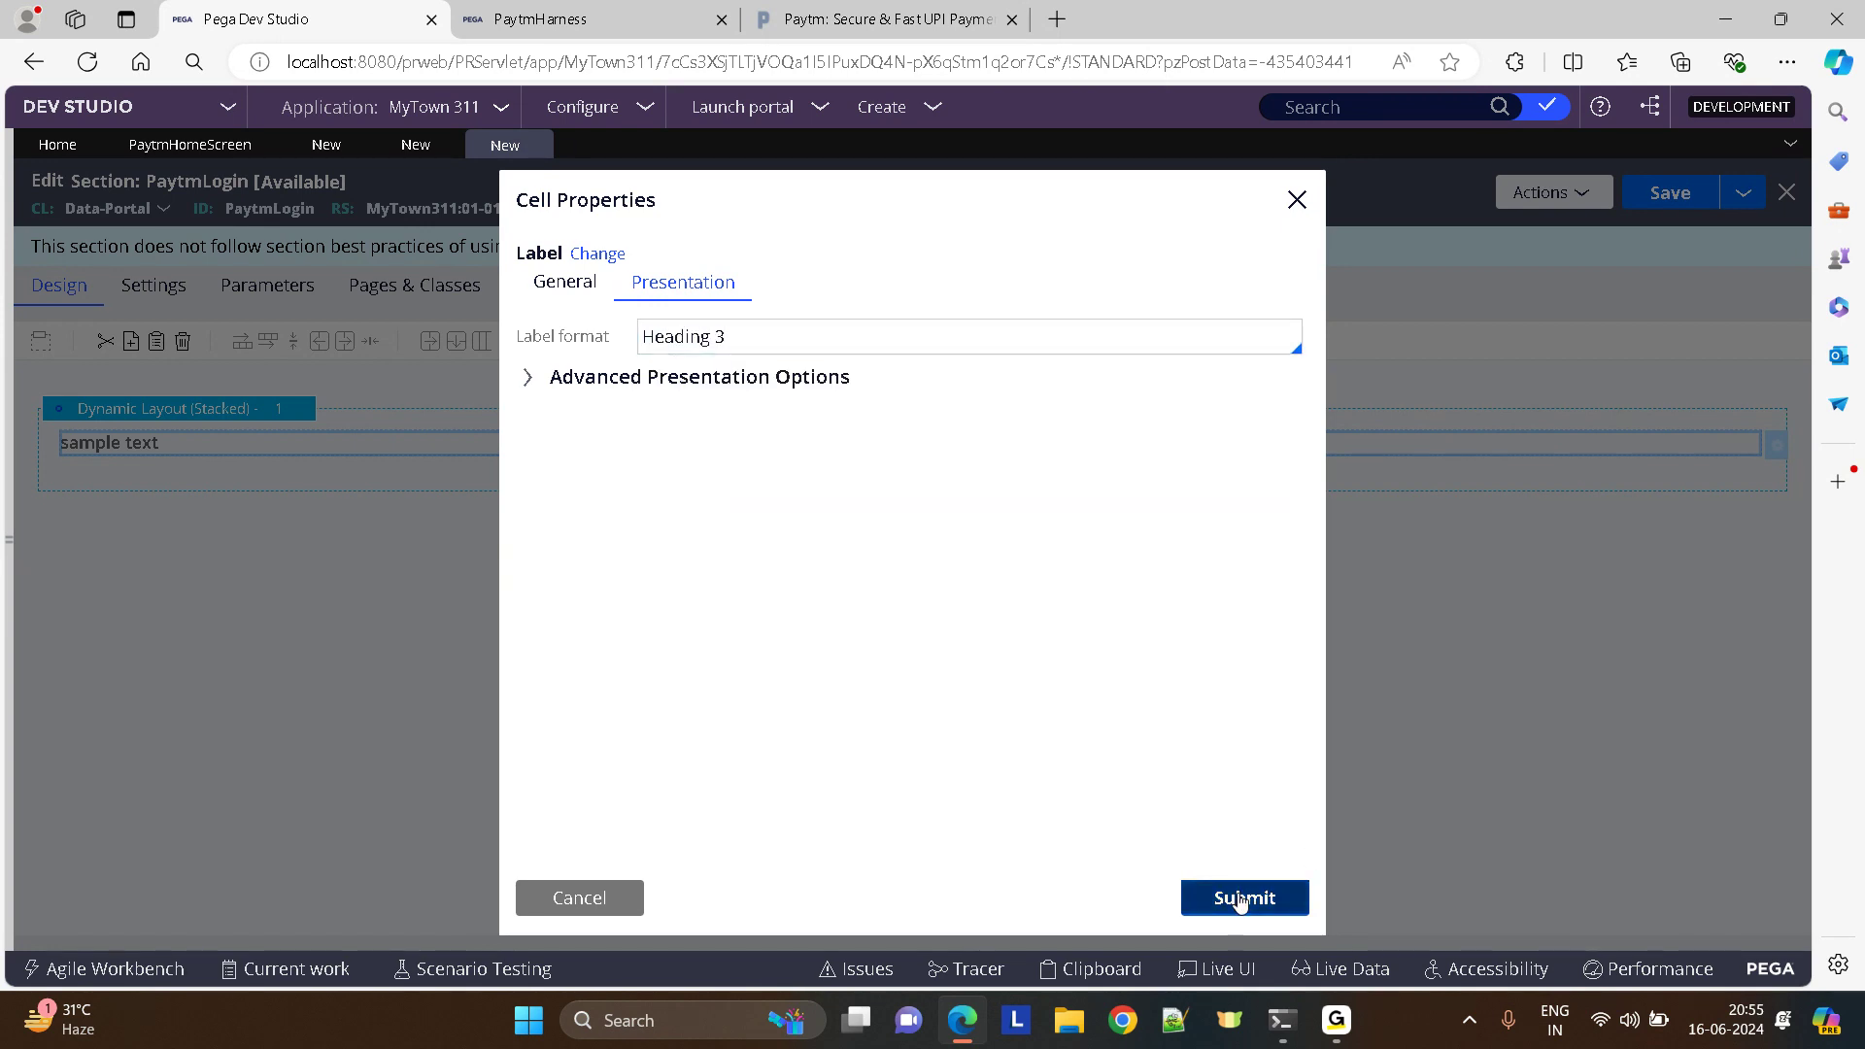
left_click(1243, 897)
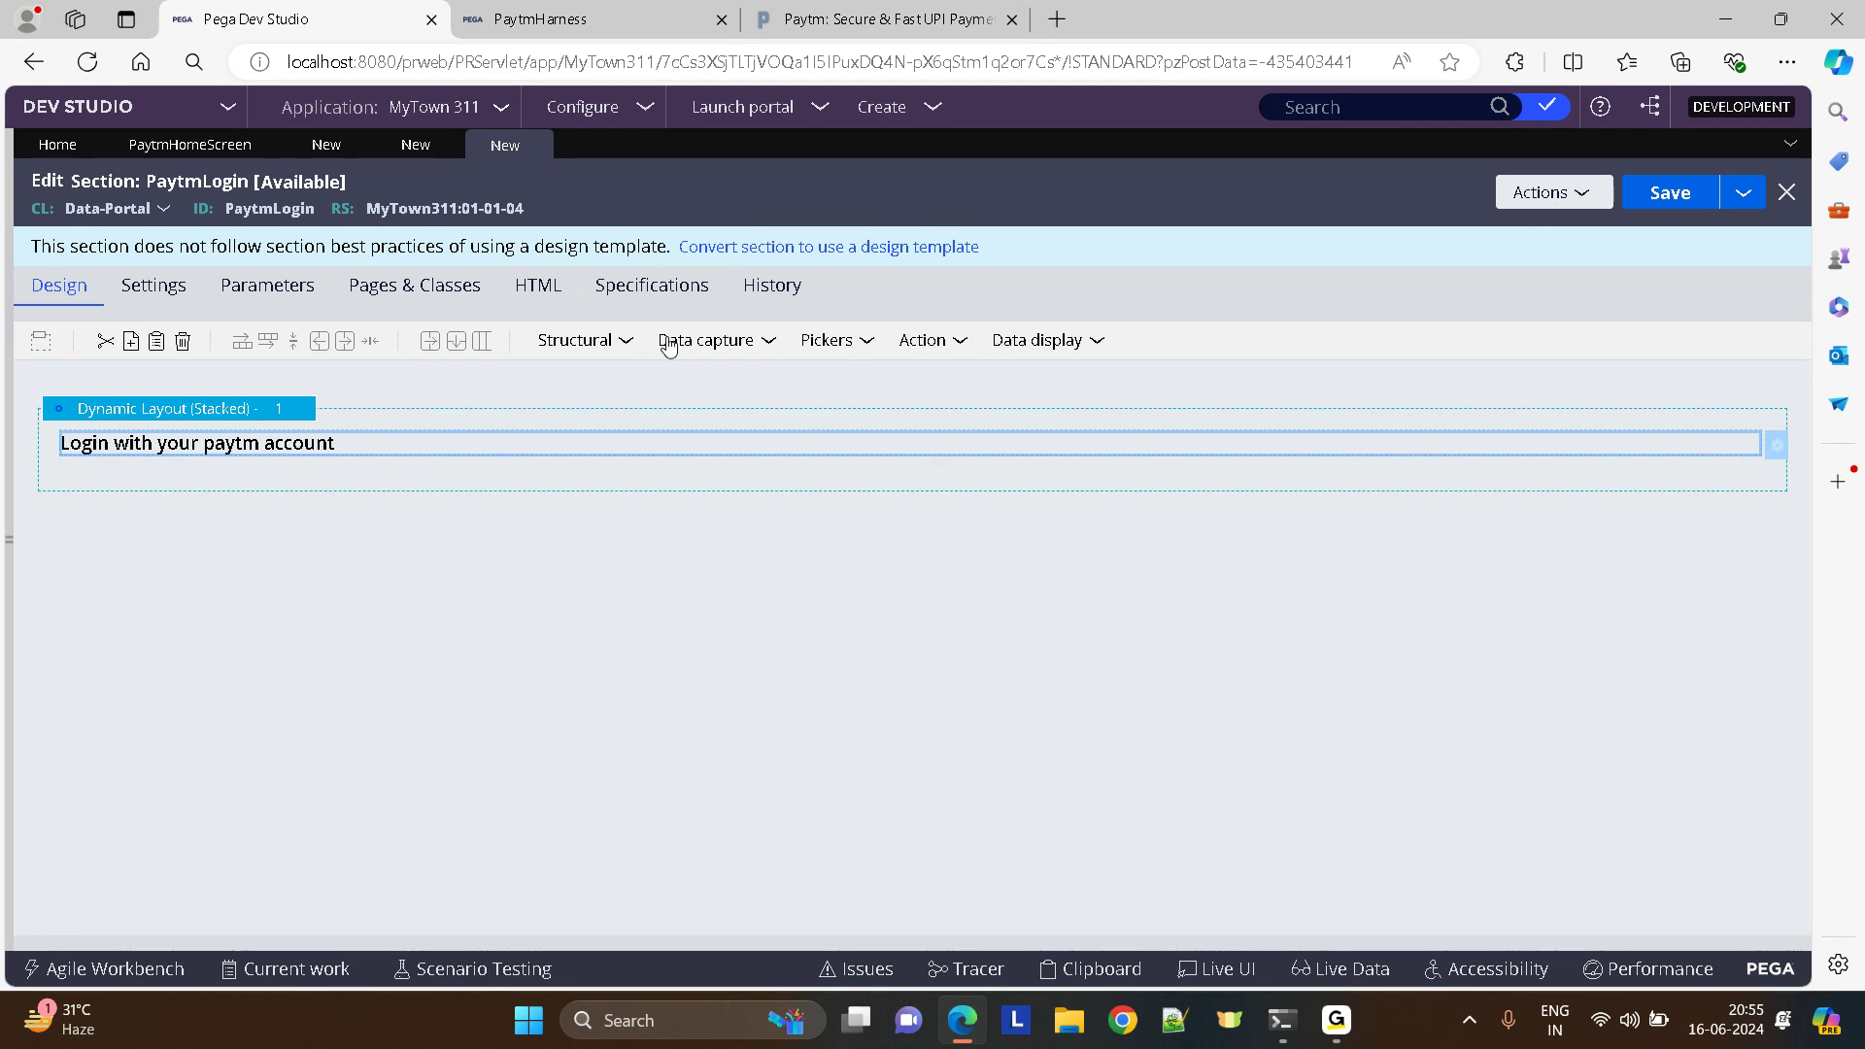
- Add a text input labelled User Name under the heading
left_click(709, 340)
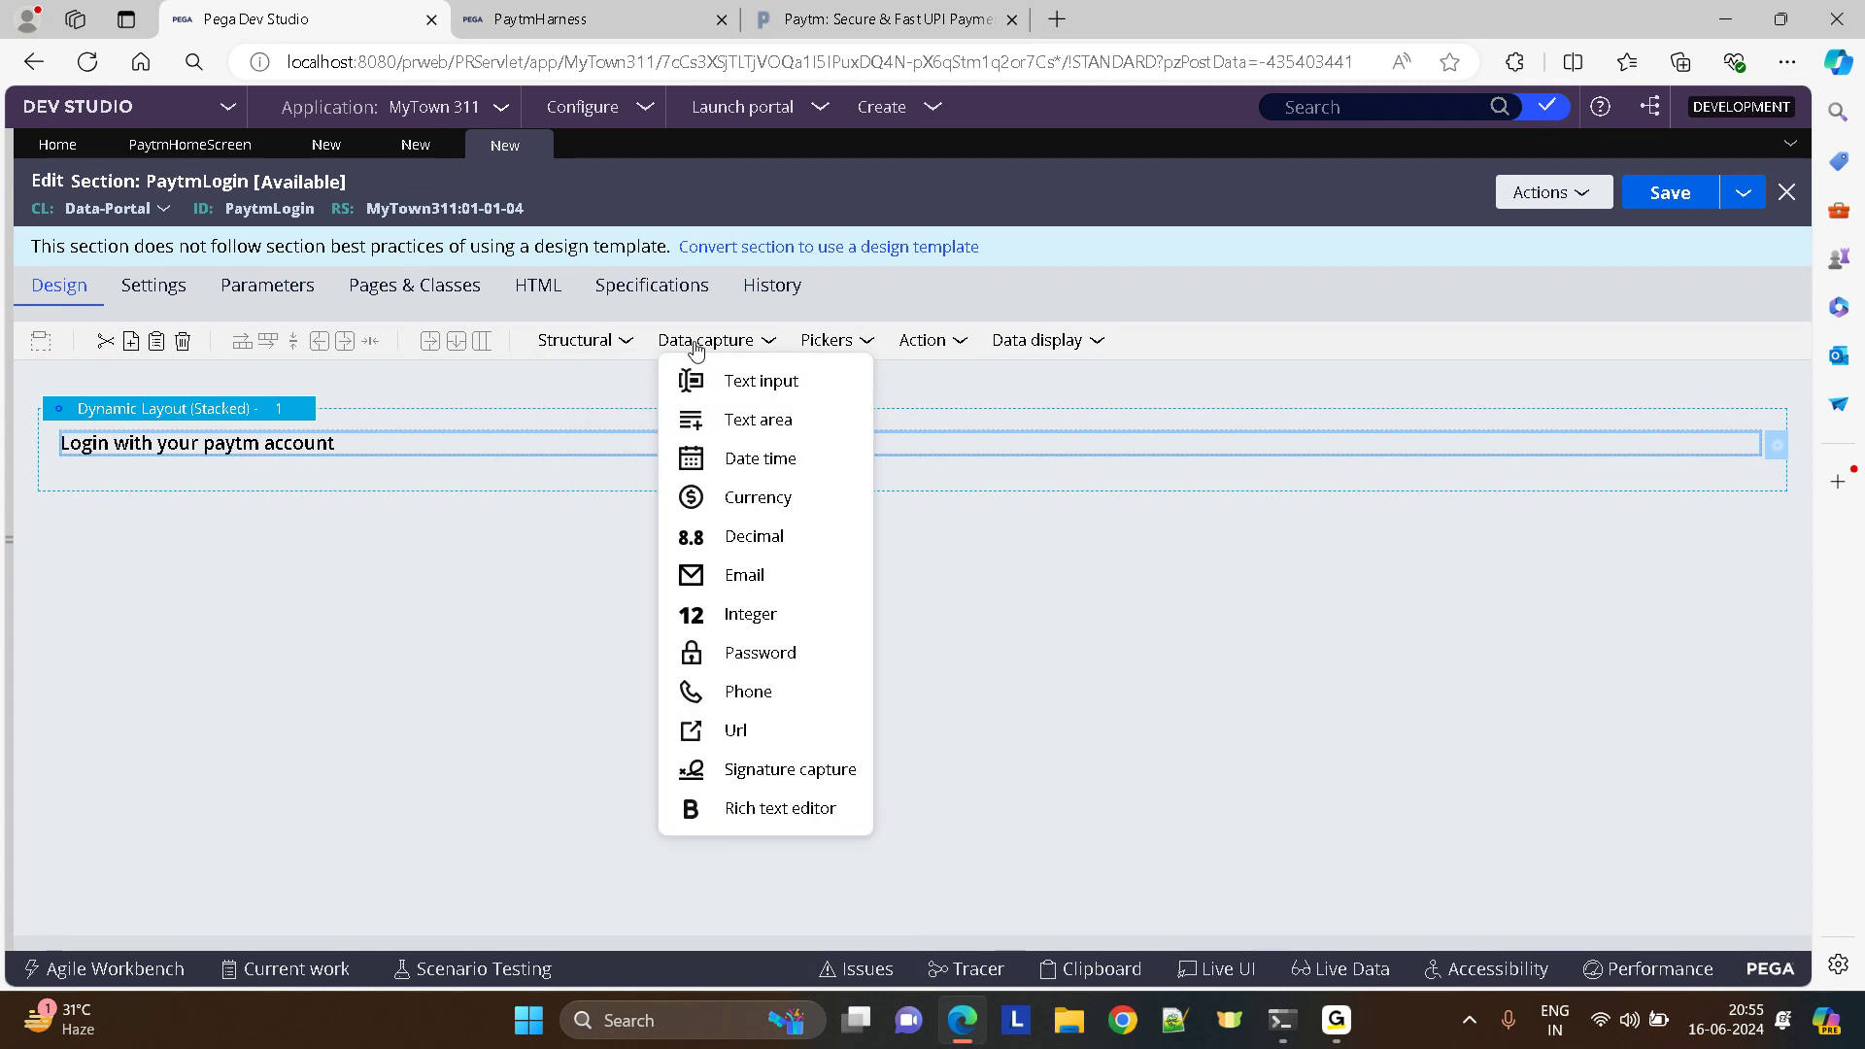
left_click(759, 381)
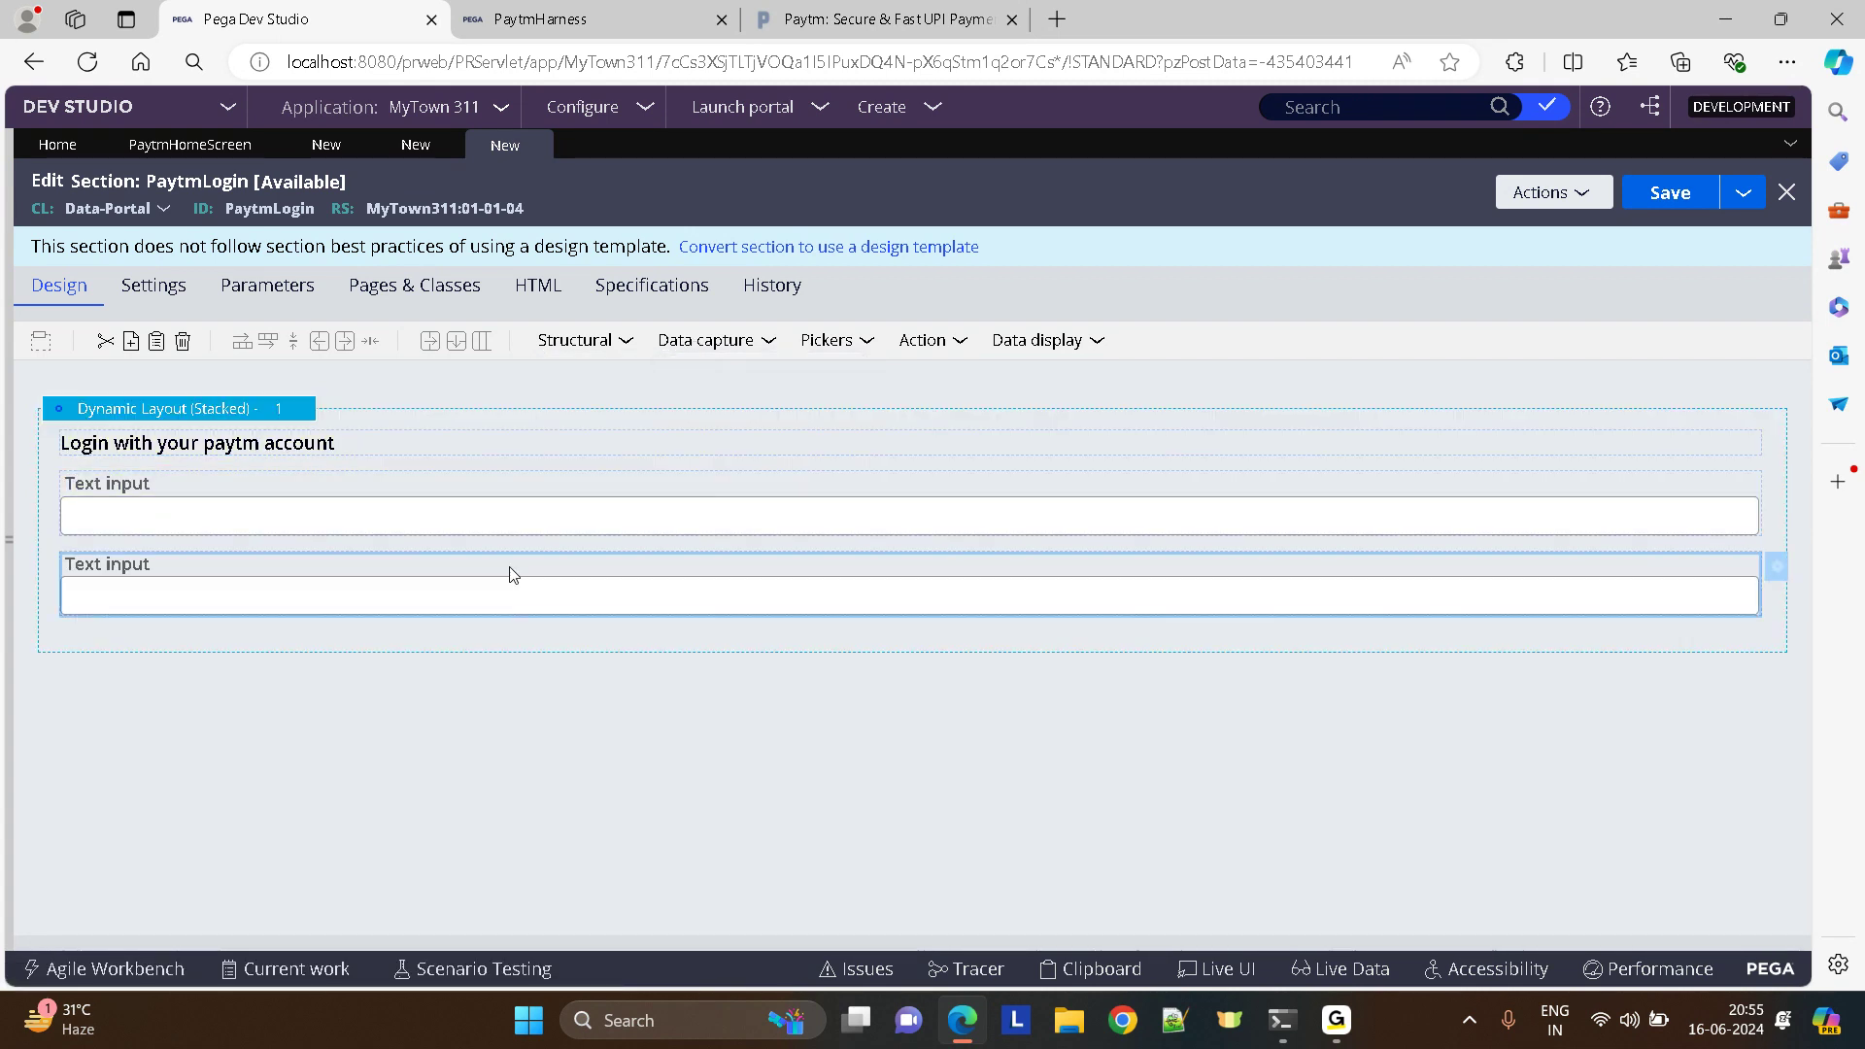
mouse_move(919, 352)
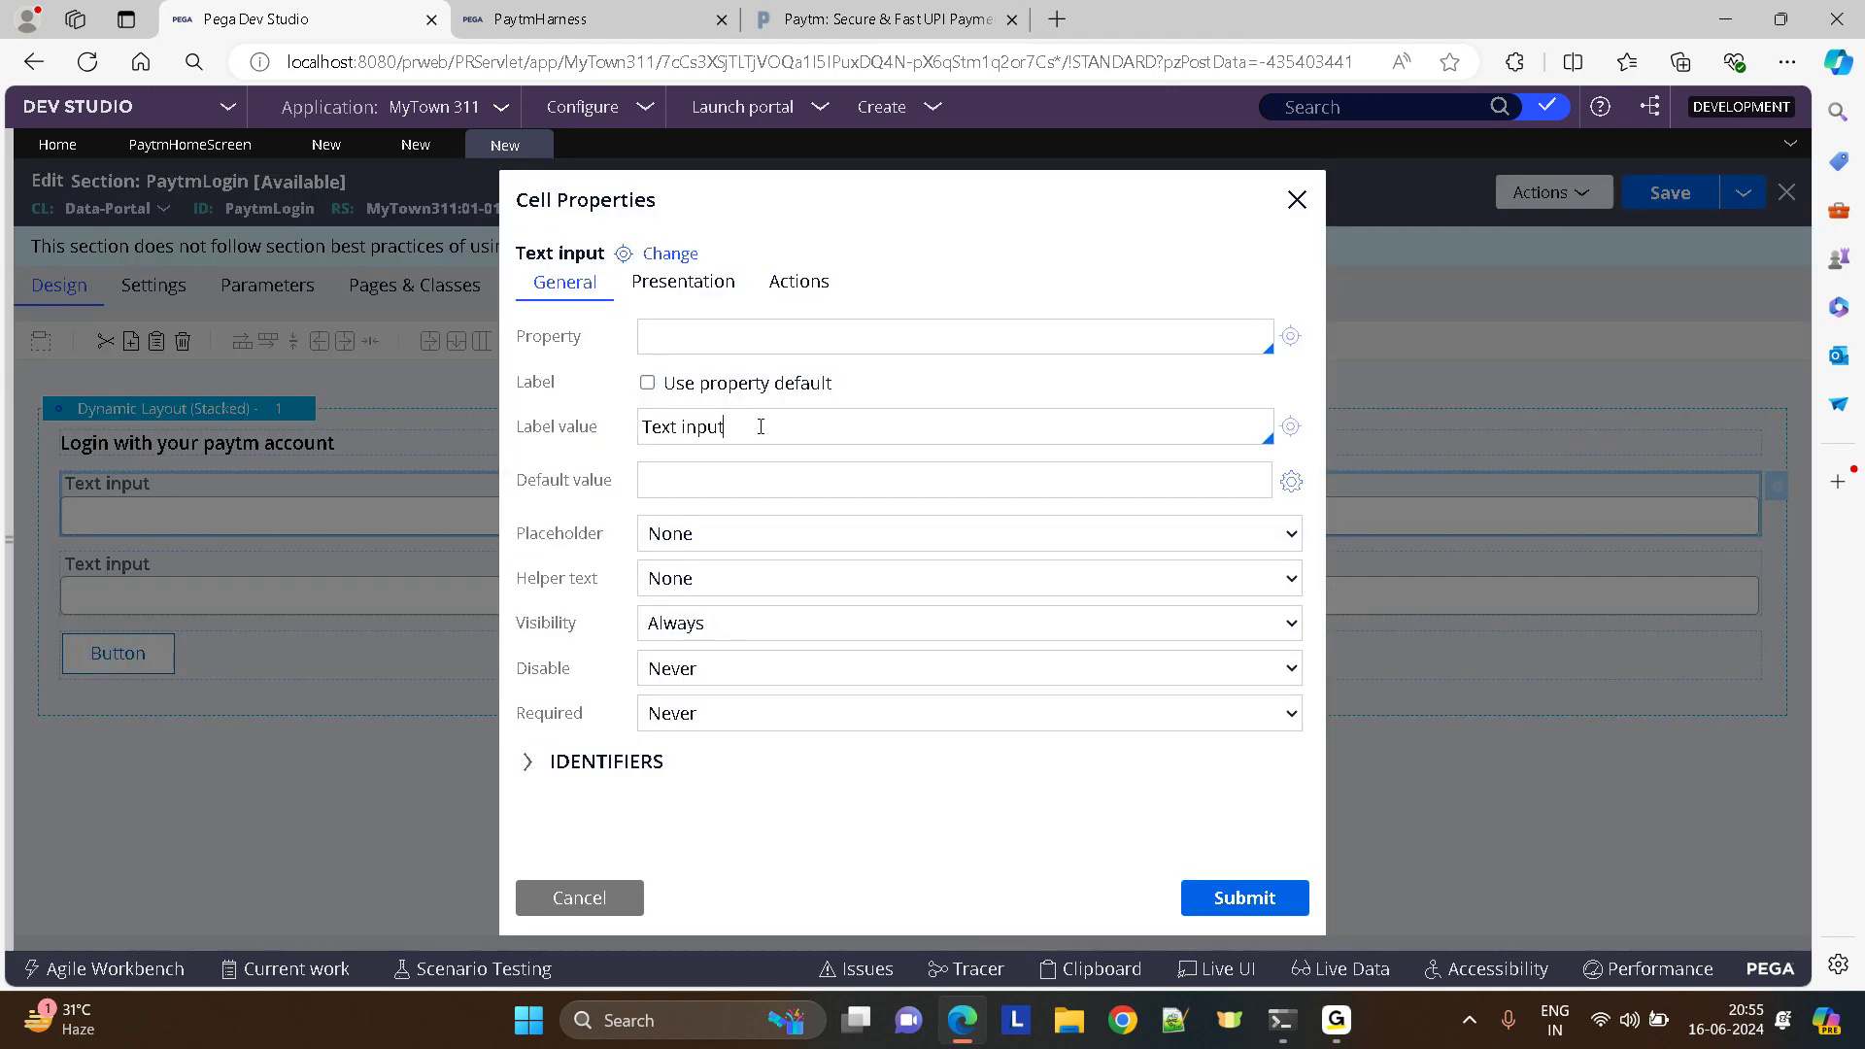
type("User Name")
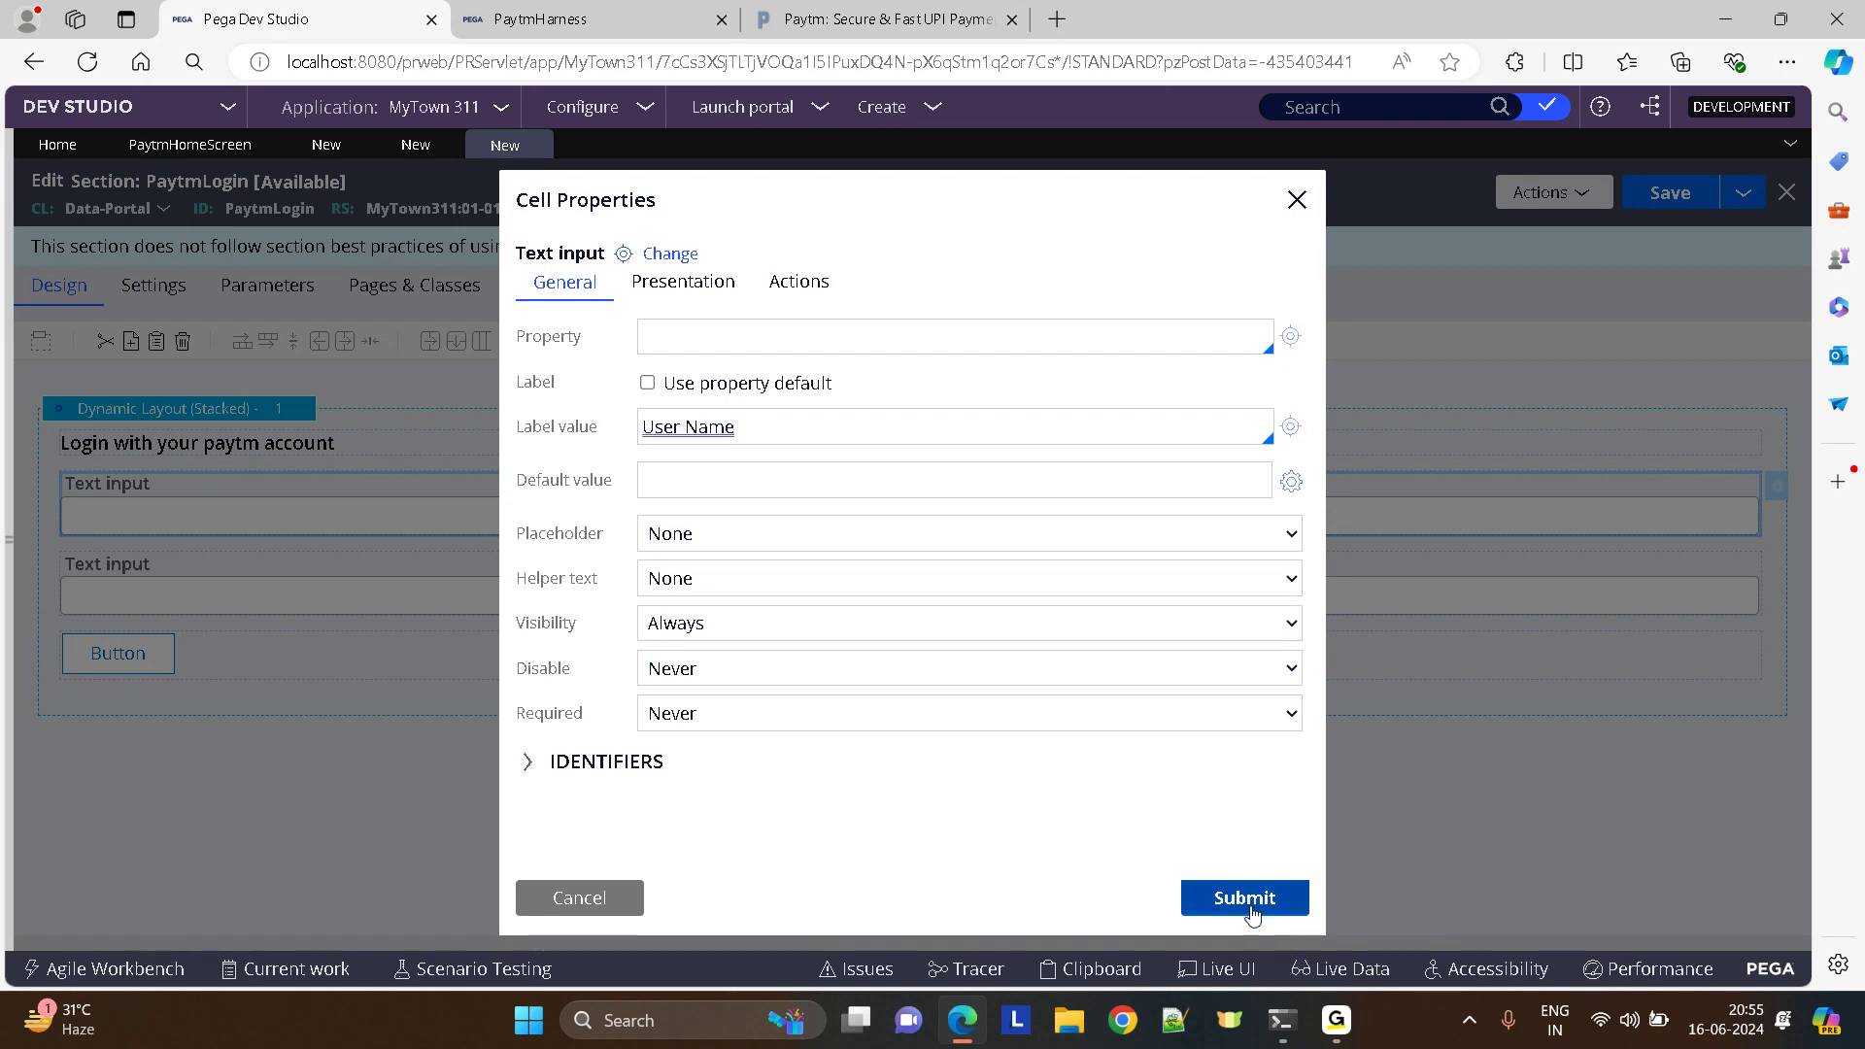
left_click(1243, 897)
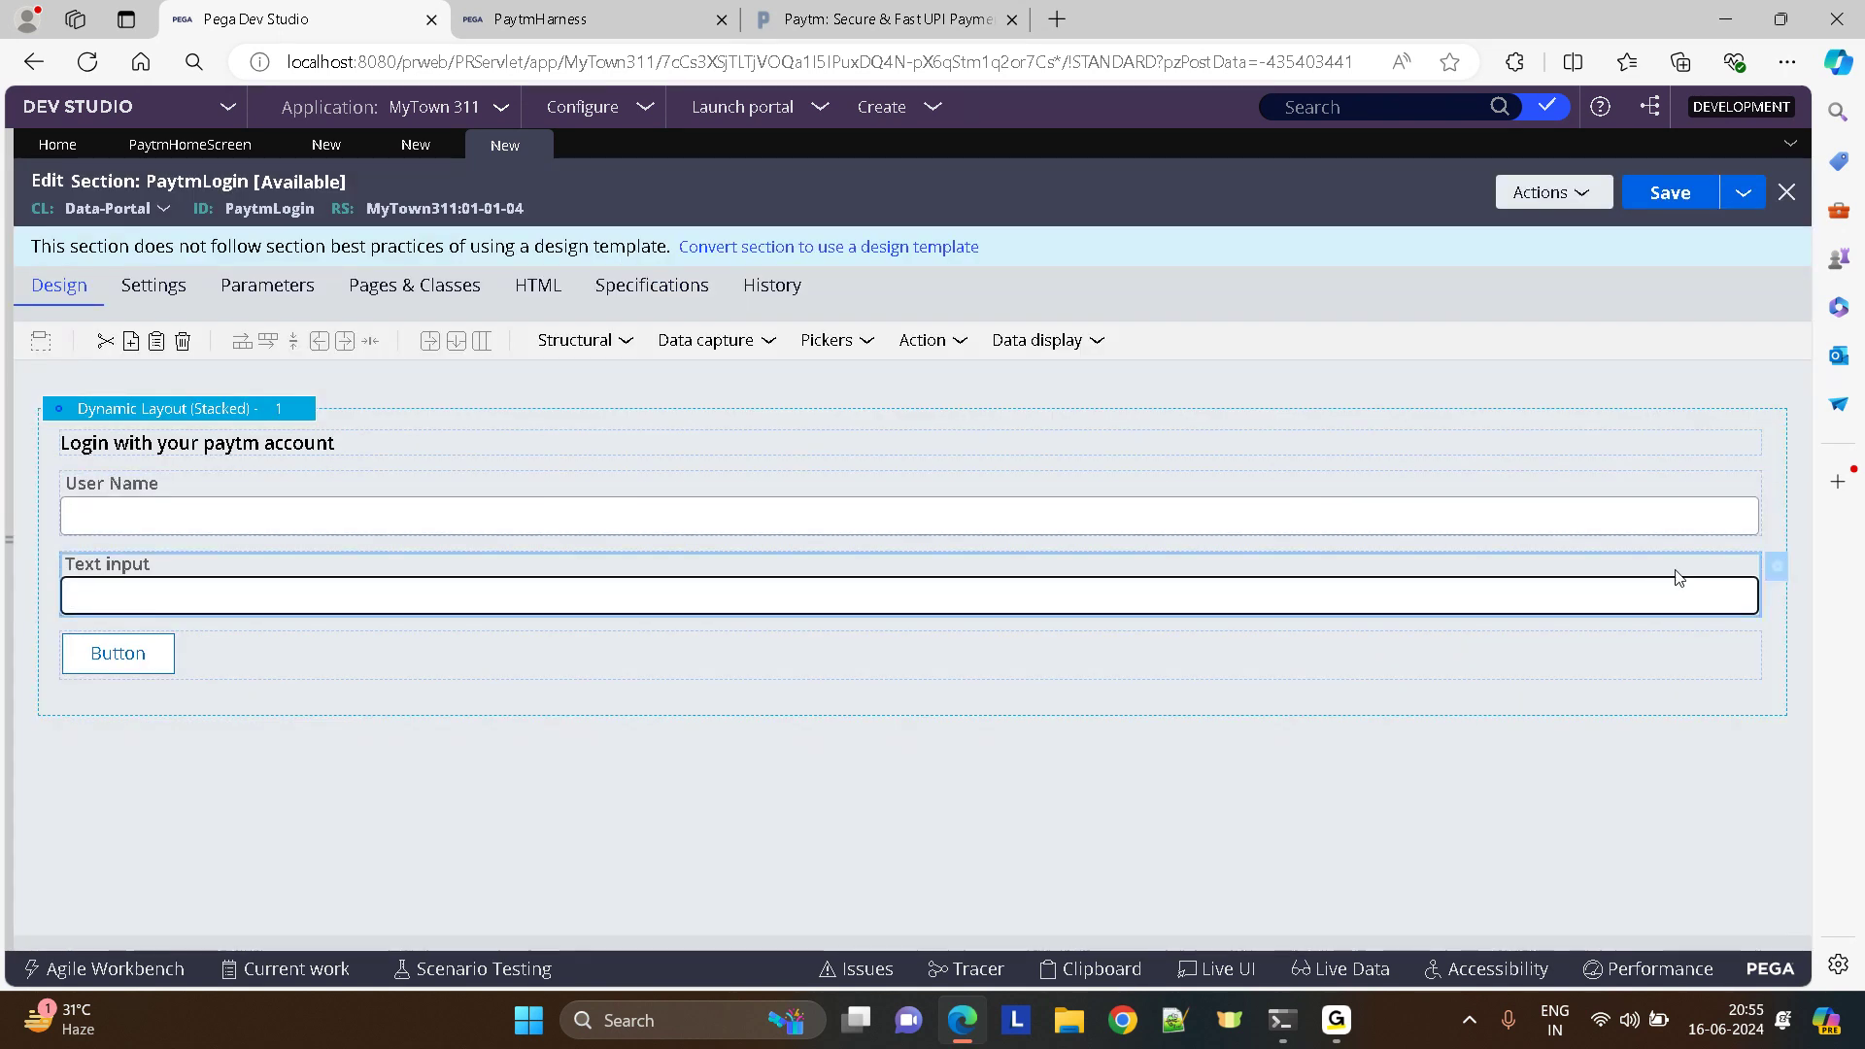
- Label the second text input Password
double_click(904, 594)
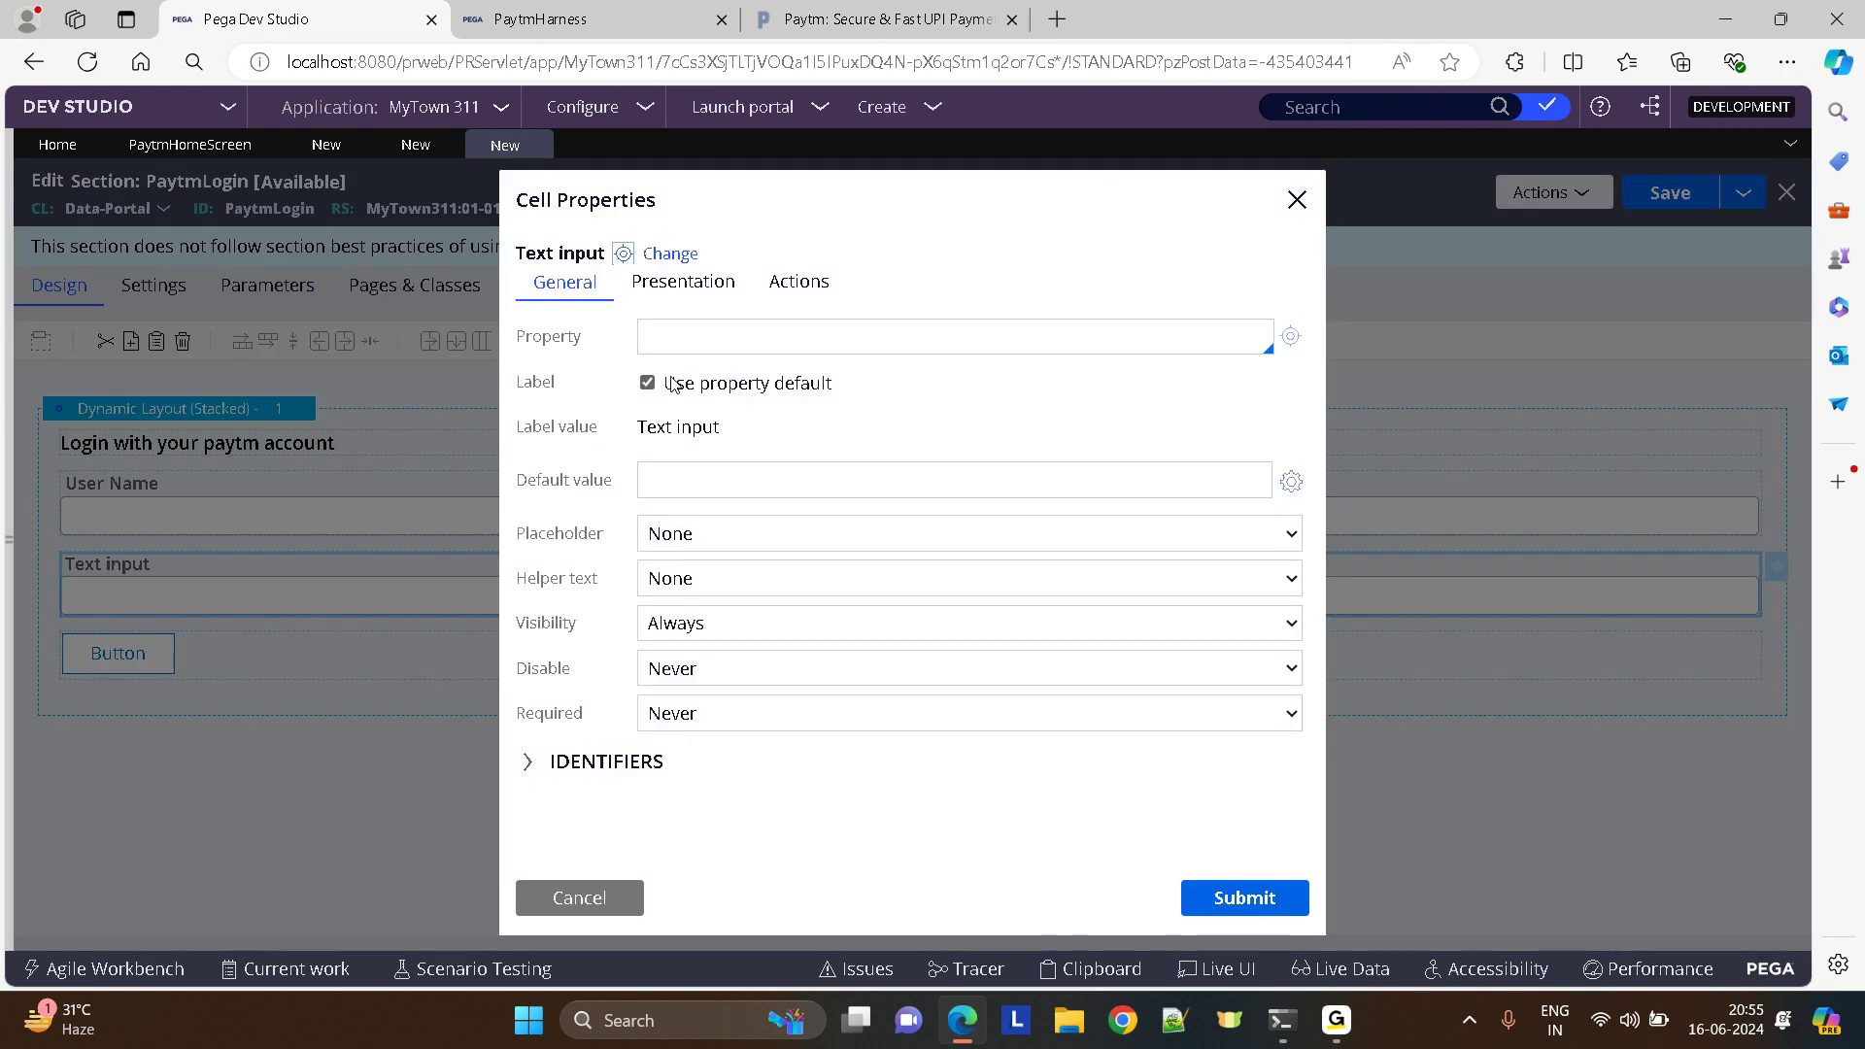
left_click(647, 383)
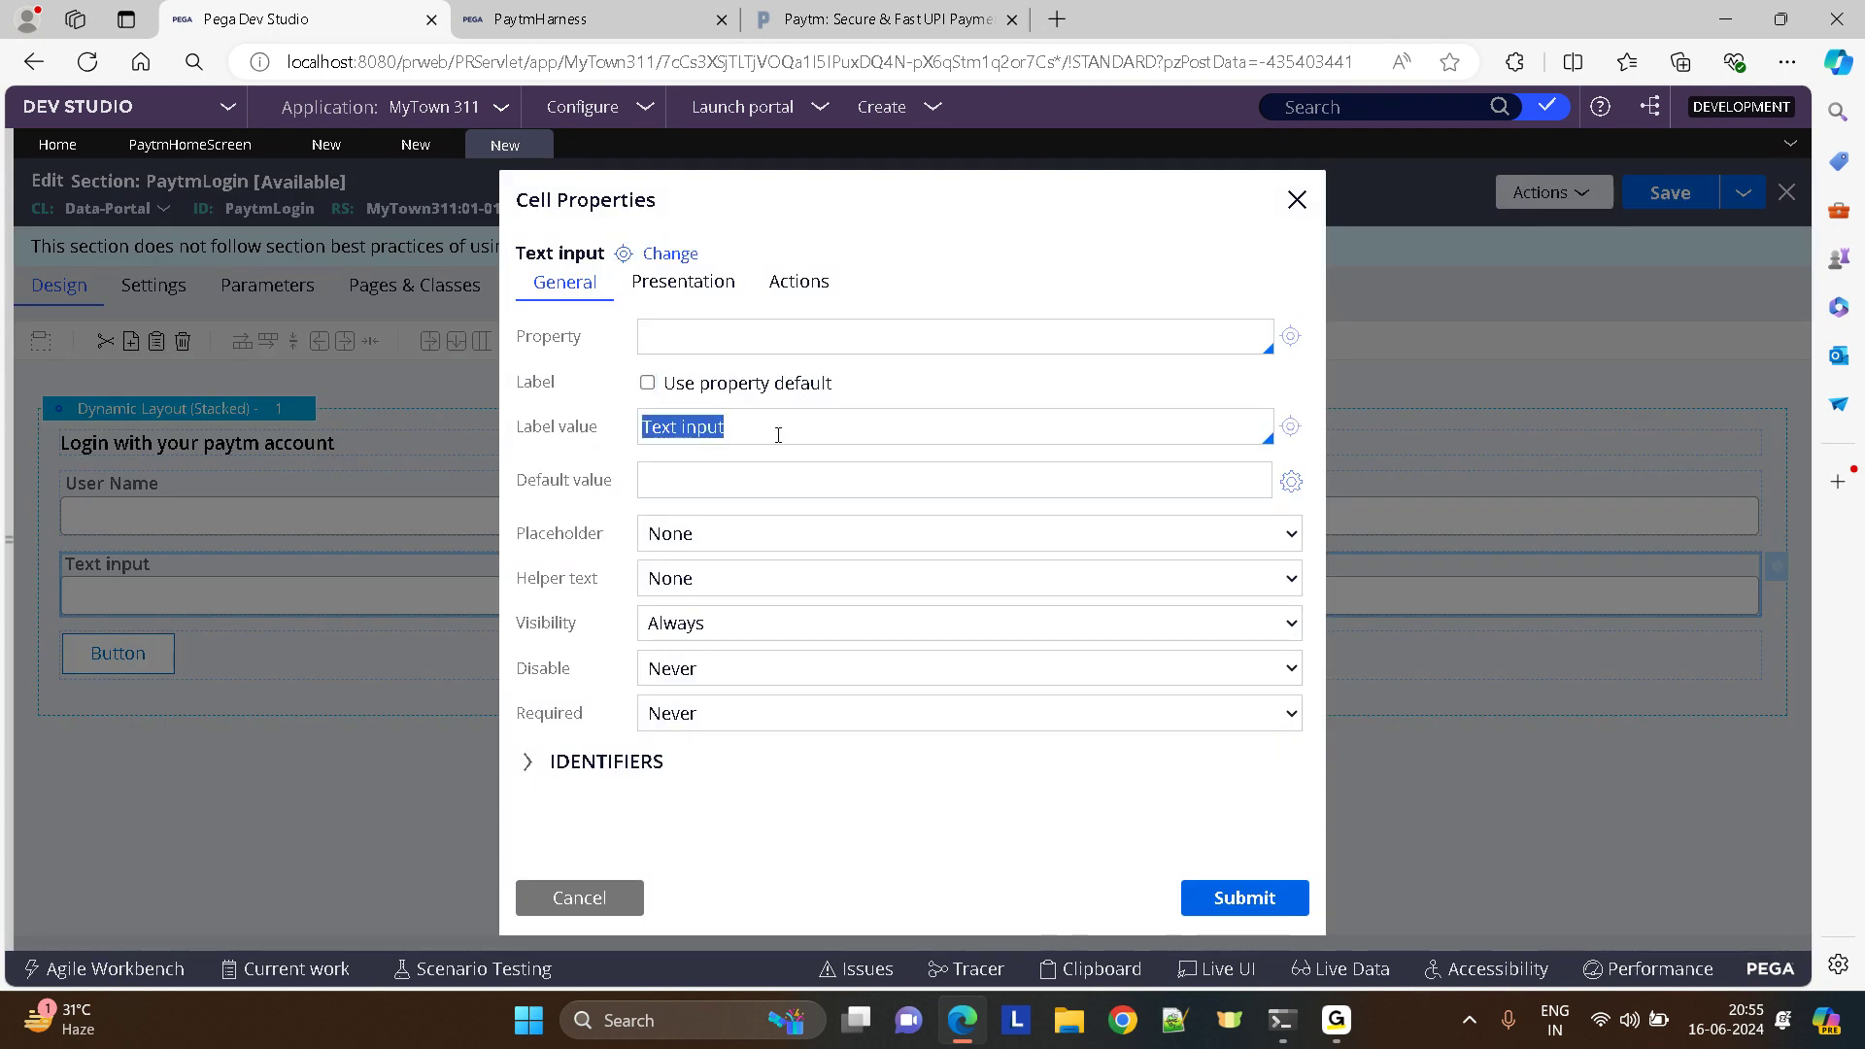
type("Password")
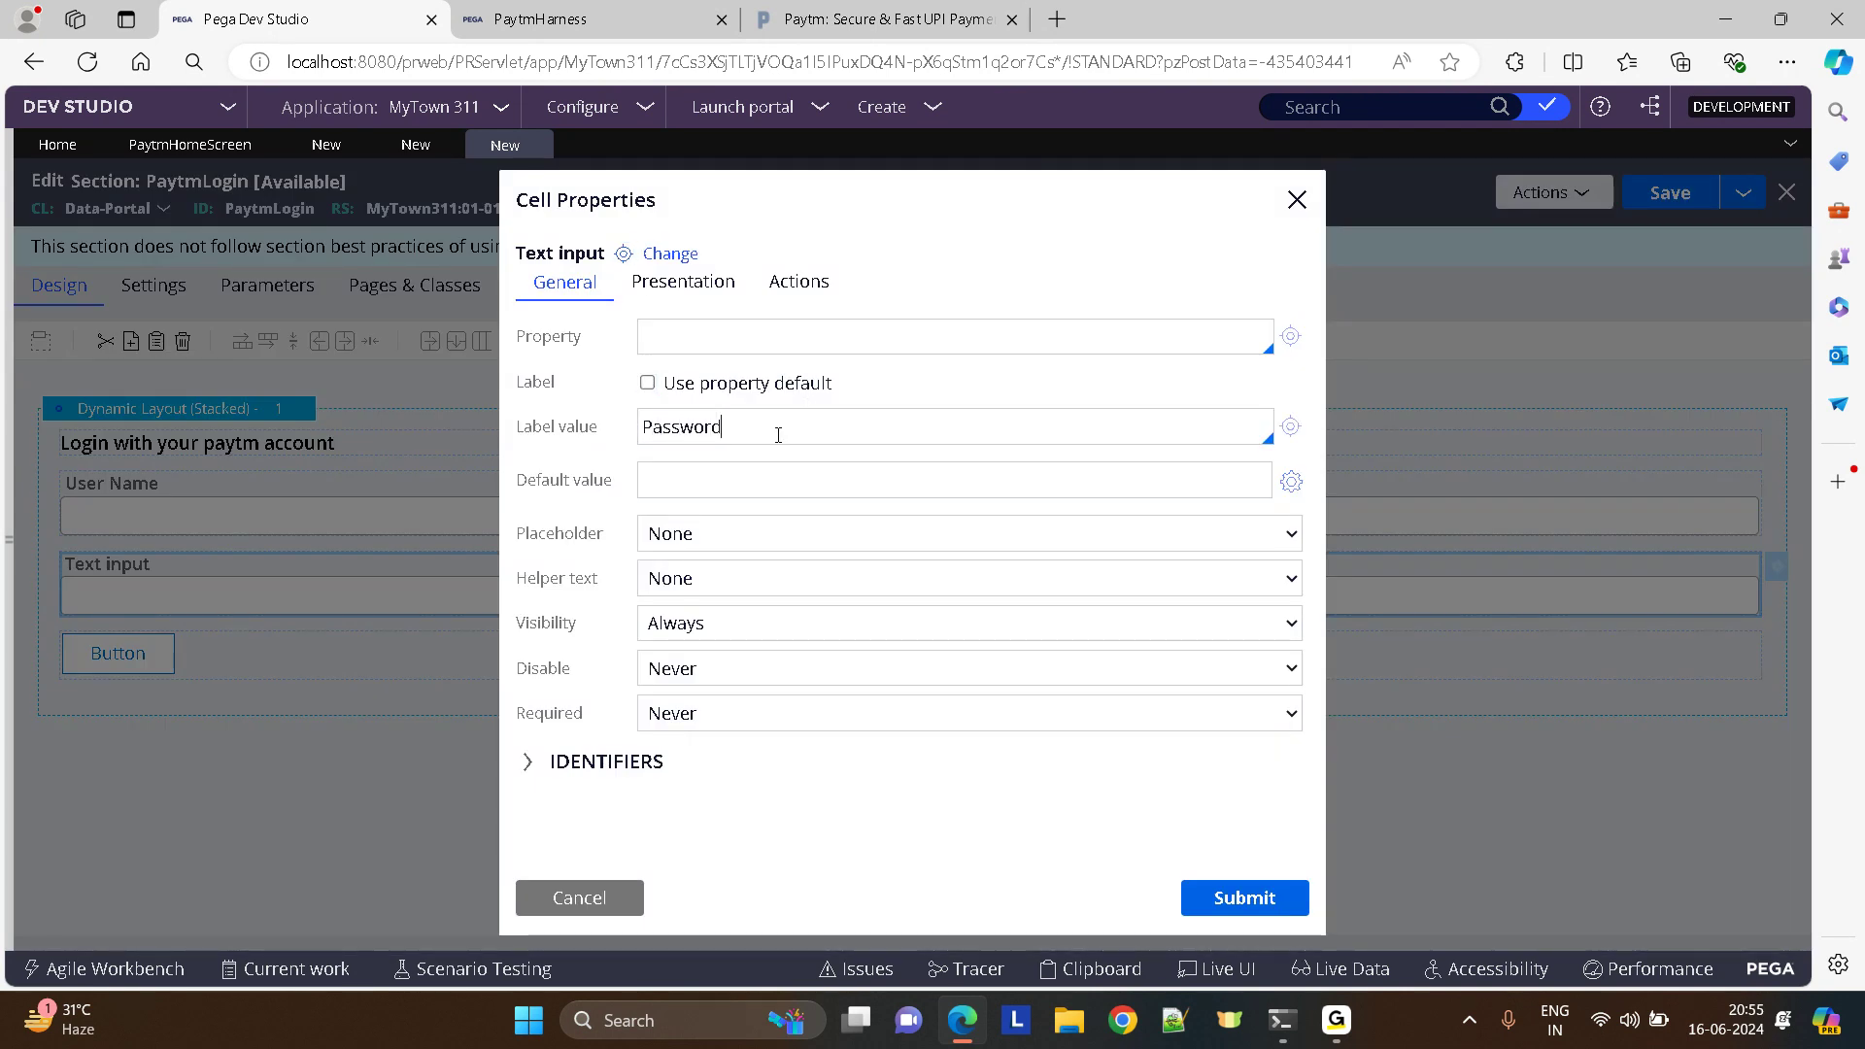
left_click(682, 282)
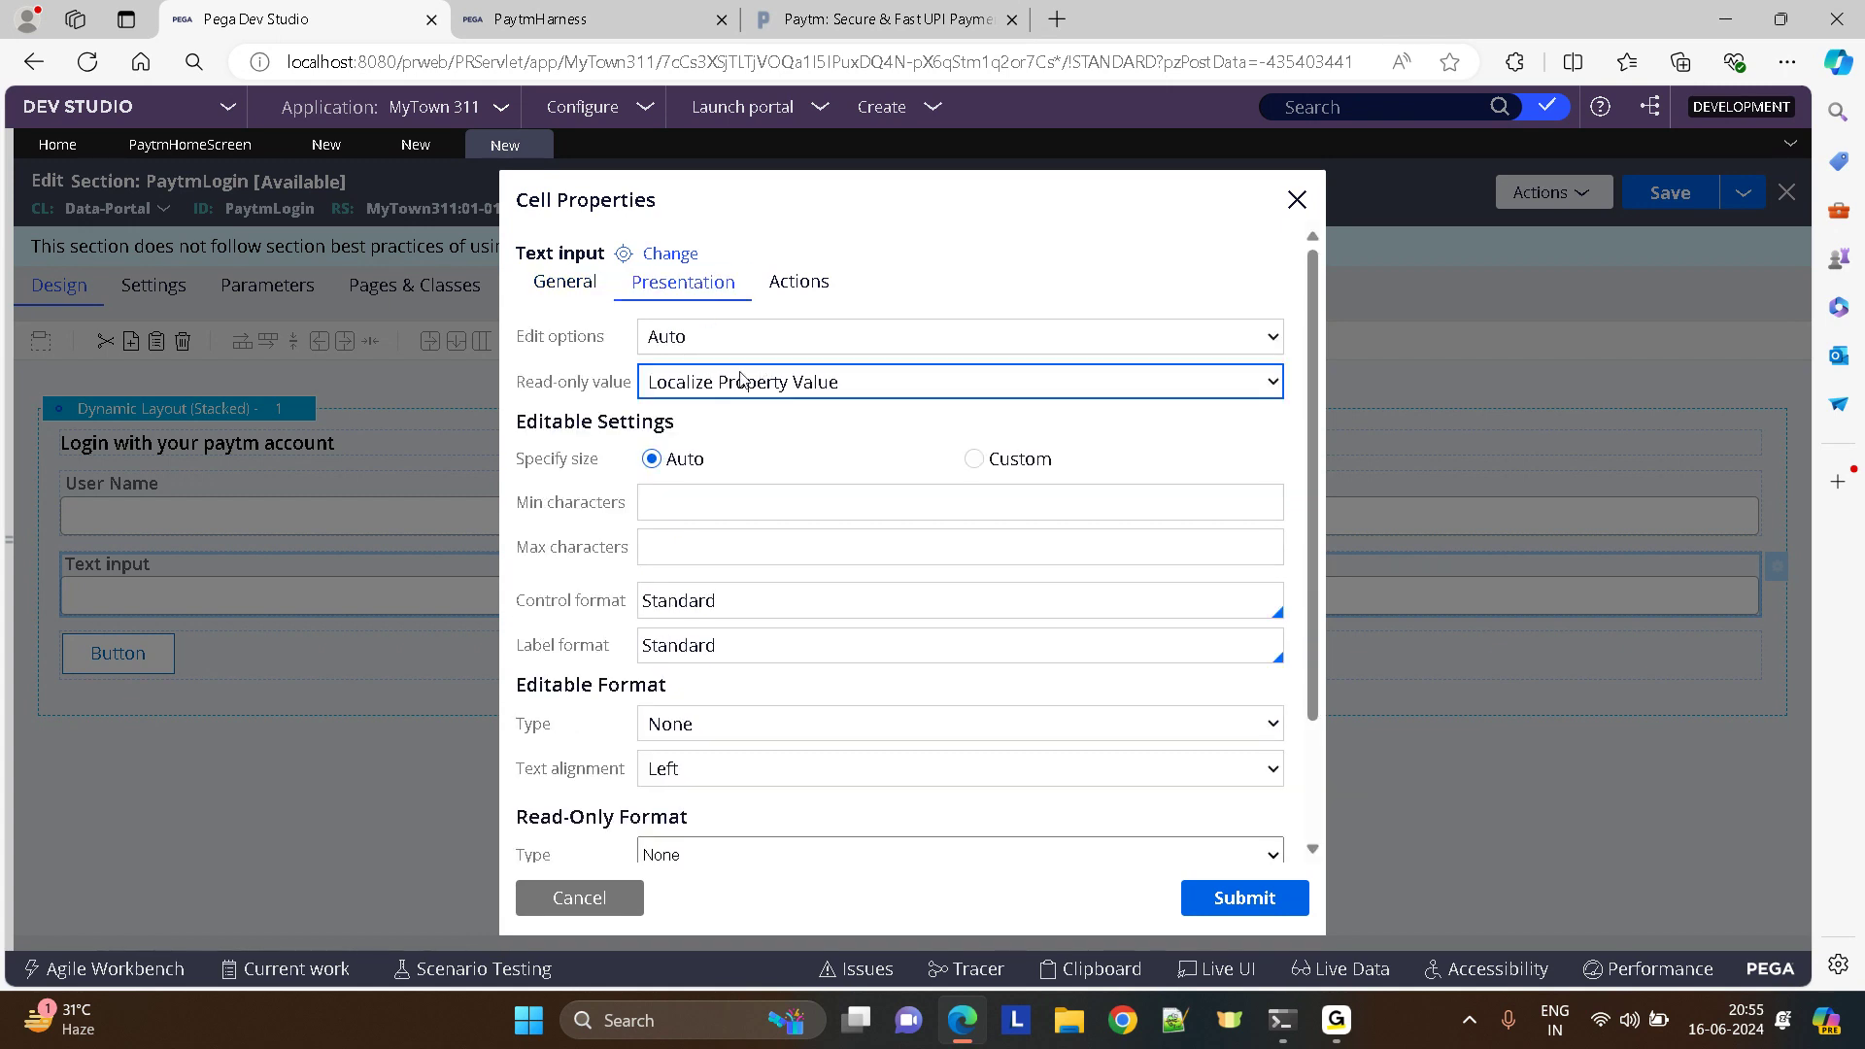
mouse_move(750, 631)
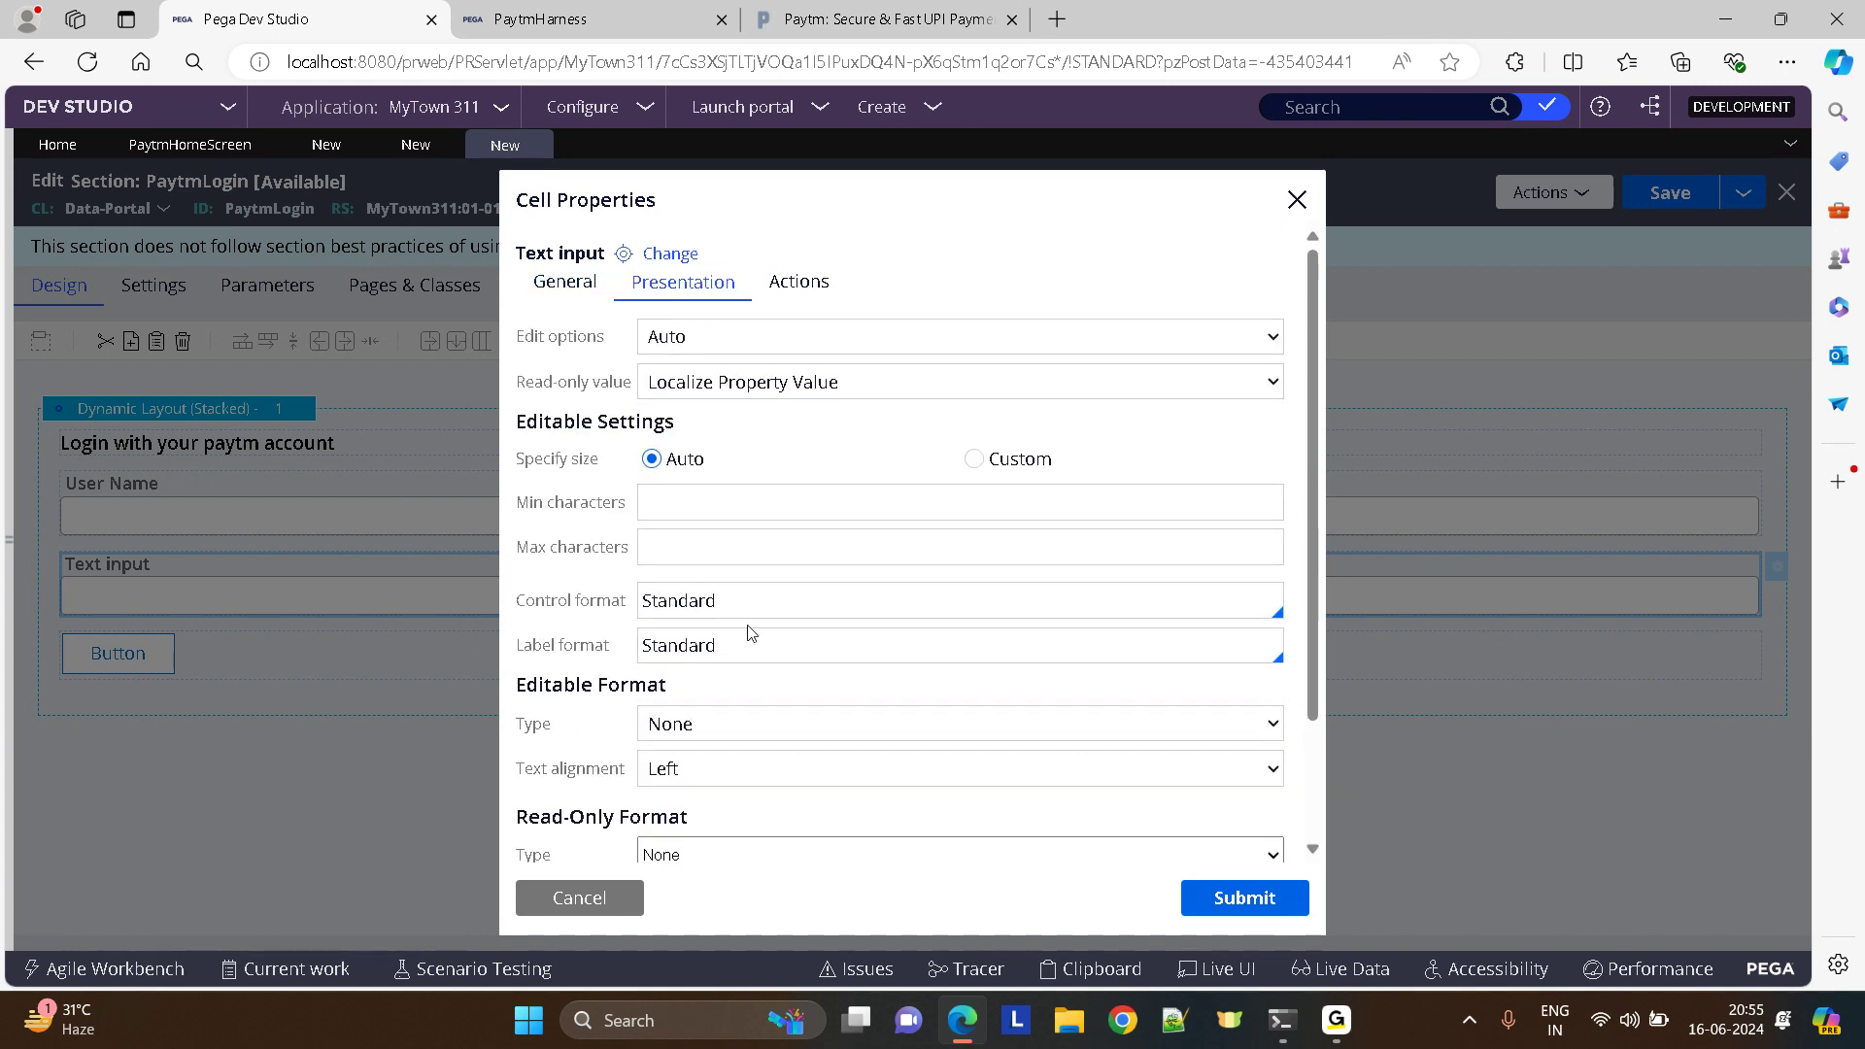
left_click(1241, 898)
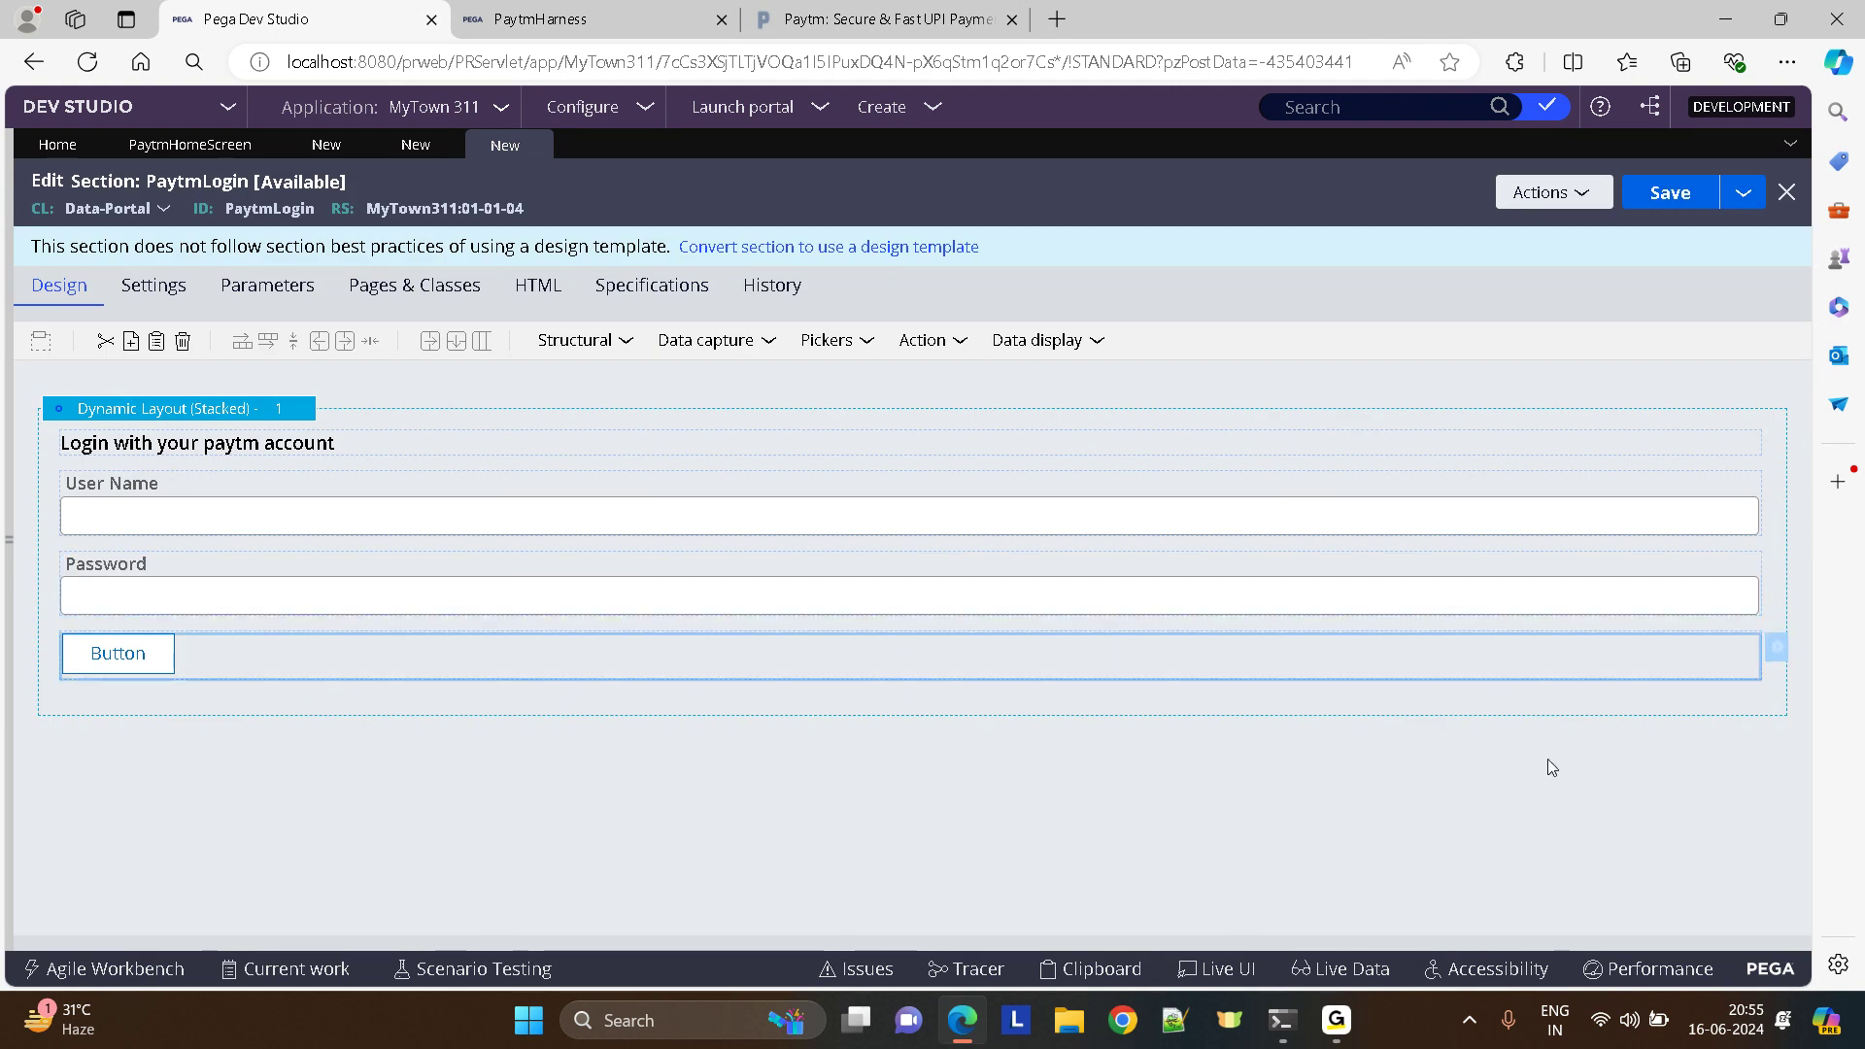
- Set the button text to Sign In with Strong format and add a dynamic layout below
double_click(116, 653)
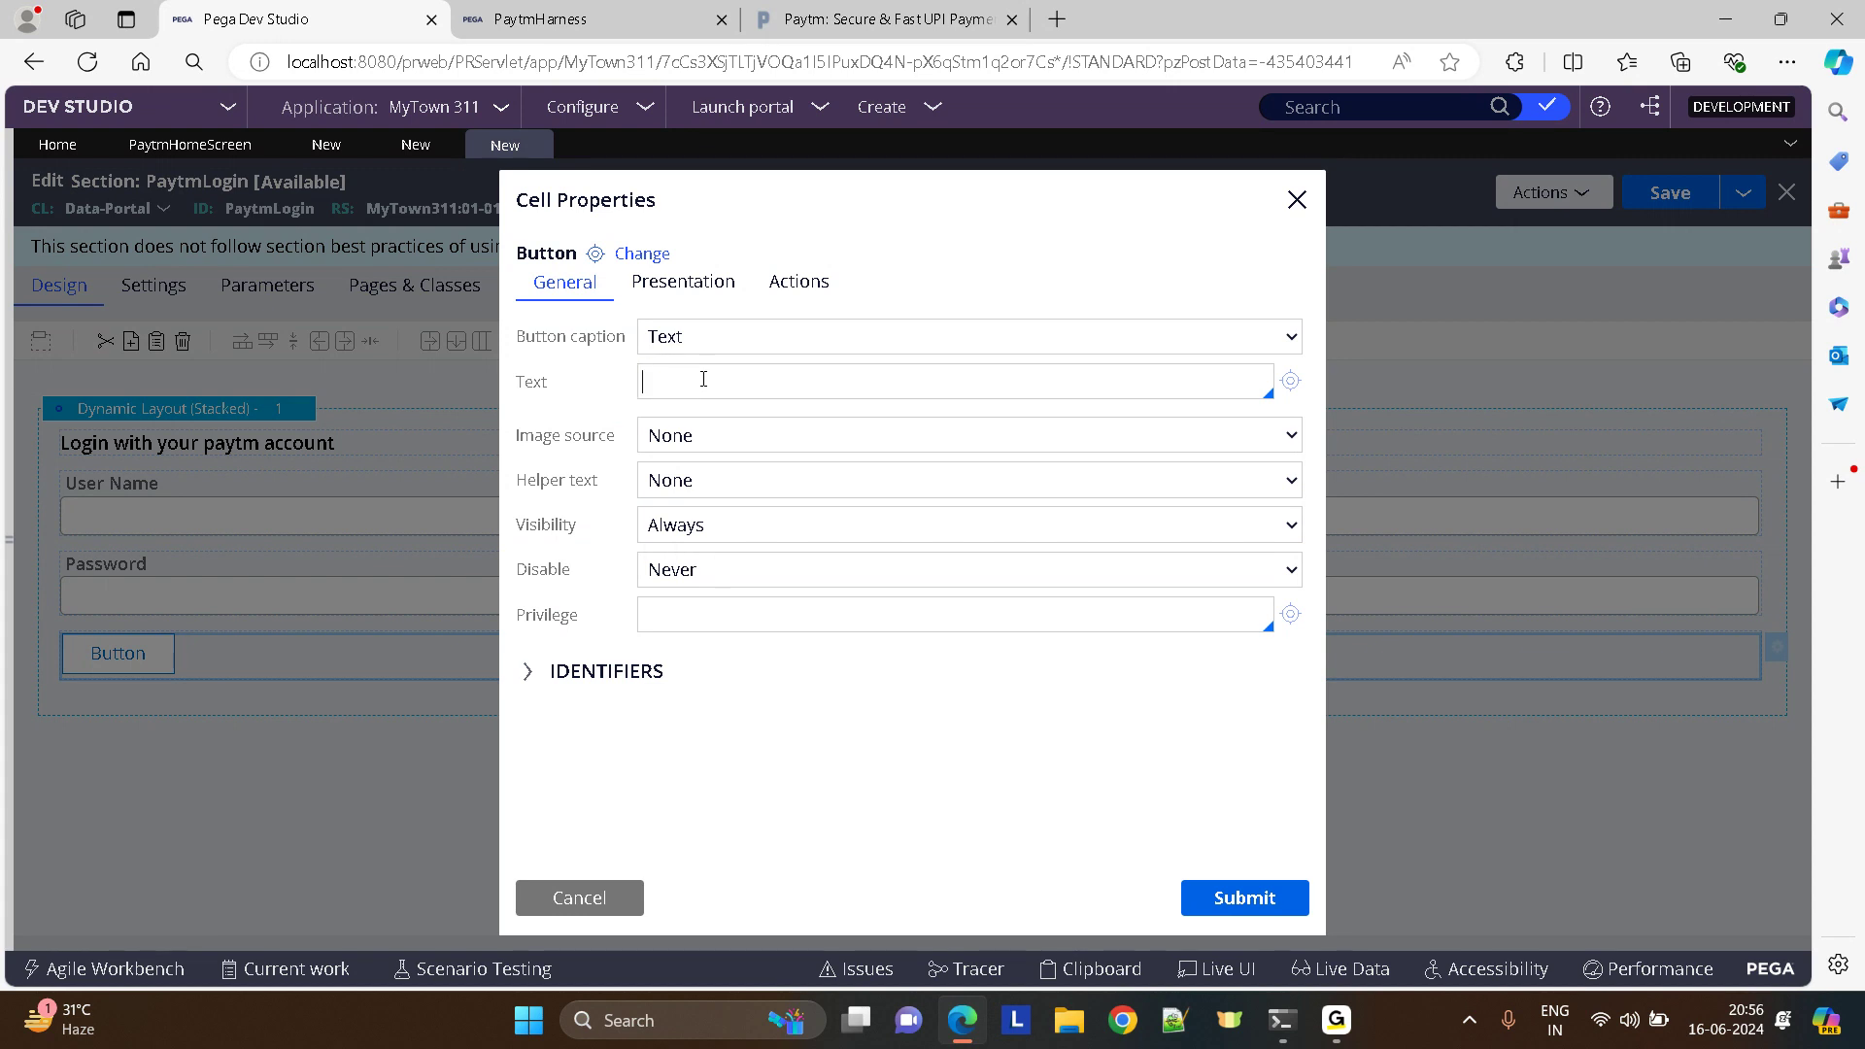
type("Sign In")
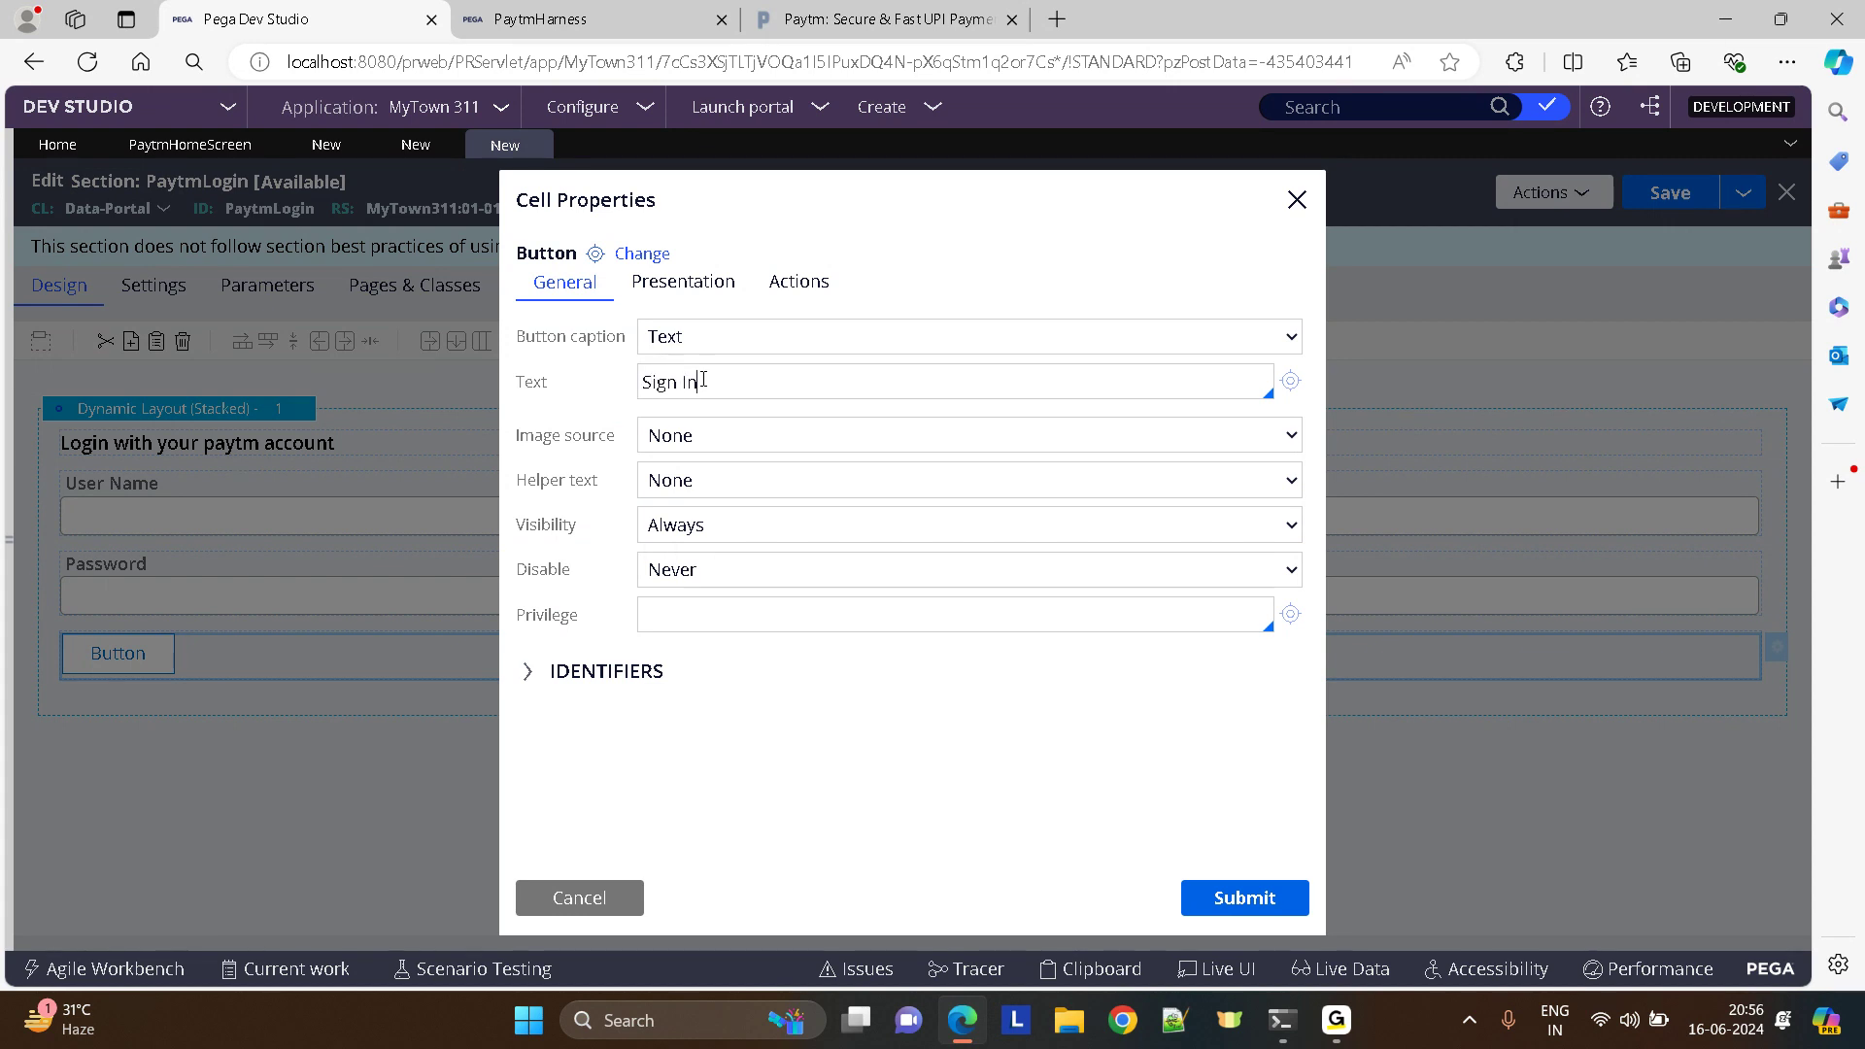
left_click(682, 282)
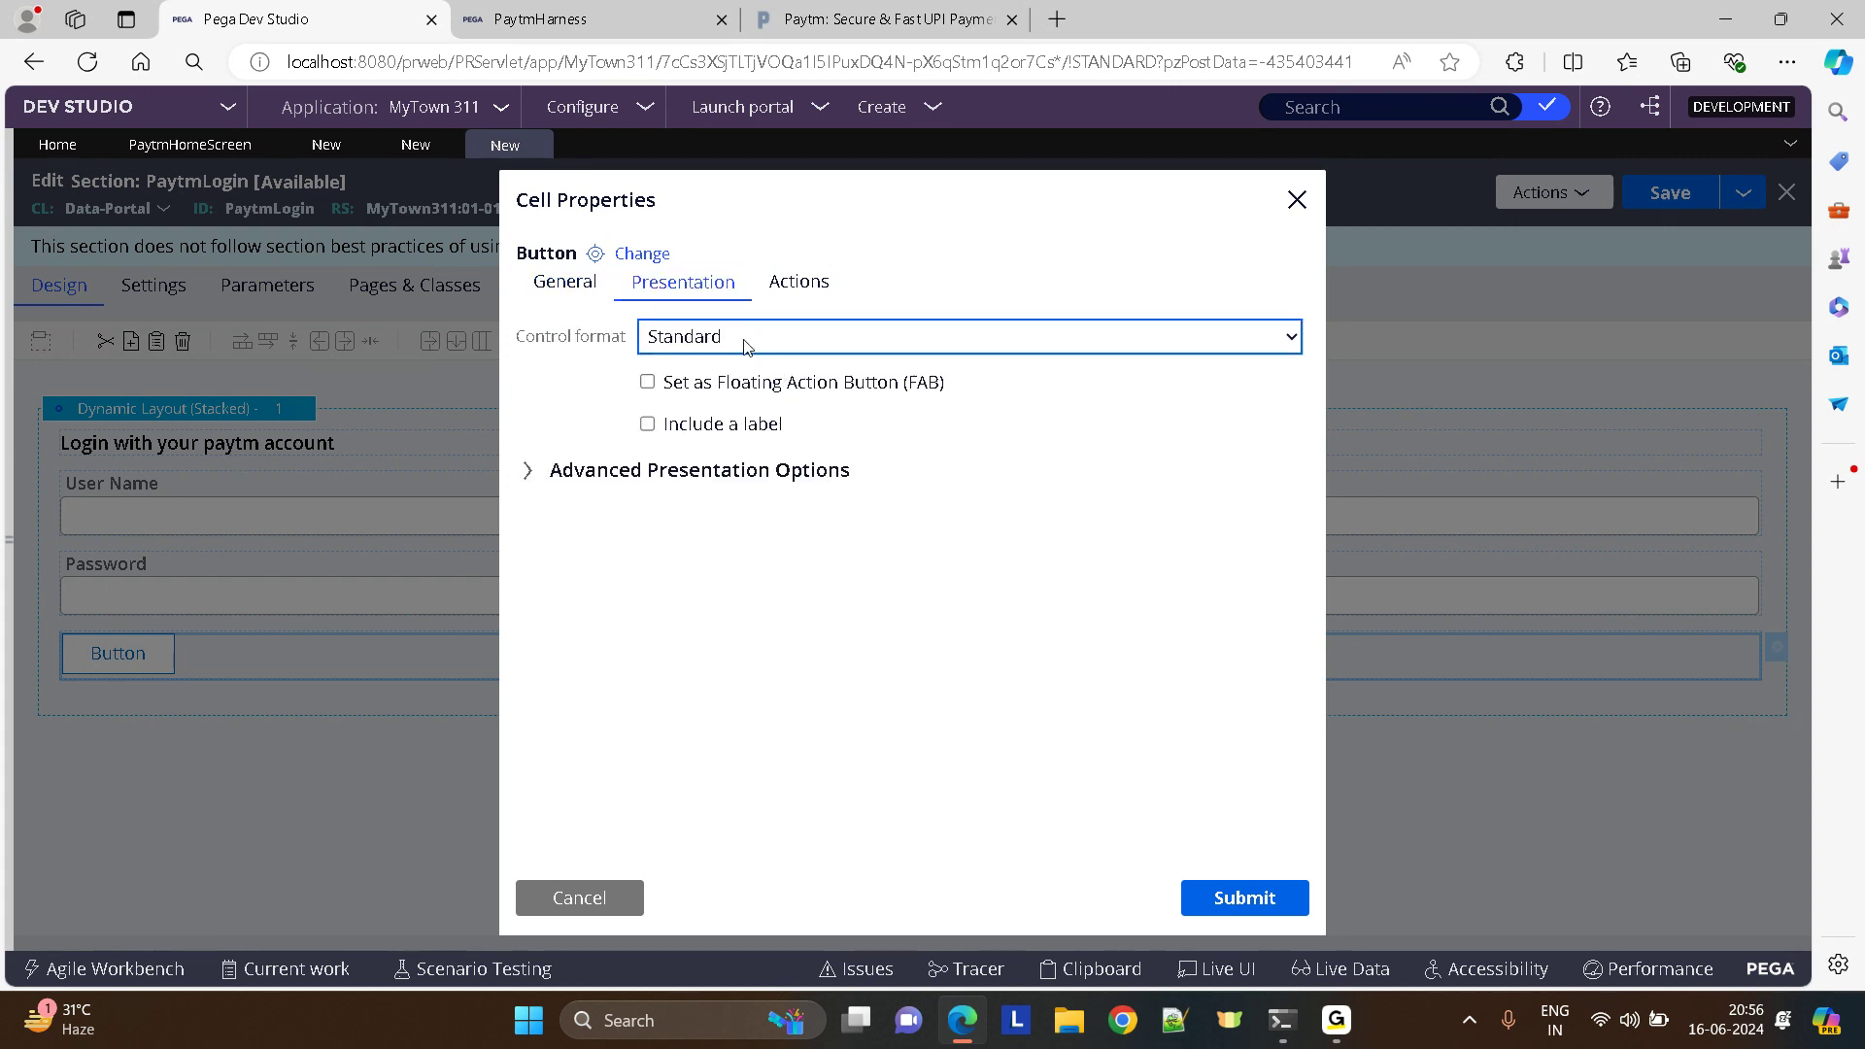
left_click(967, 336)
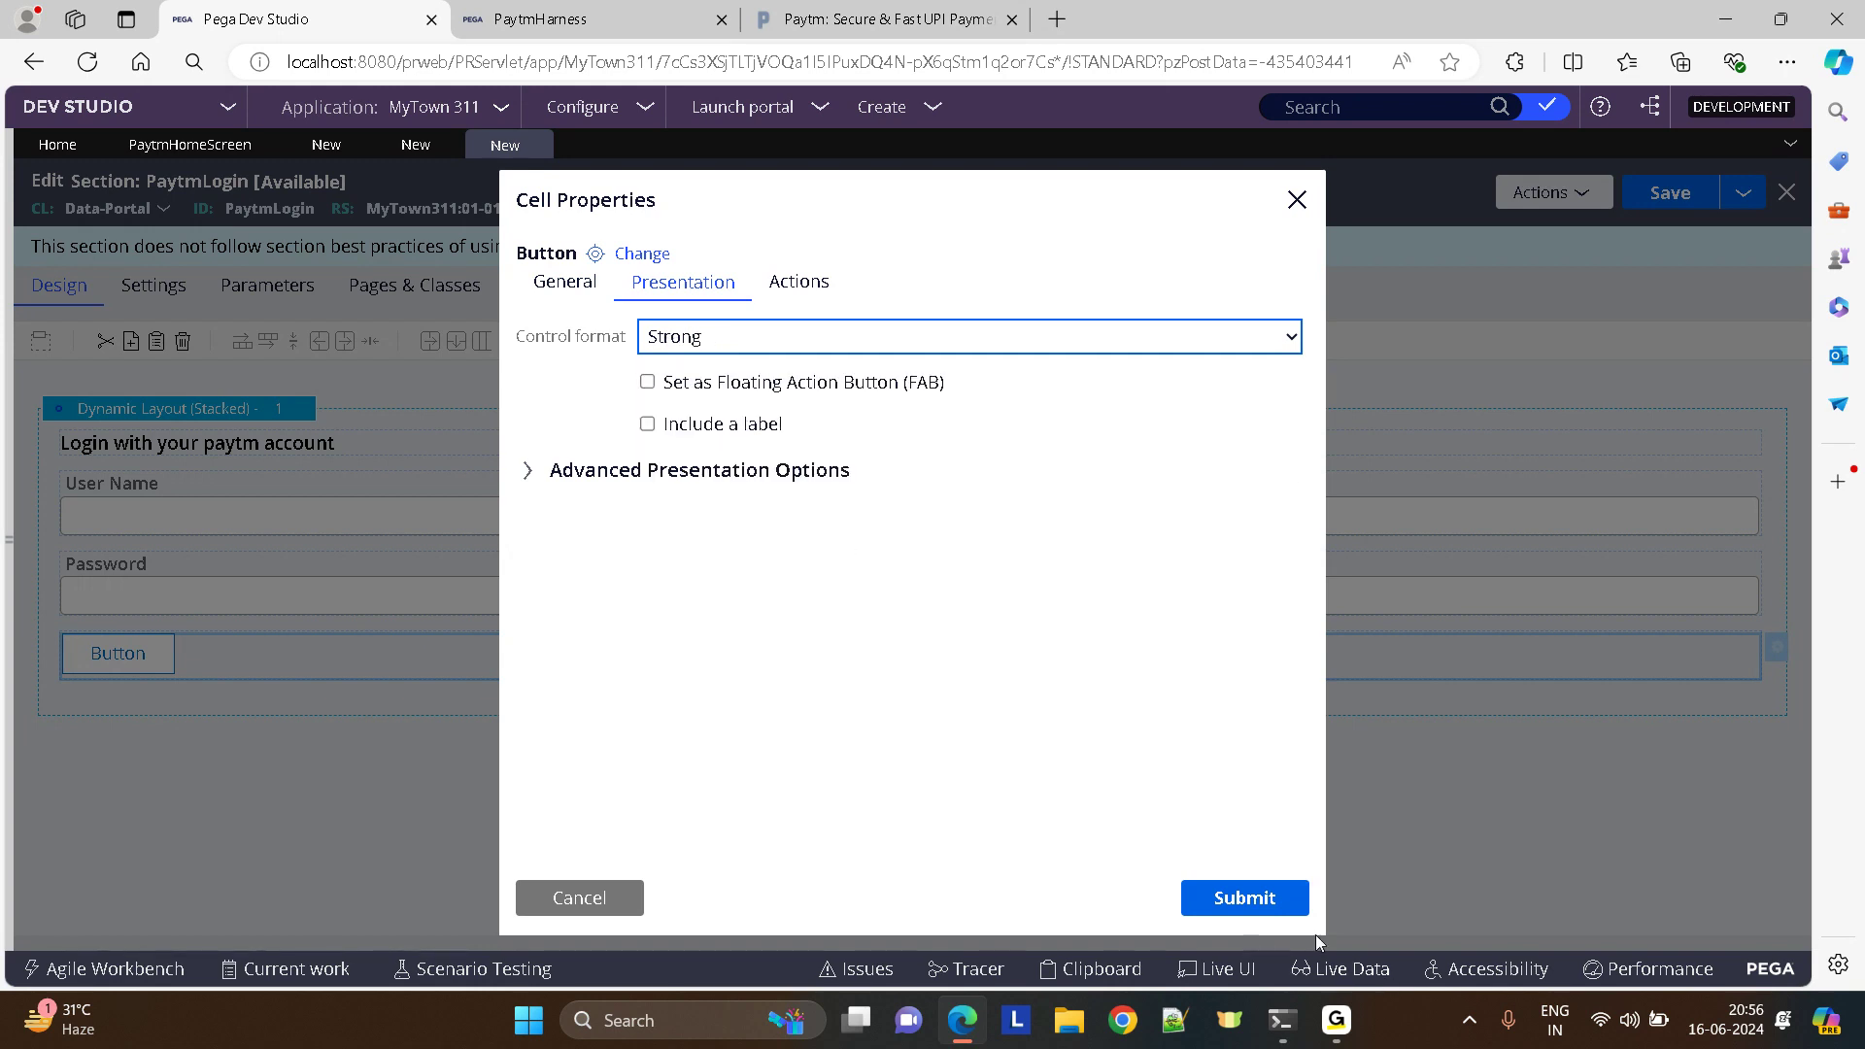
left_click(1243, 897)
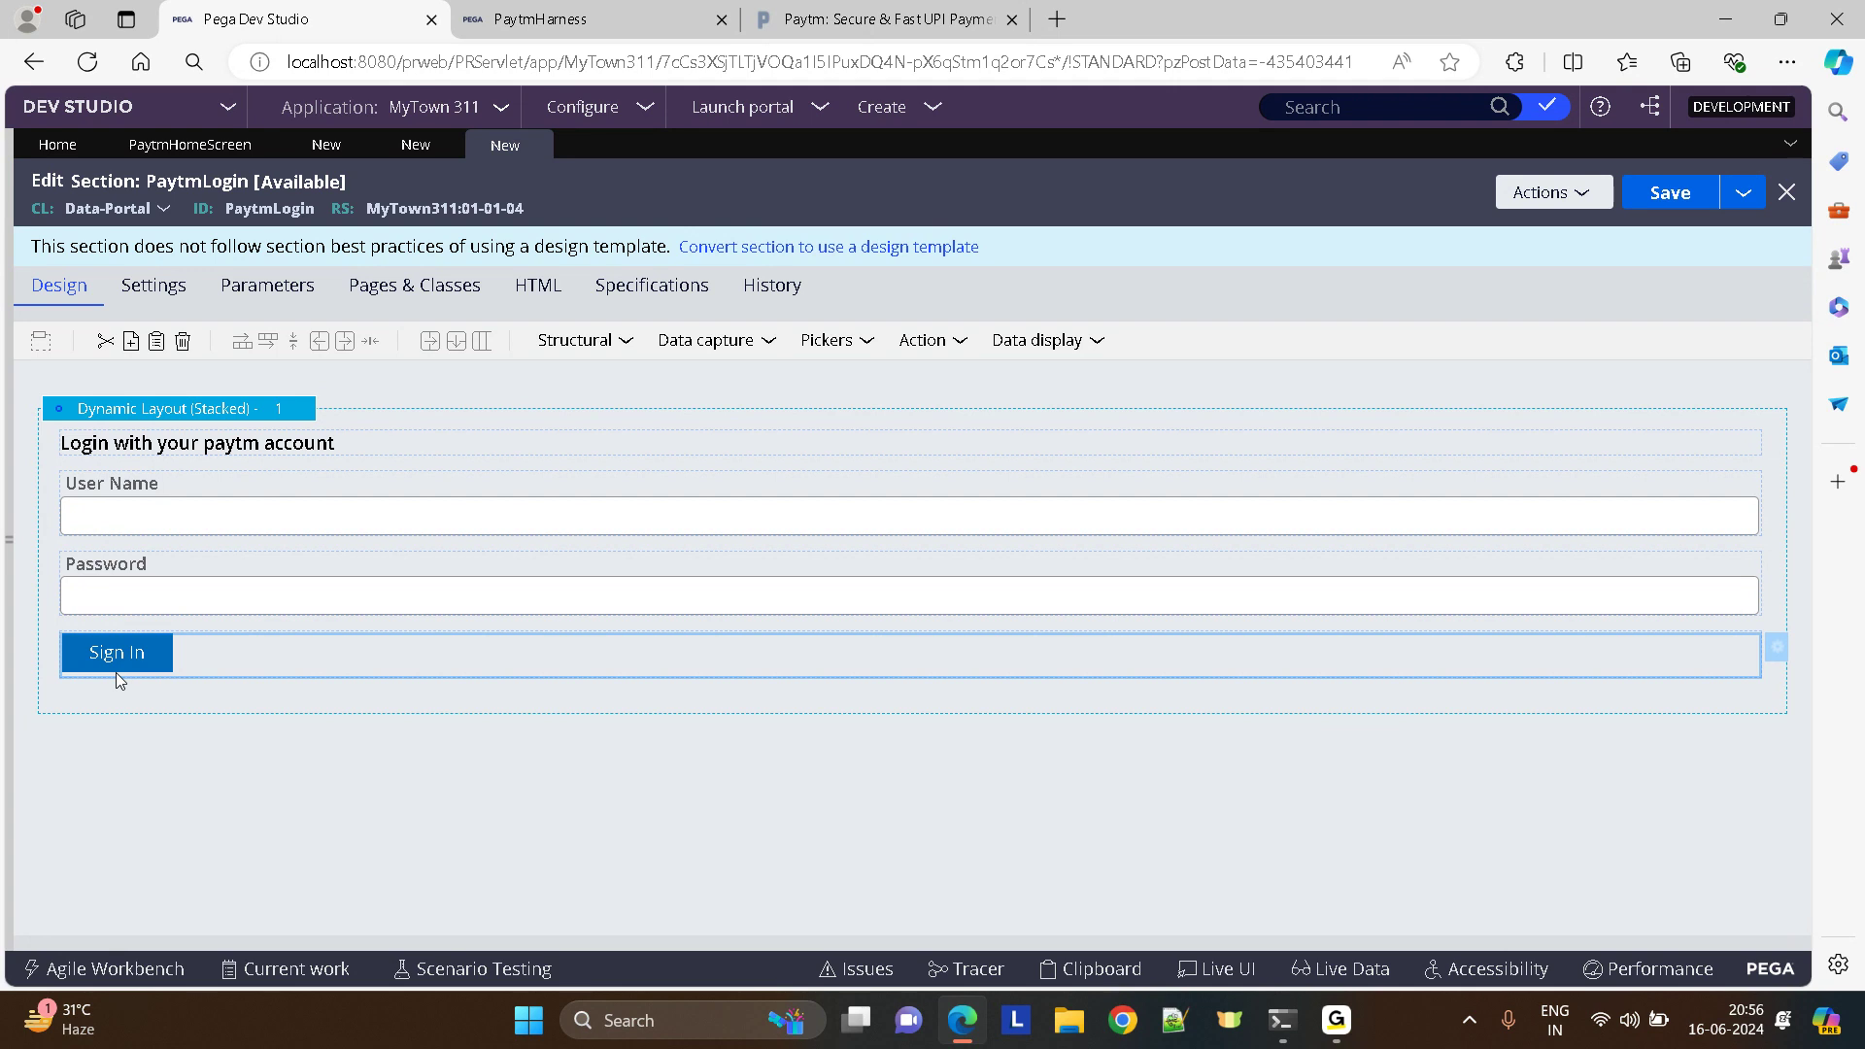
left_click(581, 338)
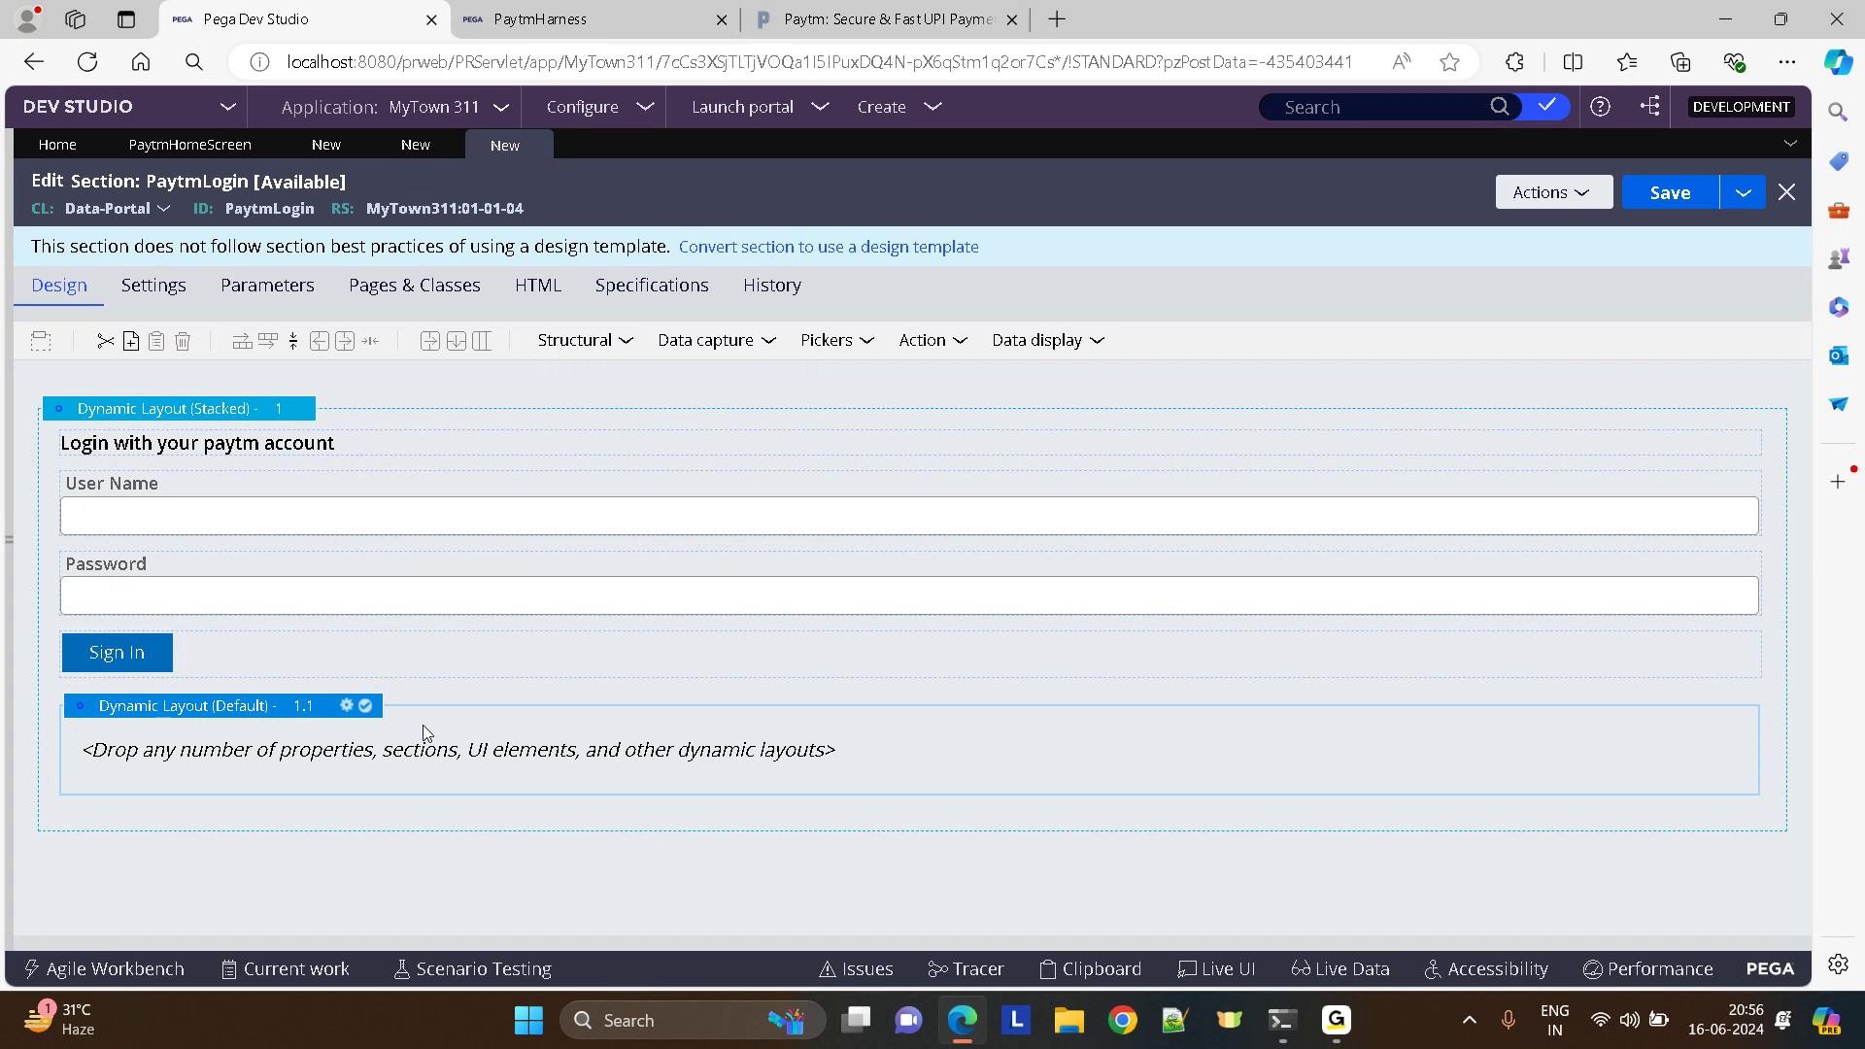
mouse_move(647, 459)
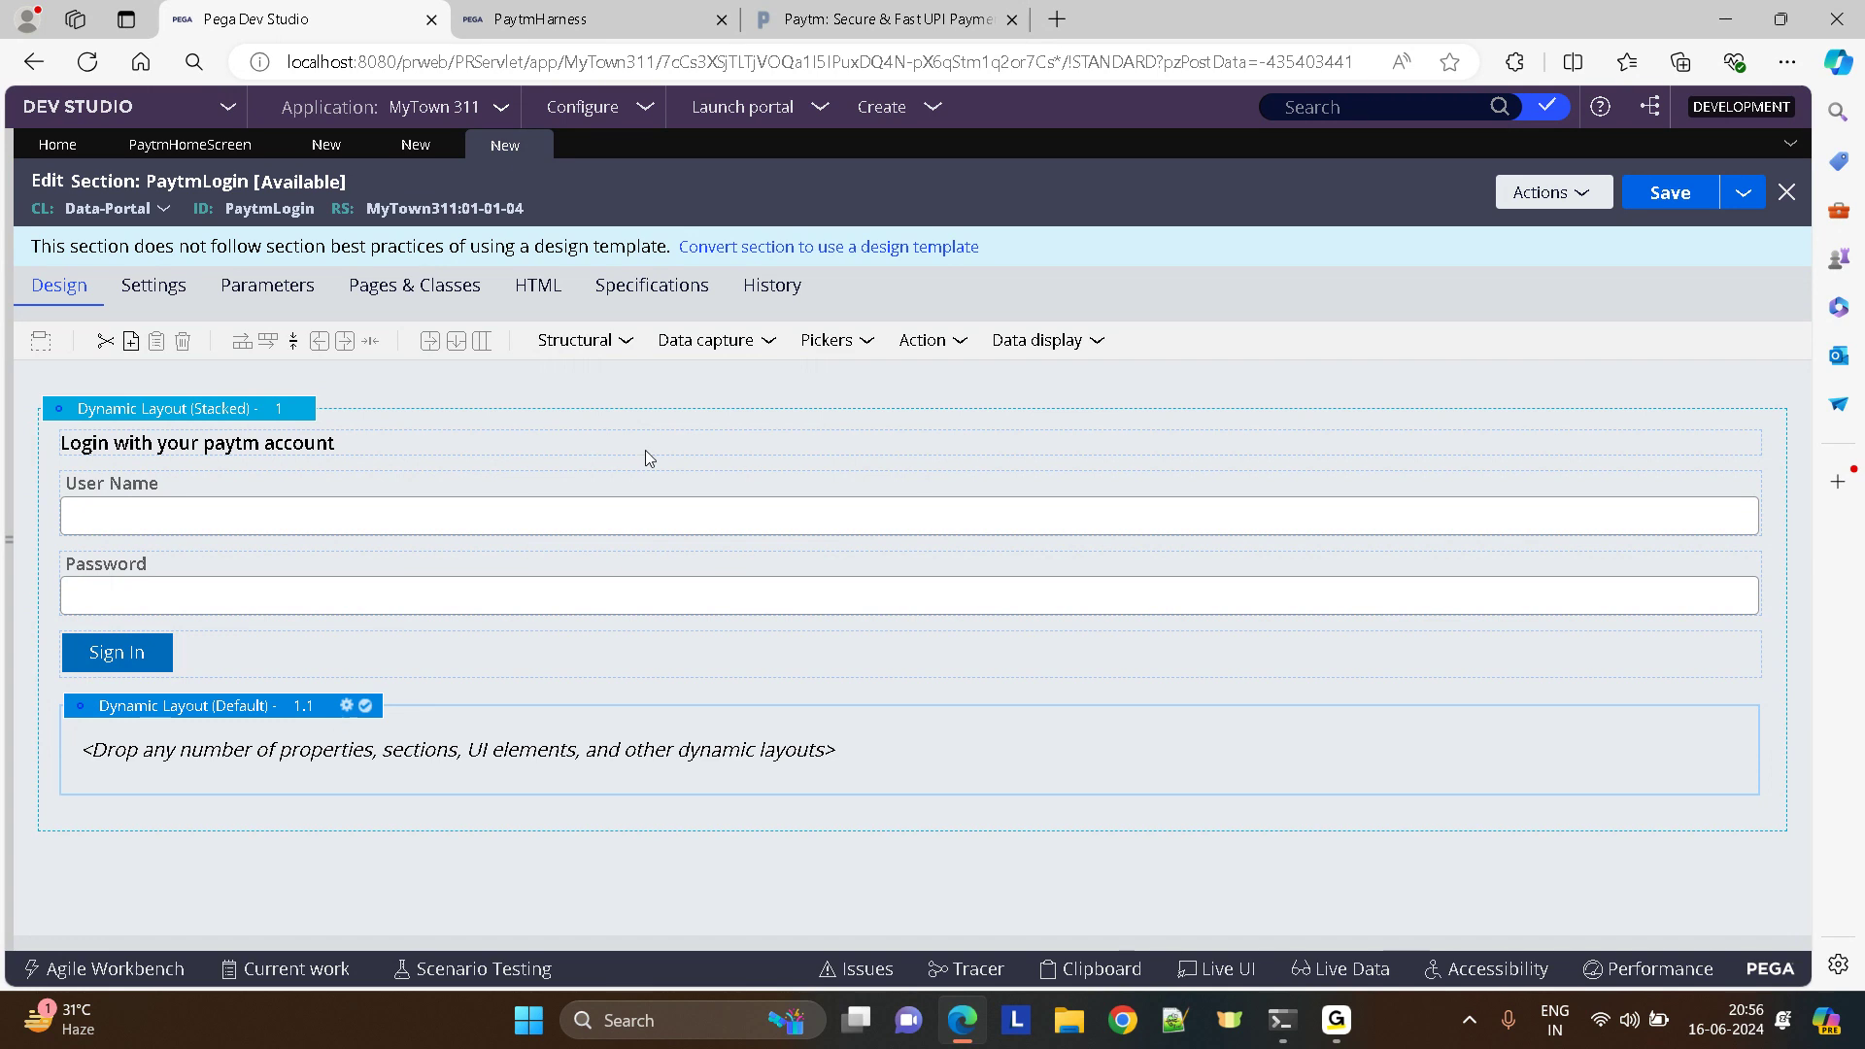
mouse_move(1037, 340)
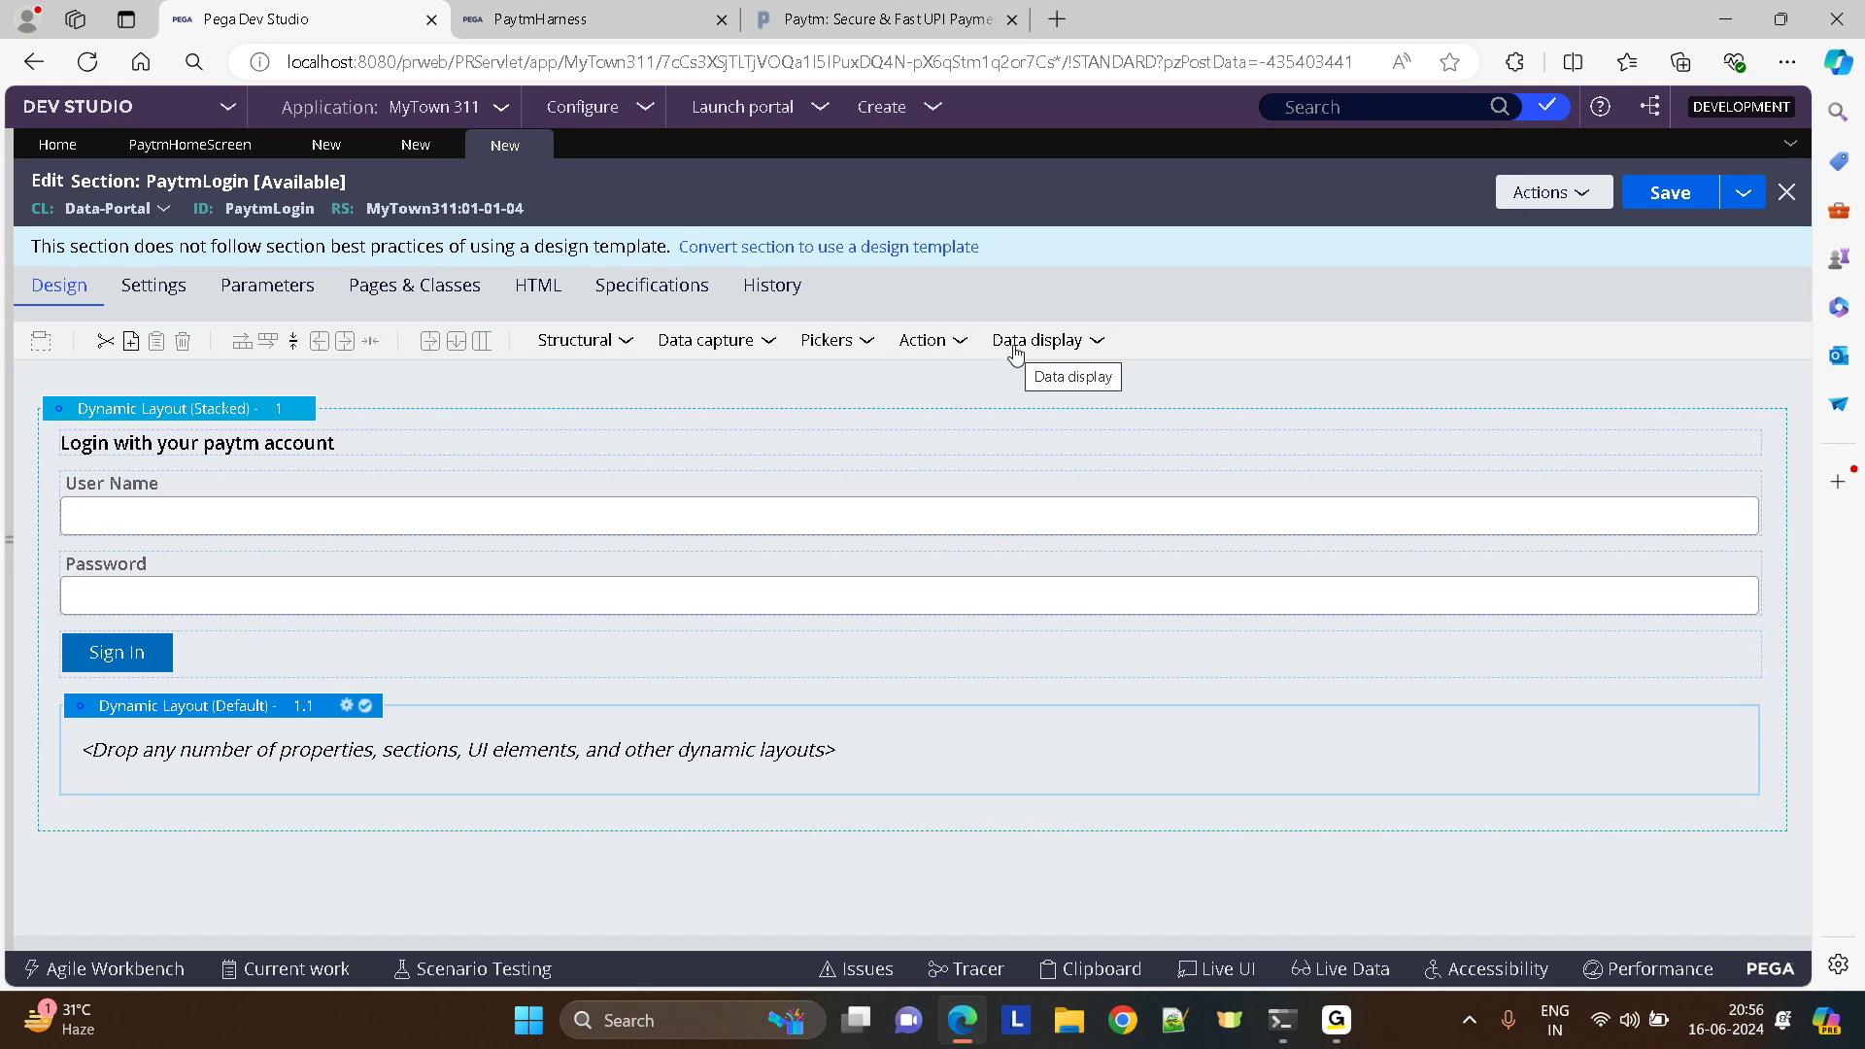
mouse_move(872, 347)
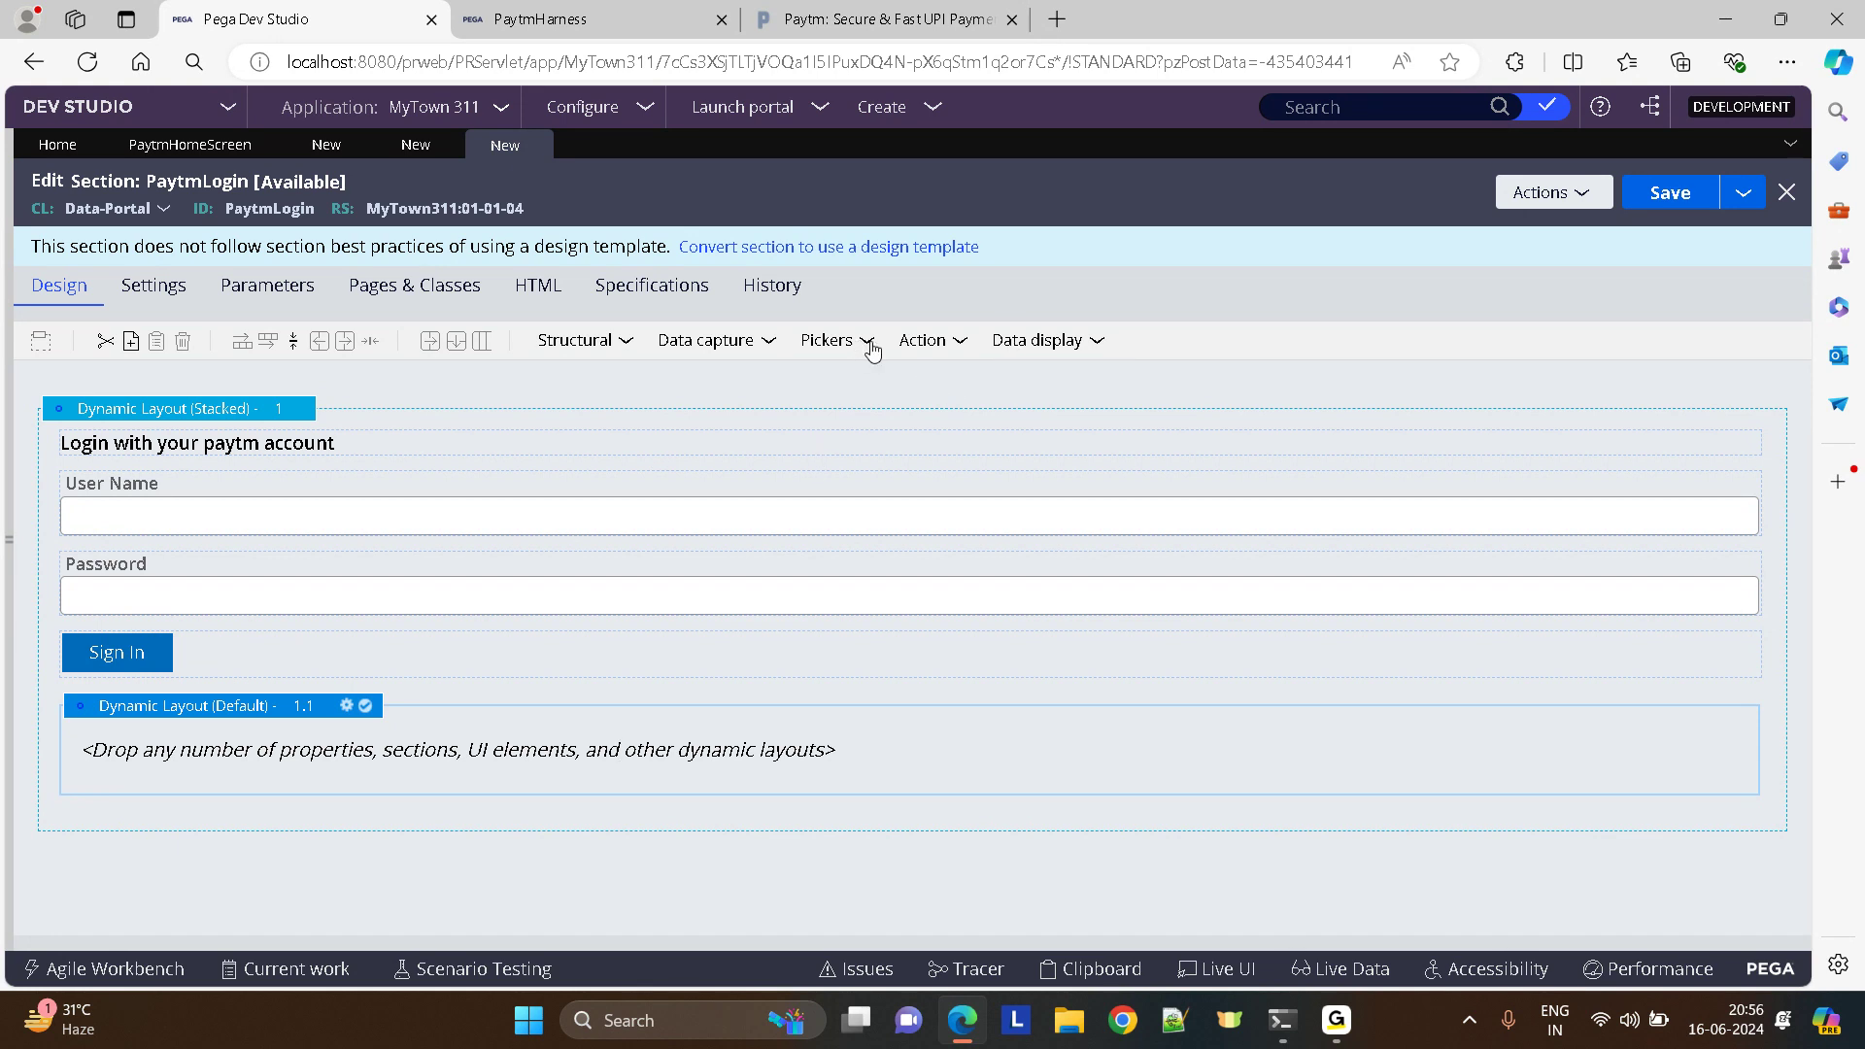
- Add a 'New to Paytm?' label formatted as Heading 2 below the Sign In button
left_click(1039, 340)
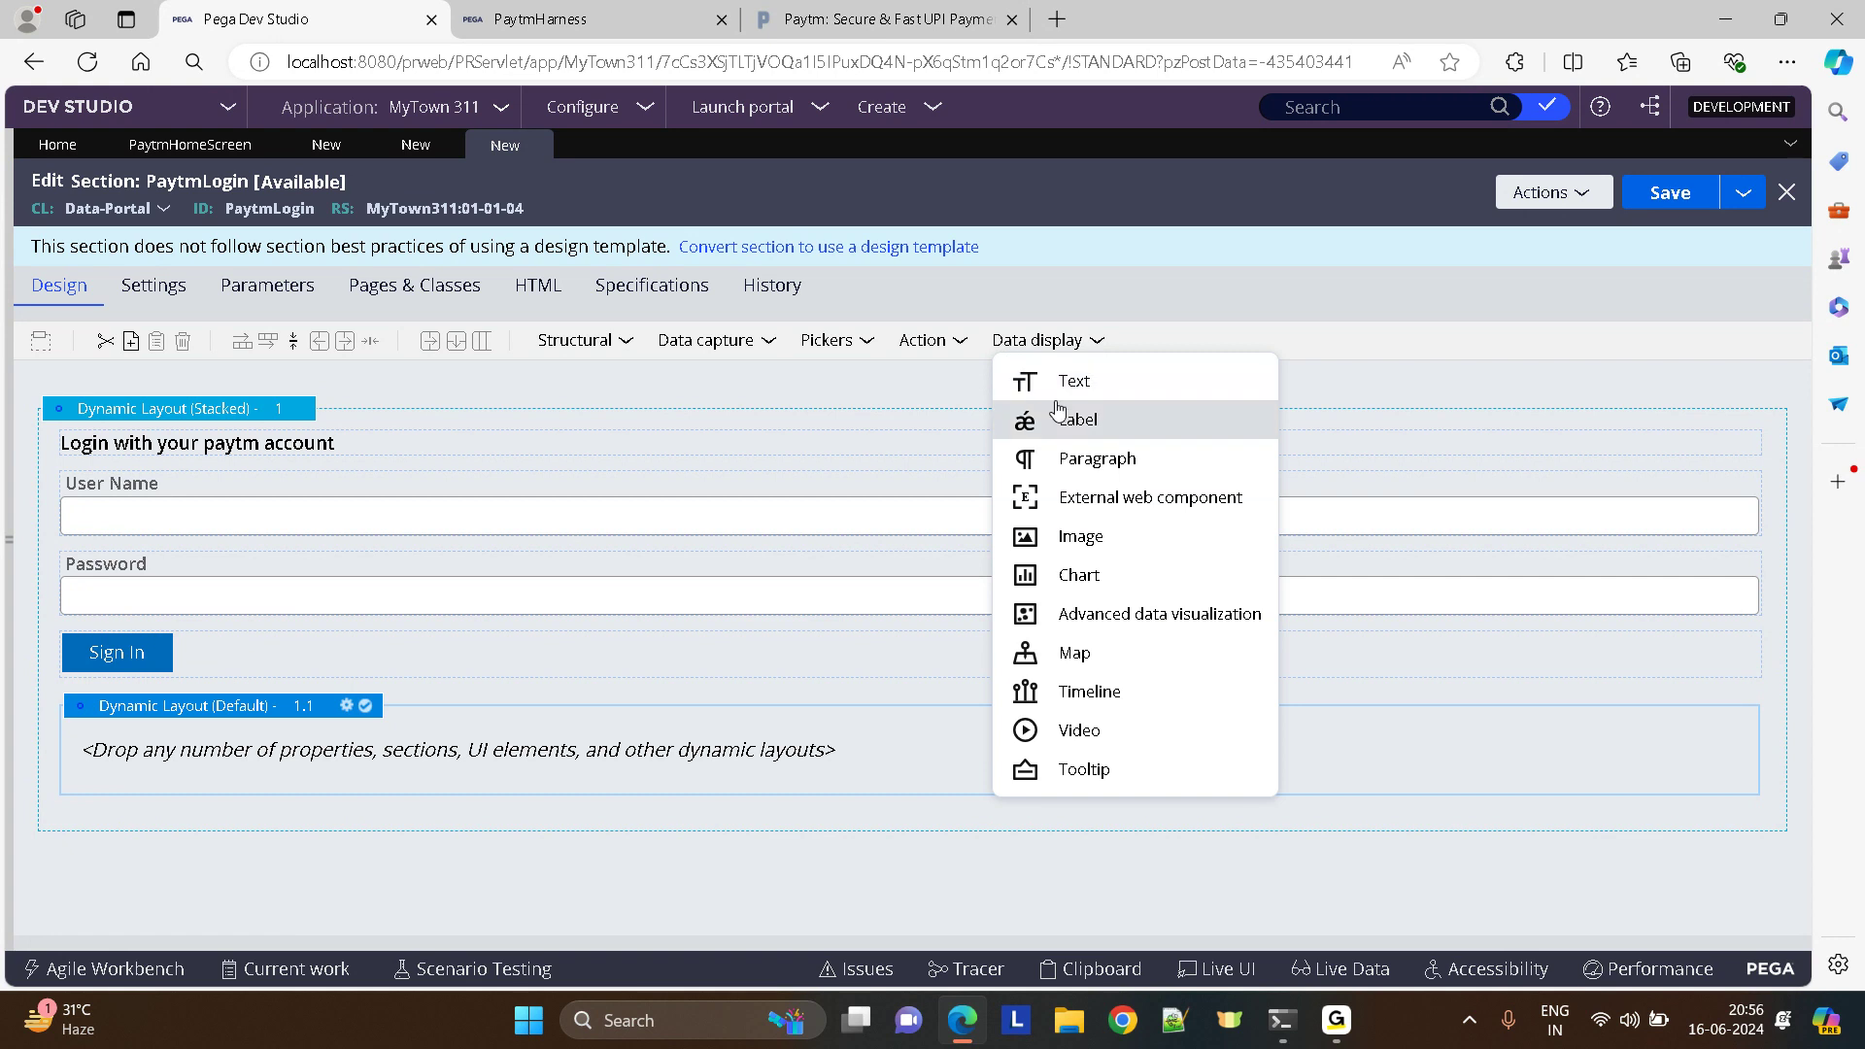
left_click(1072, 379)
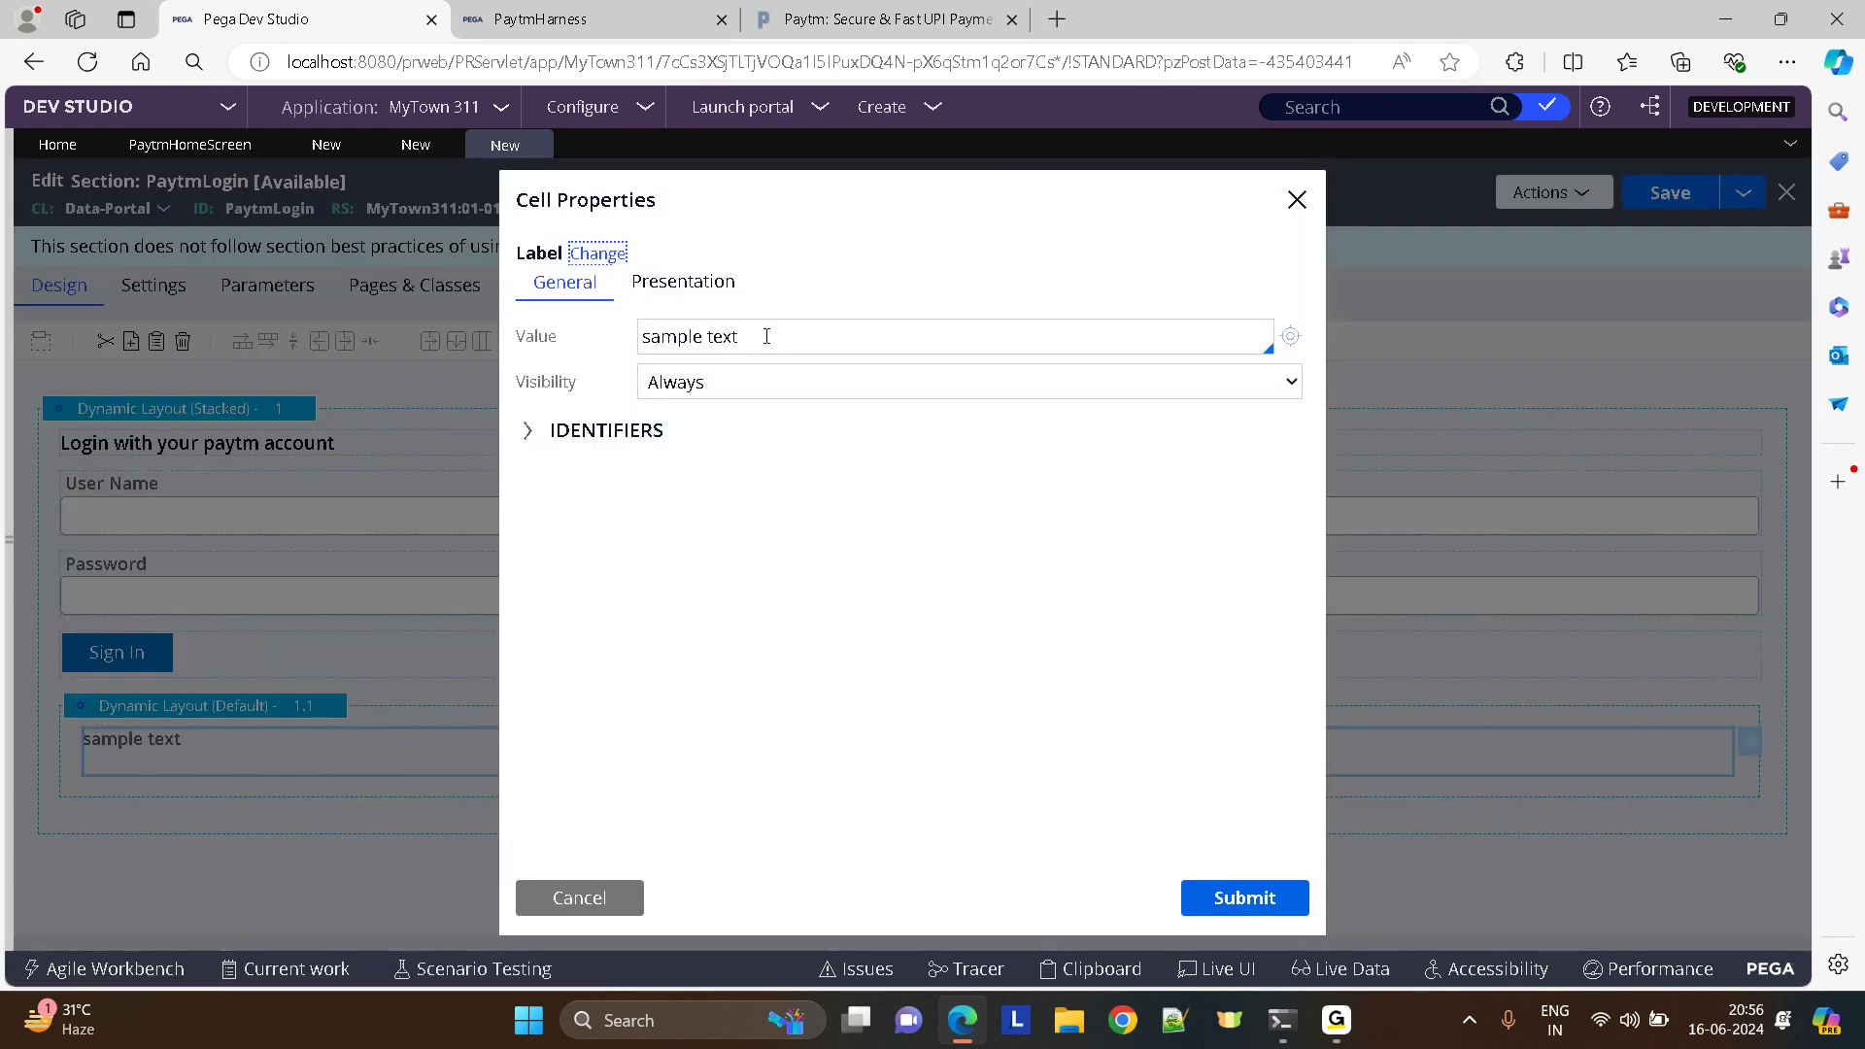
type("New to Payt")
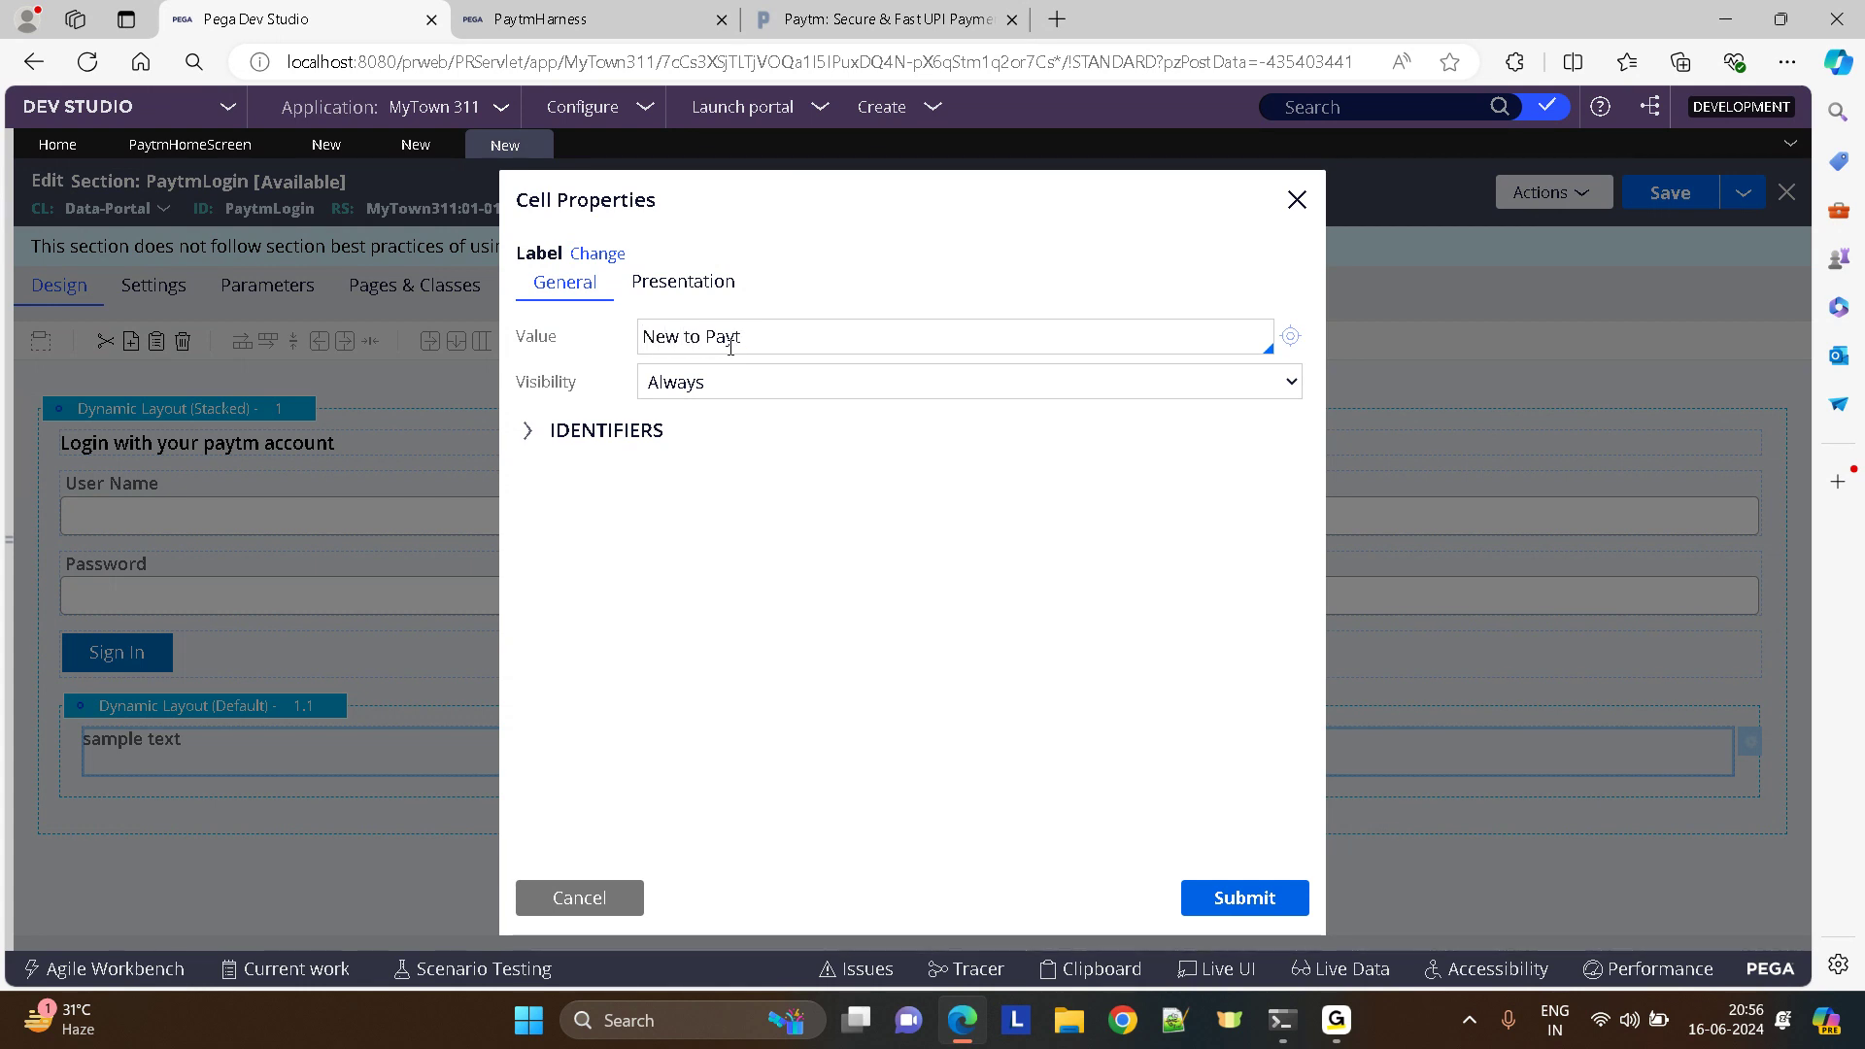
type("m")
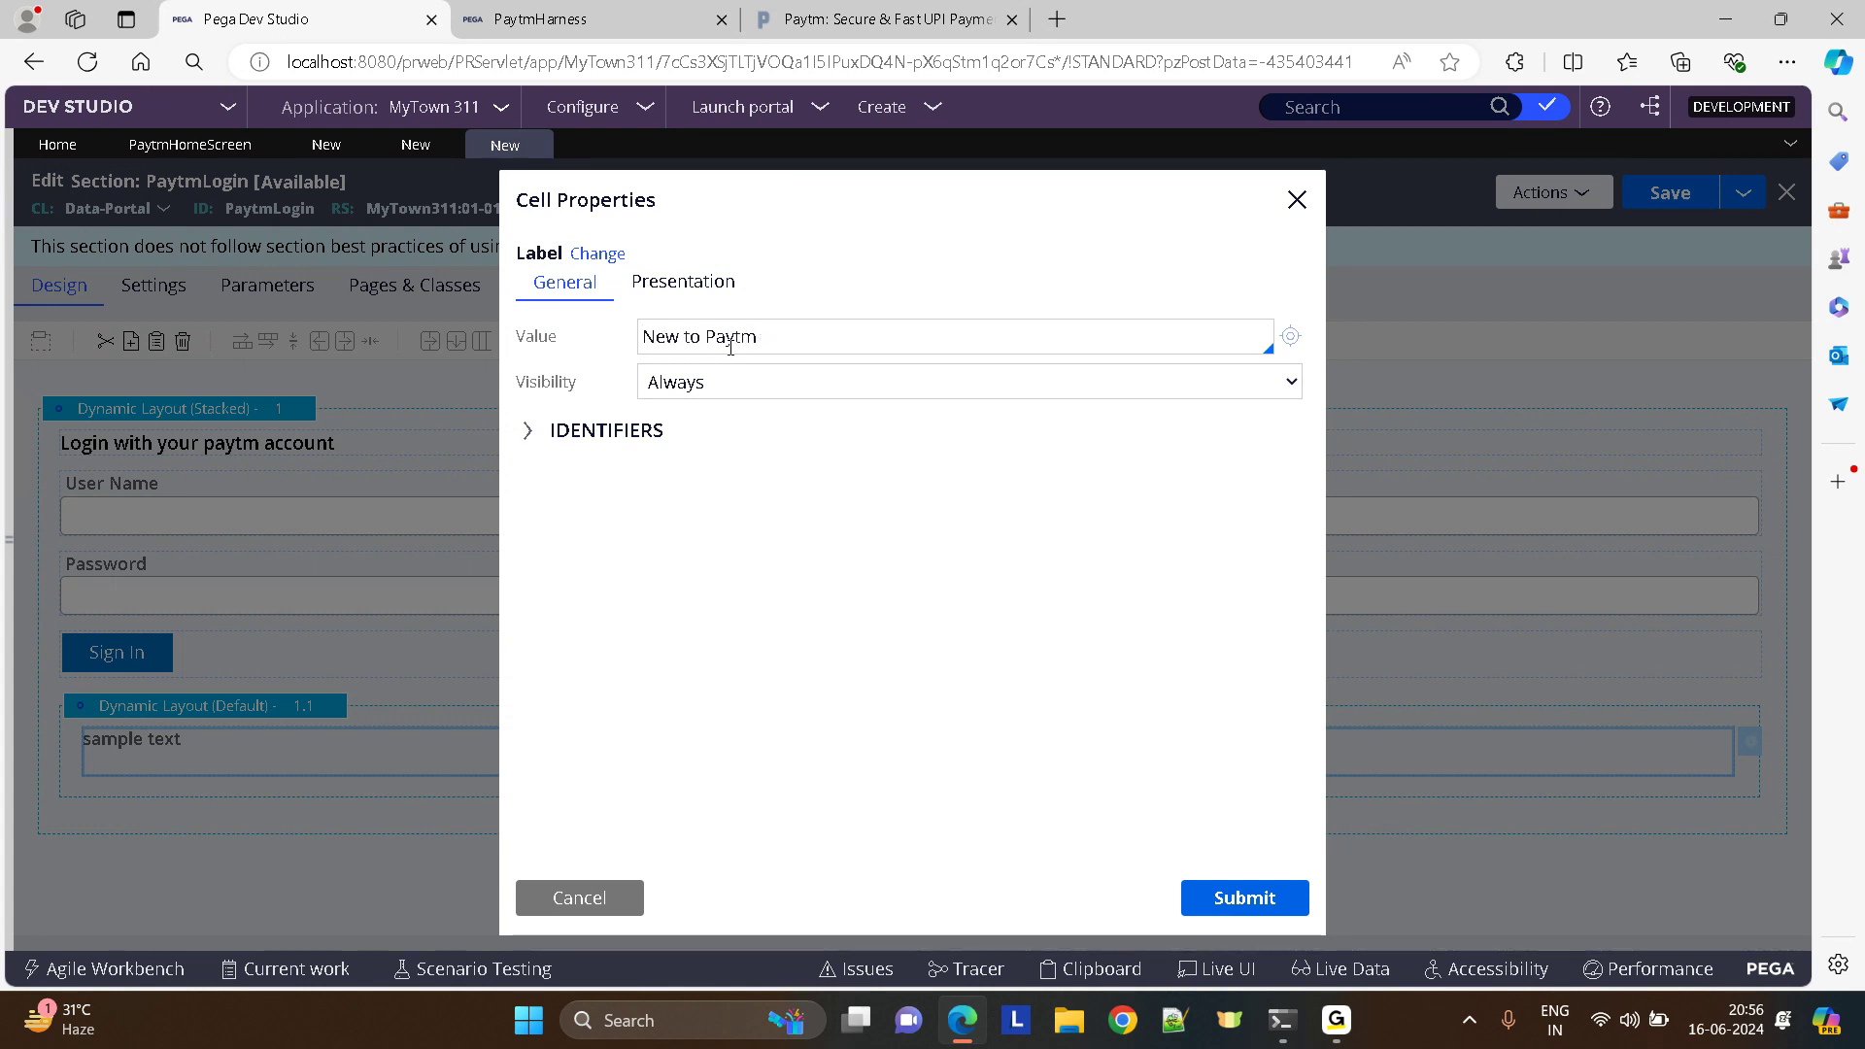
left_click(681, 282)
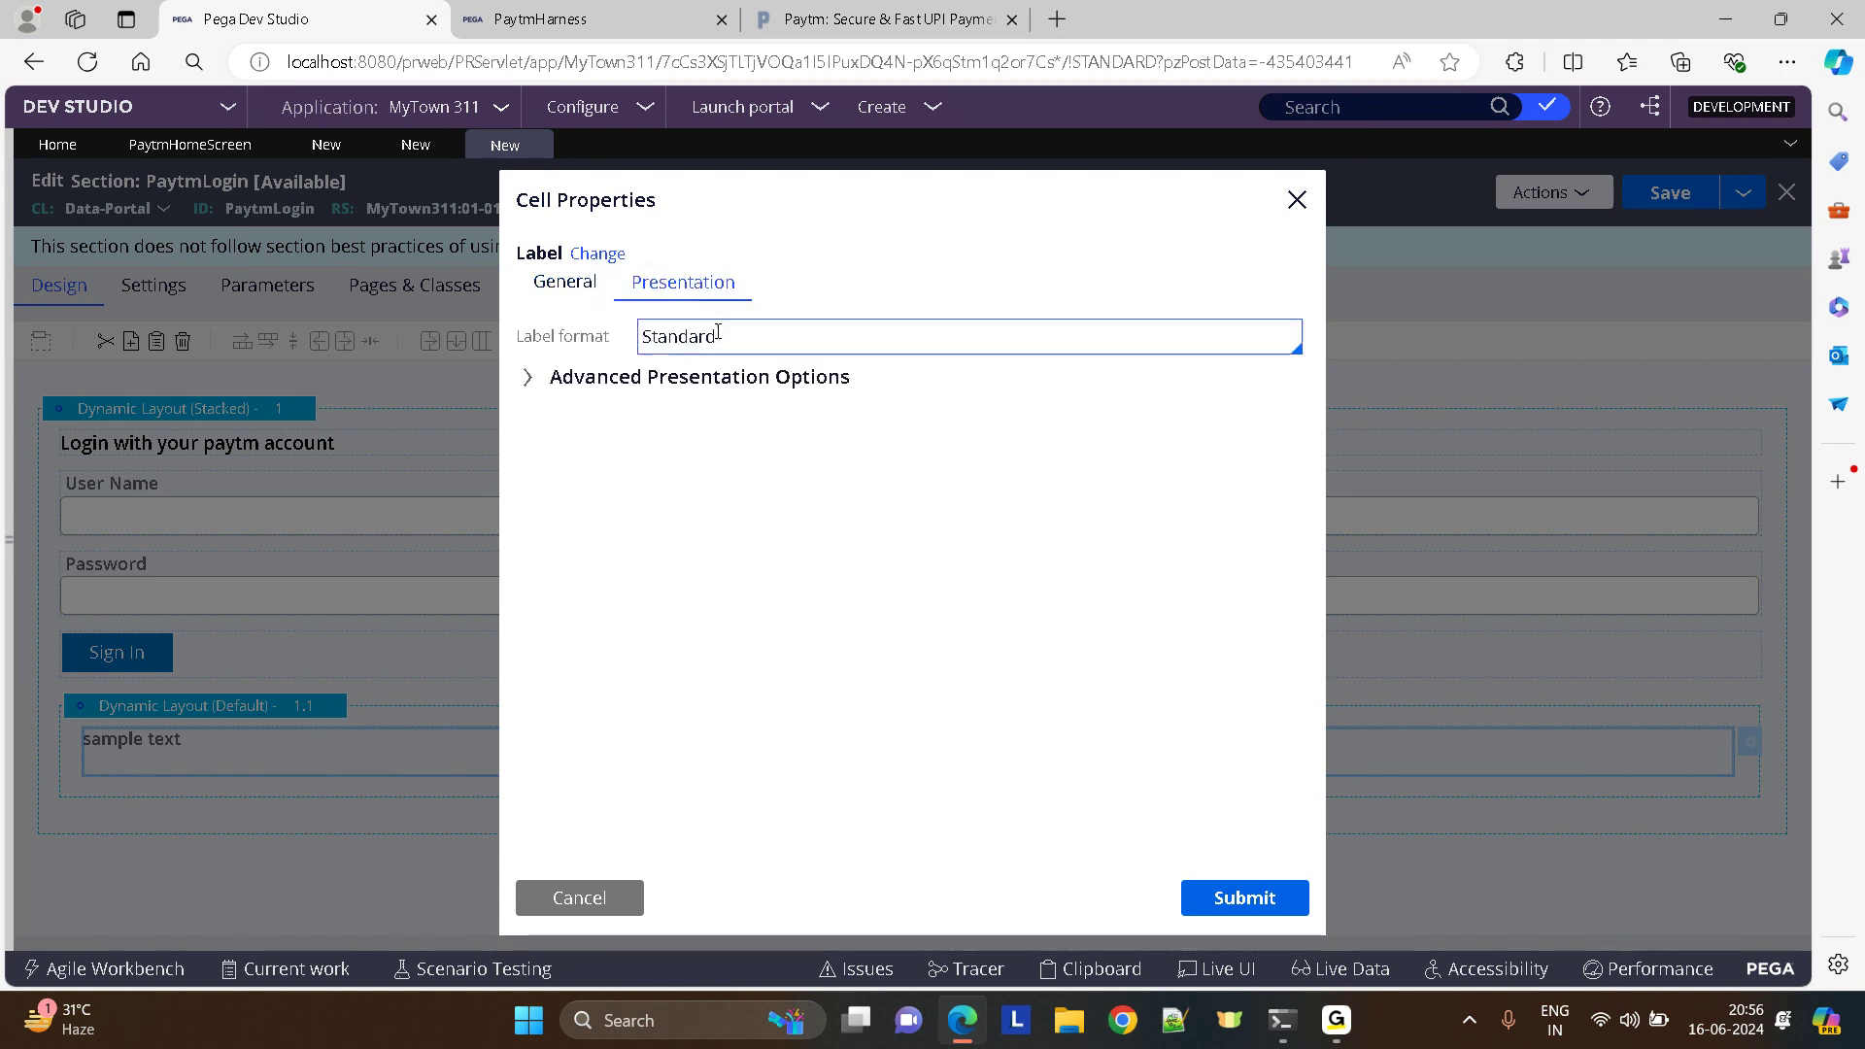
left_click(968, 336)
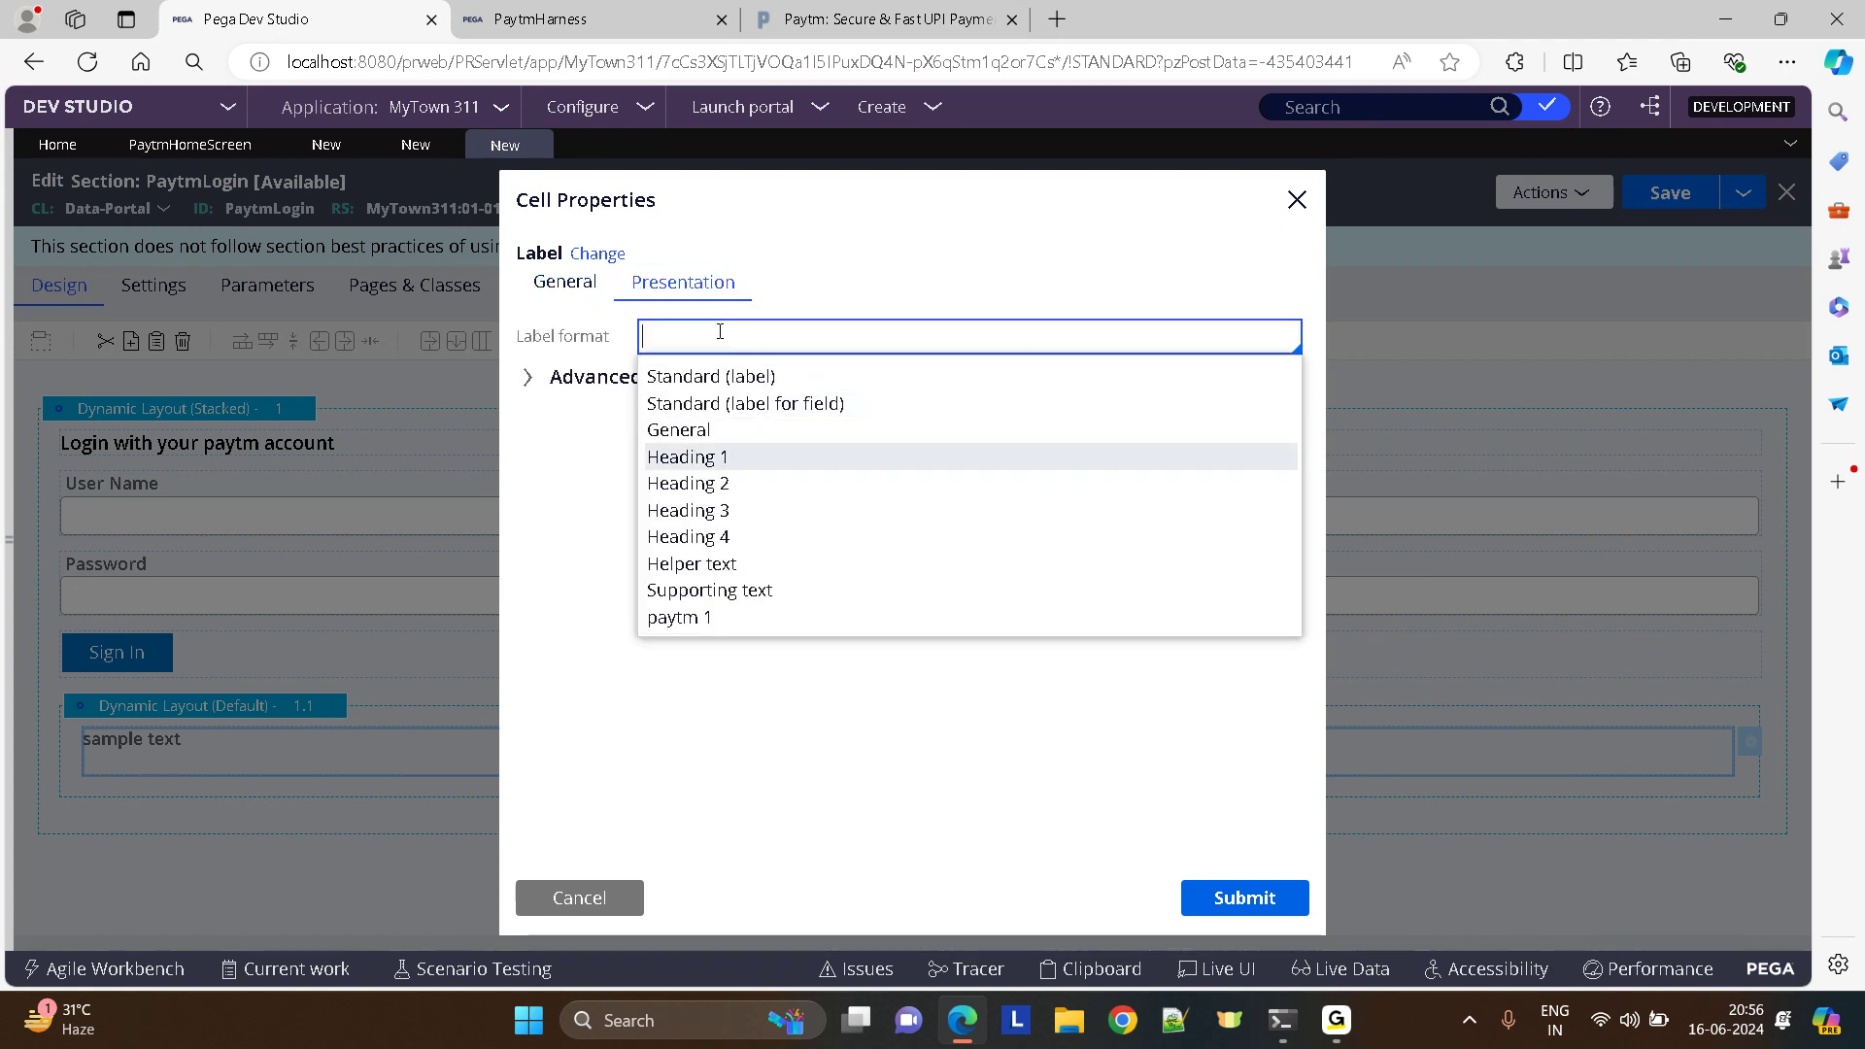
left_click(688, 484)
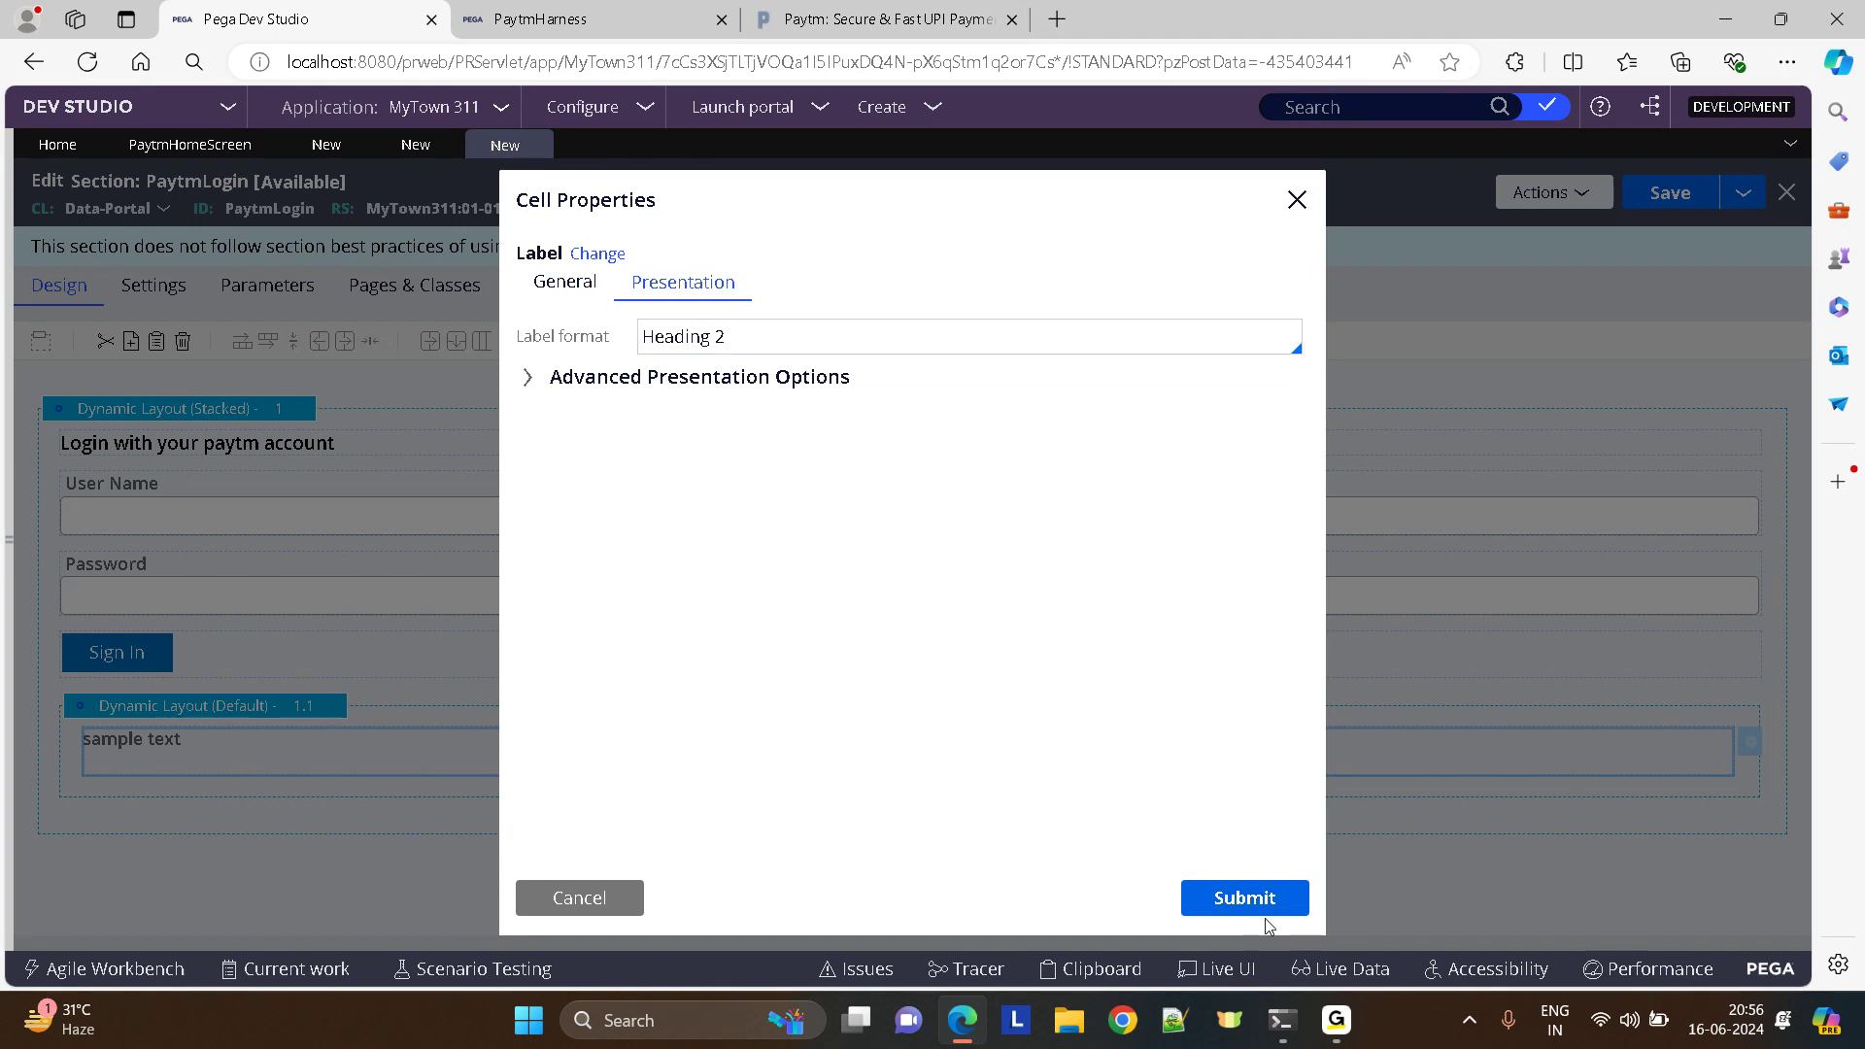
left_click(1243, 898)
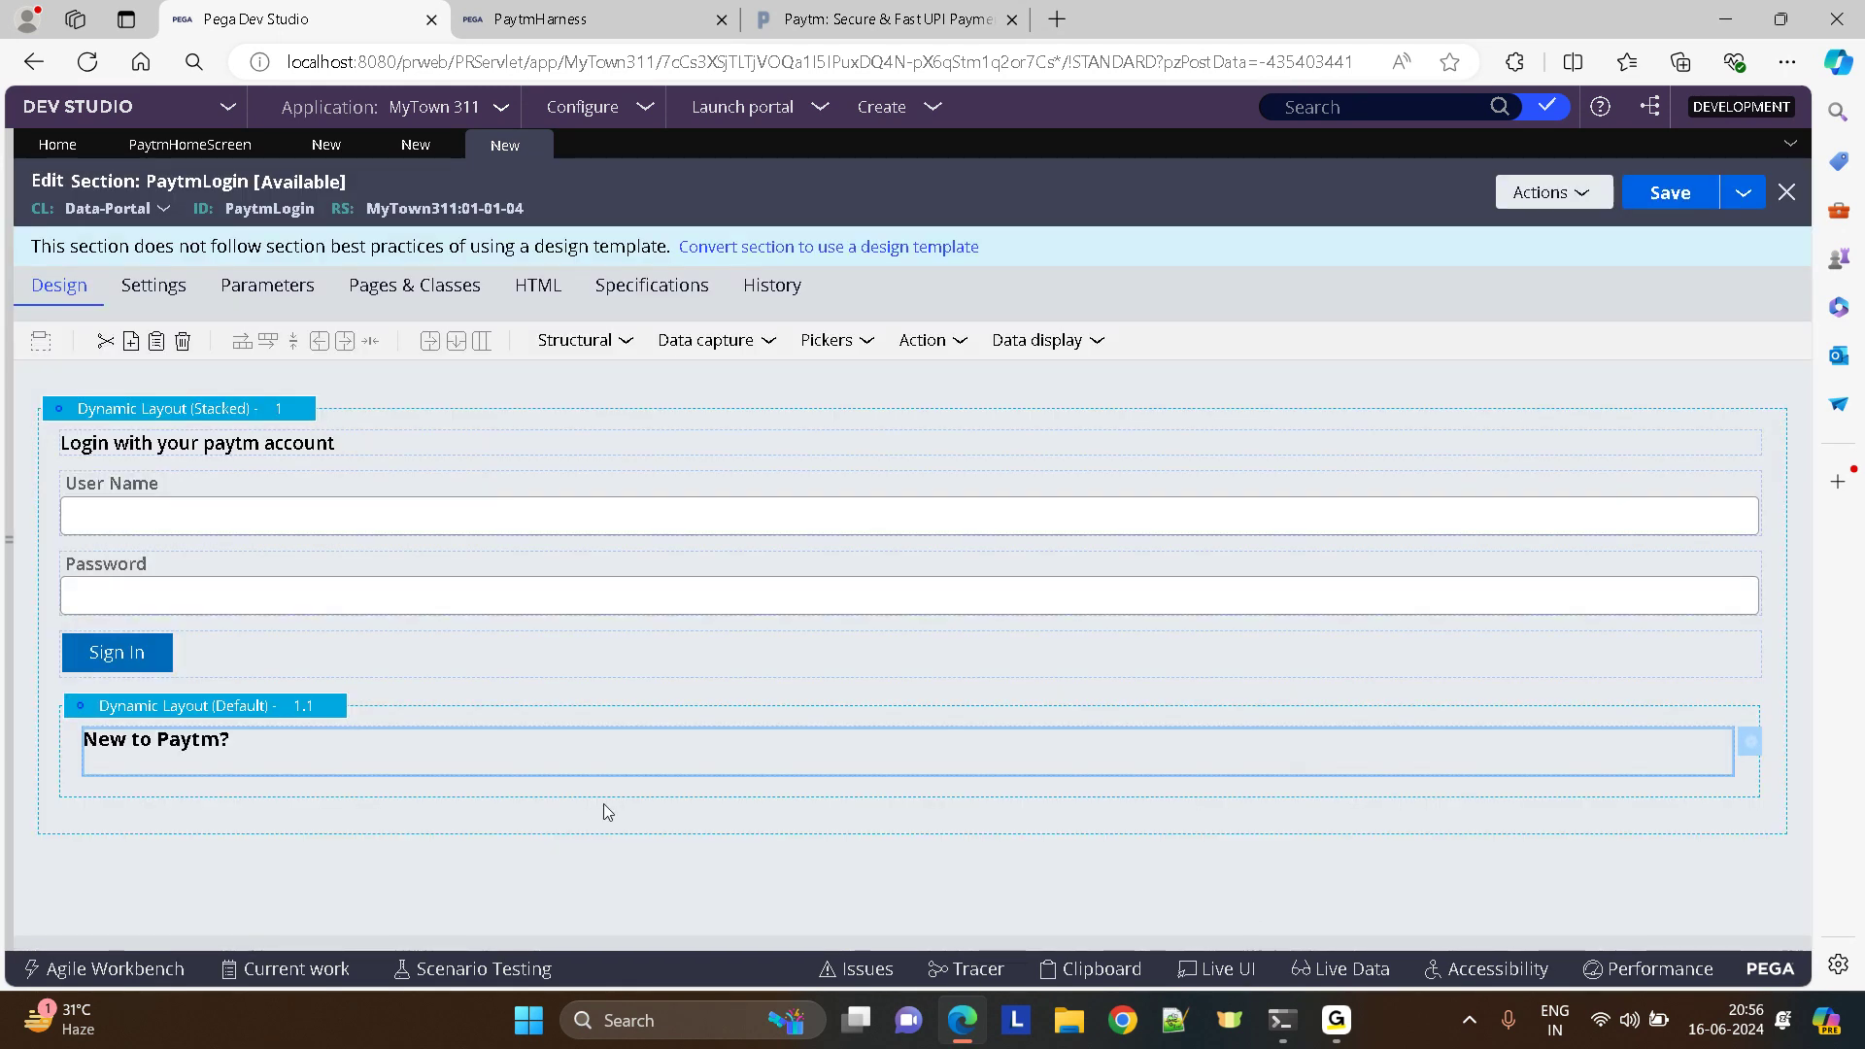
- Add a 'Create new account' link with Strong format beneath it
left_click(927, 340)
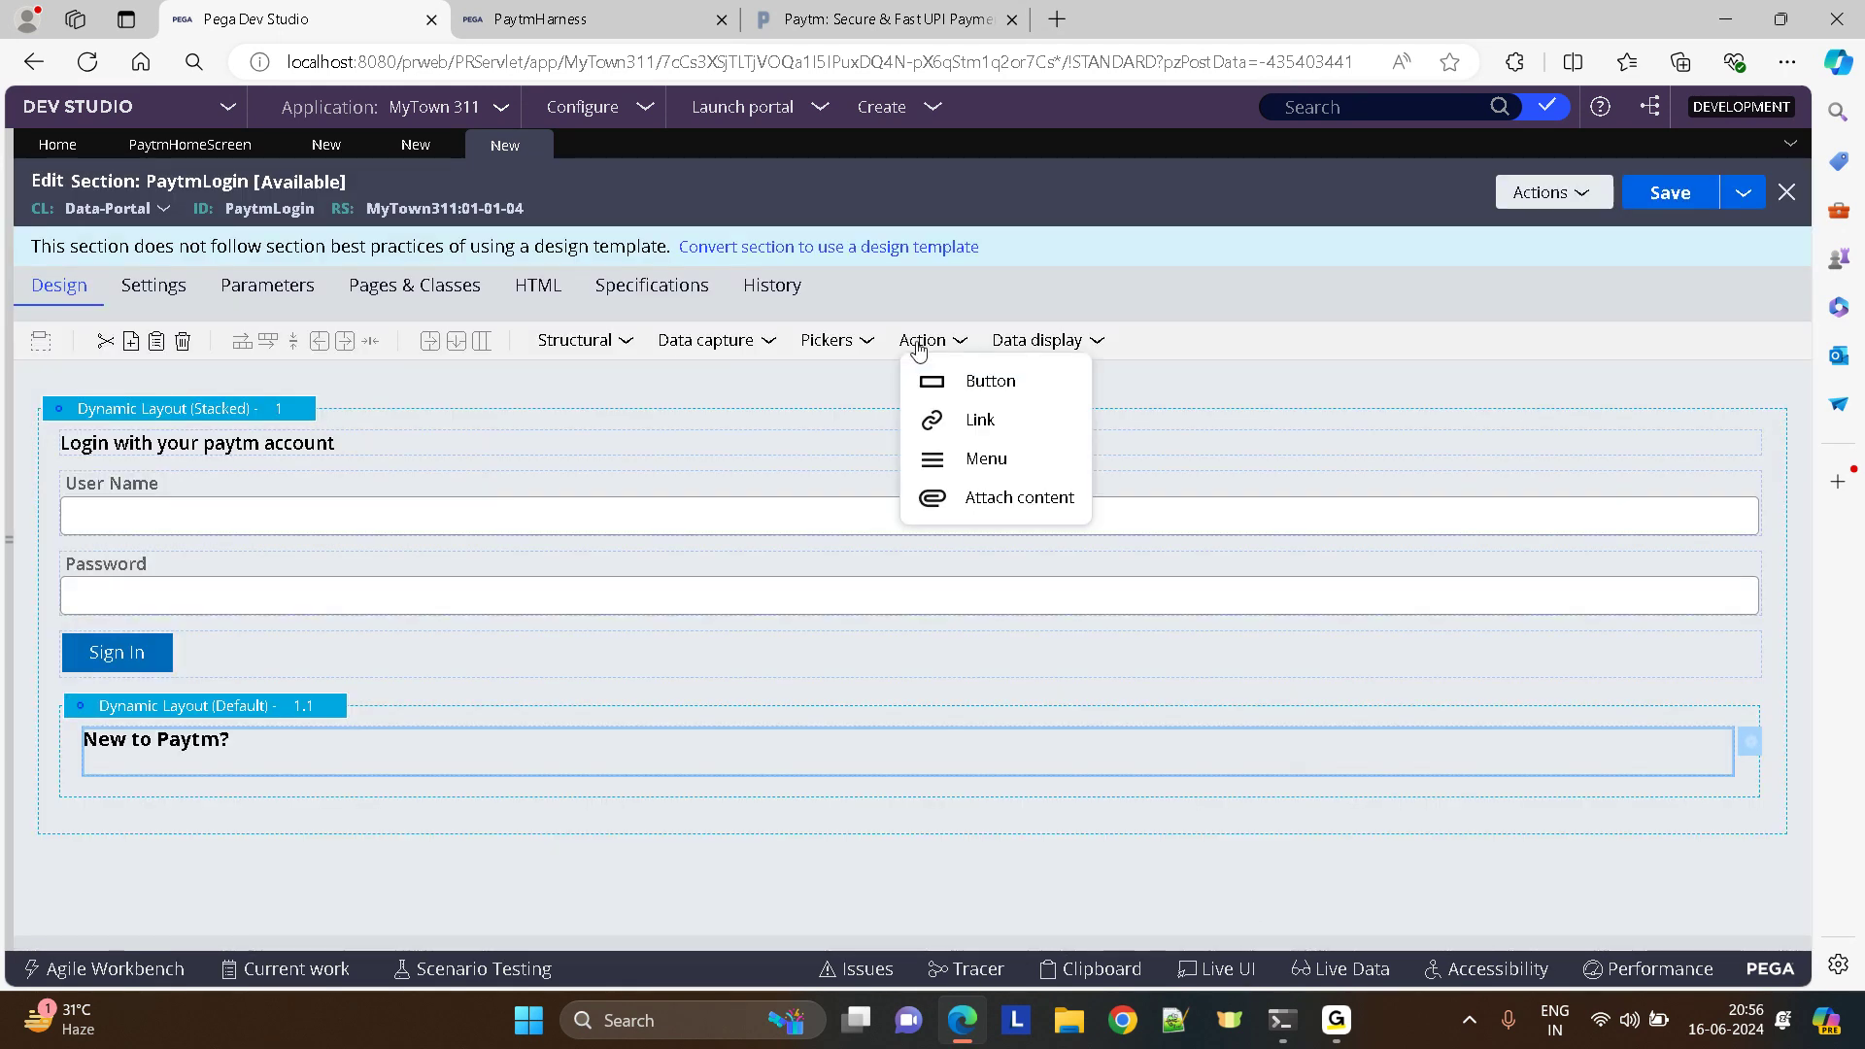
left_click(977, 419)
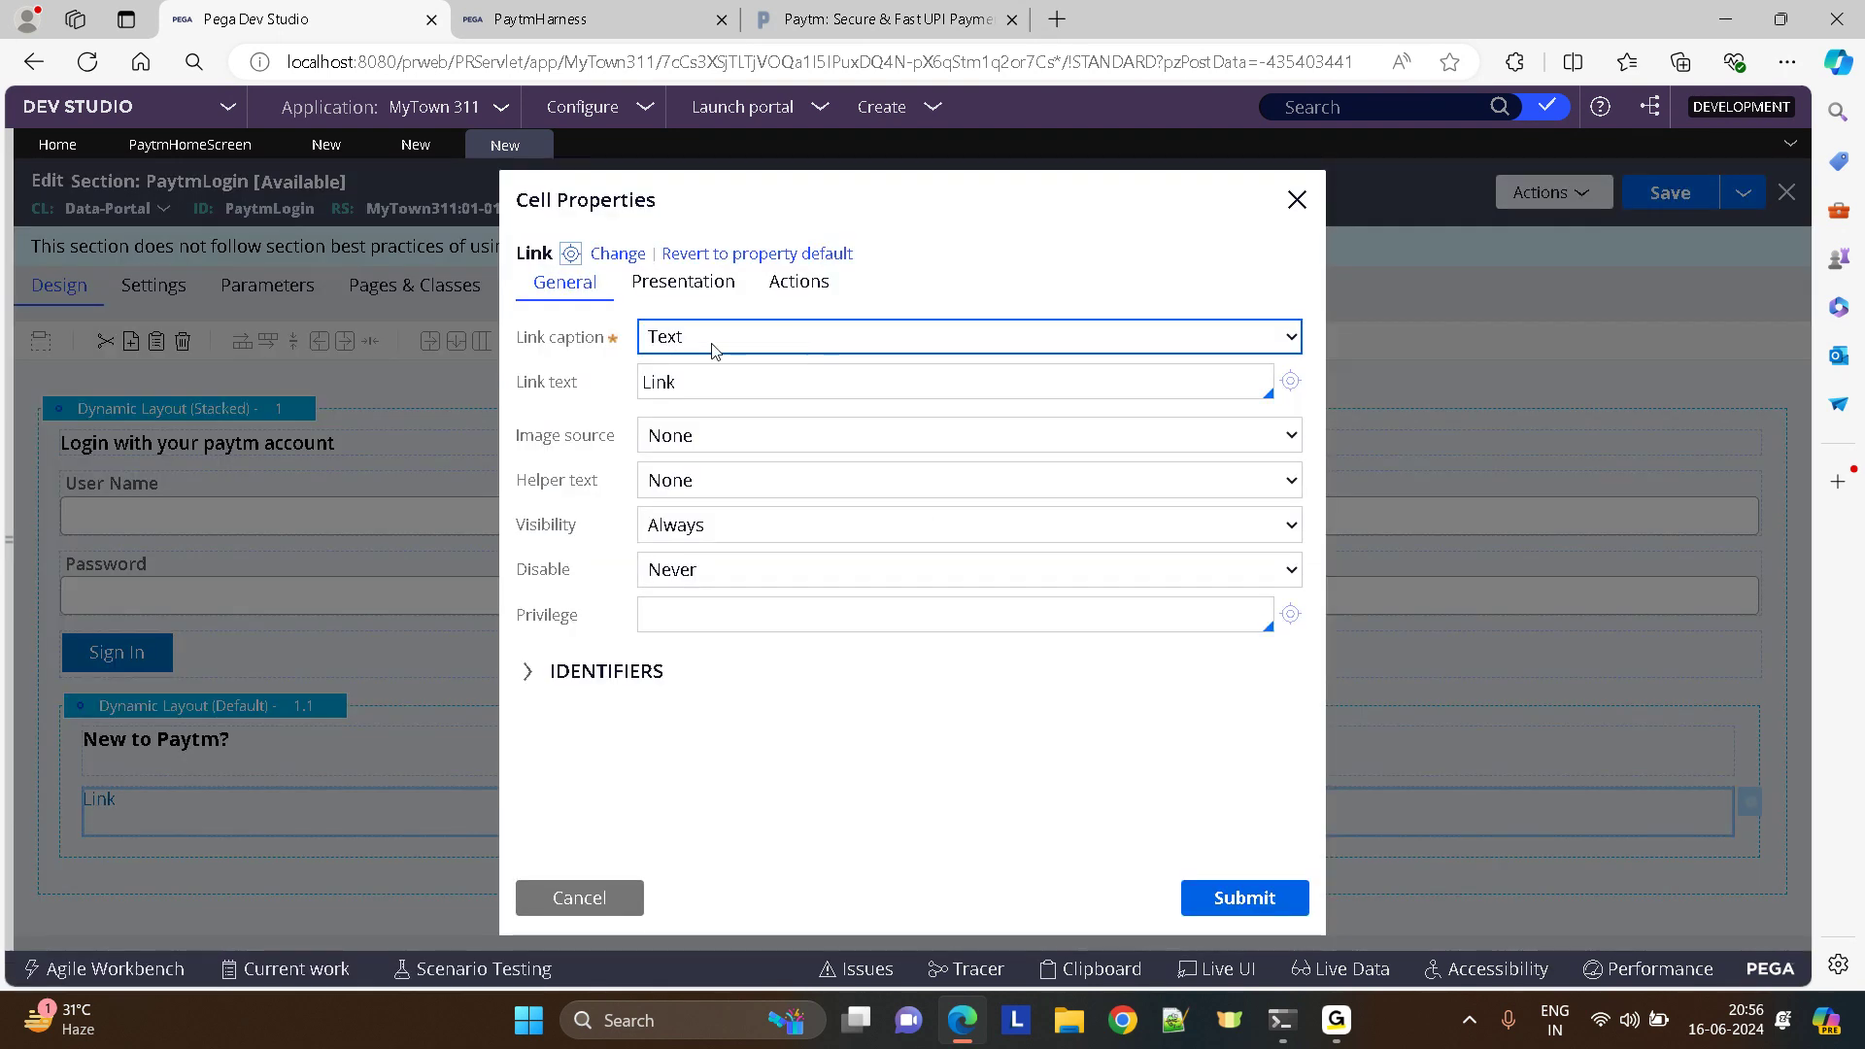
type("Create")
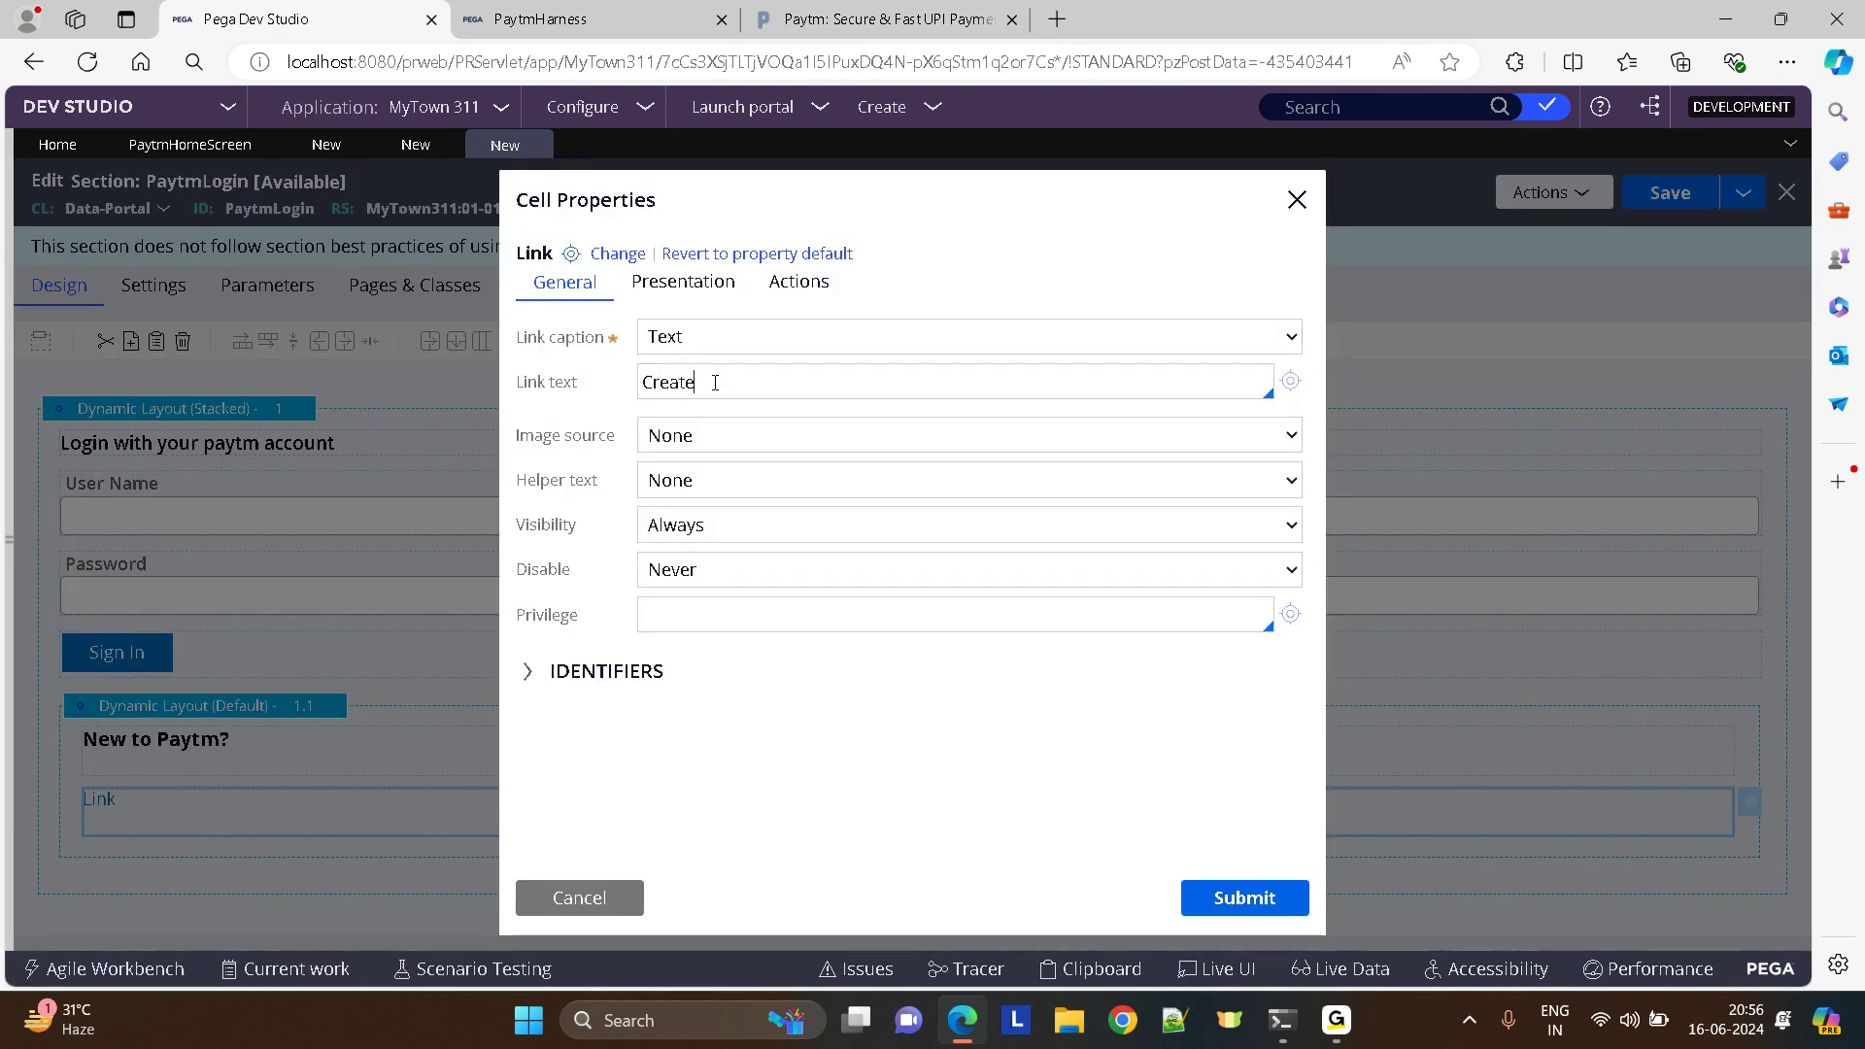
type("new acco")
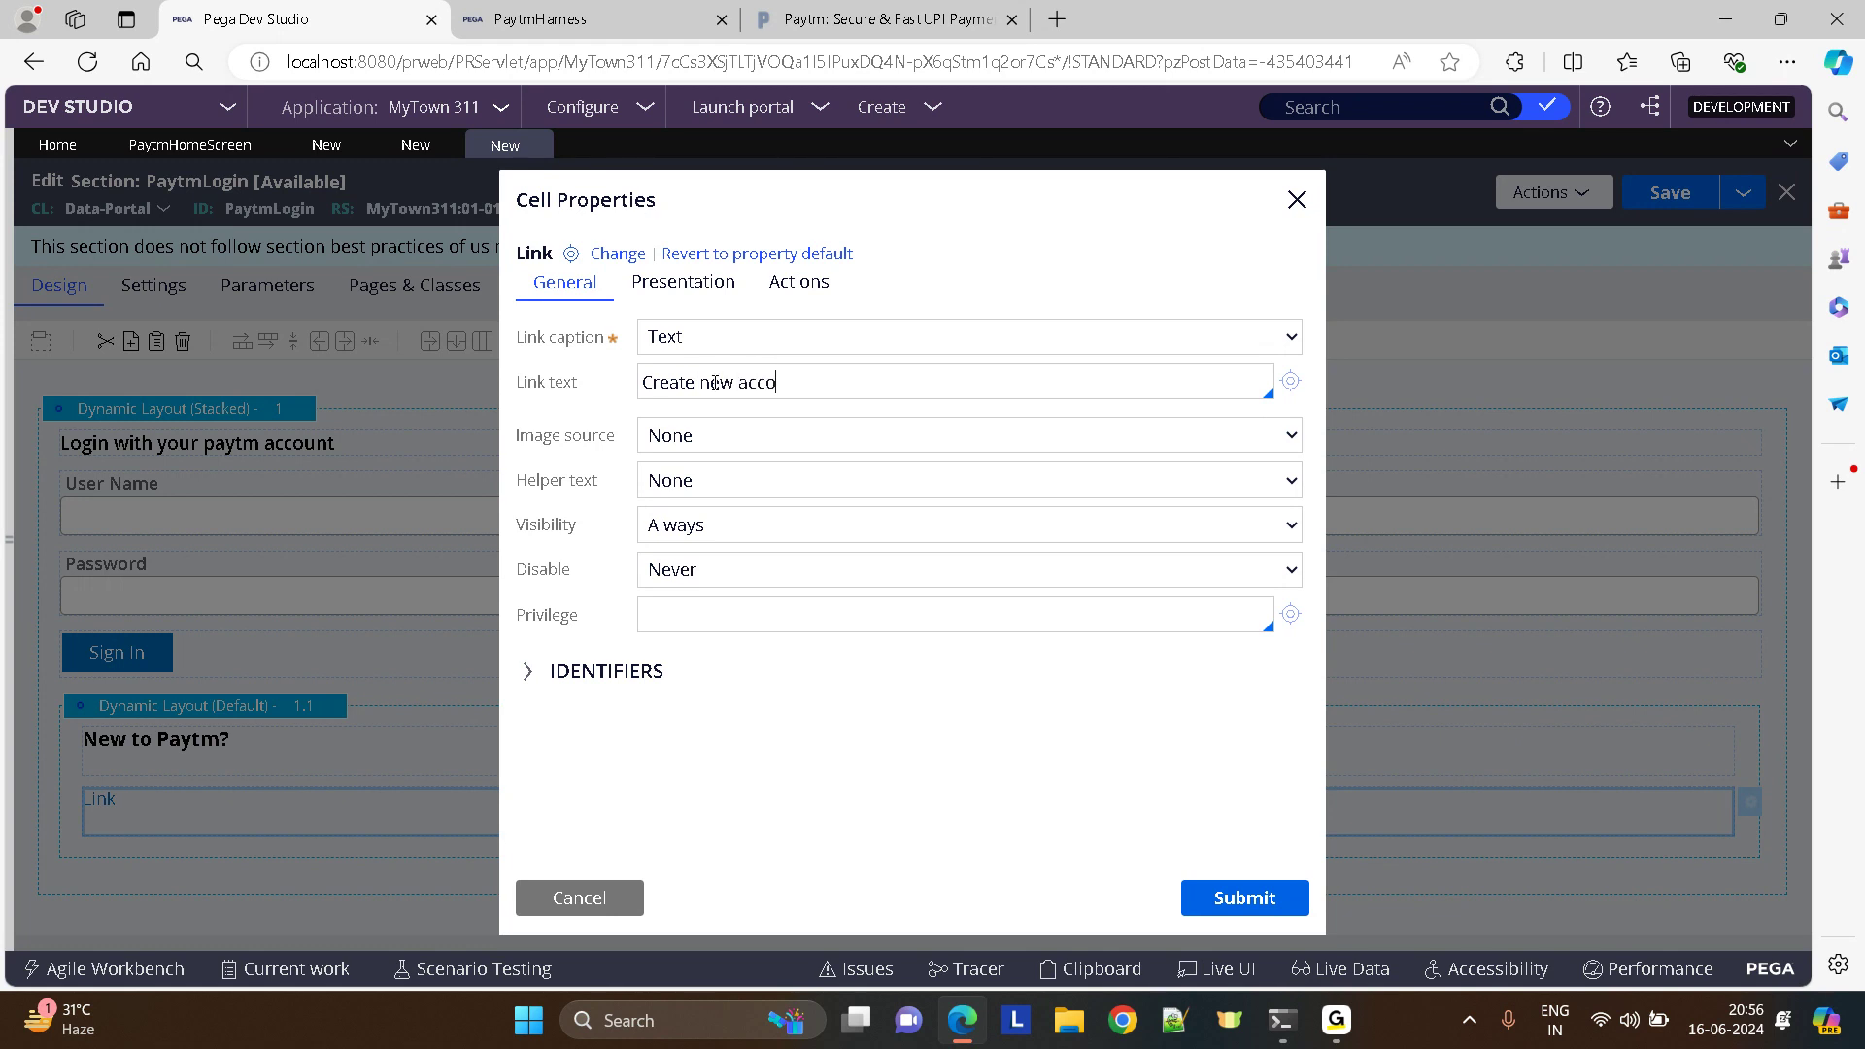
left_click(682, 282)
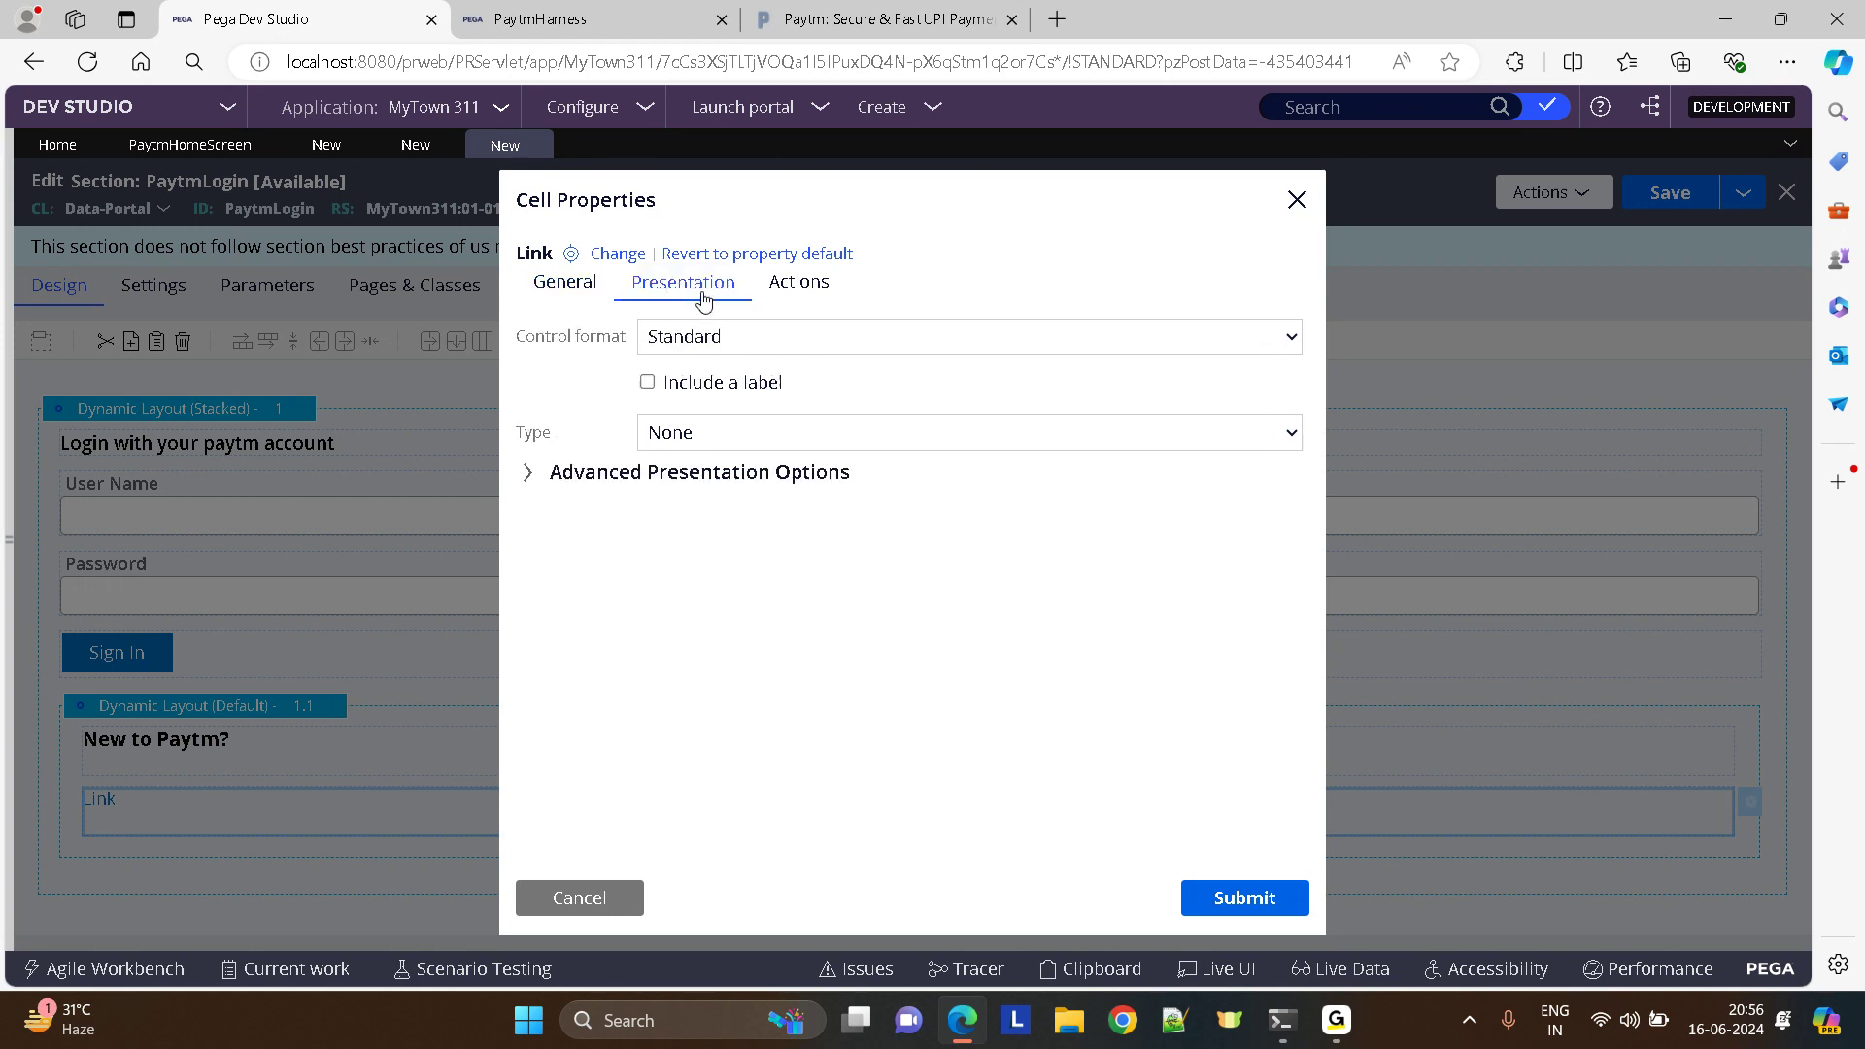
left_click(967, 336)
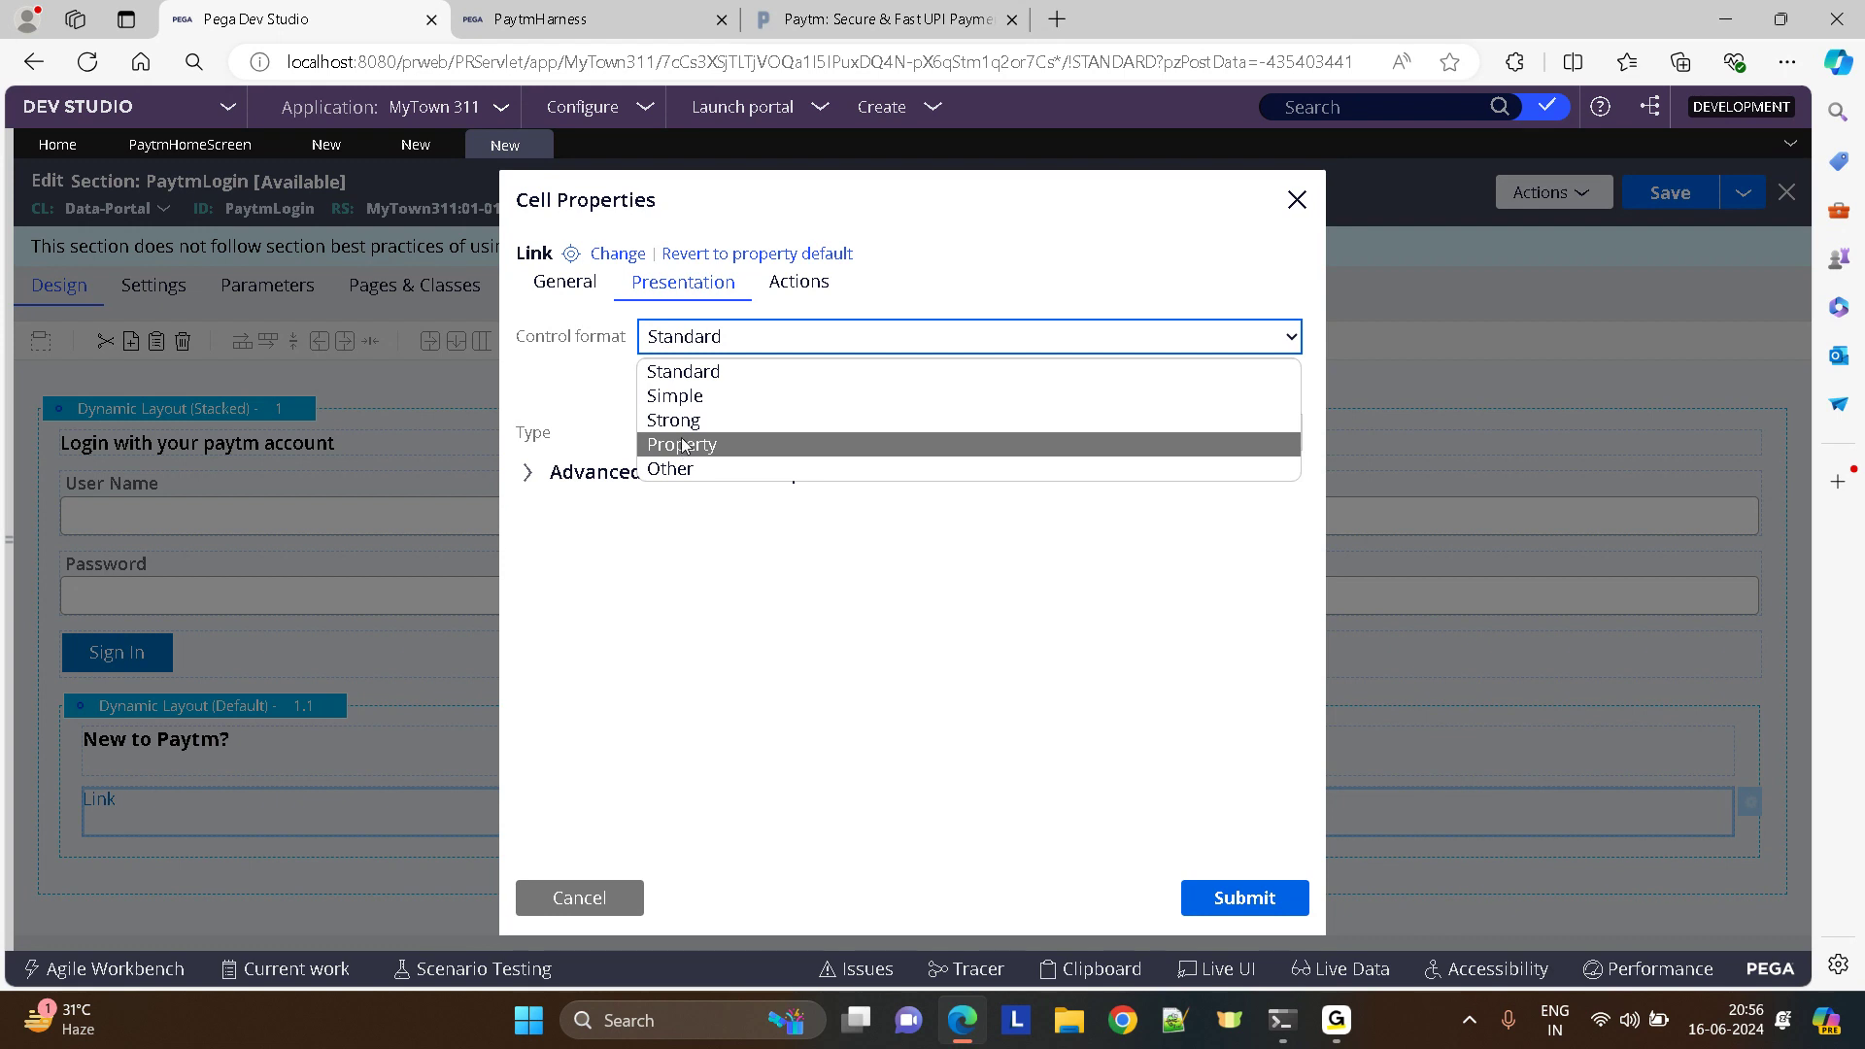
left_click(672, 420)
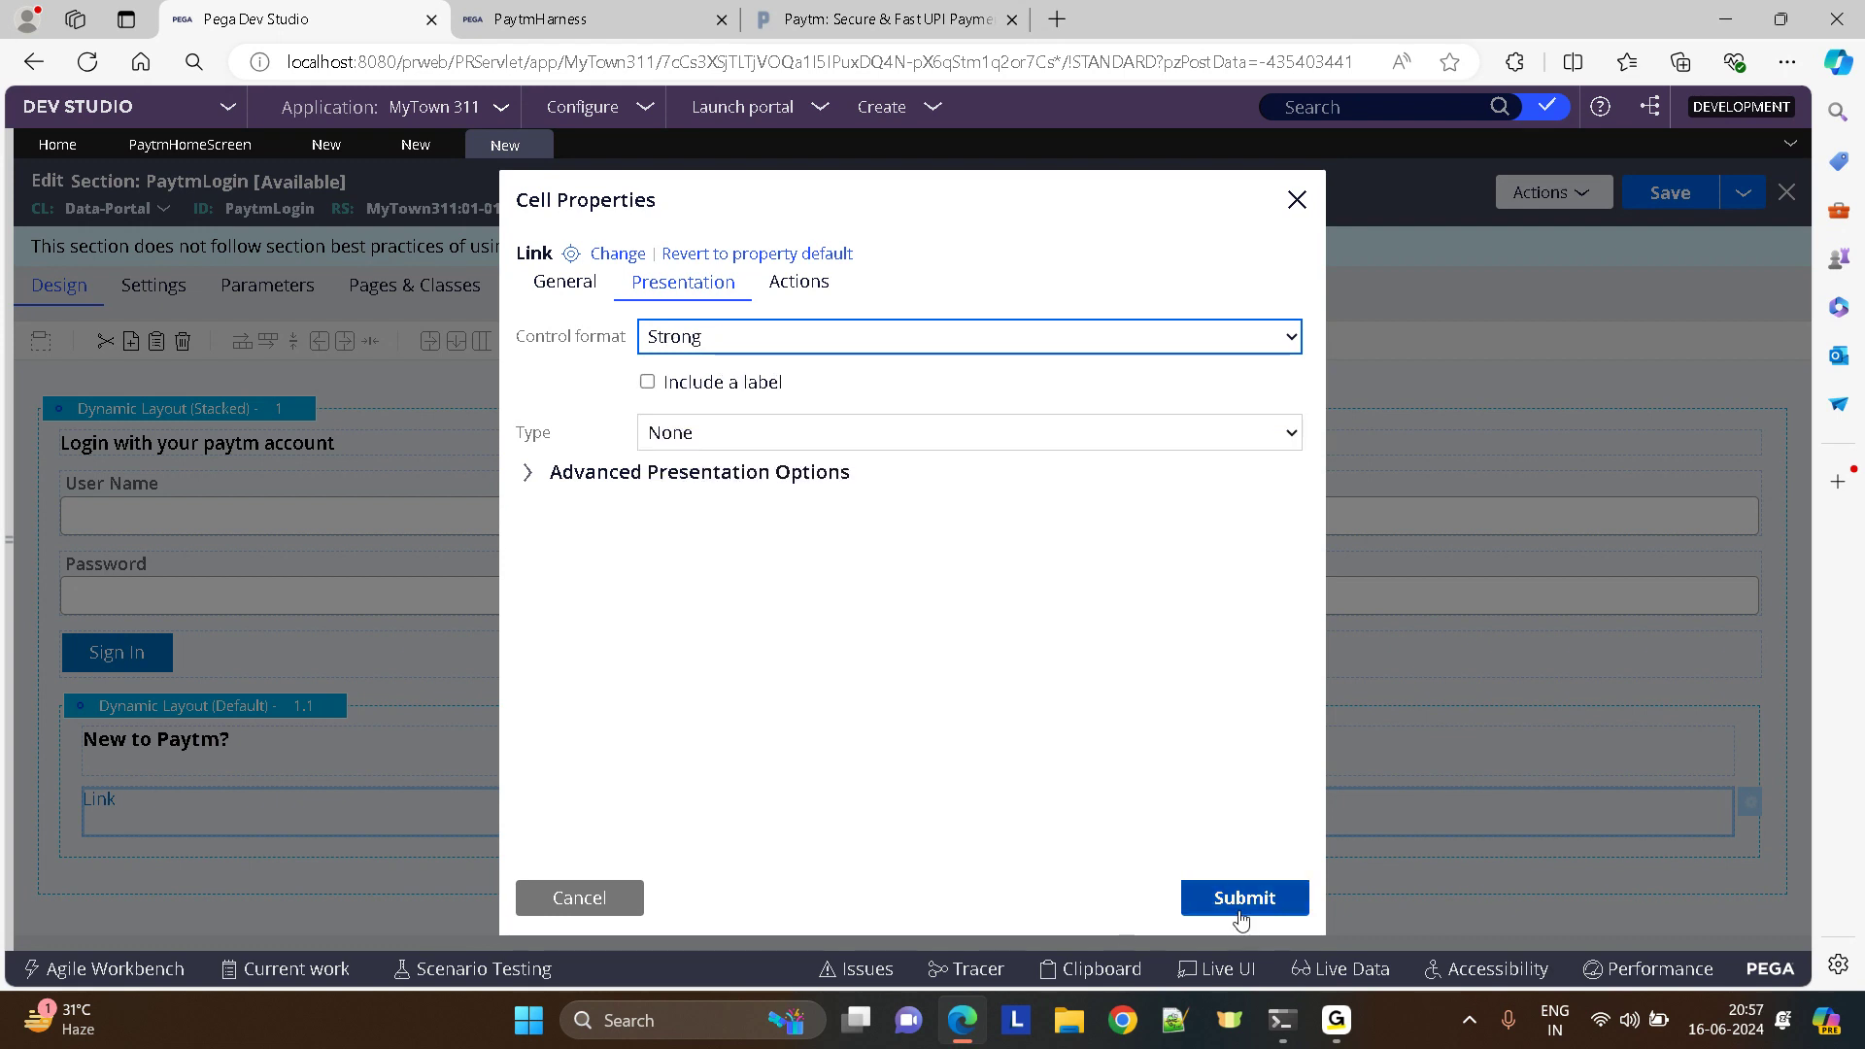
left_click(1243, 897)
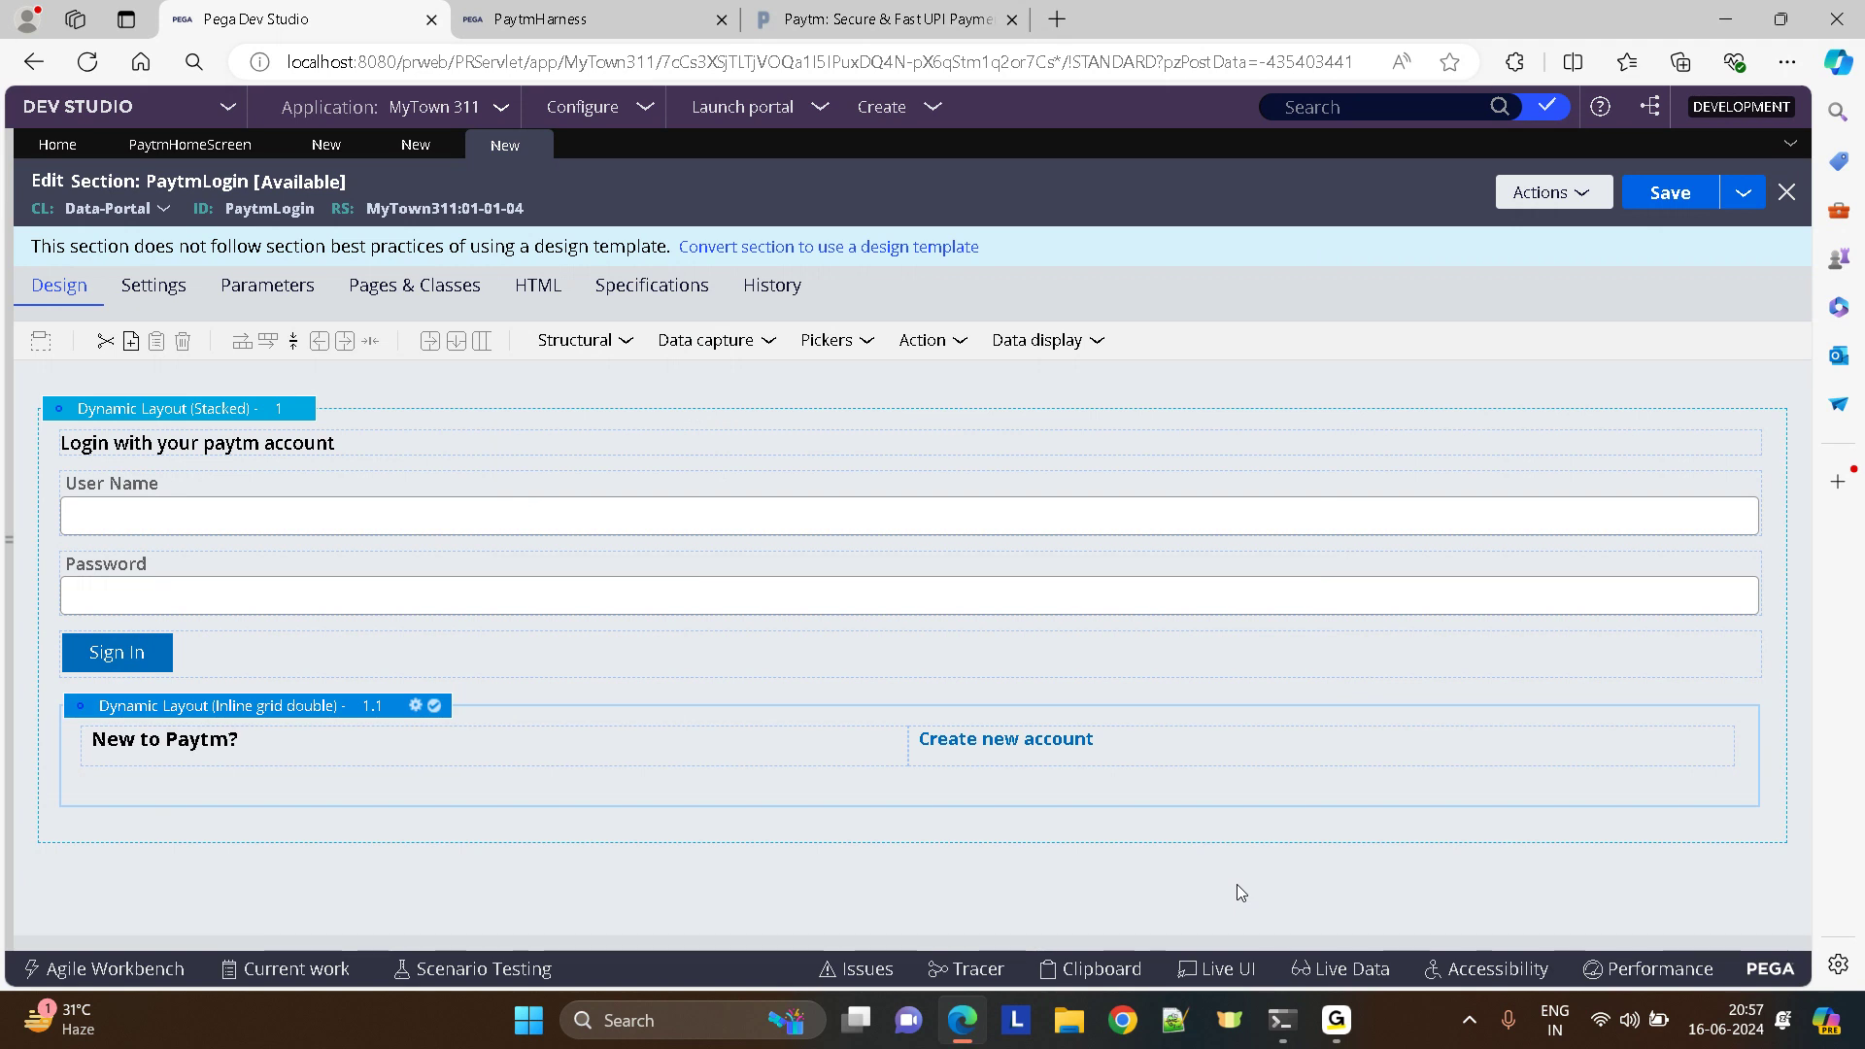
mouse_move(1670, 192)
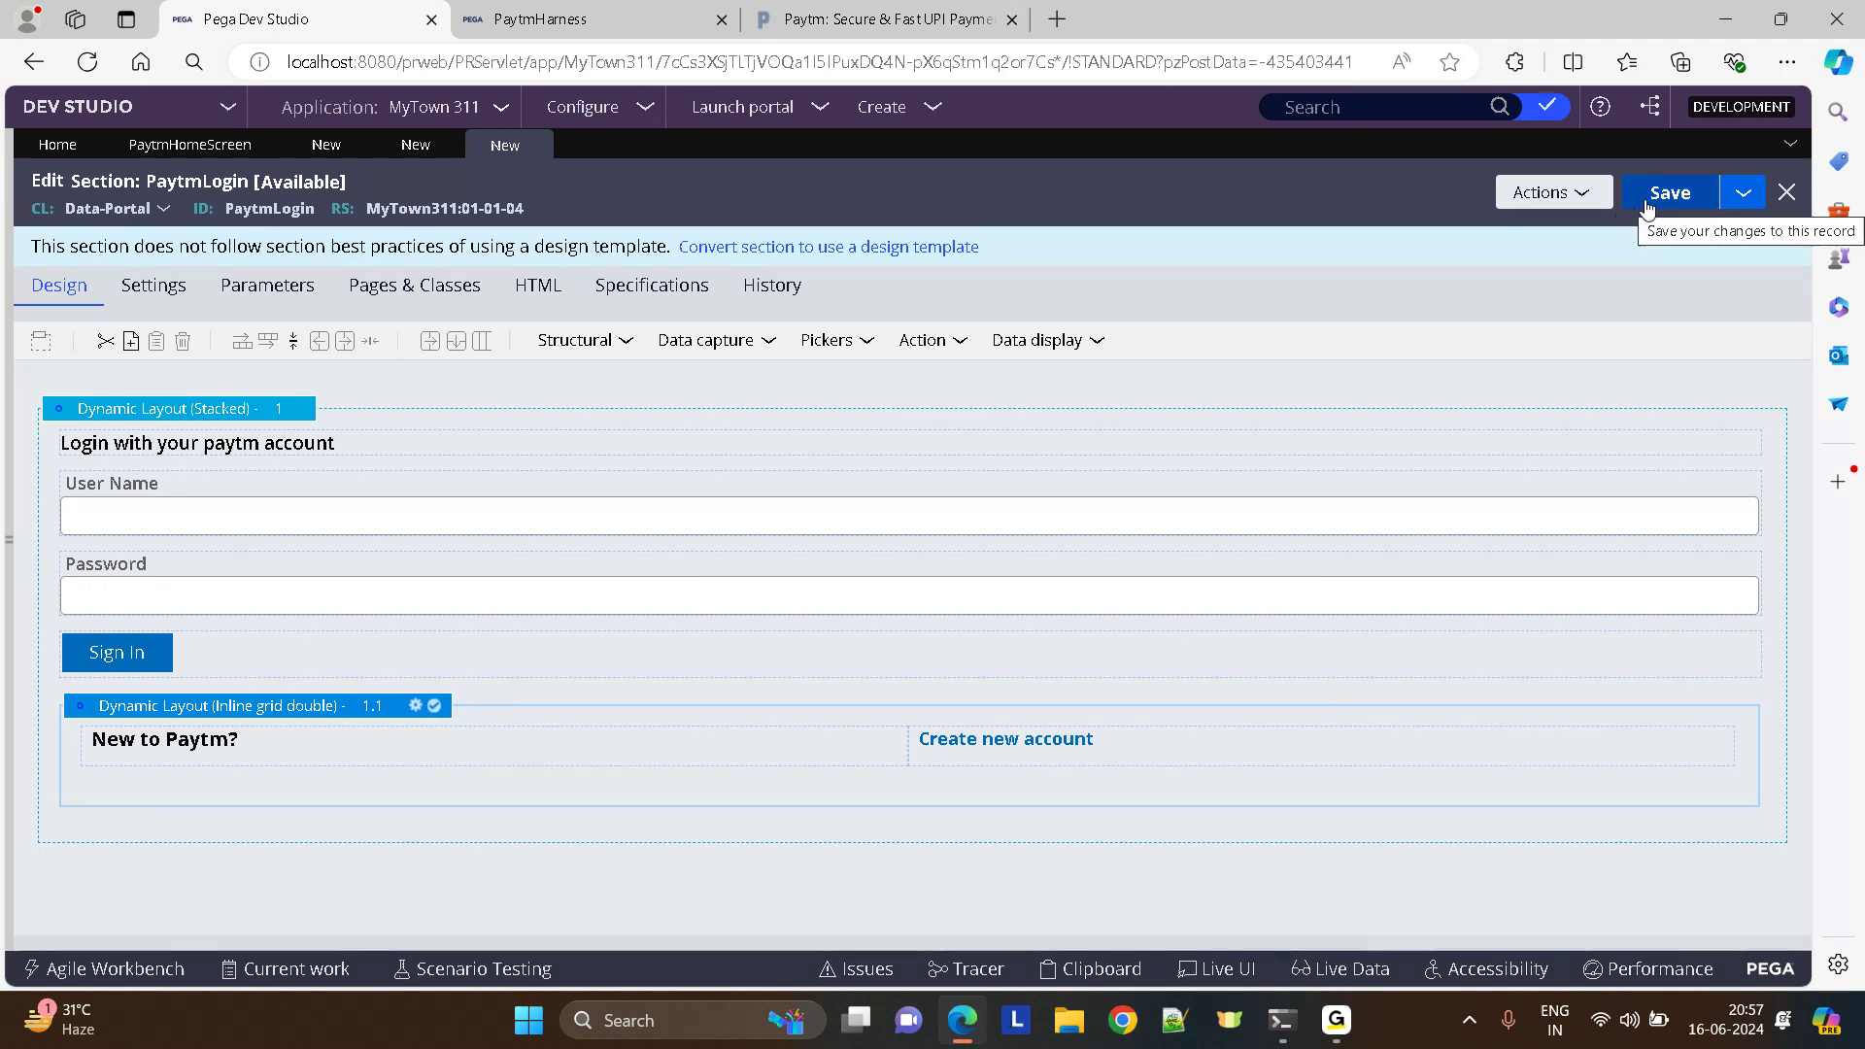
- Save the login section with container format WhiteHeader and save the PaytmLogin flow action
left_click(1670, 193)
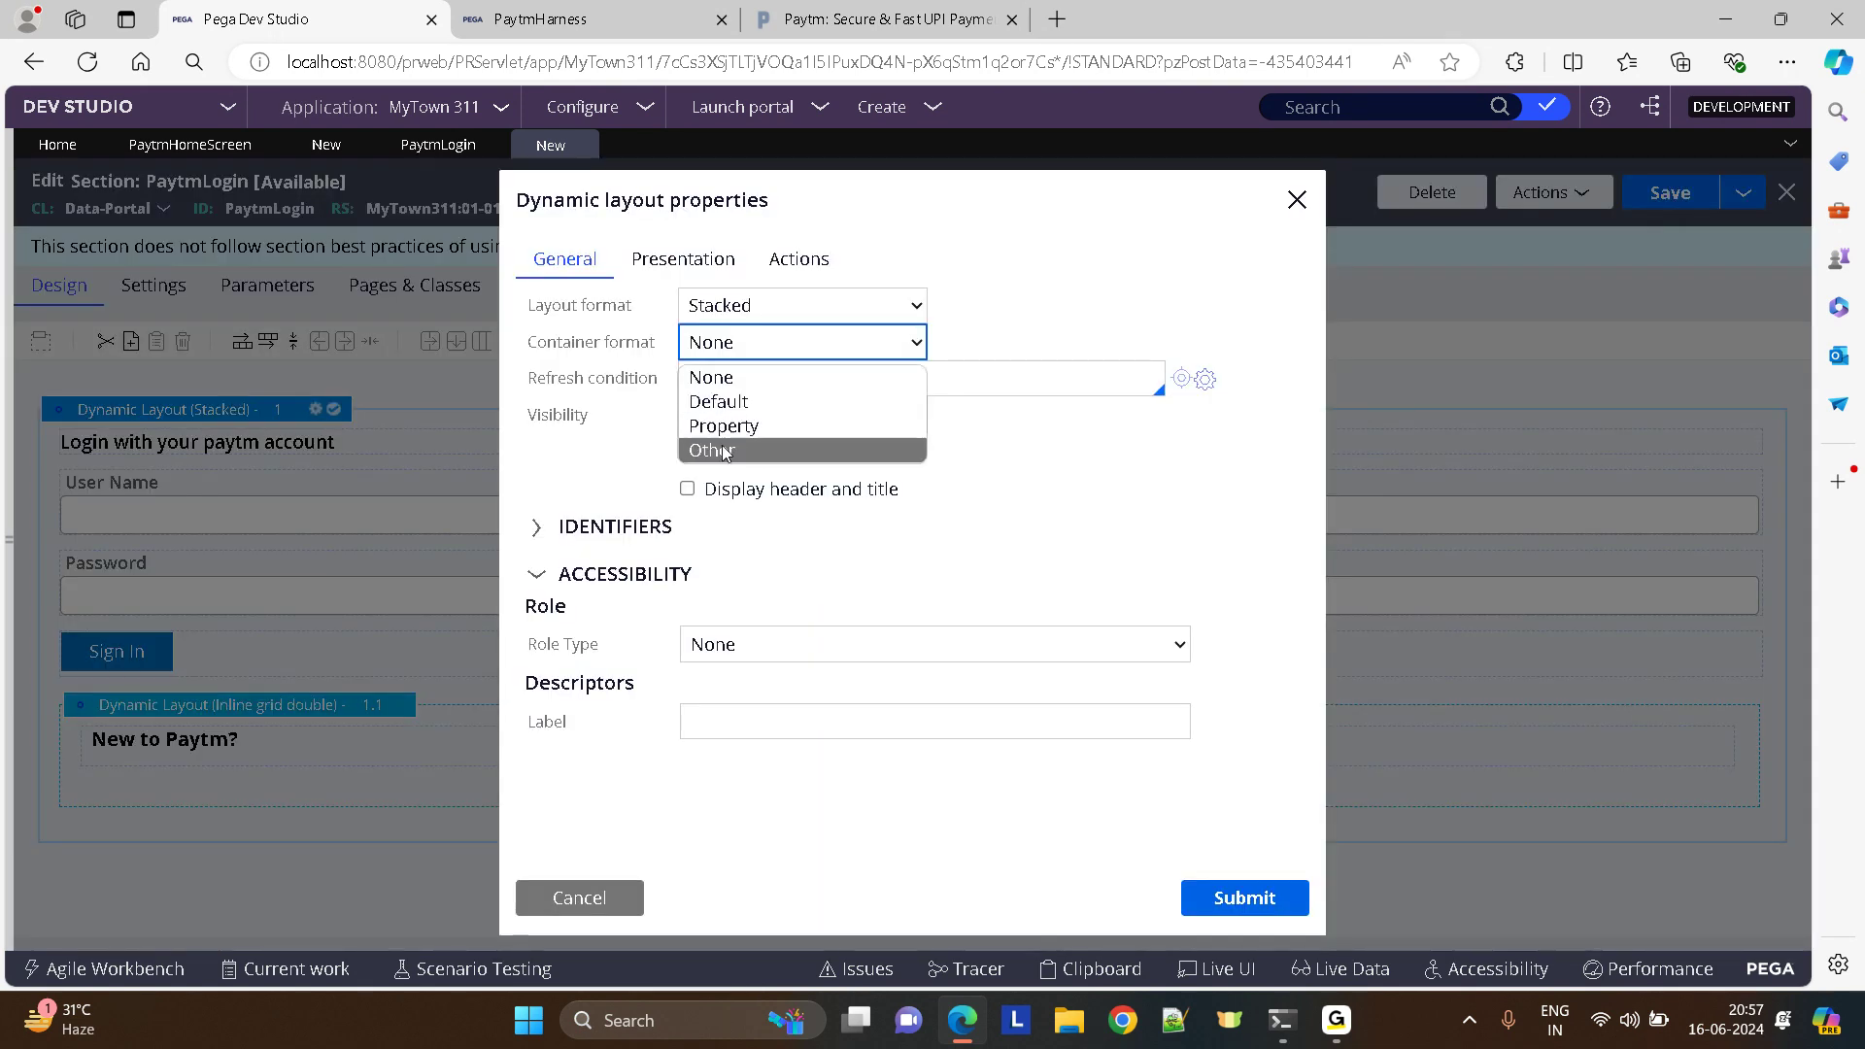
type("whit")
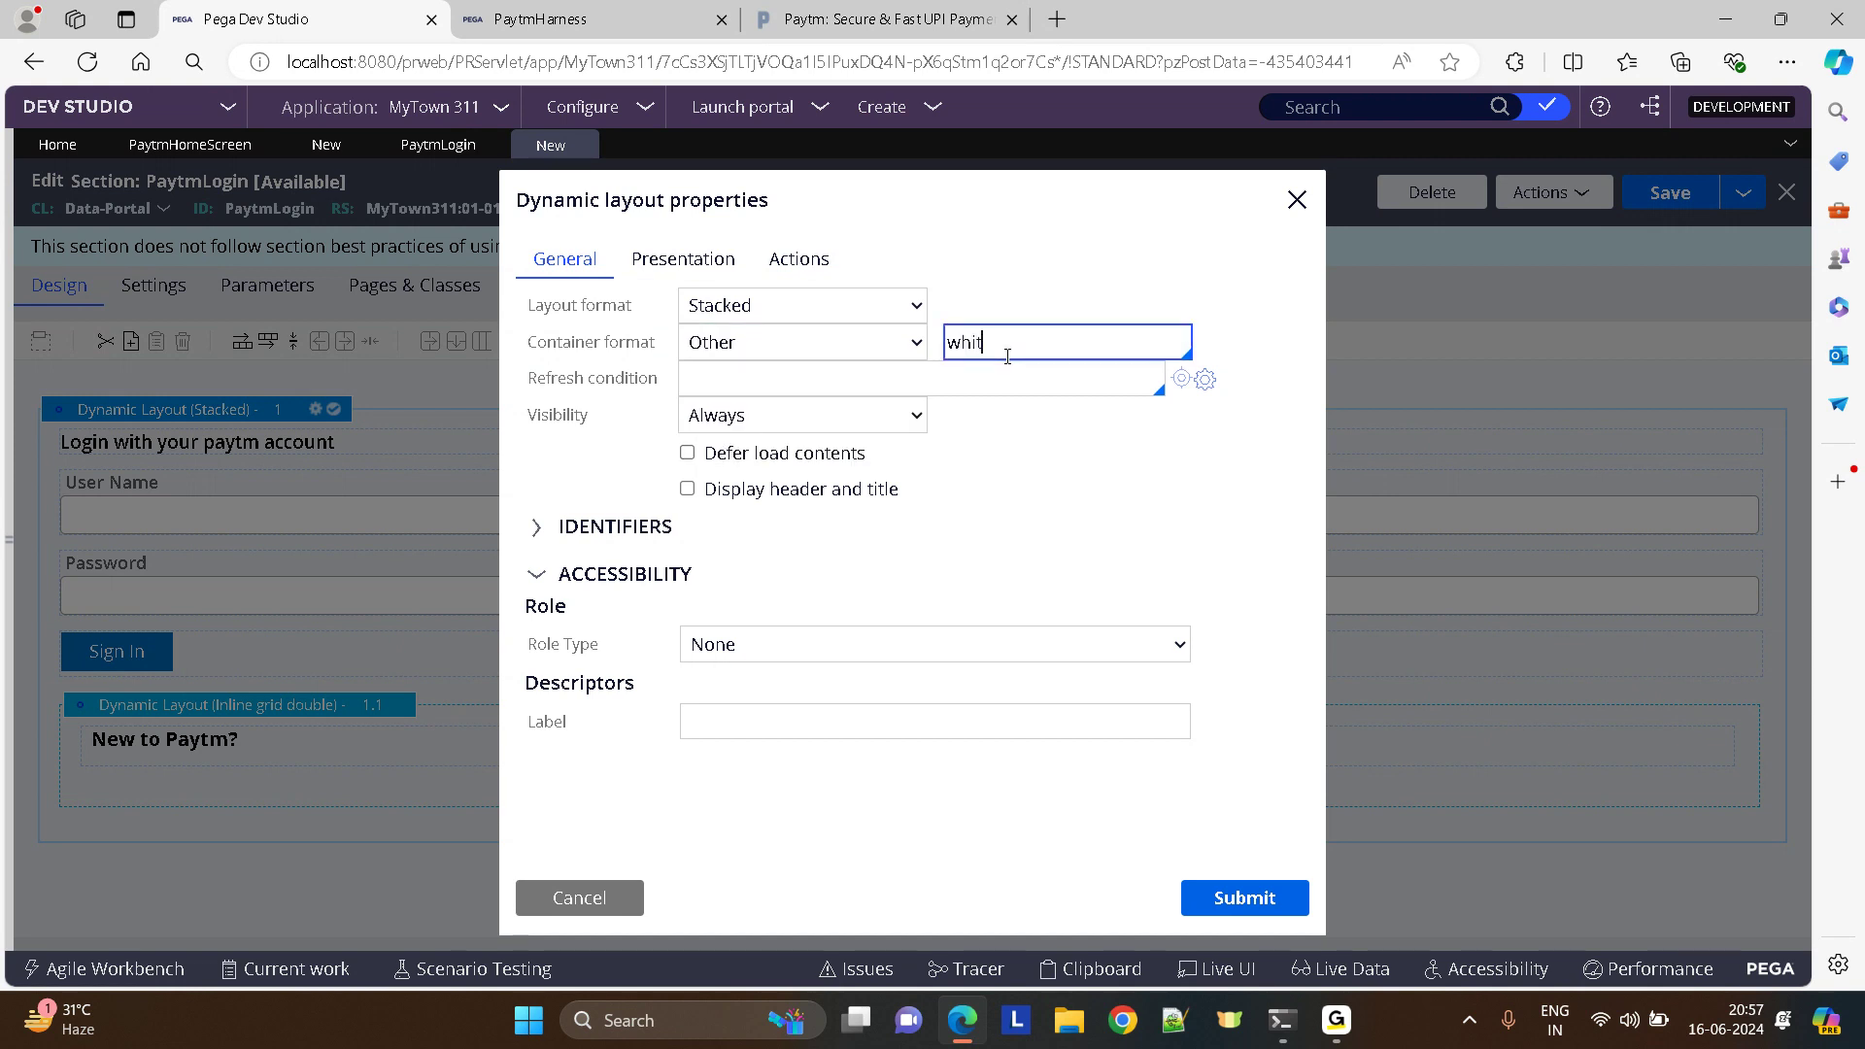
type("WhiteHeader")
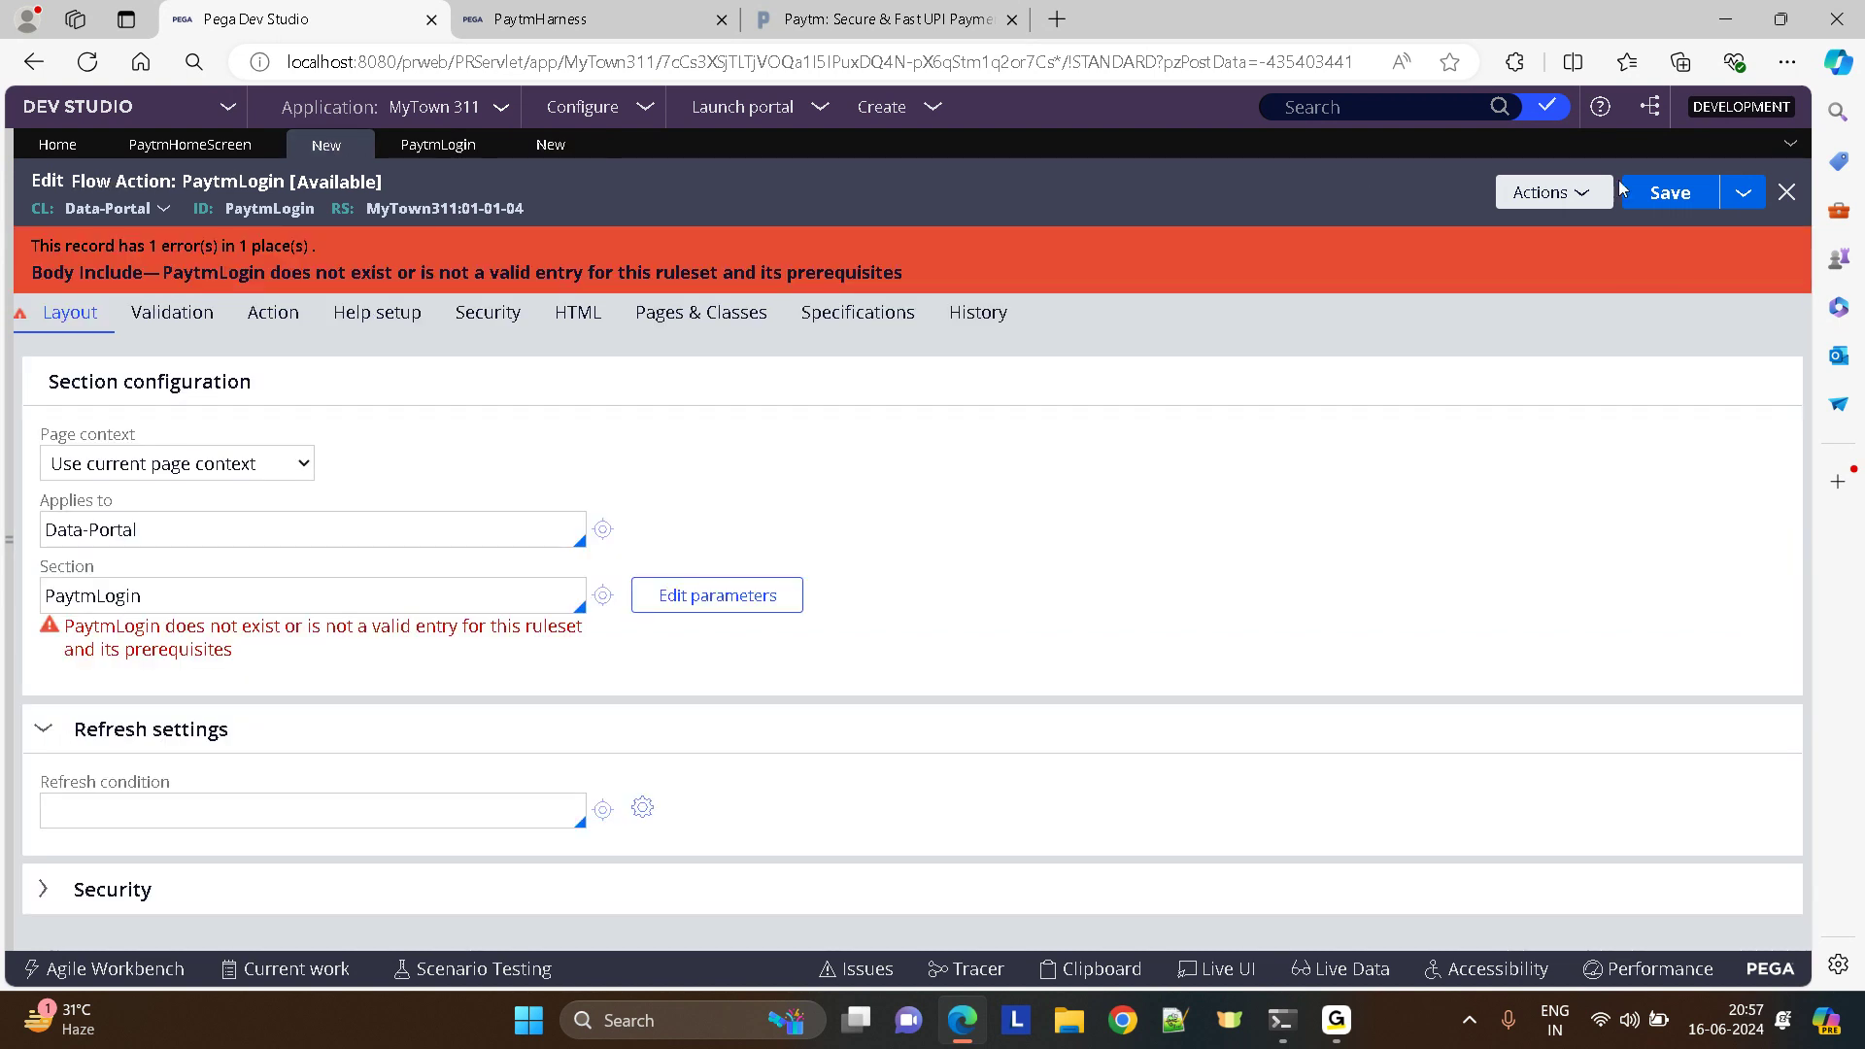
left_click(1667, 193)
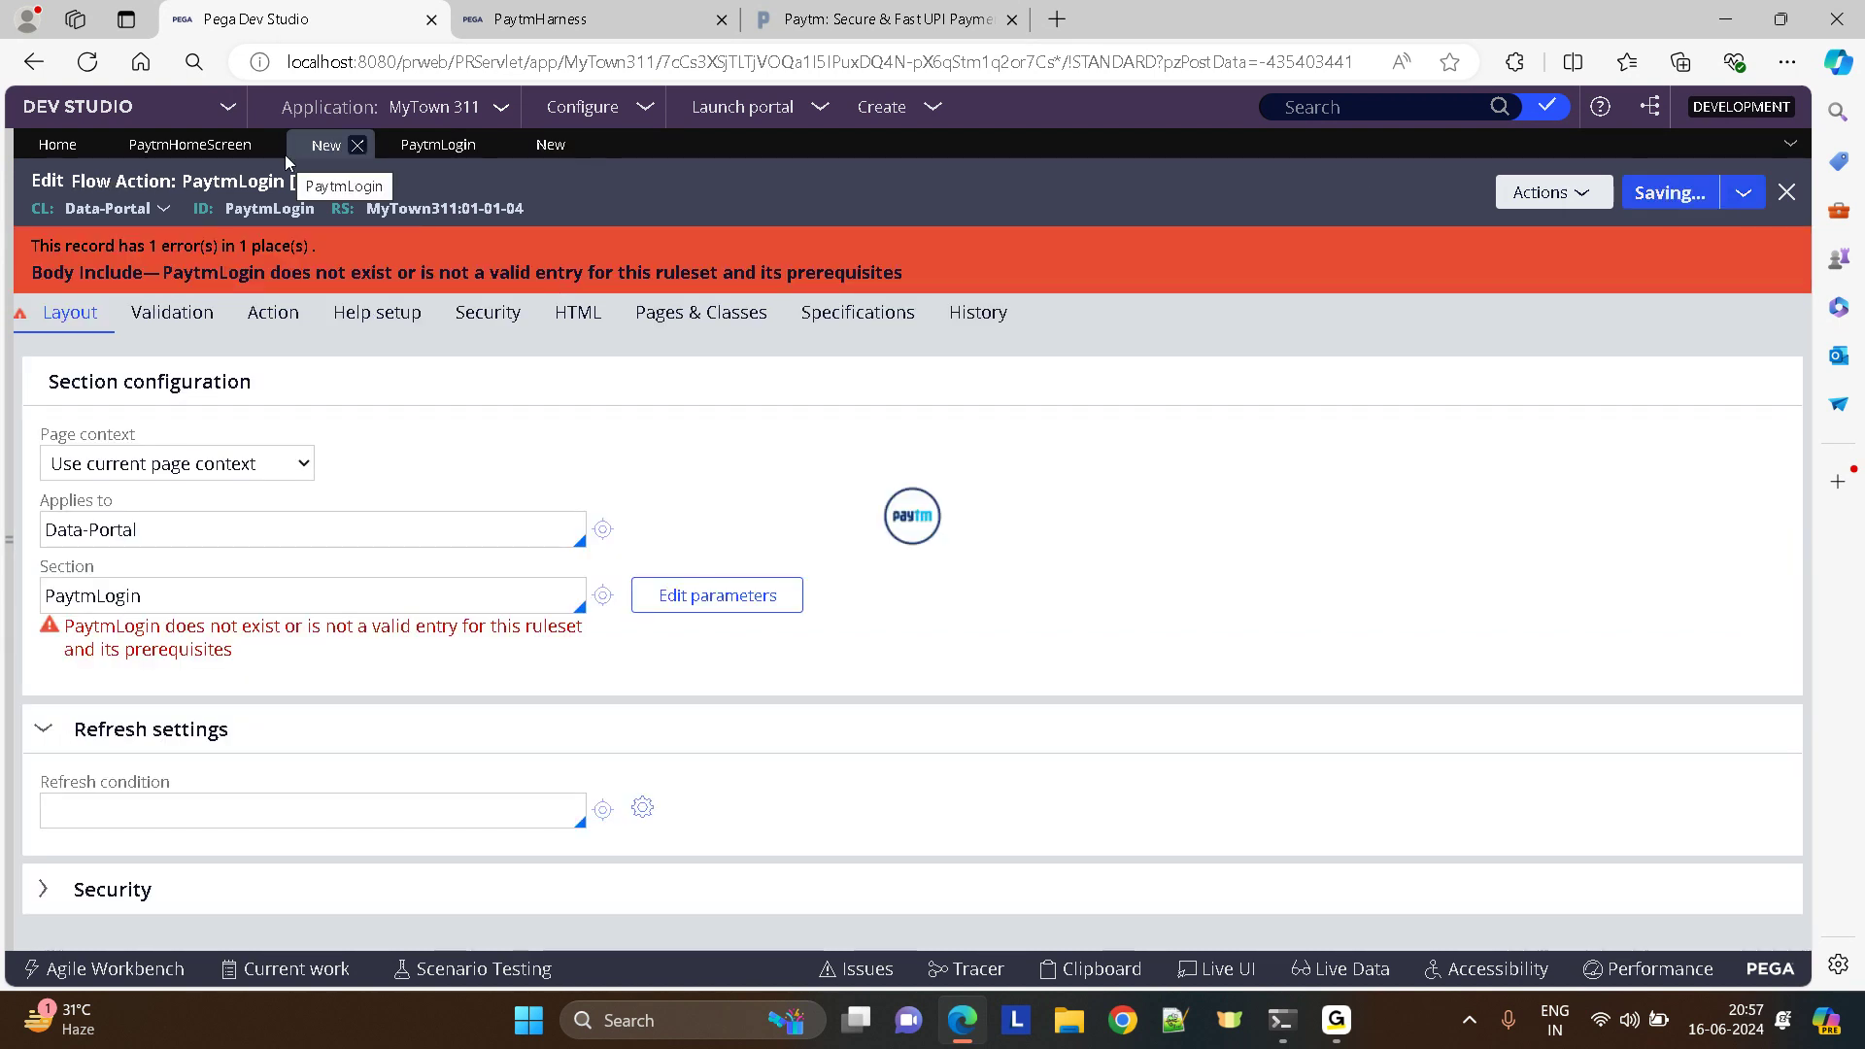
- Back on PaytmHomeScreen, apply the Sign In action opening PaytmLogin as a modal dialog
left_click(327, 144)
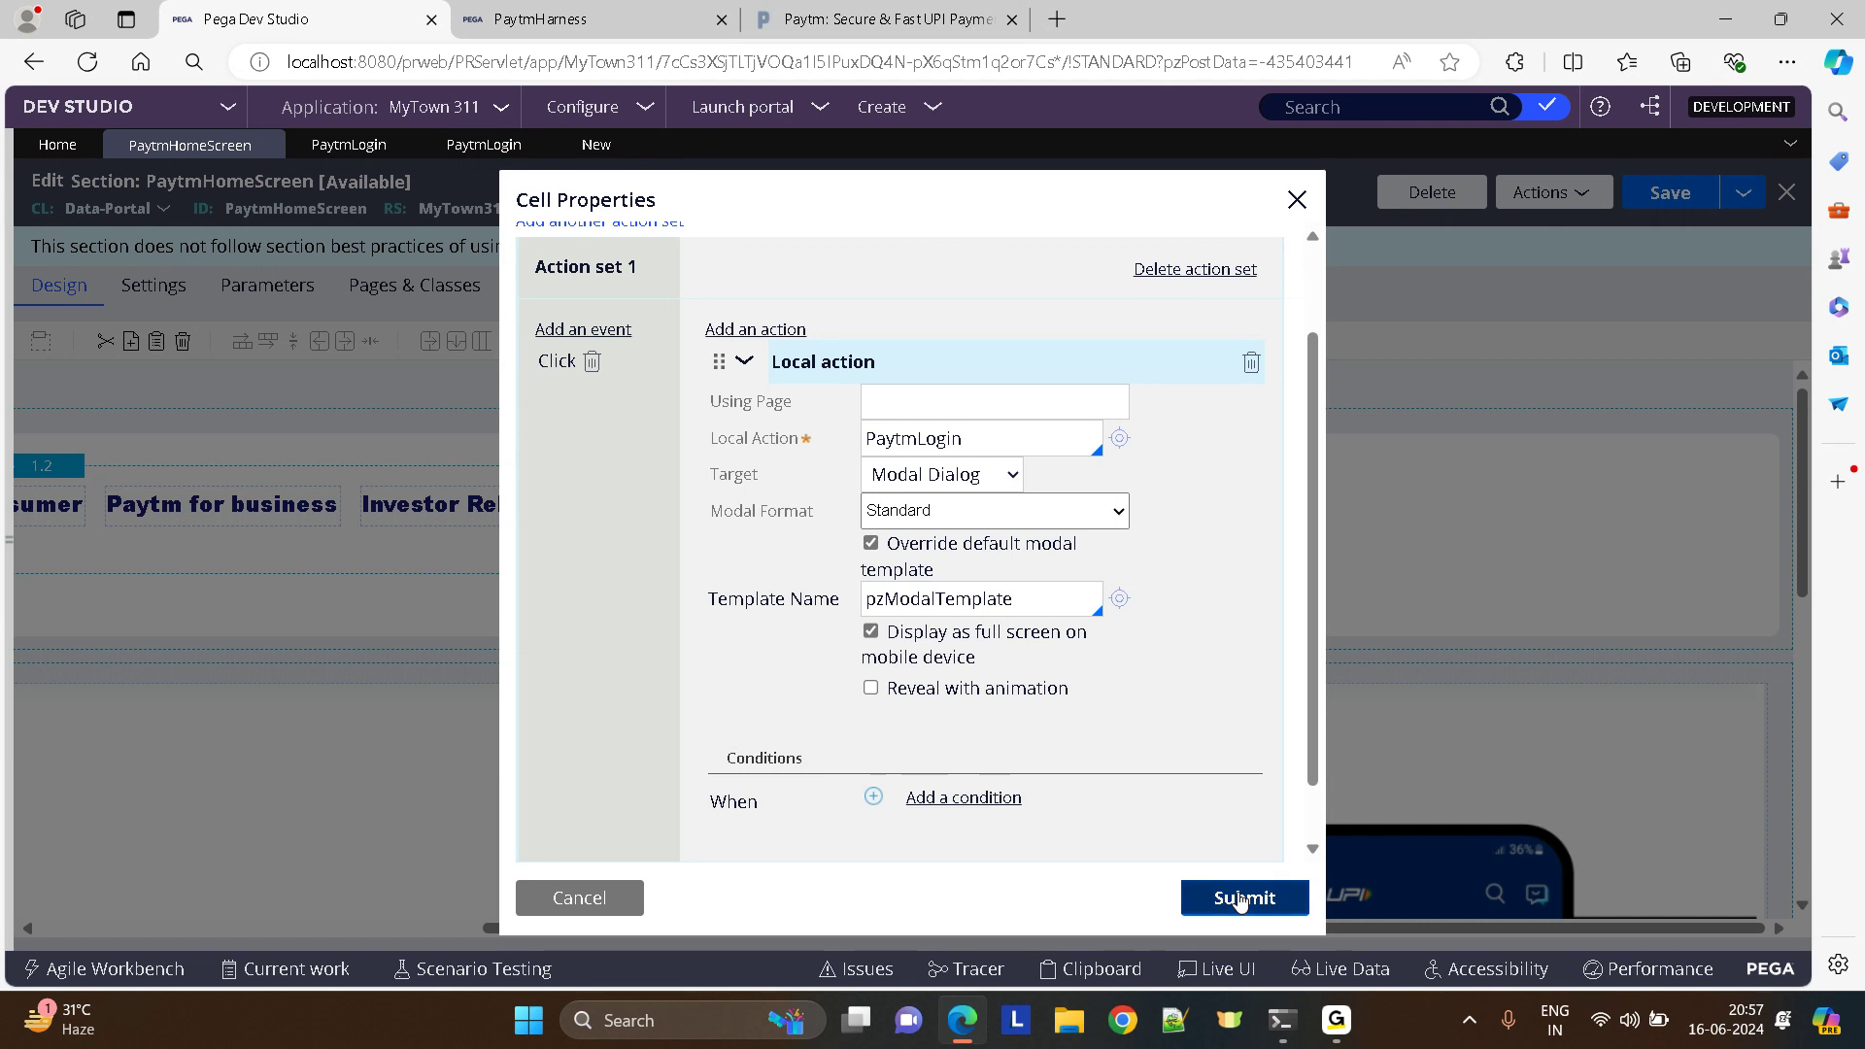
left_click(1243, 897)
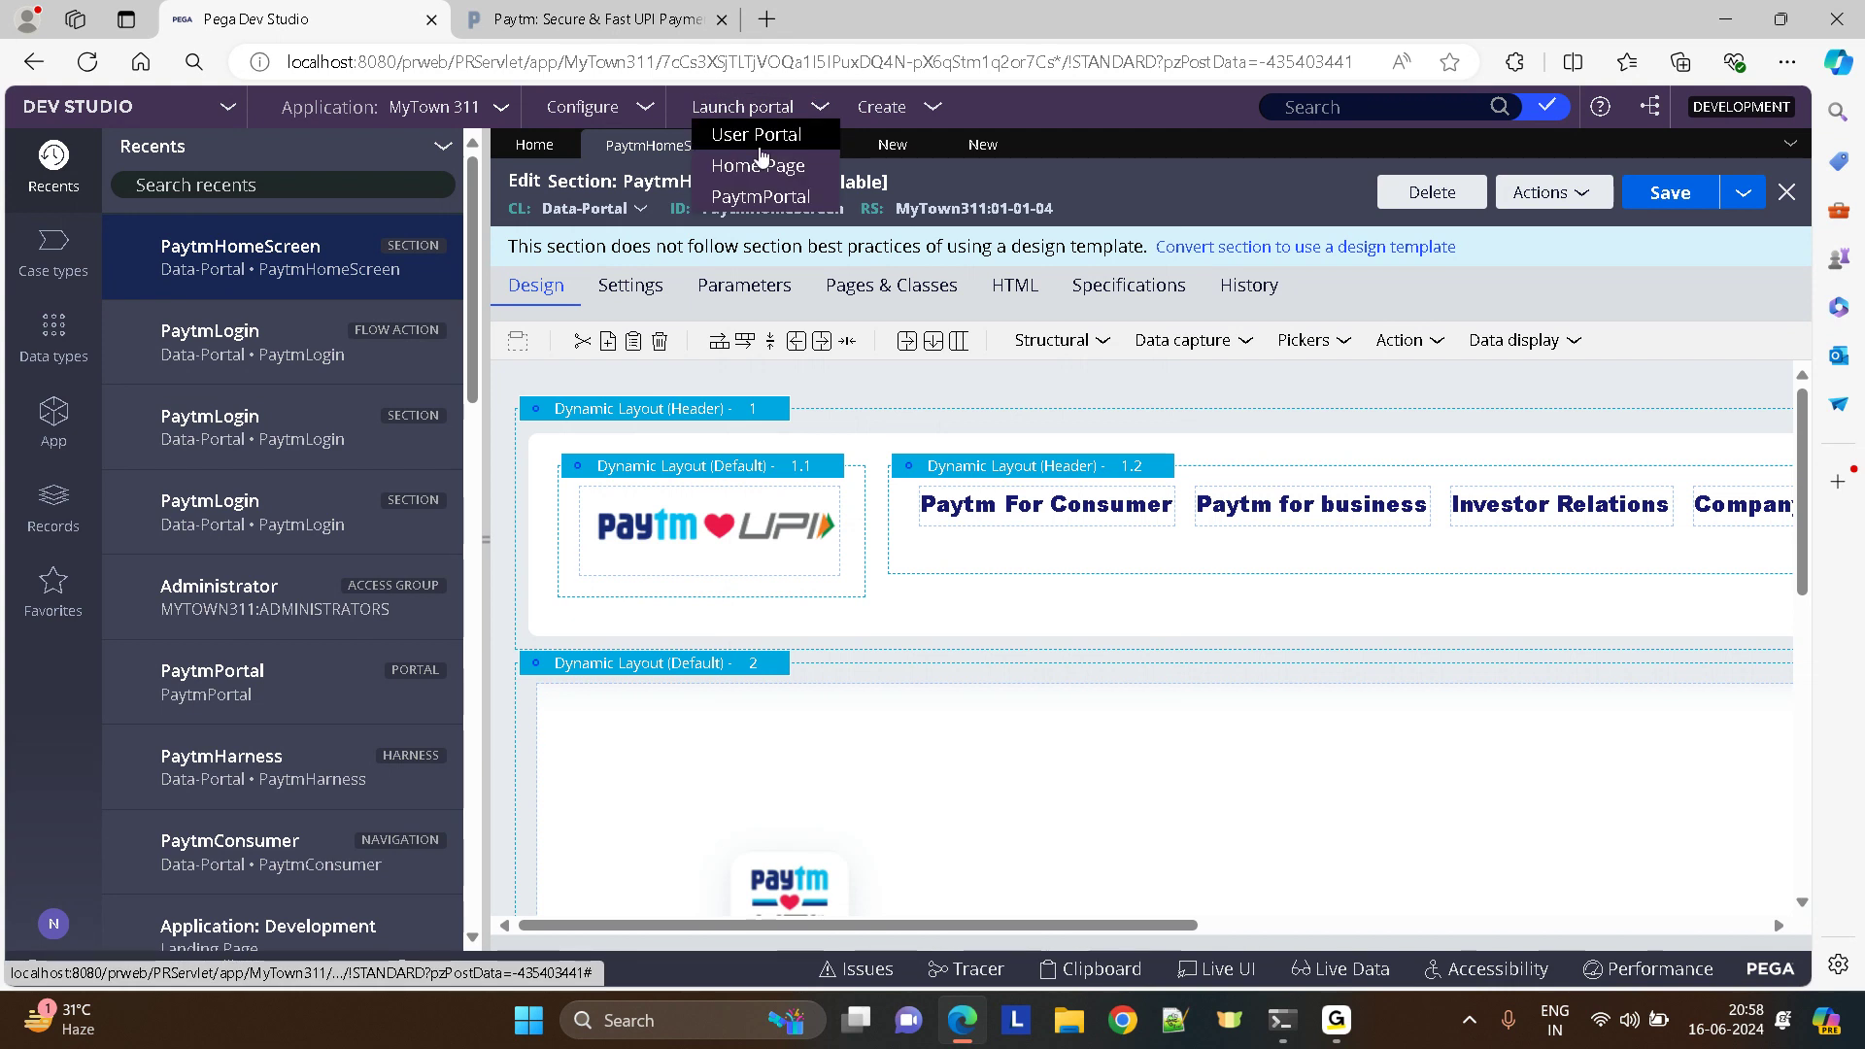
- Launch the portal and open the PaytmLogin pop-up from the home page's Sign In
left_click(756, 165)
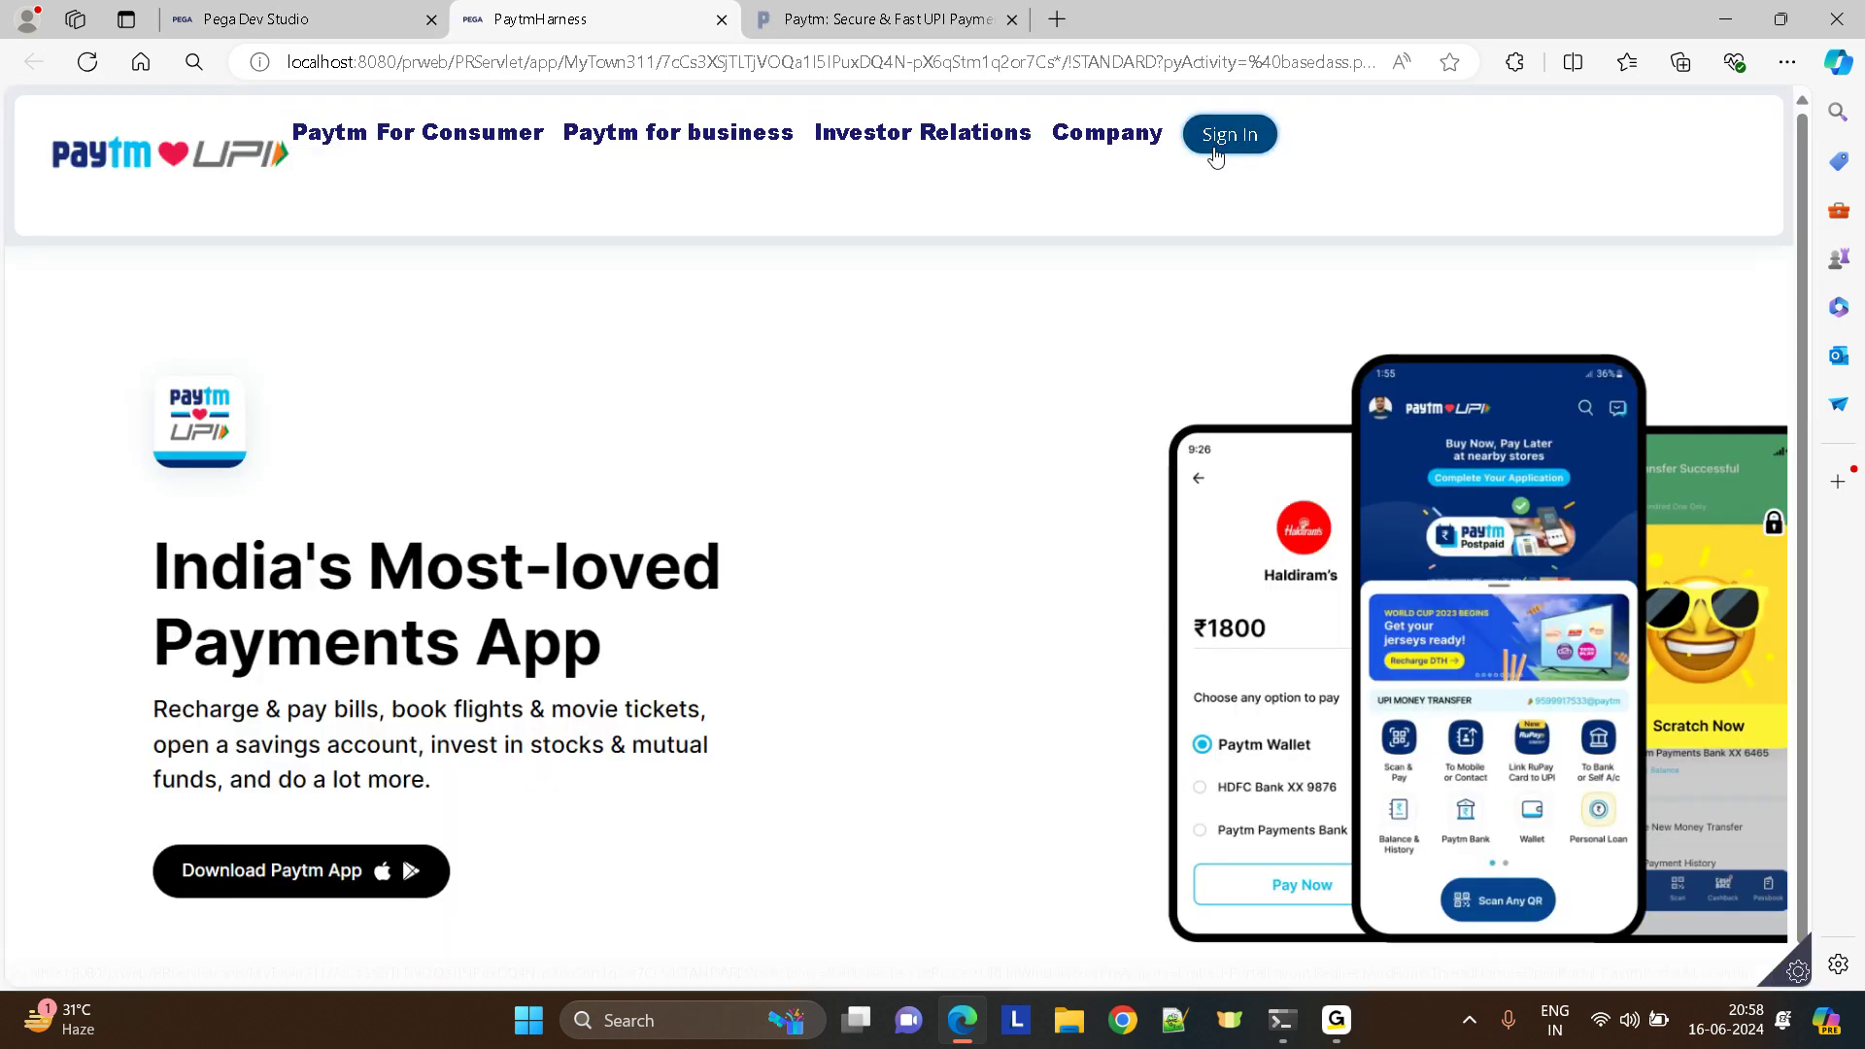
left_click(1227, 134)
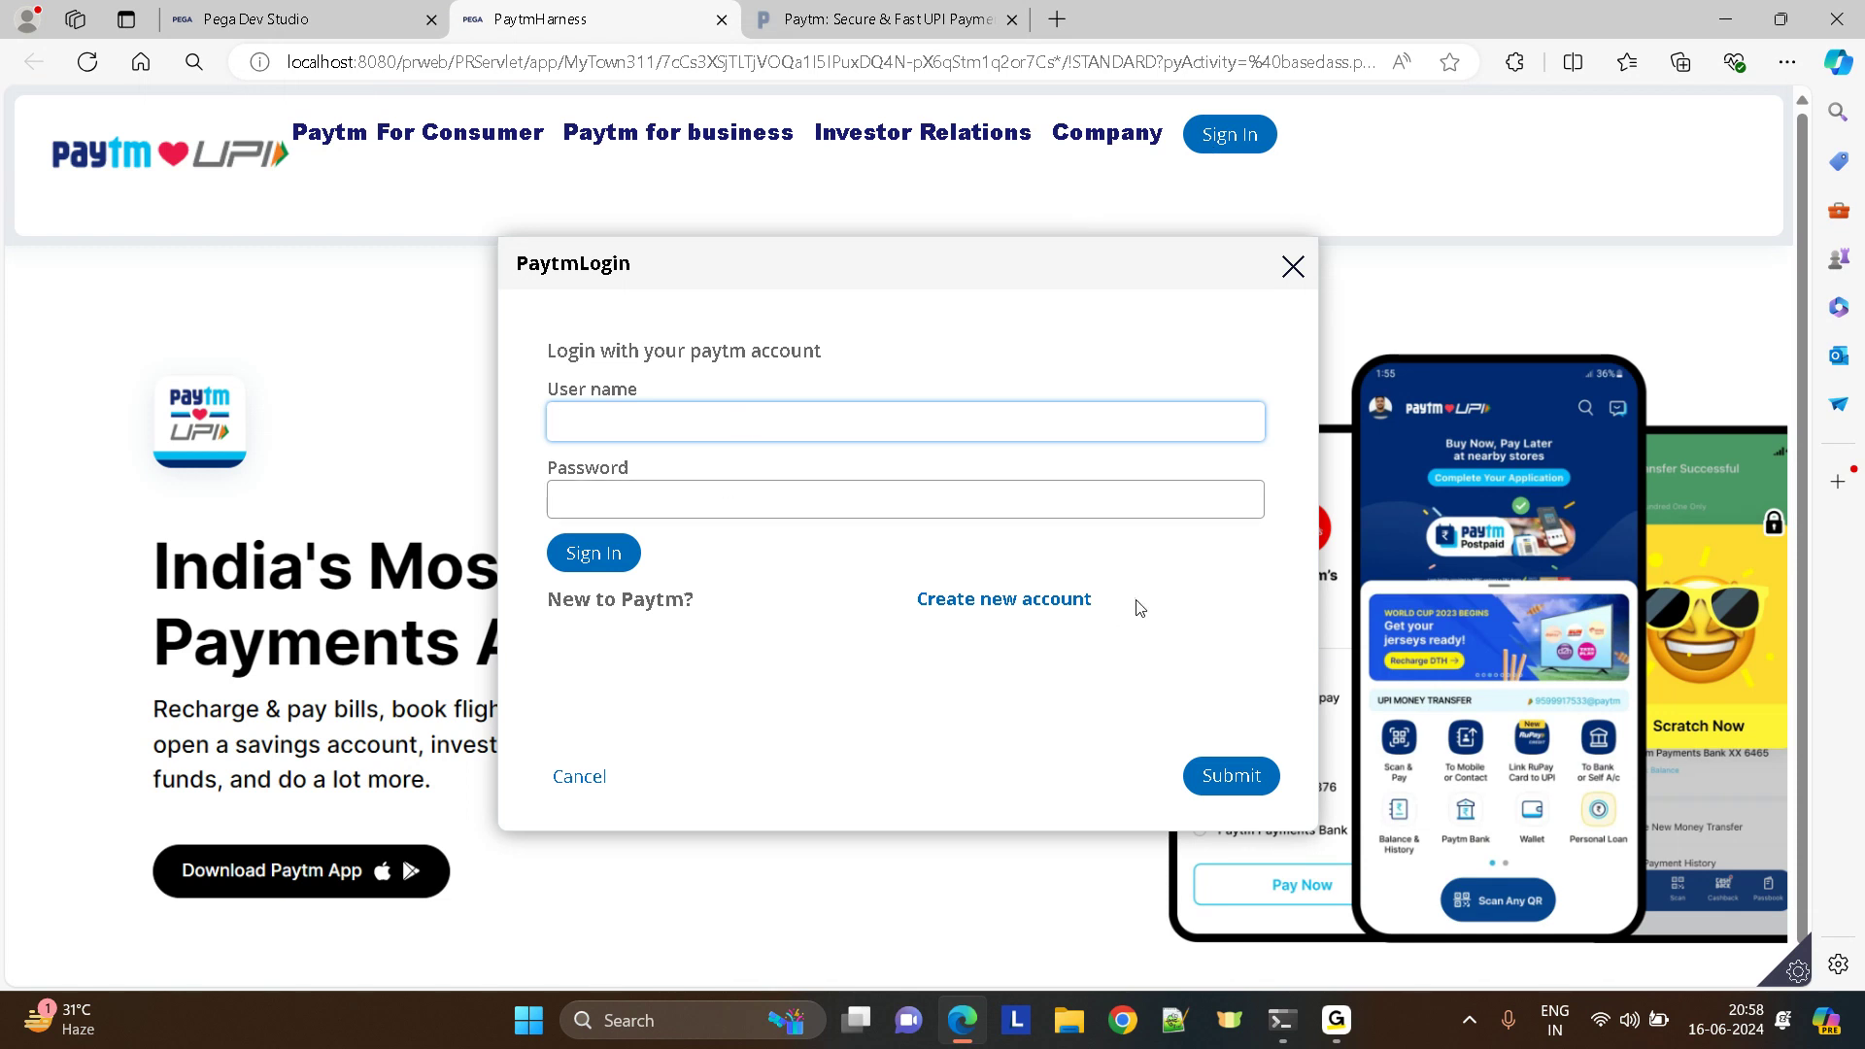
mouse_move(1233, 334)
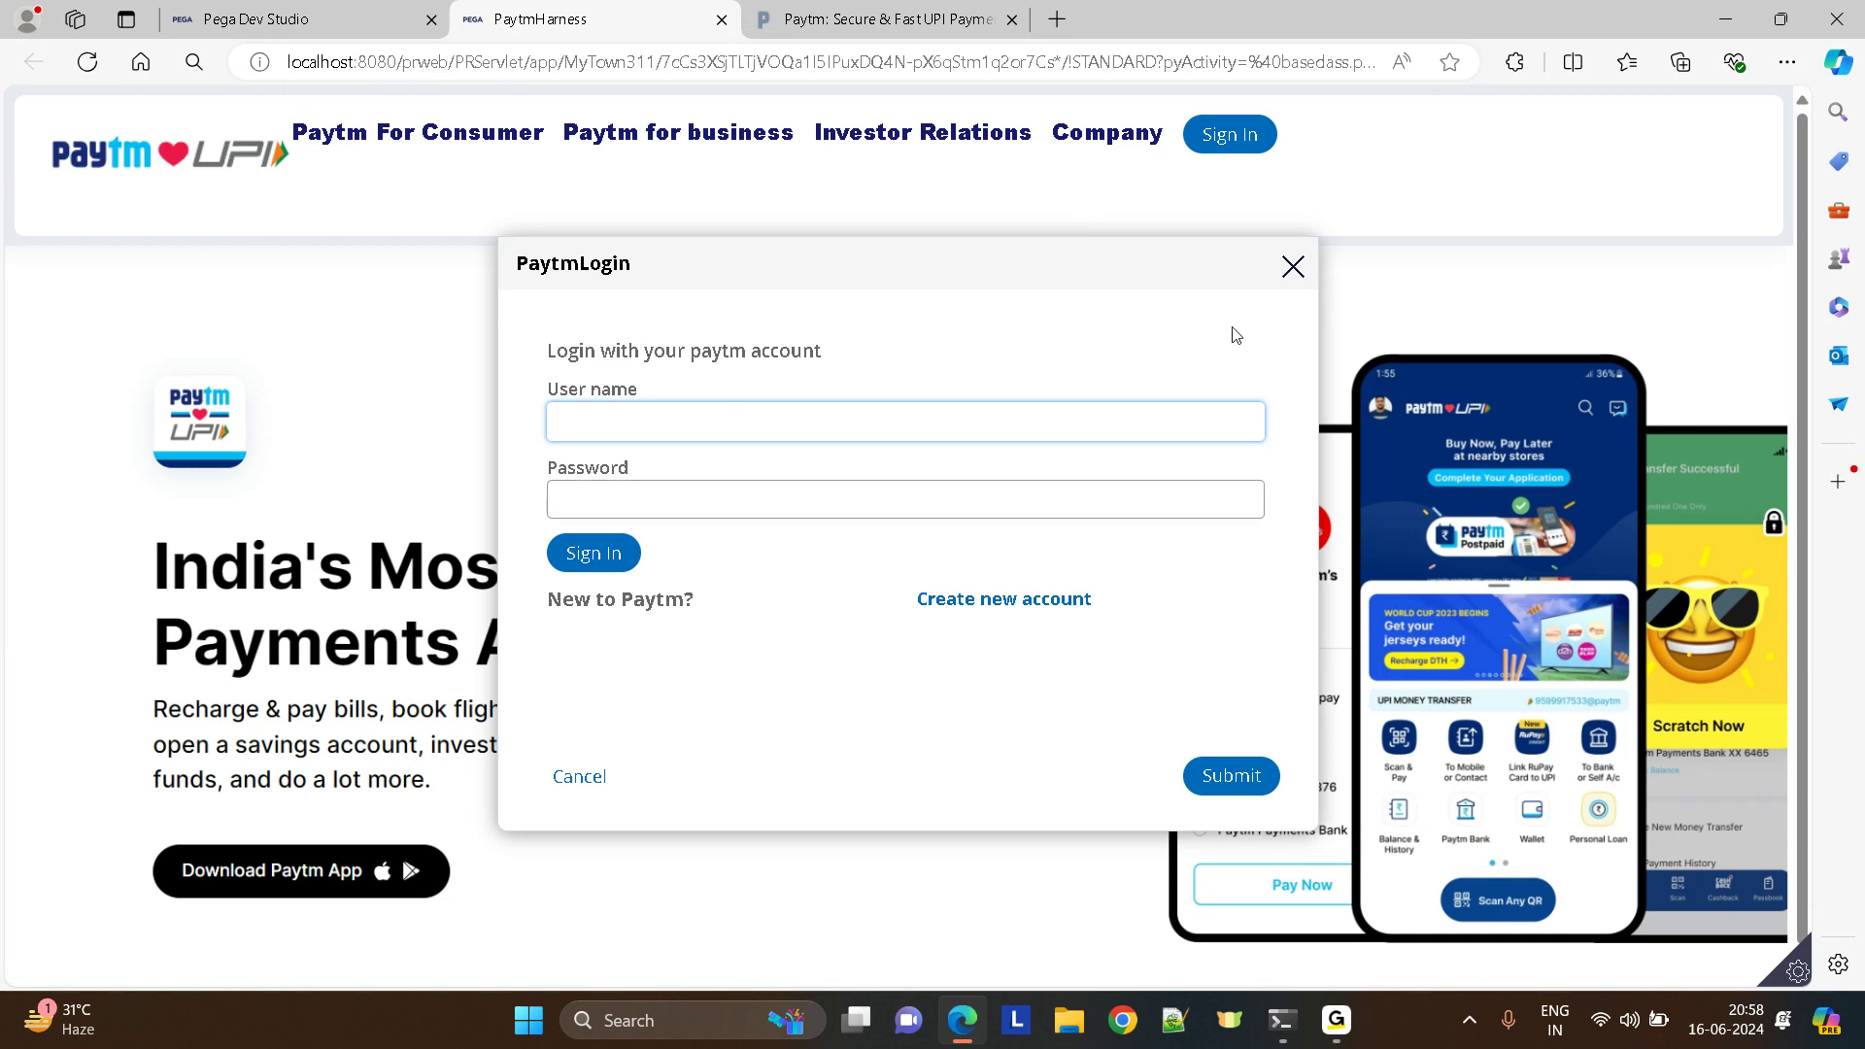
left_click(1291, 266)
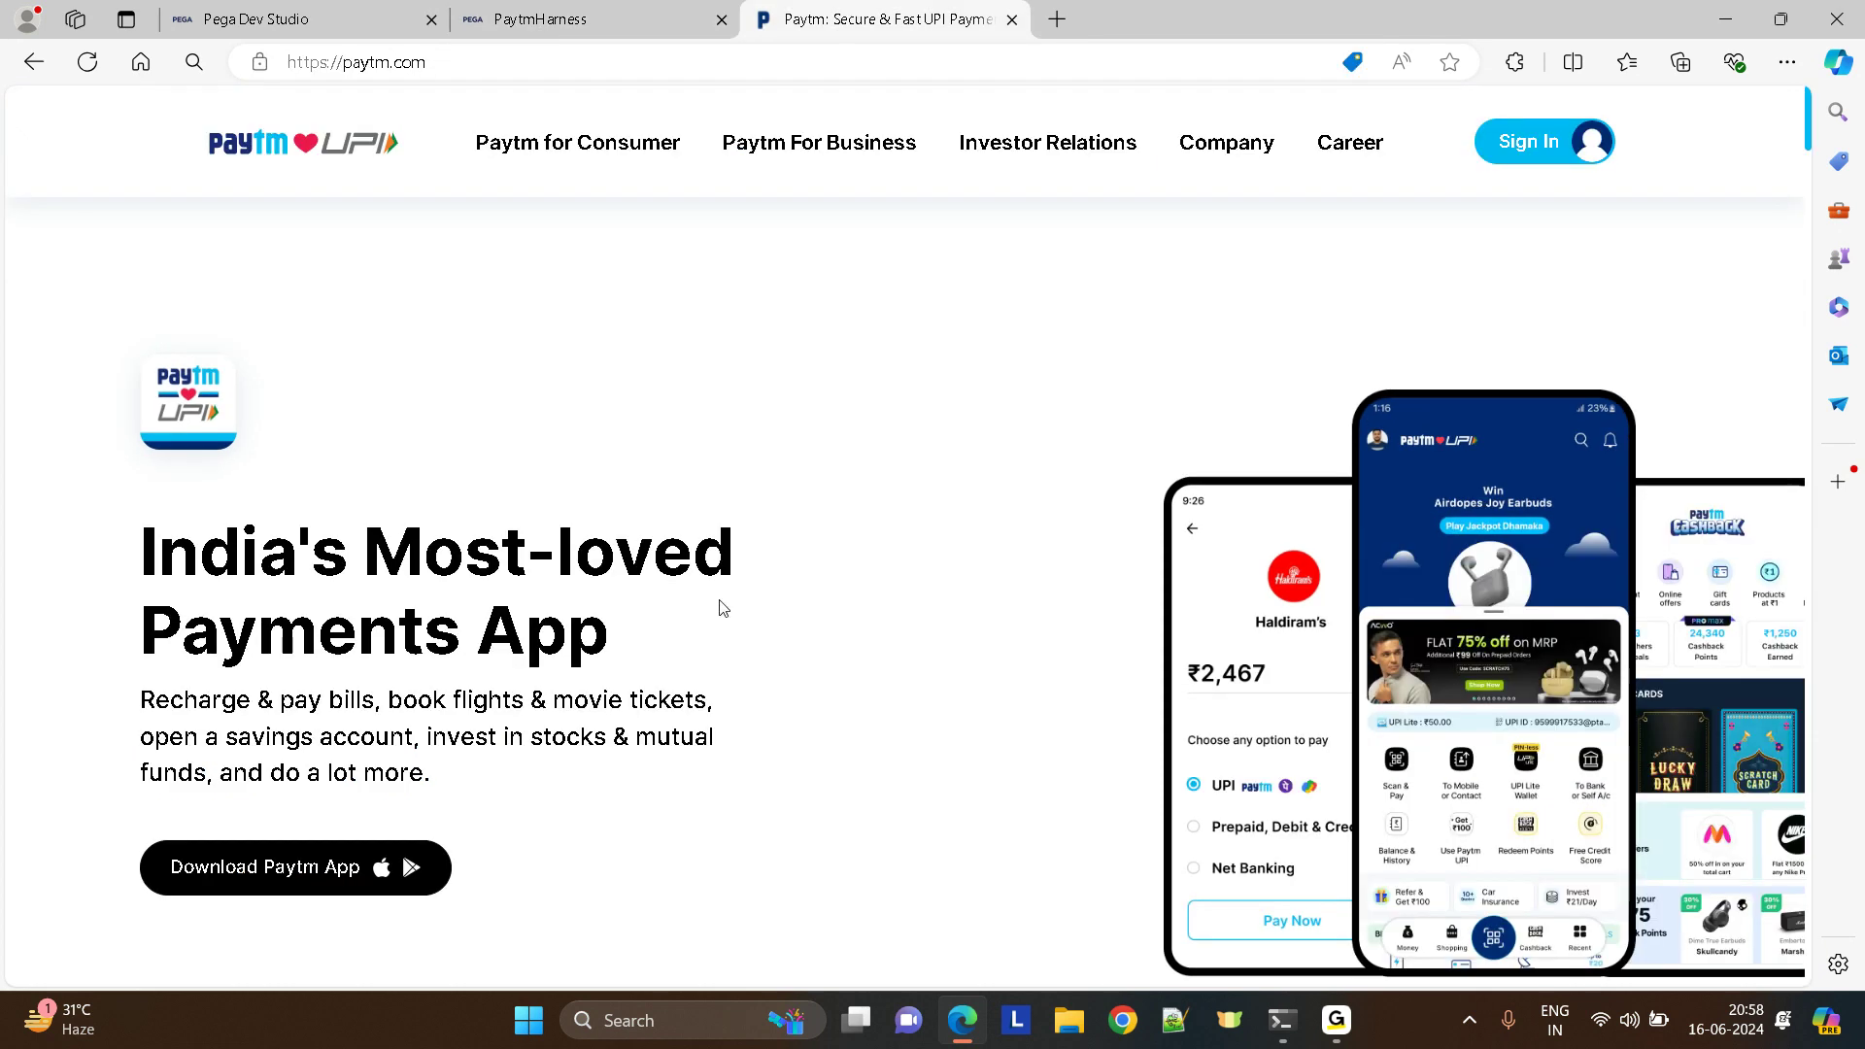
- View the real paytm.com page, then return to the PaytmHomeScreen section in Dev Studio
left_click(583, 20)
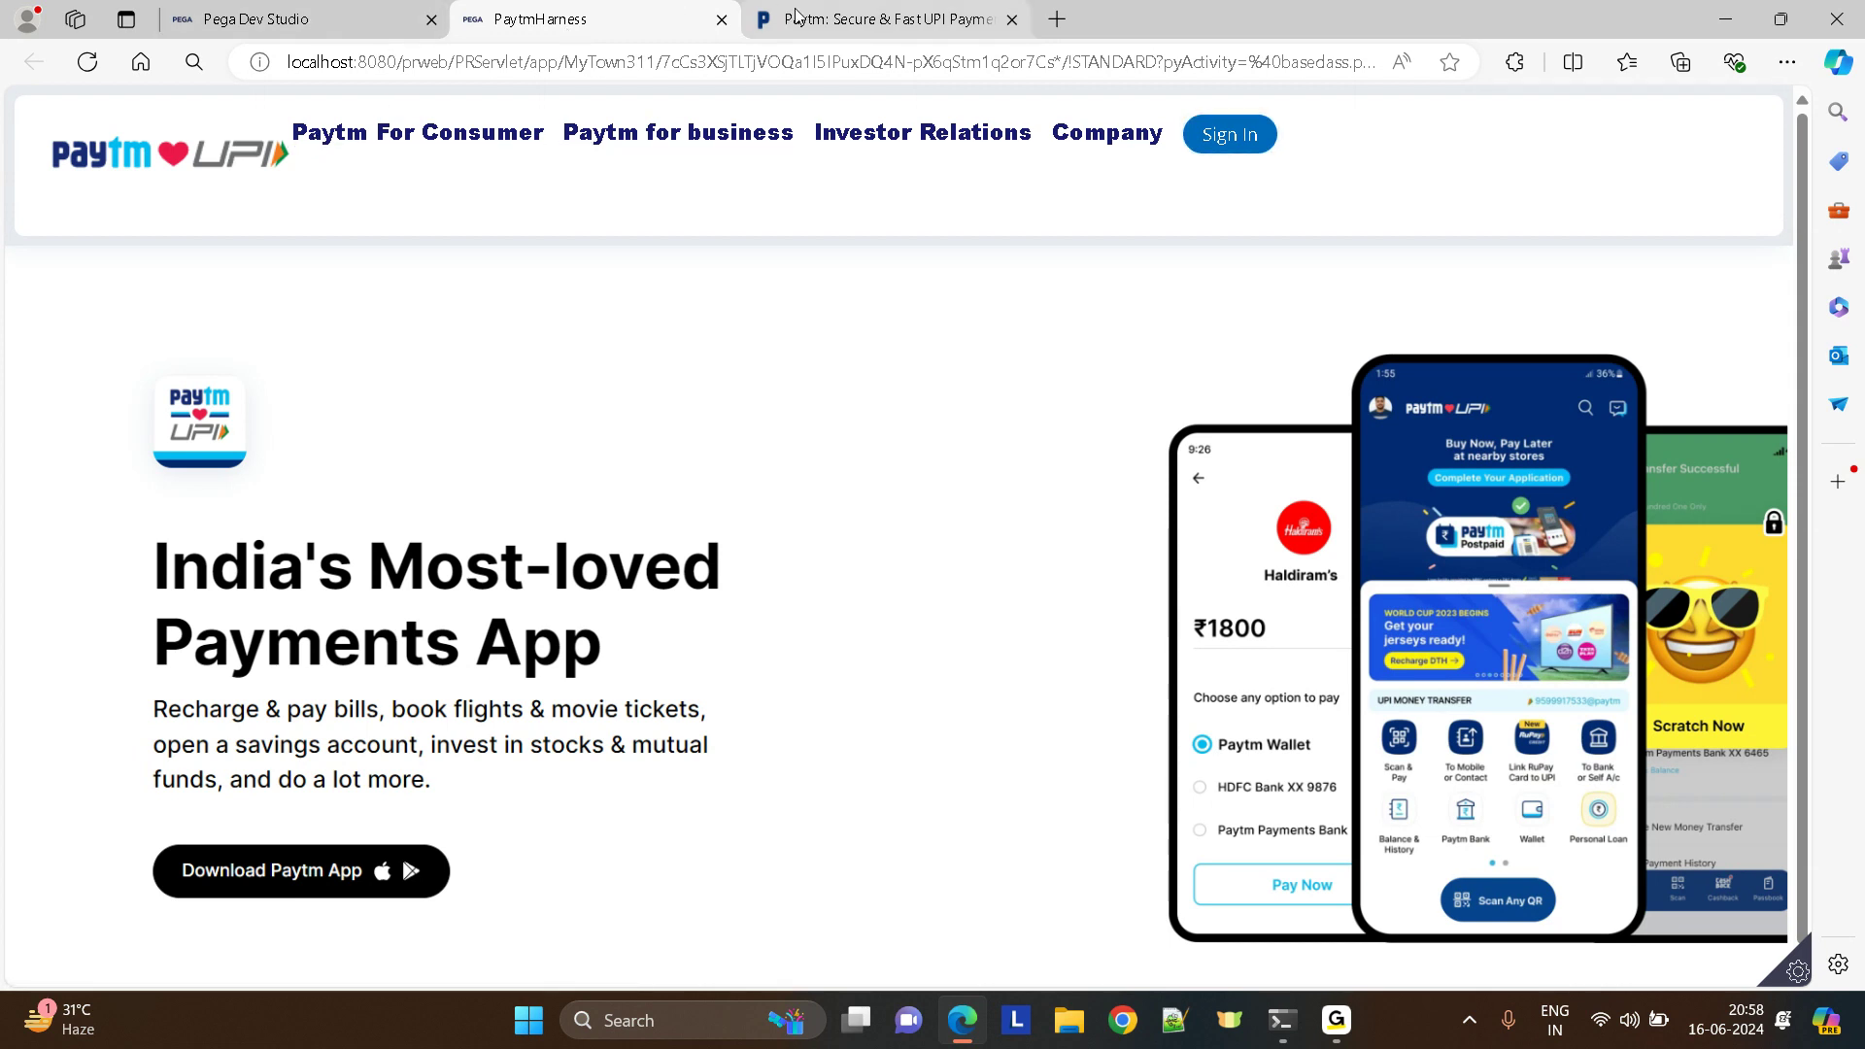
left_click(250, 19)
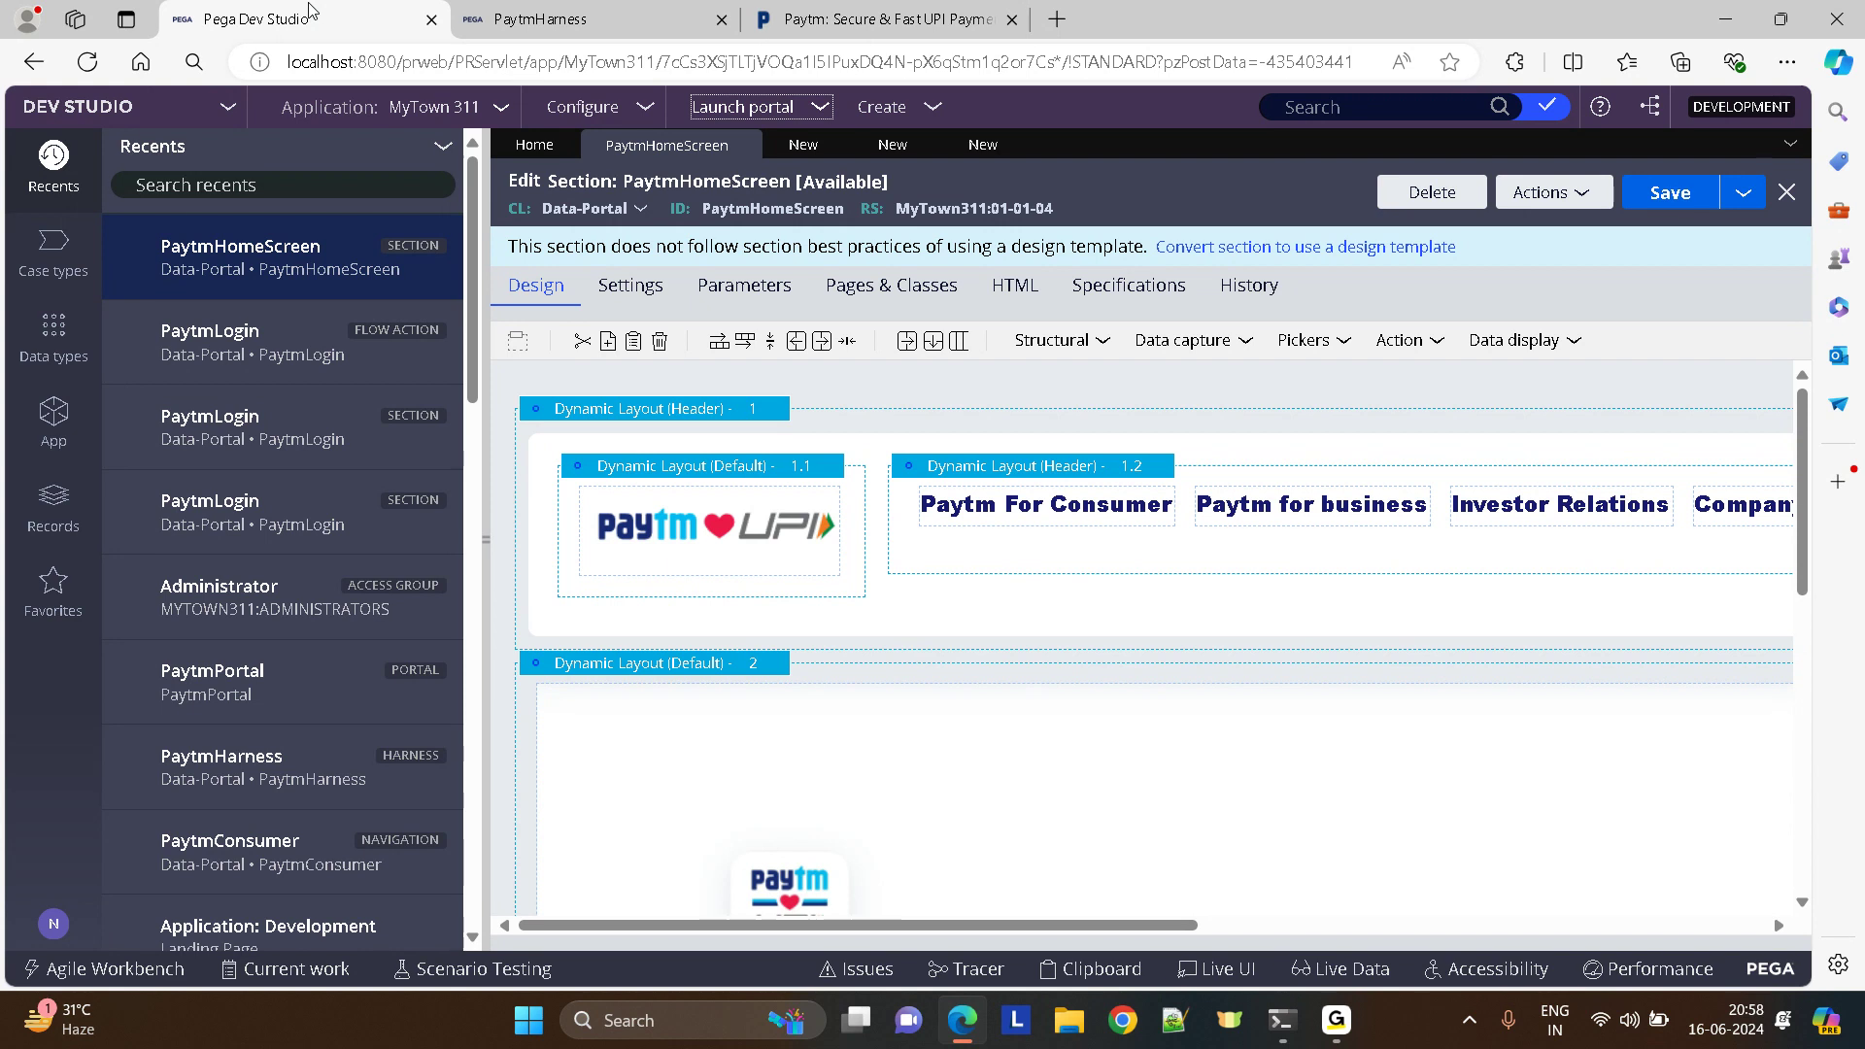
mouse_move(971, 208)
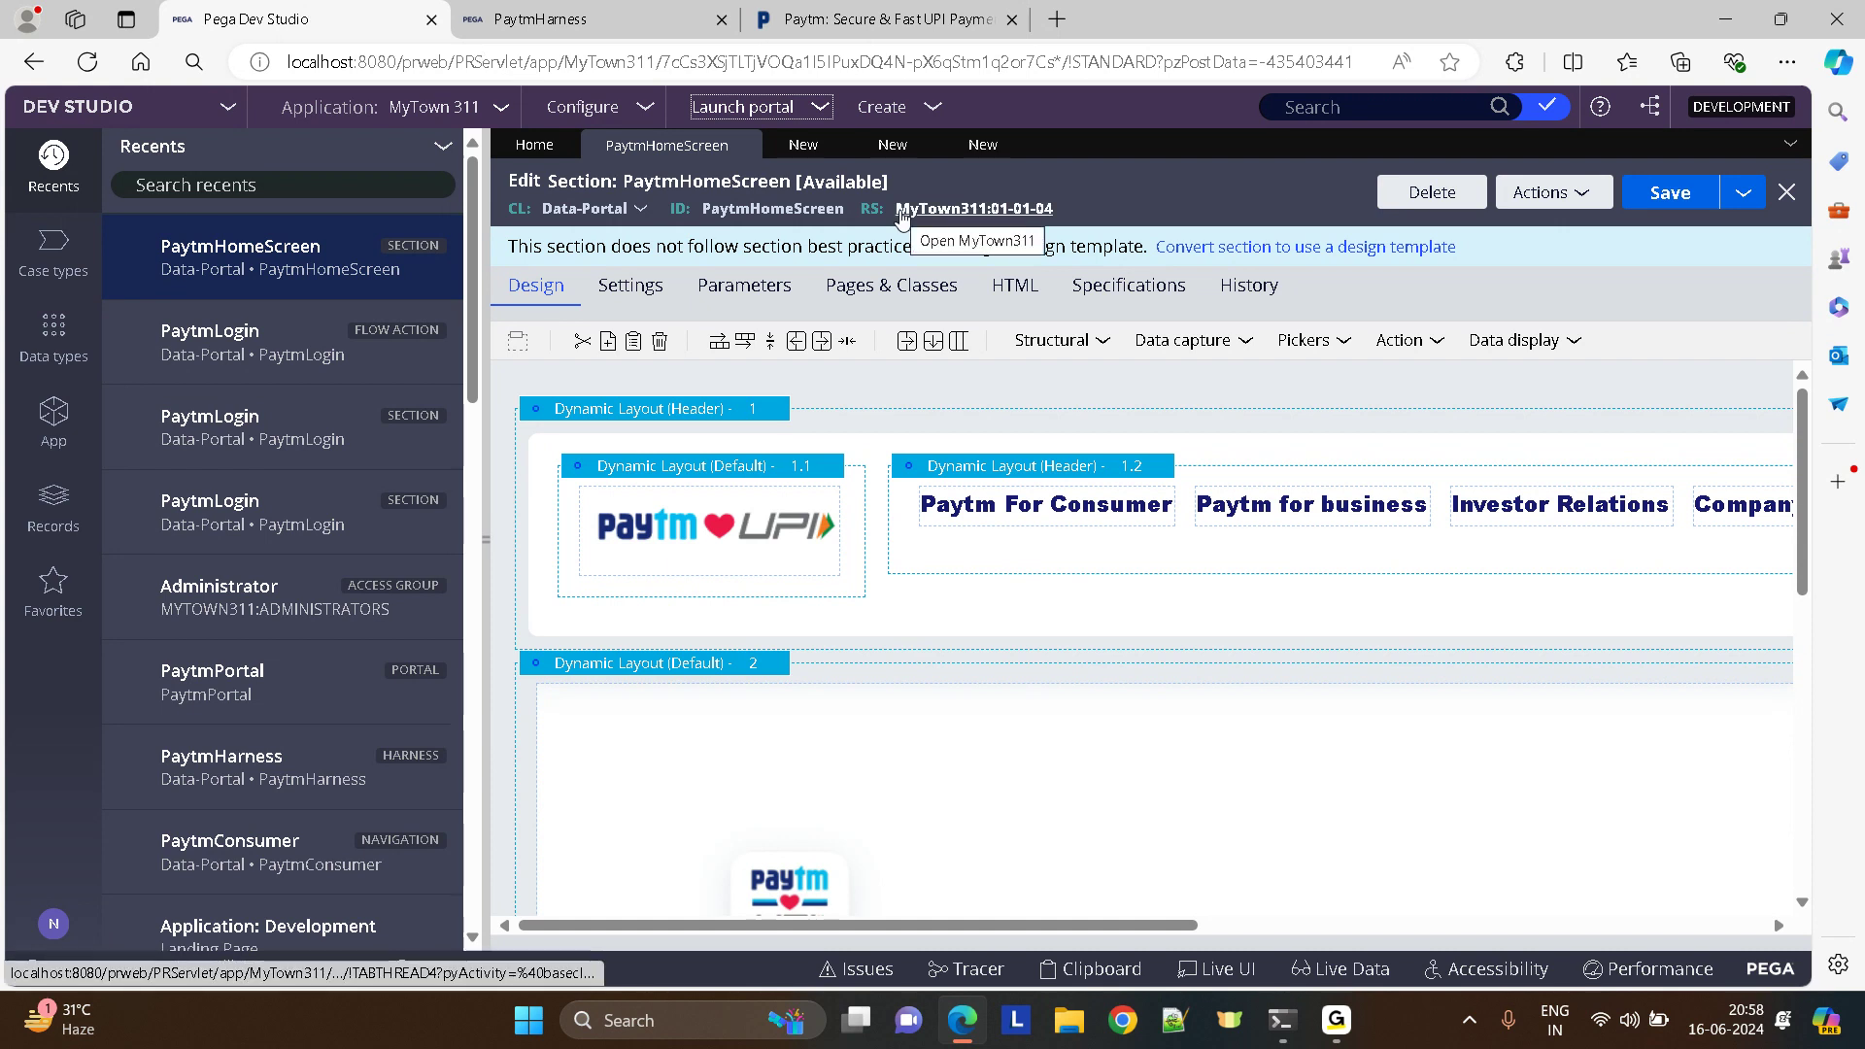